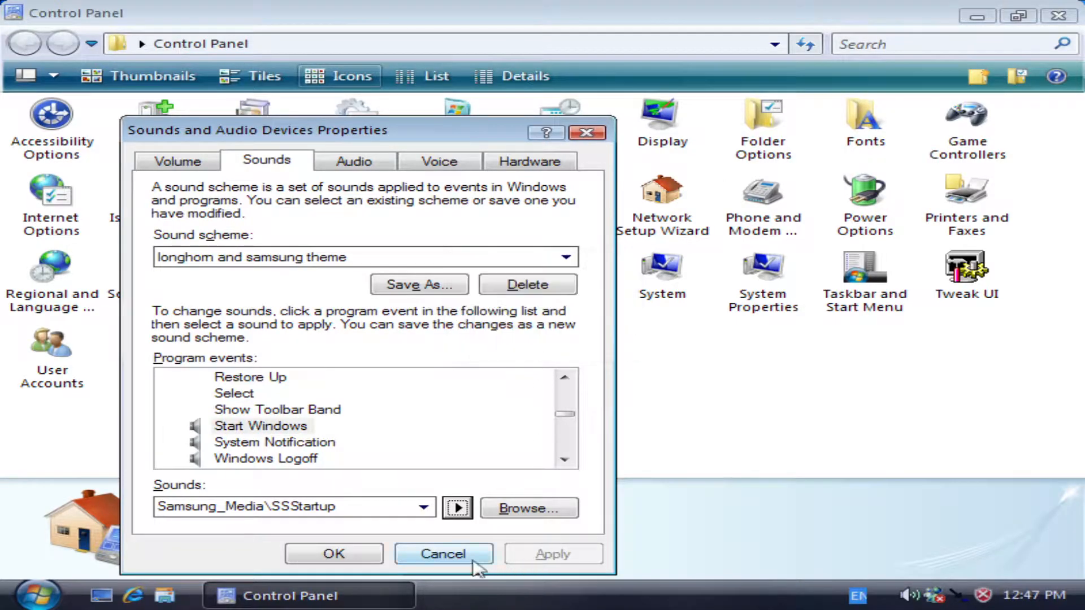
Cancel the sound settings and launch Notepad from Accessories
{"action": "left_click", "coordinate": [443, 554]}
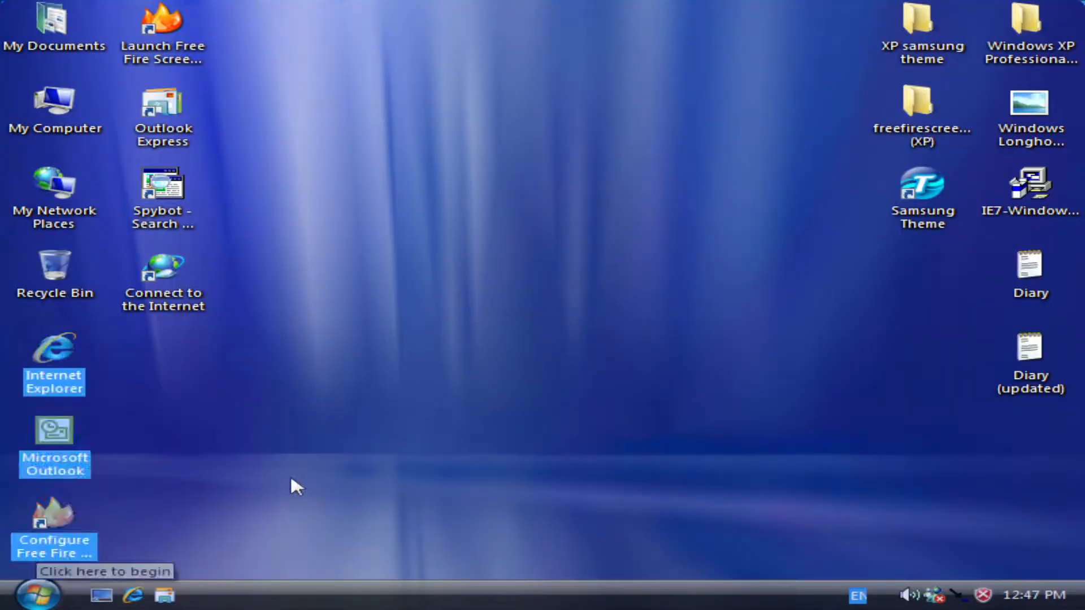
{"action": "left_click", "coordinate": [38, 594]}
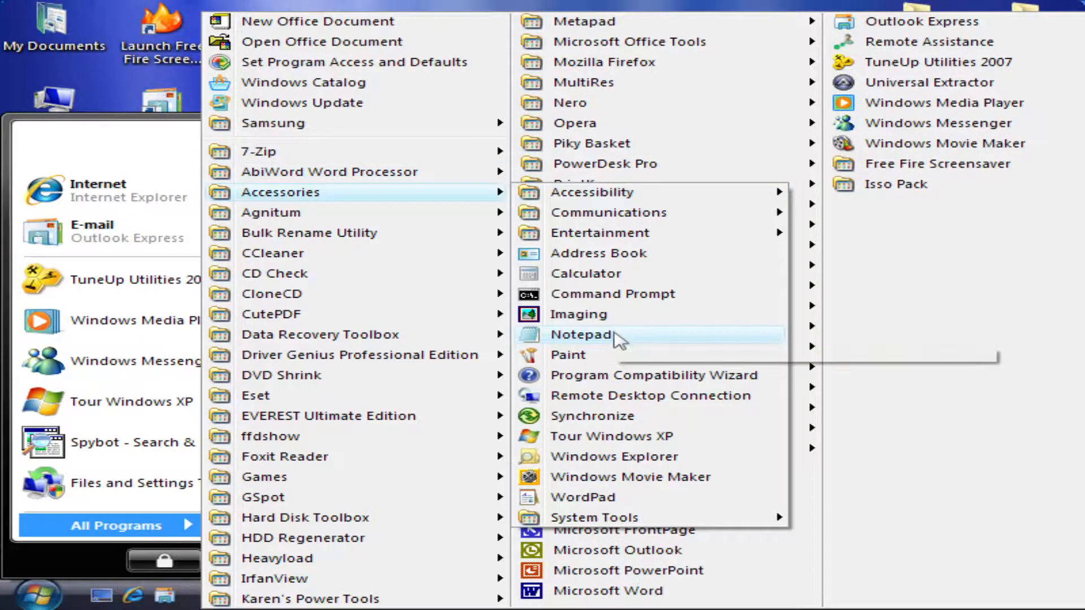
{"action": "left_click", "coordinate": [581, 334]}
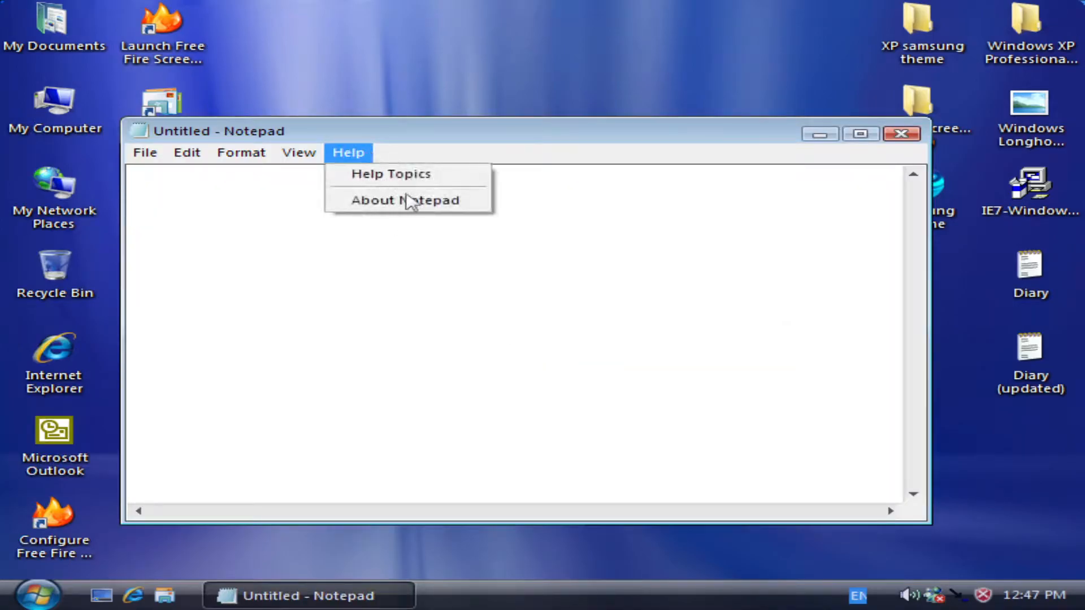
View the About box reporting Vista Ultimate, close it, and reopen the Start menu
{"action": "left_click", "coordinate": [902, 134]}
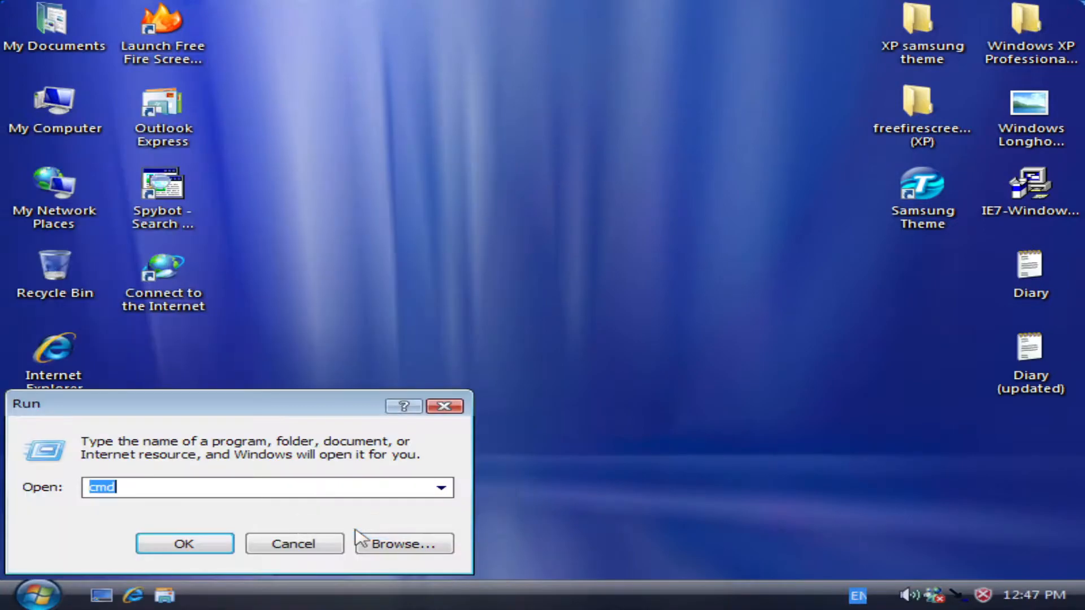
{"action": "left_click", "coordinate": [184, 543]}
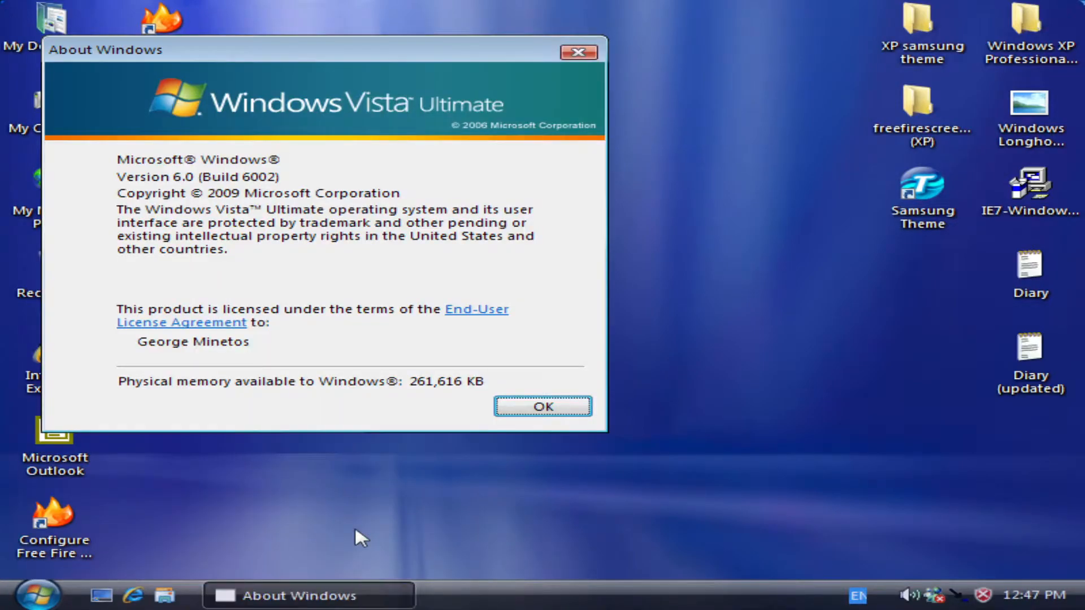
{"action": "left_click", "coordinate": [542, 406]}
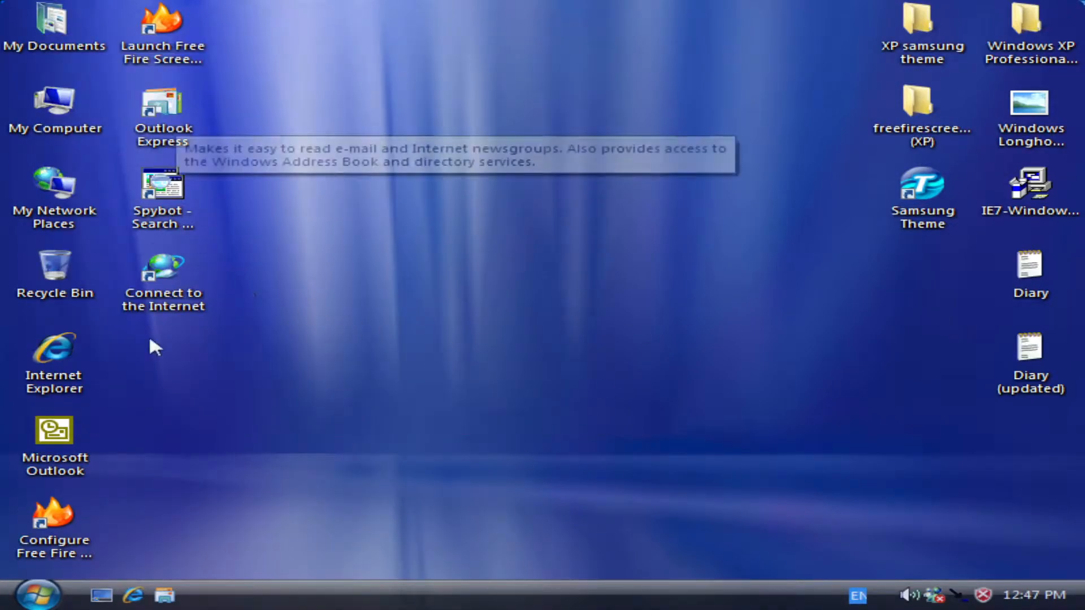
{"action": "mouse_move", "coordinate": [941, 56]}
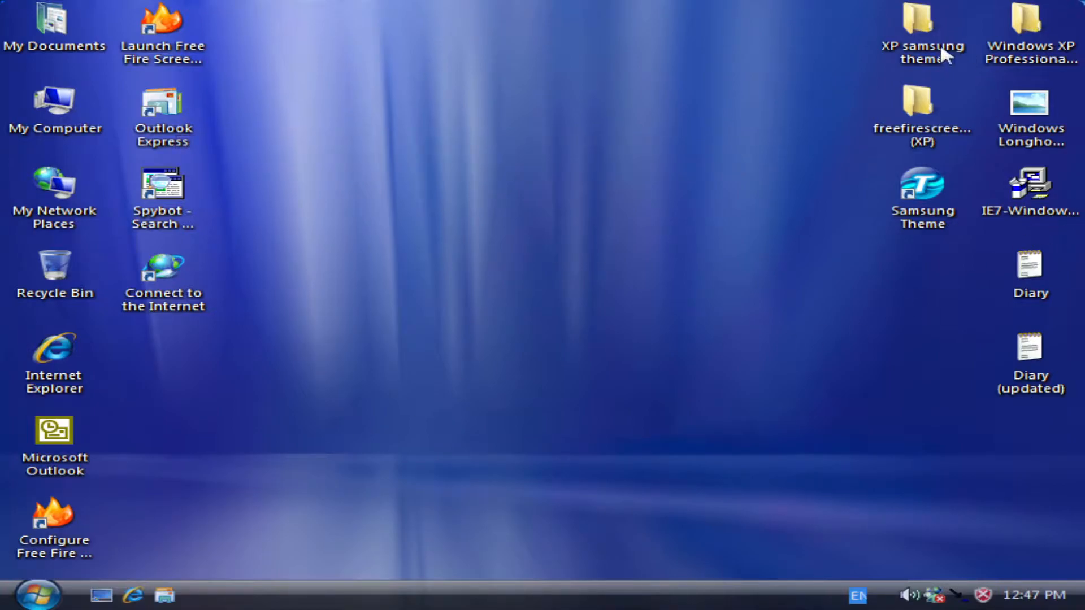
{"action": "left_click", "coordinate": [38, 593]}
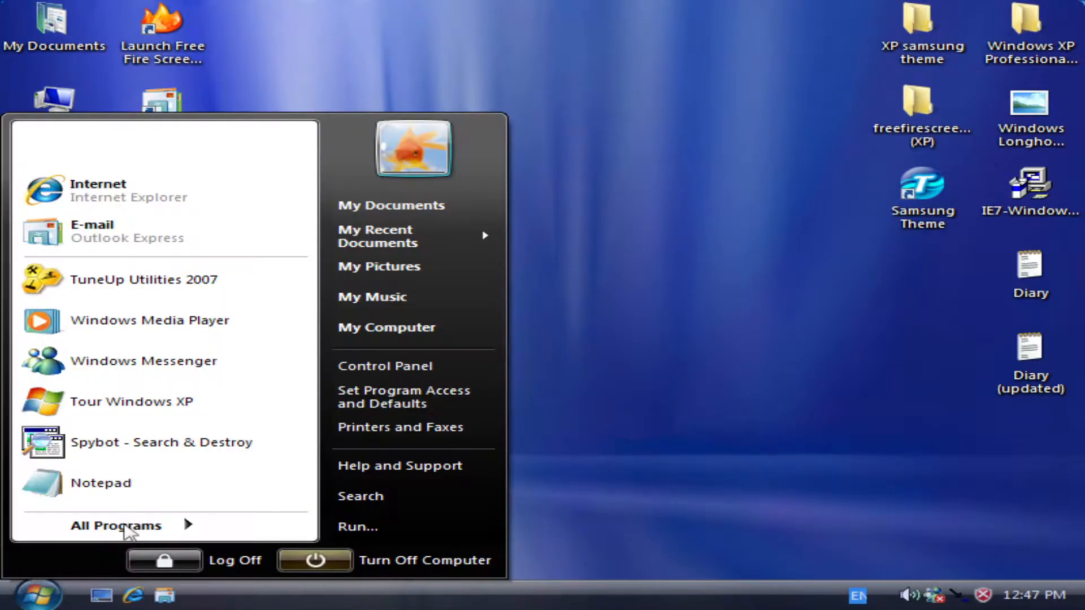
Launch TuneUp Utilities 2007 and browse the Optimize & Improve and Administer & Control tools
{"action": "left_click", "coordinate": [115, 524]}
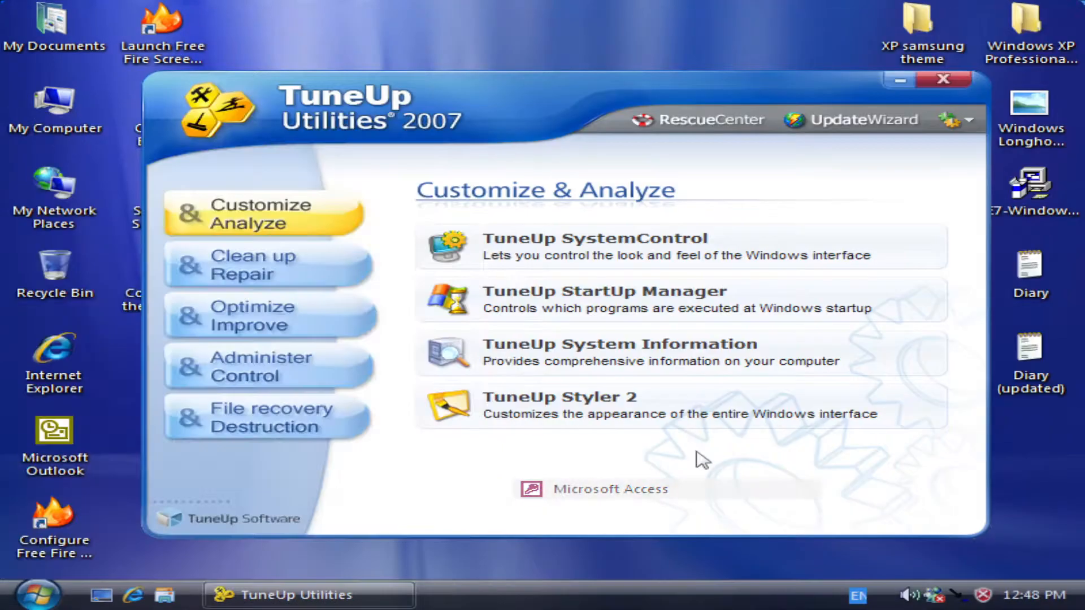
{"action": "left_click", "coordinate": [609, 488]}
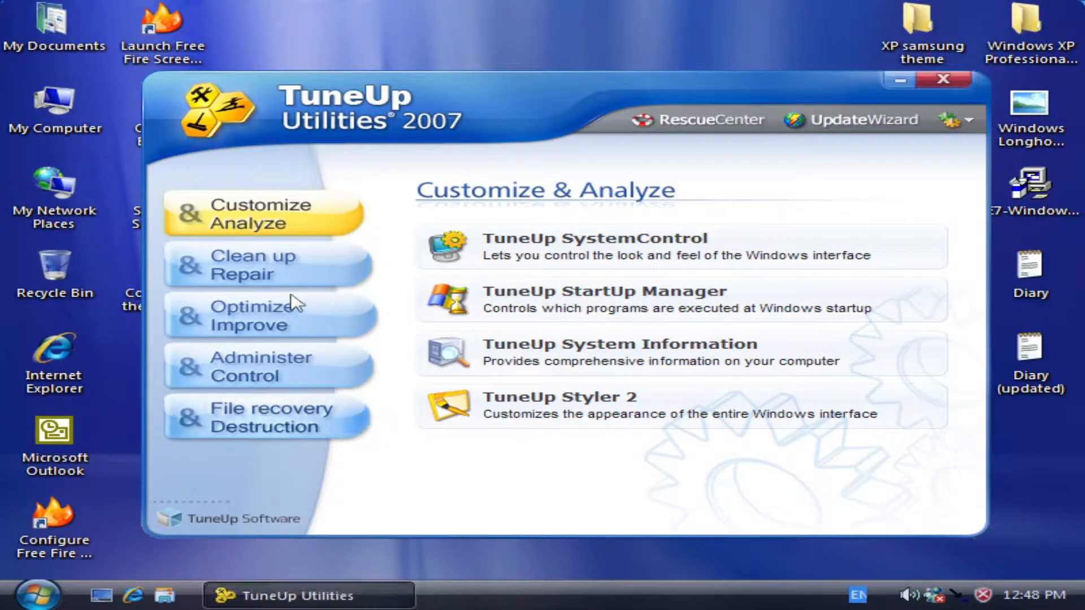
{"action": "left_click", "coordinate": [253, 315]}
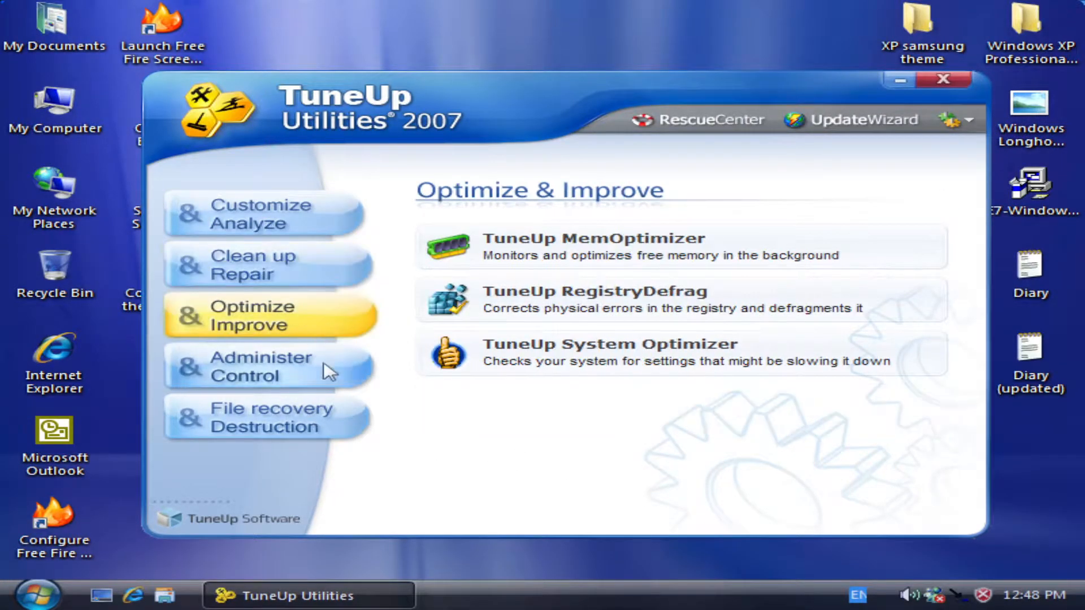
{"action": "left_click", "coordinate": [261, 366]}
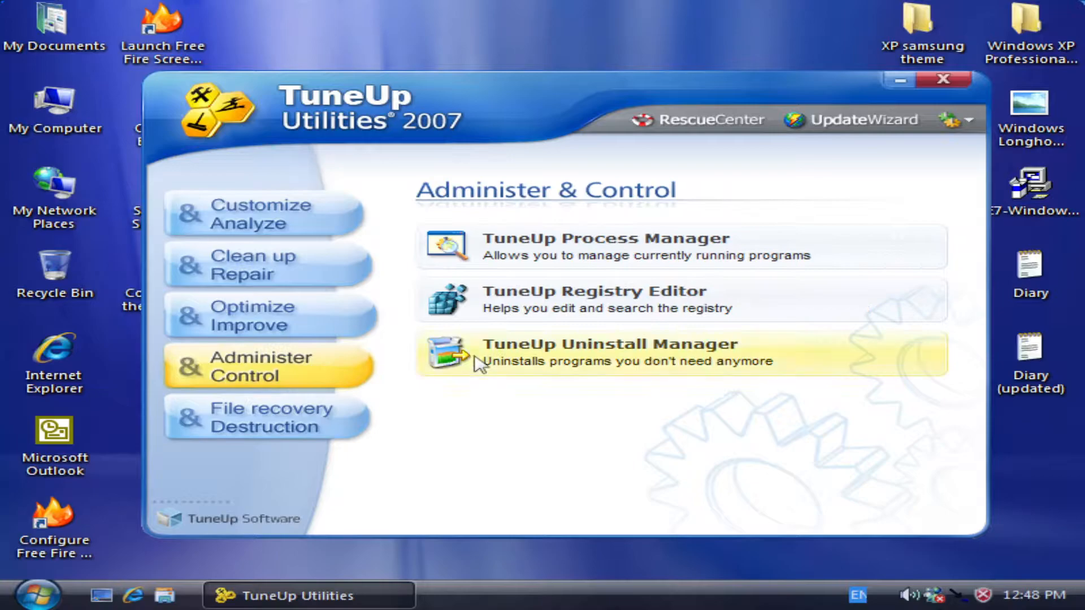
Browse Uninstall Manager's list of 59 programs, then close both windows
{"action": "left_click", "coordinate": [607, 344]}
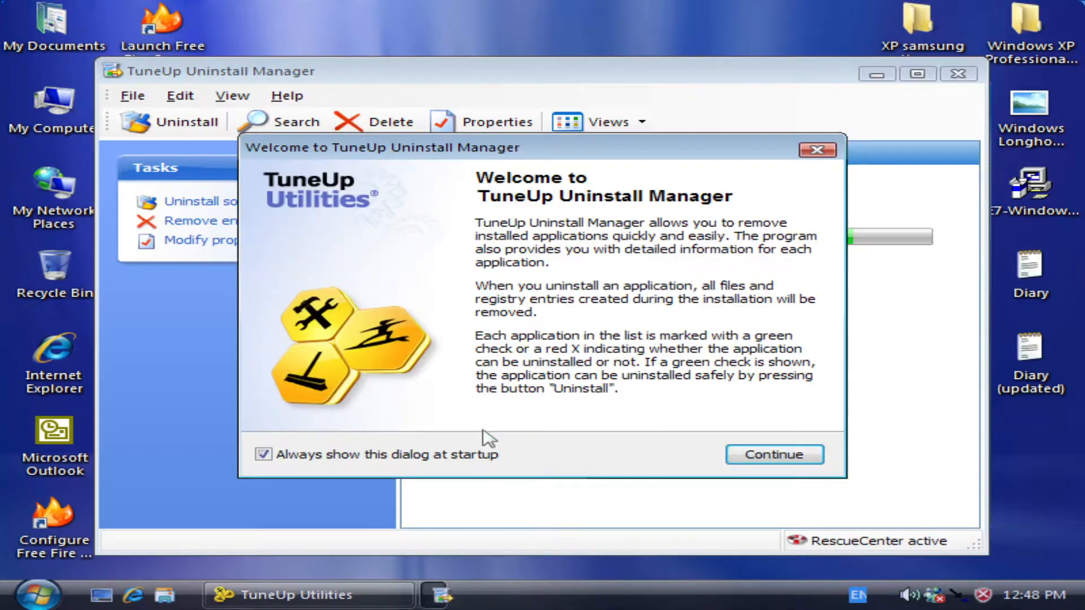
{"action": "left_click", "coordinate": [773, 455]}
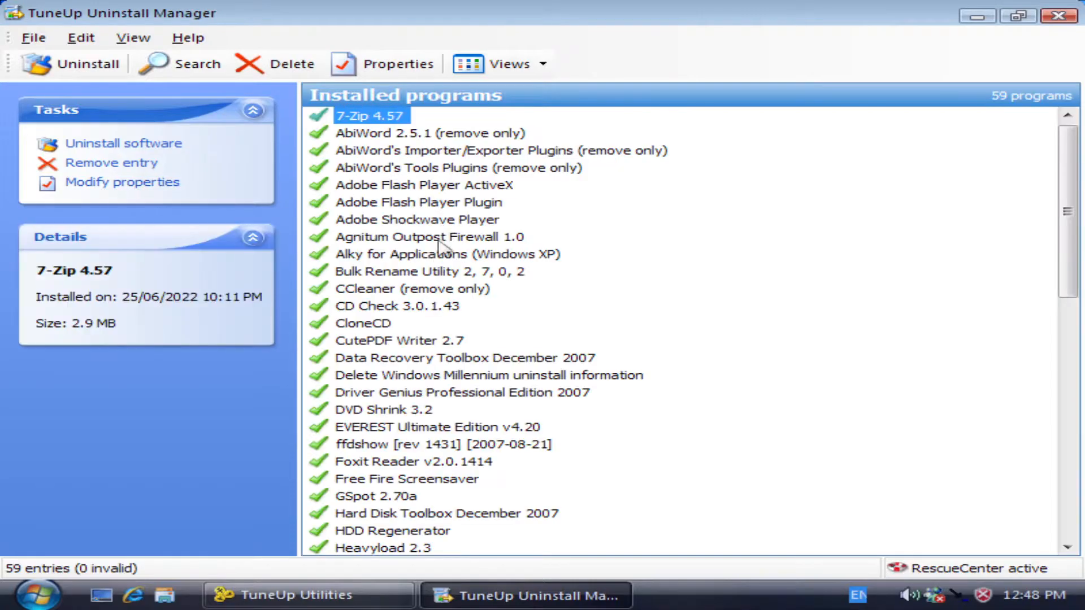
{"action": "scroll", "scroll_direction": "down", "scroll_amount": 3}
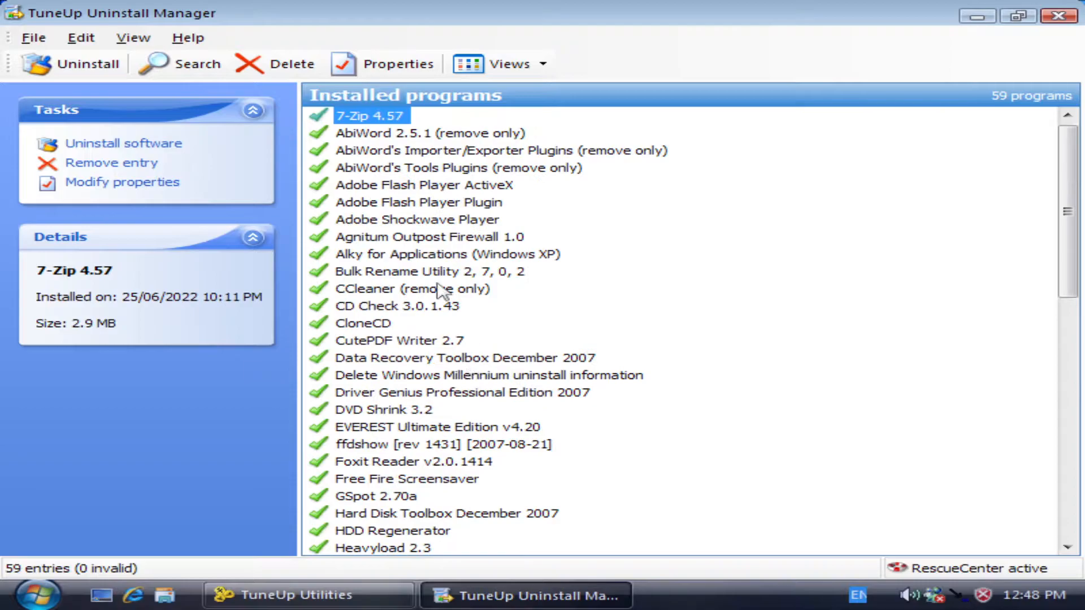
{"action": "left_click", "coordinate": [1067, 12]}
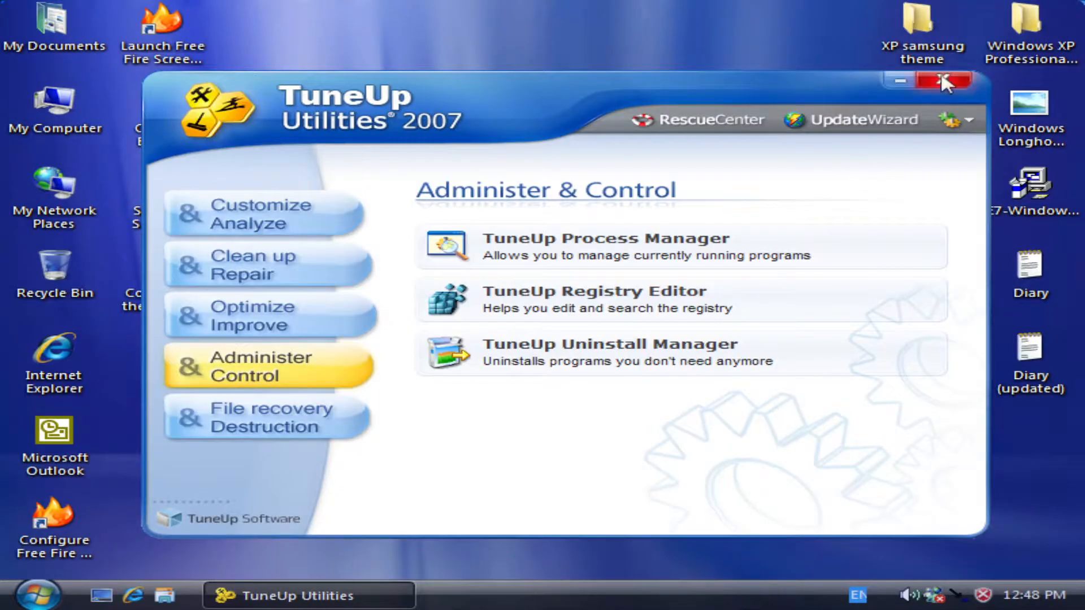
{"action": "left_click", "coordinate": [944, 80]}
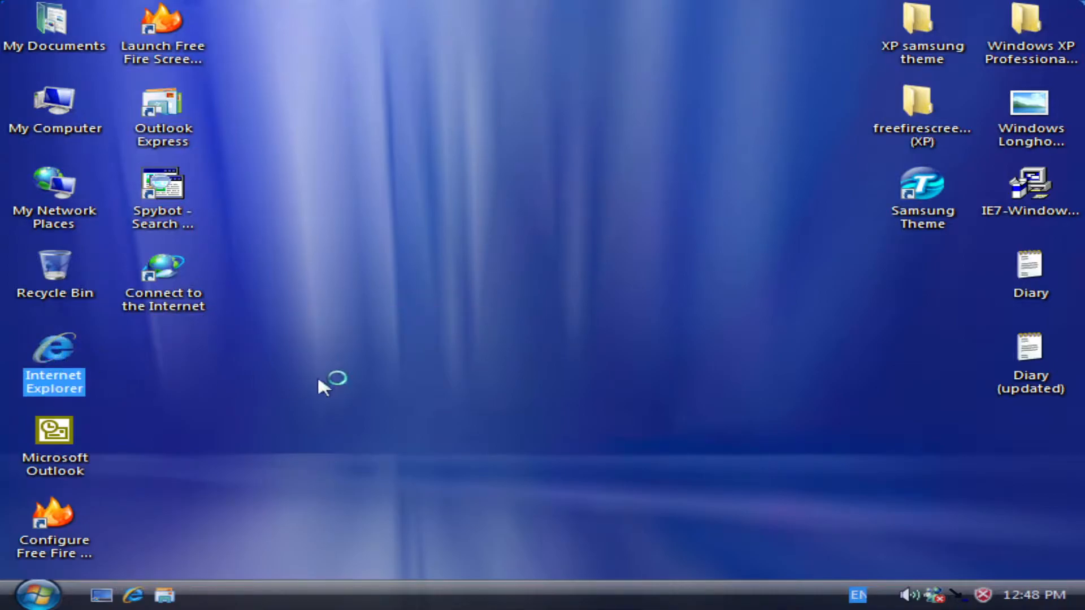
Launch Internet Explorer 7 and view its About box showing version 7.0.5730.13
{"action": "double_click", "coordinate": [55, 349]}
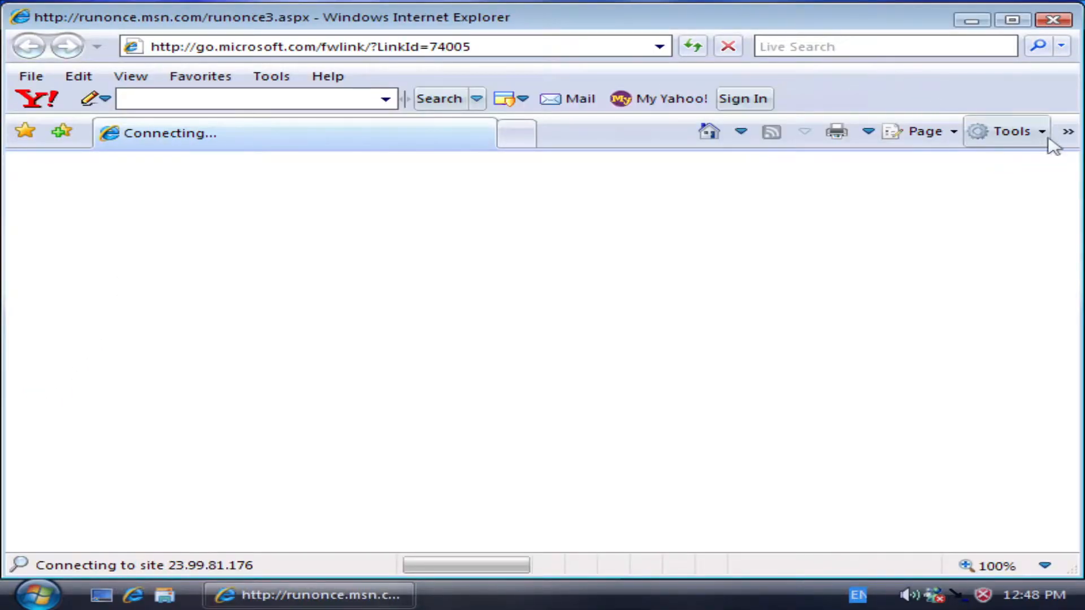
{"action": "left_click", "coordinate": [1067, 131]}
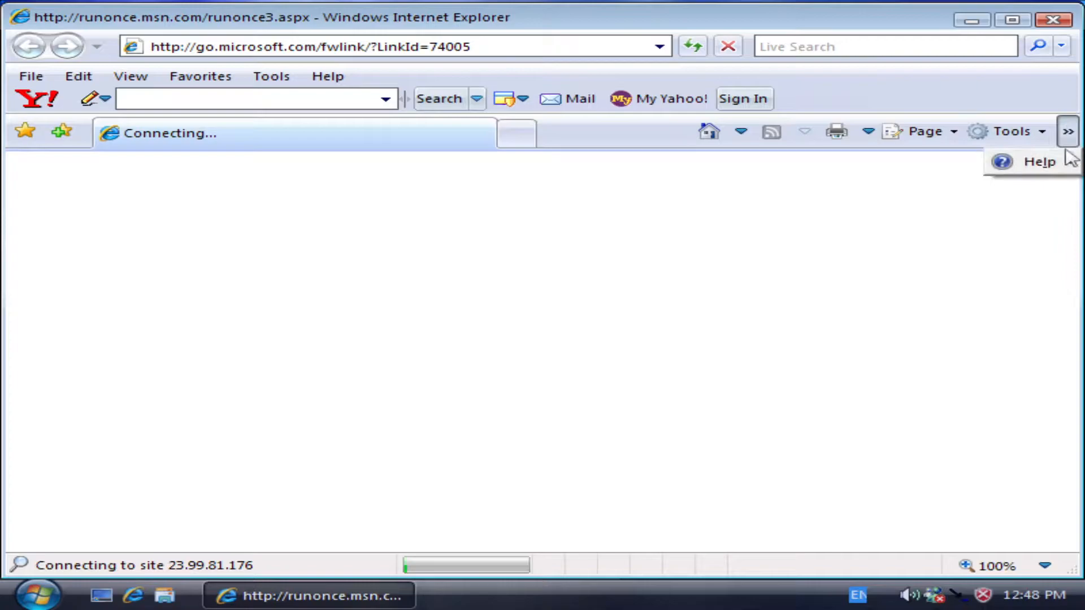
{"action": "mouse_move", "coordinate": [798, 296]}
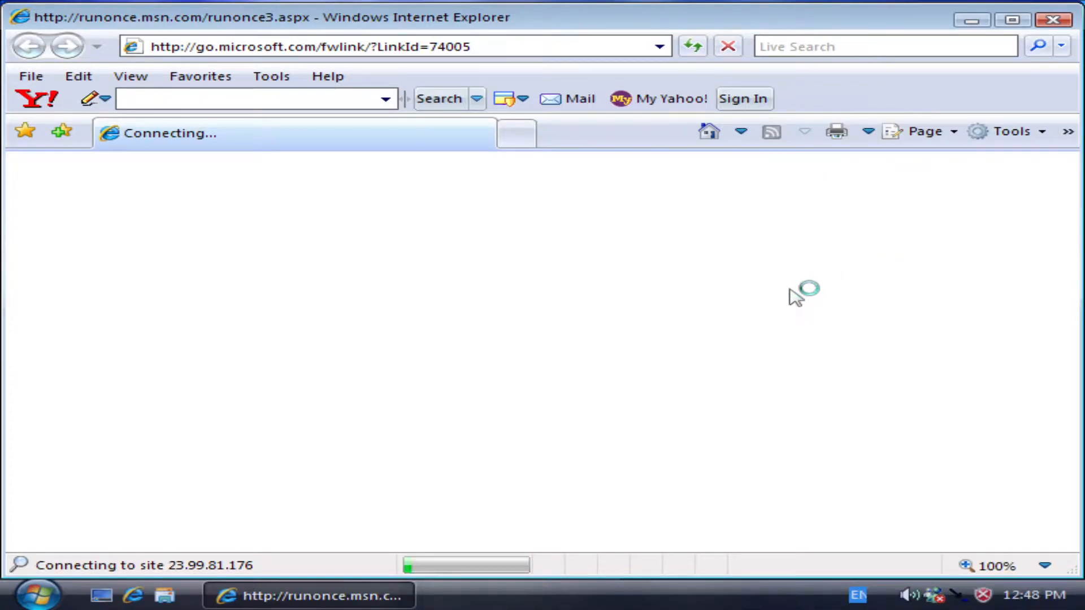
{"action": "mouse_move", "coordinate": [789, 296]}
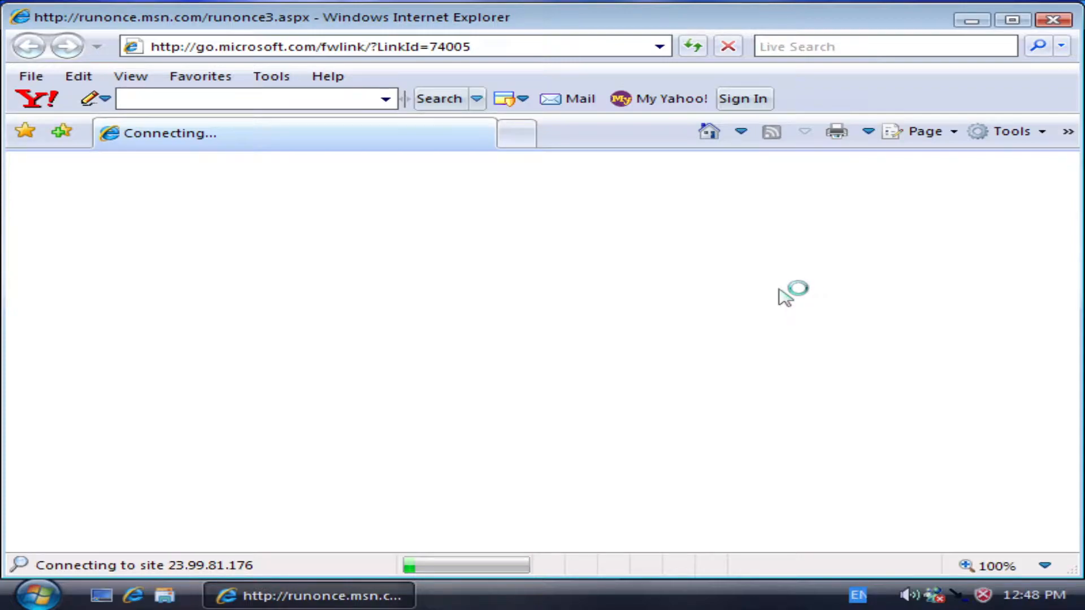
{"action": "mouse_move", "coordinate": [767, 298]}
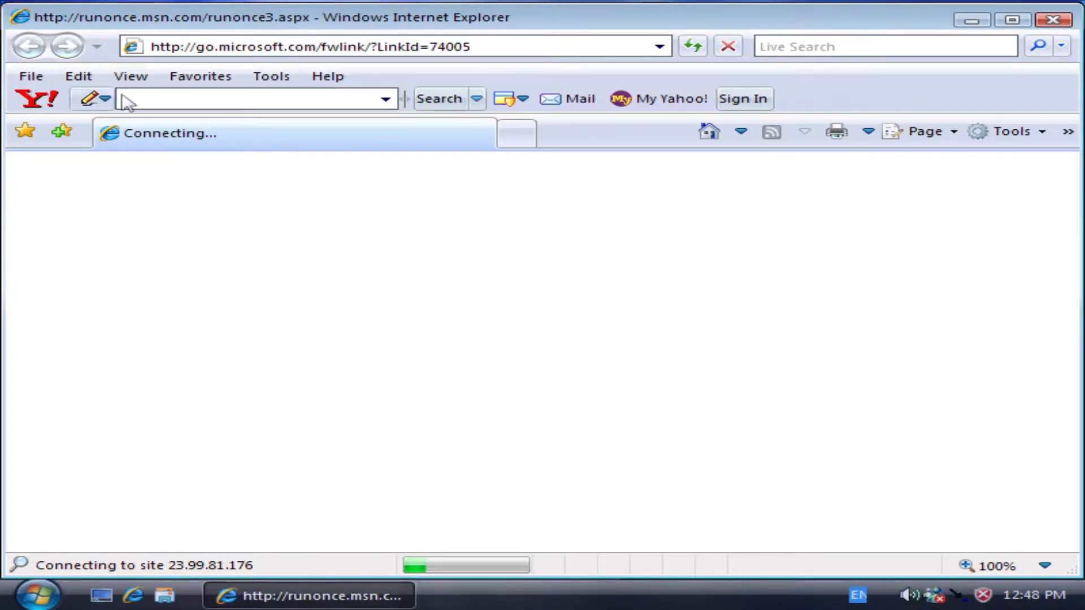
{"action": "left_click", "coordinate": [327, 76]}
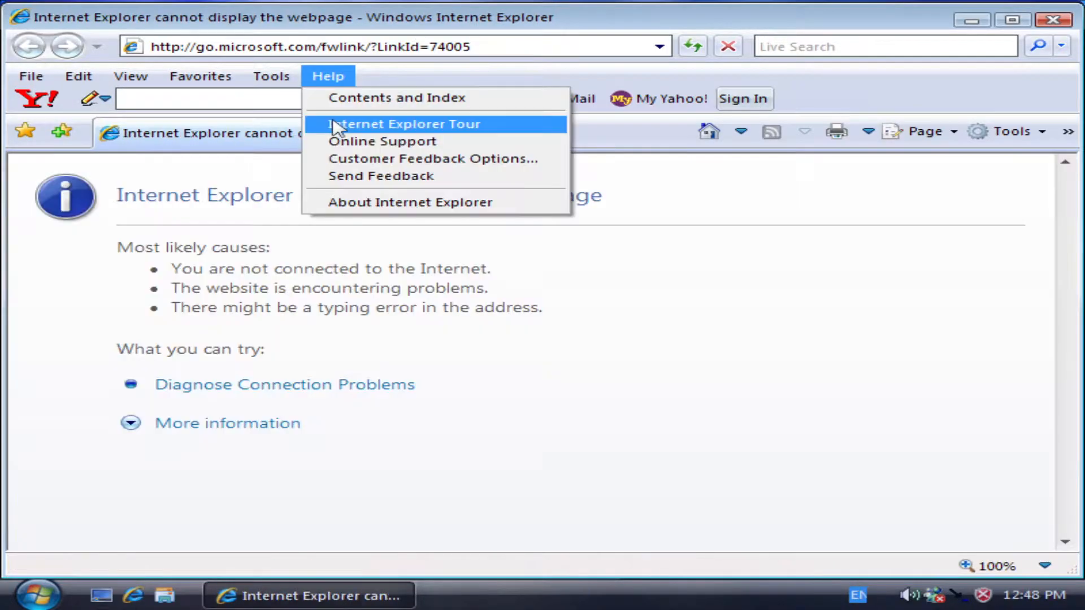
{"action": "mouse_move", "coordinate": [384, 206]}
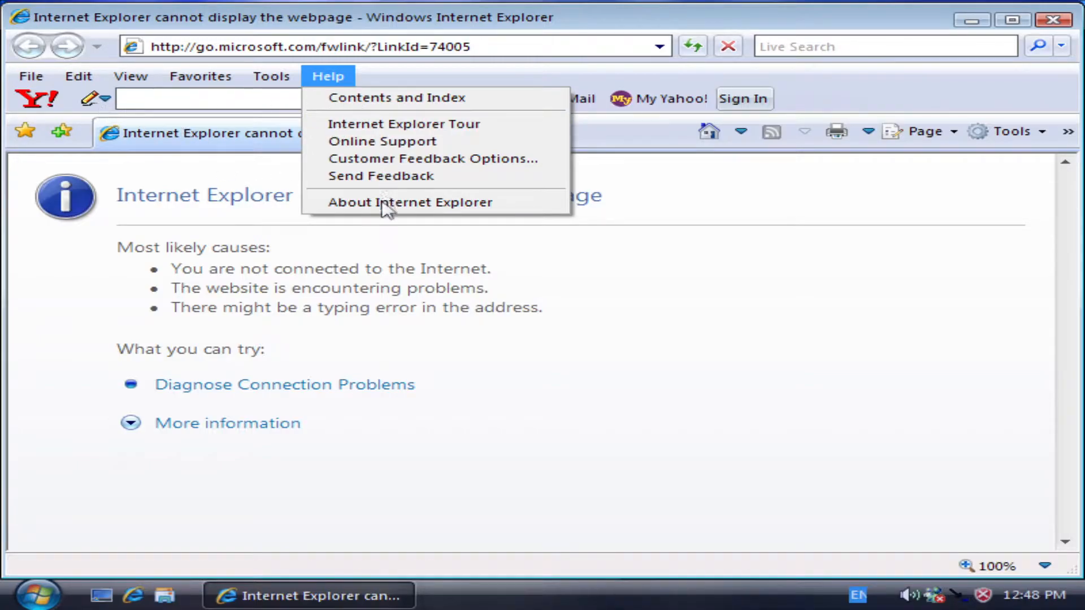
{"action": "left_click", "coordinate": [409, 202]}
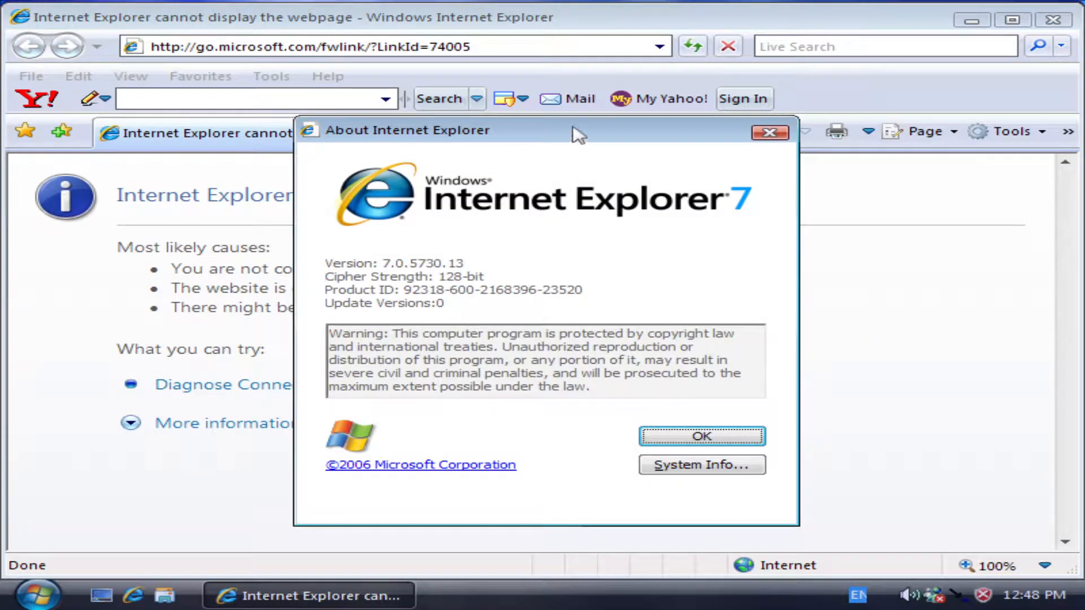
{"action": "mouse_move", "coordinate": [554, 133]}
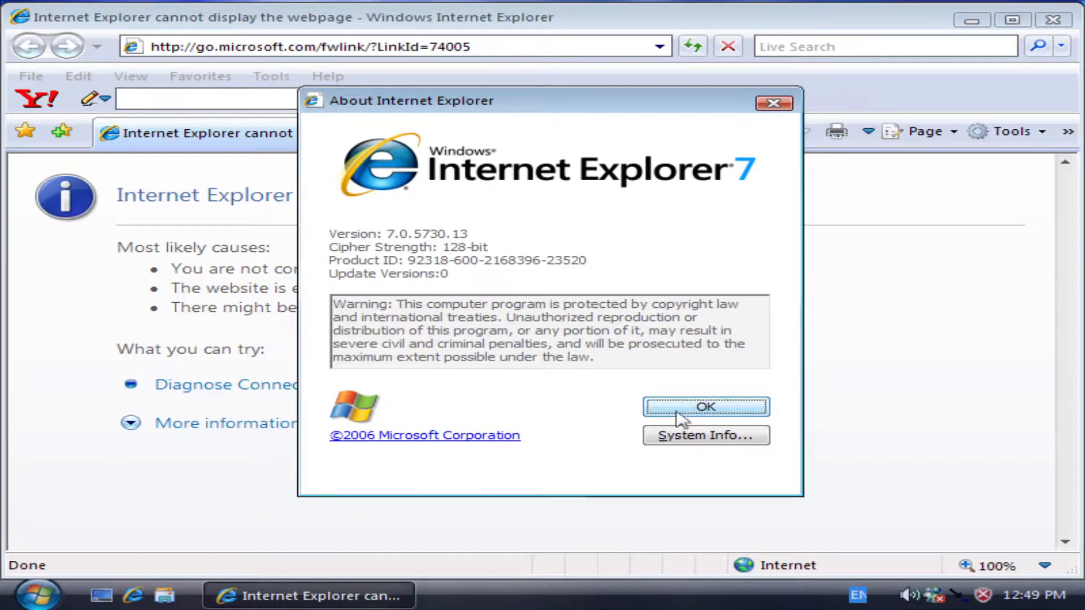
{"action": "left_click", "coordinate": [705, 407]}
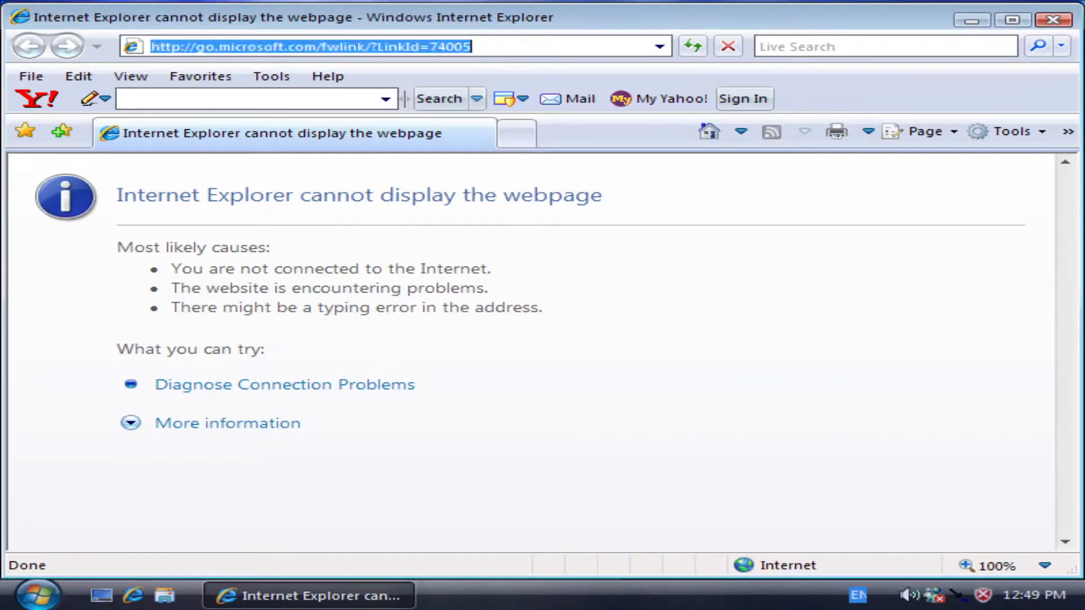
{"action": "type", "text": "www/"}
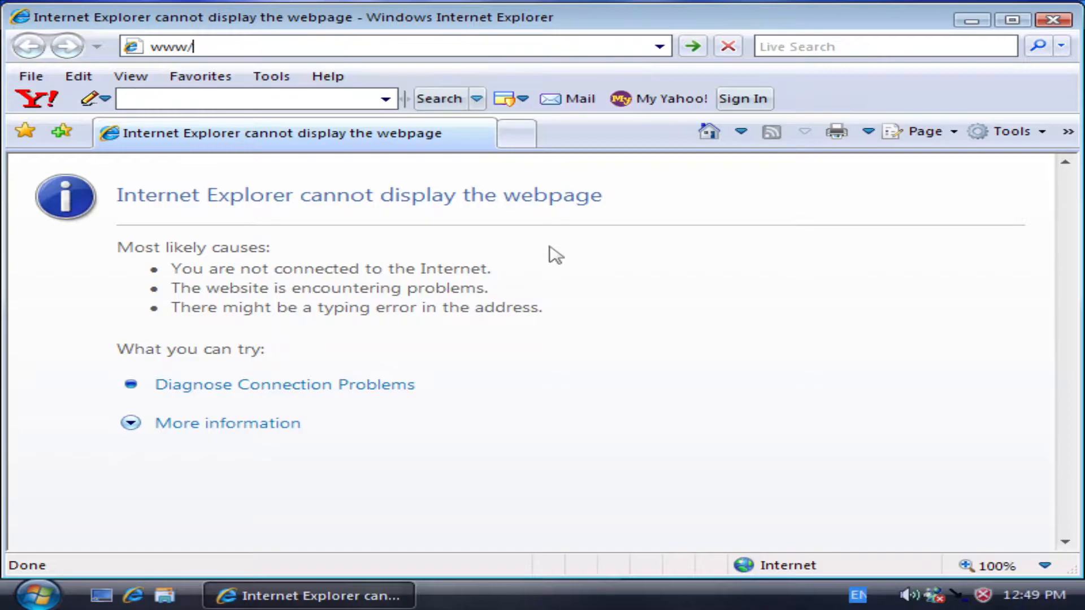
{"action": "type", "text": "theoldn"}
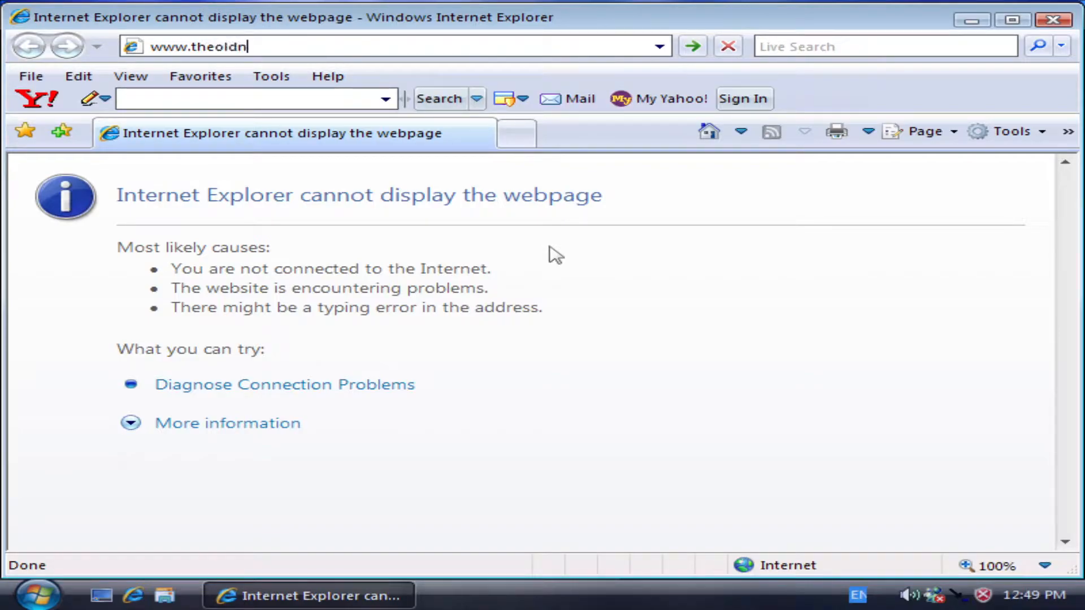
{"action": "key", "text": "Return"}
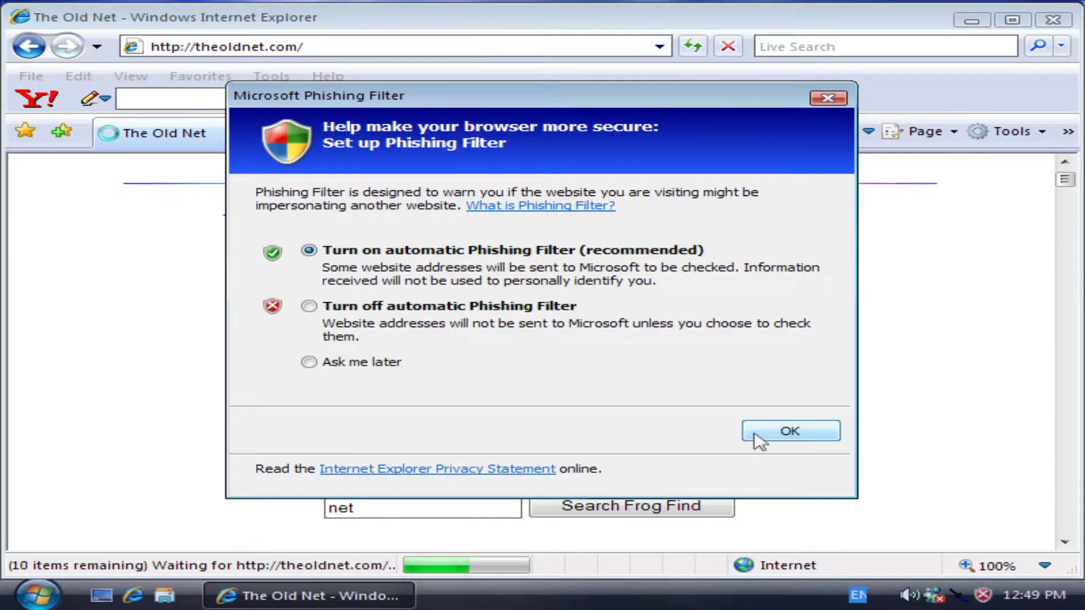
{"action": "left_click", "coordinate": [790, 430]}
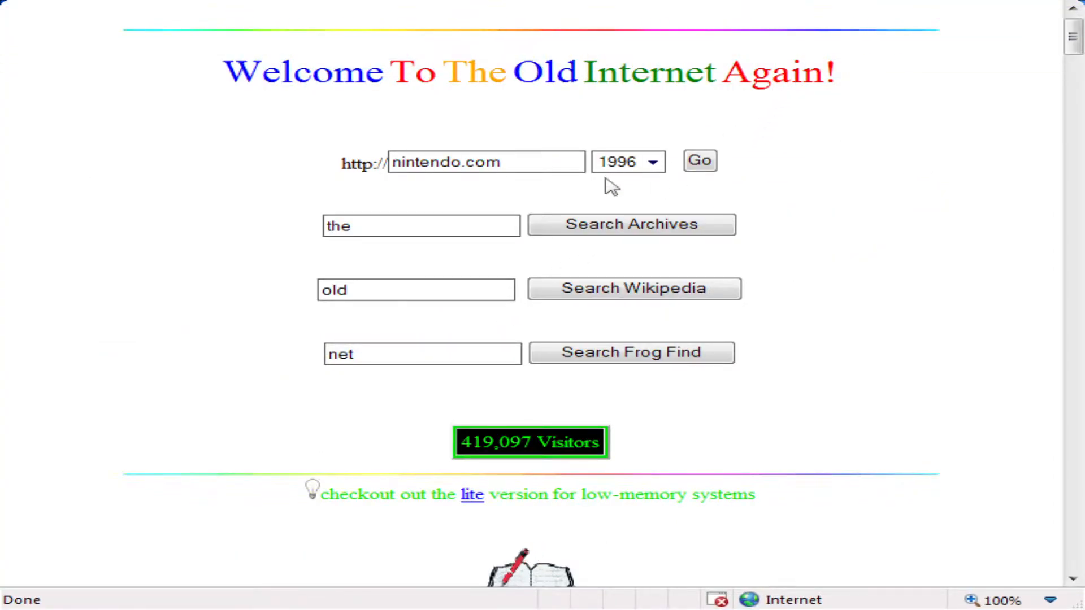
{"action": "scroll", "scroll_direction": "down", "scroll_amount": 3}
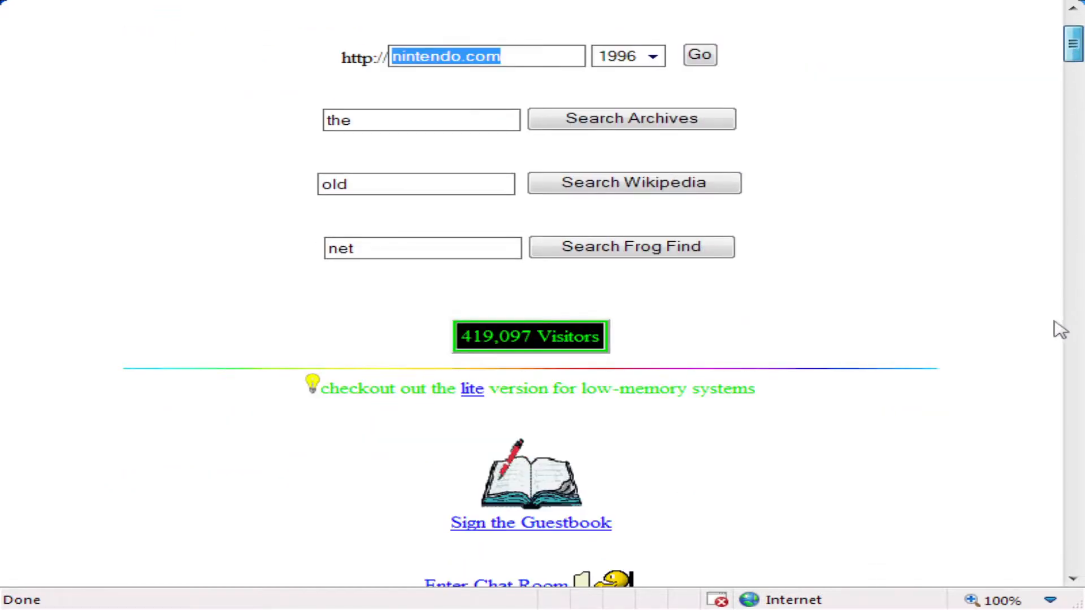
{"action": "scroll", "scroll_direction": "down", "scroll_amount": 3}
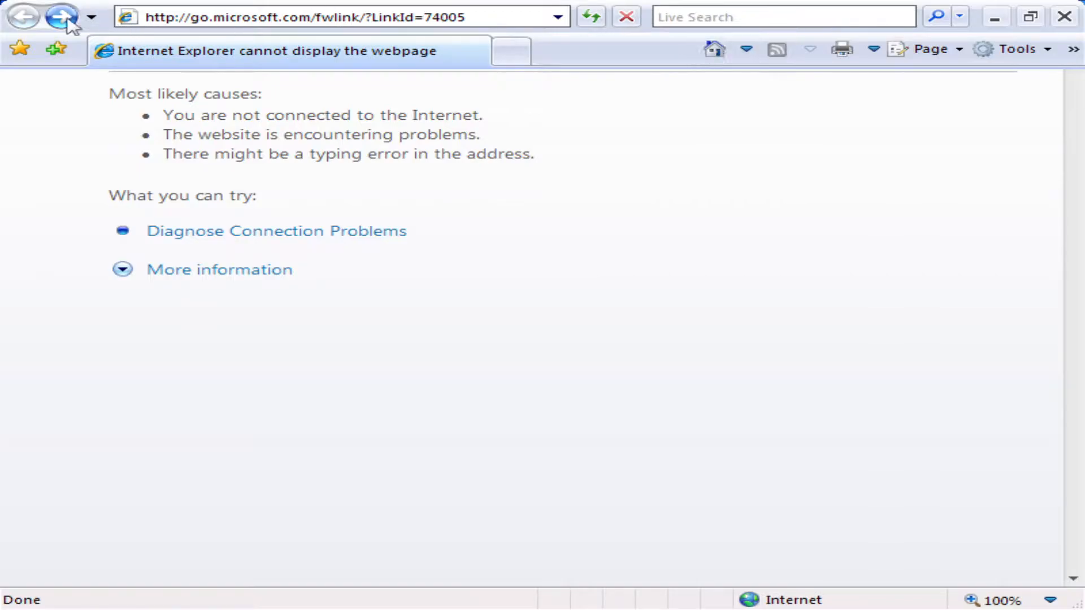
{"action": "left_click", "coordinate": [61, 16]}
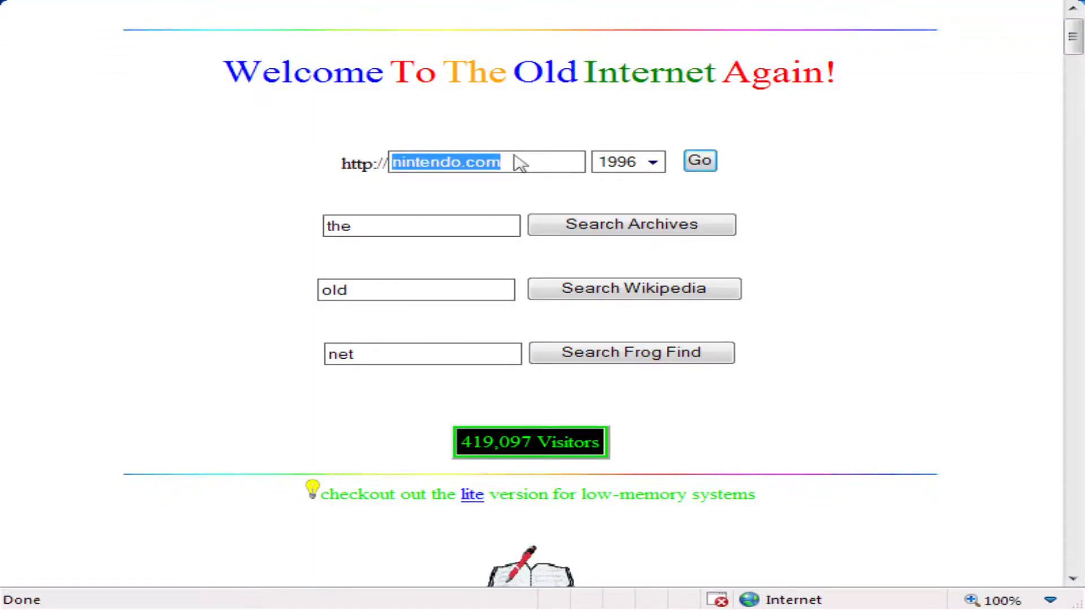
Enter microsoft.com and load its archived 2000 version
{"action": "key", "text": "Delete"}
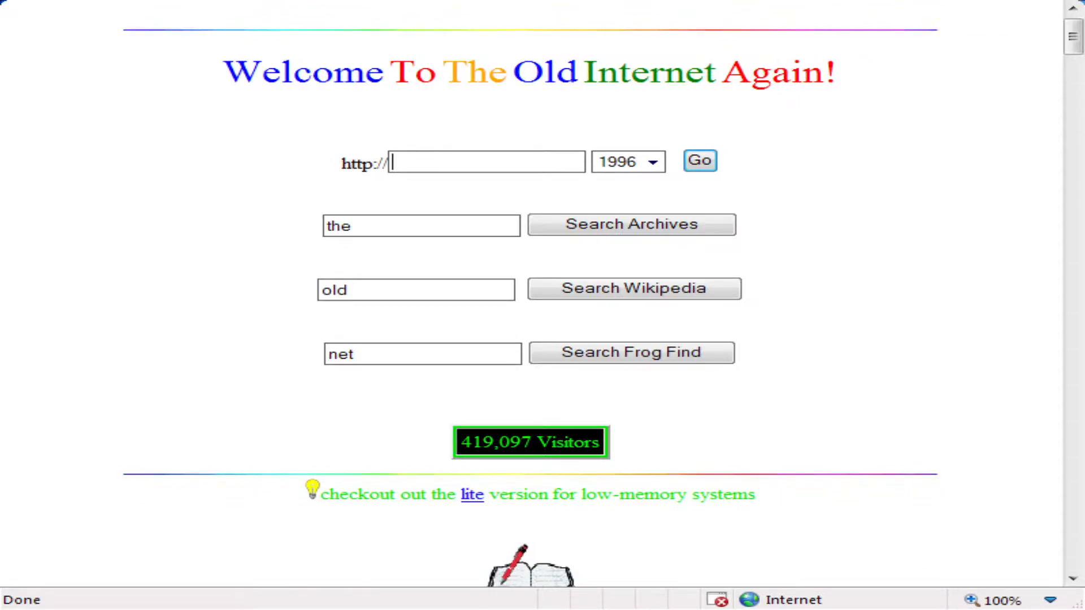
{"action": "type", "text": "microsoft.com"}
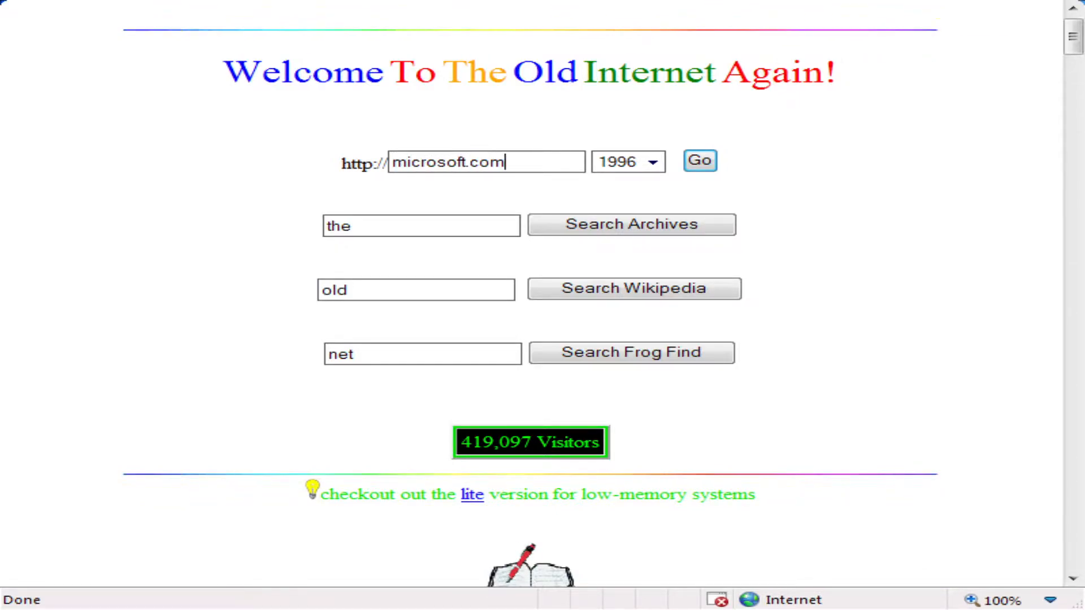
{"action": "left_click", "coordinate": [626, 161]}
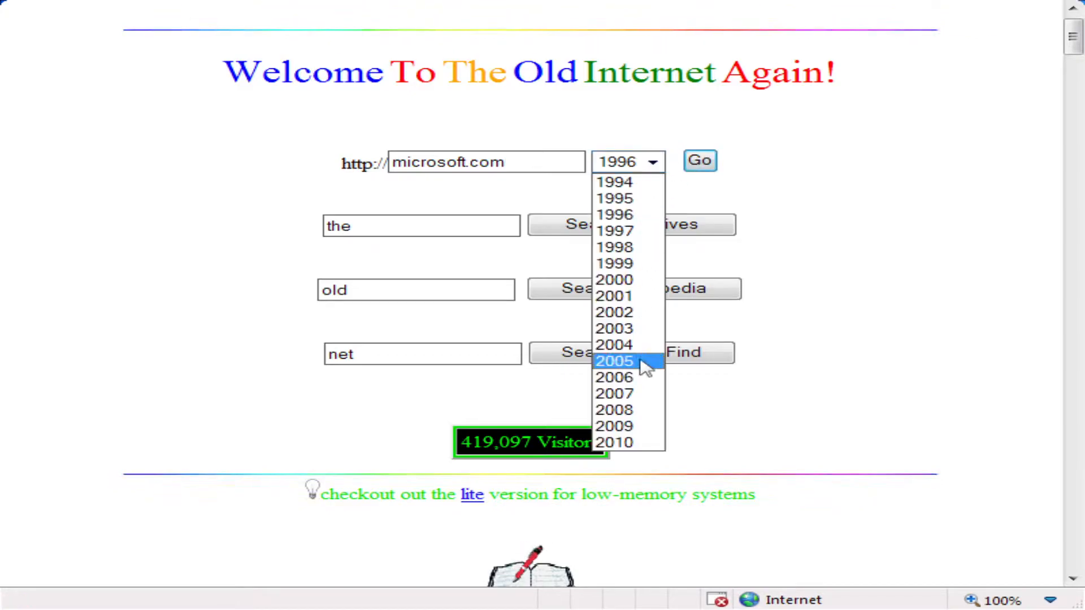
{"action": "left_click", "coordinate": [613, 280]}
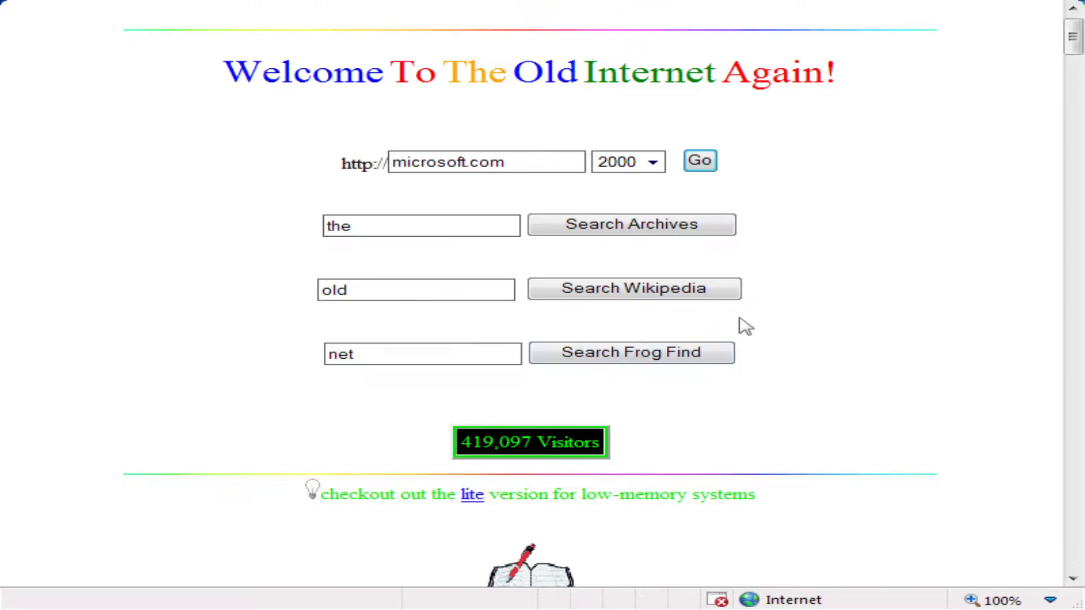
{"action": "left_click", "coordinate": [699, 160]}
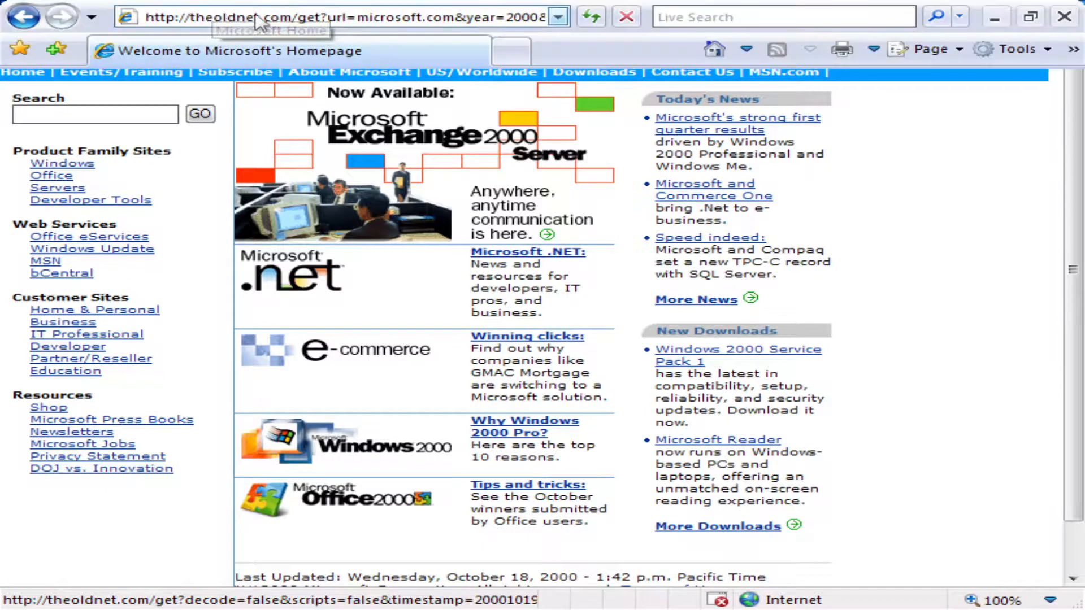
Load the 2007 archived microsoft.com, then go back to the welcome page
{"action": "left_click", "coordinate": [650, 161]}
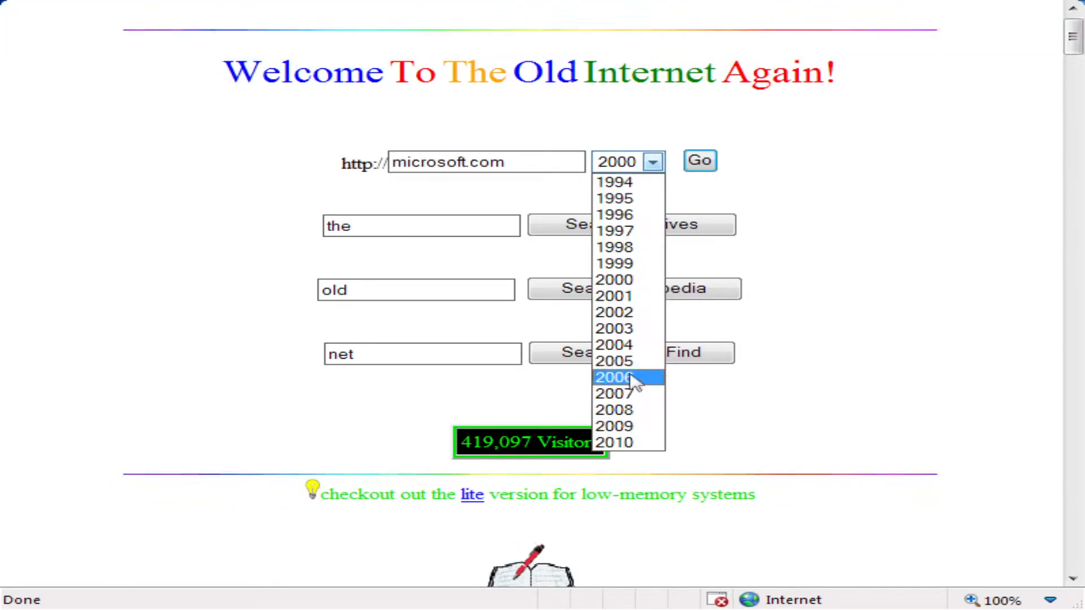
{"action": "left_click", "coordinate": [613, 393]}
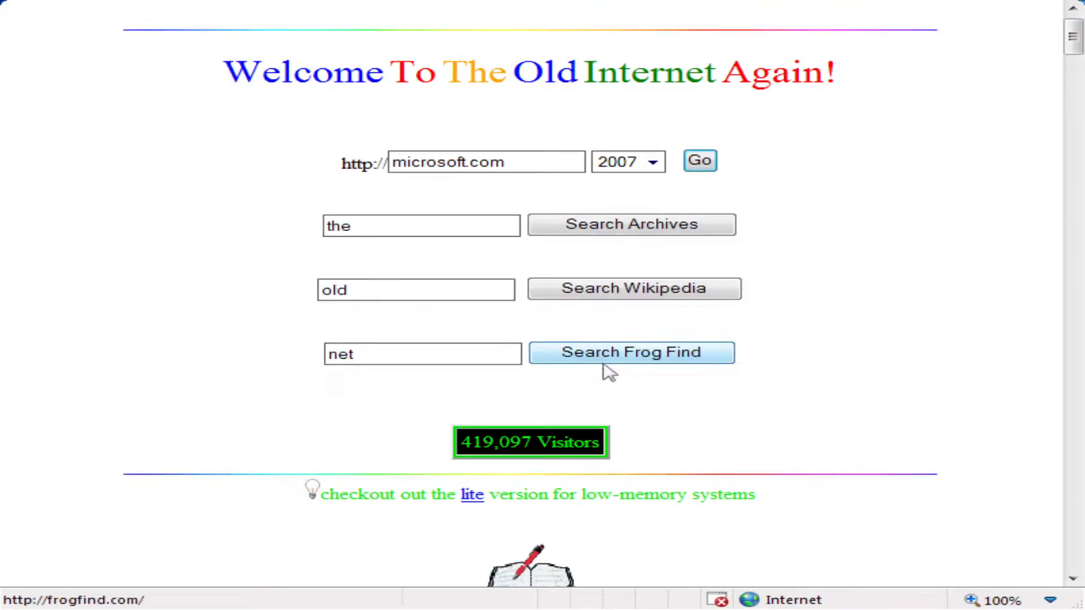
{"action": "mouse_move", "coordinate": [758, 397]}
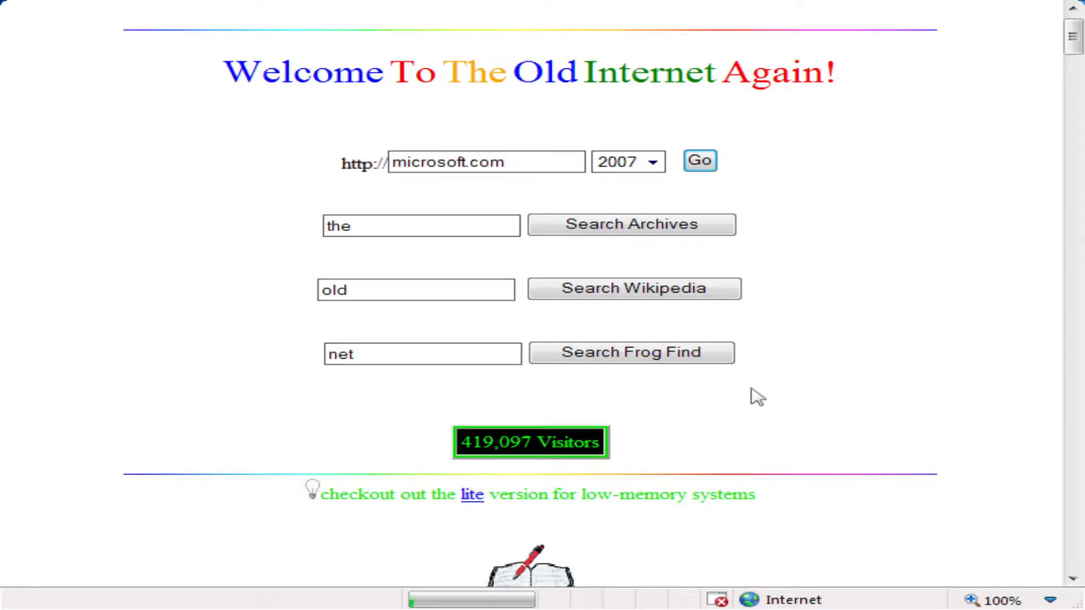
{"action": "left_click", "coordinate": [699, 160]}
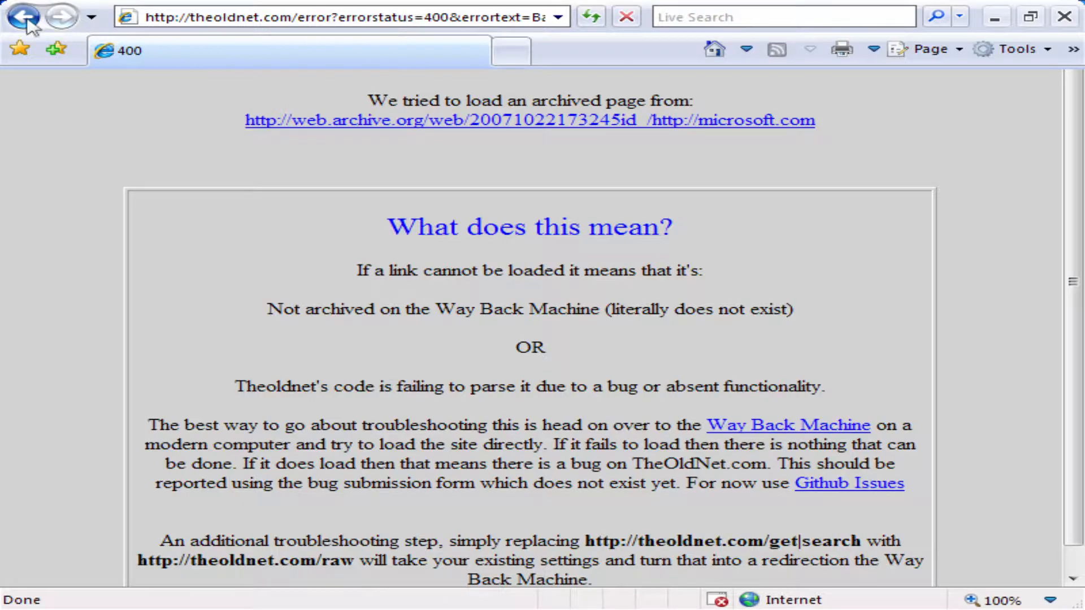
{"action": "left_click", "coordinate": [23, 16]}
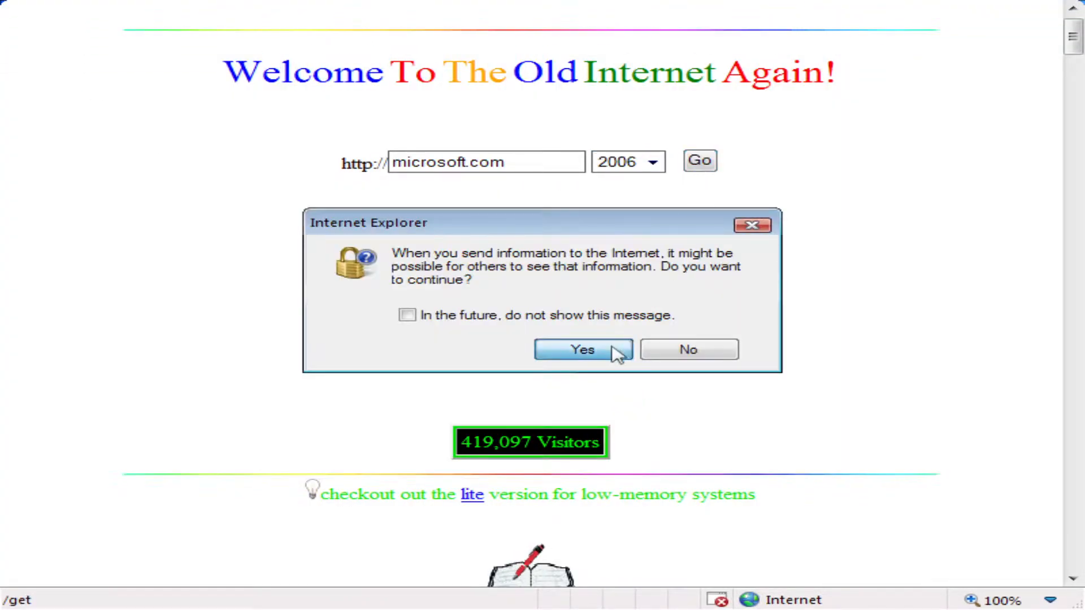
Resend the form to load the 2006 version and scroll through the page
{"action": "left_click", "coordinate": [582, 349]}
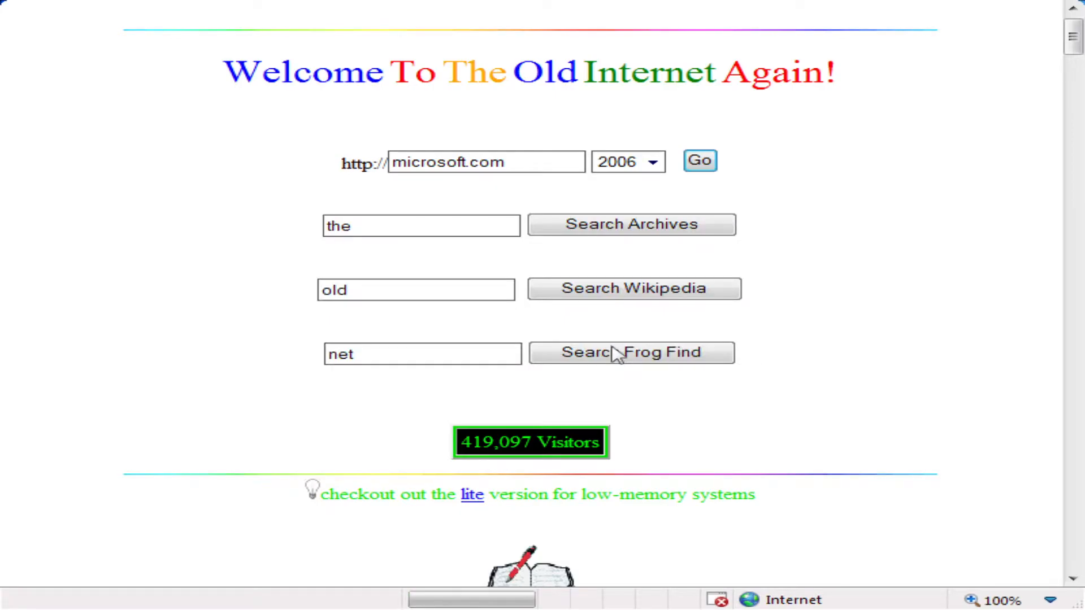
{"action": "left_click", "coordinate": [700, 161]}
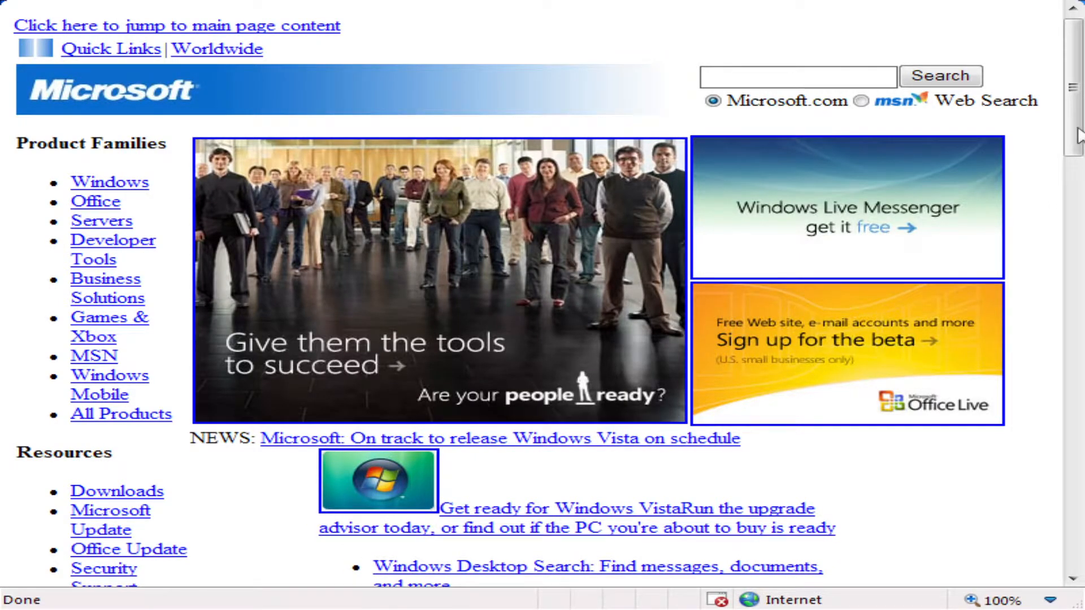
{"action": "scroll", "scroll_direction": "down", "scroll_amount": 3}
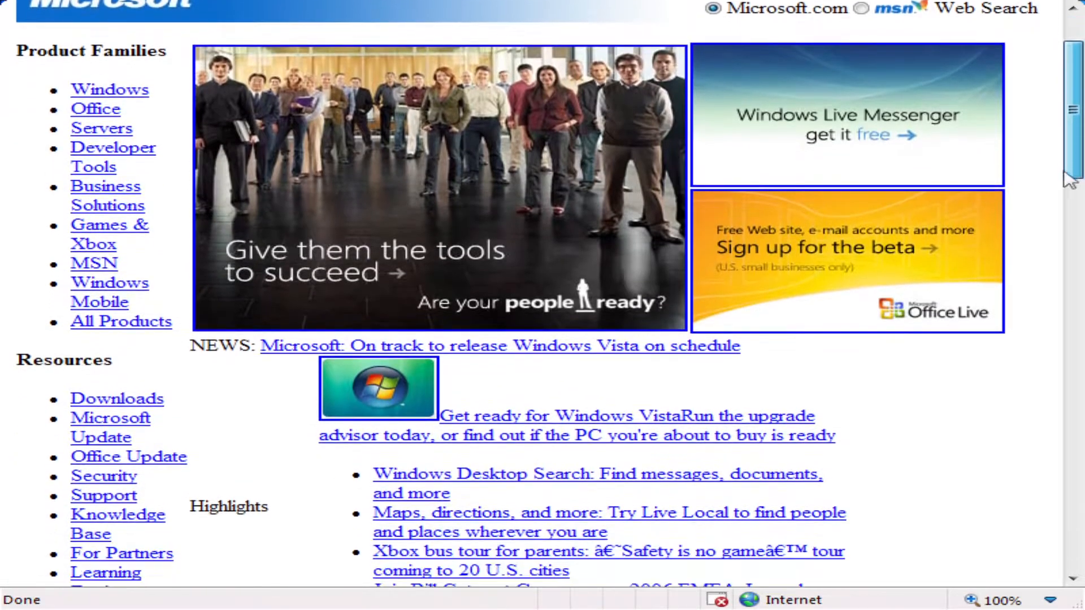
{"action": "scroll", "scroll_direction": "down", "scroll_amount": 3}
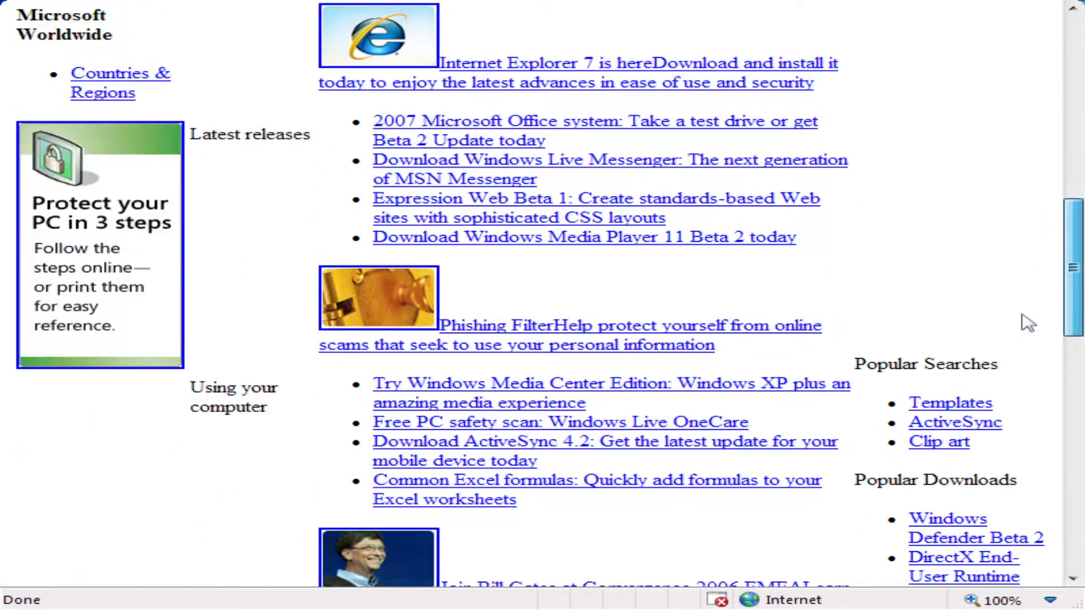
{"action": "scroll", "scroll_direction": "down", "scroll_amount": 3}
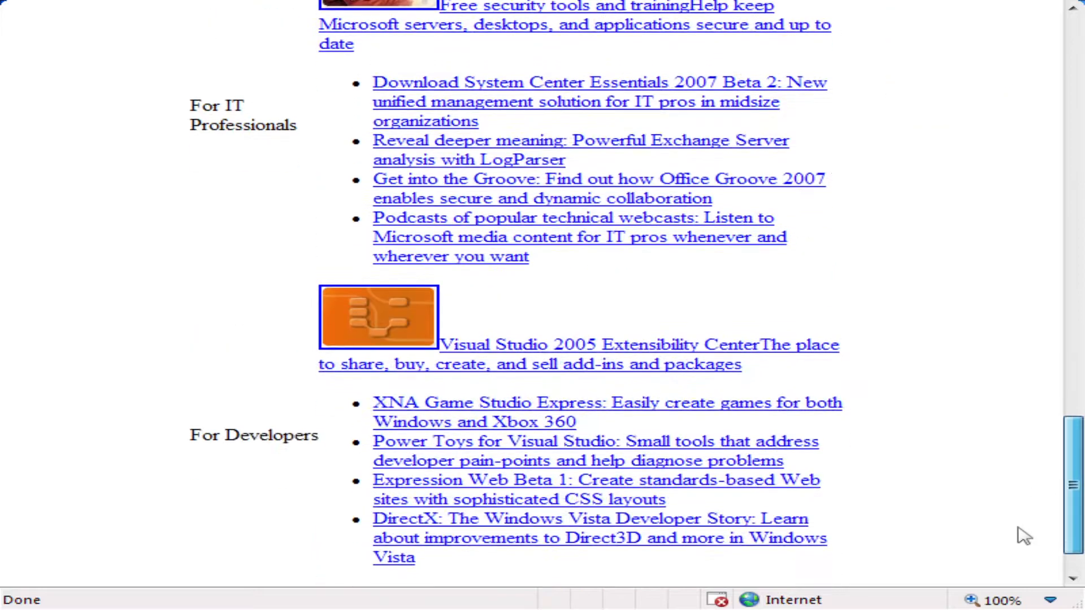
{"action": "scroll", "scroll_direction": "up", "scroll_amount": 3}
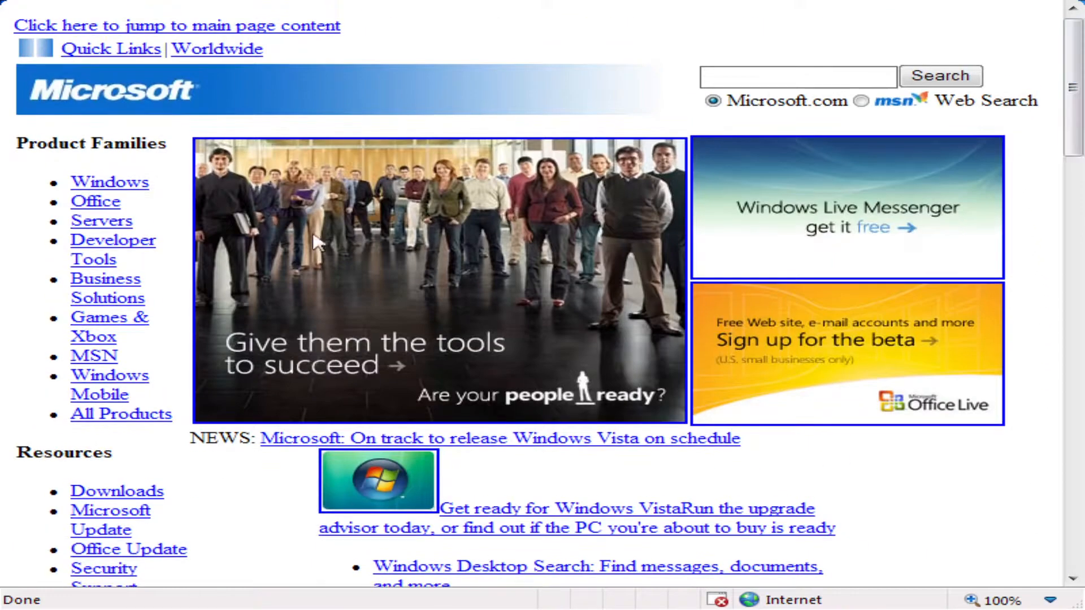
{"action": "mouse_move", "coordinate": [486, 9]}
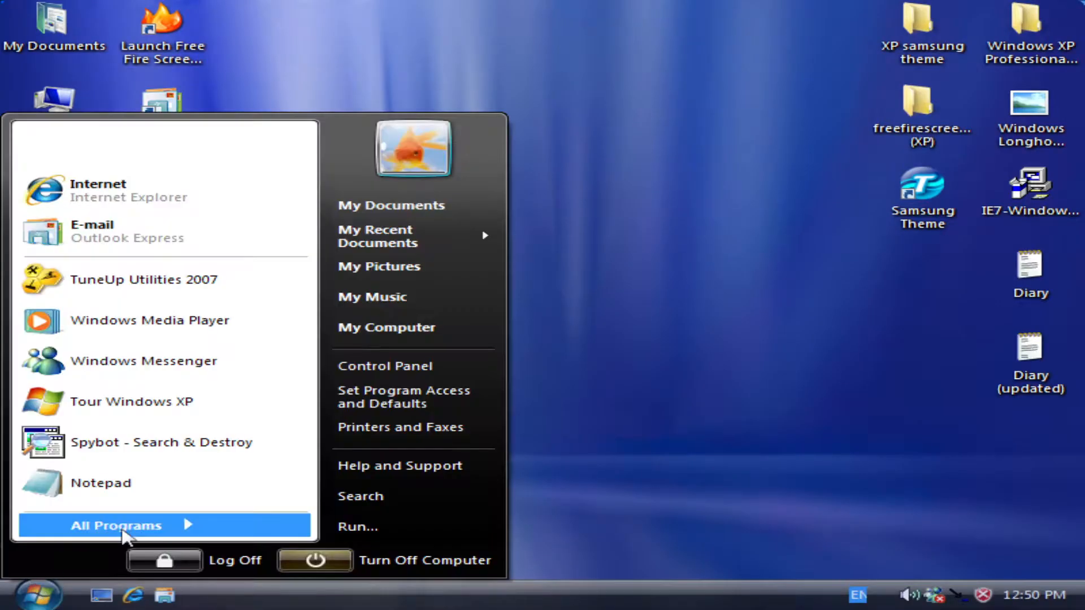
Launch Firefox and finish importing settings from Internet Explorer
{"action": "left_click", "coordinate": [116, 525]}
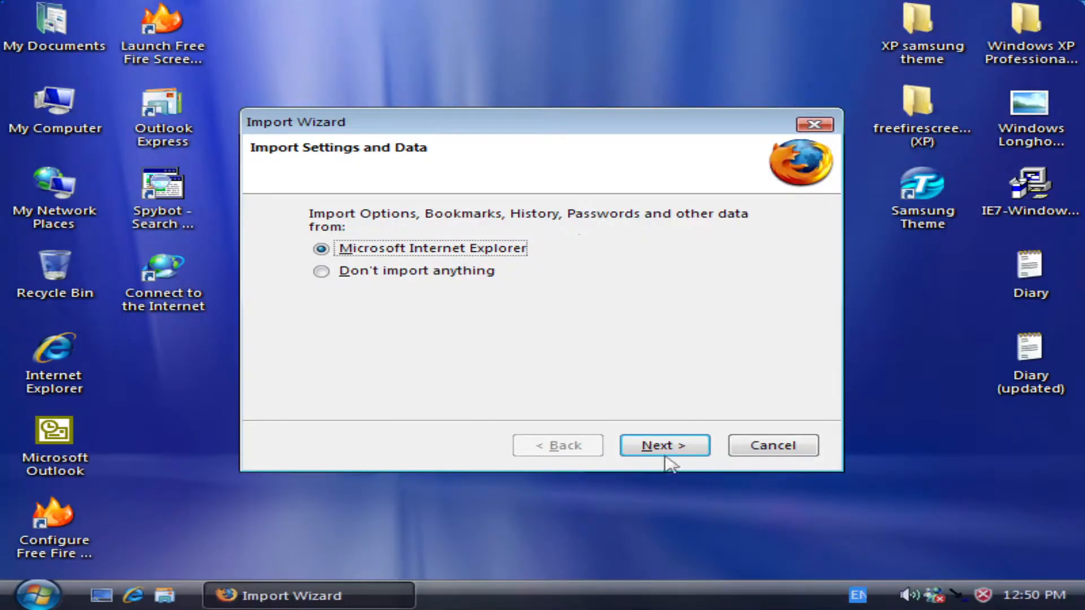
{"action": "left_click", "coordinate": [663, 444]}
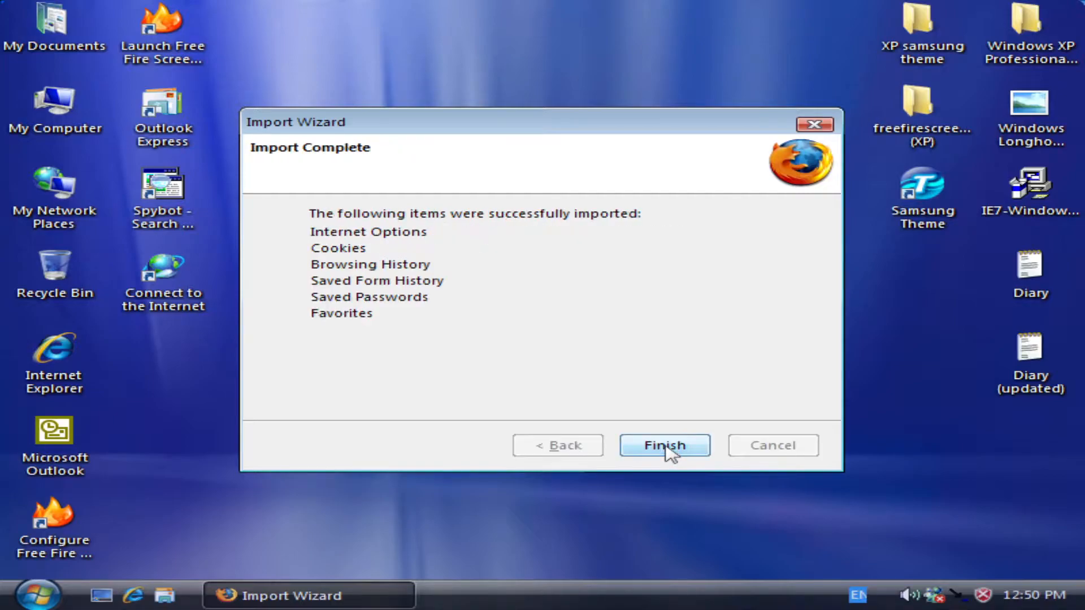
{"action": "left_click", "coordinate": [662, 445]}
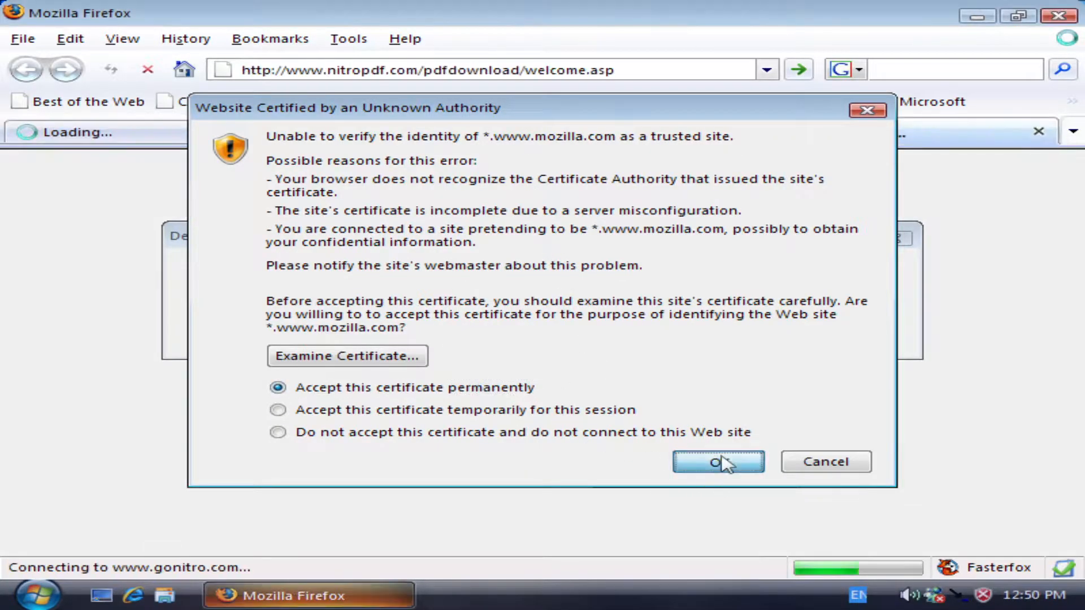
Accept both certificates, dismiss default-browser and Adblock prompts, and close the error tab
{"action": "left_click", "coordinate": [716, 461]}
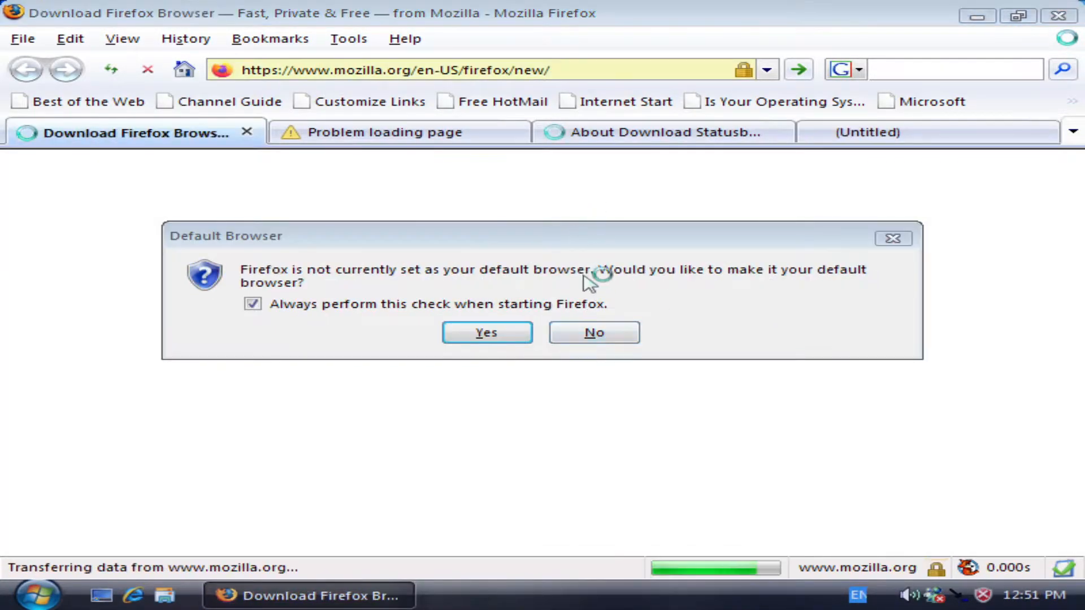
{"action": "left_click", "coordinate": [592, 332]}
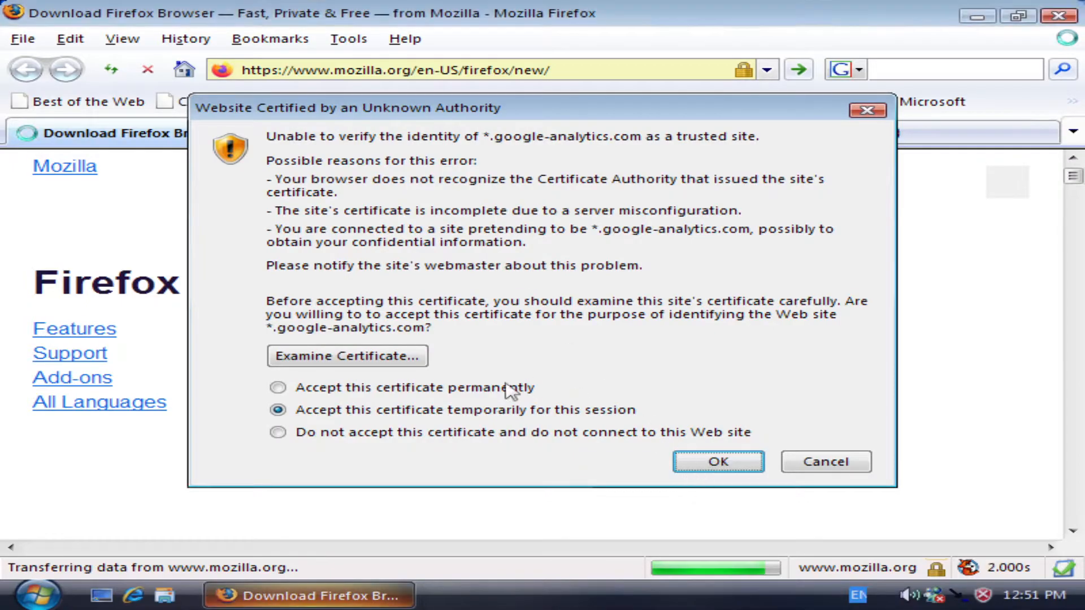
{"action": "left_click", "coordinate": [717, 462]}
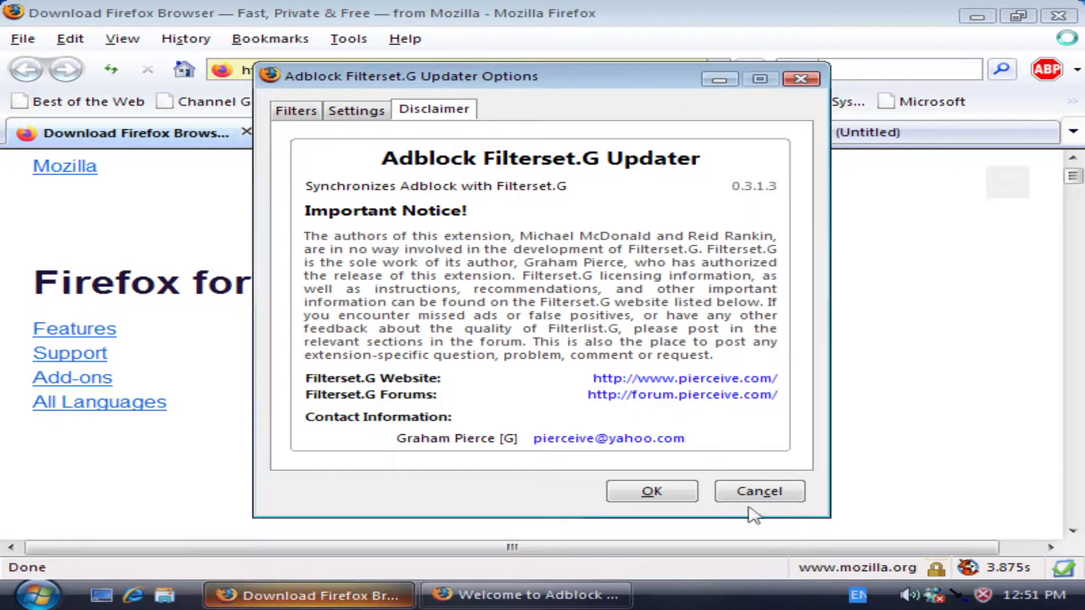
{"action": "left_click", "coordinate": [757, 491]}
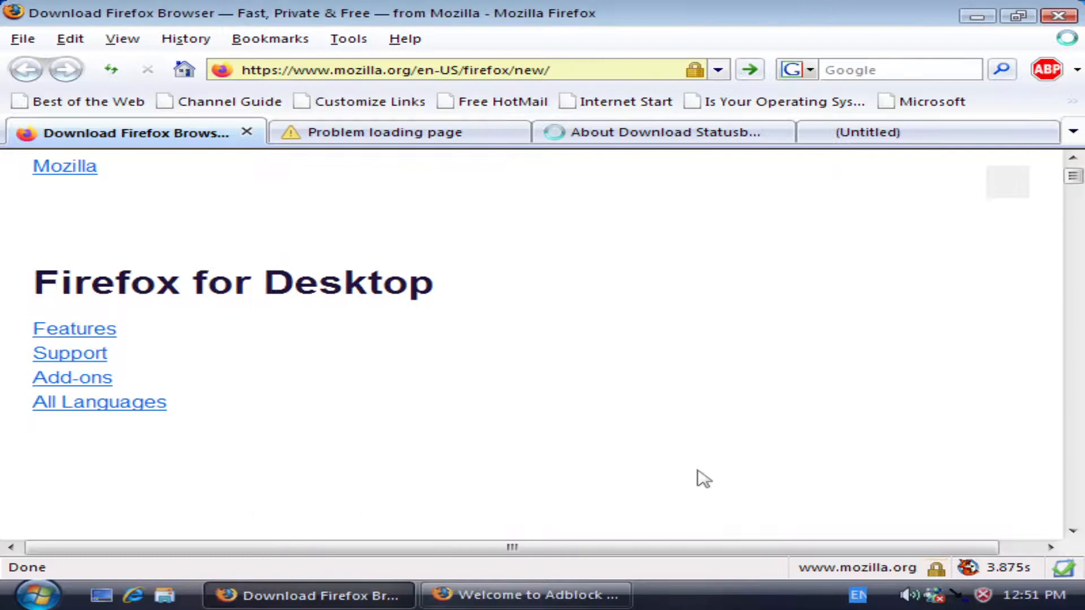
{"action": "left_click", "coordinate": [524, 595]}
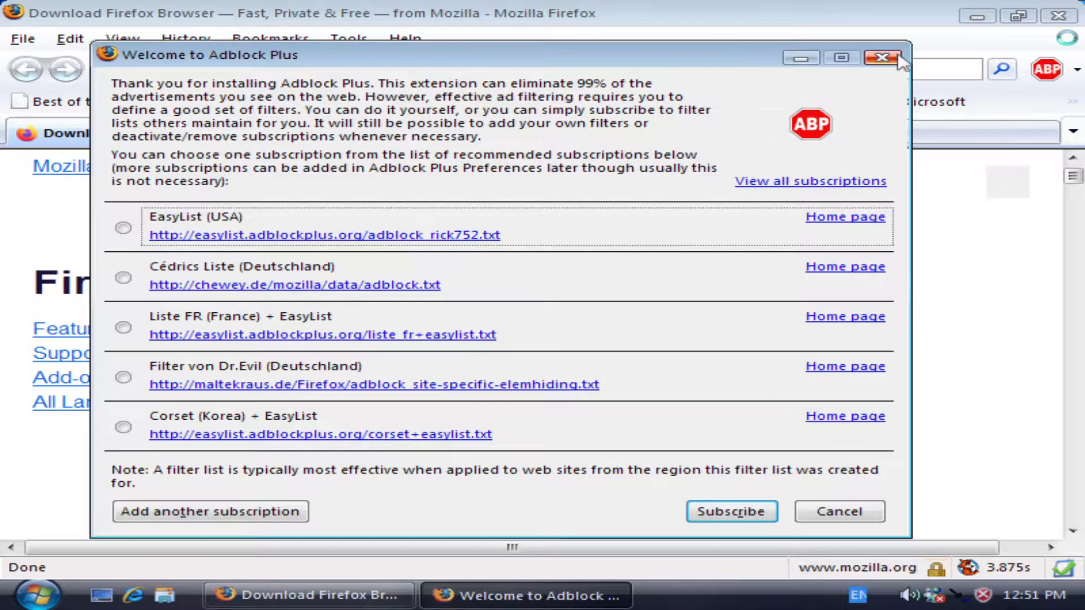
{"action": "left_click", "coordinate": [880, 58]}
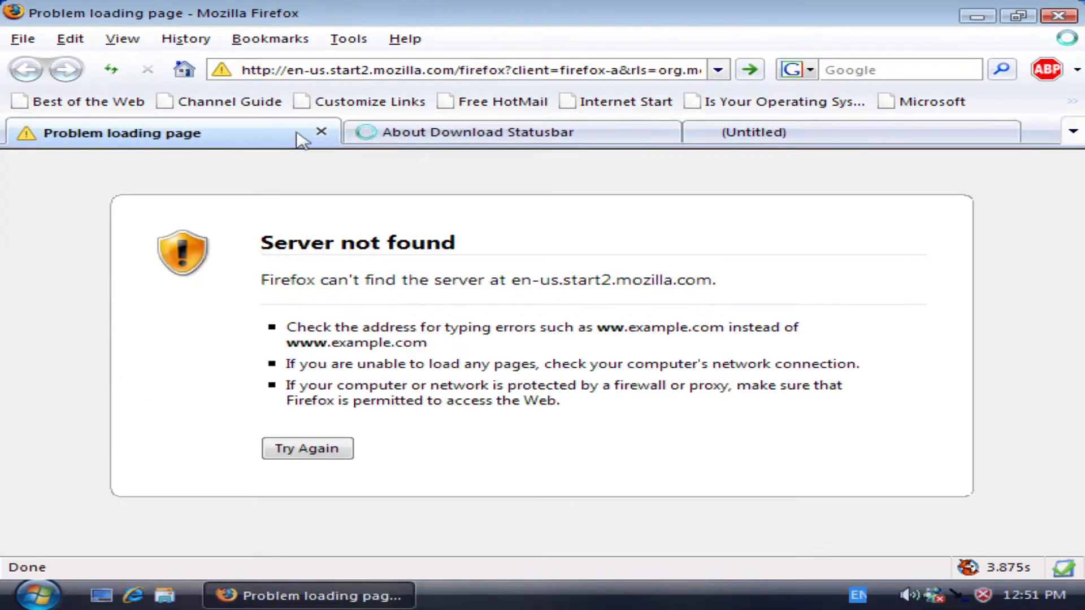
{"action": "left_click", "coordinate": [320, 131]}
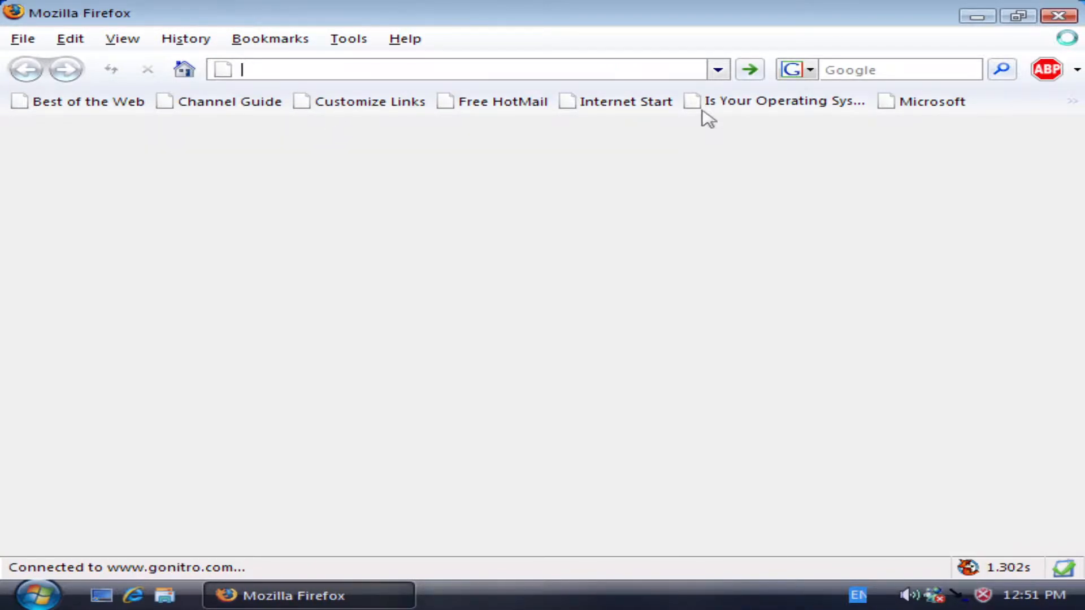
{"action": "type", "text": "www.theold"}
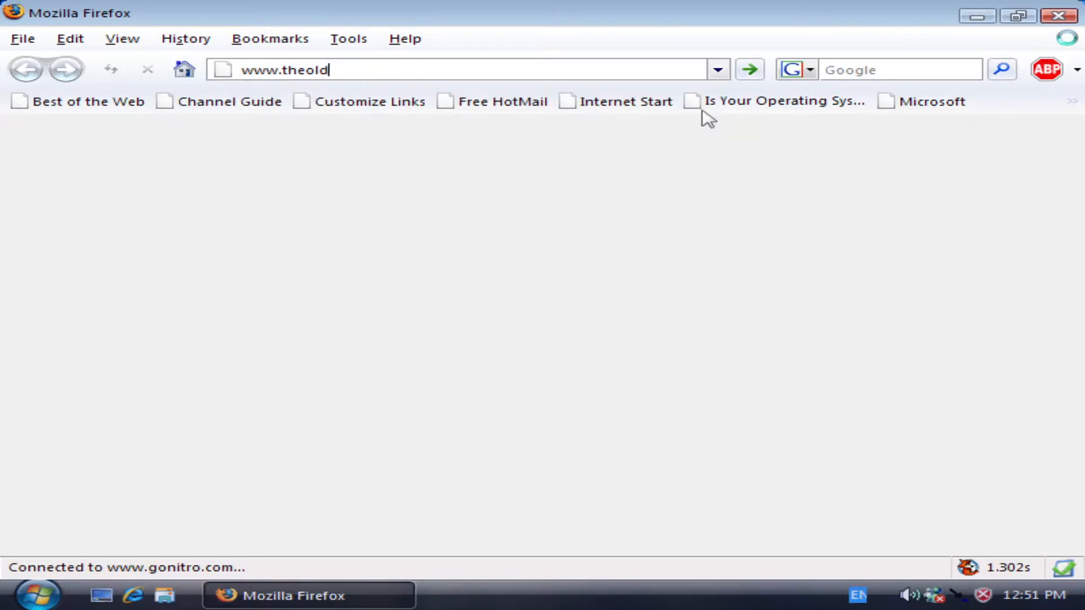
{"action": "key", "text": "Return"}
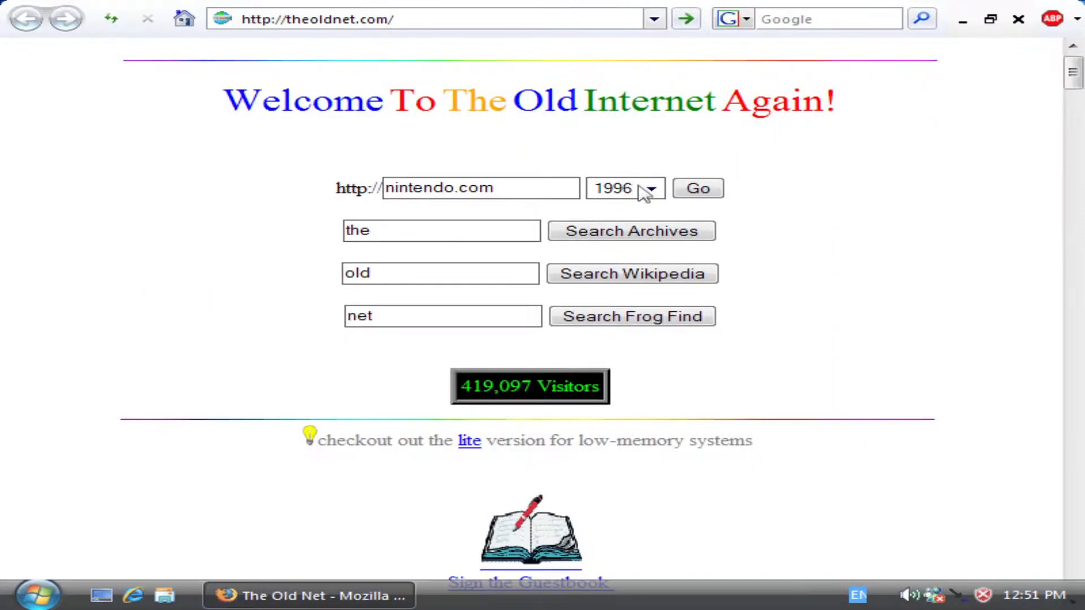
{"action": "left_click", "coordinate": [624, 188]}
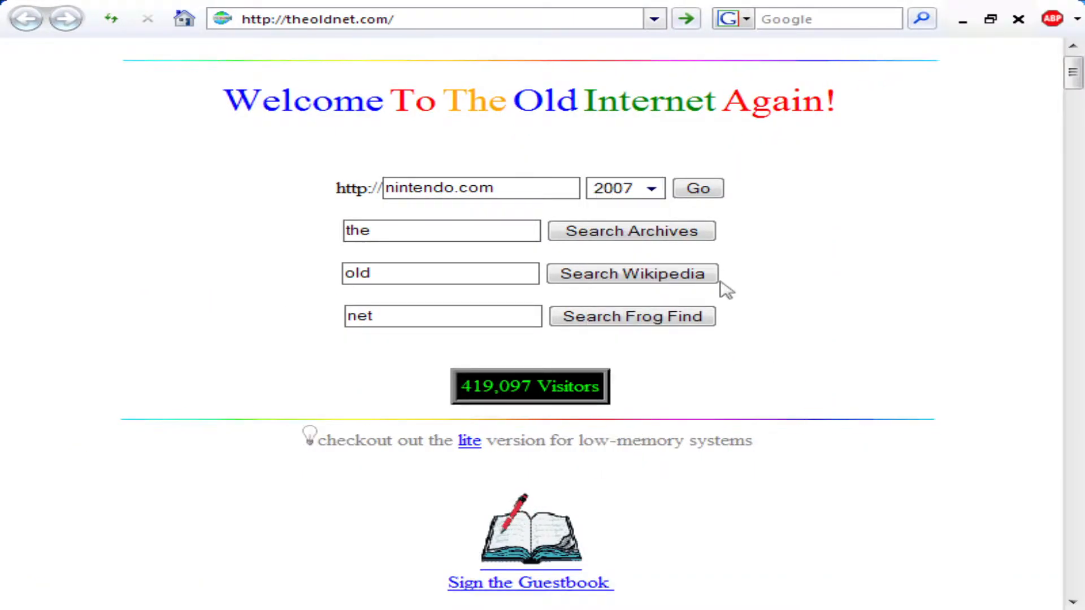
{"action": "type", "text": "micros"}
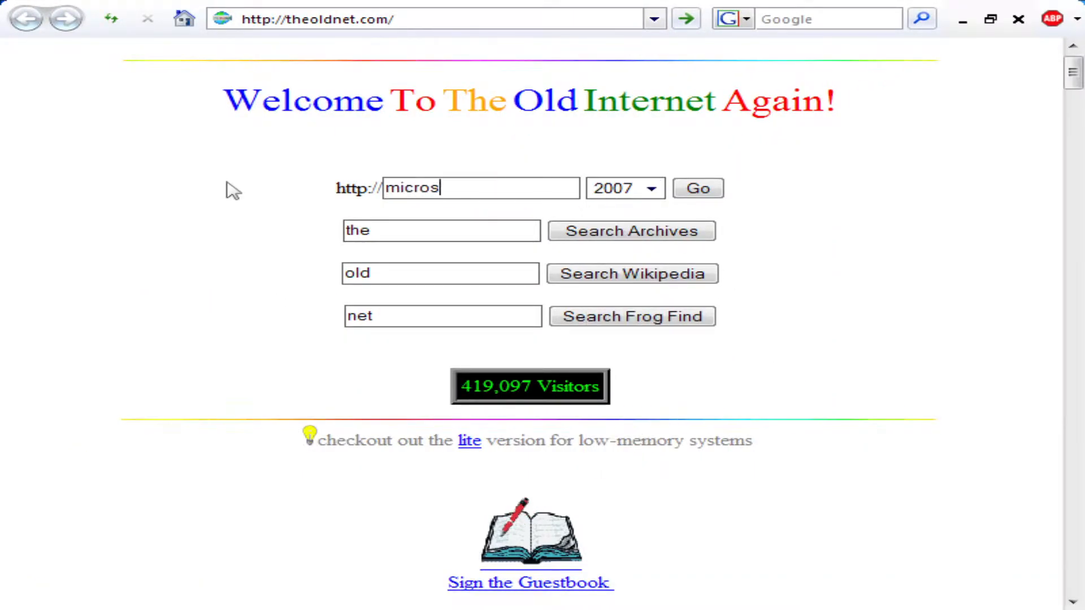
{"action": "left_click", "coordinate": [697, 188]}
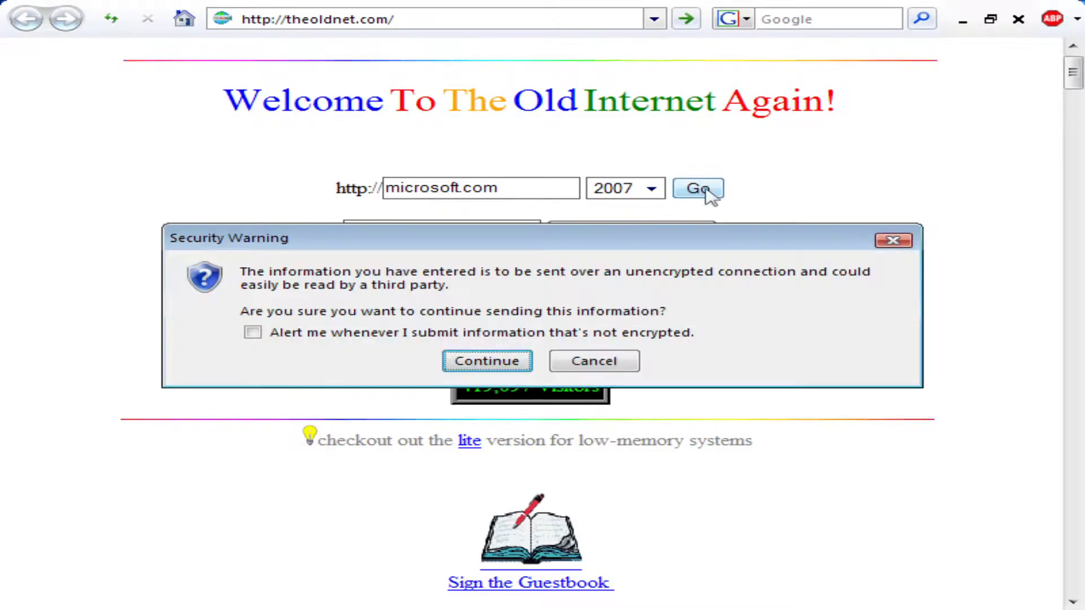
{"action": "left_click", "coordinate": [487, 360]}
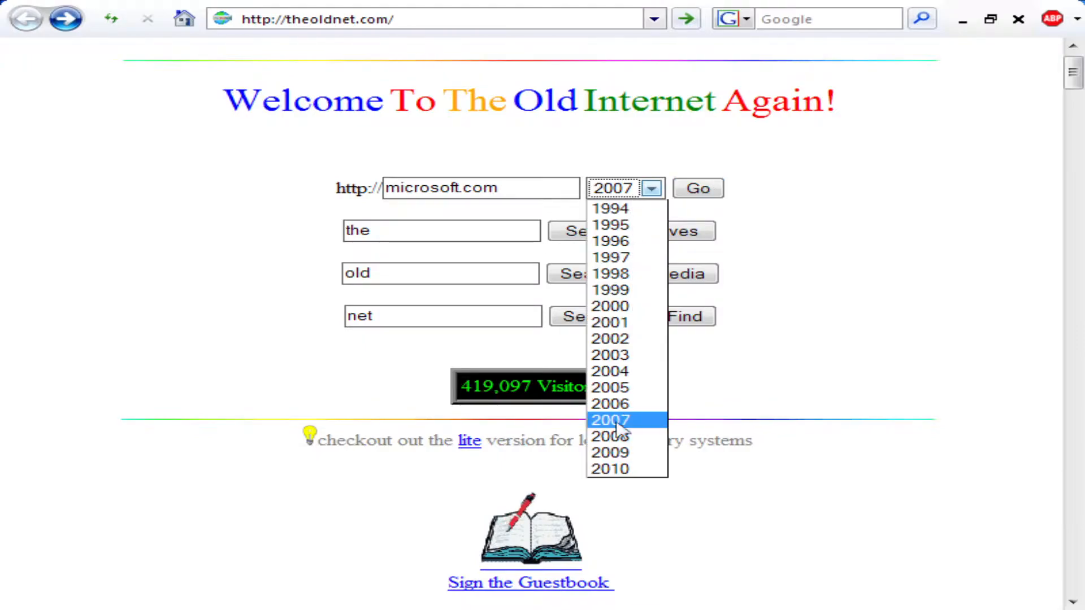
Select 2008 as the archive year and submit the request
{"action": "left_click", "coordinate": [609, 435]}
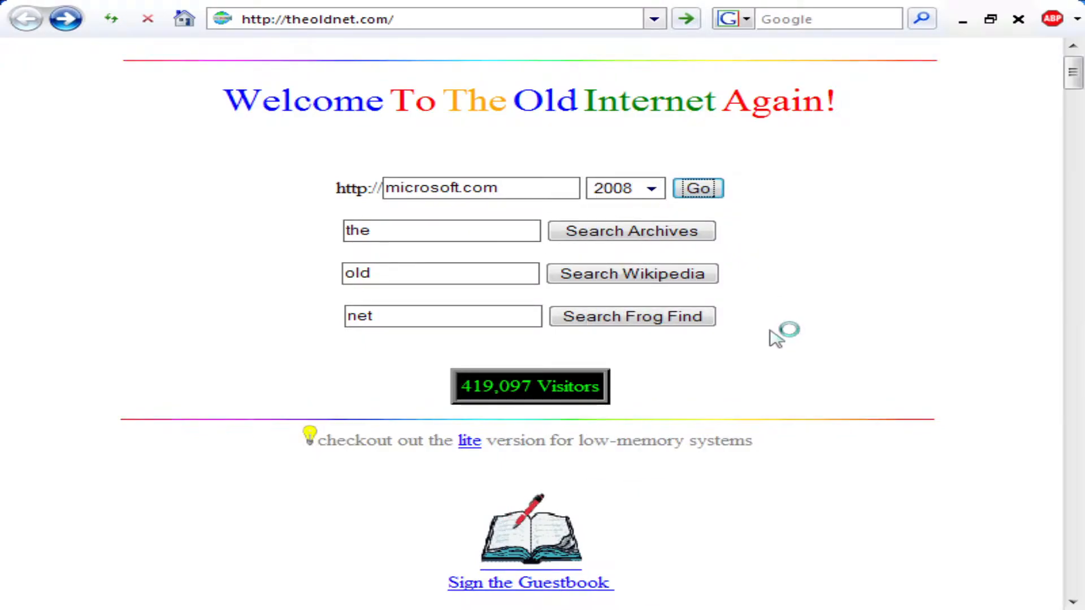
{"action": "left_click", "coordinate": [697, 187]}
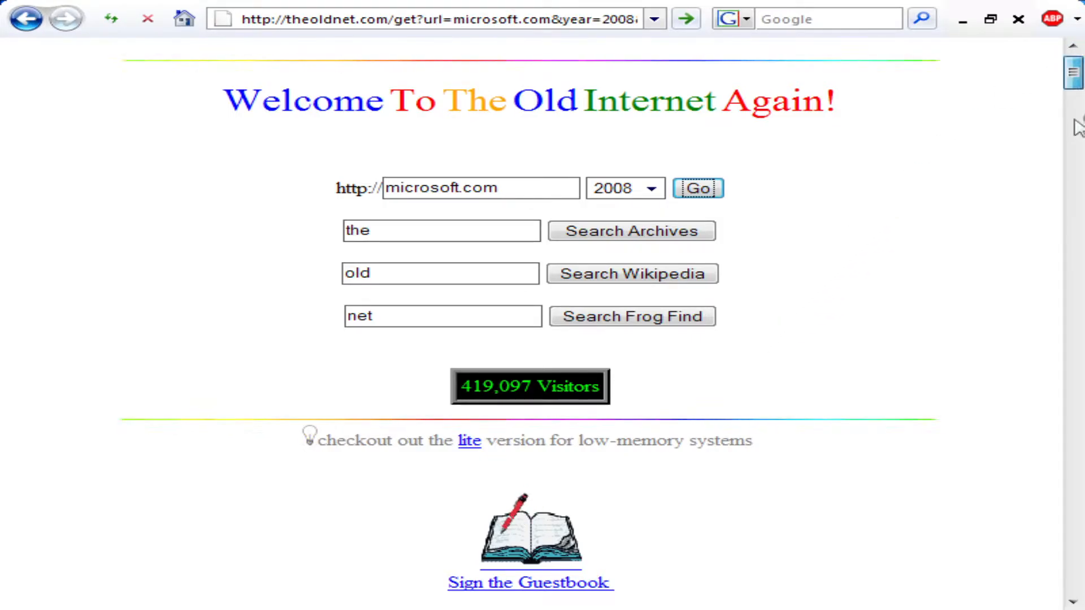
{"action": "left_click", "coordinate": [697, 188]}
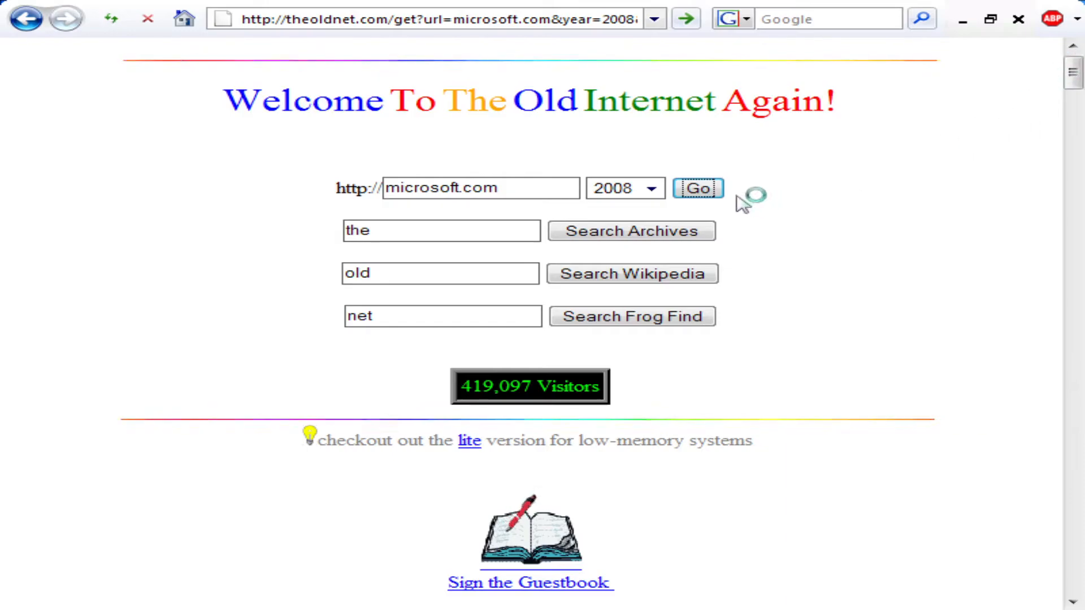
{"action": "mouse_move", "coordinate": [719, 339]}
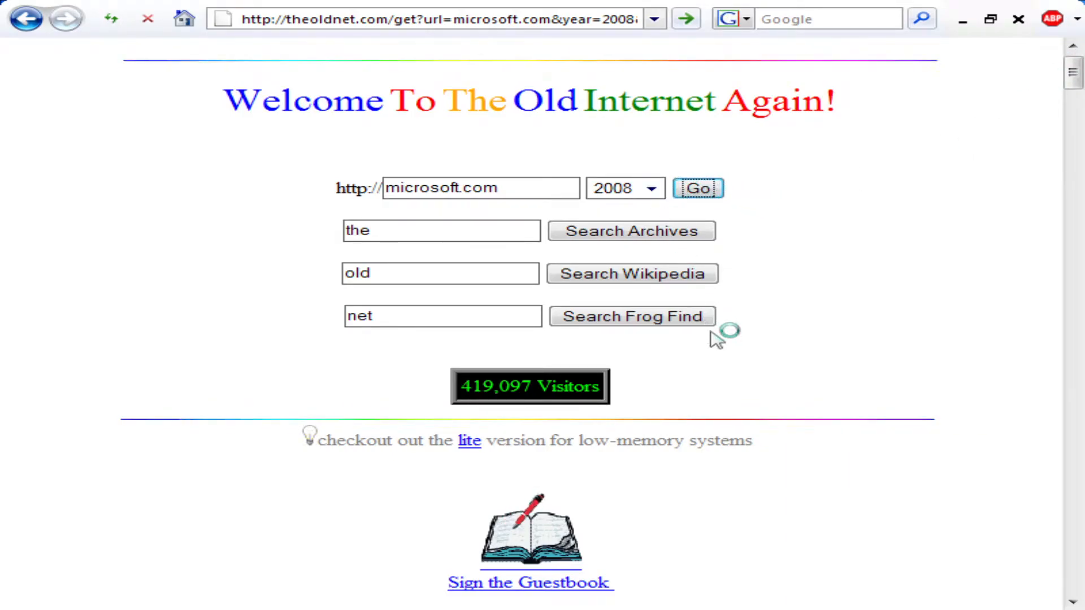
{"action": "left_click", "coordinate": [697, 188]}
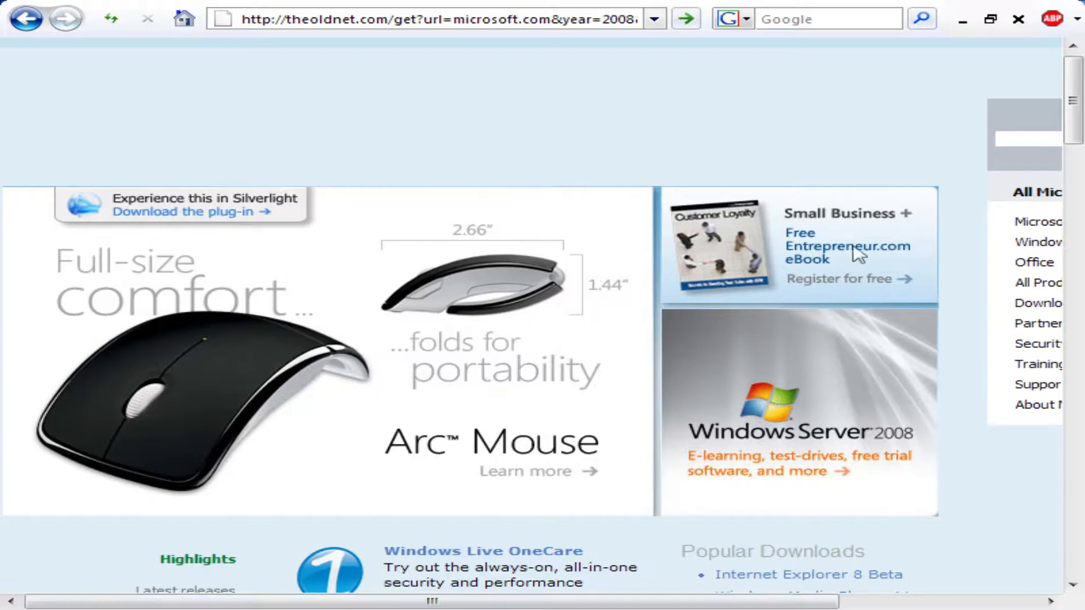
Scroll through the 2008 Microsoft homepage to the bottom and back up
{"action": "scroll", "scroll_direction": "down", "scroll_amount": 3}
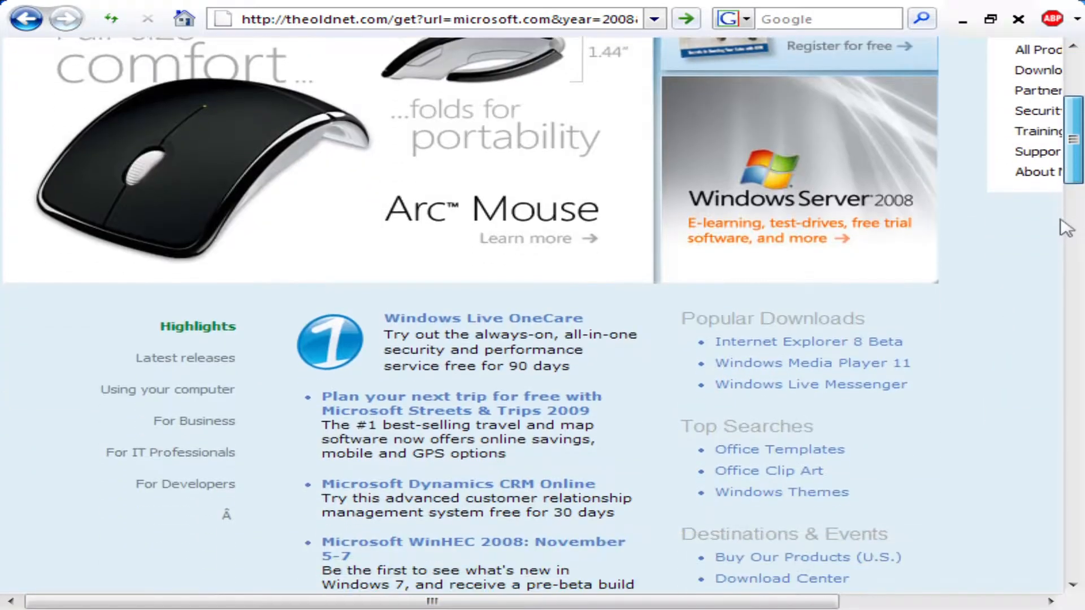
{"action": "scroll", "scroll_direction": "down", "scroll_amount": 3}
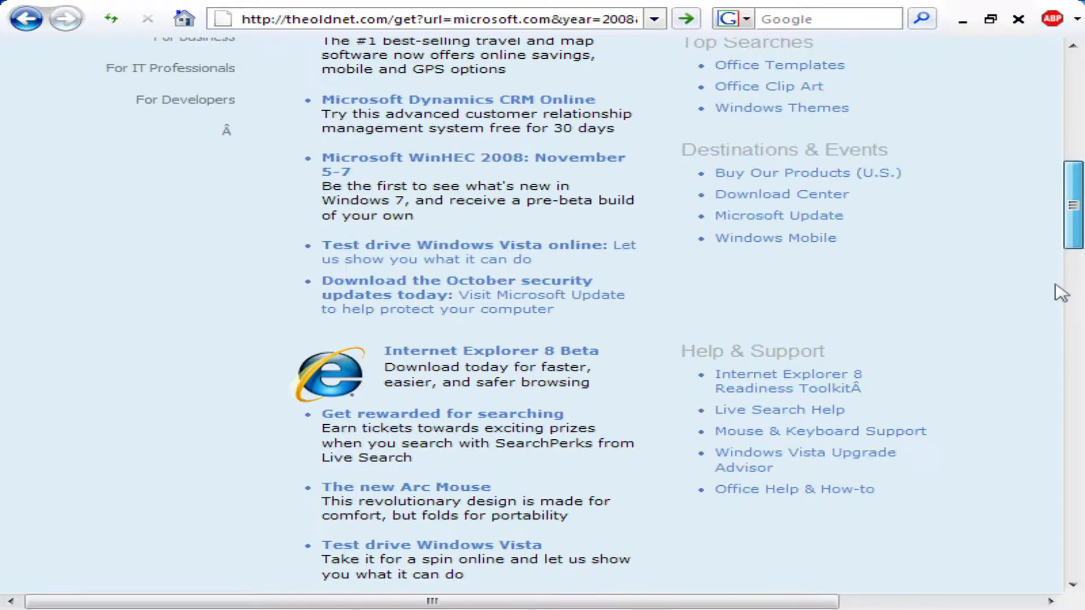
{"action": "scroll", "scroll_direction": "down", "scroll_amount": 3}
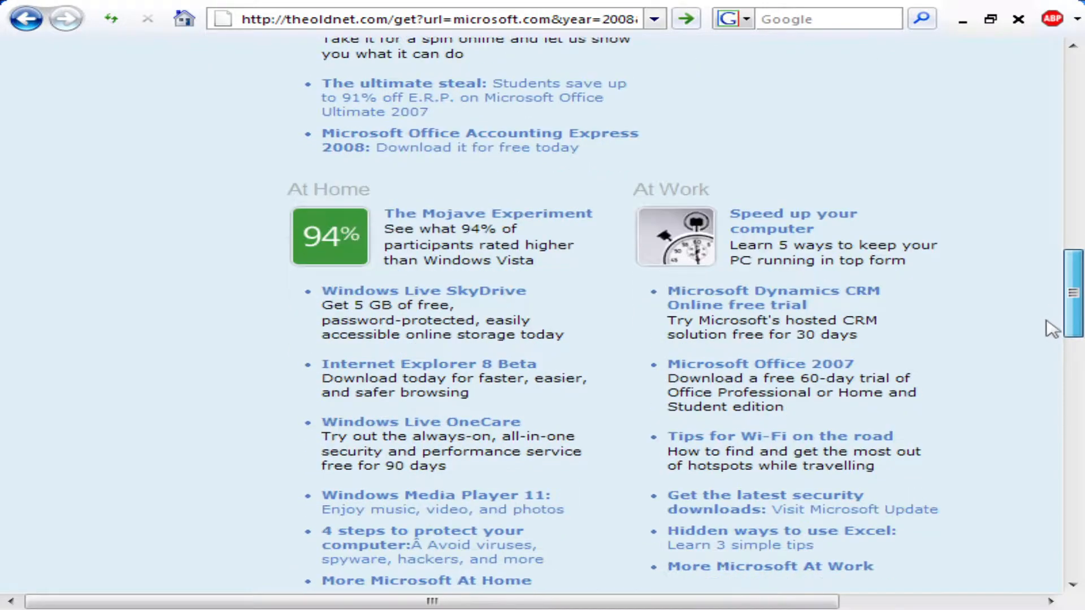
{"action": "scroll", "scroll_direction": "down", "scroll_amount": 3}
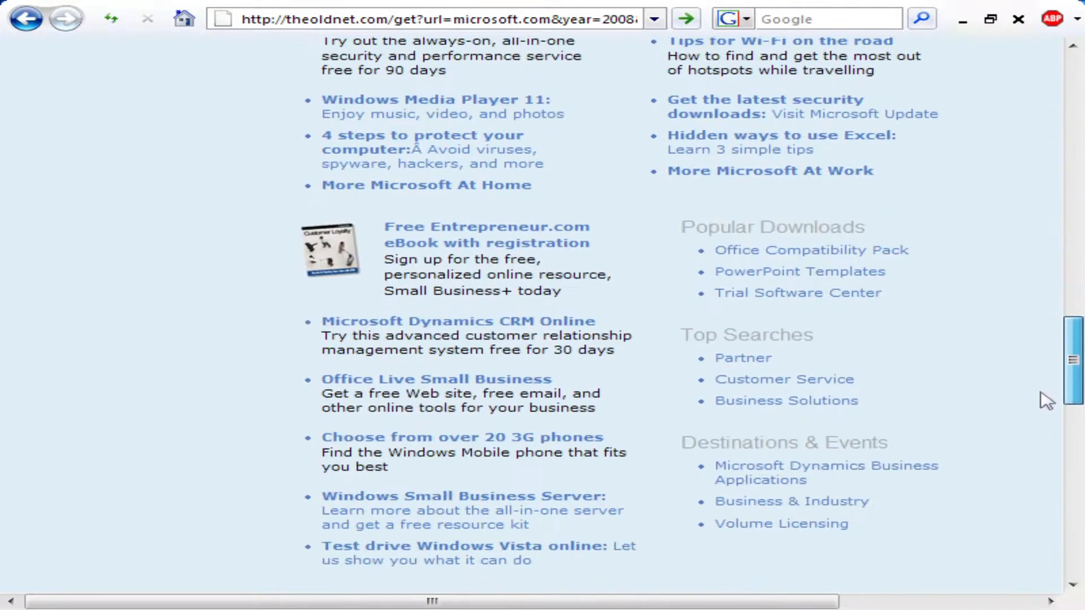
{"action": "scroll", "scroll_direction": "down", "scroll_amount": 3}
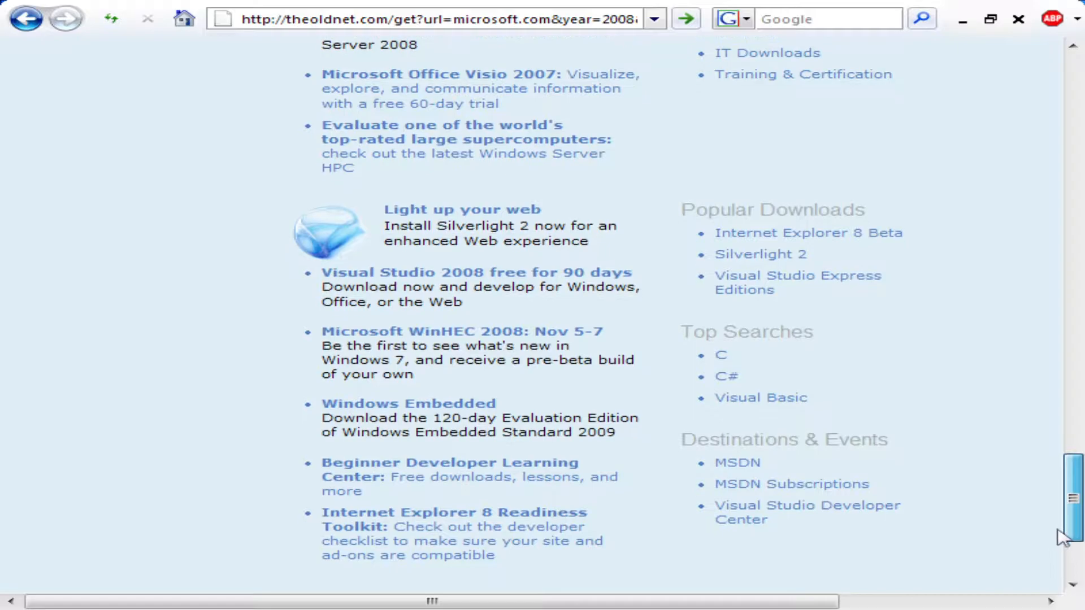
{"action": "scroll", "scroll_direction": "down", "scroll_amount": 3}
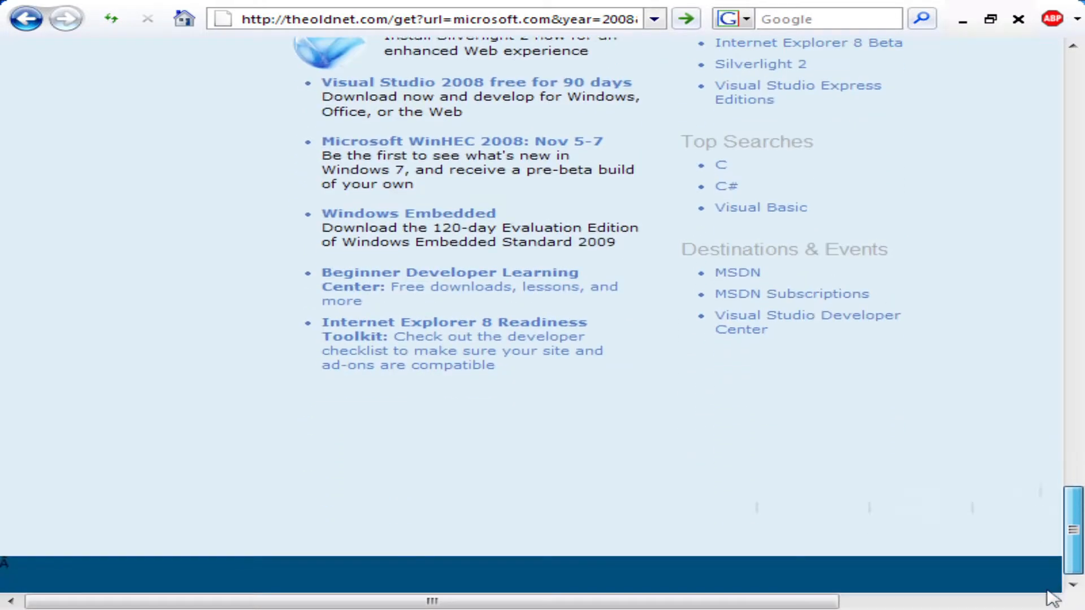
{"action": "scroll", "scroll_direction": "up", "scroll_amount": 3}
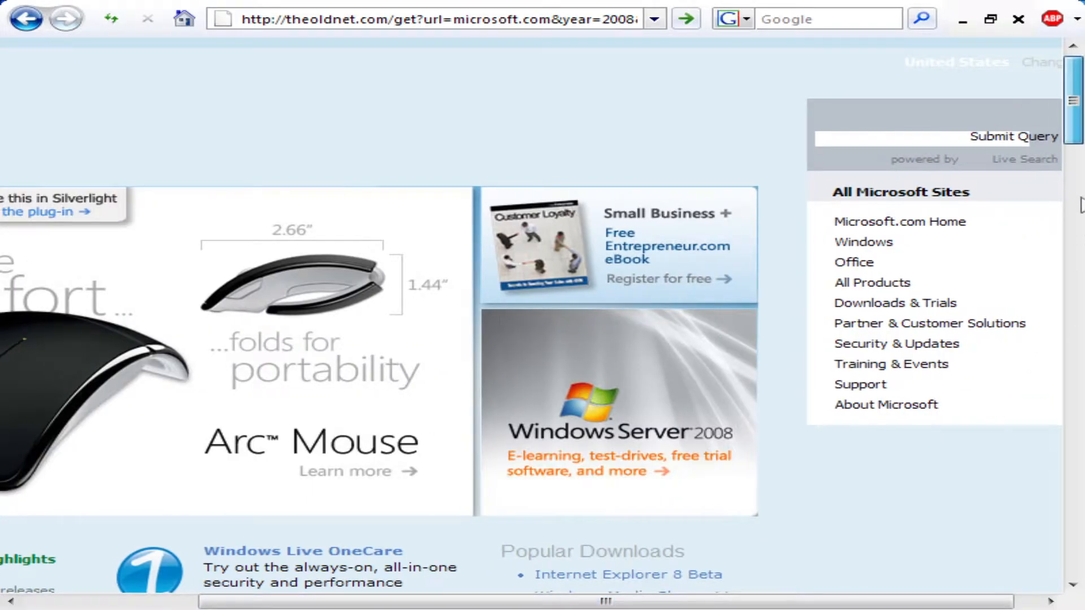
{"action": "scroll", "scroll_direction": "down", "scroll_amount": 3}
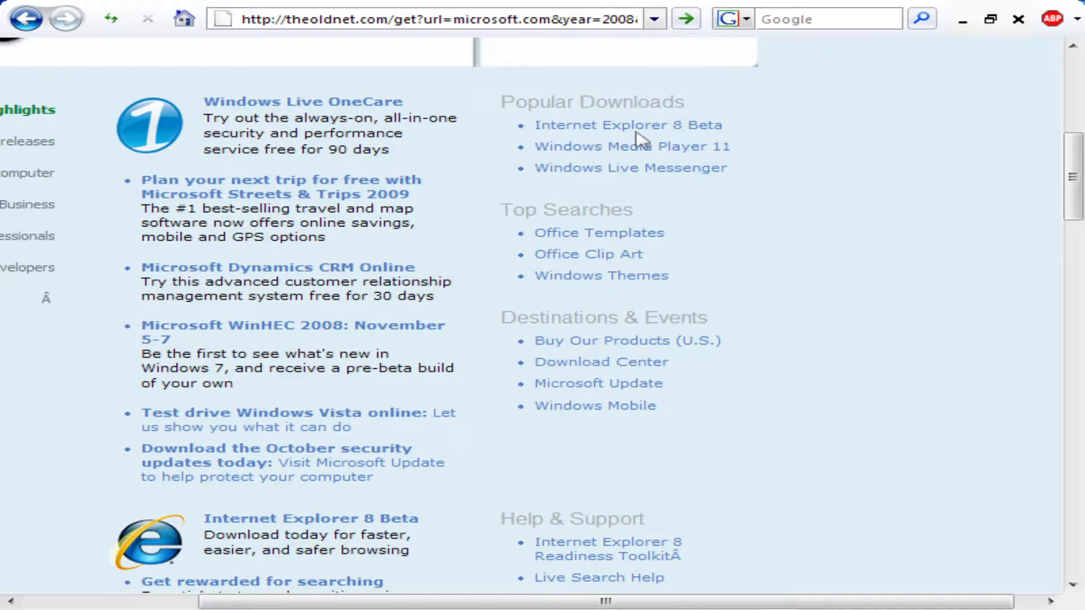
{"action": "mouse_move", "coordinate": [702, 161]}
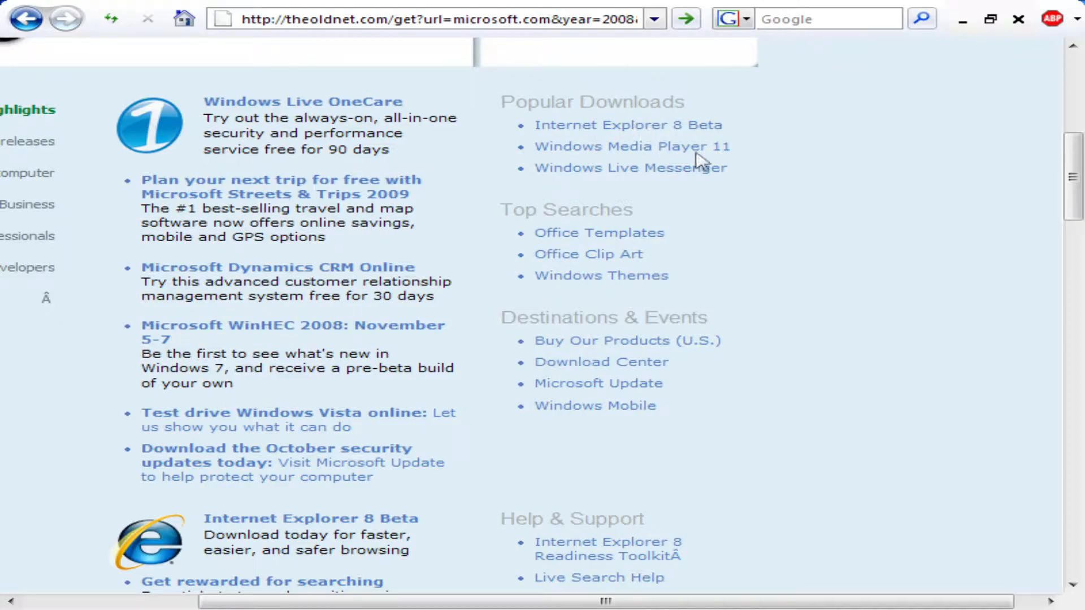
{"action": "scroll", "scroll_direction": "up", "scroll_amount": 3}
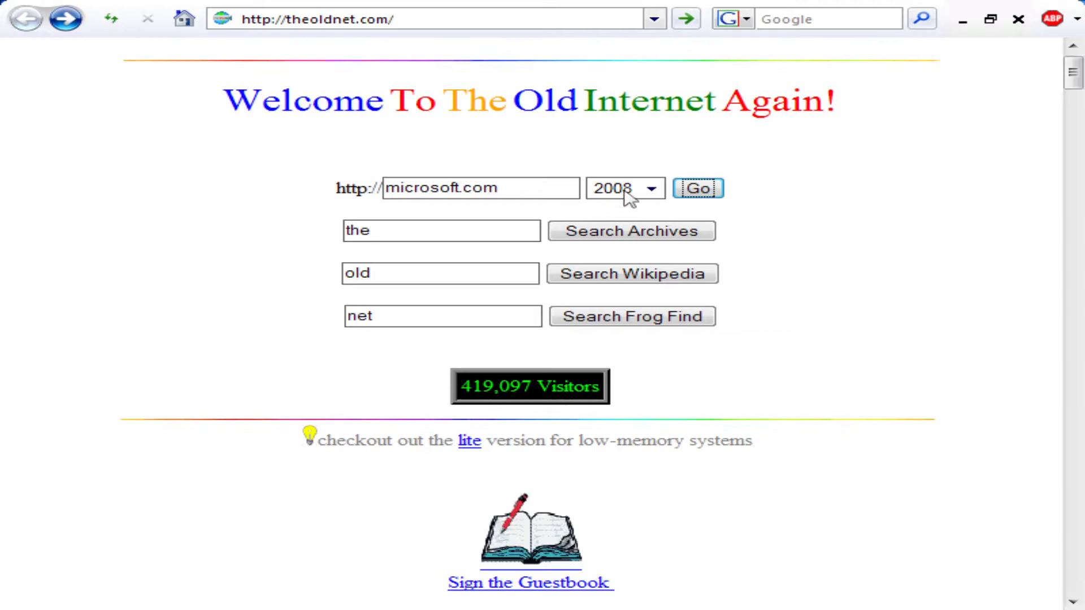
Switch the archive year from 2008 to 2009 and load microsoft.com
{"action": "left_click", "coordinate": [623, 188]}
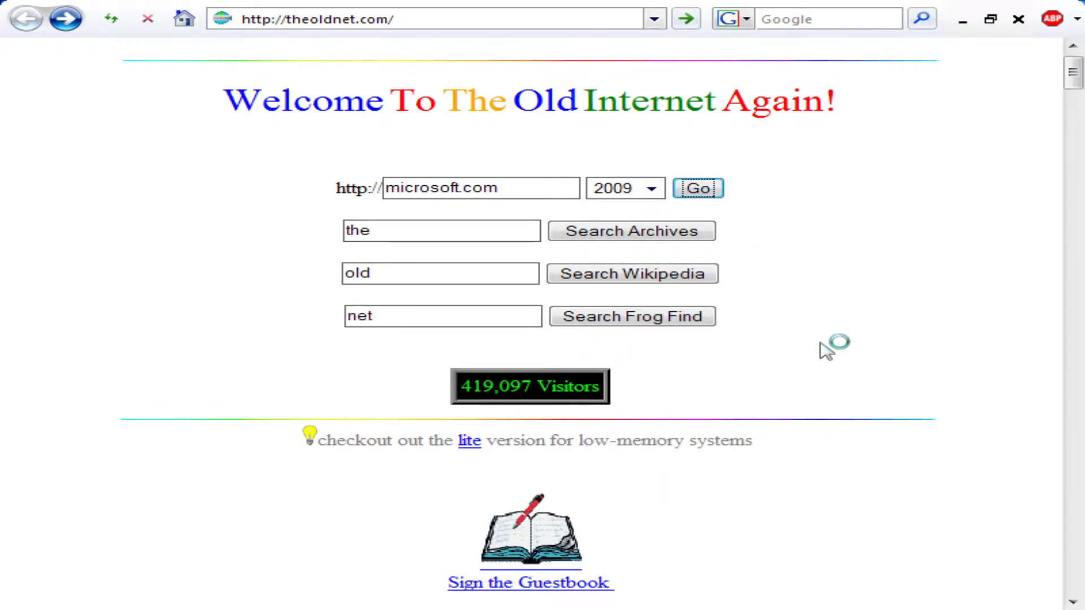
{"action": "left_click", "coordinate": [698, 188]}
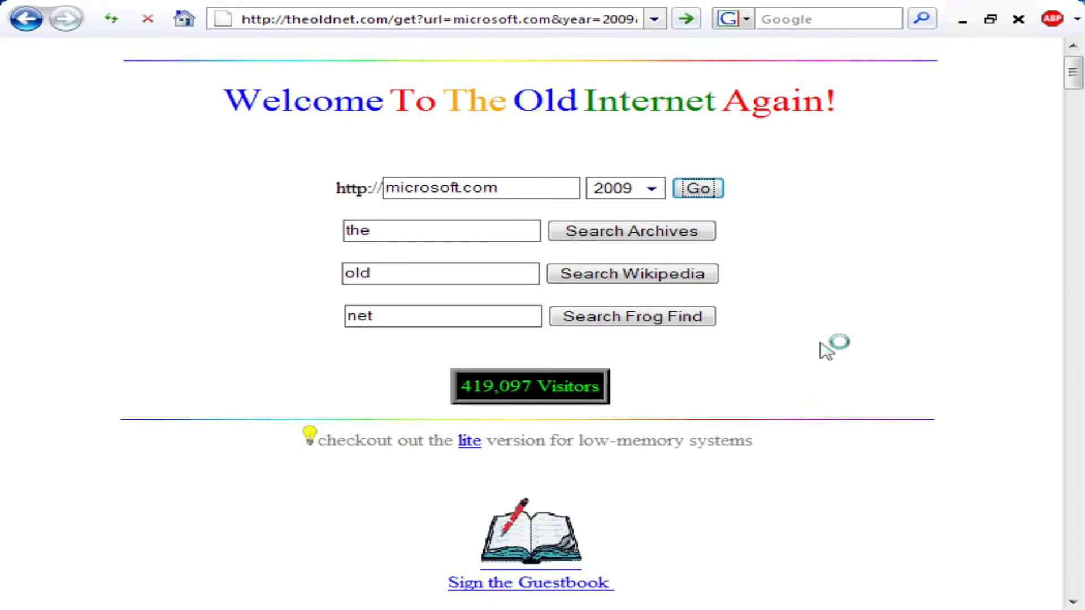
{"action": "left_click", "coordinate": [697, 188]}
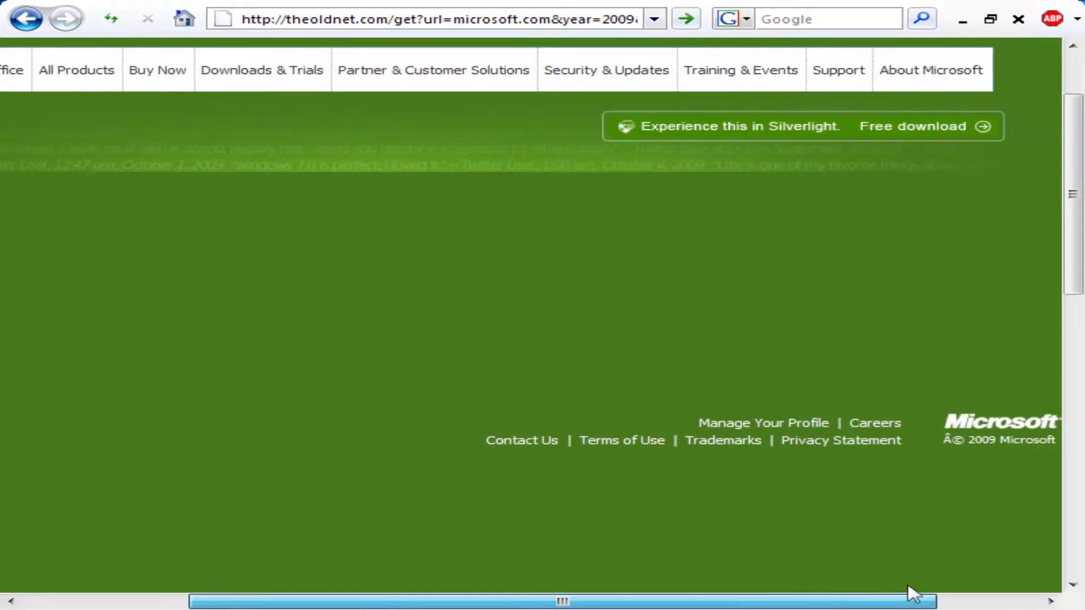
{"action": "scroll", "scroll_direction": "left", "scroll_amount": 3}
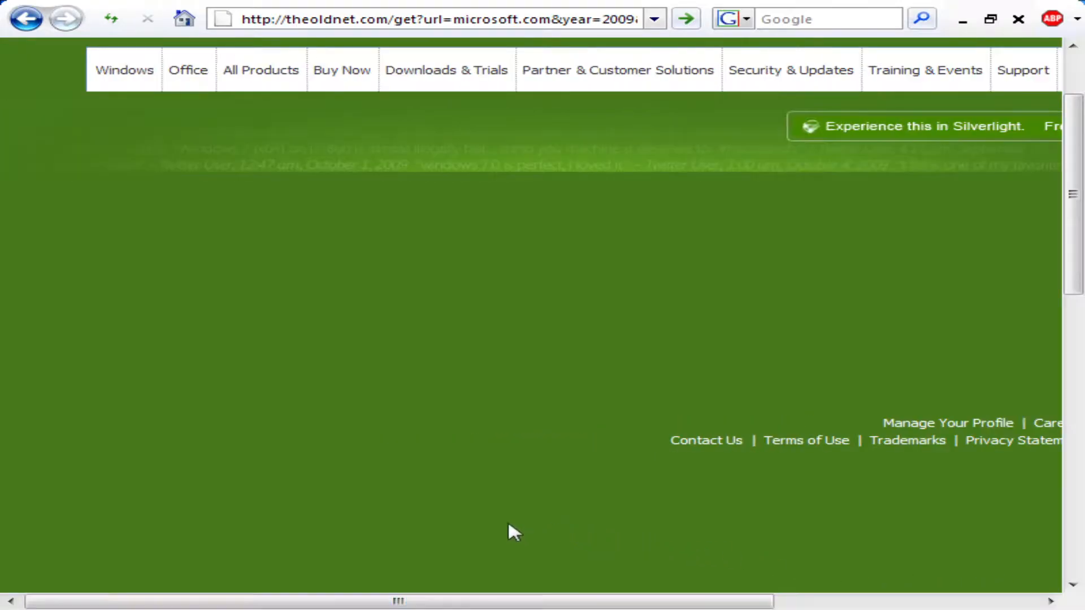
{"action": "scroll", "scroll_direction": "up", "scroll_amount": 3}
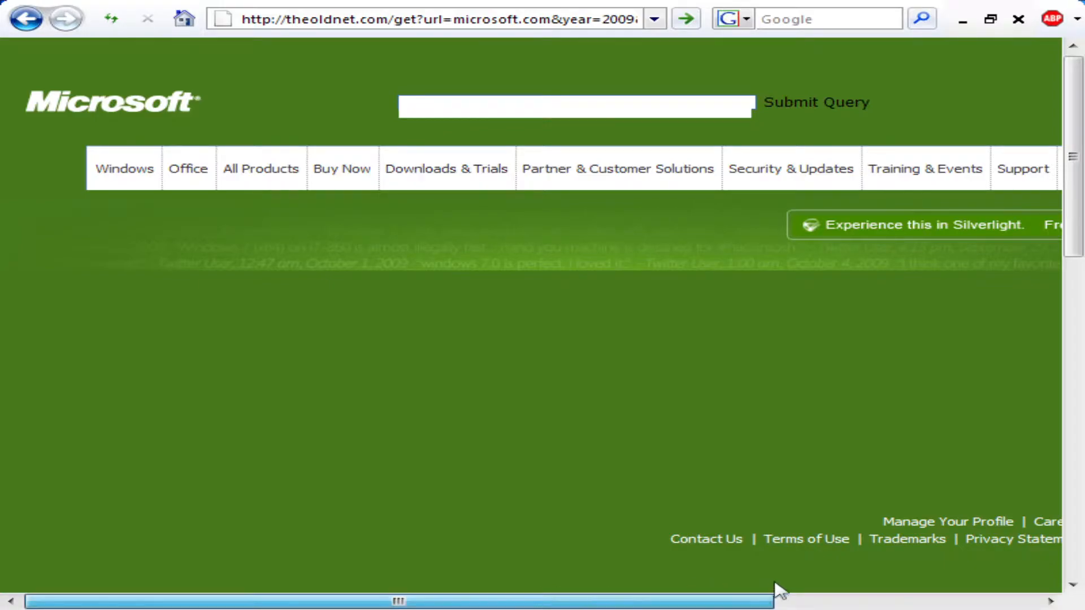
{"action": "scroll", "scroll_direction": "right", "scroll_amount": 3}
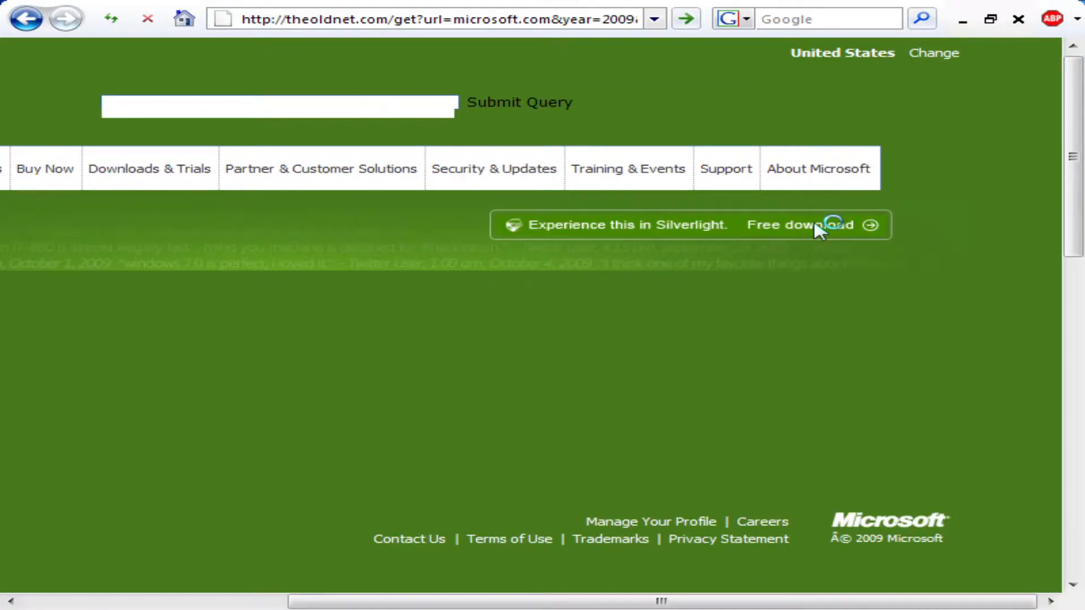
{"action": "left_click", "coordinate": [800, 224]}
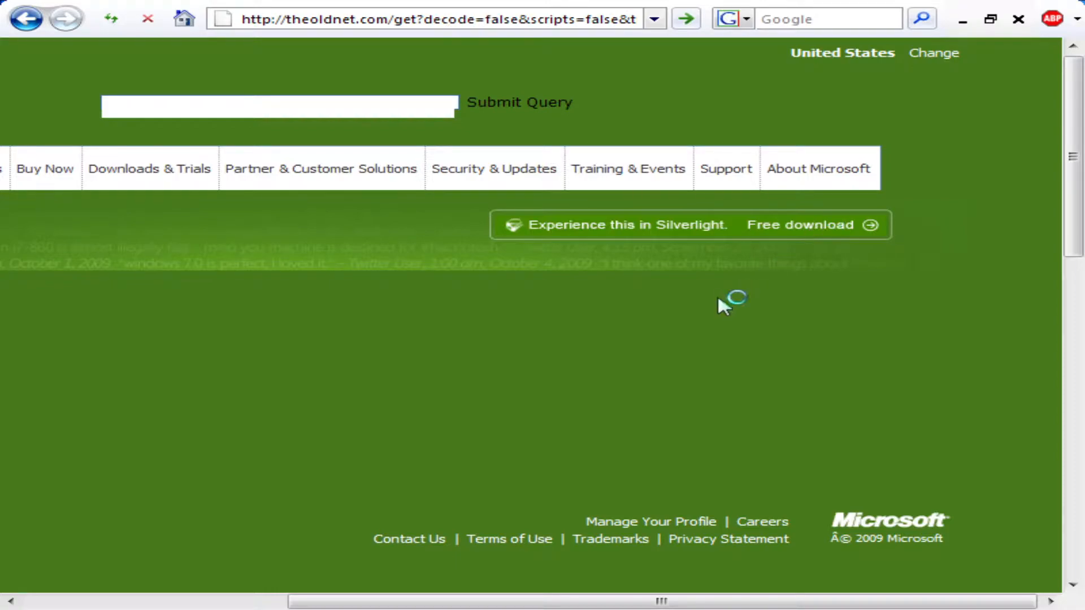
{"action": "left_click", "coordinate": [435, 19]}
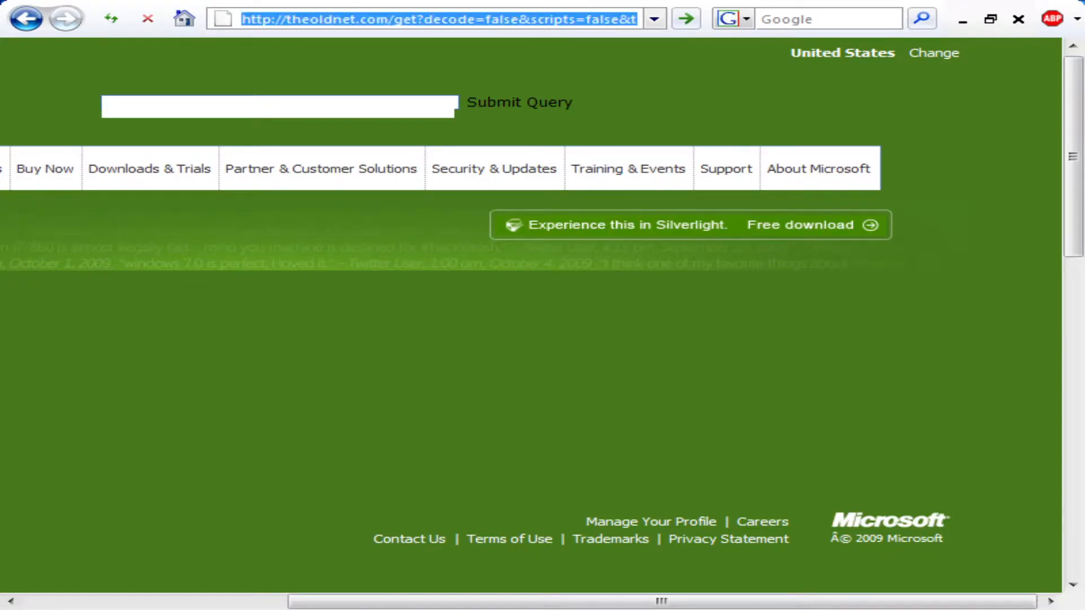
{"action": "type", "text": "www.google.com/"}
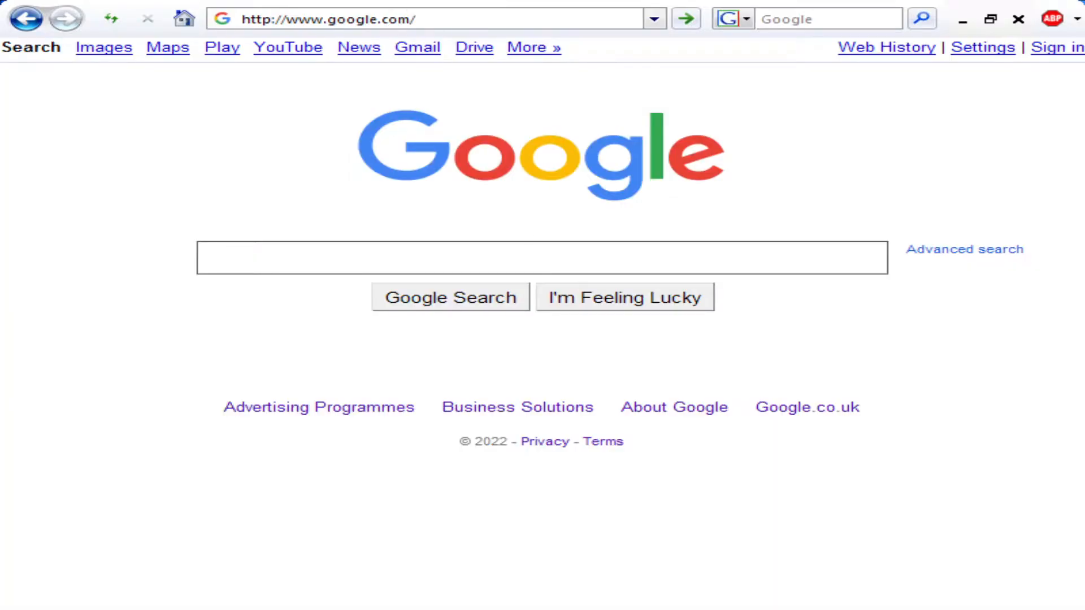
Type the query 'microsoft silverlight' into the Google search box
{"action": "type", "text": "microsoft"}
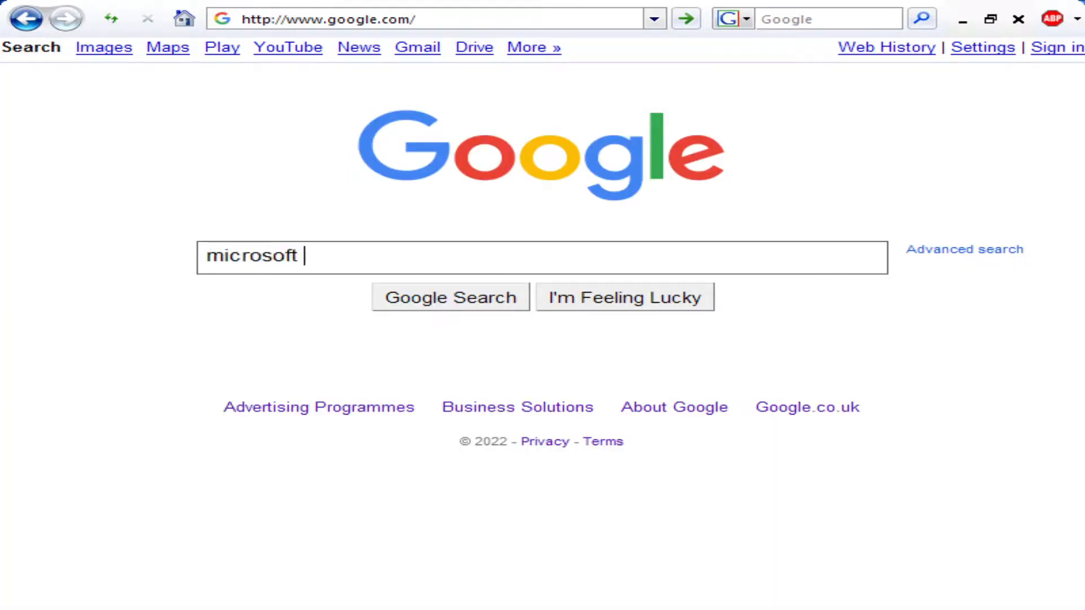
{"action": "type", "text": "silverlight"}
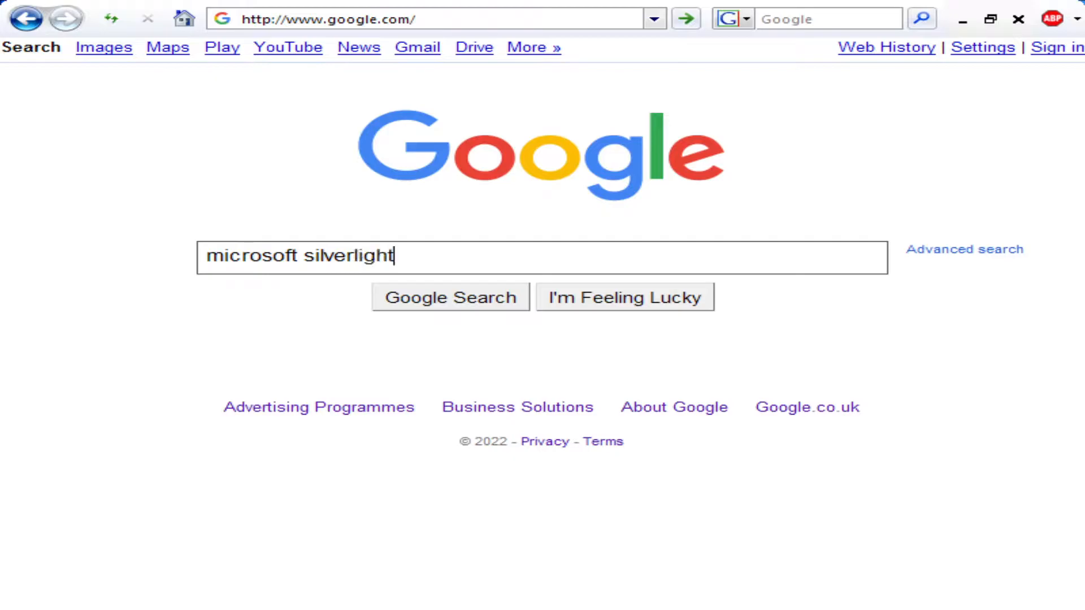
Run the Silverlight search and open the official Microsoft Silverlight result, dismissing the security warning
{"action": "left_click", "coordinate": [449, 296]}
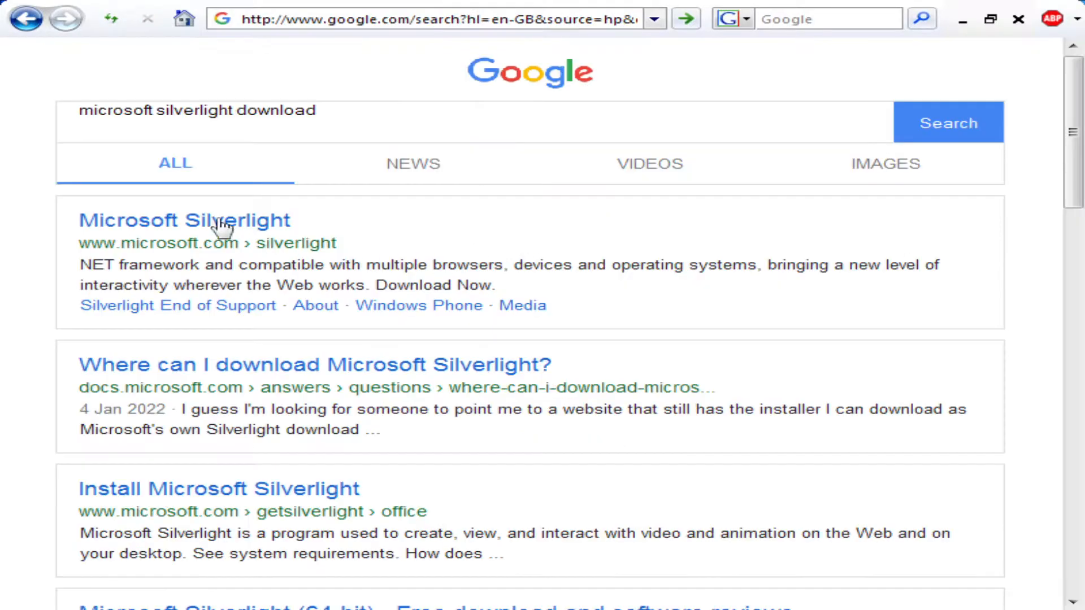
{"action": "left_click", "coordinate": [184, 220]}
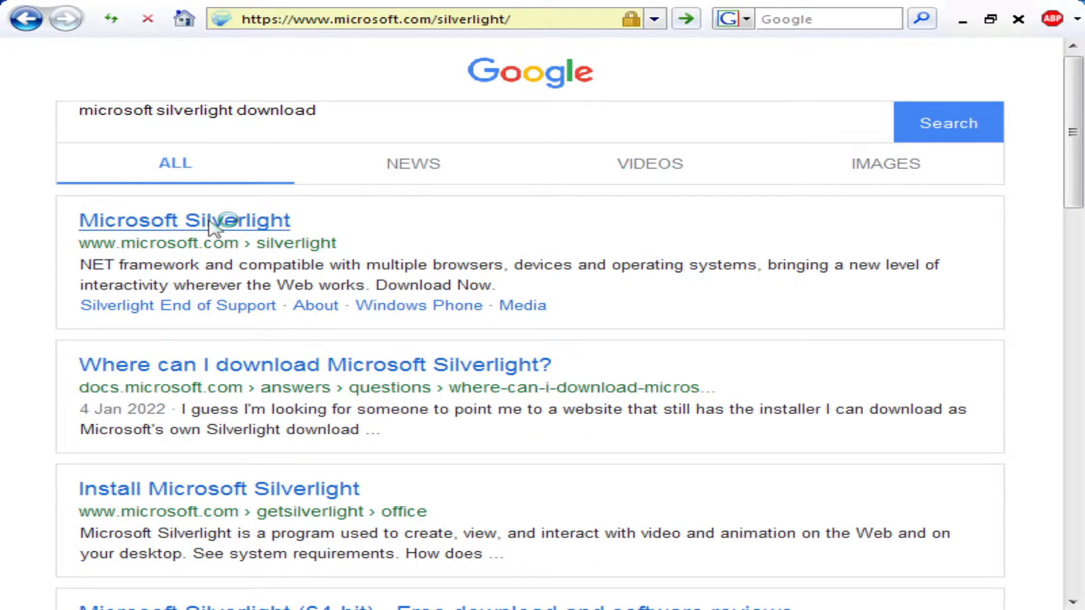
{"action": "left_click", "coordinate": [185, 220]}
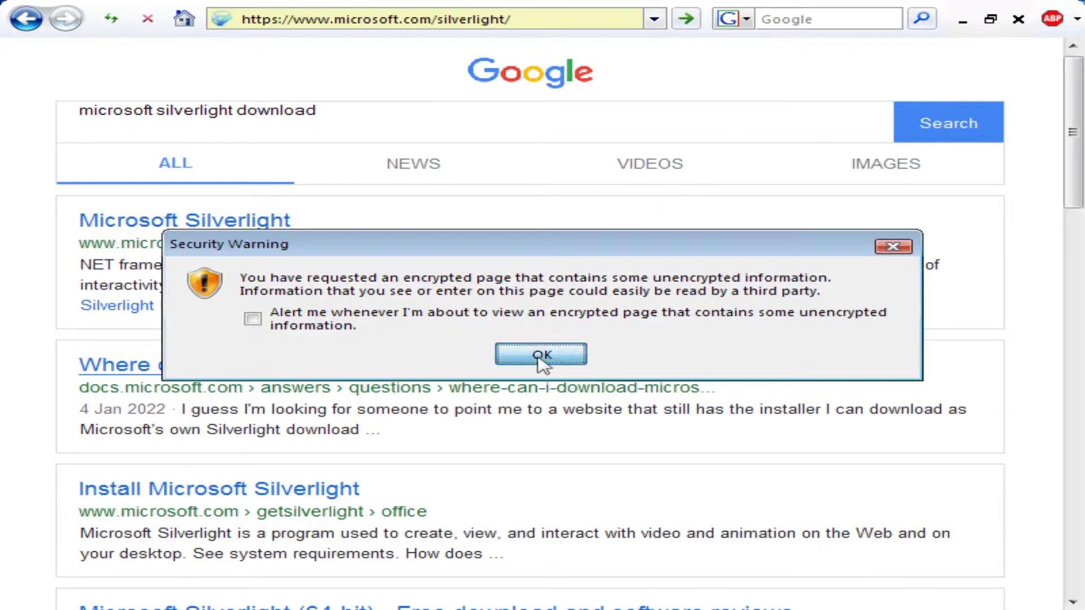
{"action": "left_click", "coordinate": [540, 354]}
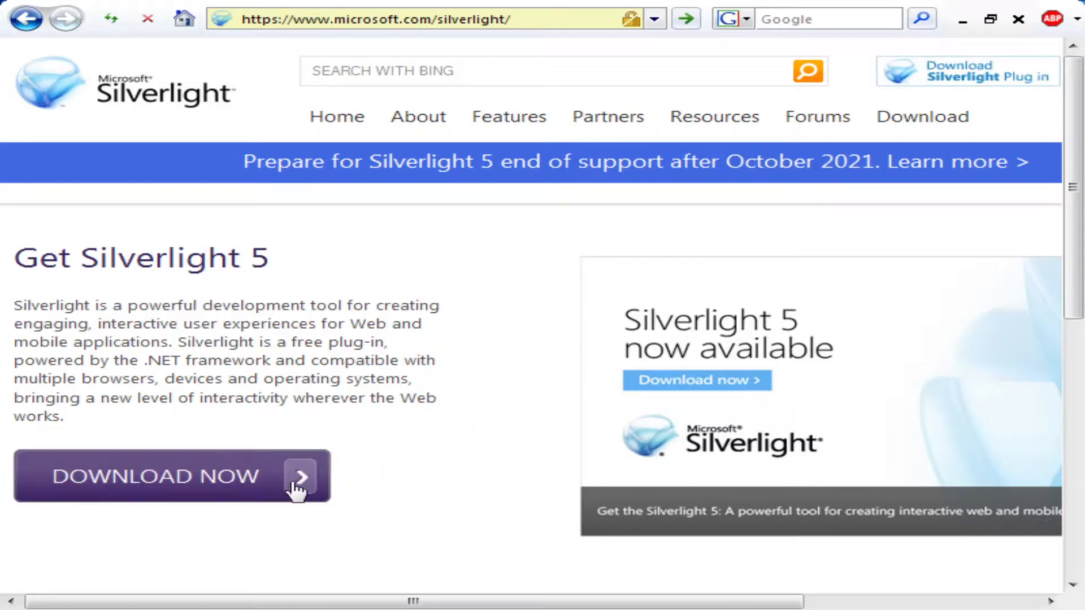
Reach the Get Silverlight download page, dismissing the secure connection alerts
{"action": "left_click", "coordinate": [171, 476]}
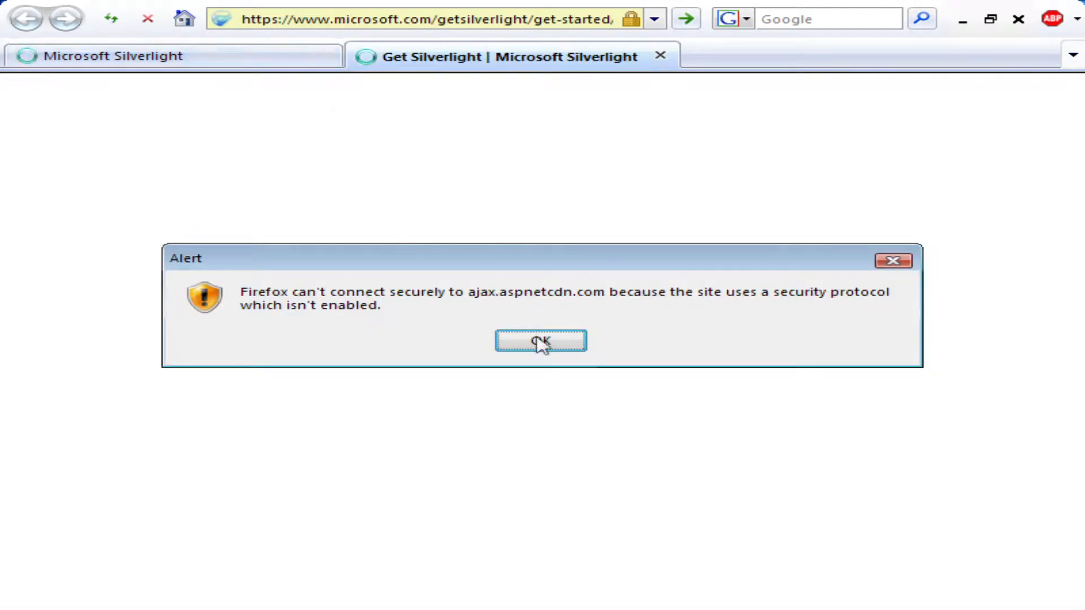
{"action": "left_click", "coordinate": [540, 341]}
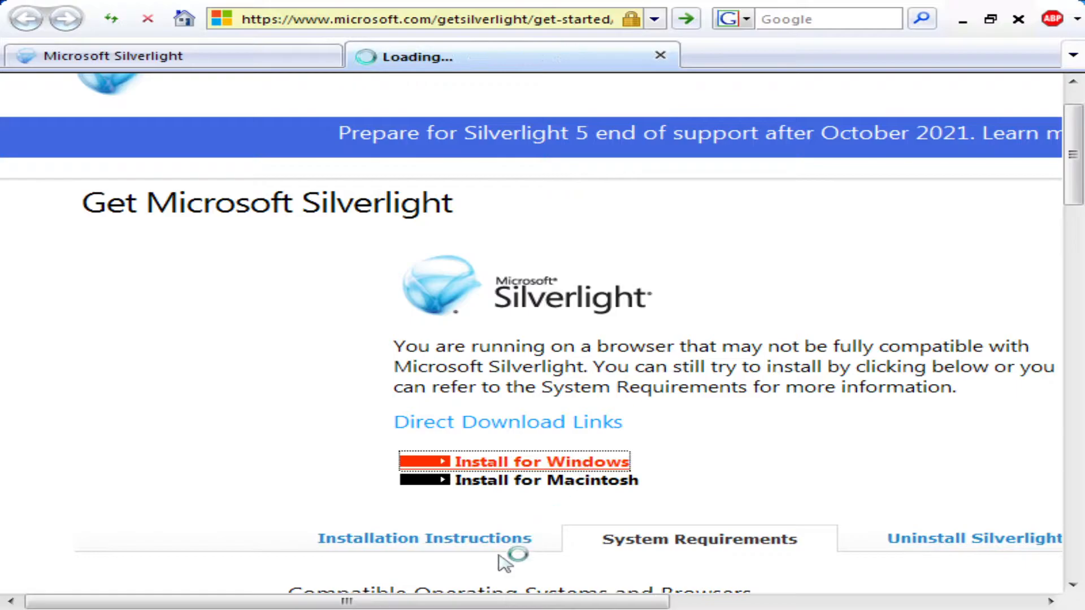
{"action": "left_click", "coordinate": [533, 461]}
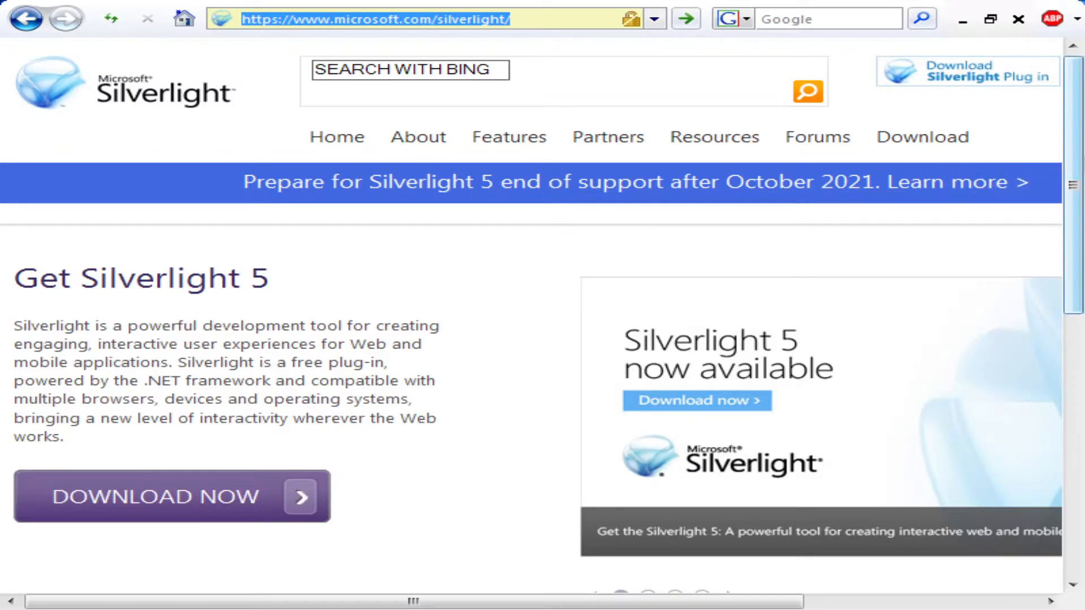
{"action": "left_click", "coordinate": [170, 496]}
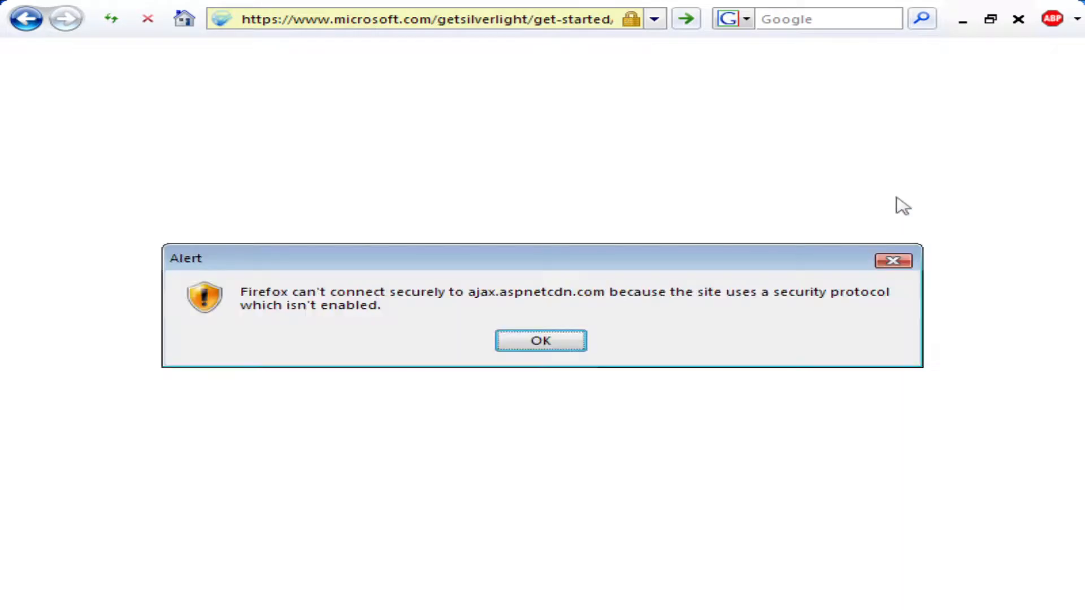
Dismiss the alert and scroll through the Silverlight System Requirements table
{"action": "left_click", "coordinate": [540, 340]}
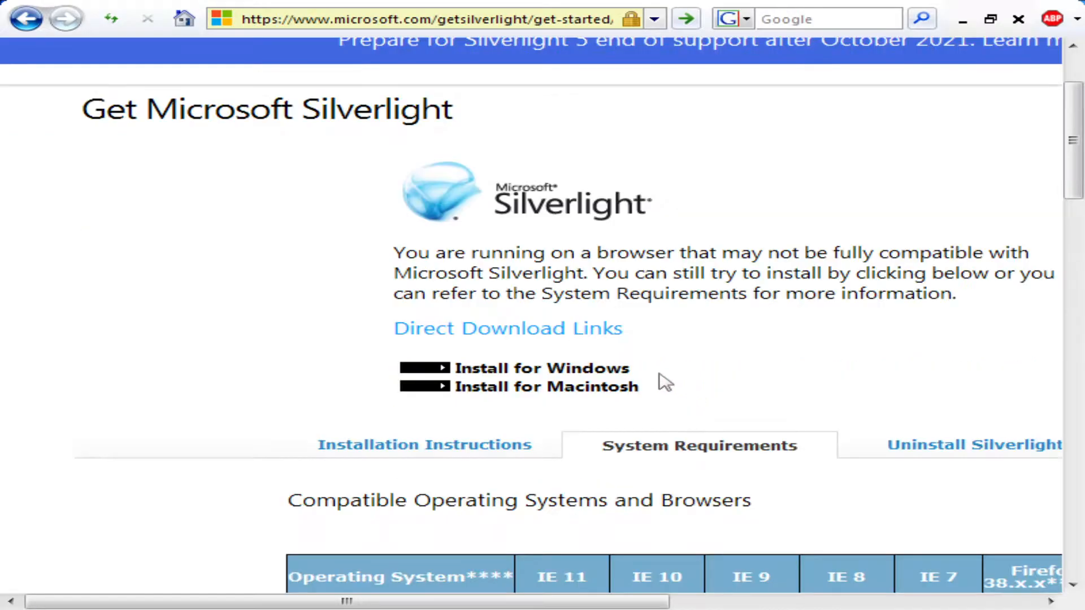
{"action": "scroll", "scroll_direction": "down", "scroll_amount": 3}
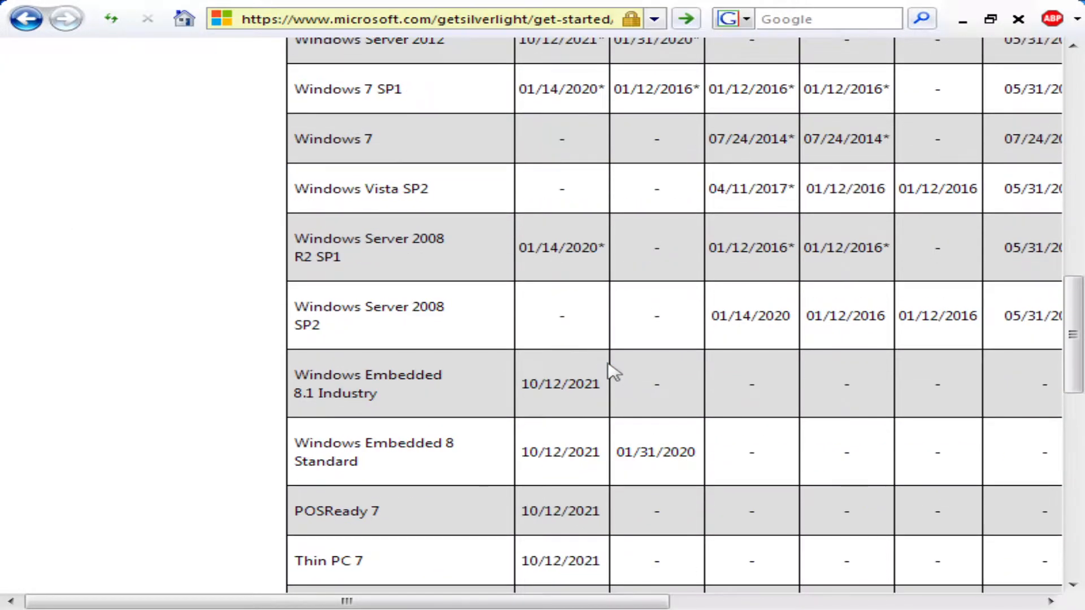
{"action": "scroll", "scroll_direction": "up", "scroll_amount": 3}
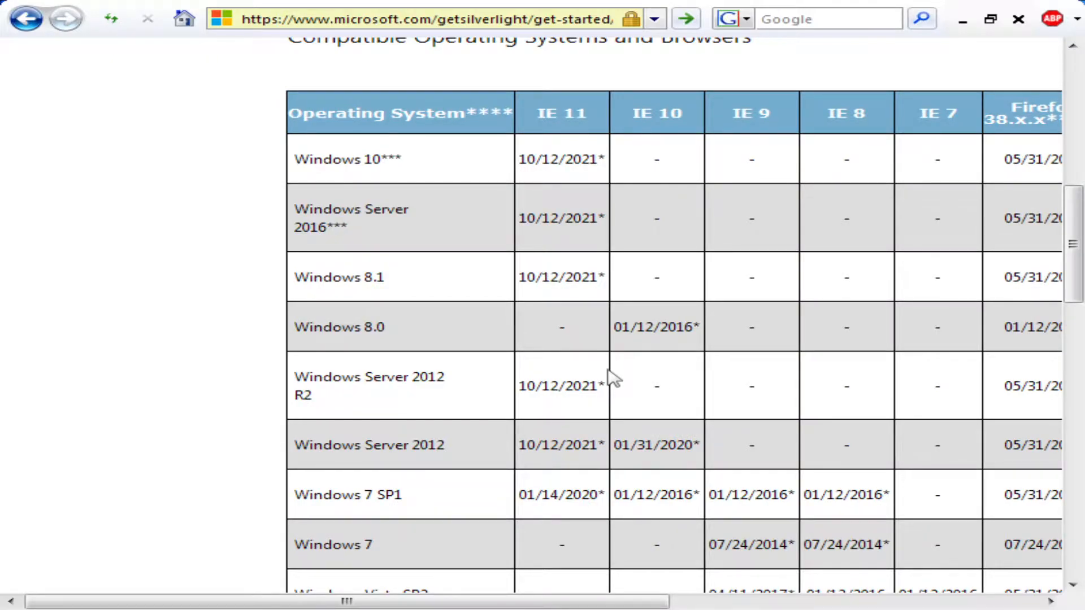
{"action": "mouse_move", "coordinate": [546, 68]}
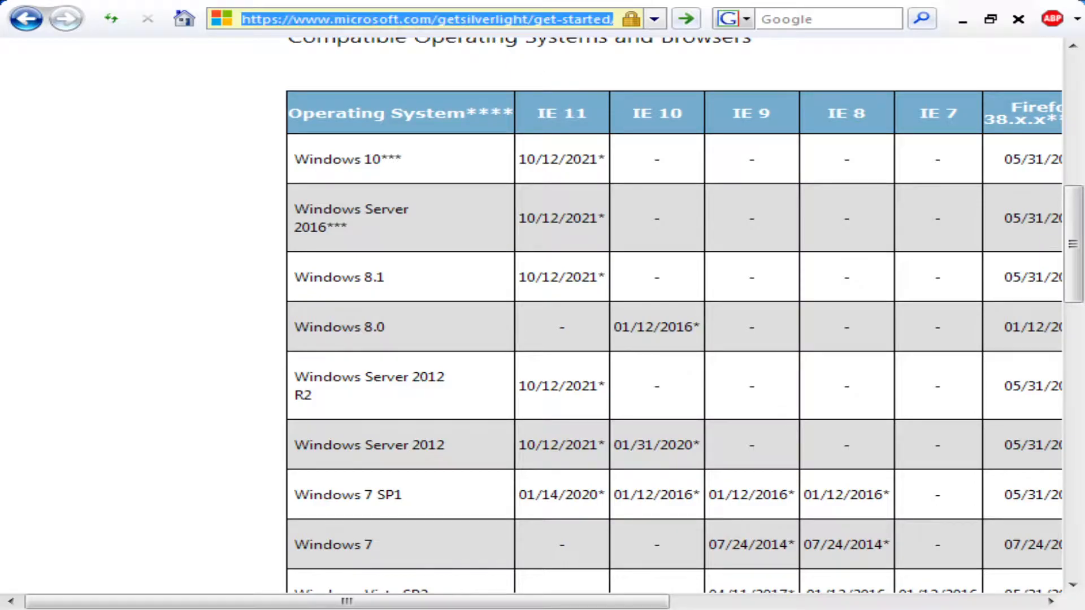
{"action": "mouse_move", "coordinate": [491, 271]}
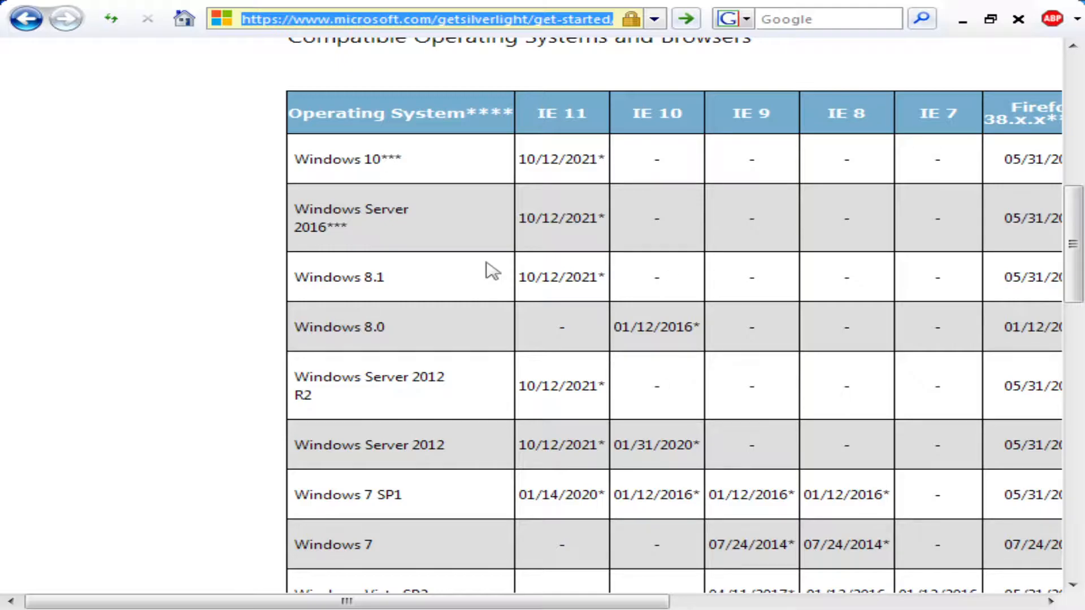
{"action": "mouse_move", "coordinate": [507, 262]}
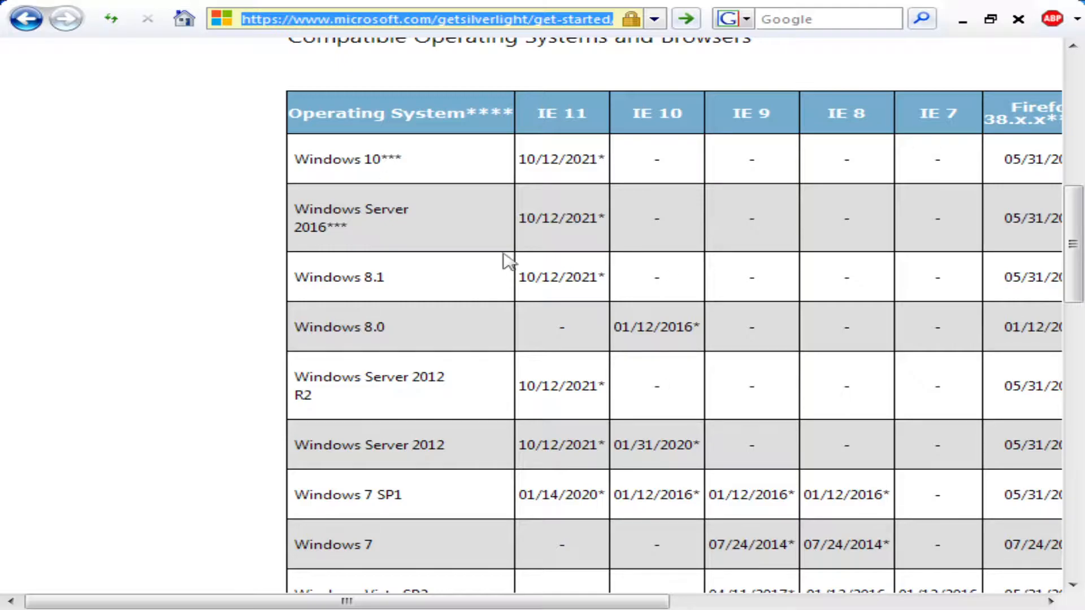
{"action": "left_click", "coordinate": [1052, 18]}
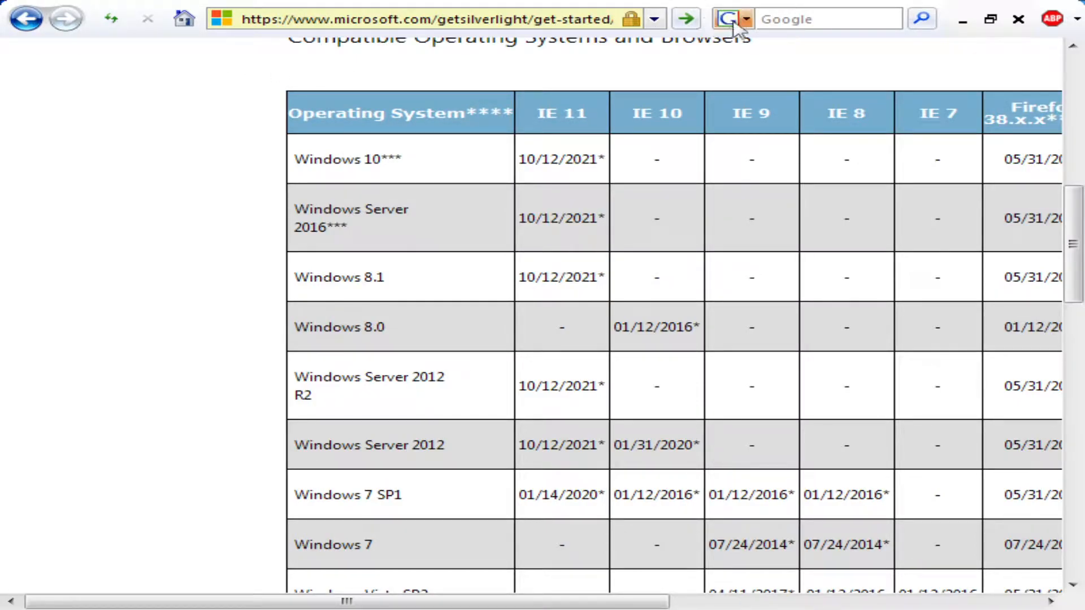
Enter 'microsof' under Microsoft Support Search, then switch the search engine back to Google
{"action": "left_click", "coordinate": [746, 19]}
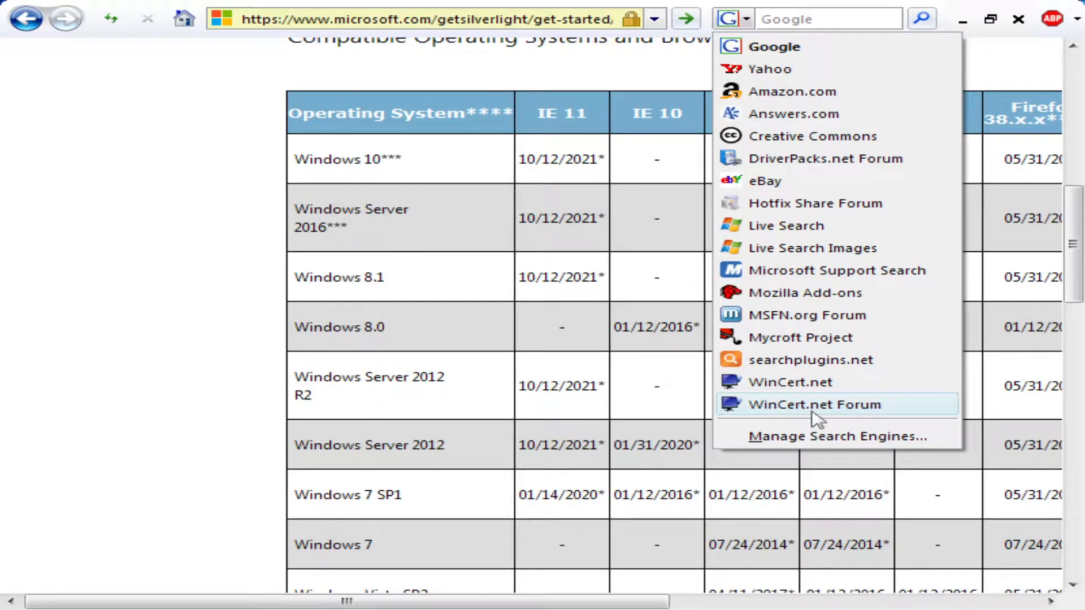
{"action": "mouse_move", "coordinate": [817, 259]}
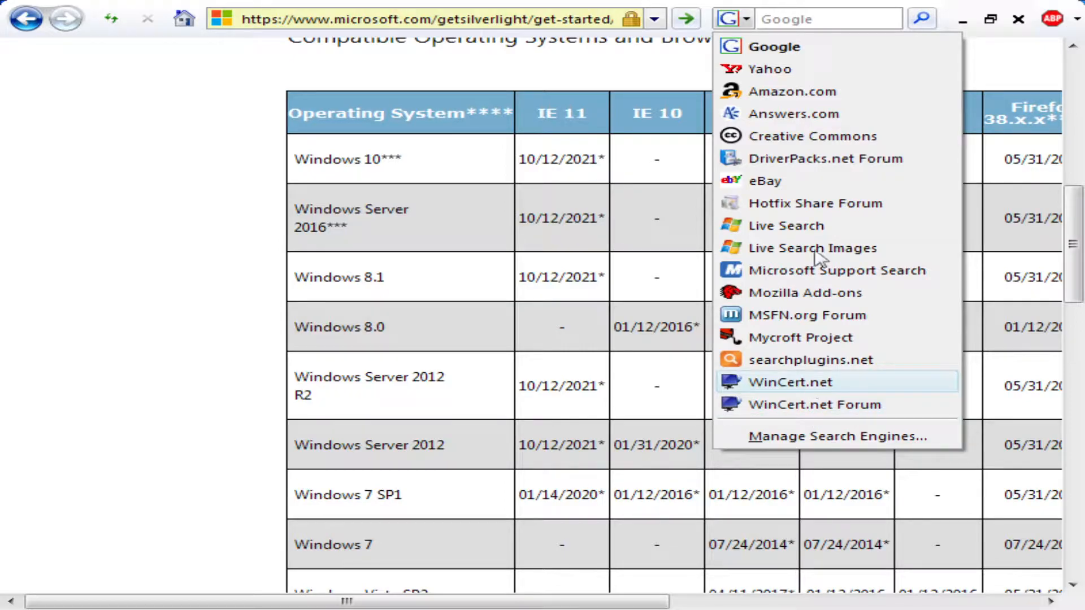
{"action": "mouse_move", "coordinate": [830, 101]}
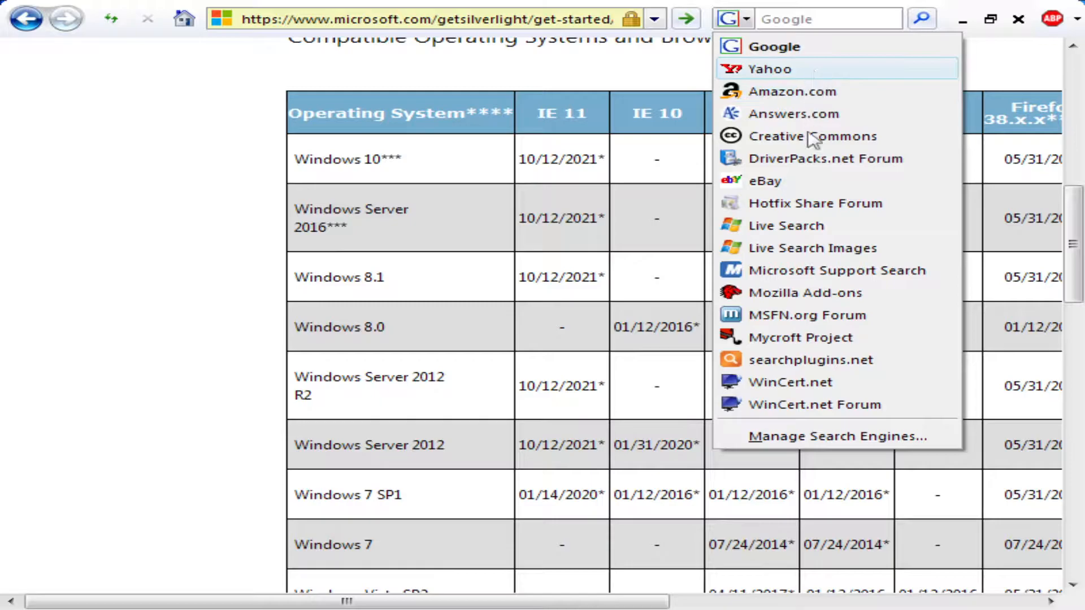
{"action": "mouse_move", "coordinate": [809, 287]}
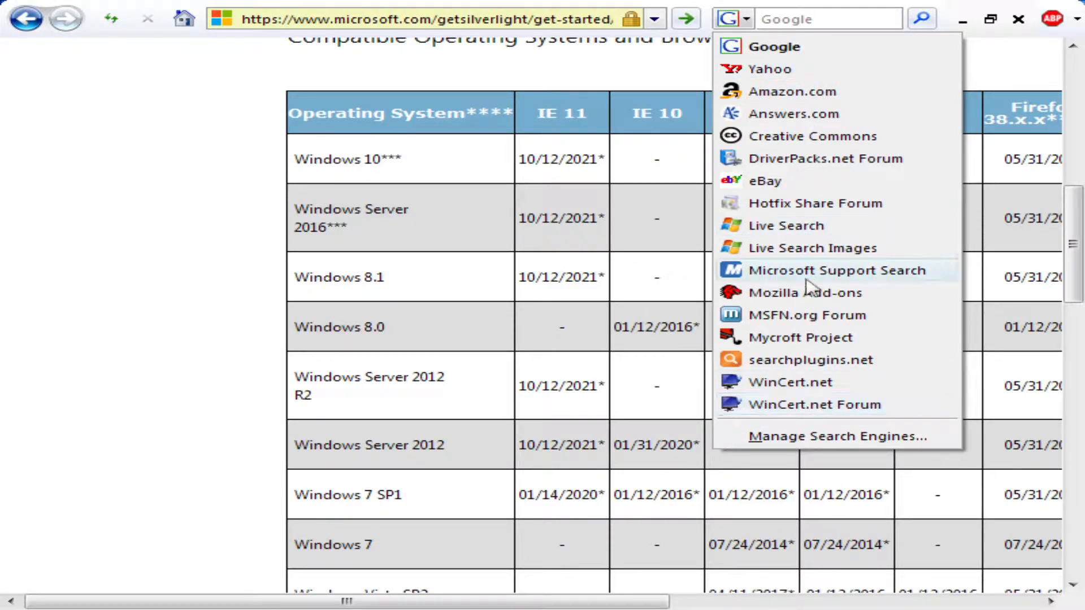
{"action": "left_click", "coordinate": [835, 270]}
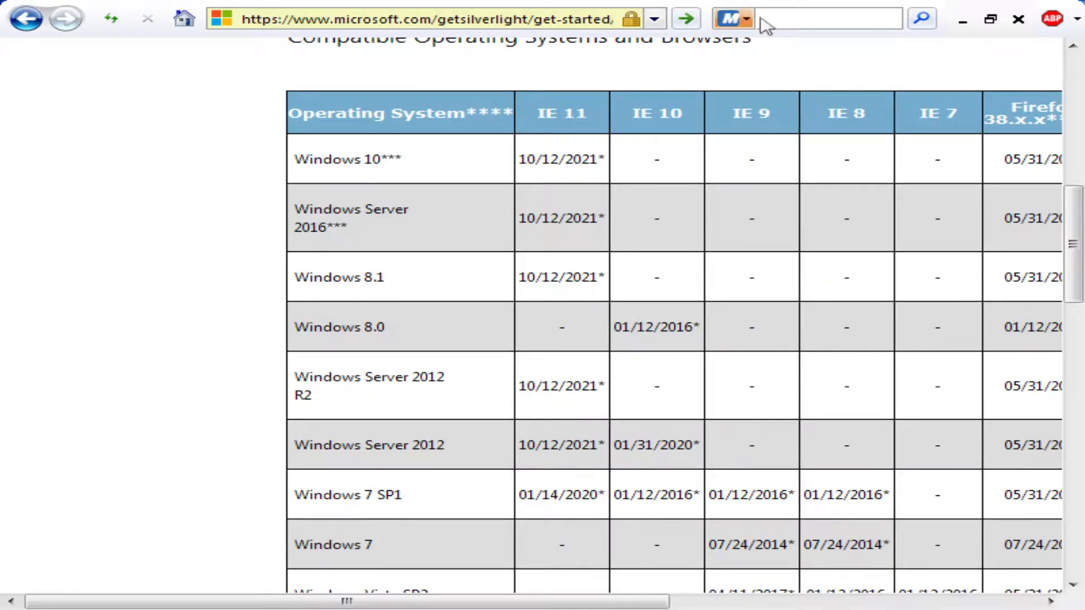
{"action": "type", "text": "microsoft"}
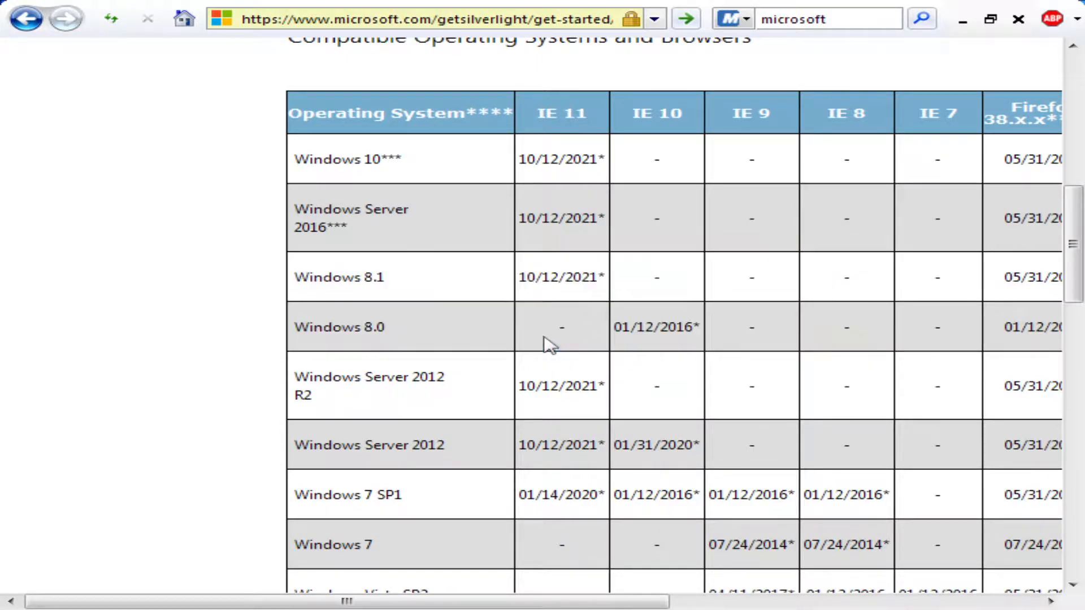
{"action": "left_click", "coordinate": [750, 19]}
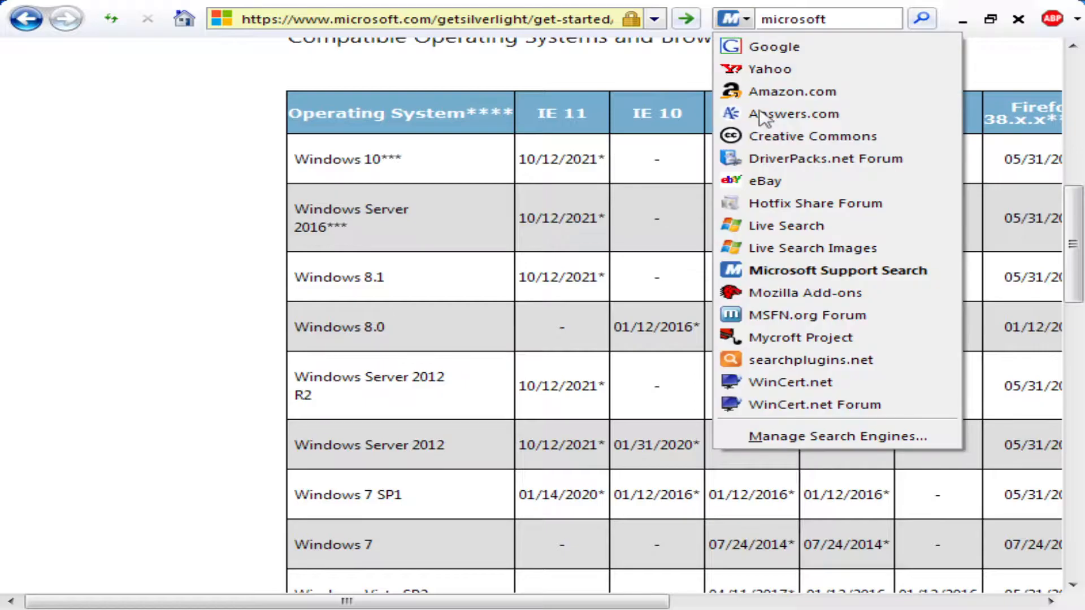
{"action": "left_click", "coordinate": [770, 46]}
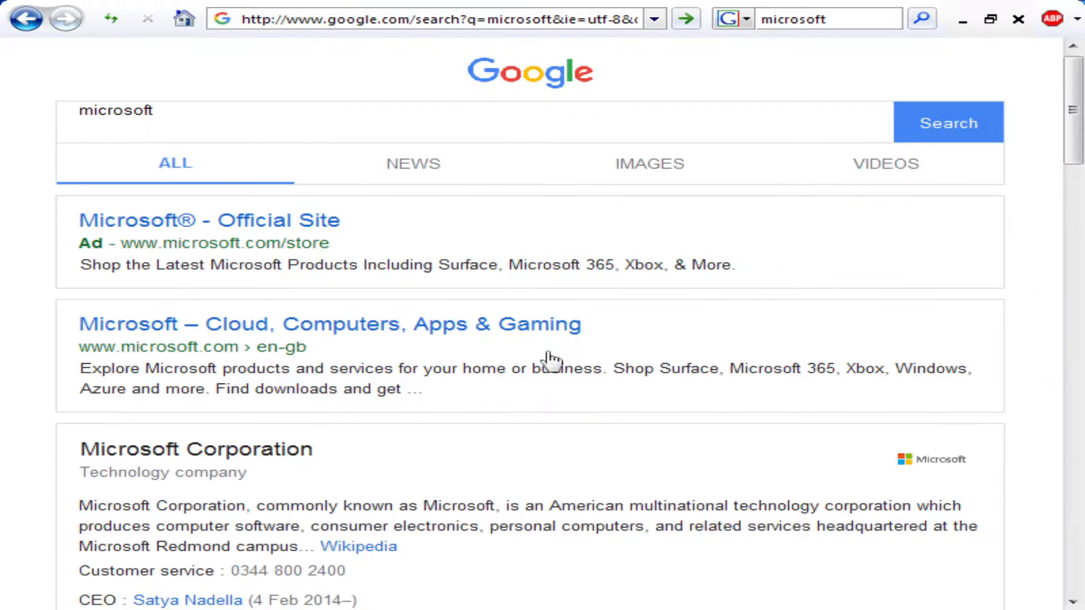
Scroll the Google results and permanently accept the edgestatic.com site certificate
{"action": "scroll", "scroll_direction": "down", "scroll_amount": 3}
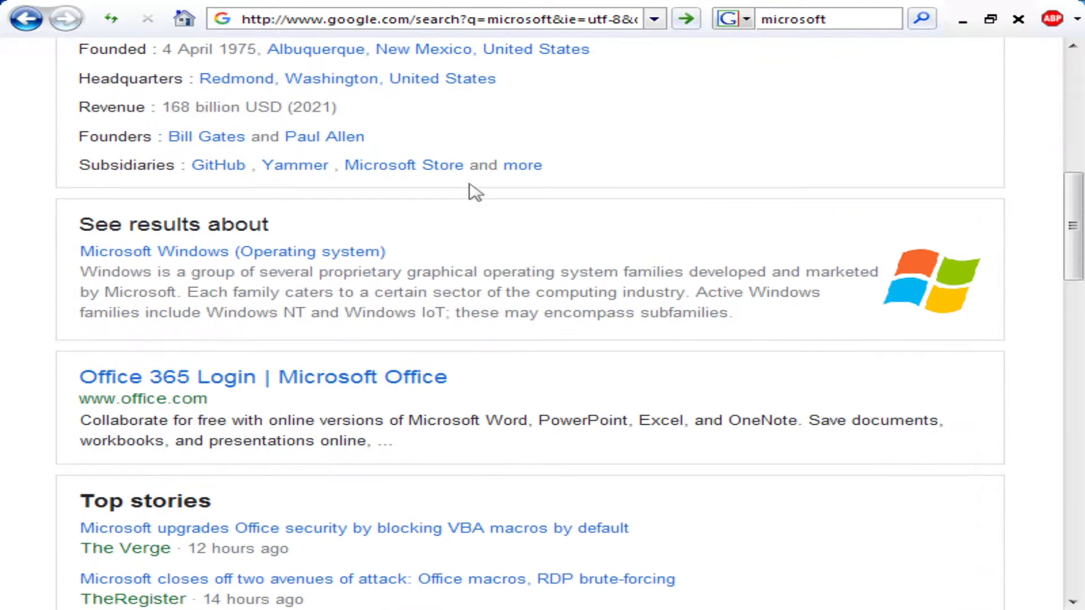
{"action": "scroll", "scroll_direction": "up", "scroll_amount": 3}
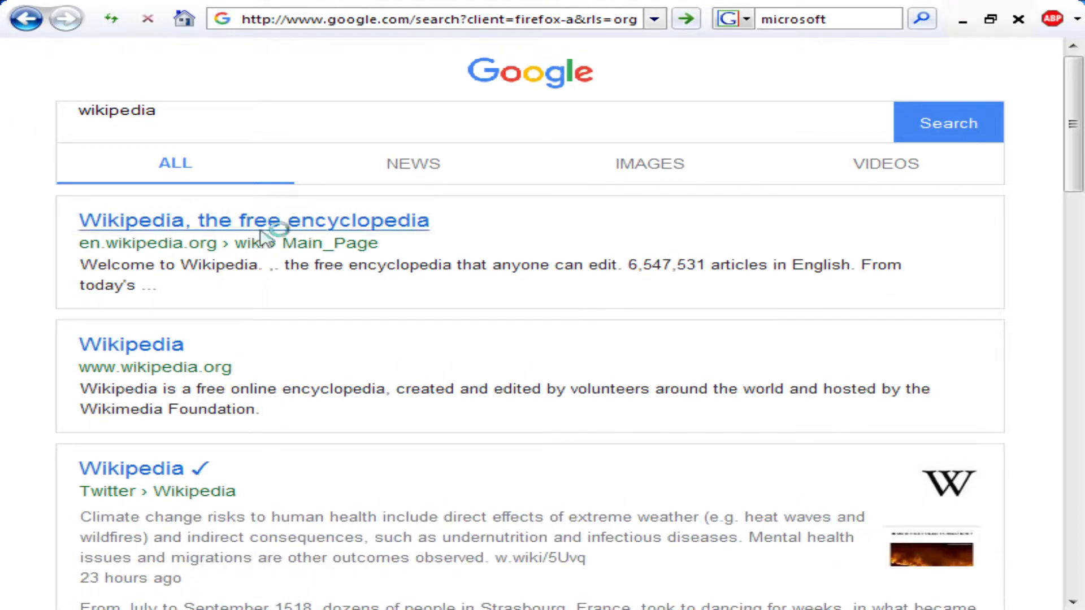
{"action": "mouse_move", "coordinate": [425, 259]}
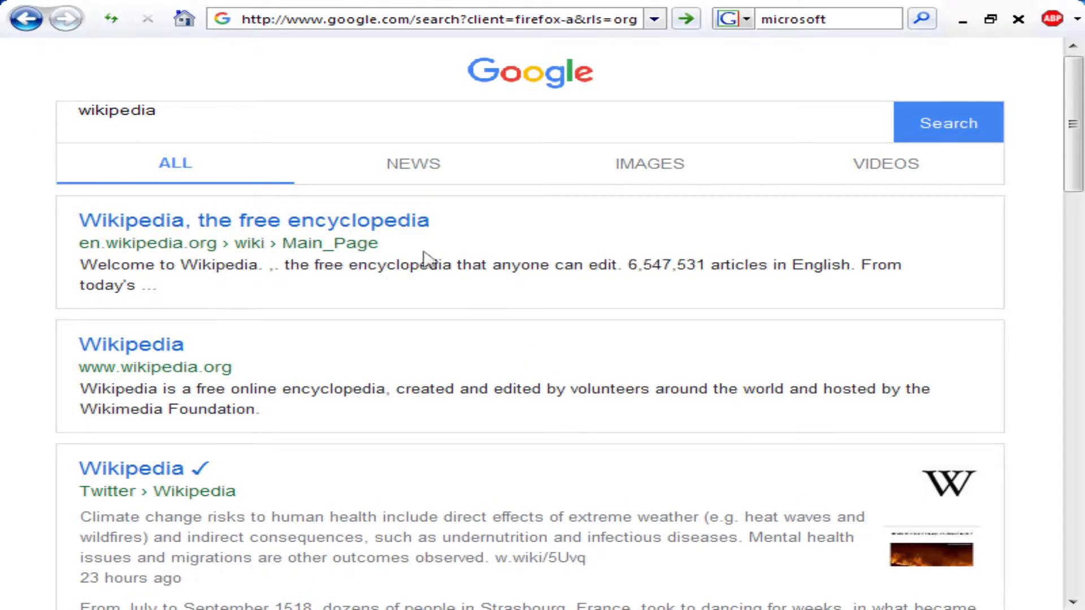
{"action": "mouse_move", "coordinate": [173, 352]}
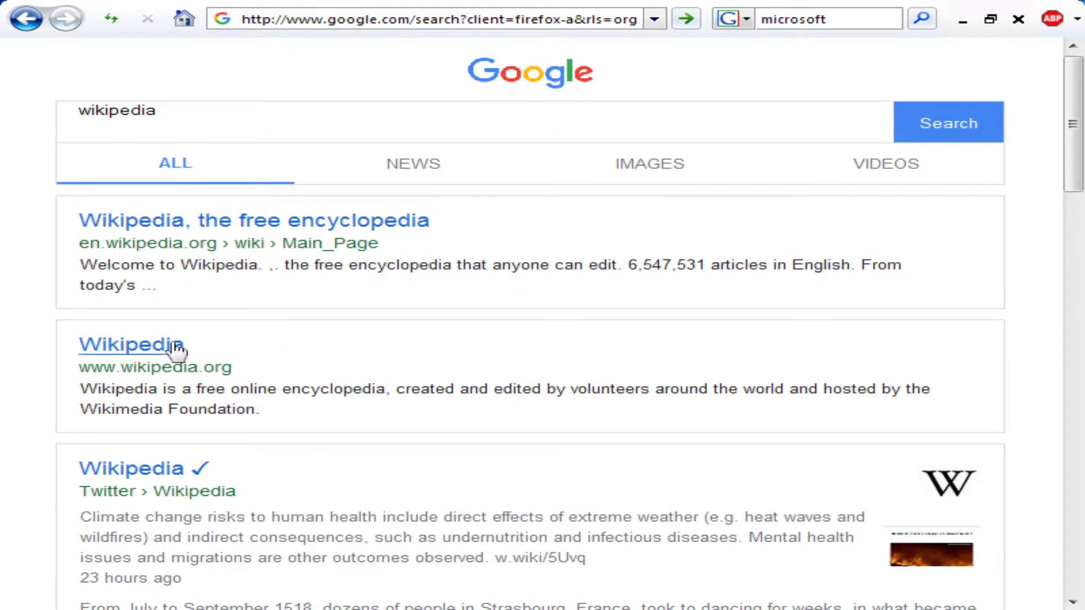
{"action": "mouse_move", "coordinate": [491, 347]}
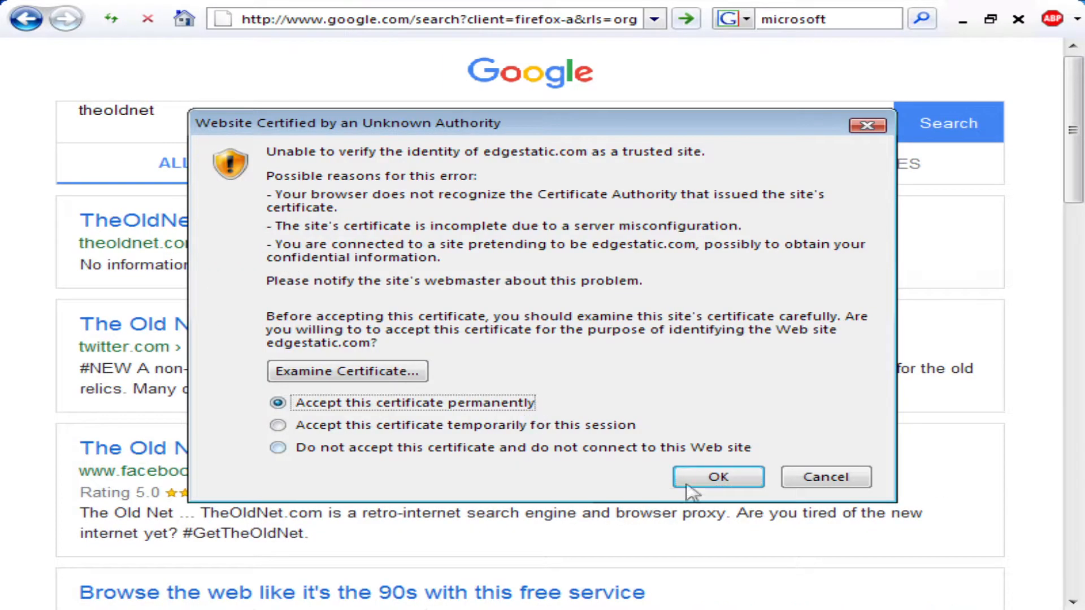
{"action": "left_click", "coordinate": [717, 477]}
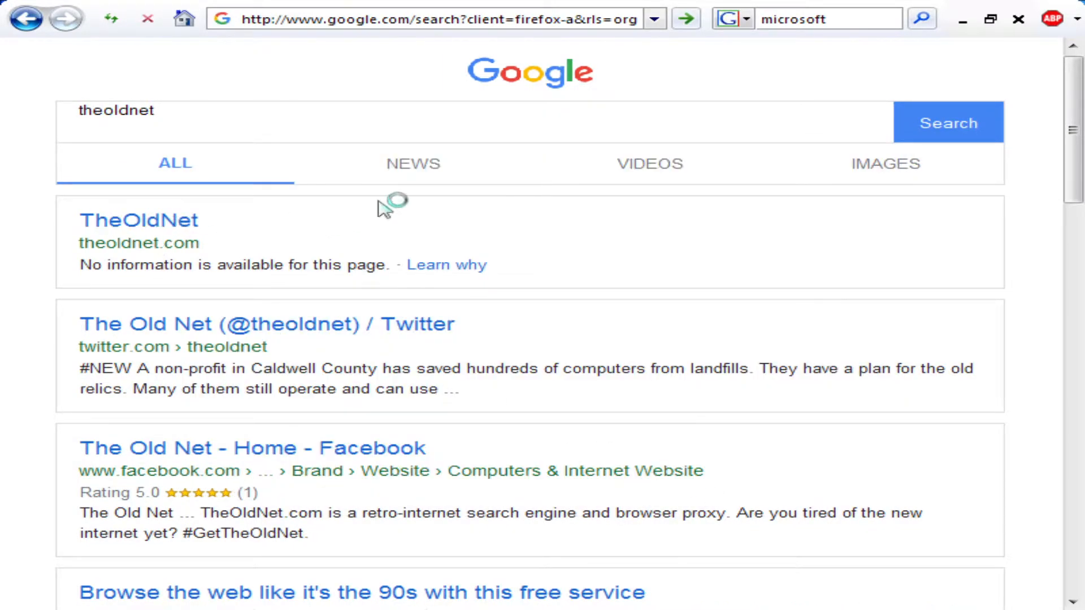
{"action": "mouse_move", "coordinate": [505, 310]}
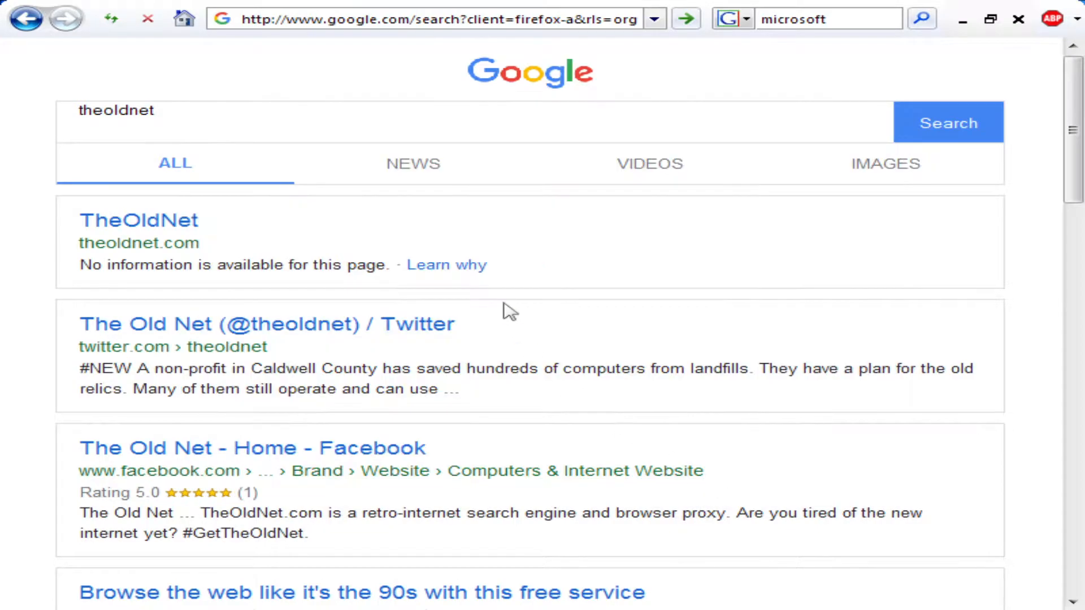
Open TheOldNet and search Wikipedia for 'microsoft windows internet explorer'
{"action": "left_click", "coordinate": [138, 220]}
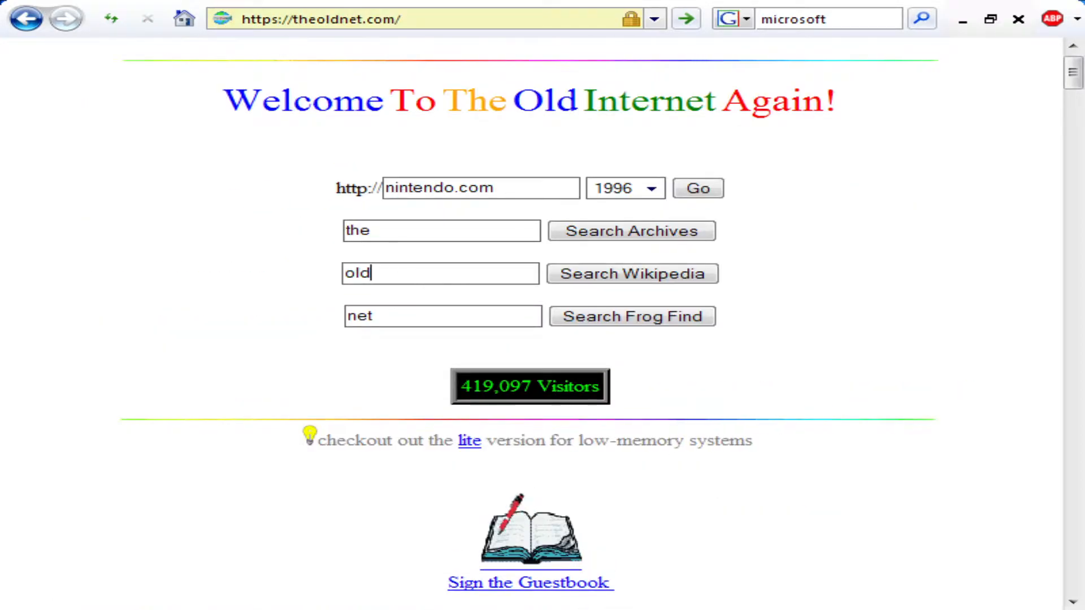
{"action": "type", "text": "microsoft w"}
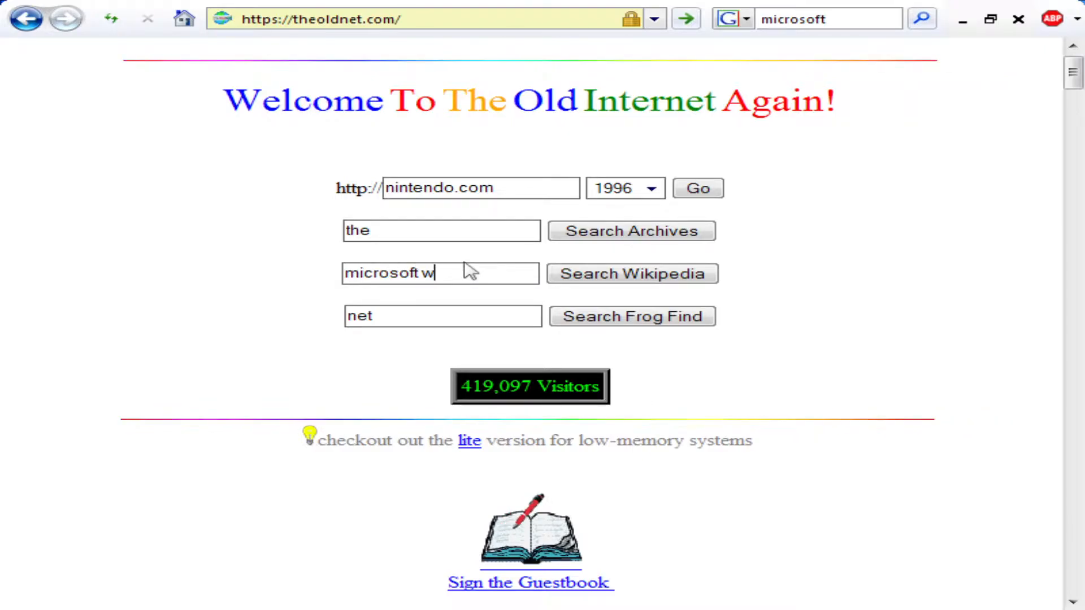
{"action": "type", "text": "indows internet expl"}
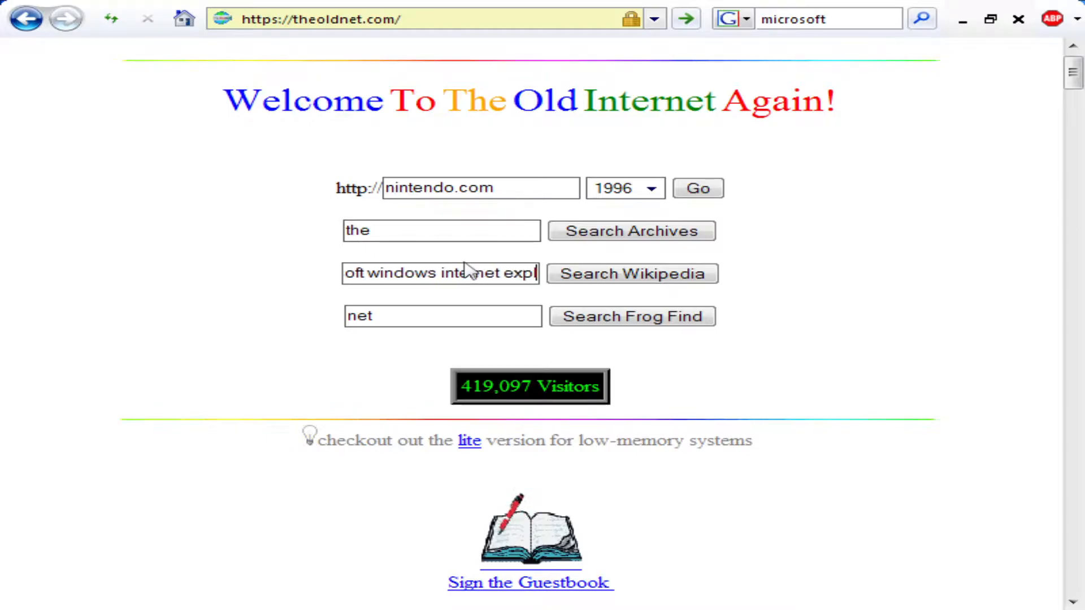
{"action": "left_click", "coordinate": [631, 273]}
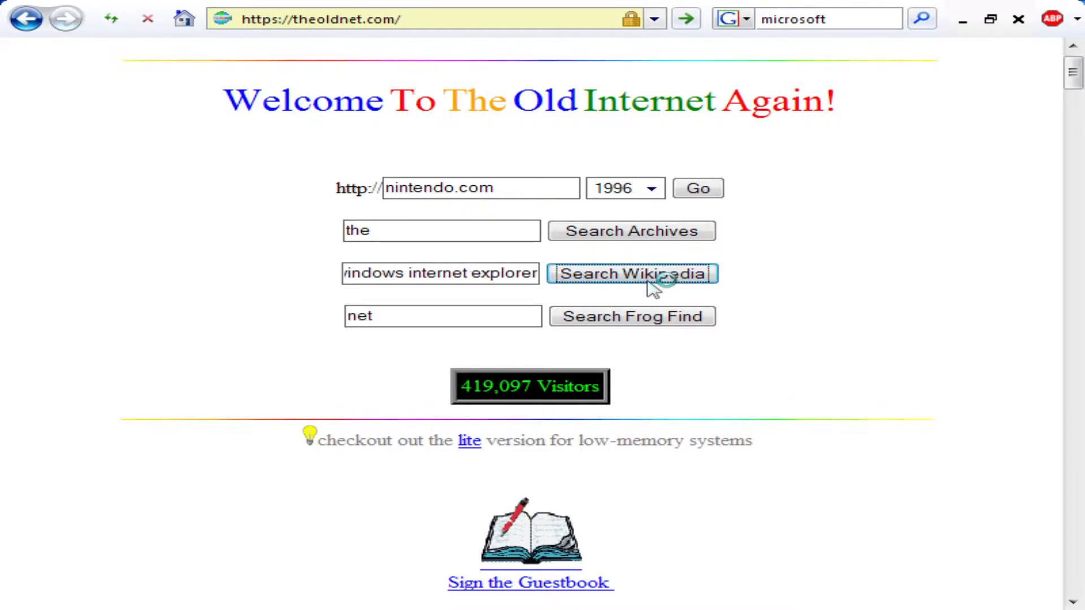
Dismiss the wikisource.org security warnings and scroll down the search results
{"action": "left_click", "coordinate": [630, 273]}
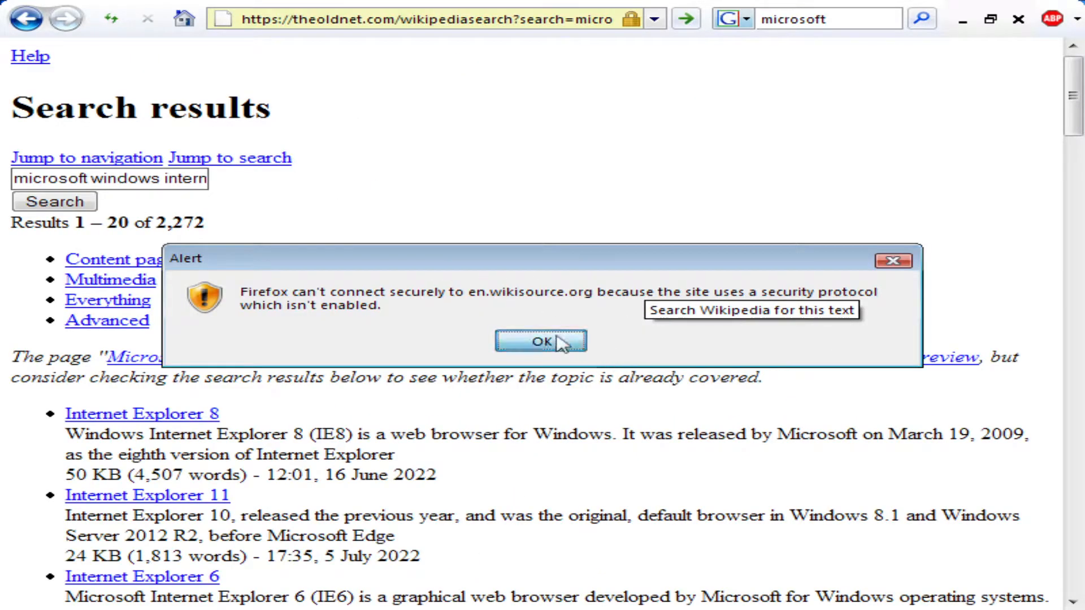
{"action": "left_click", "coordinate": [540, 342]}
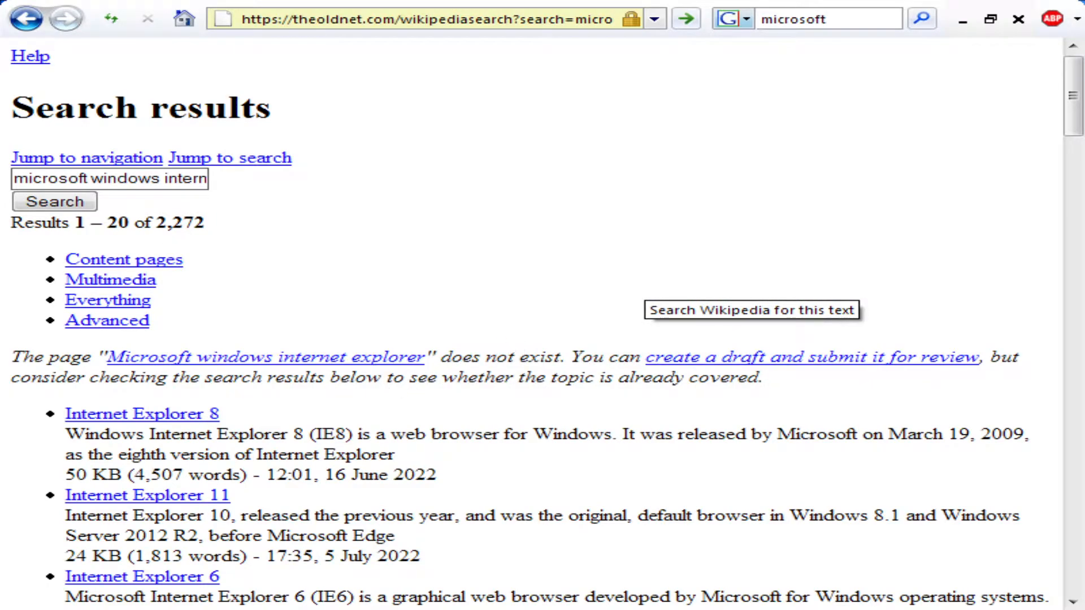
{"action": "scroll", "scroll_direction": "down", "scroll_amount": 3}
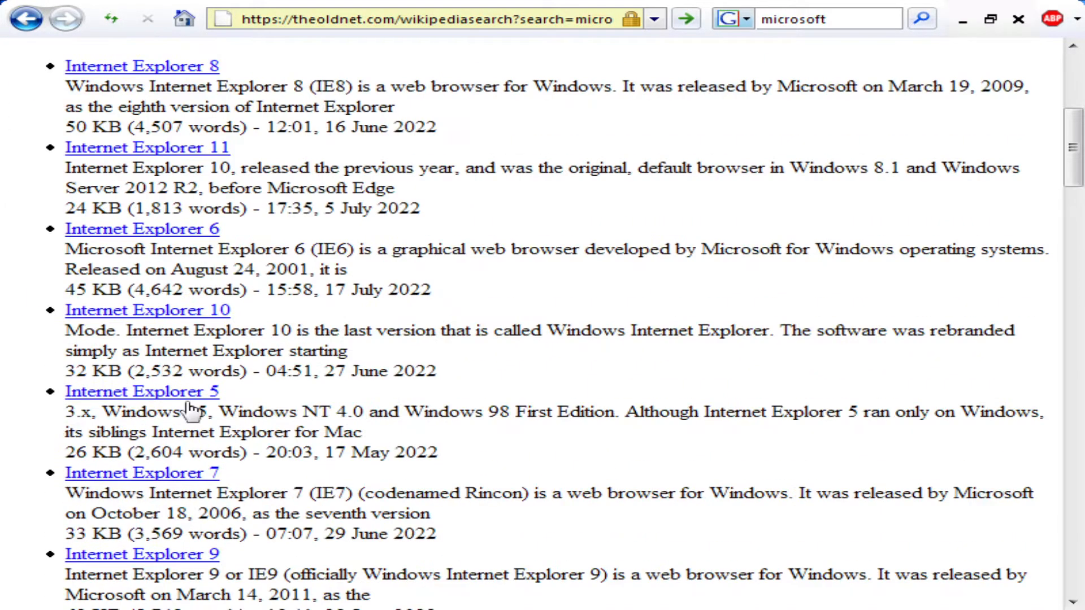
{"action": "scroll", "scroll_direction": "down", "scroll_amount": 3}
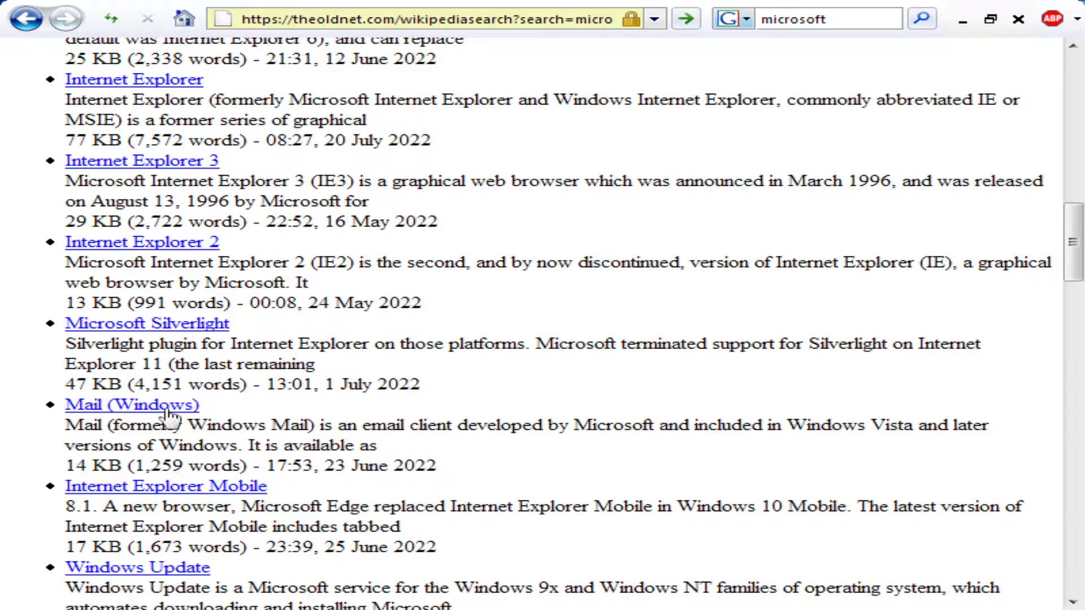
{"action": "mouse_move", "coordinate": [187, 495]}
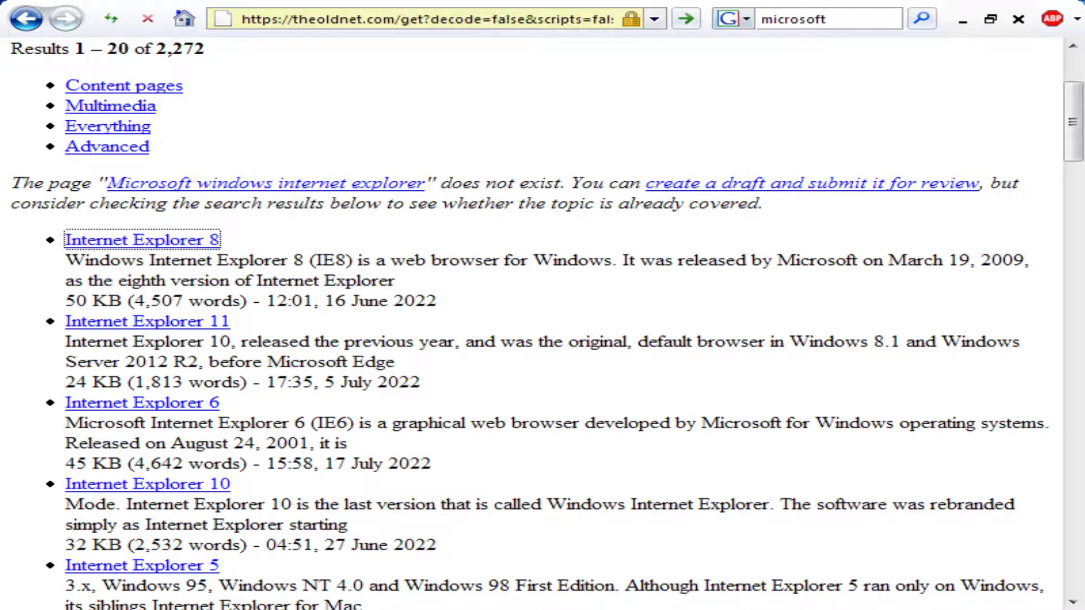
Dismiss the upload.wikimedia.org warning and scroll through the Internet Explorer 8 article
{"action": "left_click", "coordinate": [141, 240]}
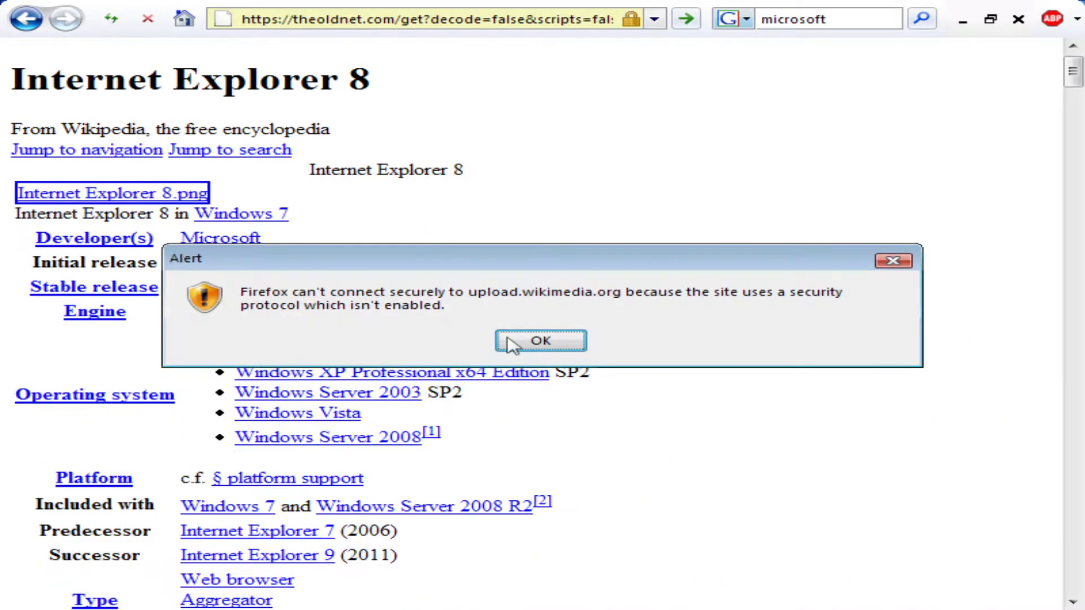
{"action": "left_click", "coordinate": [540, 340]}
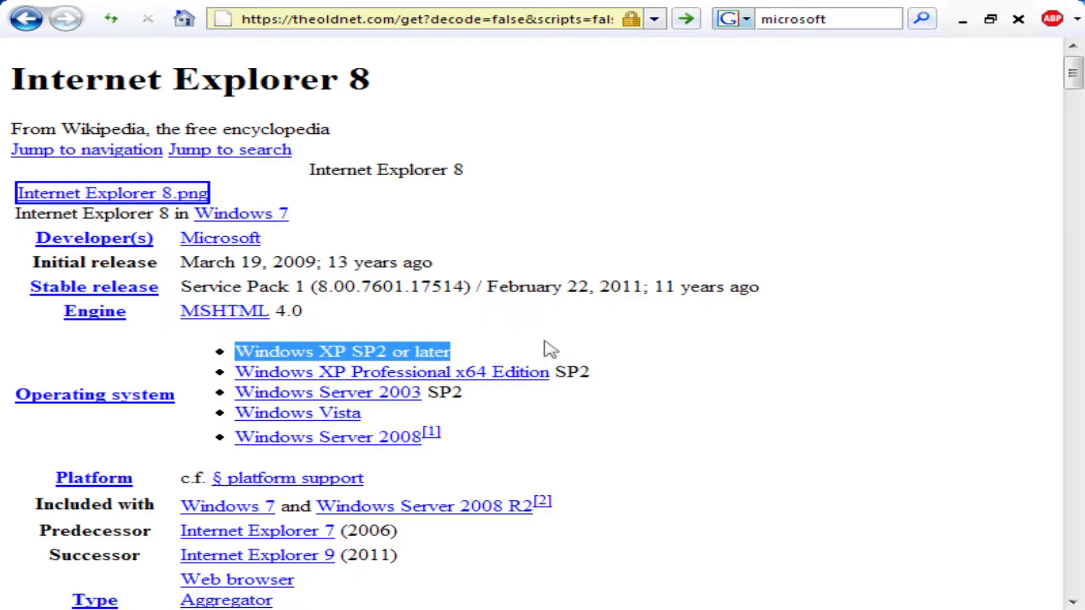
{"action": "scroll", "scroll_direction": "down", "scroll_amount": 3}
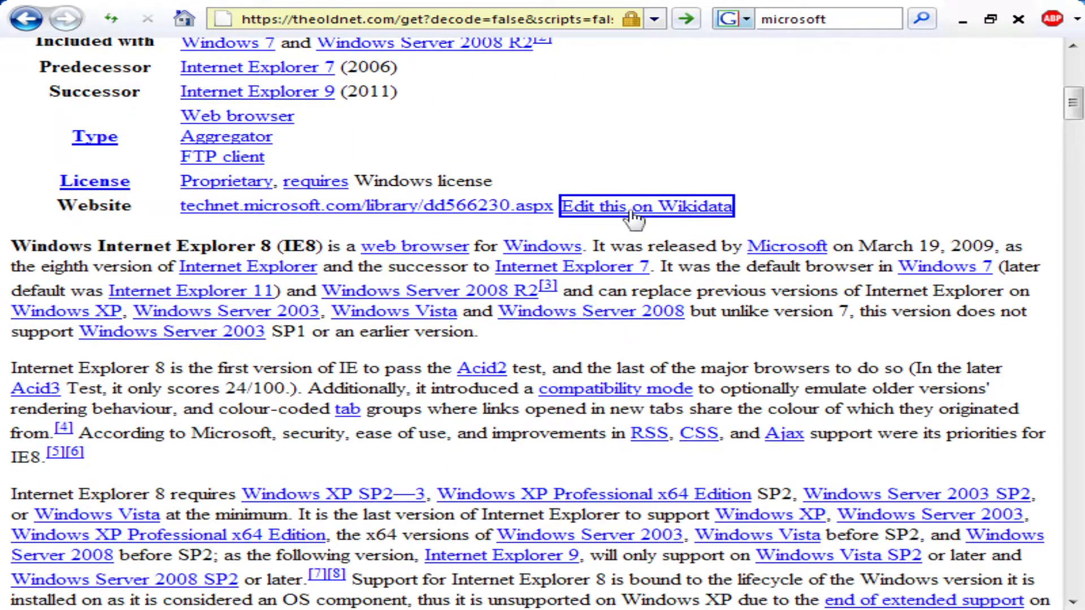
{"action": "scroll", "scroll_direction": "down", "scroll_amount": 3}
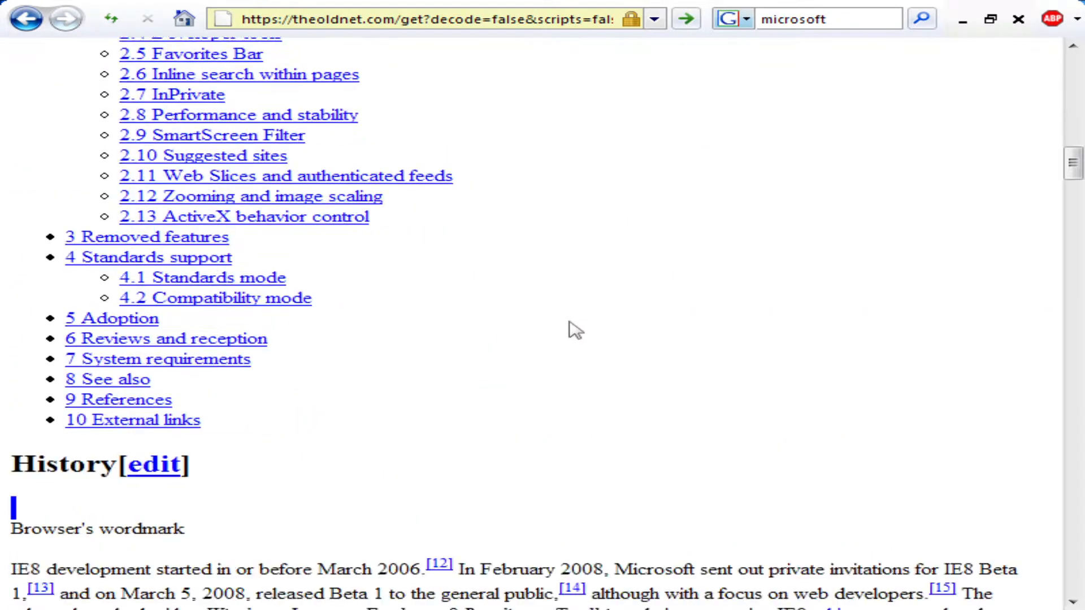
{"action": "scroll", "scroll_direction": "down", "scroll_amount": 3}
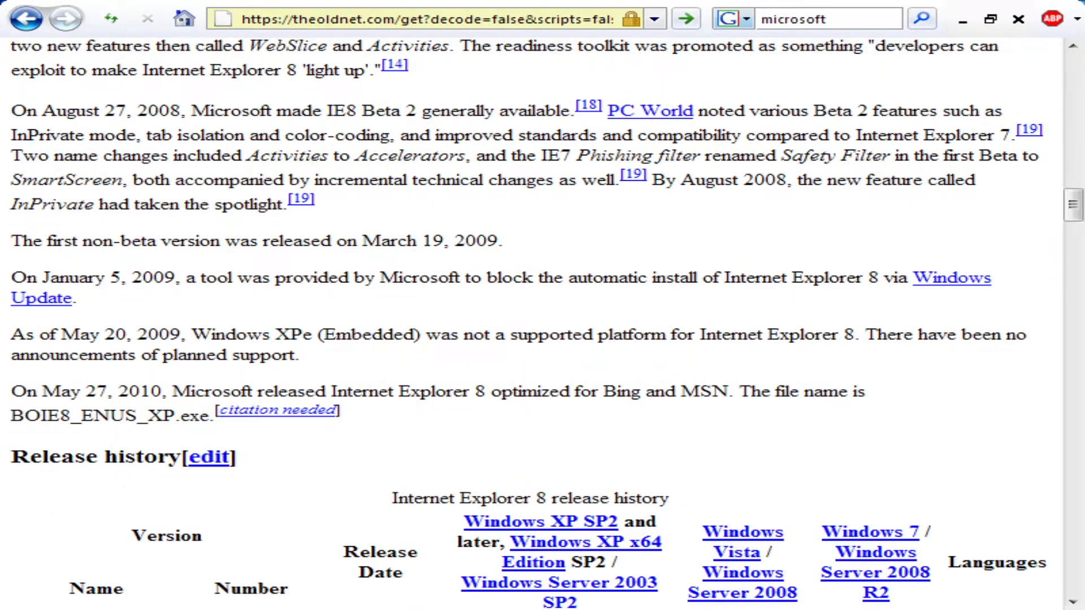
{"action": "scroll", "scroll_direction": "down", "scroll_amount": 3}
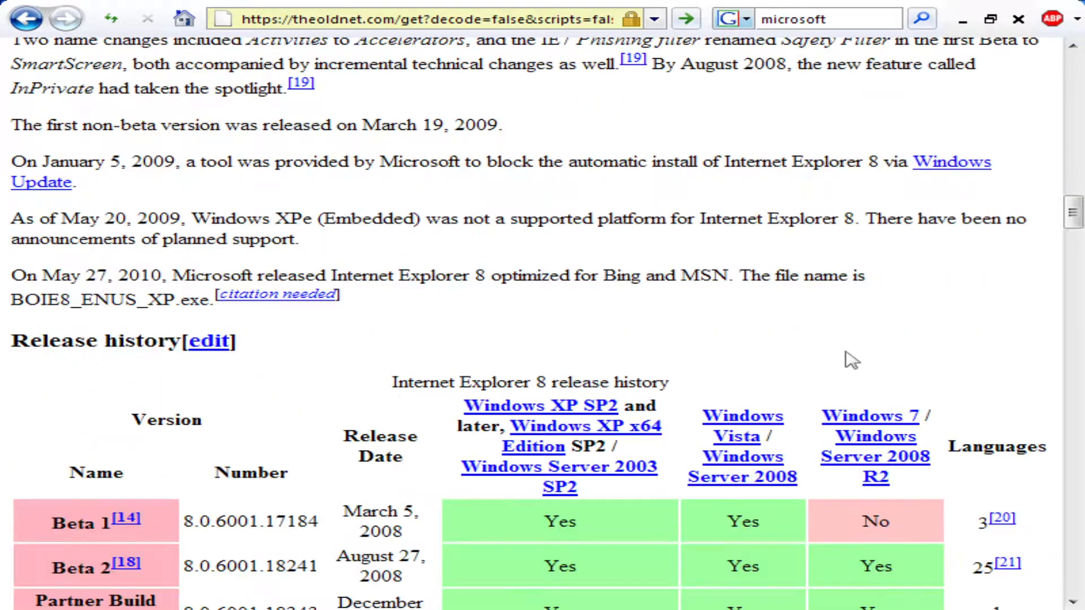
{"action": "scroll", "scroll_direction": "down", "scroll_amount": 3}
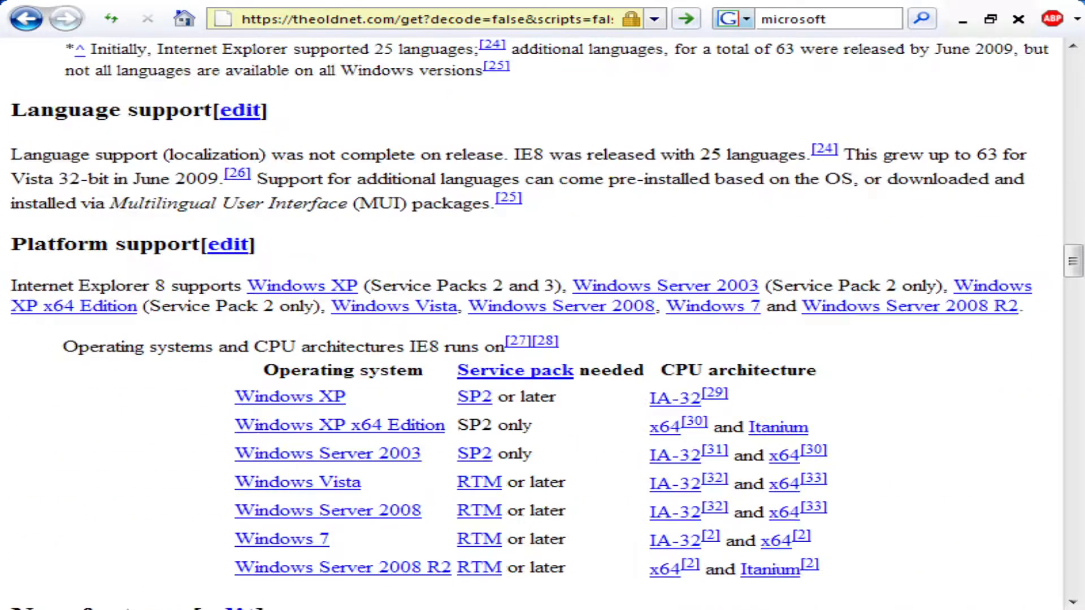
{"action": "scroll", "scroll_direction": "down", "scroll_amount": 3}
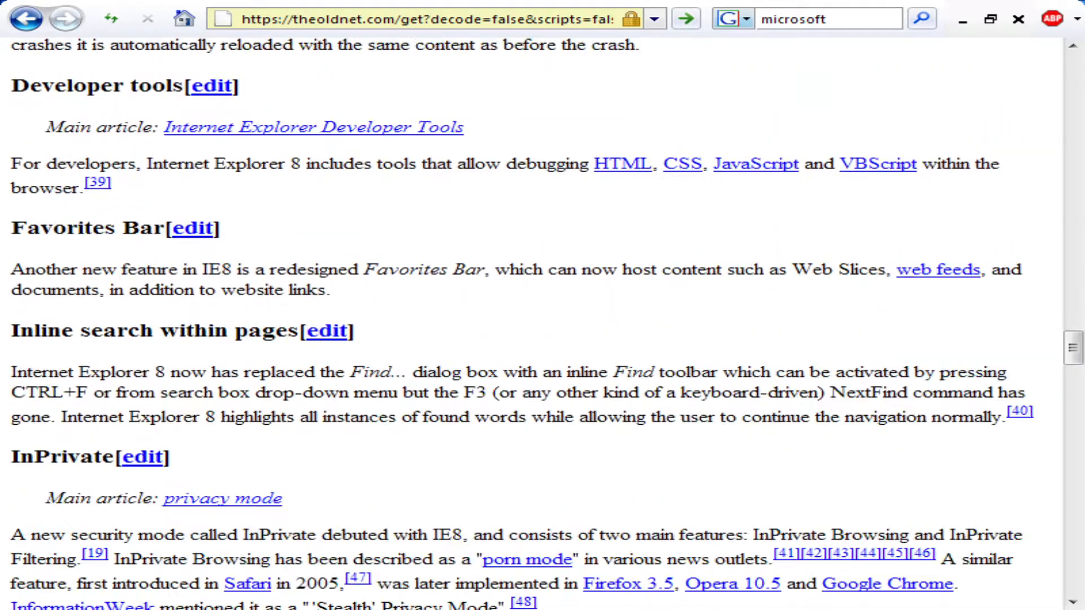
Scroll to the bottom sidebar and type 'human' into the Wikipedia search box
{"action": "scroll", "scroll_direction": "down", "scroll_amount": 3}
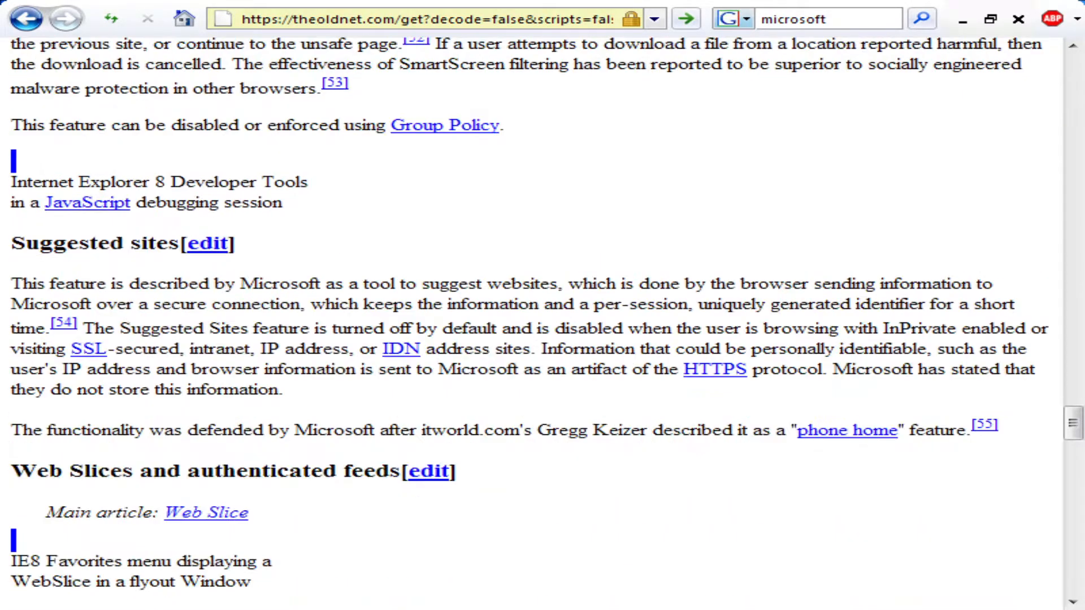
{"action": "scroll", "scroll_direction": "down", "scroll_amount": 3}
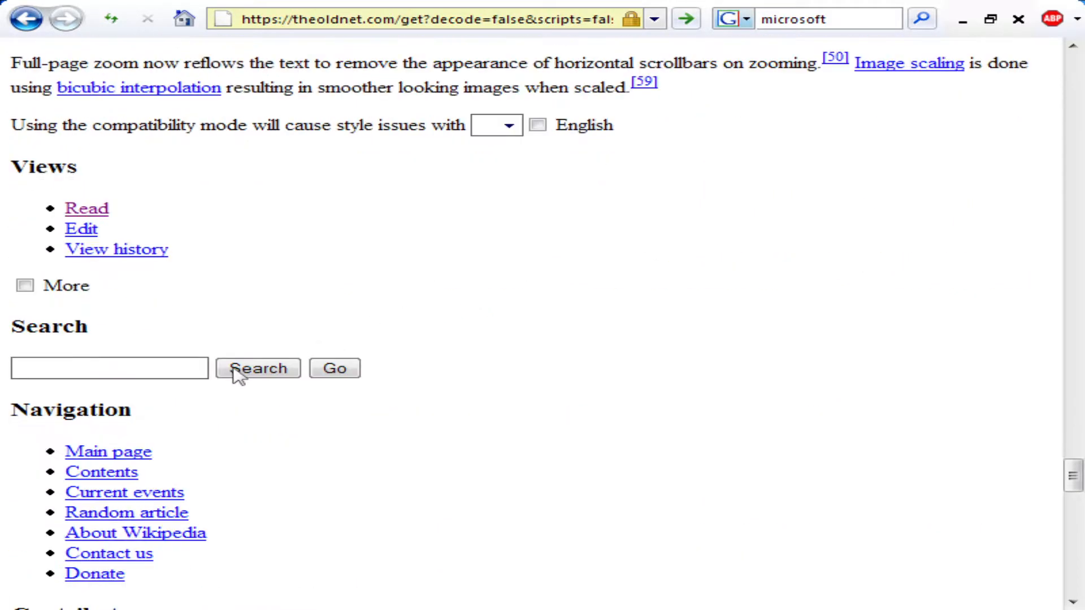
{"action": "scroll", "scroll_direction": "down", "scroll_amount": 3}
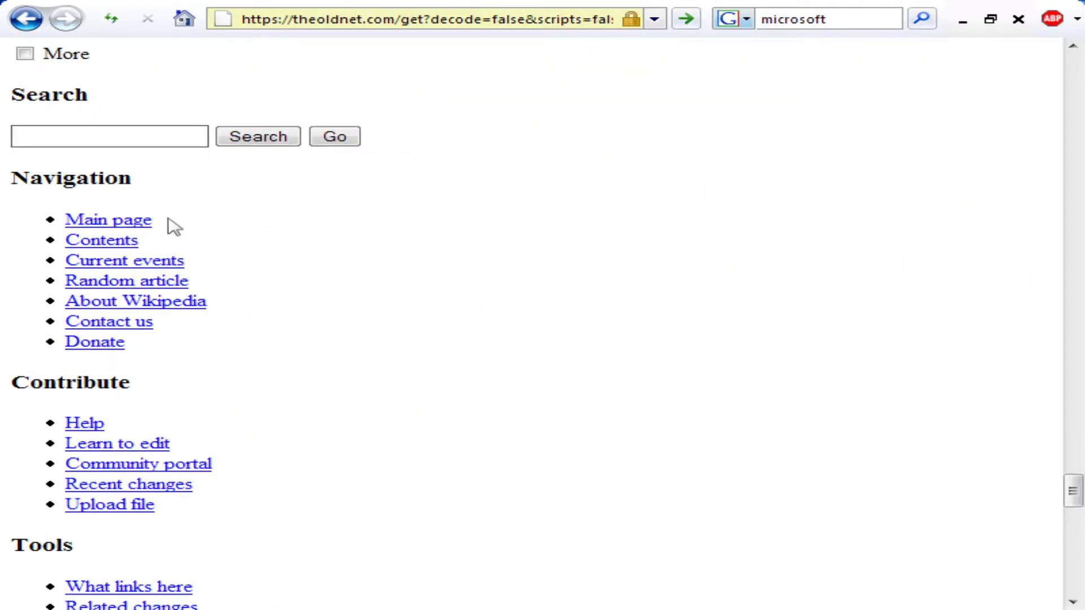
{"action": "scroll", "scroll_direction": "up", "scroll_amount": 3}
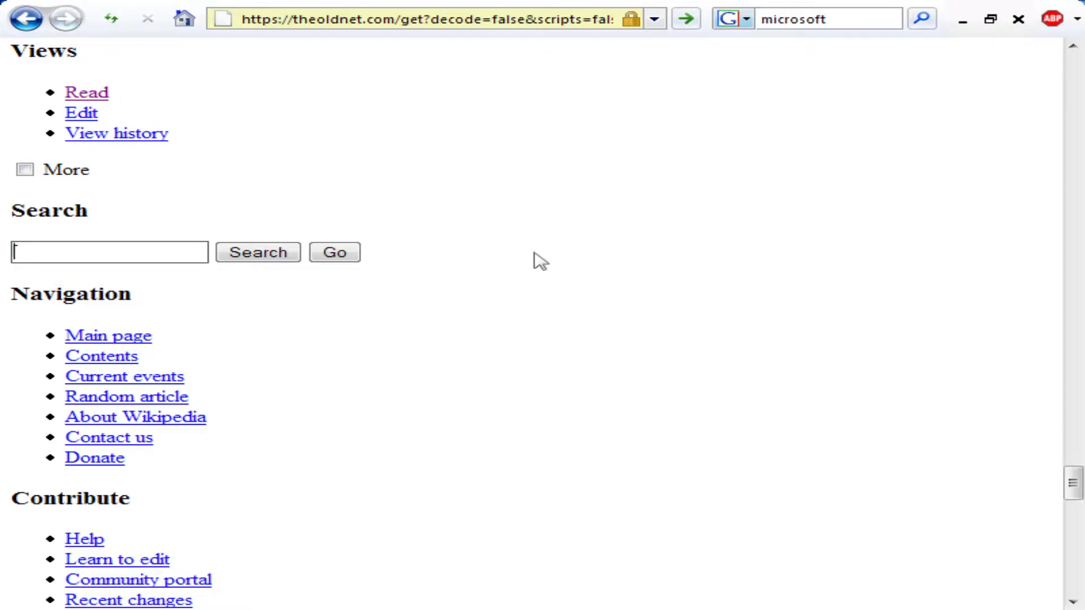
{"action": "type", "text": "human"}
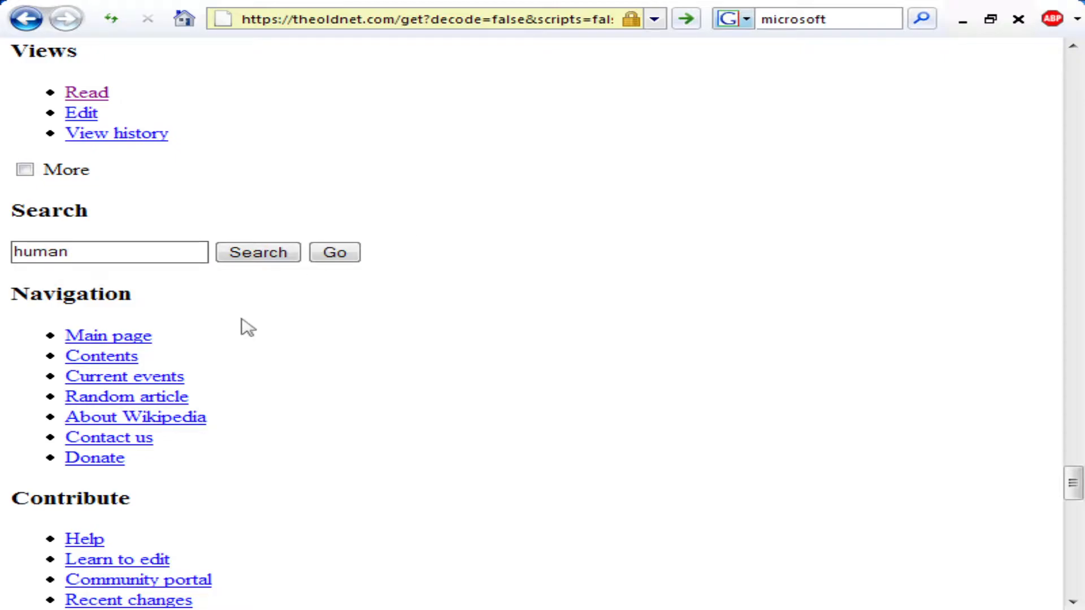
Search Wikipedia for 'human' and open the Human article, dismissing the wikiquote and wikimedia warnings
{"action": "left_click", "coordinate": [258, 251]}
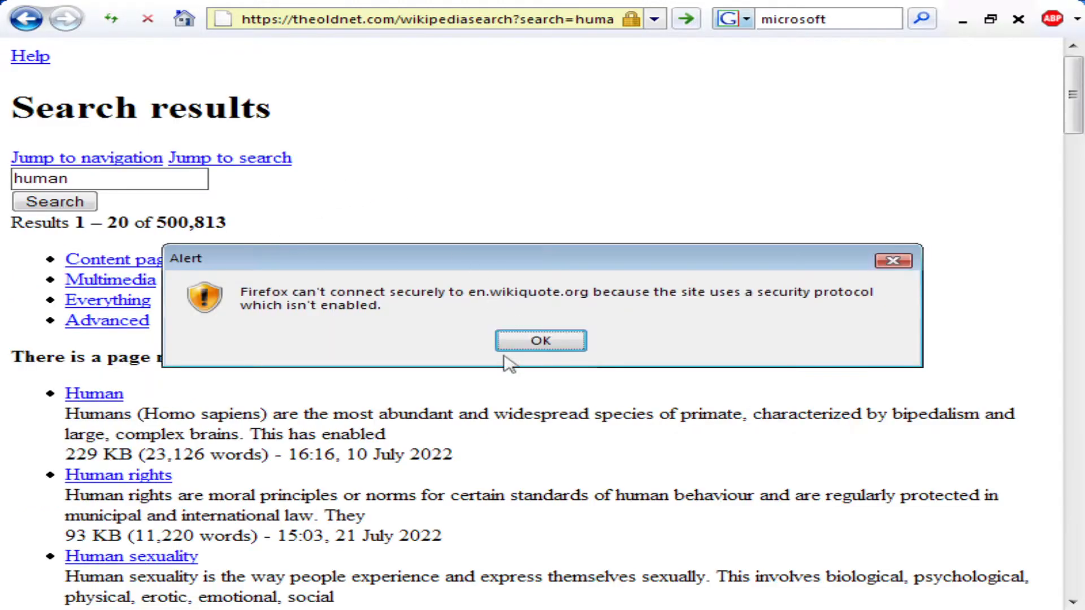
{"action": "left_click", "coordinate": [540, 341]}
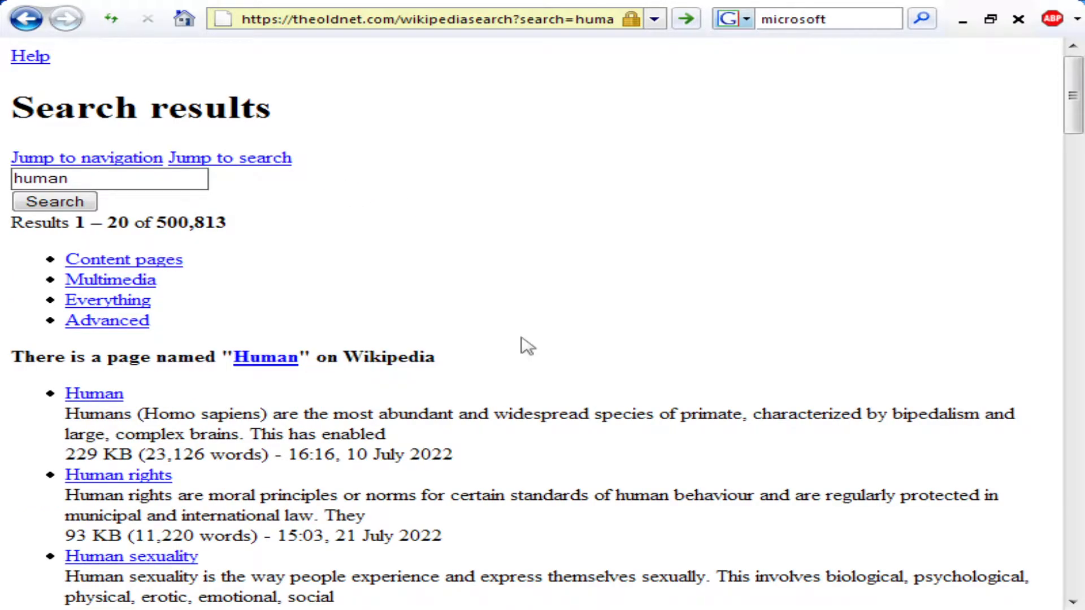
{"action": "scroll", "scroll_direction": "down", "scroll_amount": 3}
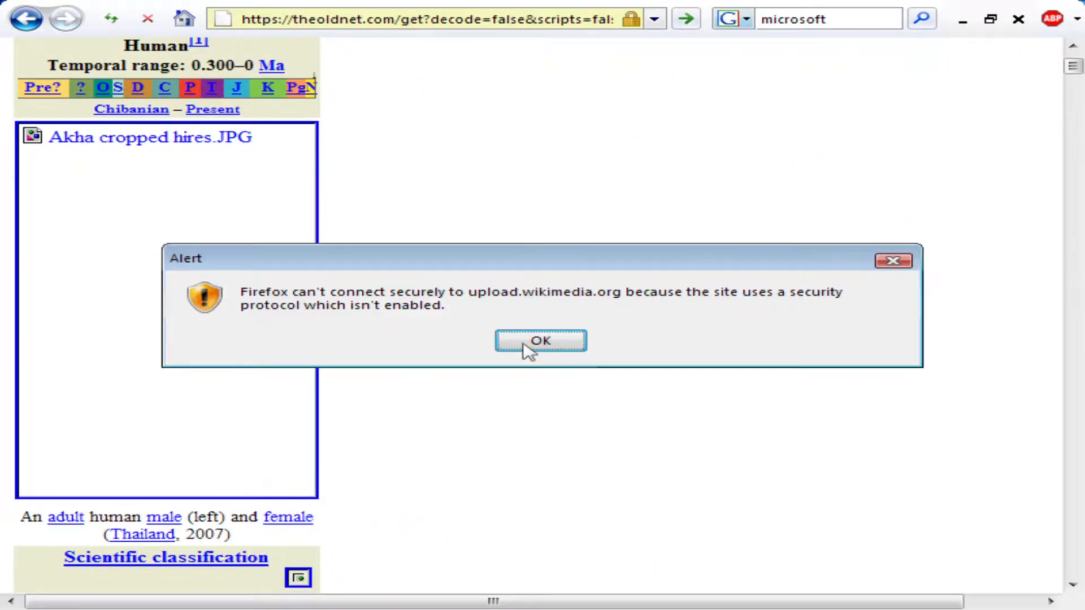
{"action": "scroll", "scroll_direction": "down", "scroll_amount": 3}
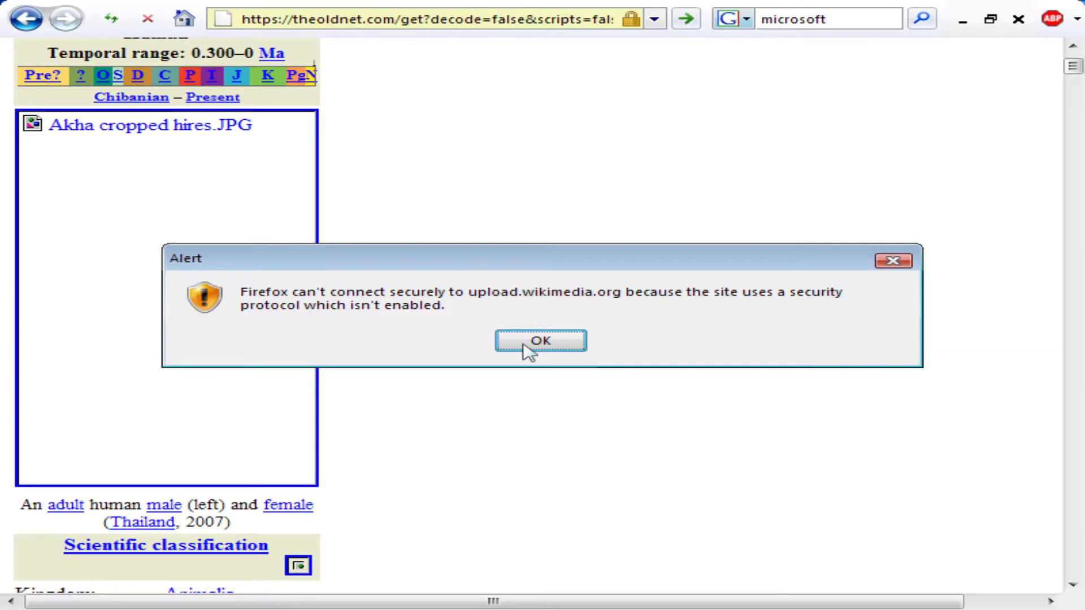
{"action": "mouse_move", "coordinate": [877, 272]}
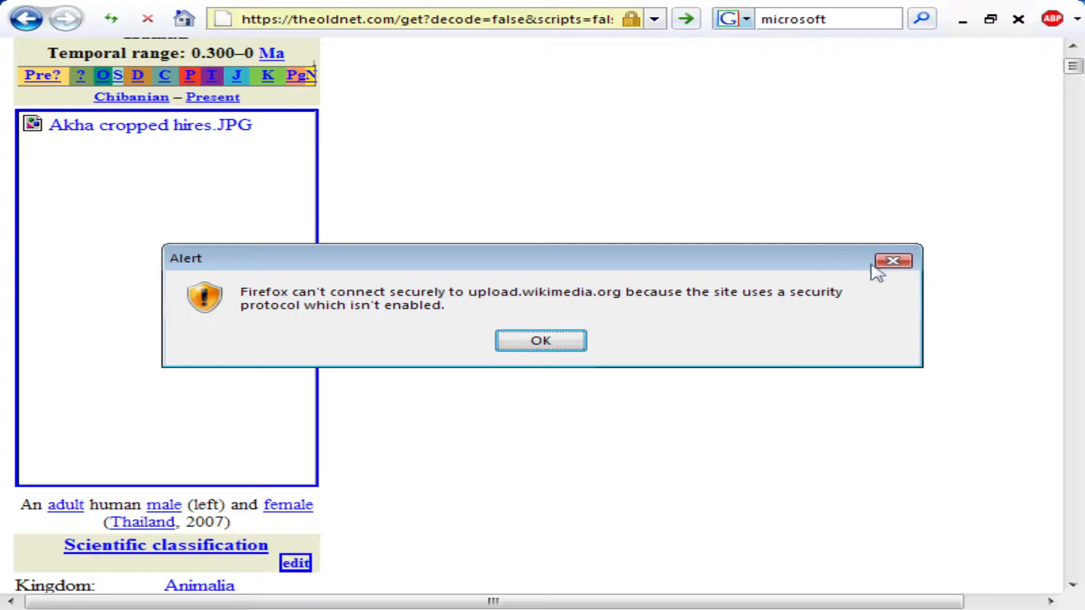
{"action": "mouse_move", "coordinate": [1024, 33]}
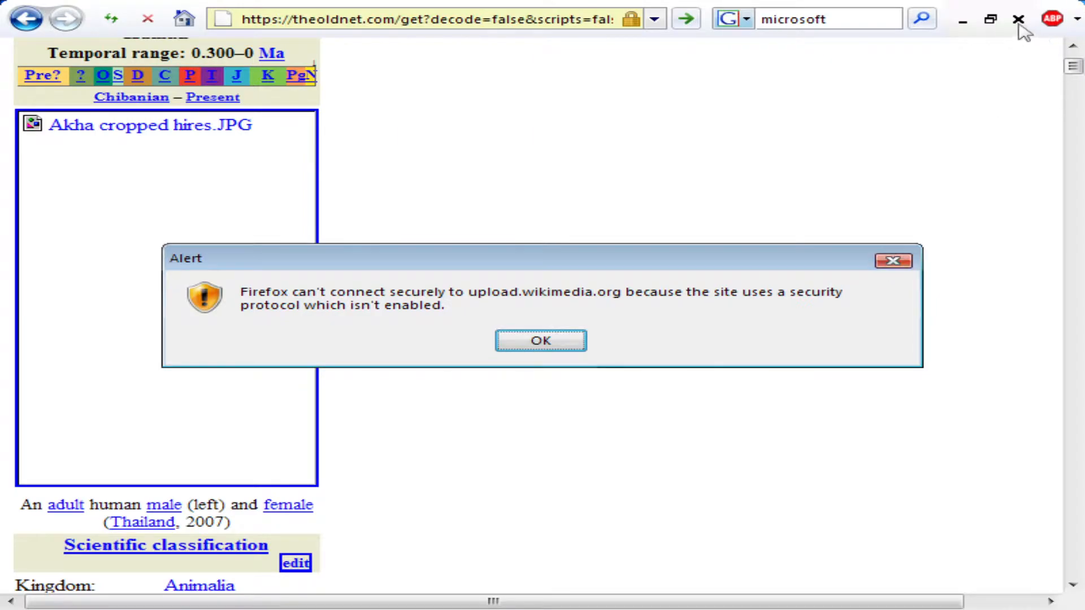
{"action": "mouse_move", "coordinate": [614, 283]}
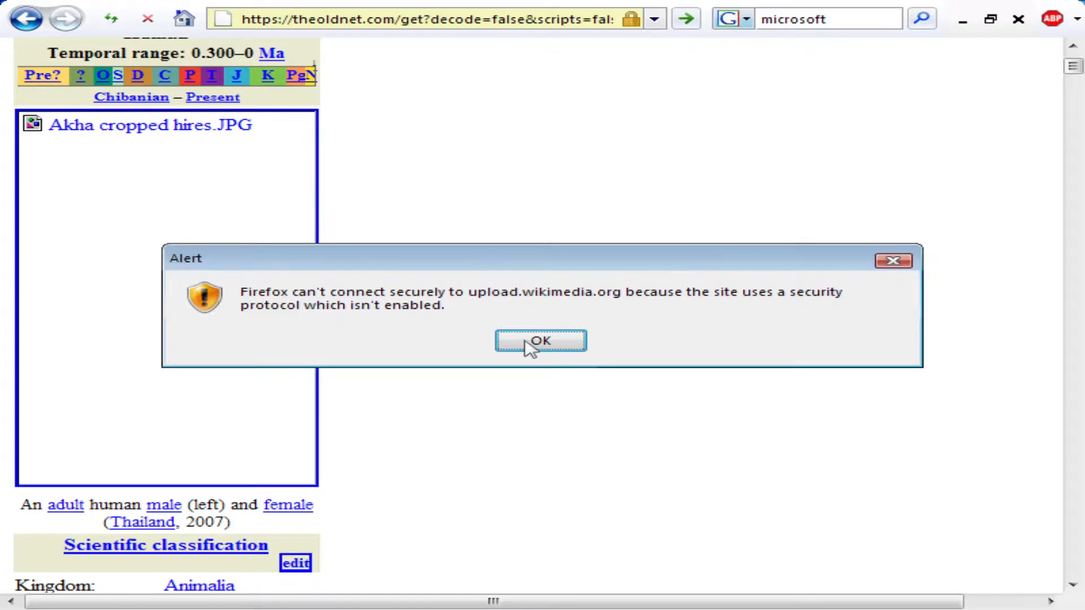
{"action": "left_click", "coordinate": [540, 341]}
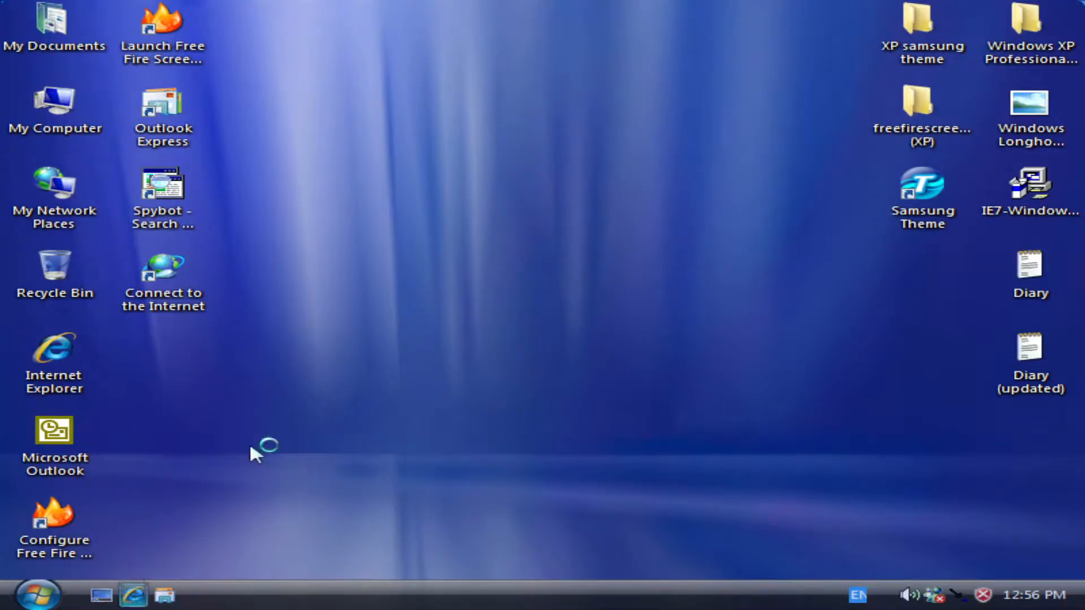
Launch Internet Explorer, go to theoldnet.com, and type 'humans' in the Wikipedia search field
{"action": "double_click", "coordinate": [54, 363]}
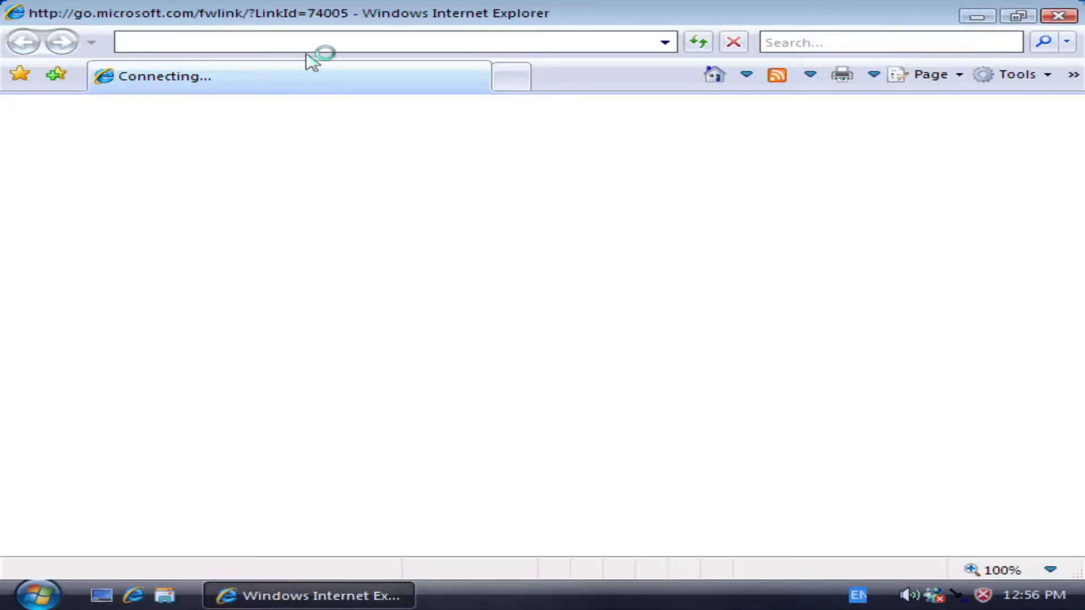
{"action": "type", "text": "www.th"}
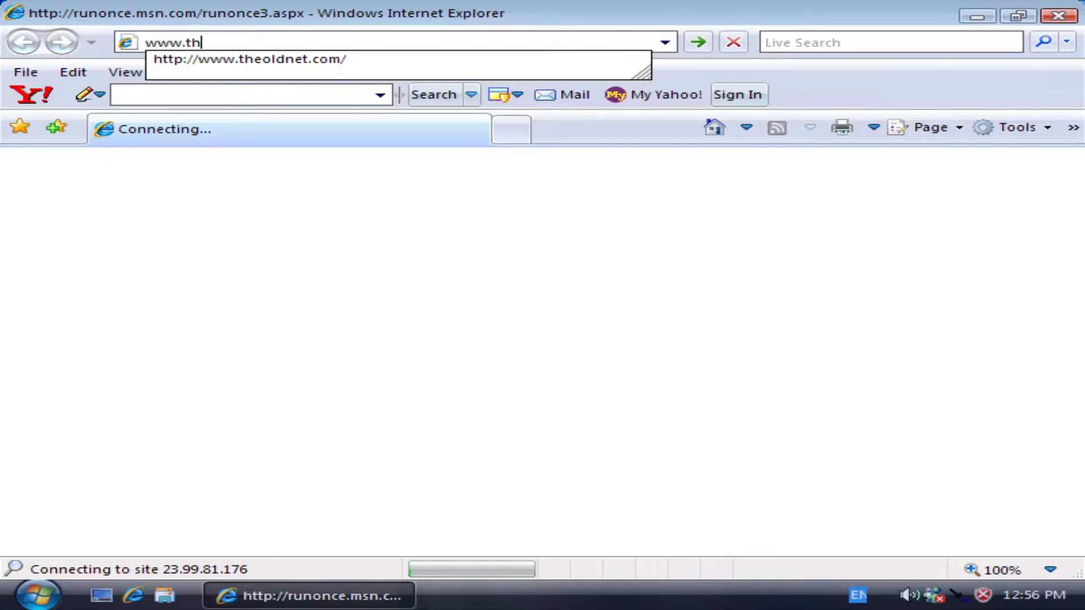
{"action": "left_click", "coordinate": [250, 59]}
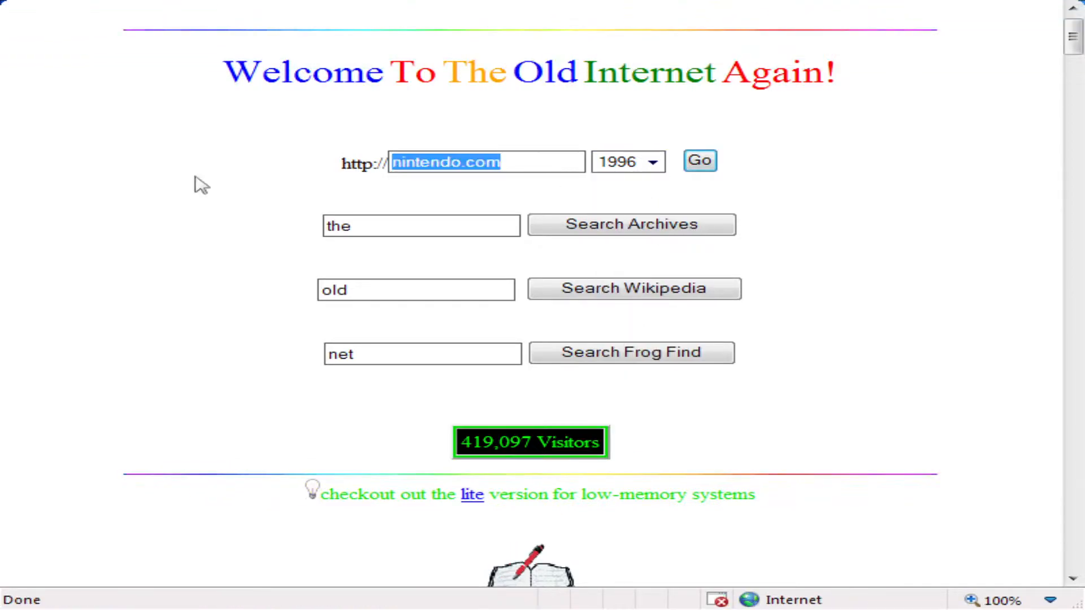
{"action": "type", "text": "hum"}
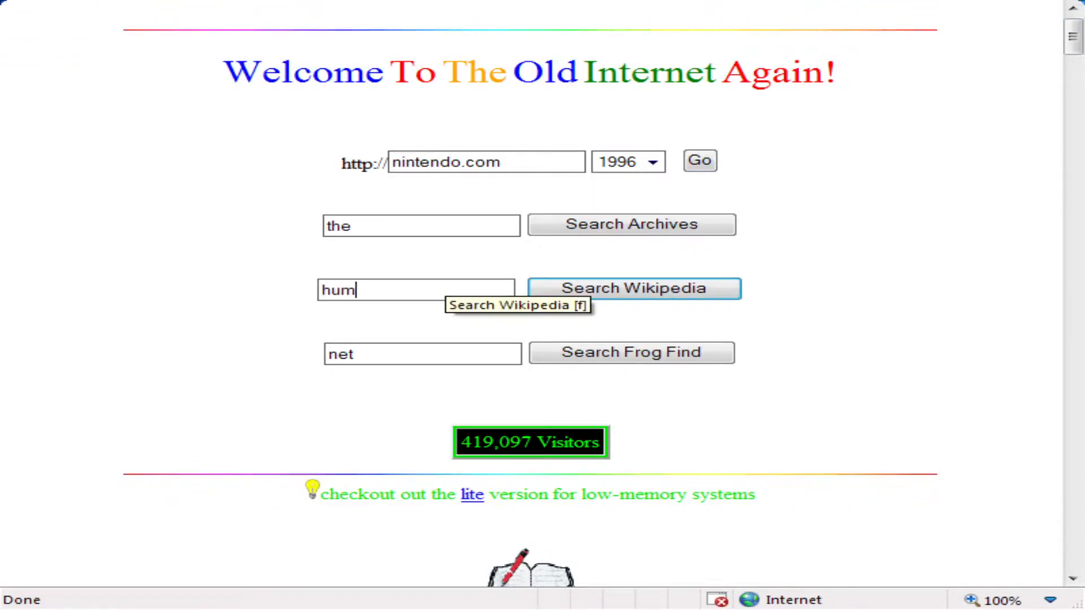
{"action": "type", "text": "ans"}
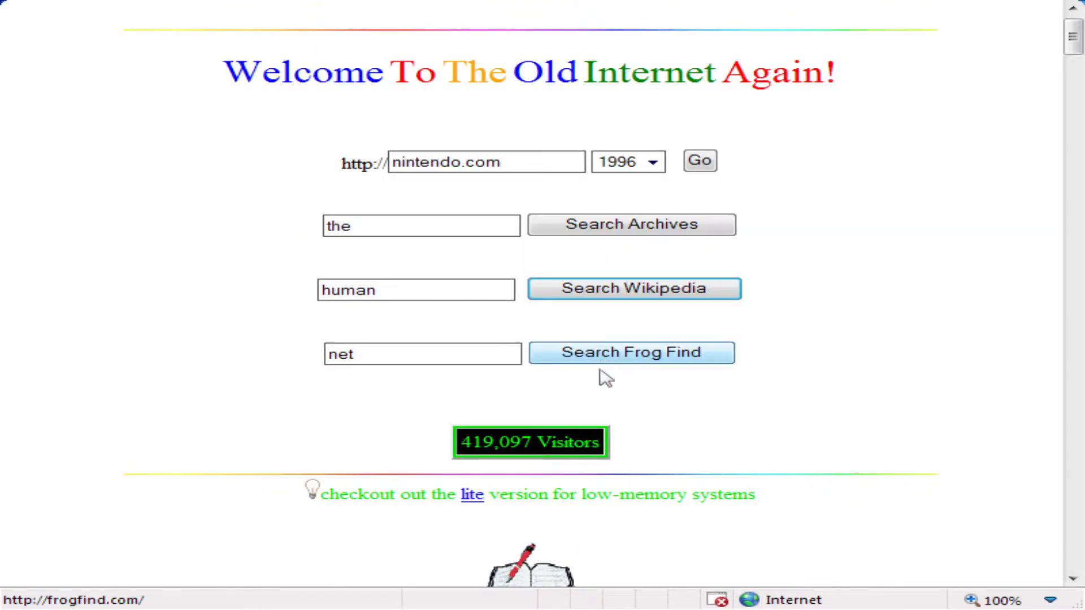
Run the Wikipedia search for human and open the Human article
{"action": "left_click", "coordinate": [632, 289]}
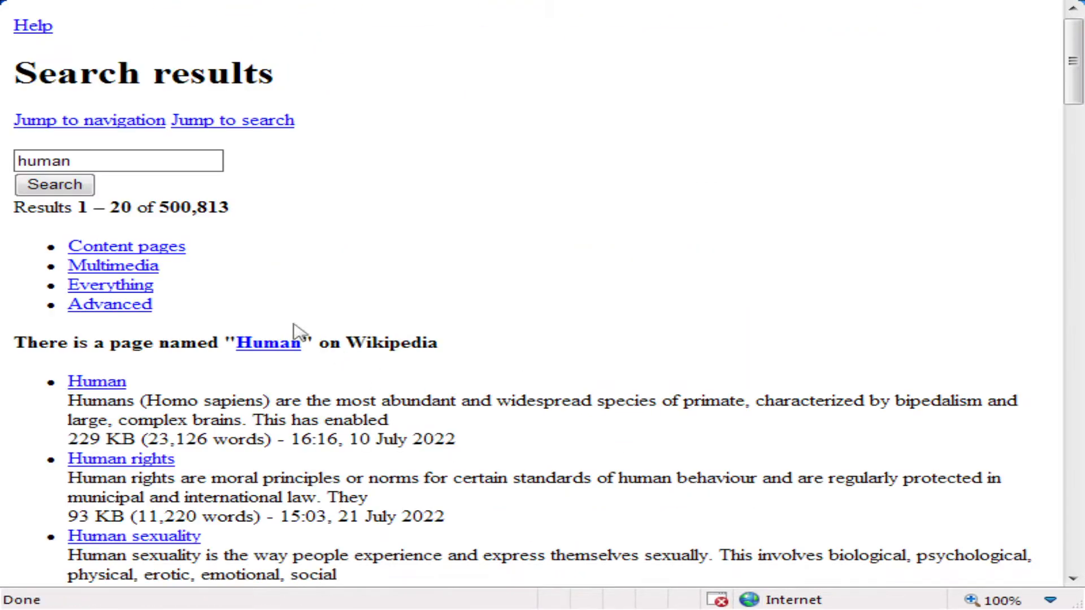
{"action": "mouse_move", "coordinate": [154, 400]}
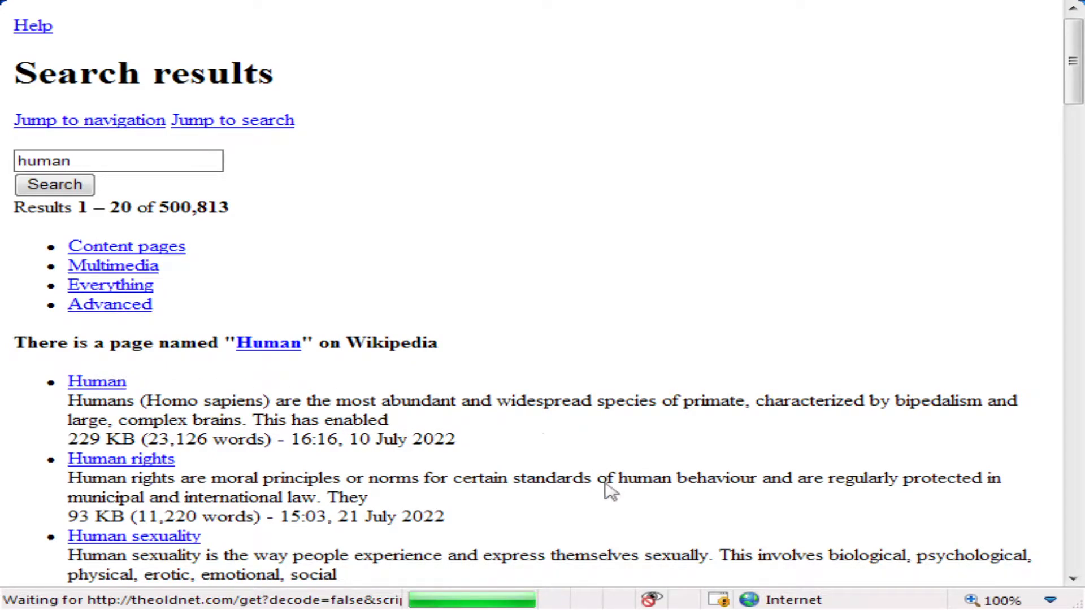
{"action": "left_click", "coordinate": [96, 380]}
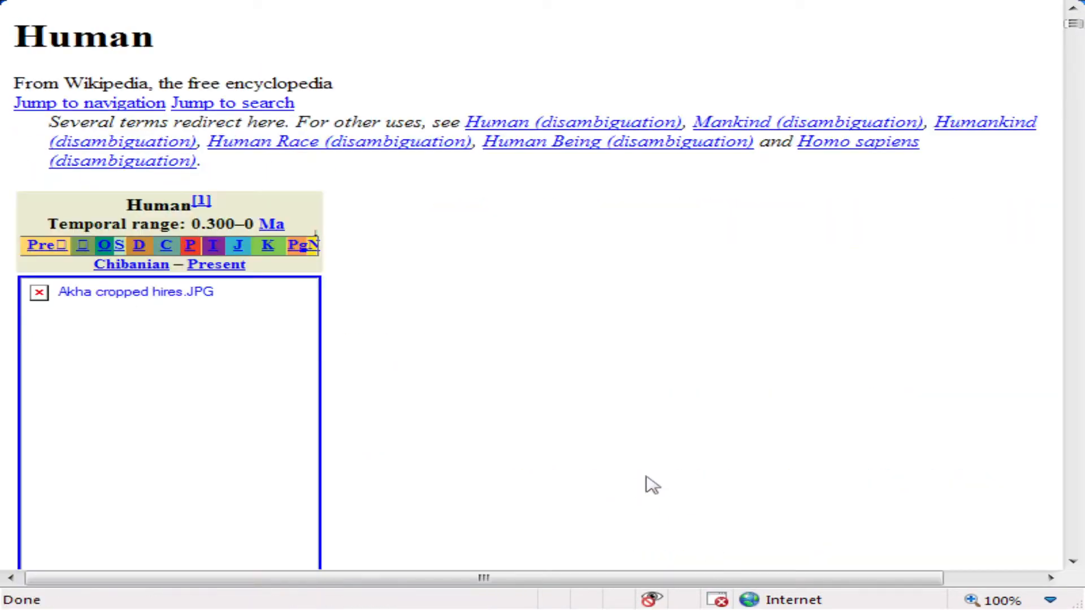
{"action": "scroll", "scroll_direction": "down", "scroll_amount": 3}
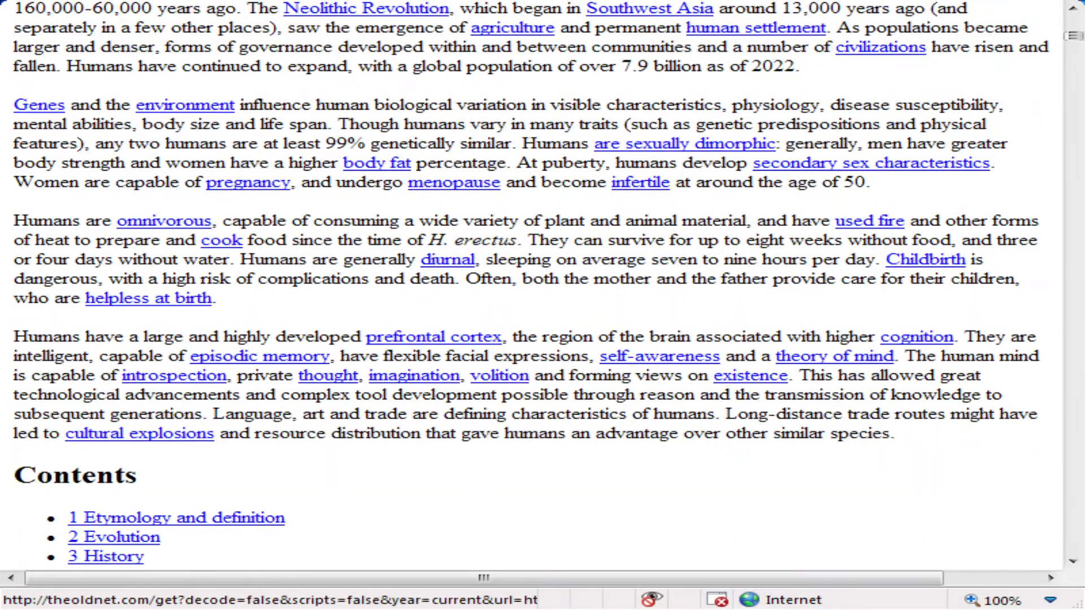
{"action": "scroll", "scroll_direction": "down", "scroll_amount": 3}
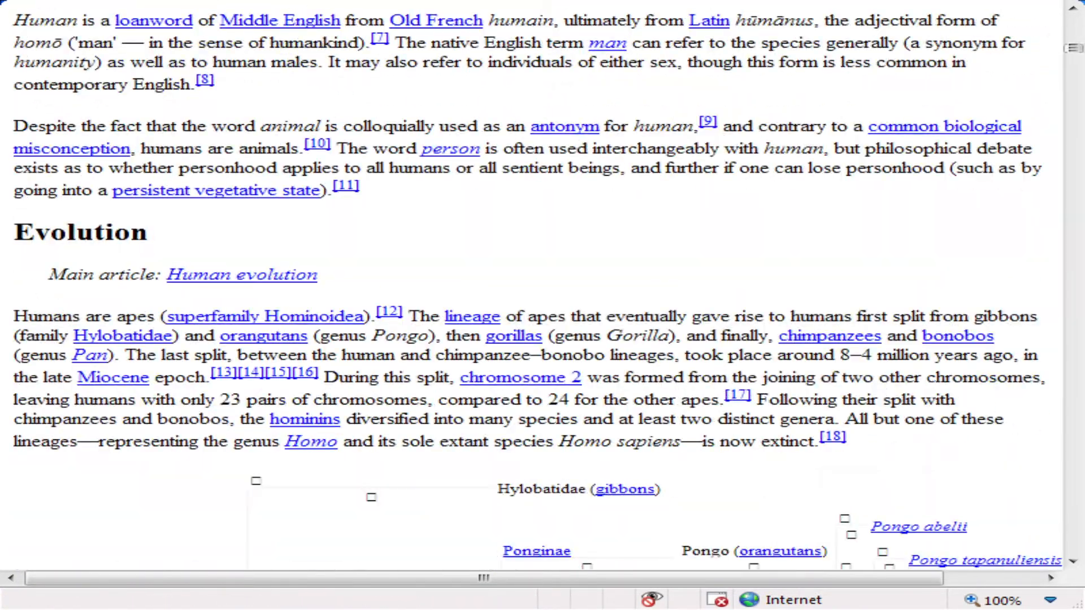
{"action": "scroll", "scroll_direction": "down", "scroll_amount": 3}
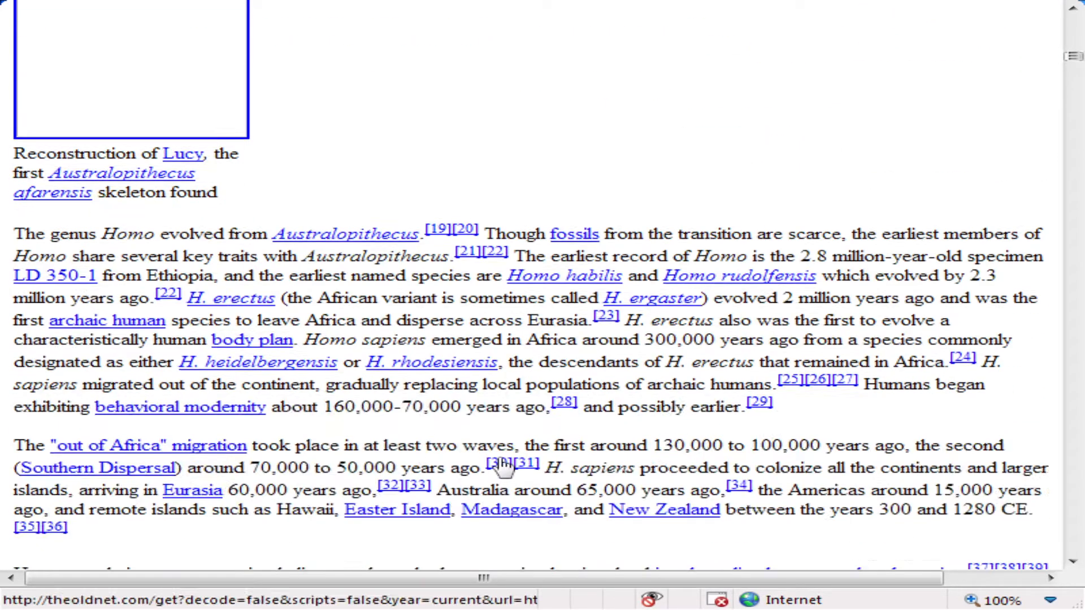
{"action": "mouse_move", "coordinate": [183, 153]}
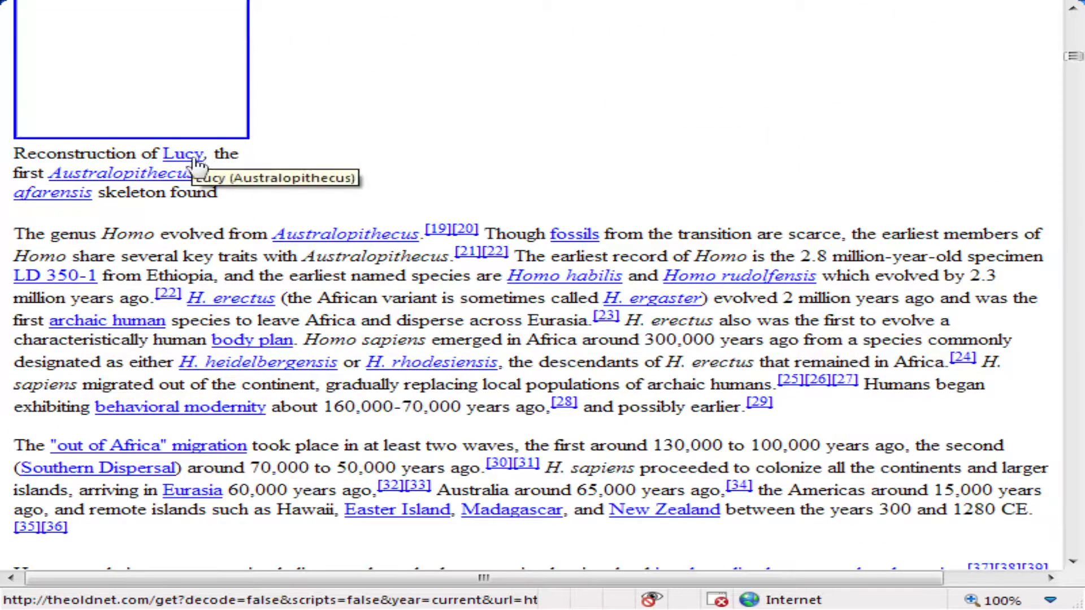
Scroll up and down through the Human article's sections and contents list
{"action": "scroll", "scroll_direction": "up", "scroll_amount": 3}
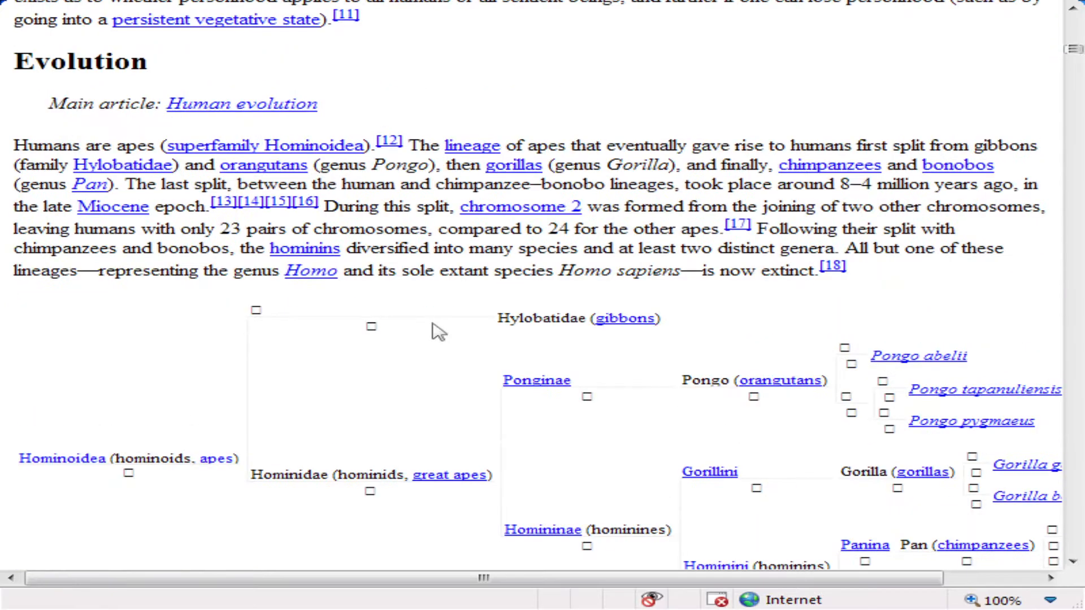
{"action": "scroll", "scroll_direction": "down", "scroll_amount": 3}
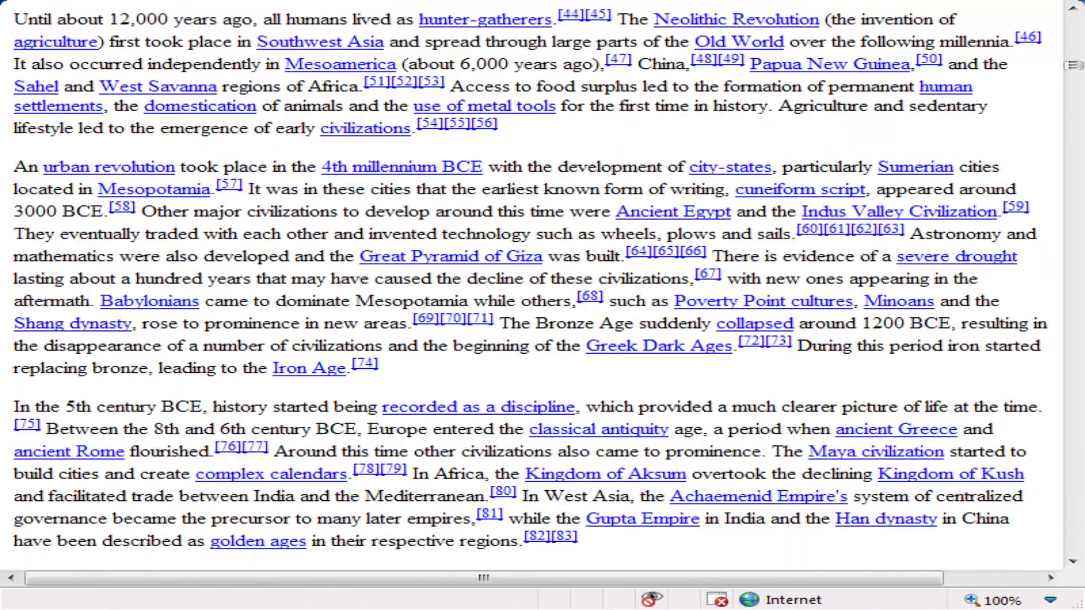
{"action": "scroll", "scroll_direction": "down", "scroll_amount": 3}
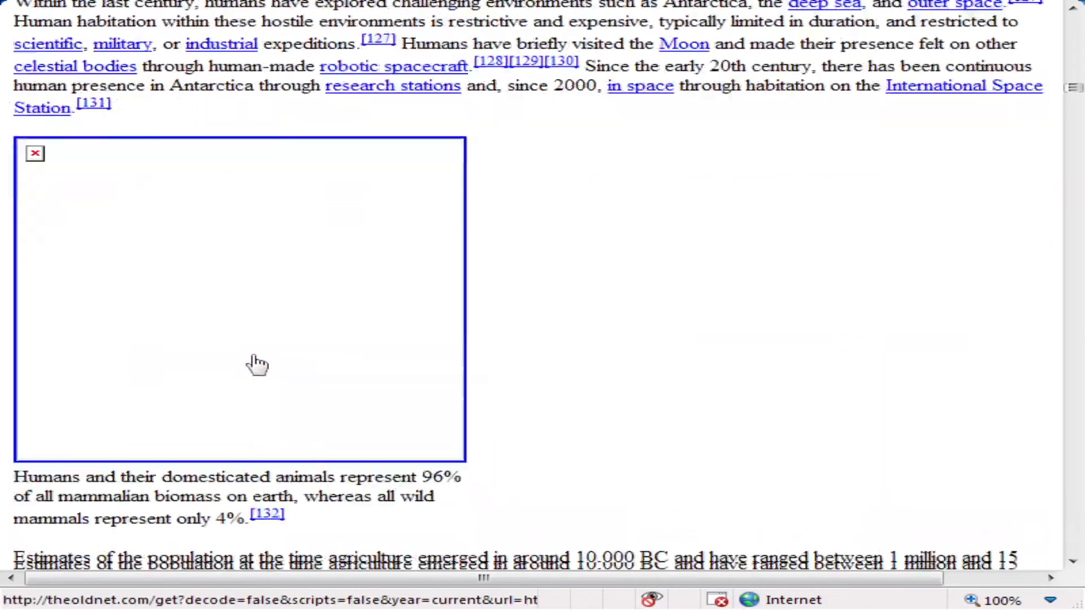
{"action": "scroll", "scroll_direction": "down", "scroll_amount": 3}
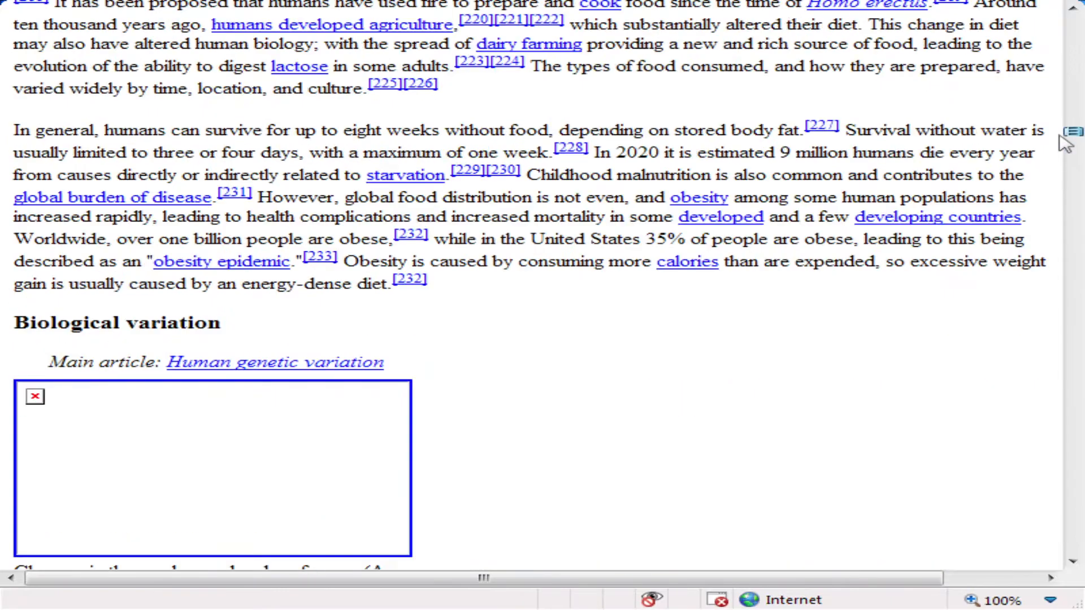
{"action": "scroll", "scroll_direction": "up", "scroll_amount": 3}
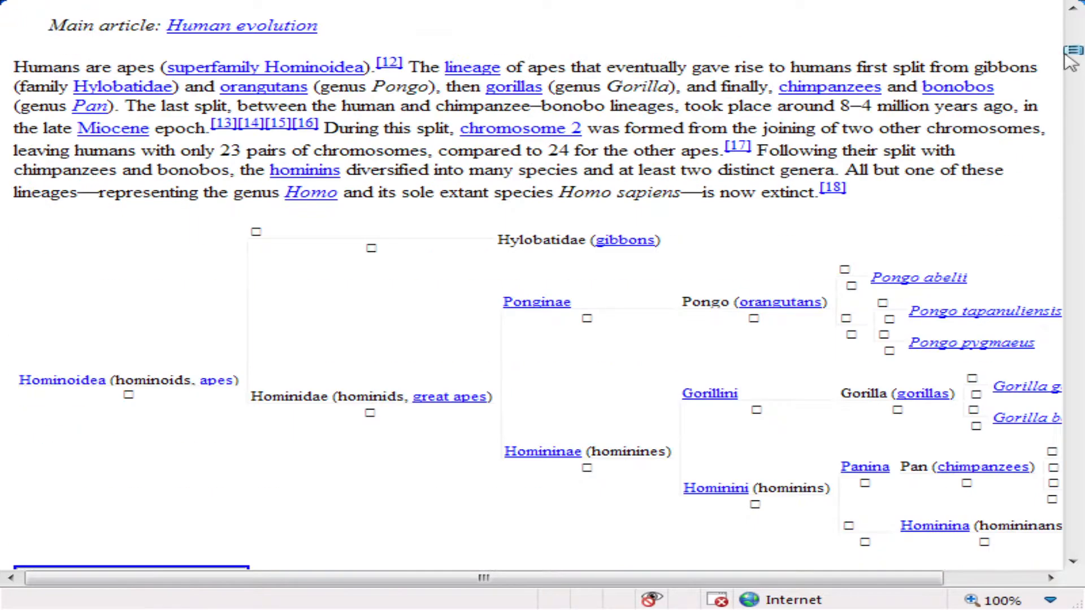
{"action": "scroll", "scroll_direction": "up", "scroll_amount": 3}
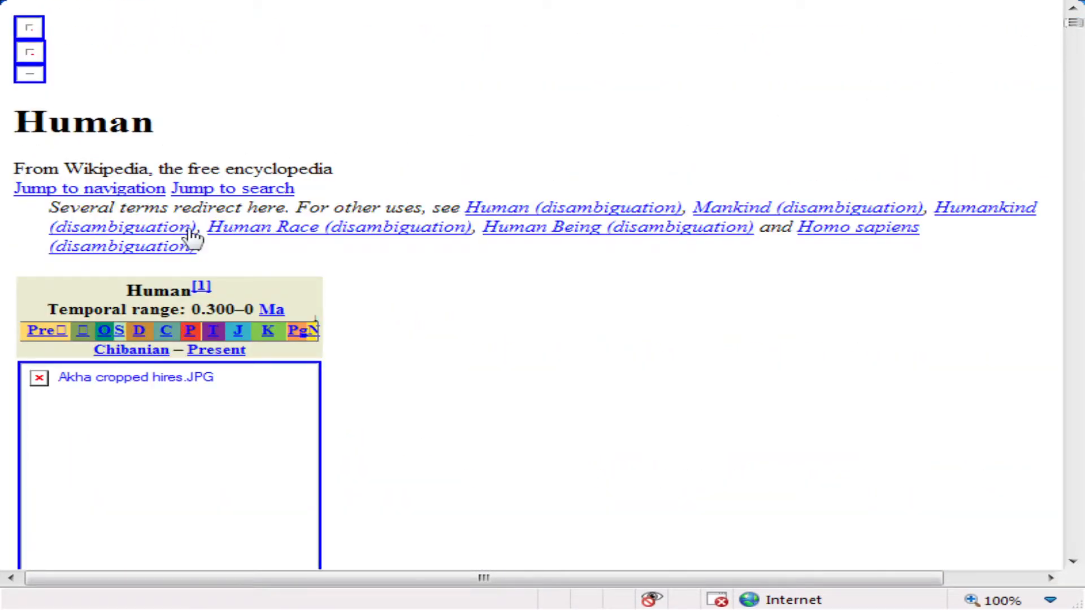
{"action": "scroll", "scroll_direction": "down", "scroll_amount": 3}
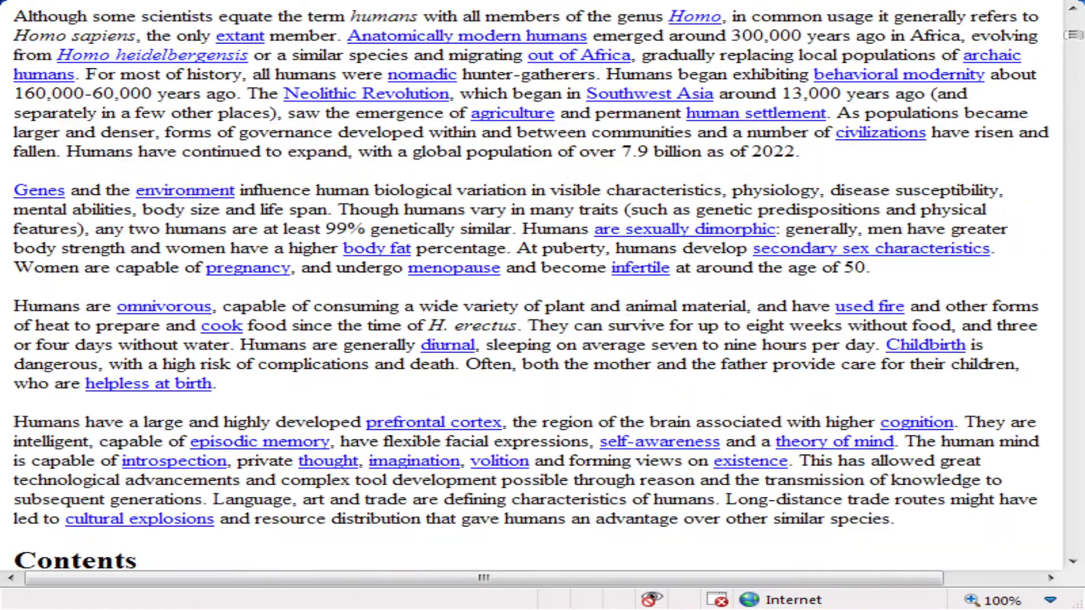
{"action": "scroll", "scroll_direction": "down", "scroll_amount": 3}
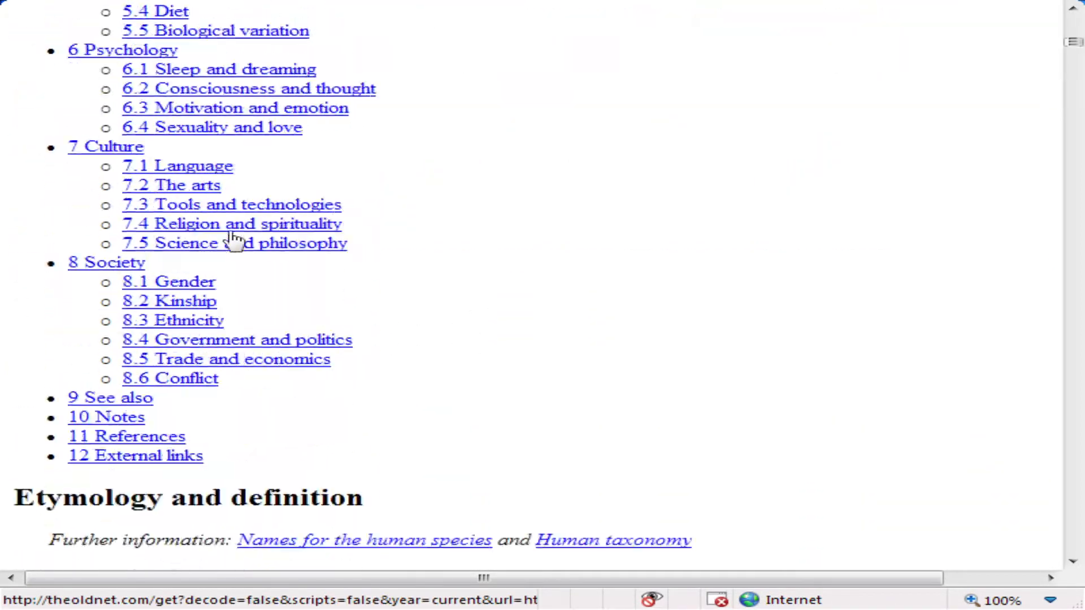
{"action": "scroll", "scroll_direction": "down", "scroll_amount": 3}
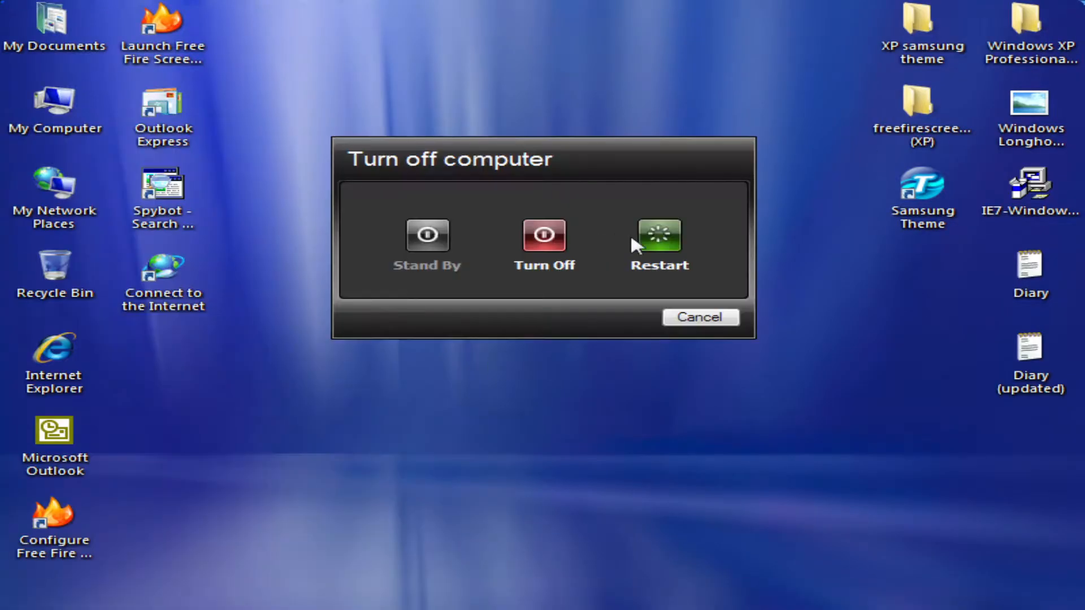
Restart Windows from the Turn off computer dialog
{"action": "left_click", "coordinate": [658, 235]}
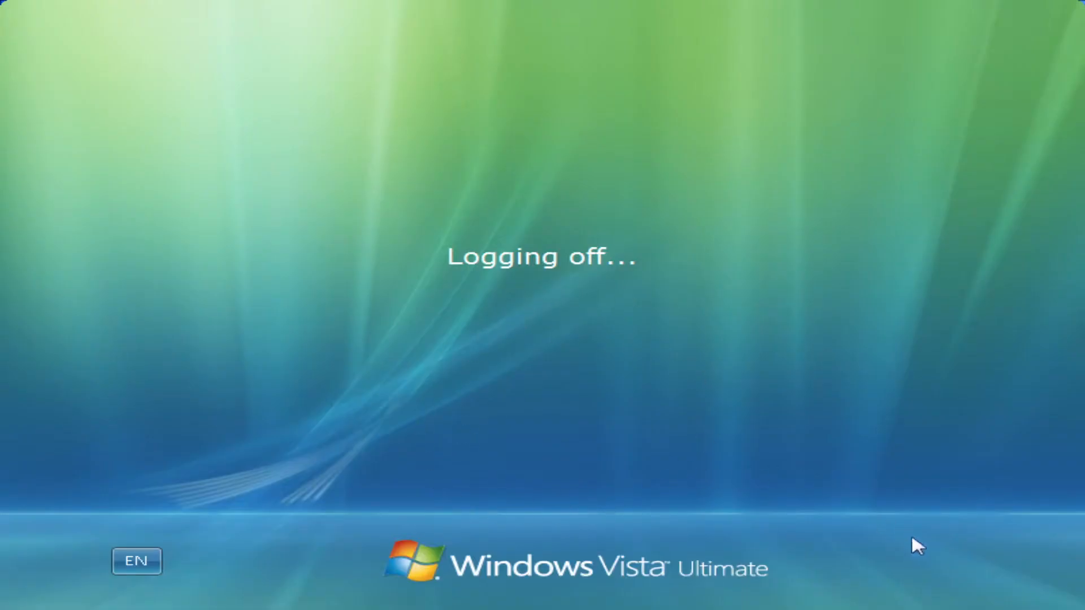
{"action": "mouse_move", "coordinate": [726, 410]}
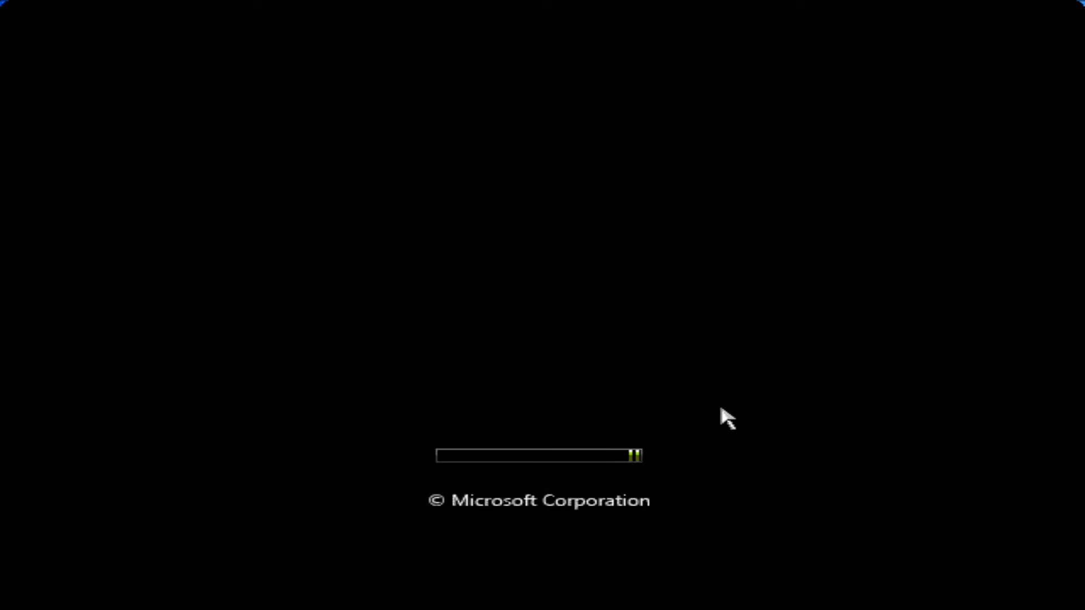
{"action": "mouse_move", "coordinate": [451, 422]}
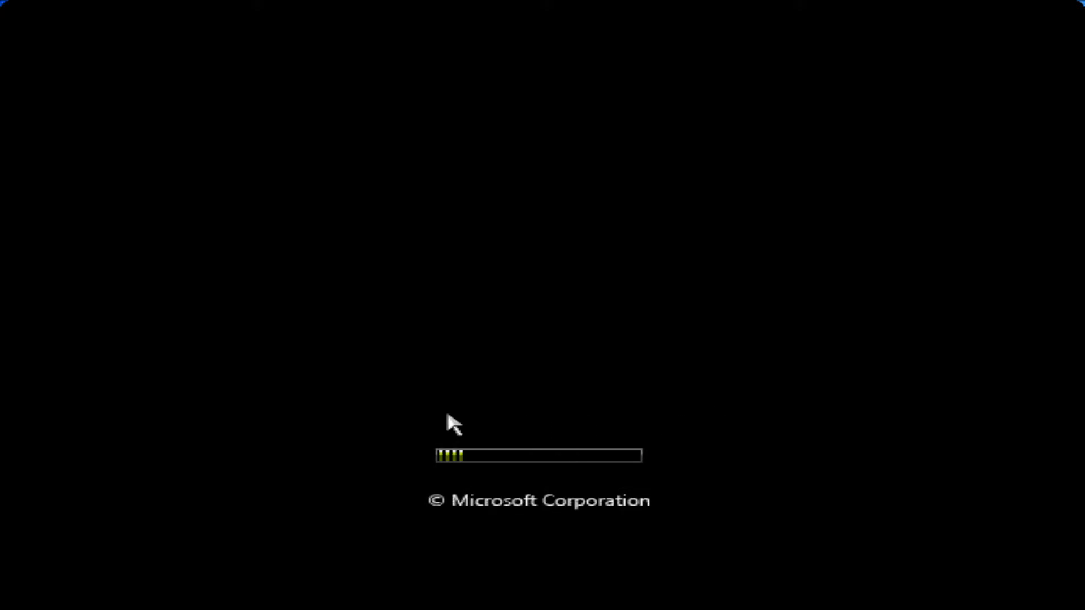
{"action": "mouse_move", "coordinate": [772, 529]}
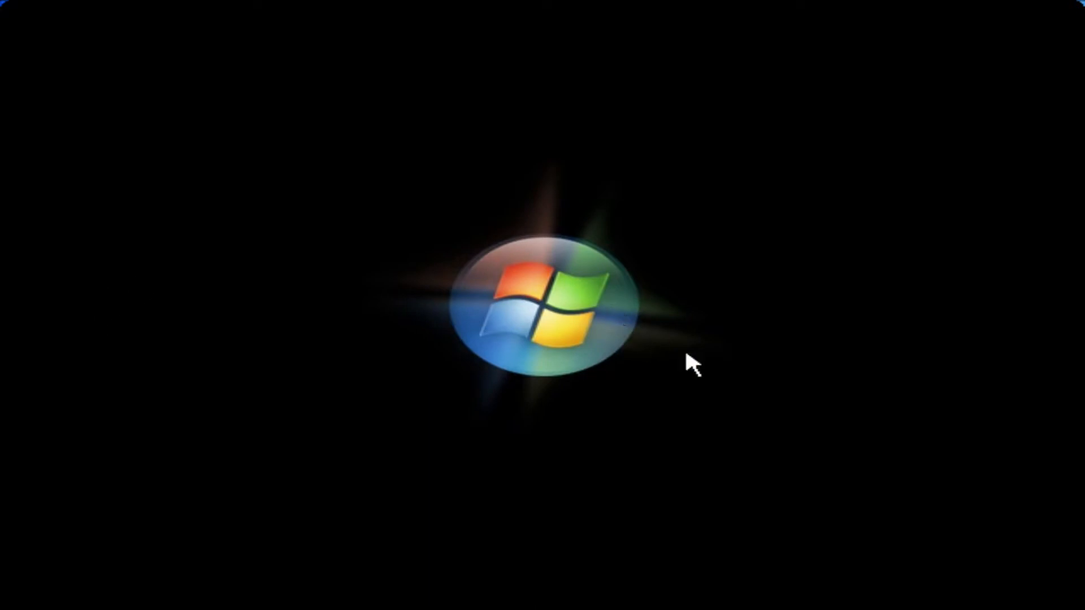
{"action": "mouse_move", "coordinate": [1072, 594]}
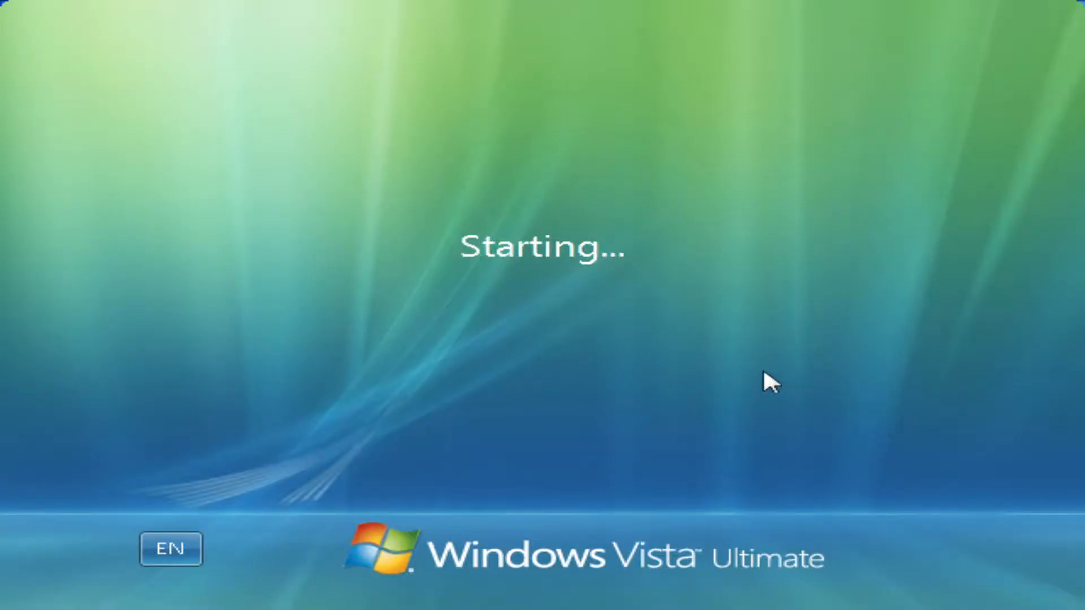
{"action": "mouse_move", "coordinate": [691, 308]}
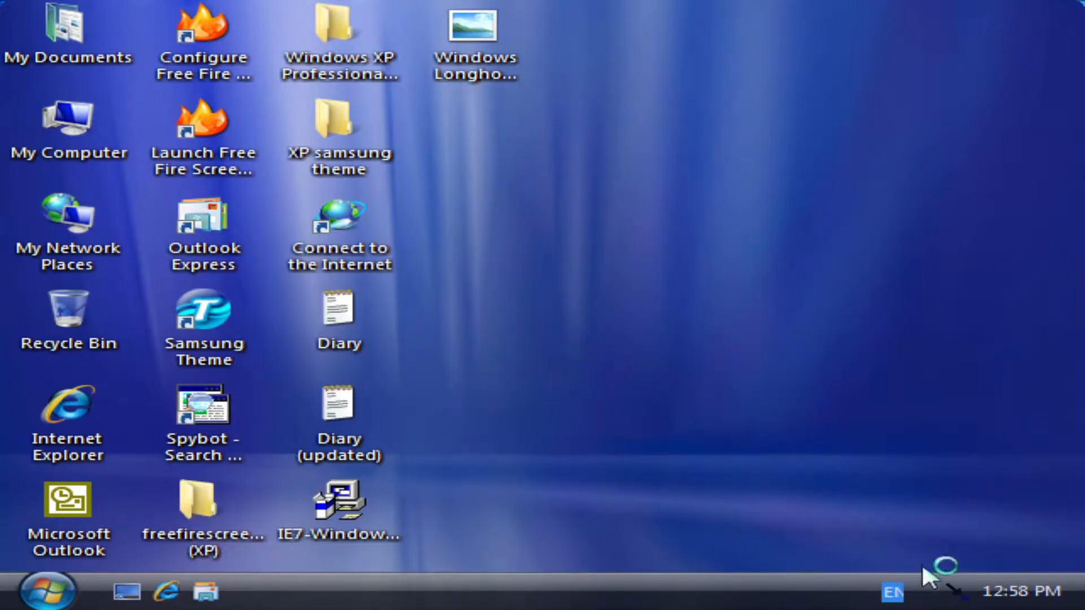
{"action": "mouse_move", "coordinate": [543, 294]}
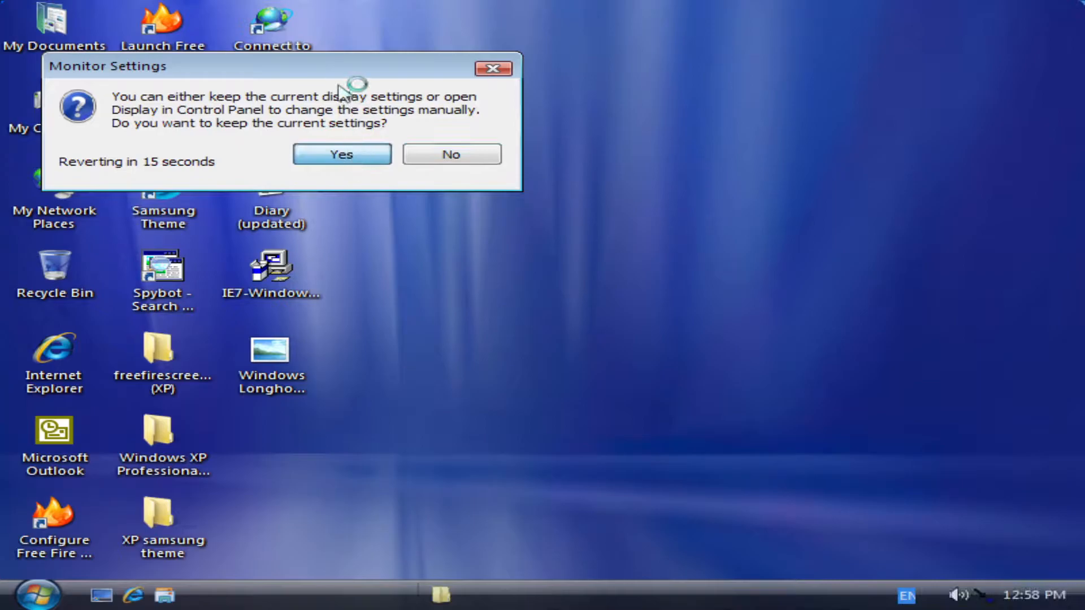
Keep the current monitor settings and close the Isso Settings Welcome Center
{"action": "left_click", "coordinate": [341, 154]}
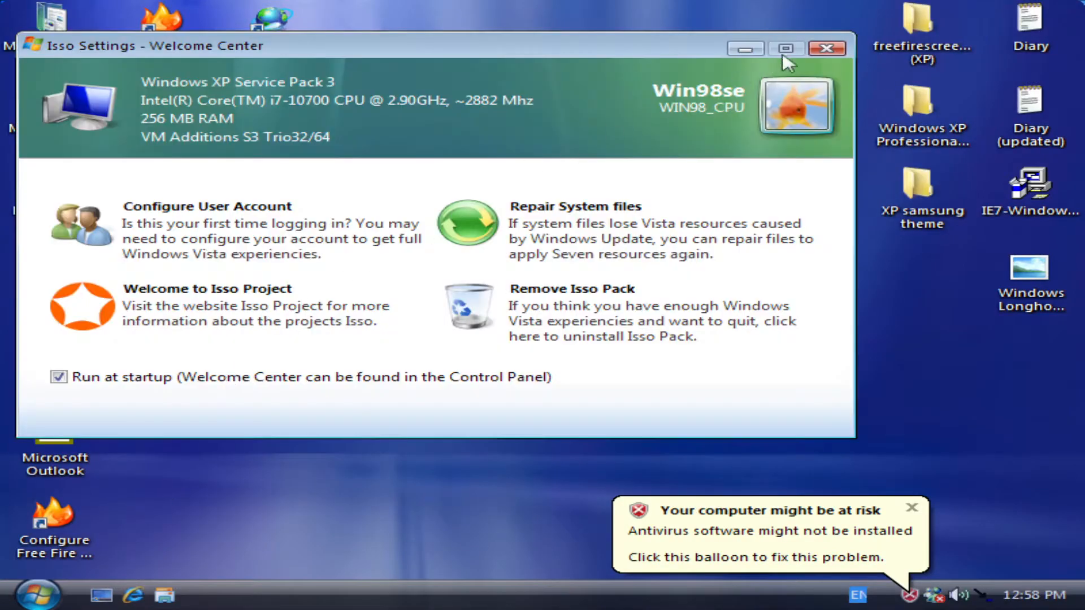
{"action": "left_click", "coordinate": [827, 47]}
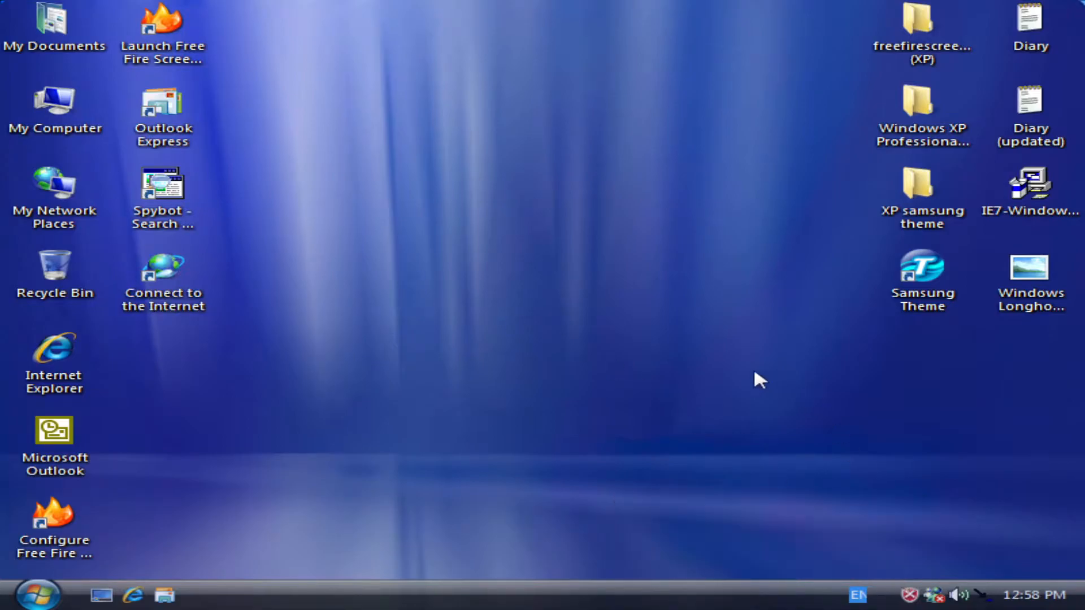
Launch Microsoft Word from Start > All Programs
{"action": "left_click", "coordinate": [35, 592]}
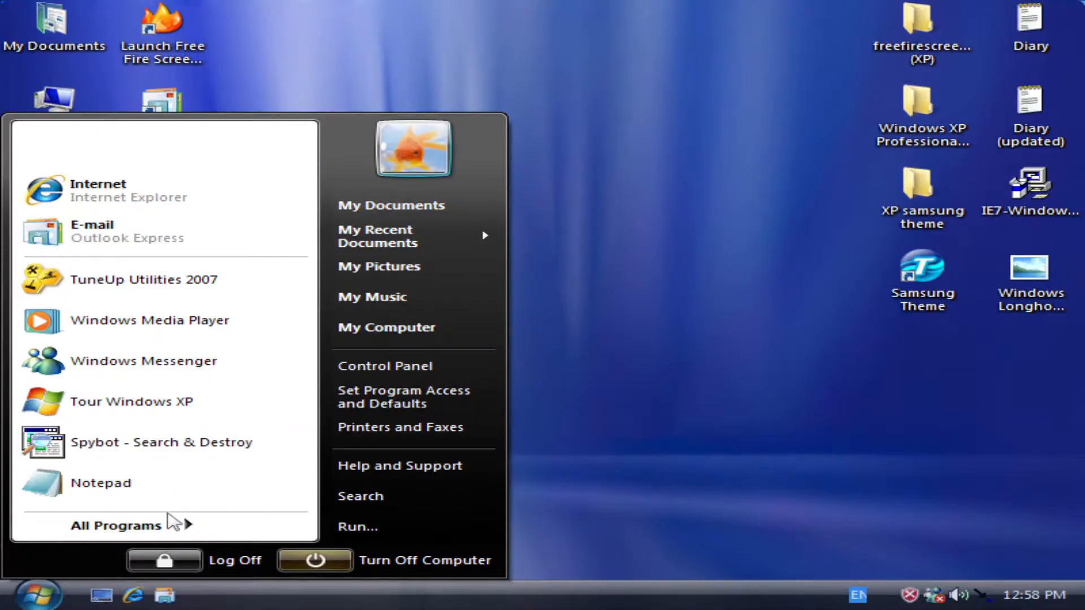
{"action": "left_click", "coordinate": [116, 524]}
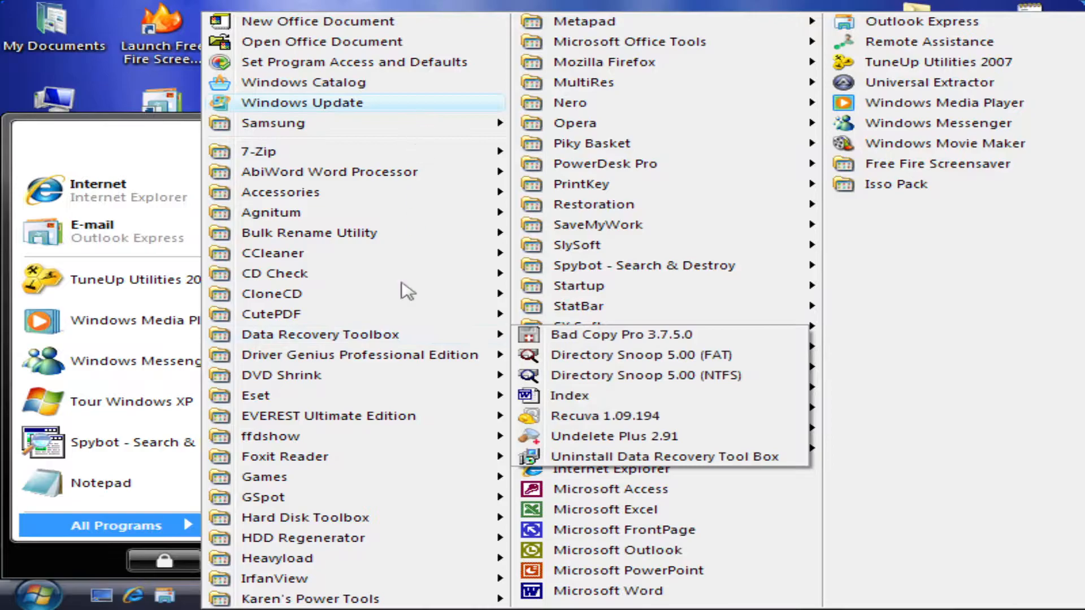
{"action": "mouse_move", "coordinate": [733, 604]}
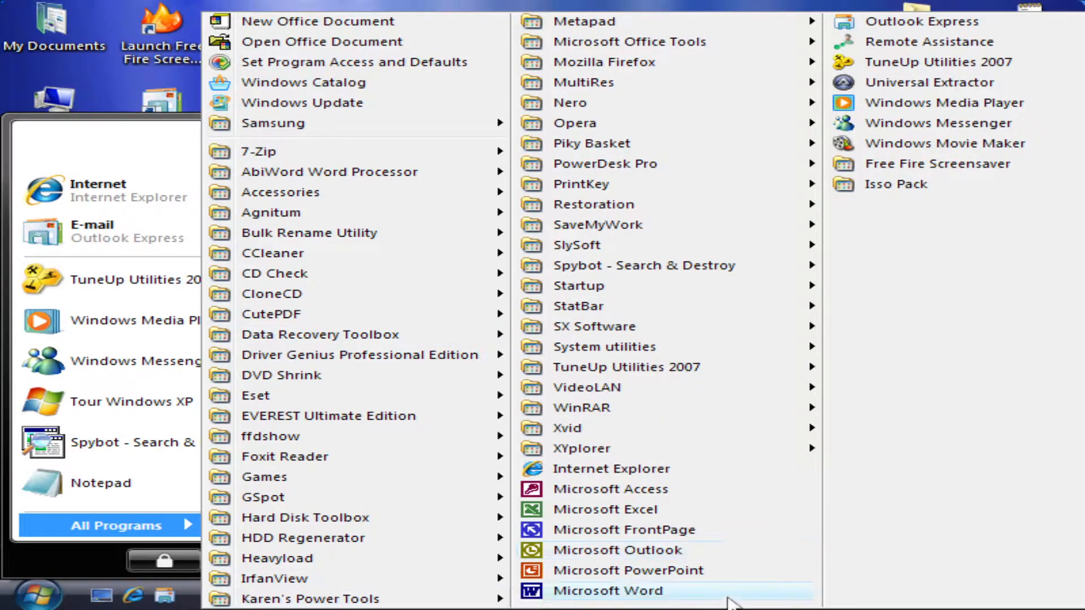
{"action": "left_click", "coordinate": [607, 590]}
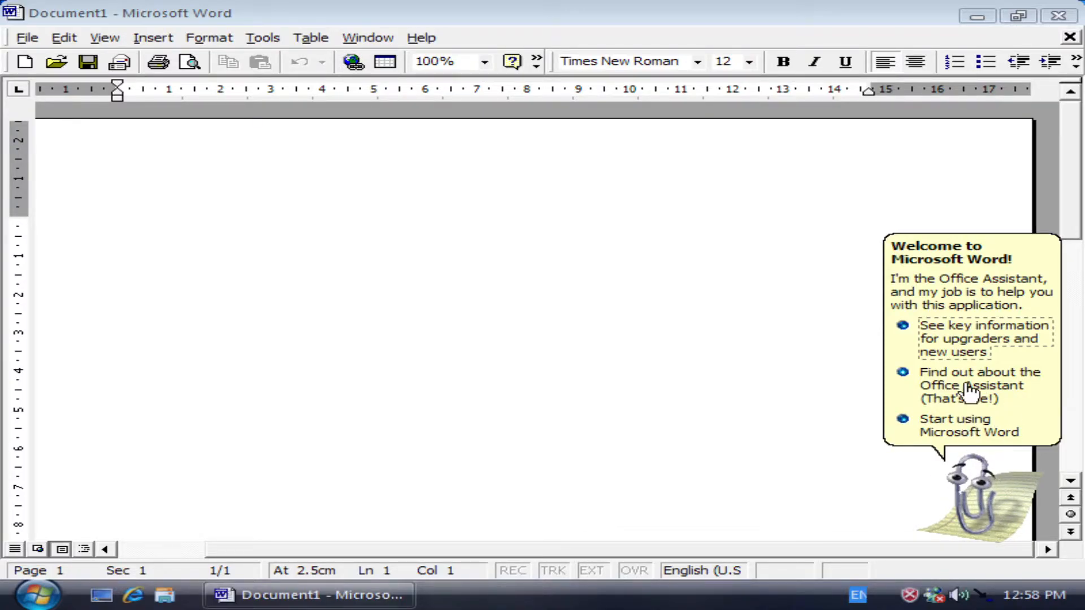
{"action": "mouse_move", "coordinate": [807, 436]}
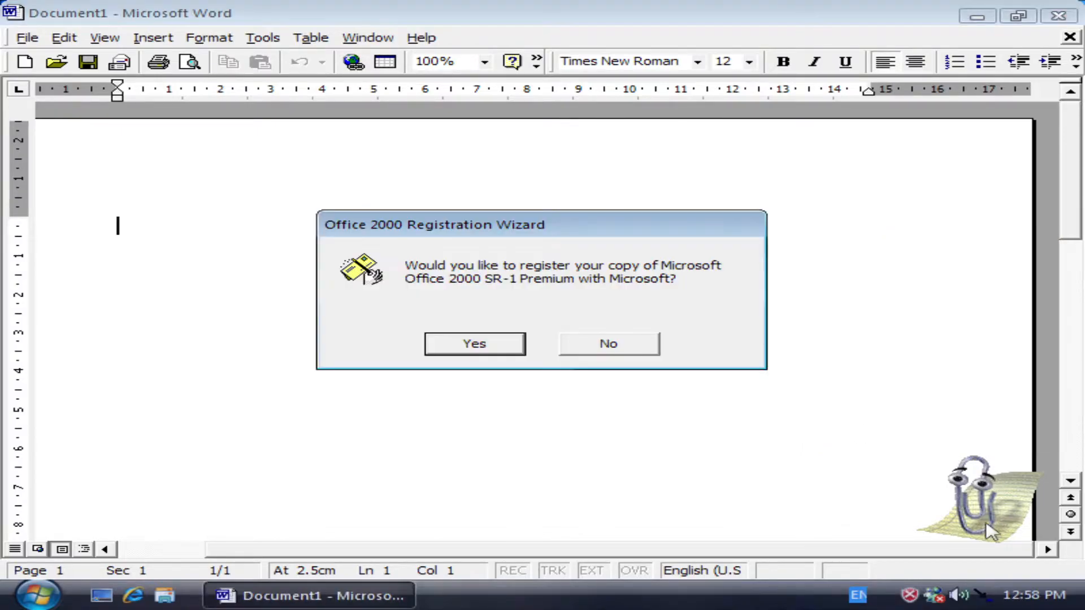
Dismiss the Office registration prompt and the Office Assistant's balloons
{"action": "left_click", "coordinate": [607, 344]}
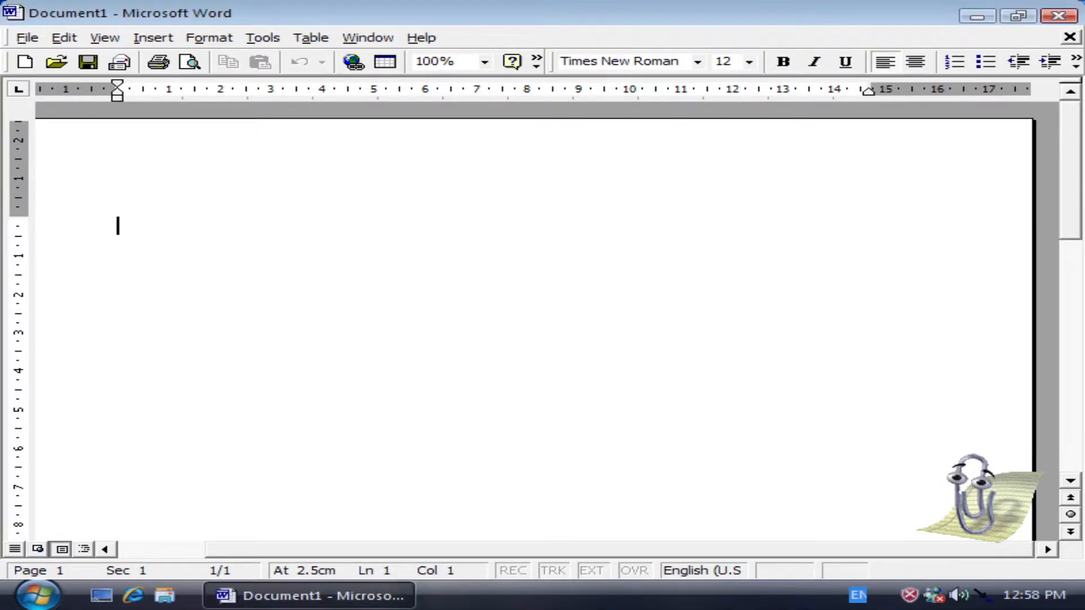
{"action": "left_click", "coordinate": [969, 499]}
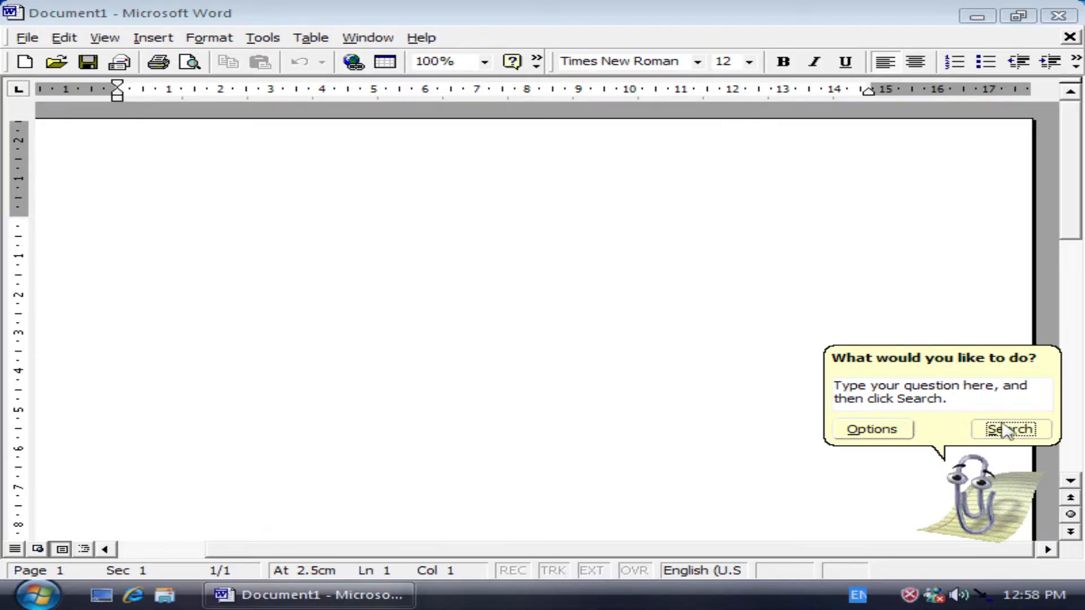
{"action": "left_click", "coordinate": [871, 429]}
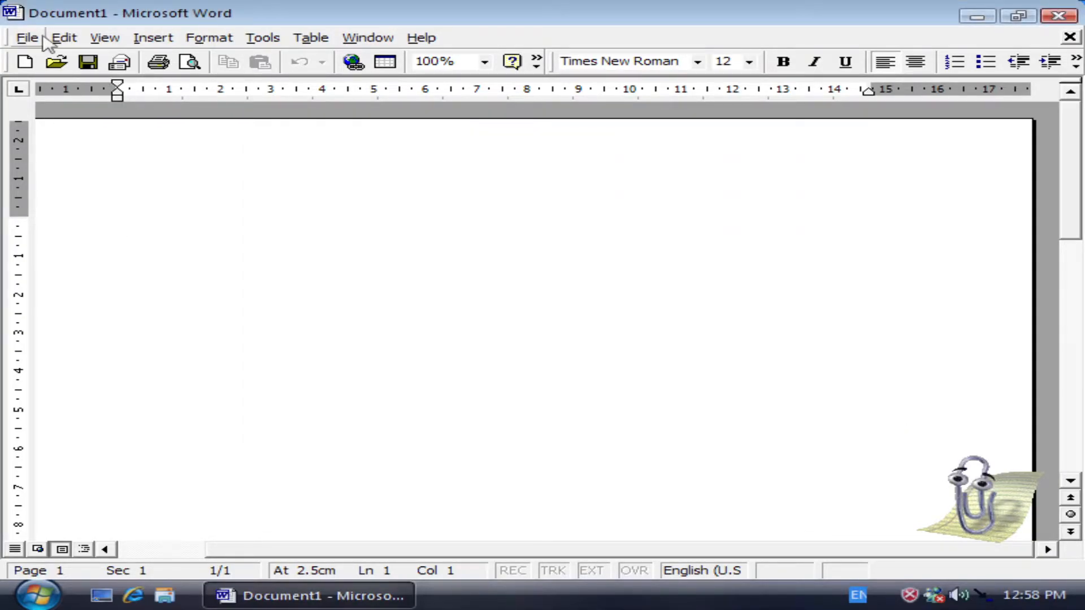
Browse the File, View, Format and Help menus, then open Clippit's context menu
{"action": "left_click", "coordinate": [28, 37]}
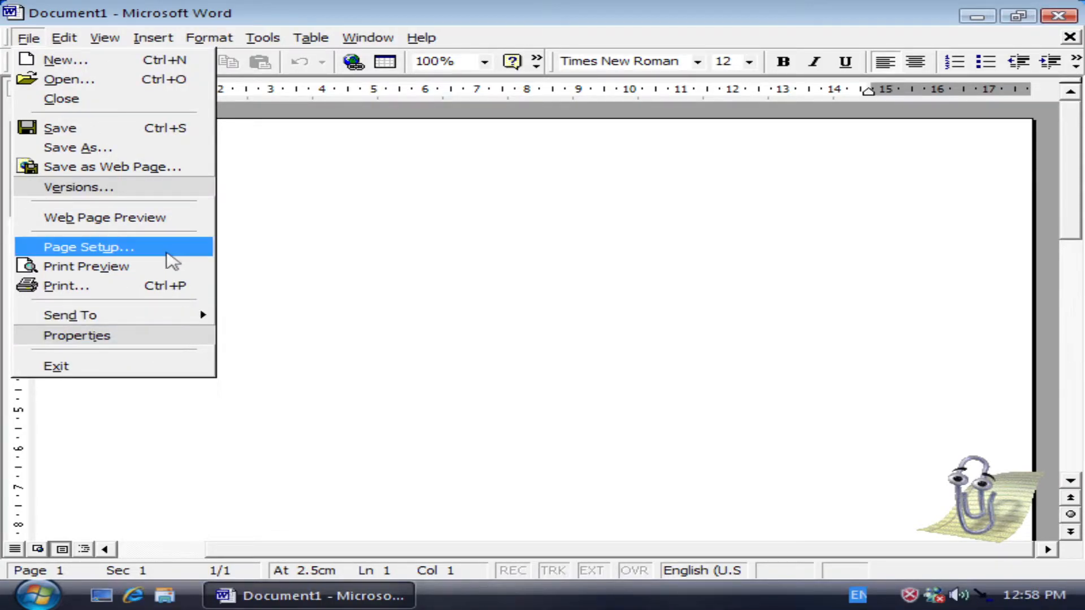
{"action": "left_click", "coordinate": [104, 37]}
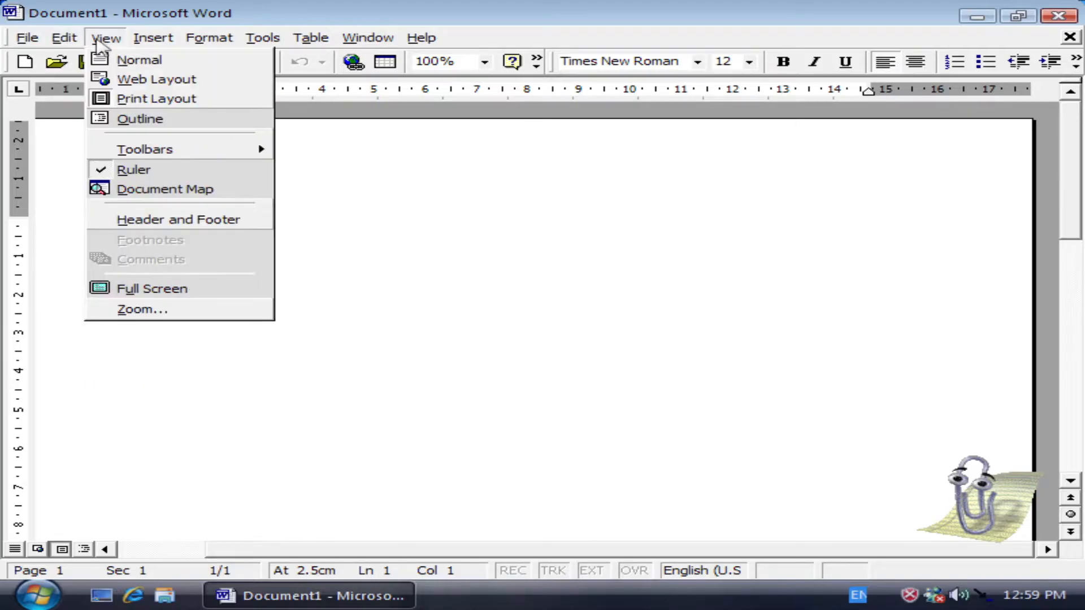
{"action": "left_click", "coordinate": [208, 38]}
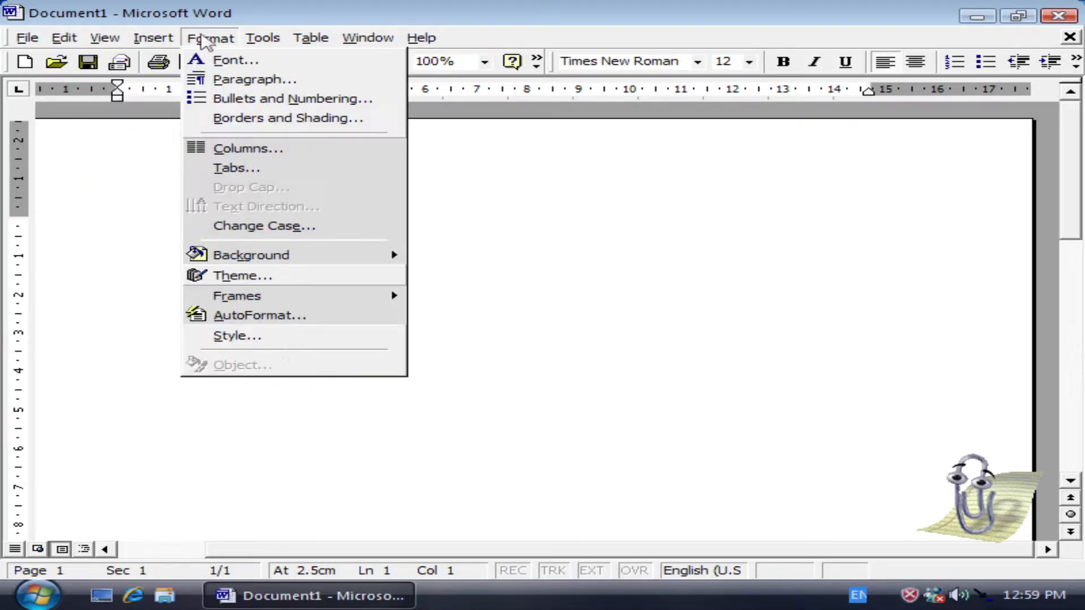
{"action": "left_click", "coordinate": [262, 37]}
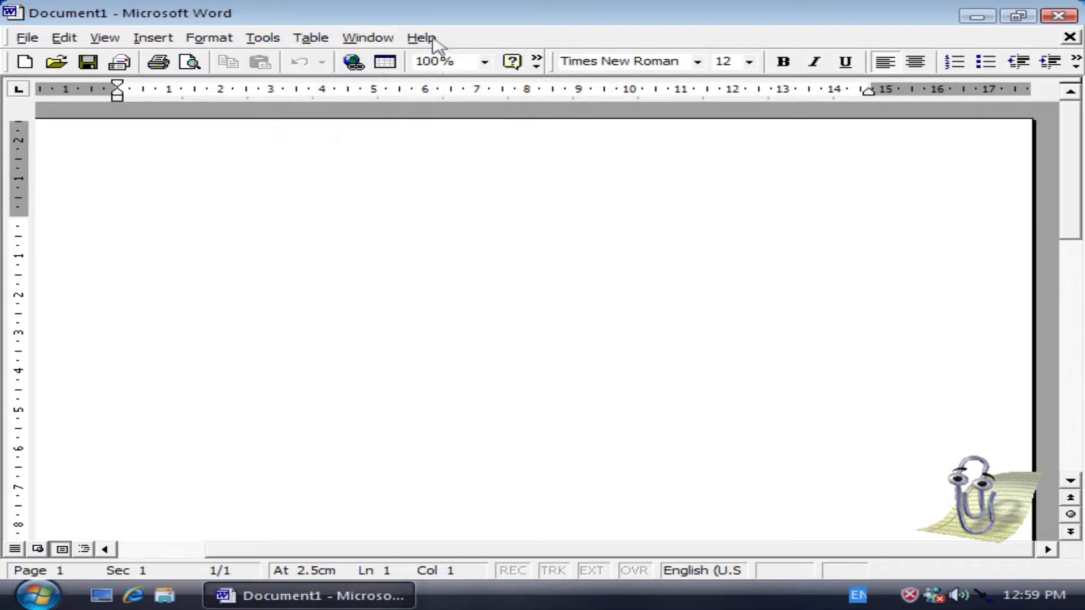
{"action": "left_click", "coordinate": [422, 38]}
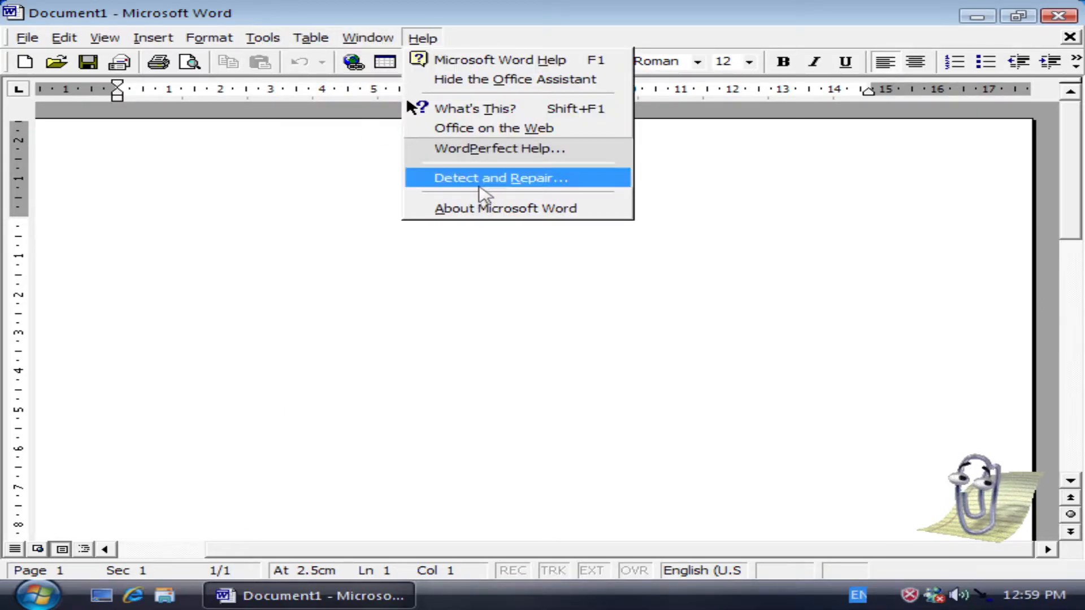
{"action": "mouse_move", "coordinate": [514, 79]}
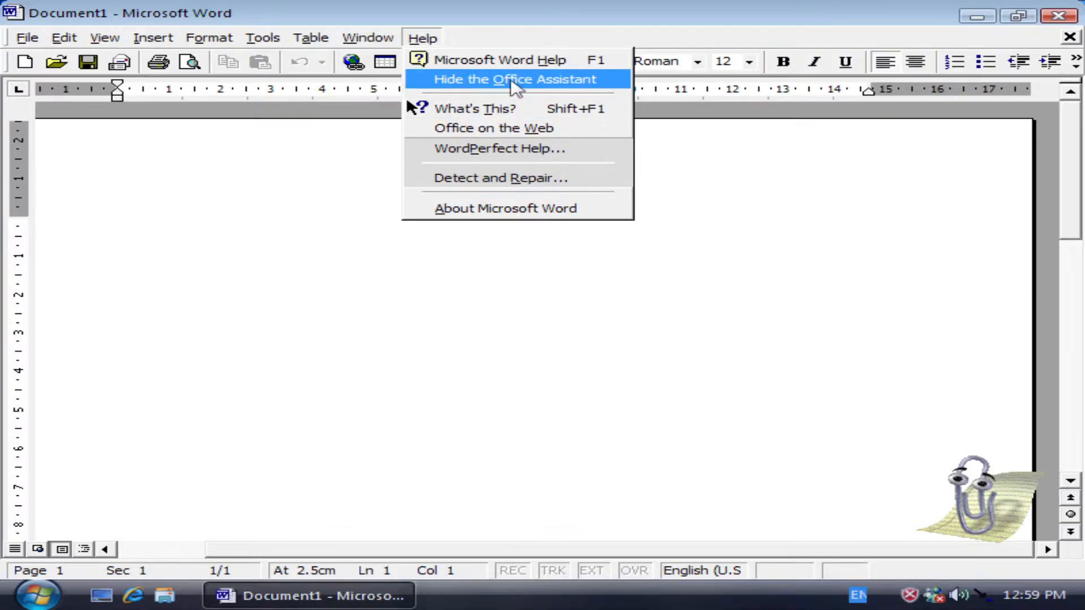
{"action": "right_click", "coordinate": [976, 505]}
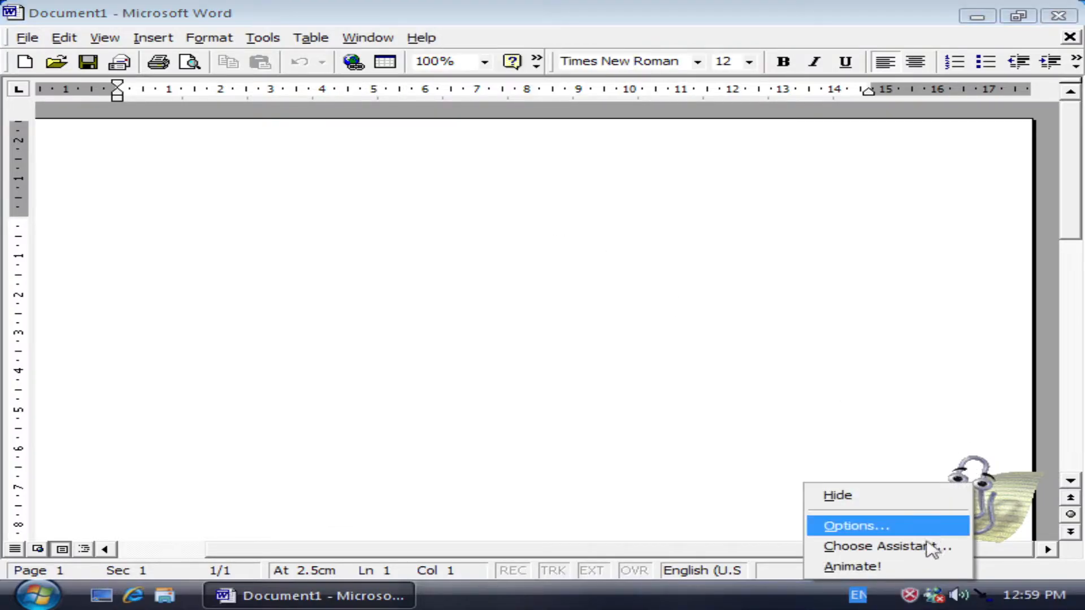
Open the Office Assistant Gallery via 'Choose Assistant...' and advance from Clippit to The Dot
{"action": "left_click", "coordinate": [887, 545]}
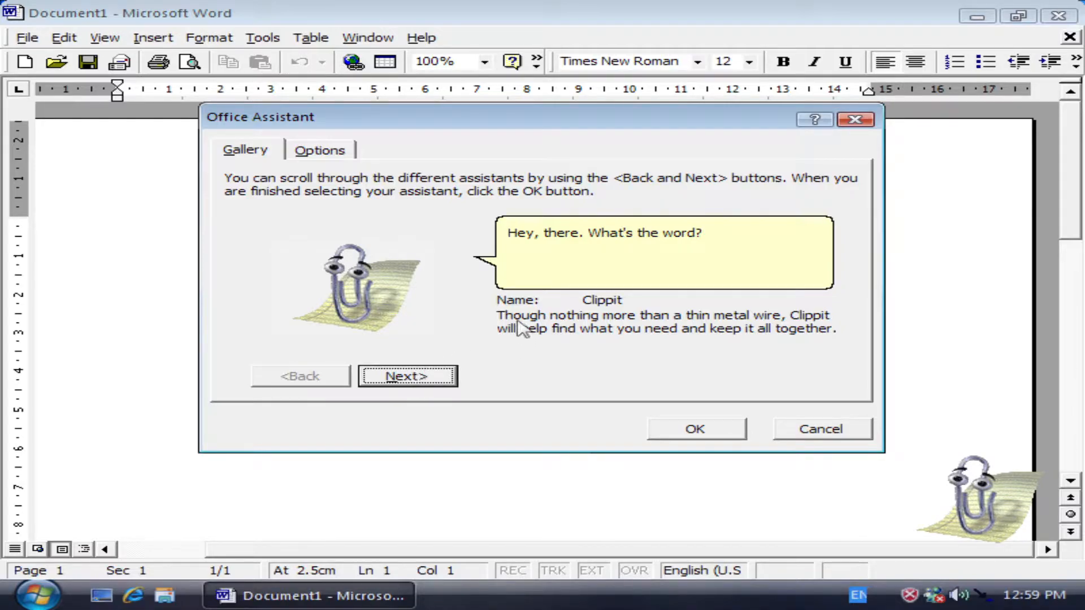
{"action": "mouse_move", "coordinate": [674, 336]}
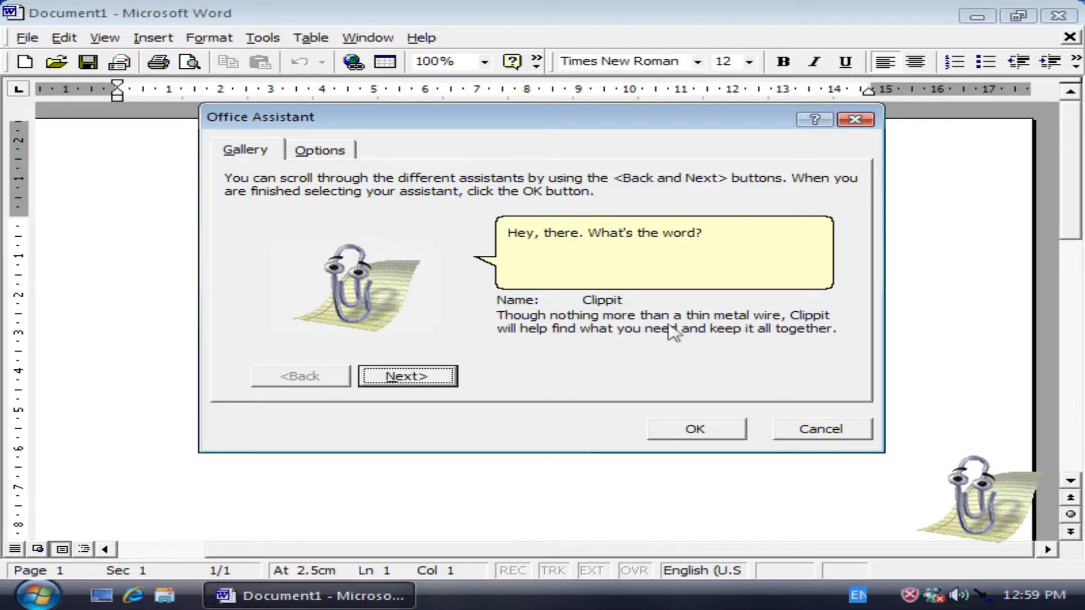
{"action": "mouse_move", "coordinate": [785, 329]}
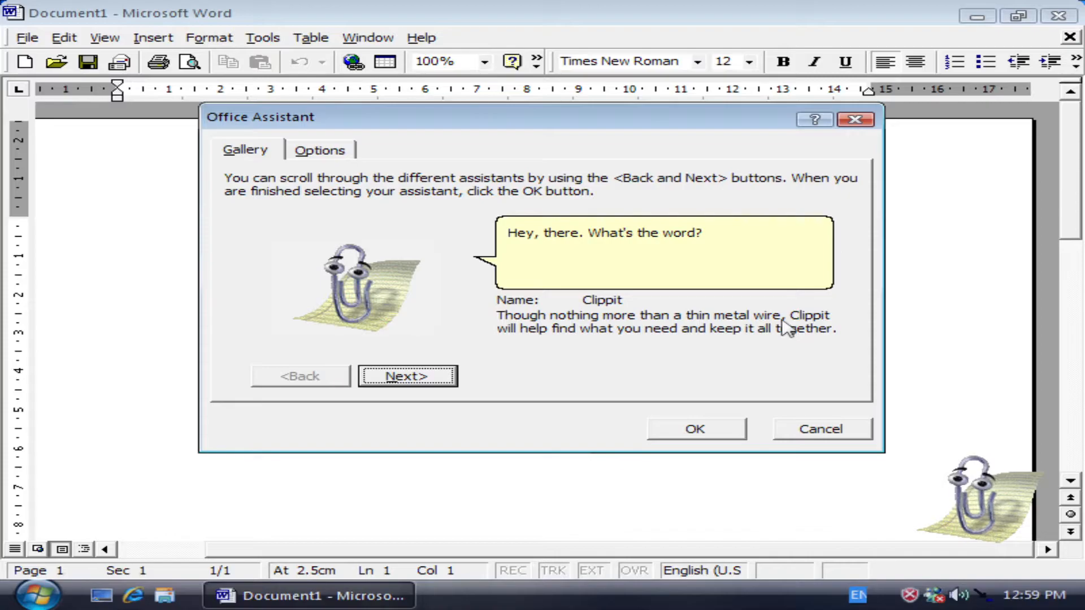
{"action": "mouse_move", "coordinate": [661, 346]}
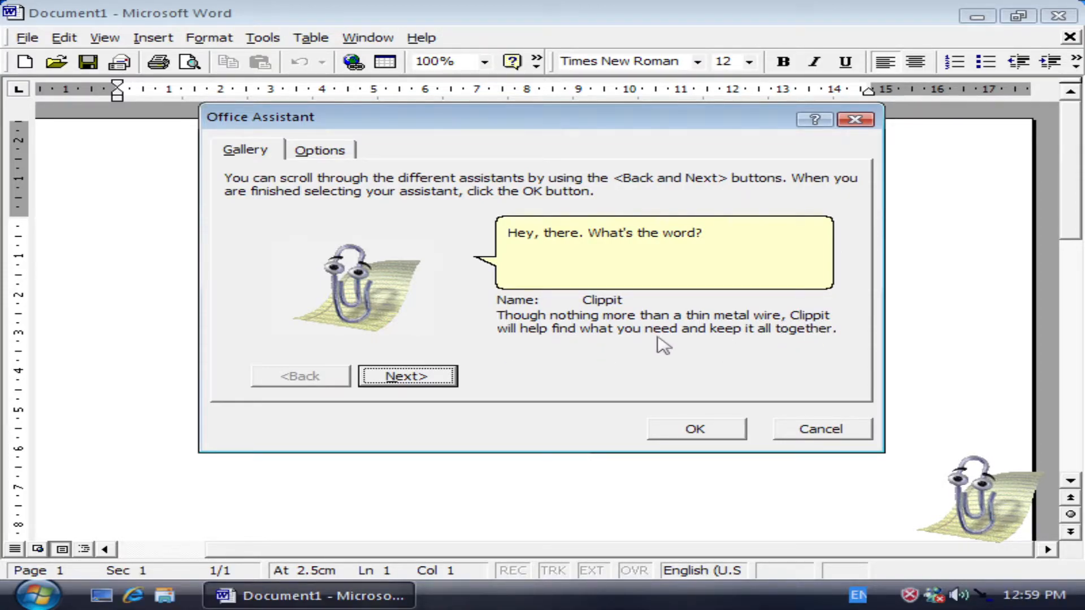
{"action": "mouse_move", "coordinate": [319, 150]}
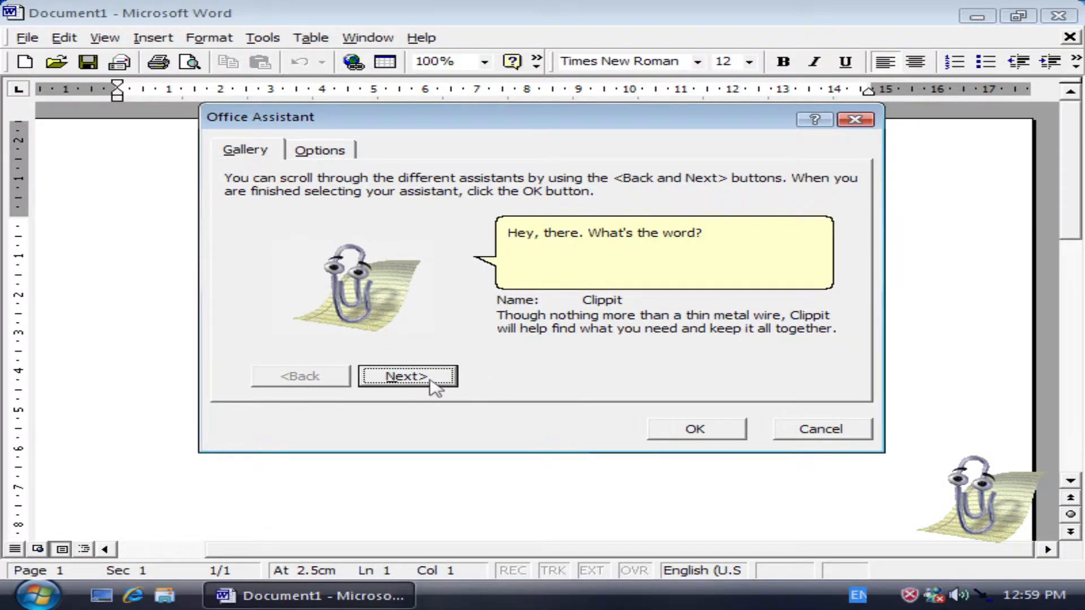
{"action": "mouse_move", "coordinate": [391, 384]}
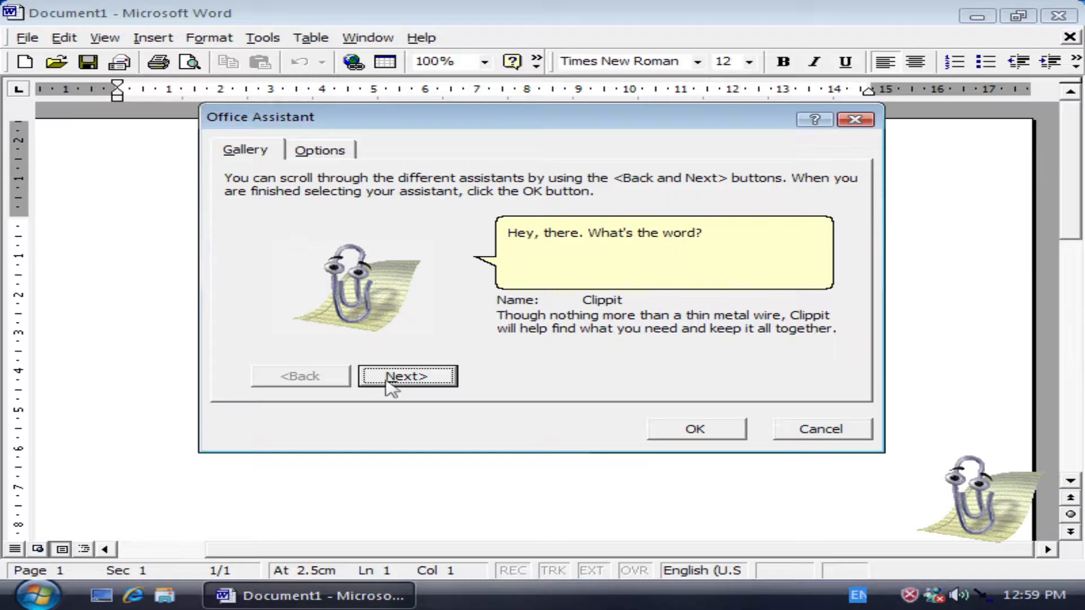
{"action": "left_click", "coordinate": [407, 376]}
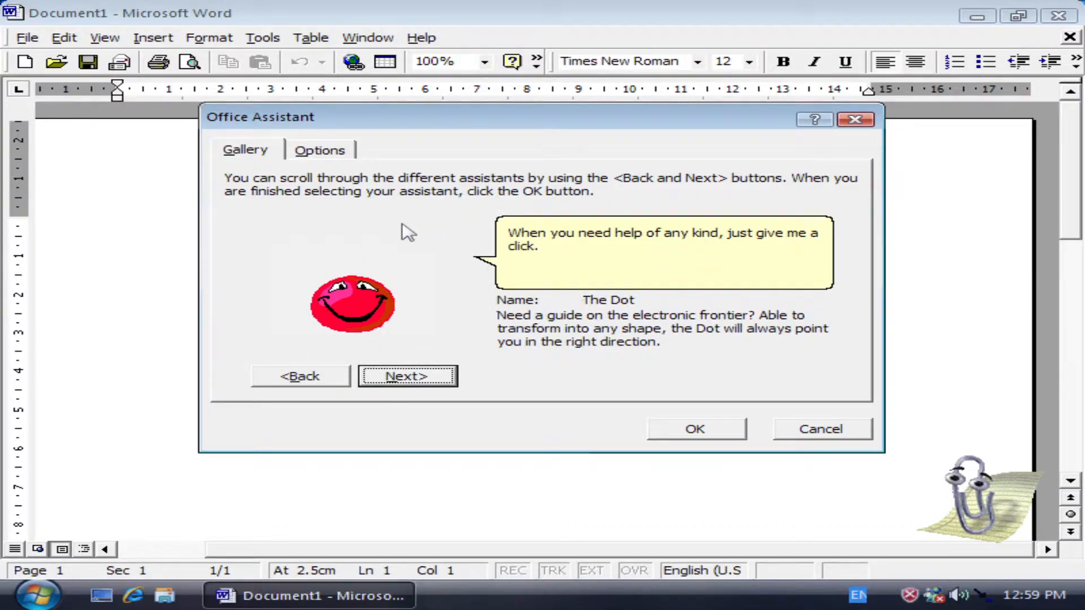
{"action": "mouse_move", "coordinate": [477, 283]}
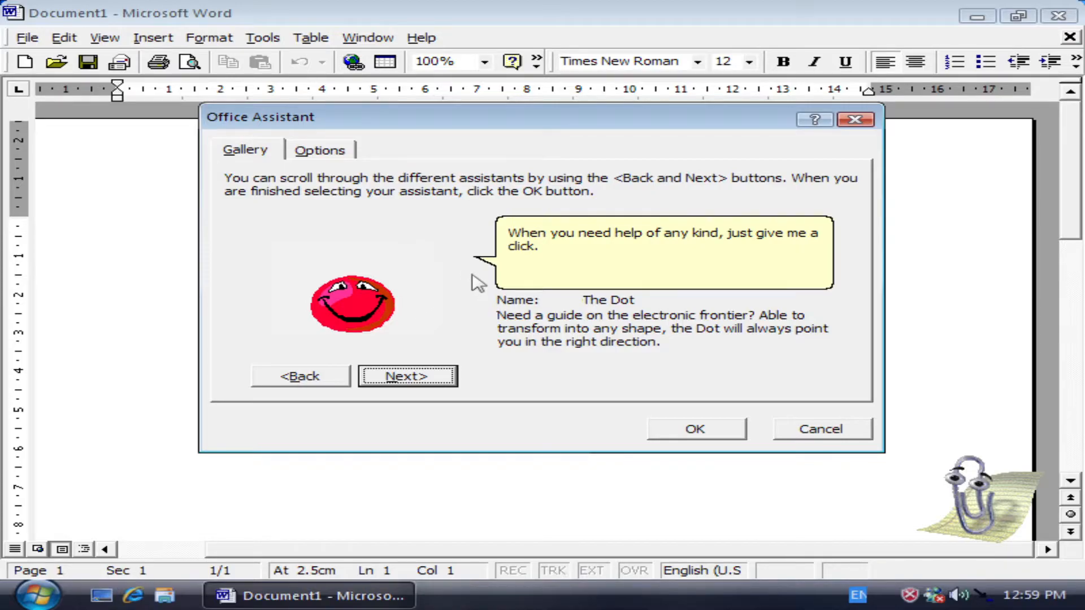
{"action": "mouse_move", "coordinate": [482, 330]}
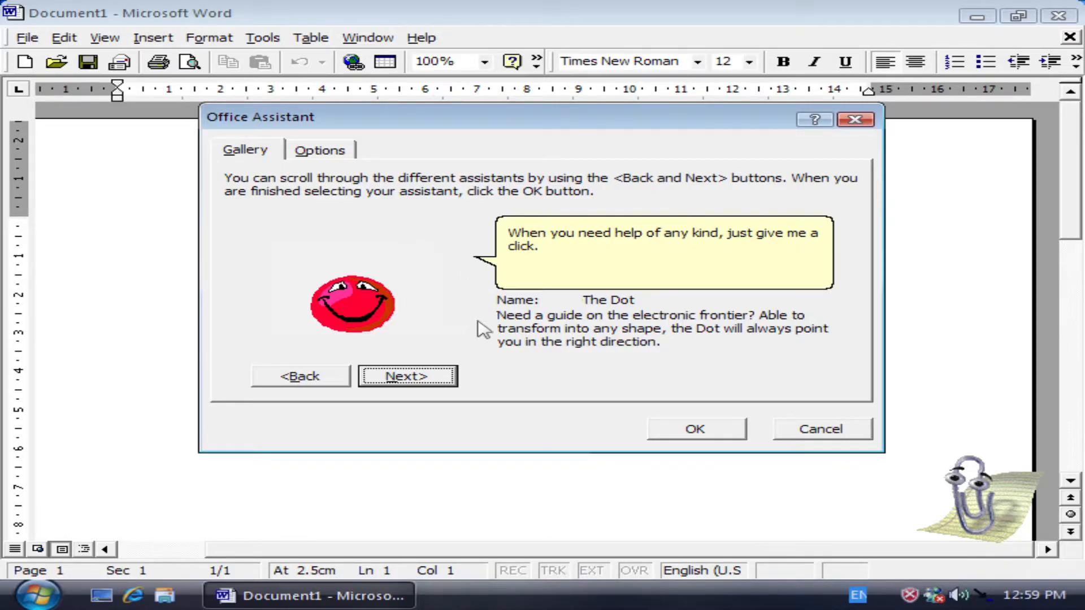
{"action": "mouse_move", "coordinate": [702, 329]}
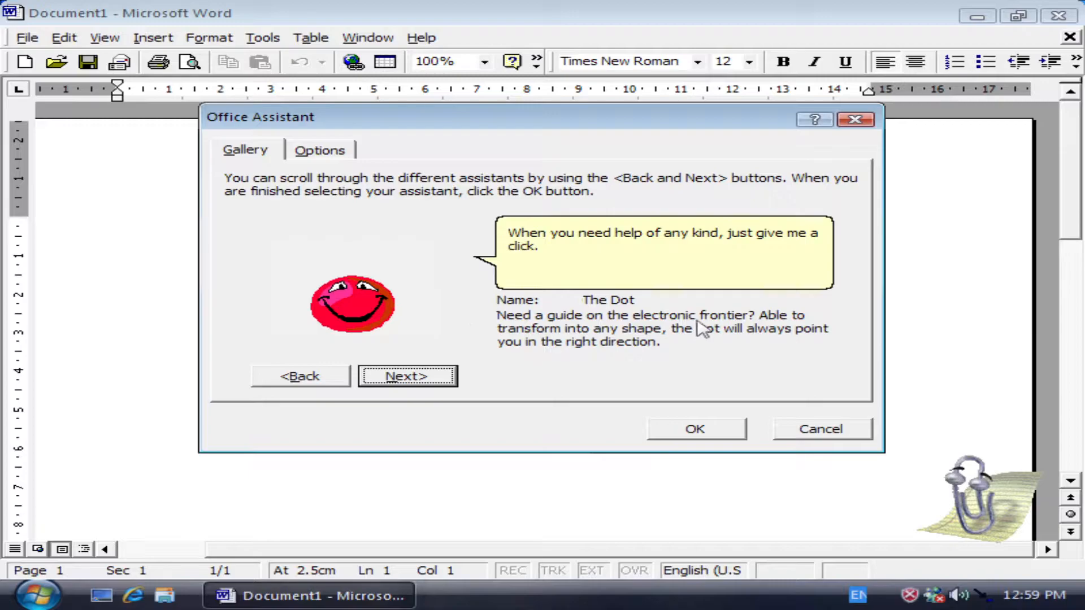
{"action": "mouse_move", "coordinate": [807, 387]}
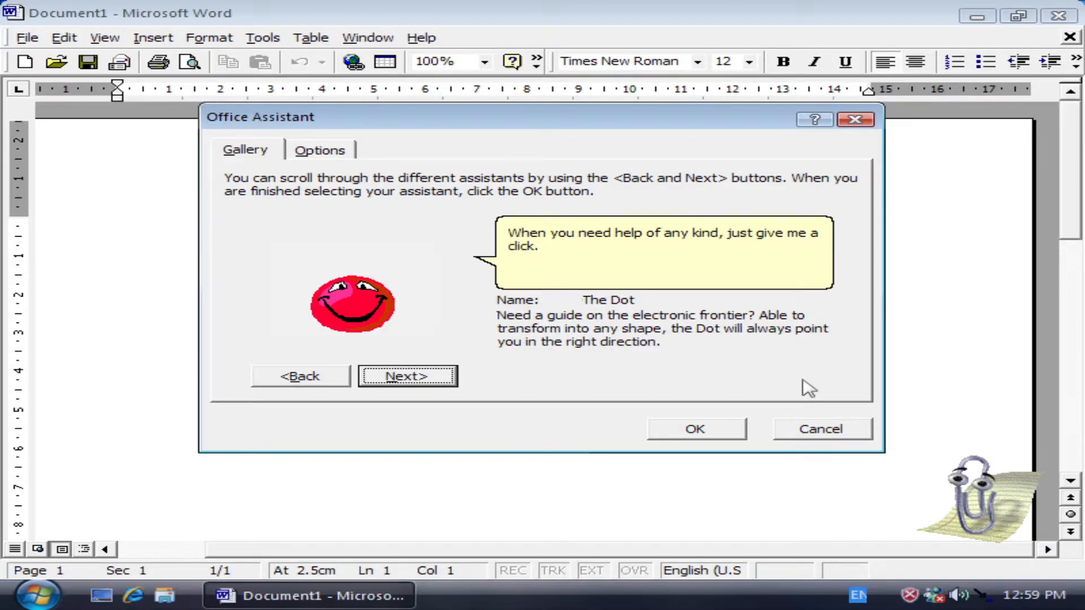
{"action": "mouse_move", "coordinate": [702, 388]}
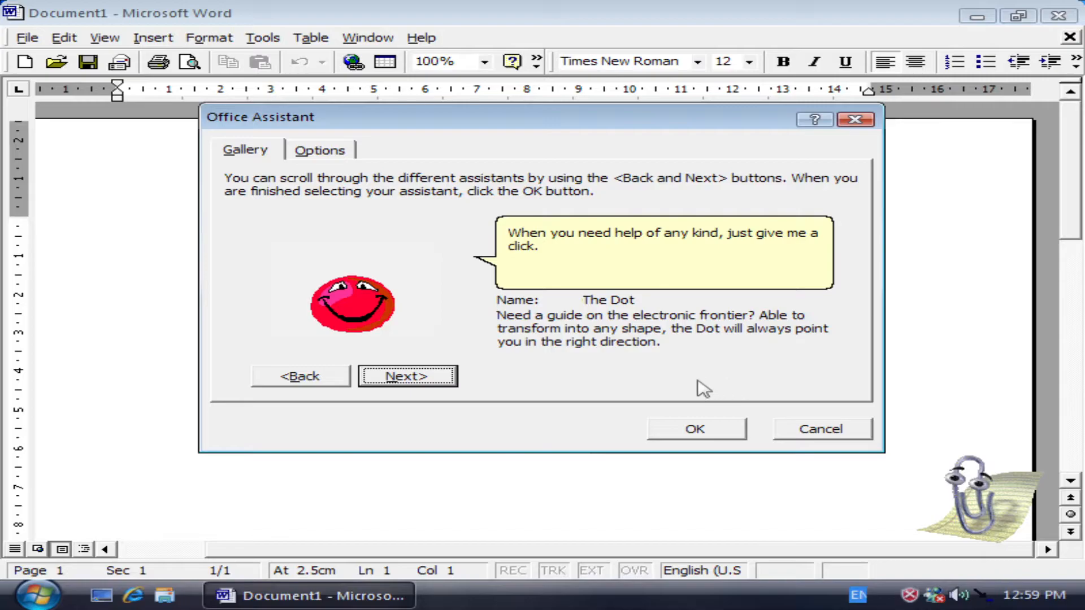
{"action": "mouse_move", "coordinate": [640, 349]}
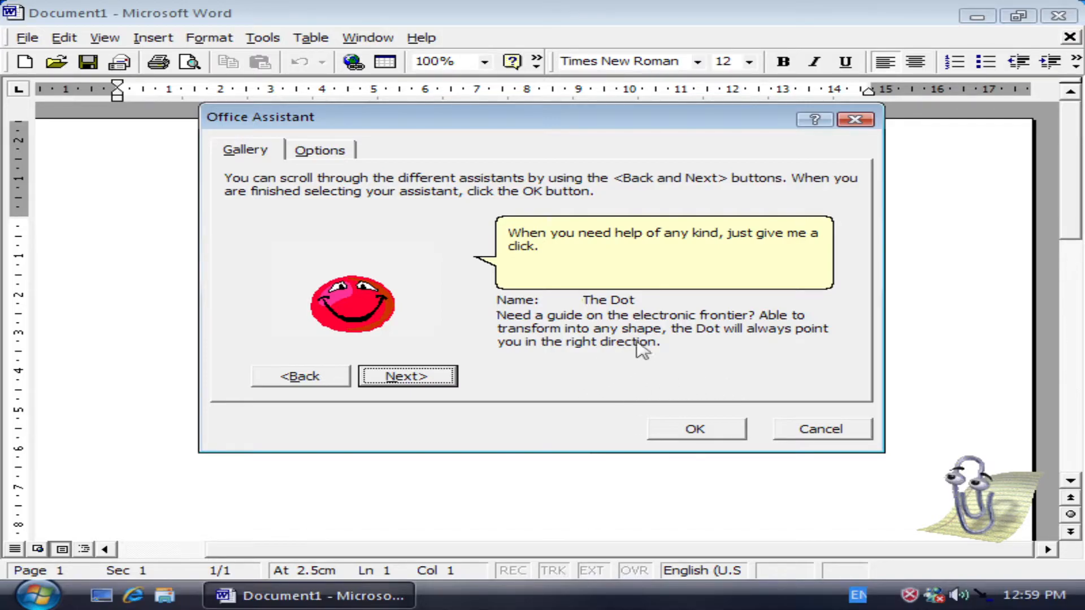
{"action": "mouse_move", "coordinate": [778, 370]}
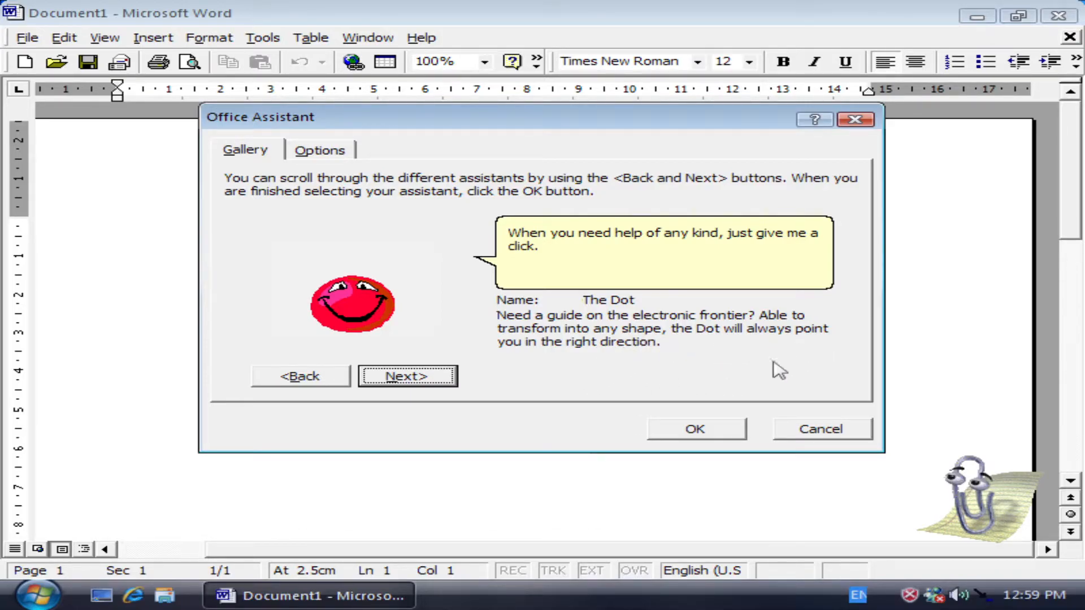
{"action": "mouse_move", "coordinate": [539, 311]}
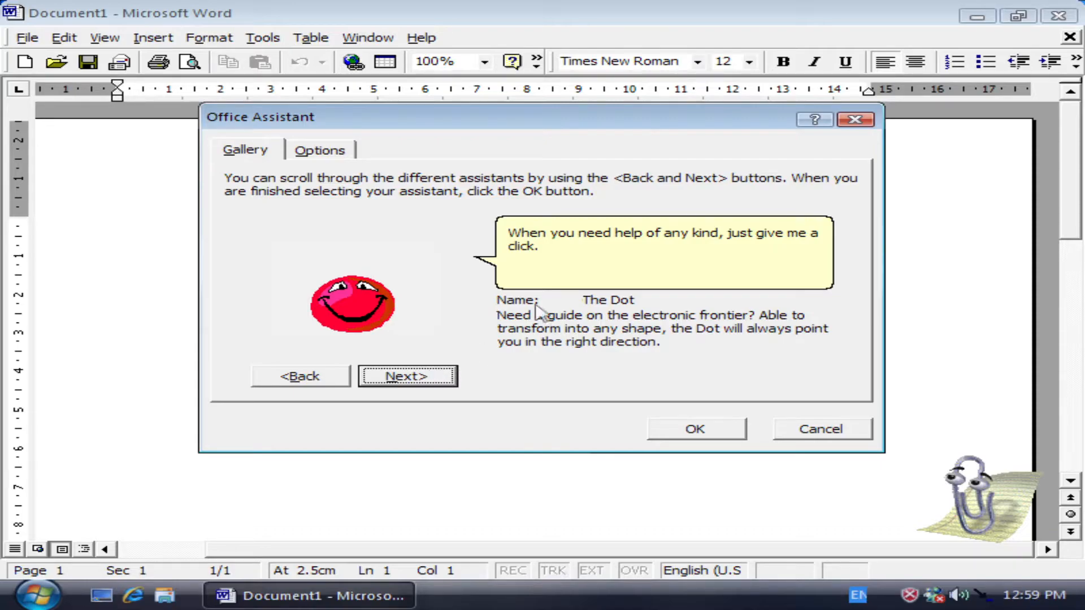
{"action": "mouse_move", "coordinate": [520, 253]}
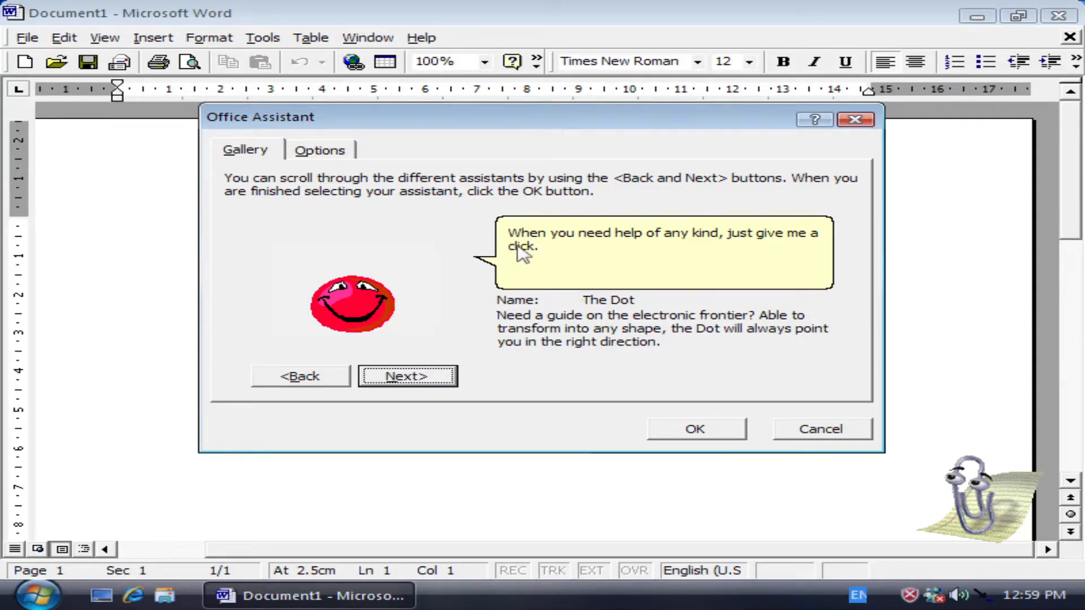
{"action": "mouse_move", "coordinate": [823, 249]}
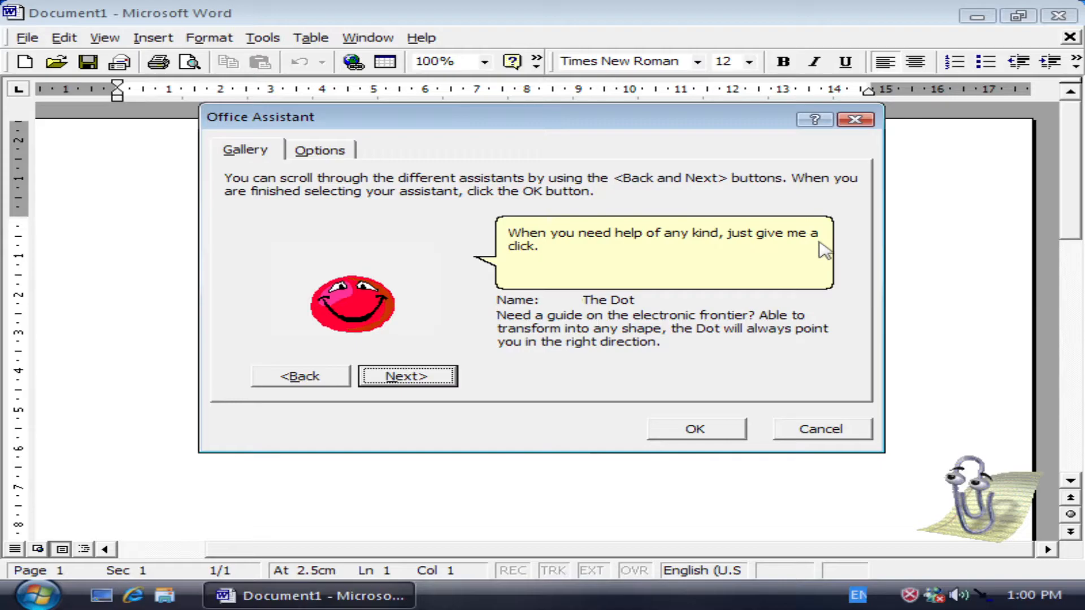
Advance the assistant gallery from The Dot to F1
{"action": "left_click", "coordinate": [407, 376]}
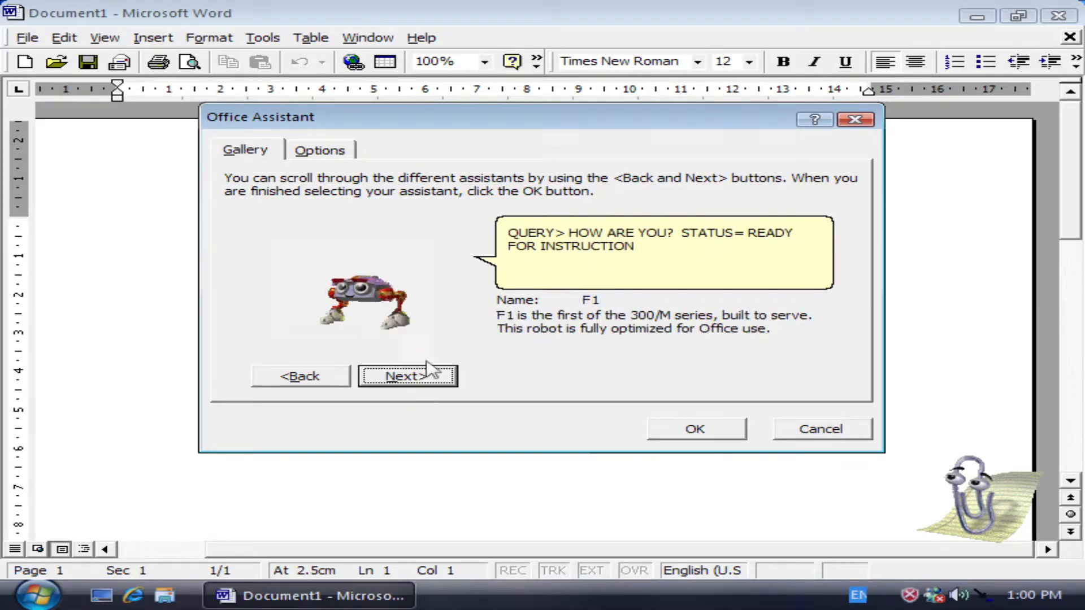
{"action": "mouse_move", "coordinate": [546, 275]}
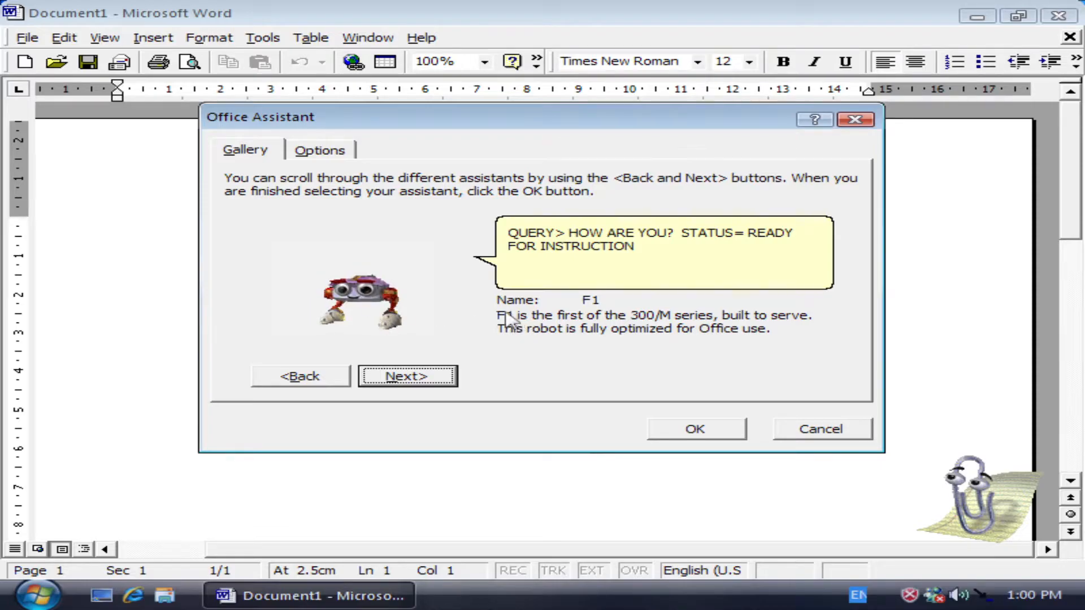
{"action": "mouse_move", "coordinate": [617, 373]}
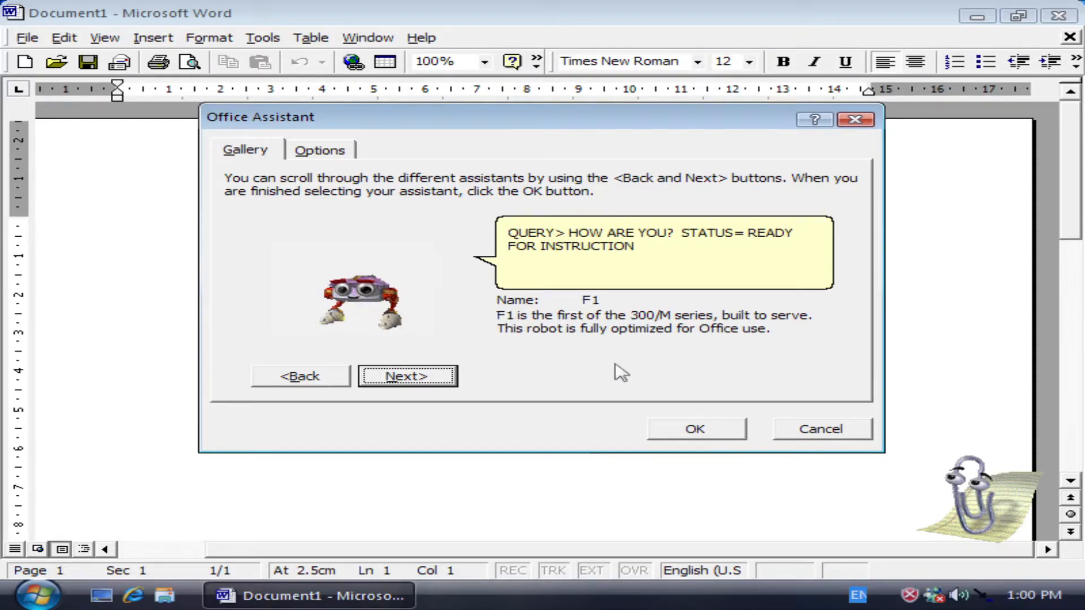
{"action": "mouse_move", "coordinate": [637, 349]}
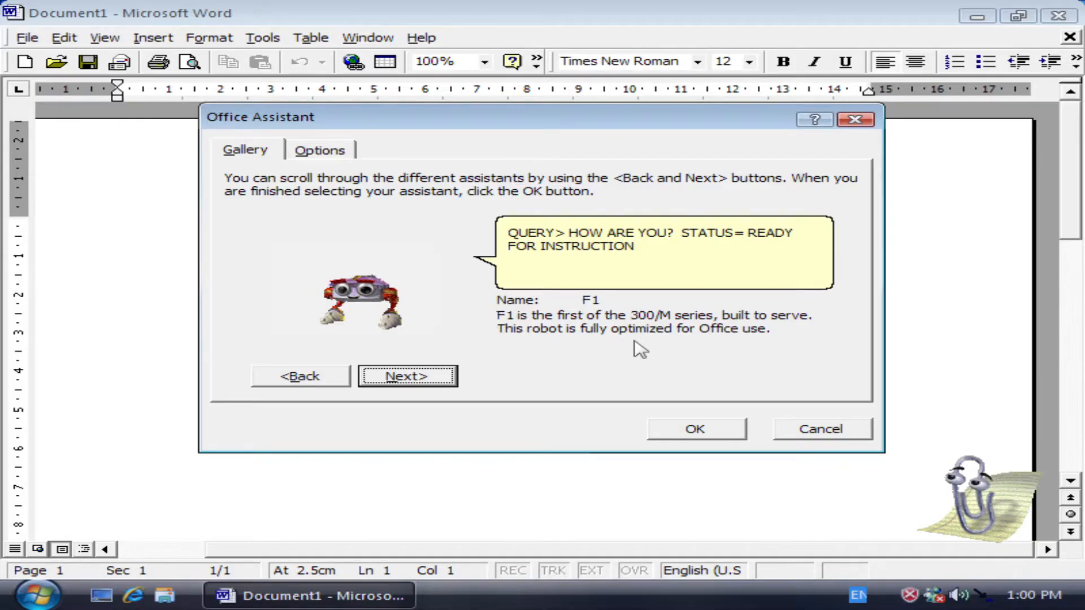
{"action": "mouse_move", "coordinate": [715, 360]}
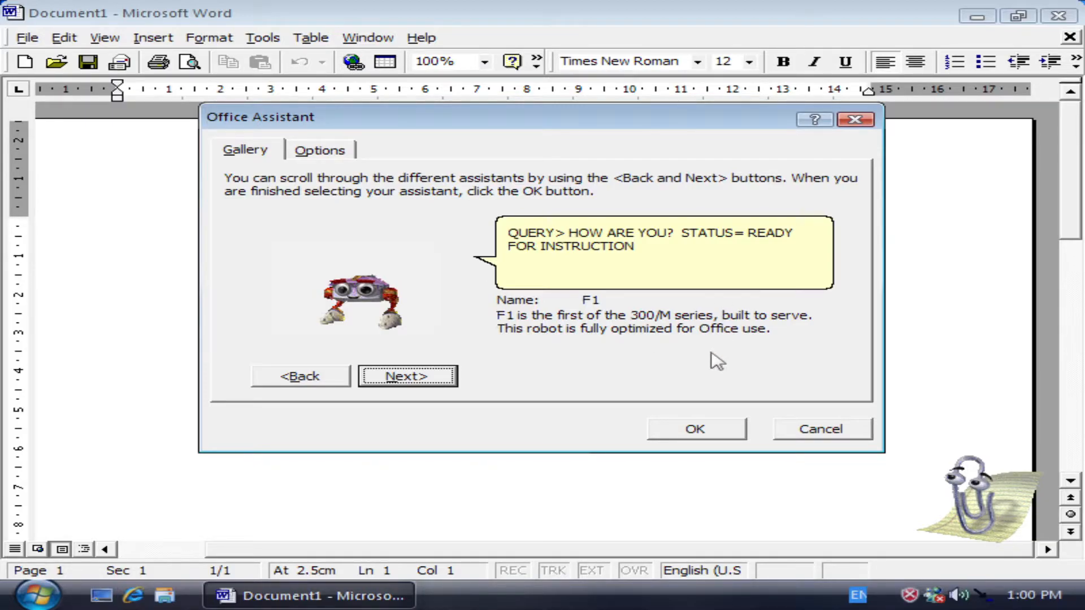
{"action": "mouse_move", "coordinate": [719, 349]}
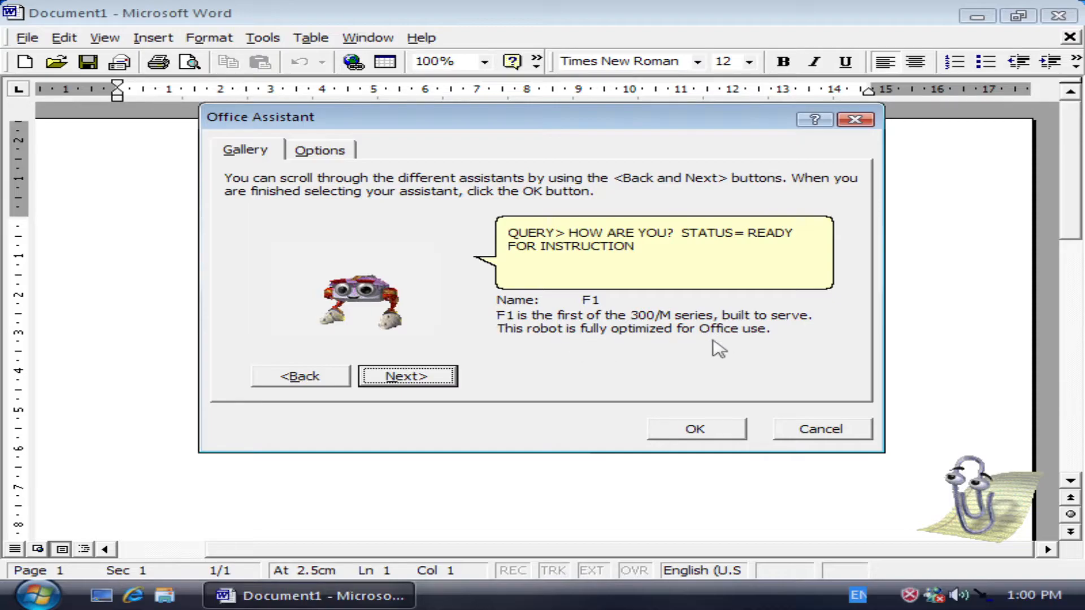
{"action": "mouse_move", "coordinate": [540, 256]}
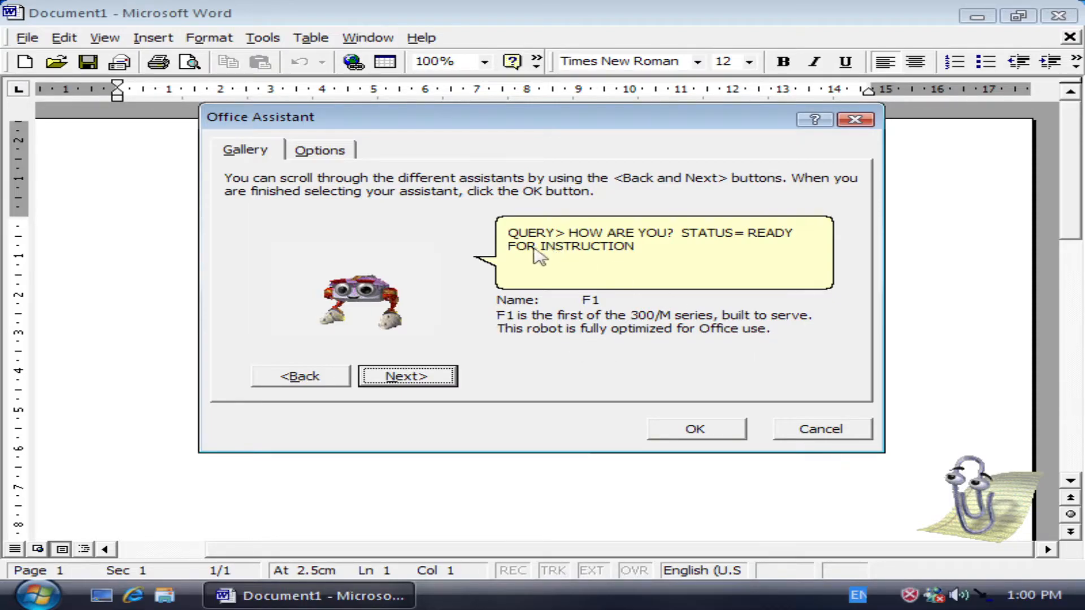
{"action": "mouse_move", "coordinate": [650, 249]}
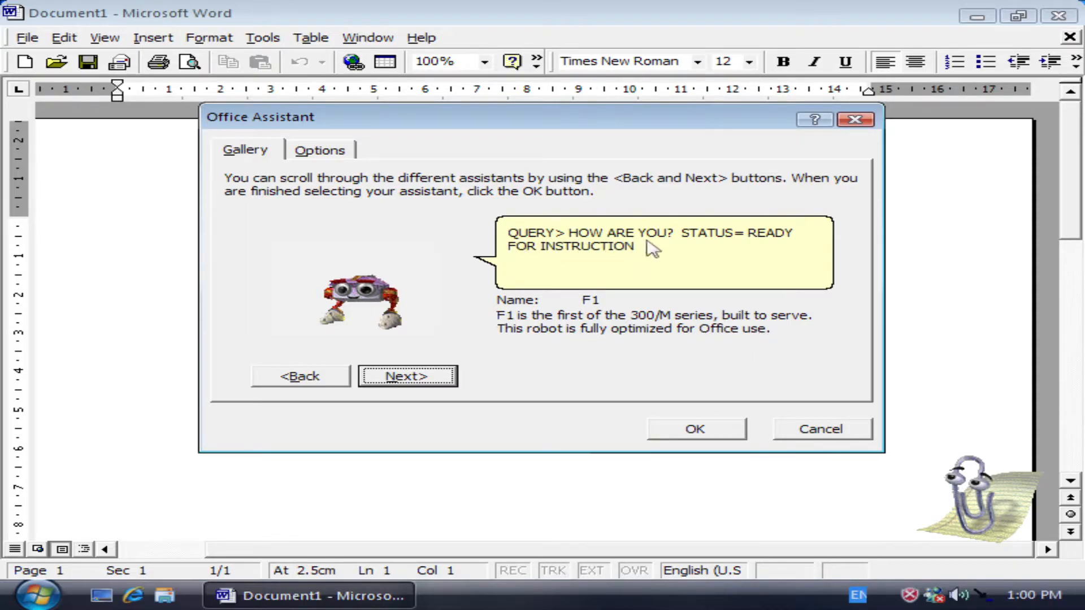
{"action": "mouse_move", "coordinate": [474, 321]}
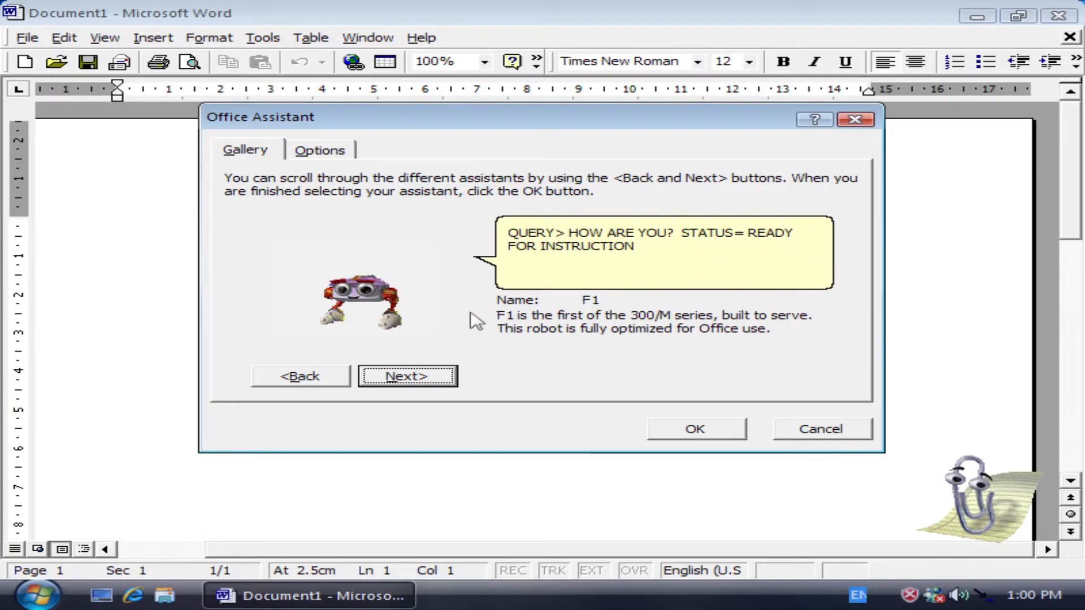
Advance the assistant gallery from F1 to The Genius
{"action": "left_click", "coordinate": [407, 376]}
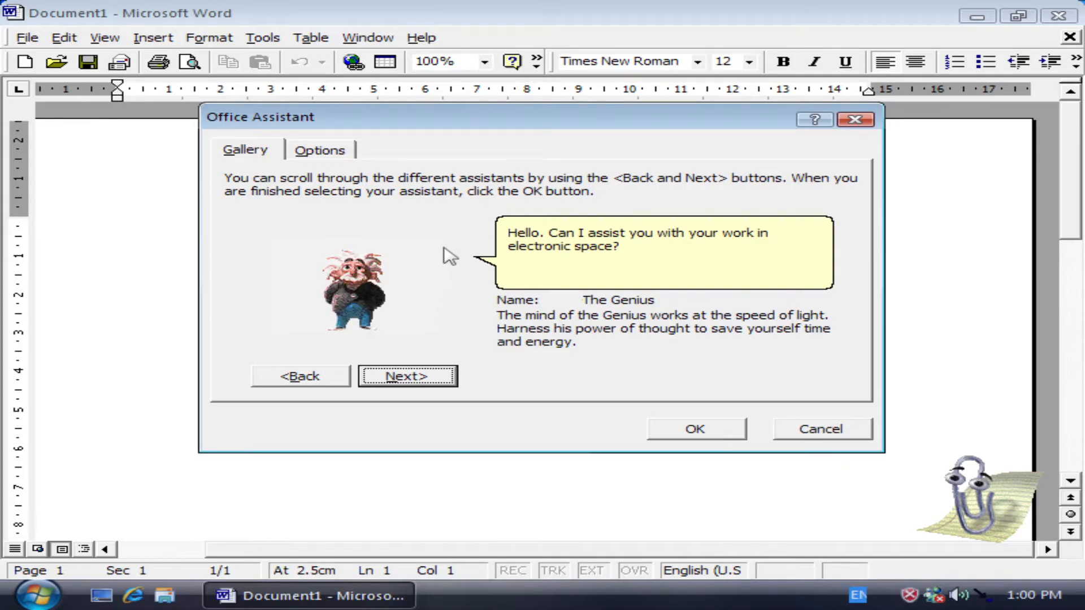
{"action": "mouse_move", "coordinate": [560, 251]}
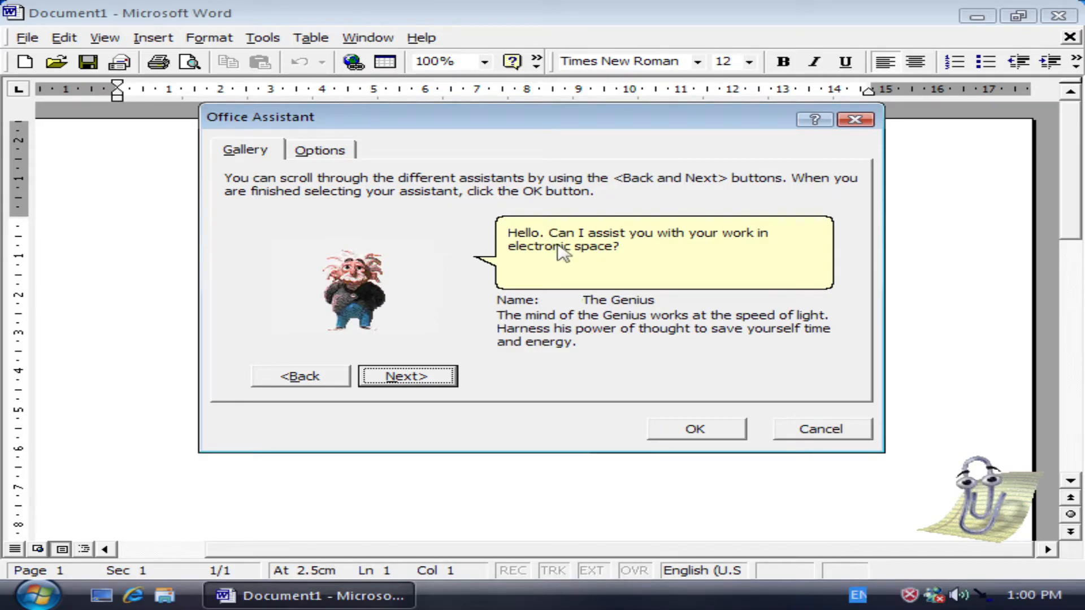
{"action": "mouse_move", "coordinate": [442, 231]}
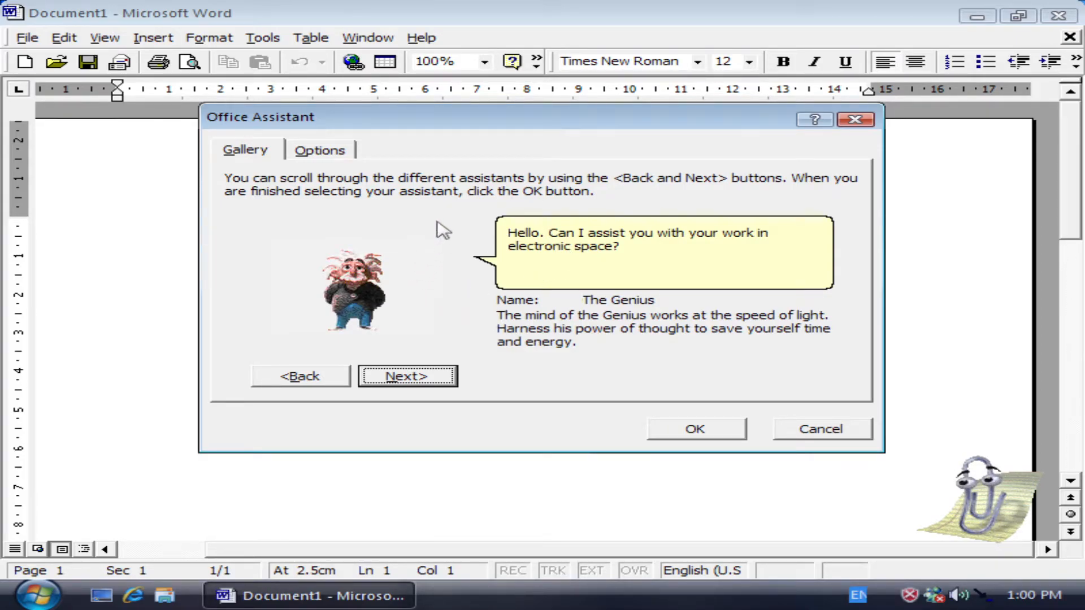
{"action": "mouse_move", "coordinate": [585, 293]}
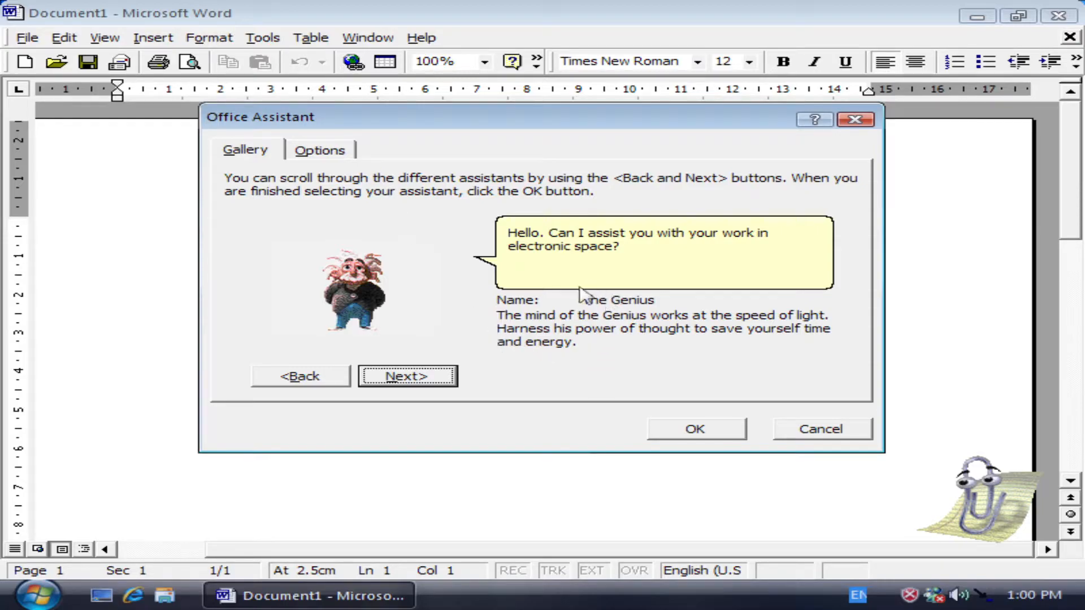
{"action": "mouse_move", "coordinate": [664, 317]}
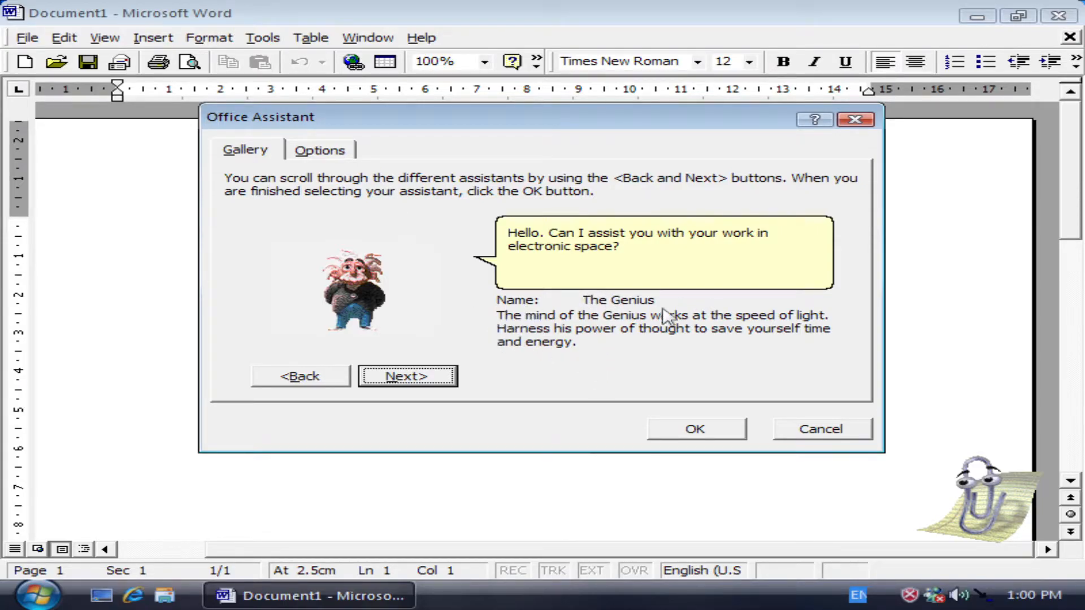
{"action": "mouse_move", "coordinate": [791, 334]}
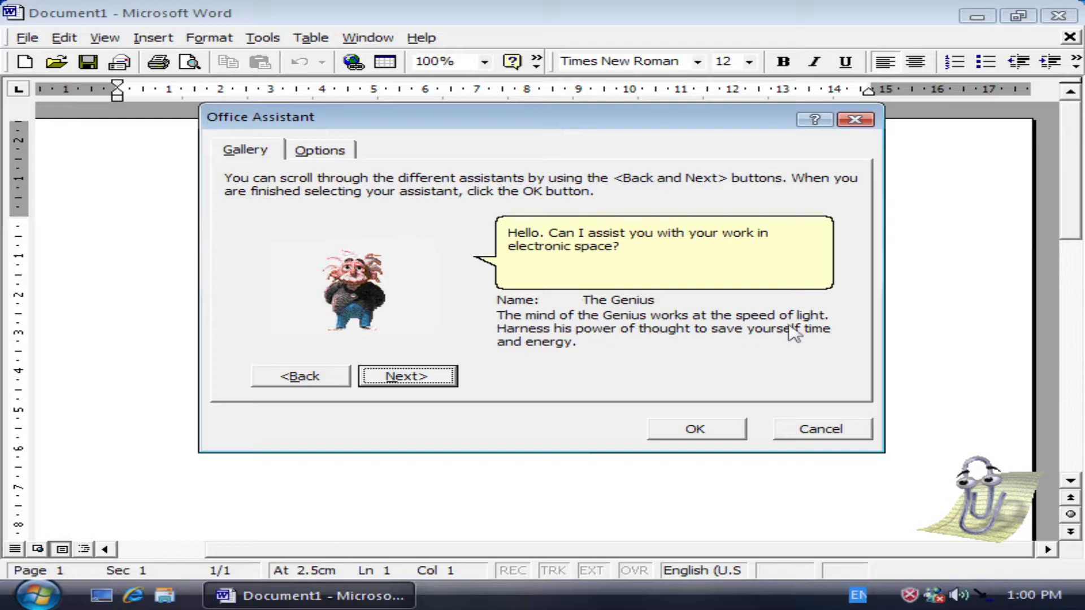
{"action": "mouse_move", "coordinate": [614, 345]}
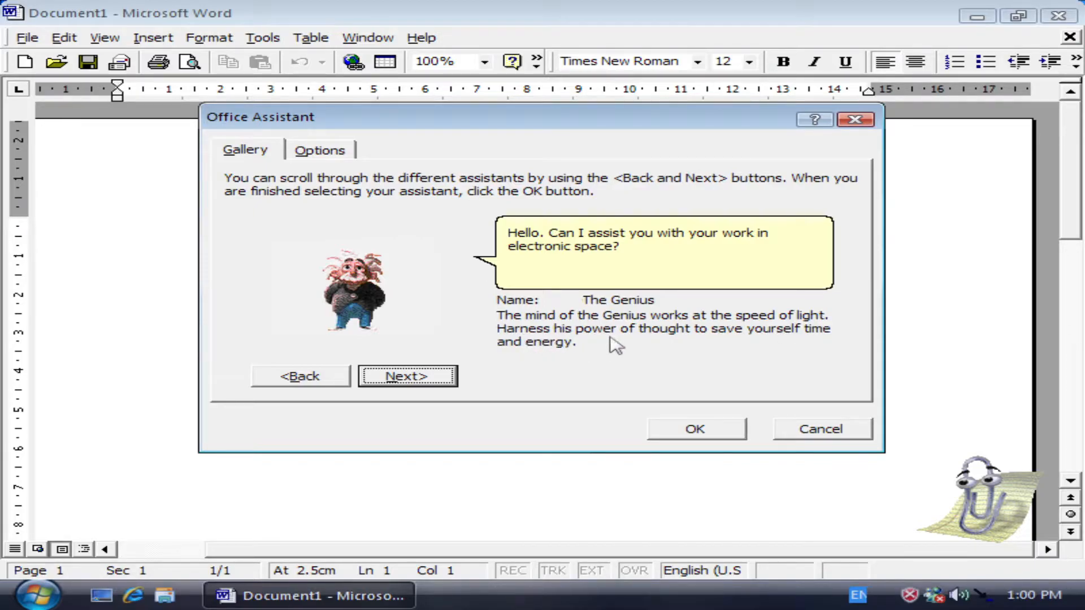
{"action": "mouse_move", "coordinate": [549, 219]}
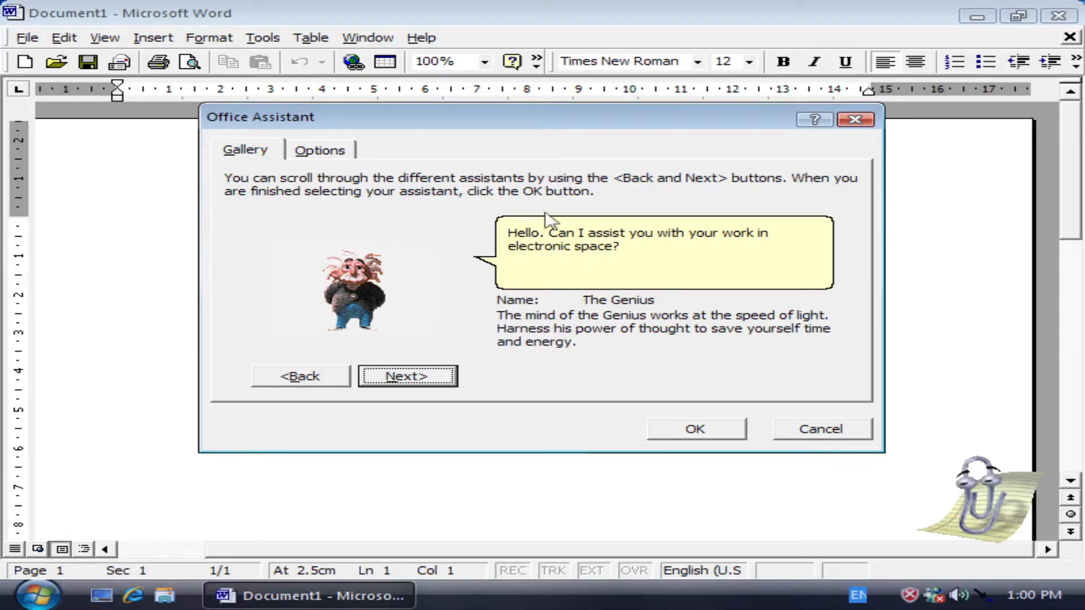
{"action": "mouse_move", "coordinate": [608, 252]}
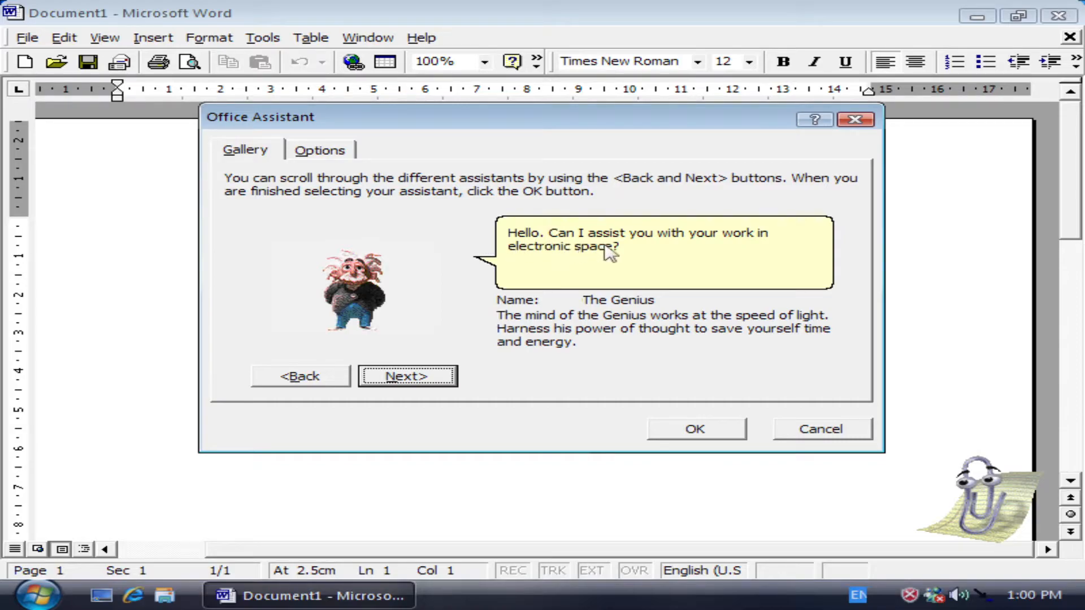
{"action": "mouse_move", "coordinate": [611, 285]}
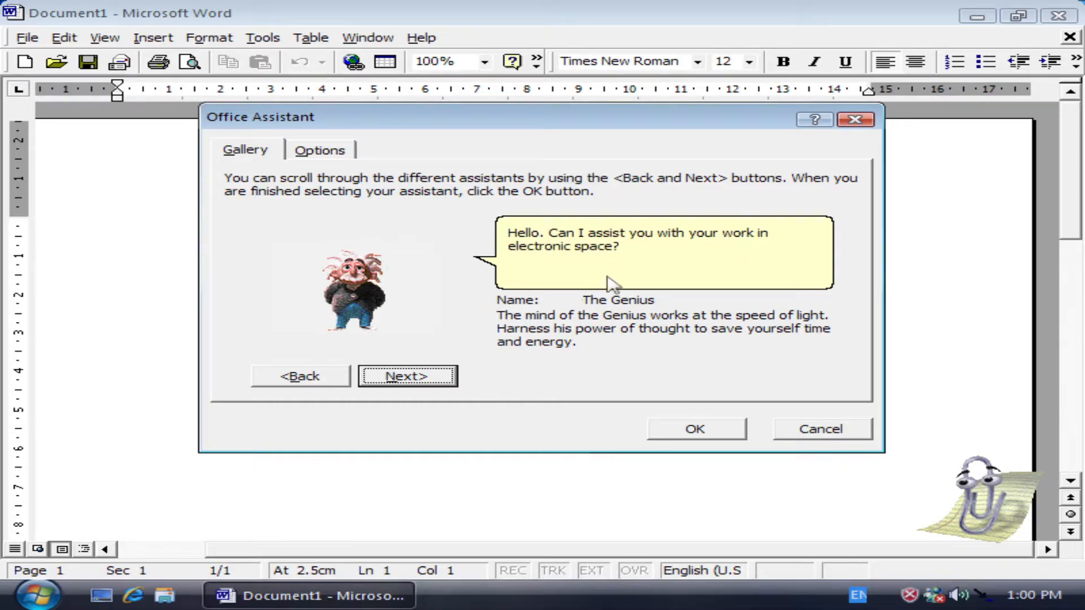
{"action": "mouse_move", "coordinate": [485, 139]}
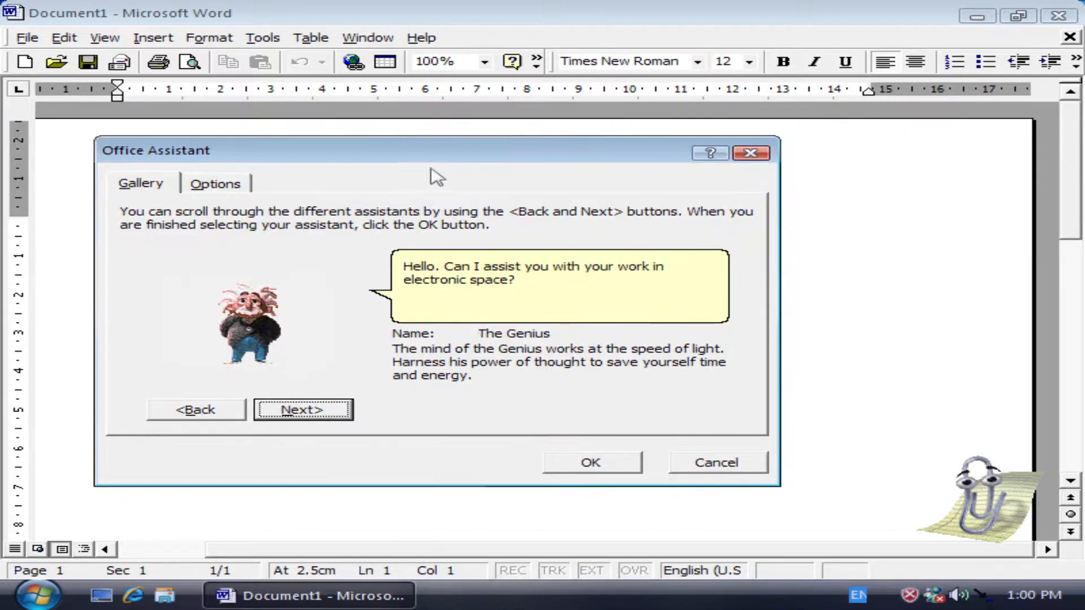
Reposition the gallery window and advance from The Genius to Office Logo
{"action": "left_click_drag", "start_coordinate": [435, 151], "coordinate": [505, 132]}
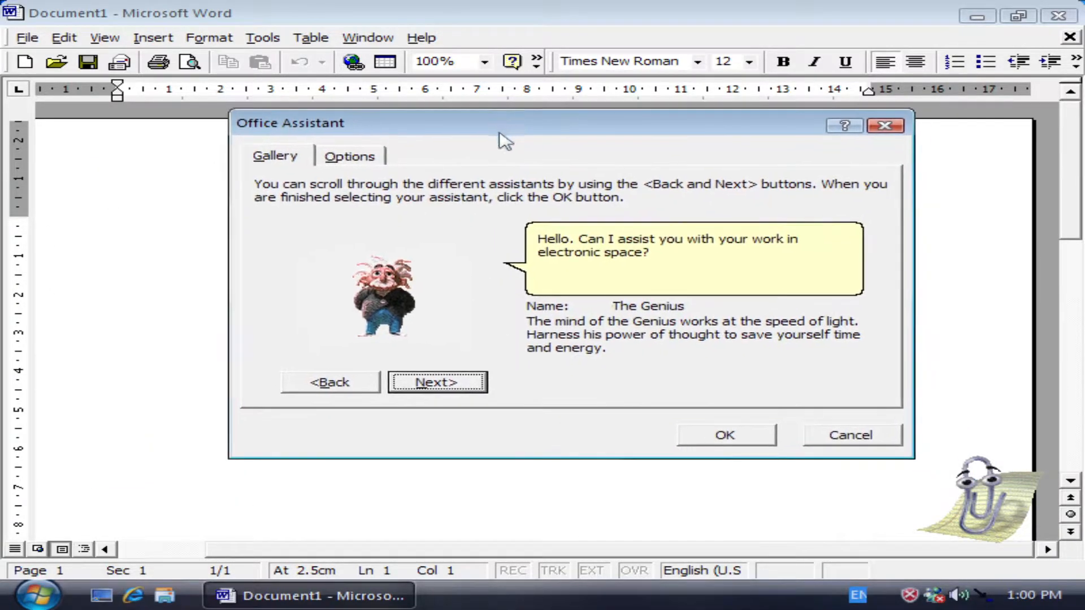
{"action": "left_click", "coordinate": [437, 382]}
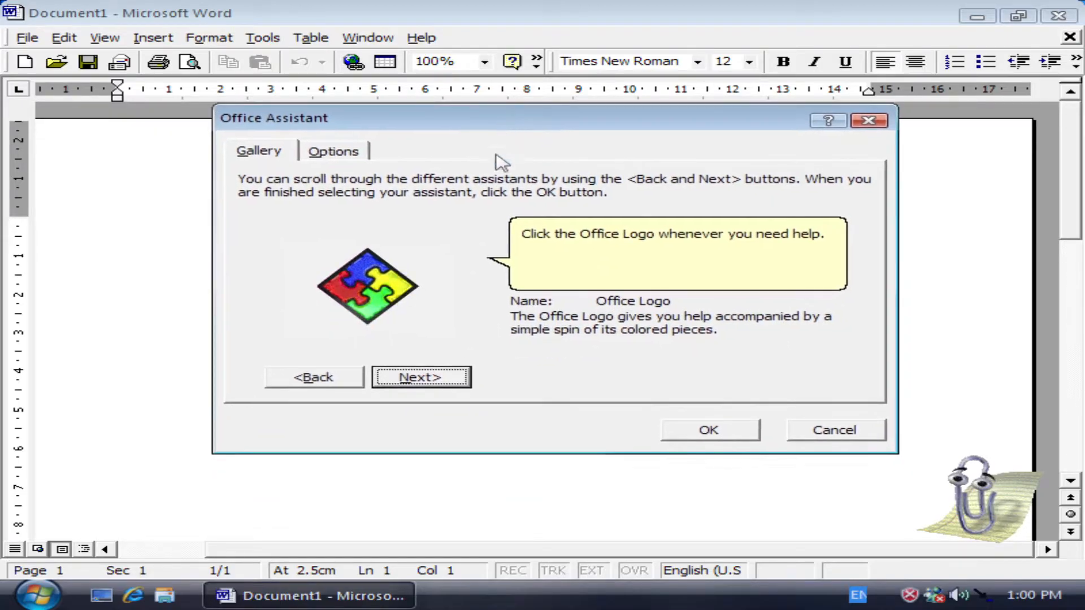
{"action": "mouse_move", "coordinate": [518, 250]}
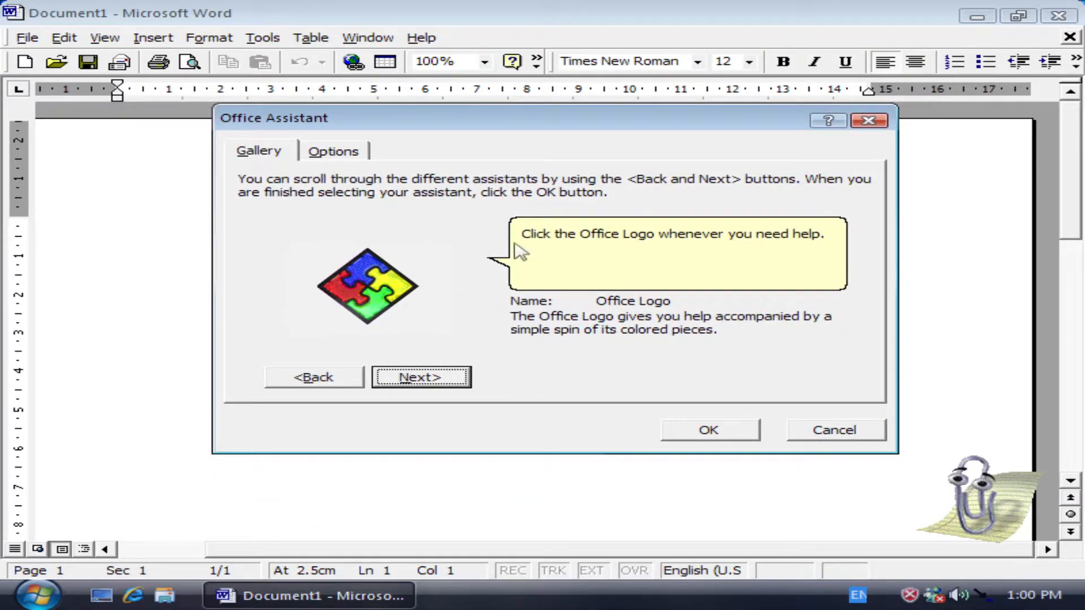
{"action": "mouse_move", "coordinate": [574, 346]}
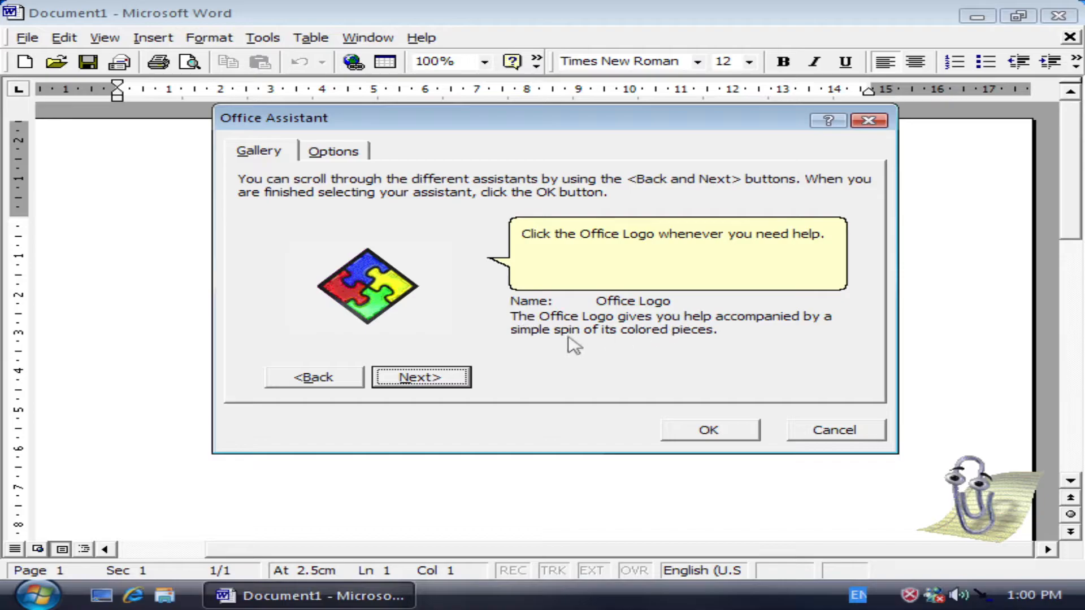
{"action": "mouse_move", "coordinate": [829, 330]}
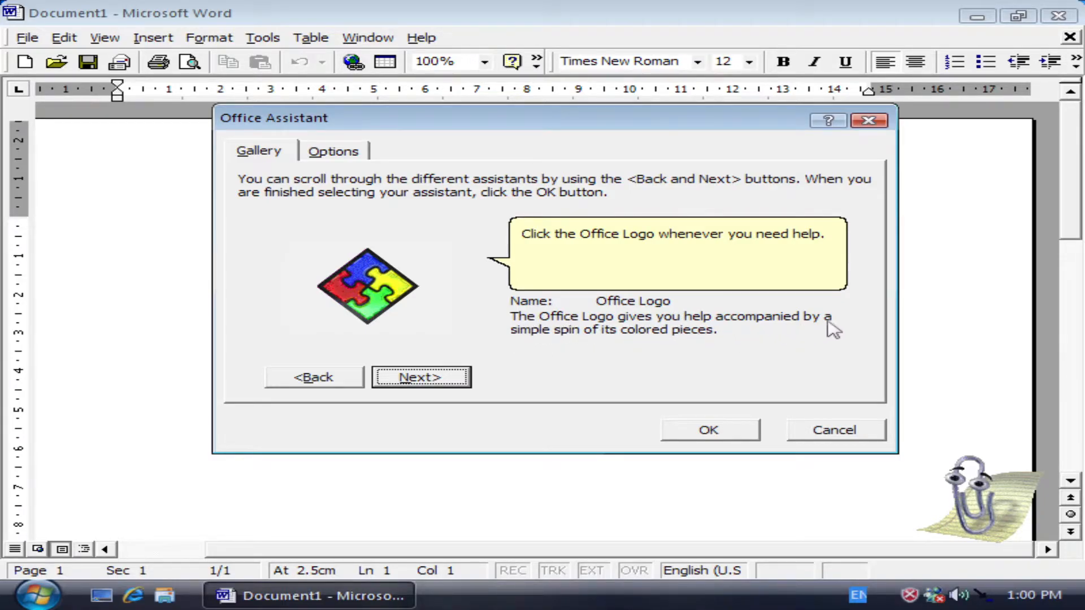
{"action": "mouse_move", "coordinate": [724, 352]}
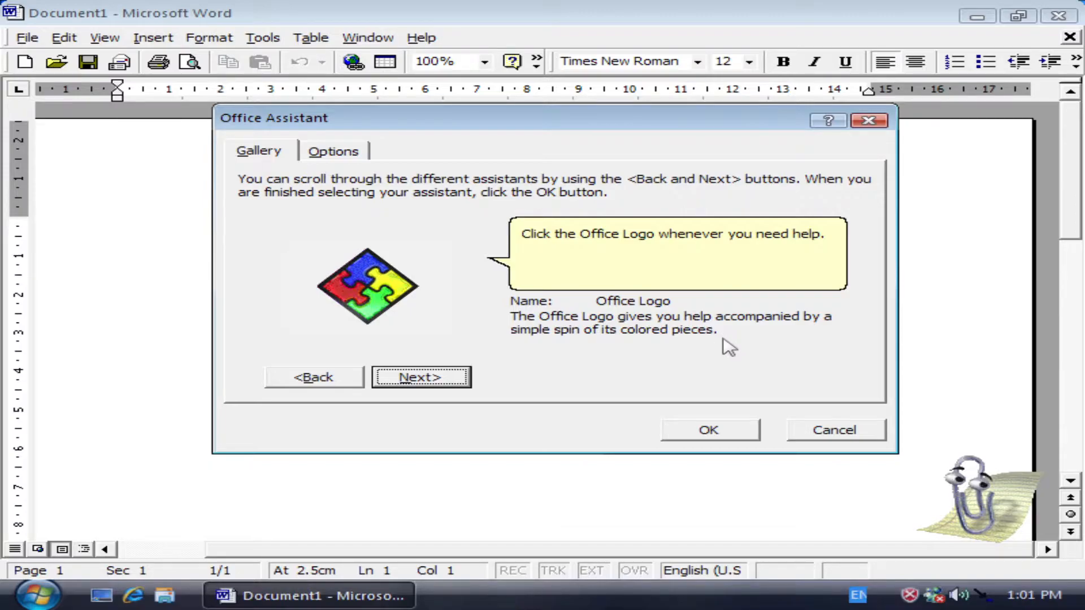
{"action": "mouse_move", "coordinate": [370, 309]}
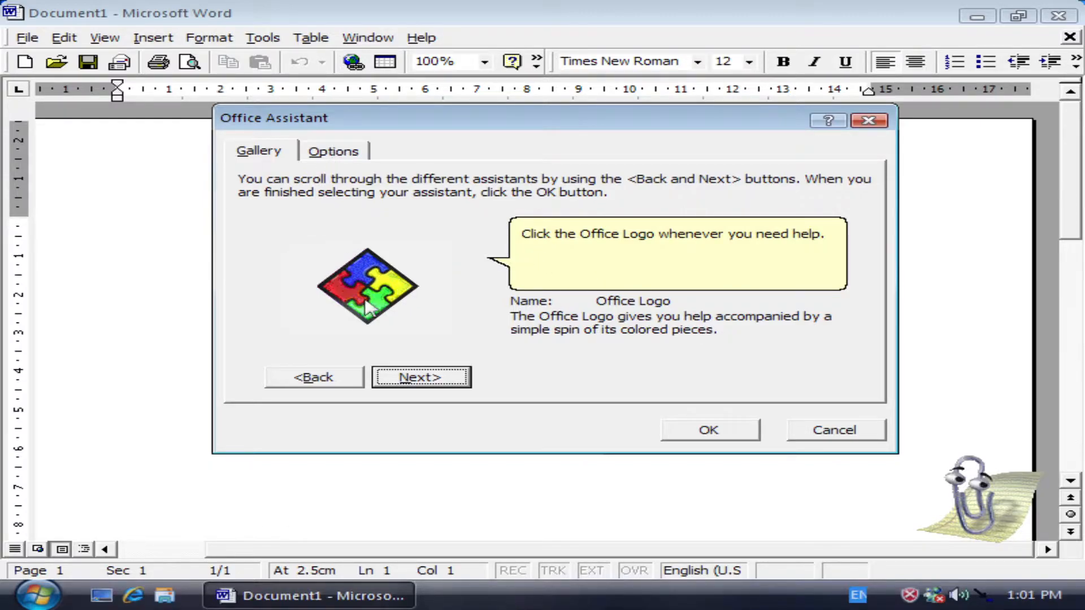
{"action": "mouse_move", "coordinate": [408, 308]}
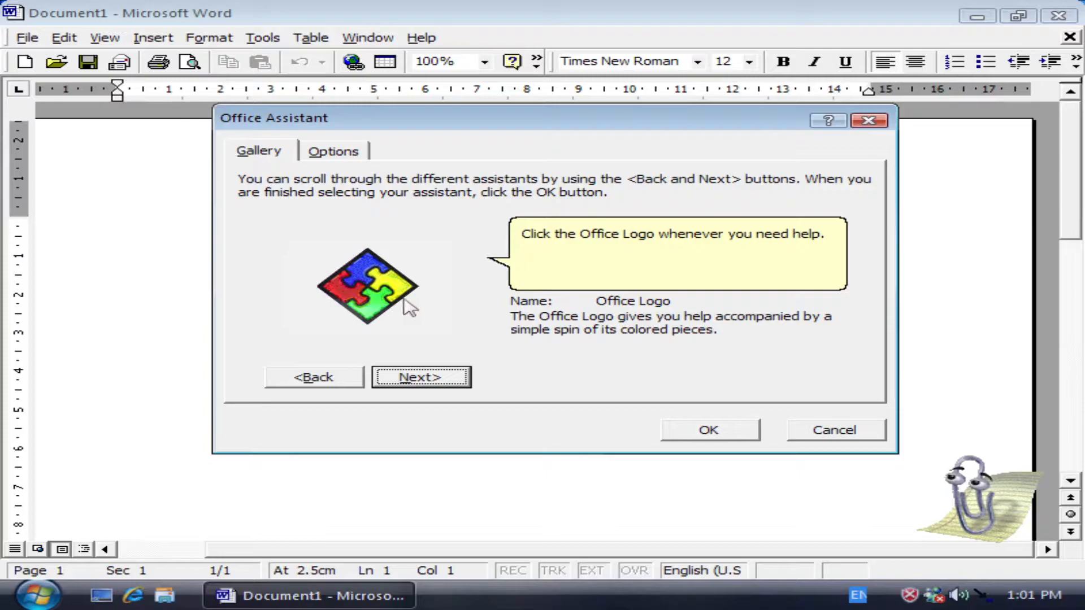
{"action": "mouse_move", "coordinate": [344, 279]}
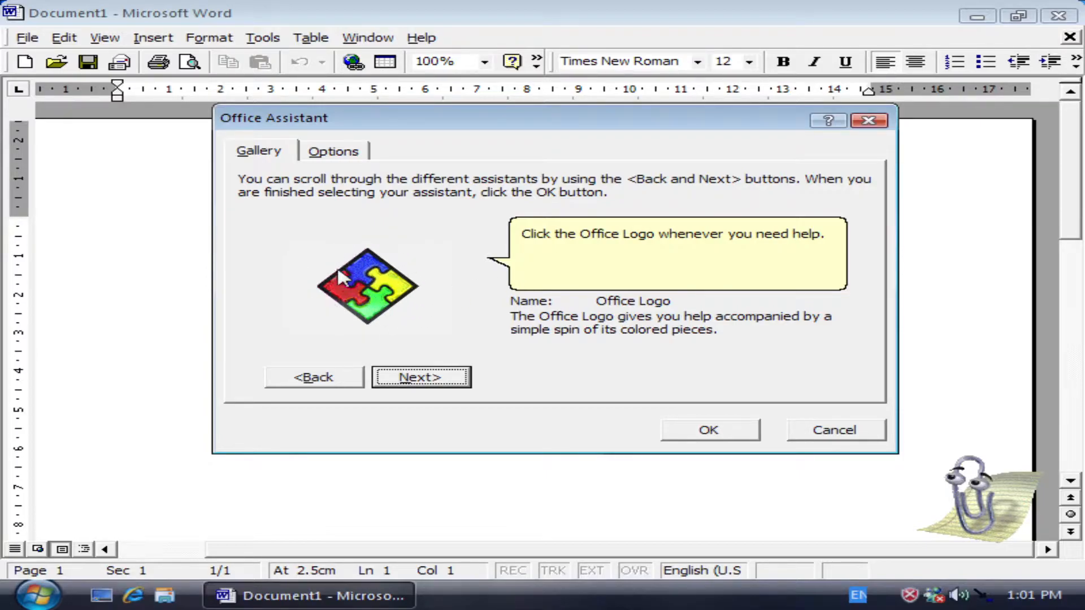
{"action": "mouse_move", "coordinate": [363, 287]}
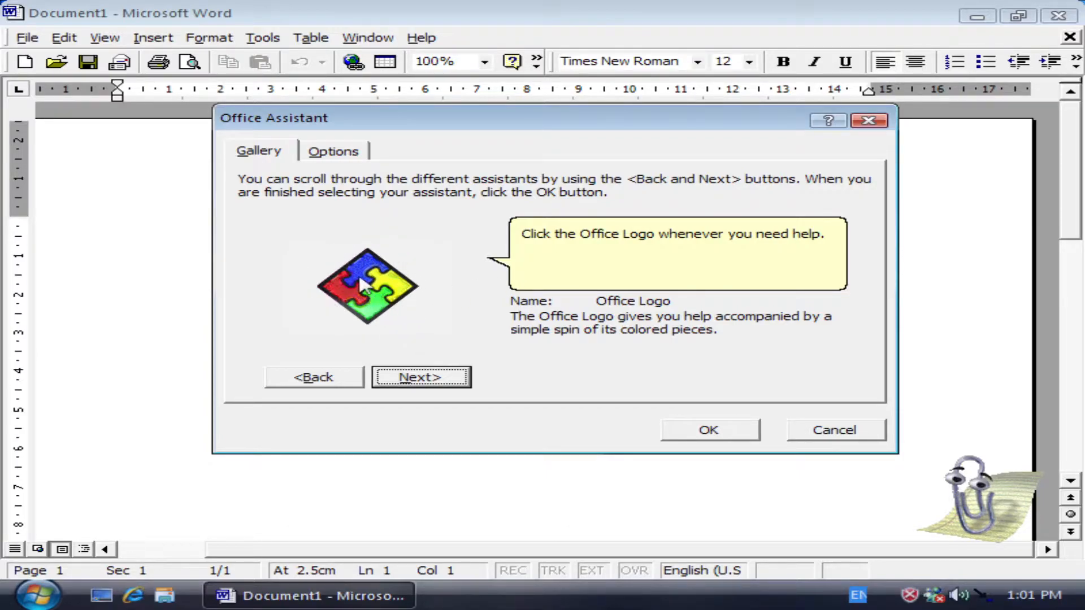
{"action": "mouse_move", "coordinate": [828, 202]}
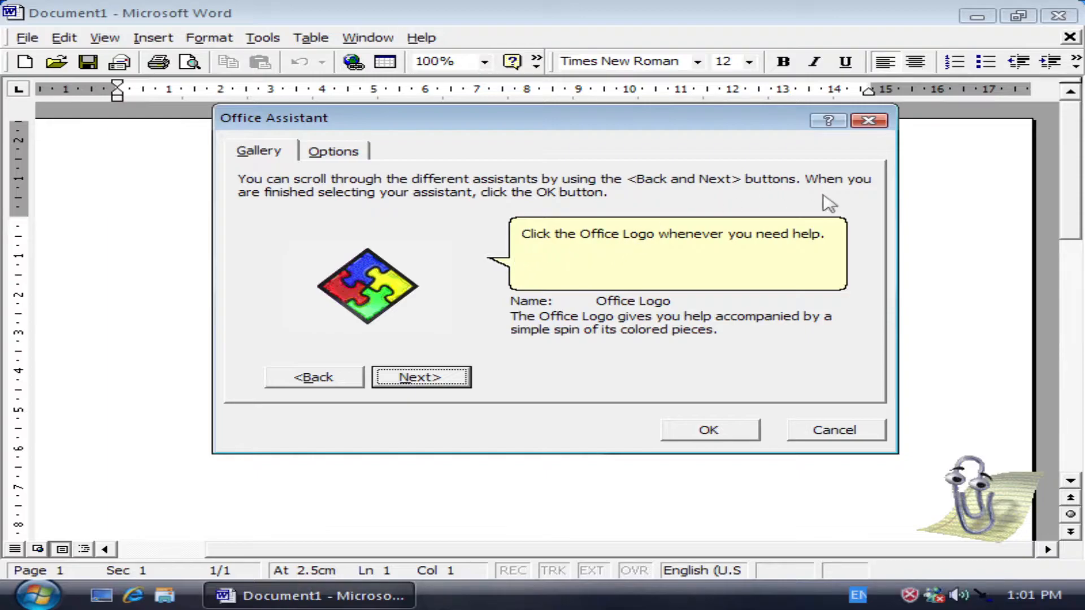
{"action": "mouse_move", "coordinate": [370, 308]}
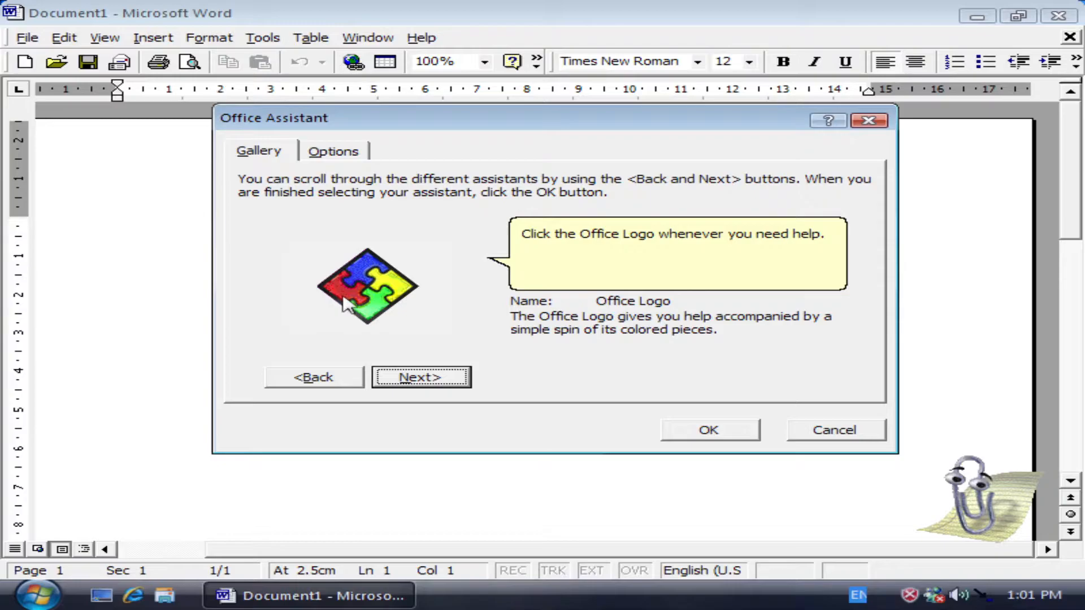
Page forward through the gallery from Office Logo to Mother Nature
{"action": "left_click", "coordinate": [420, 376]}
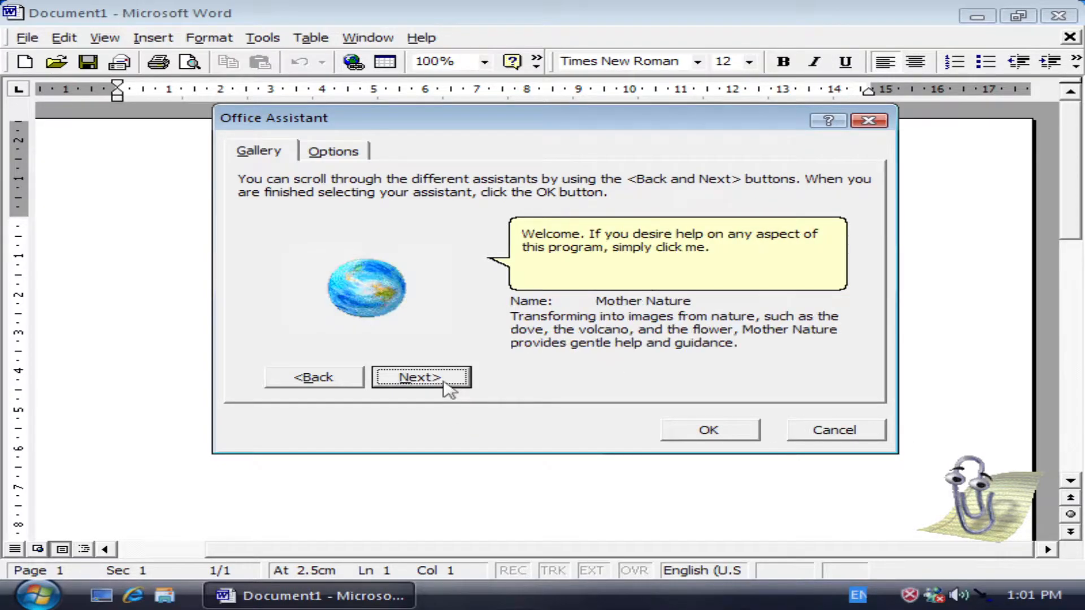
{"action": "left_click", "coordinate": [419, 376]}
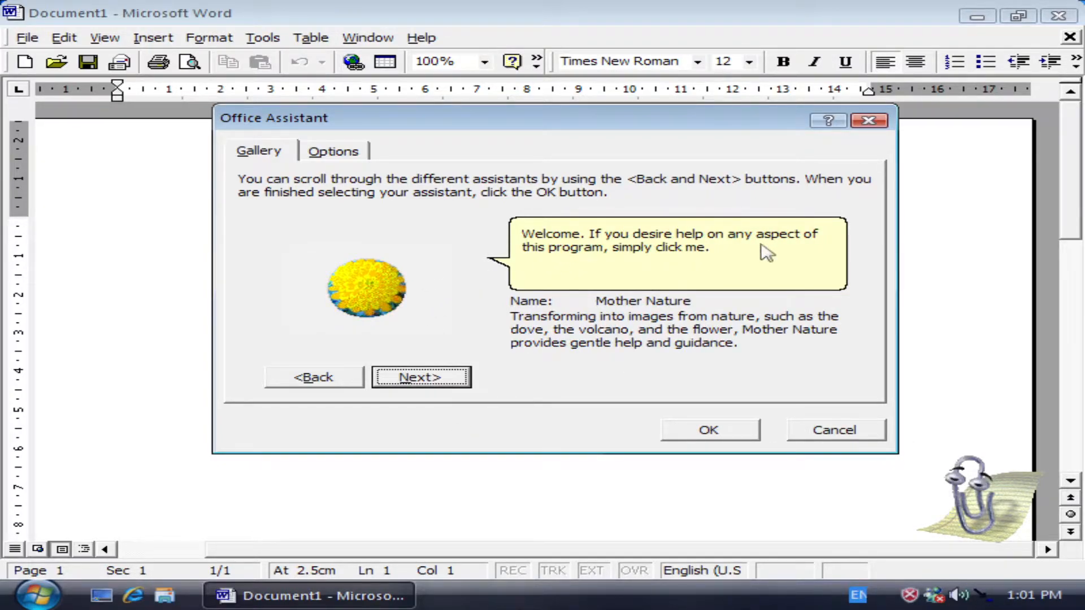
{"action": "left_click", "coordinate": [420, 377]}
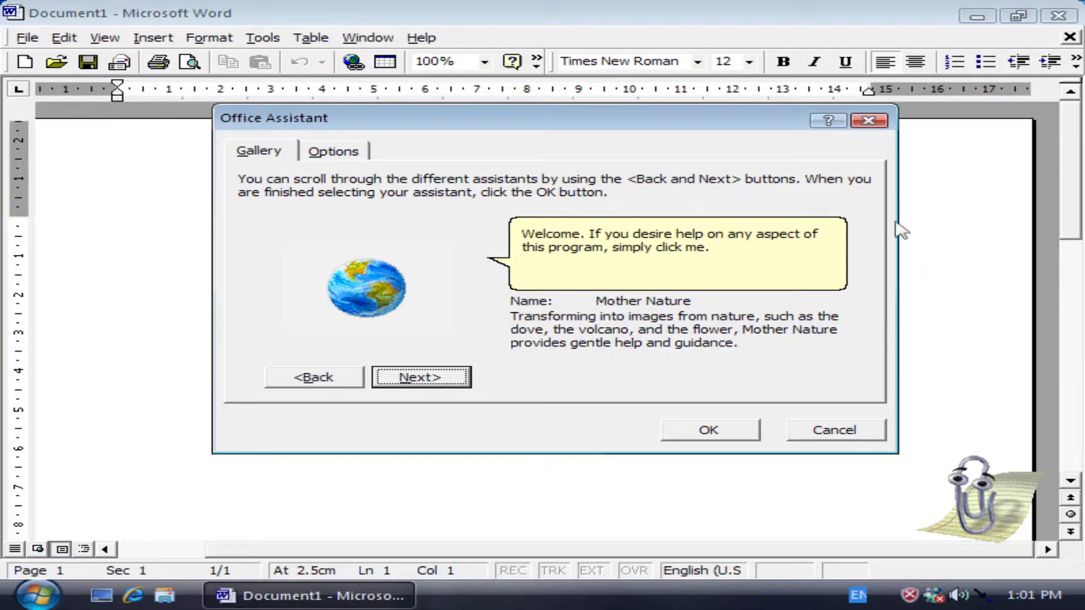
{"action": "mouse_move", "coordinate": [549, 243]}
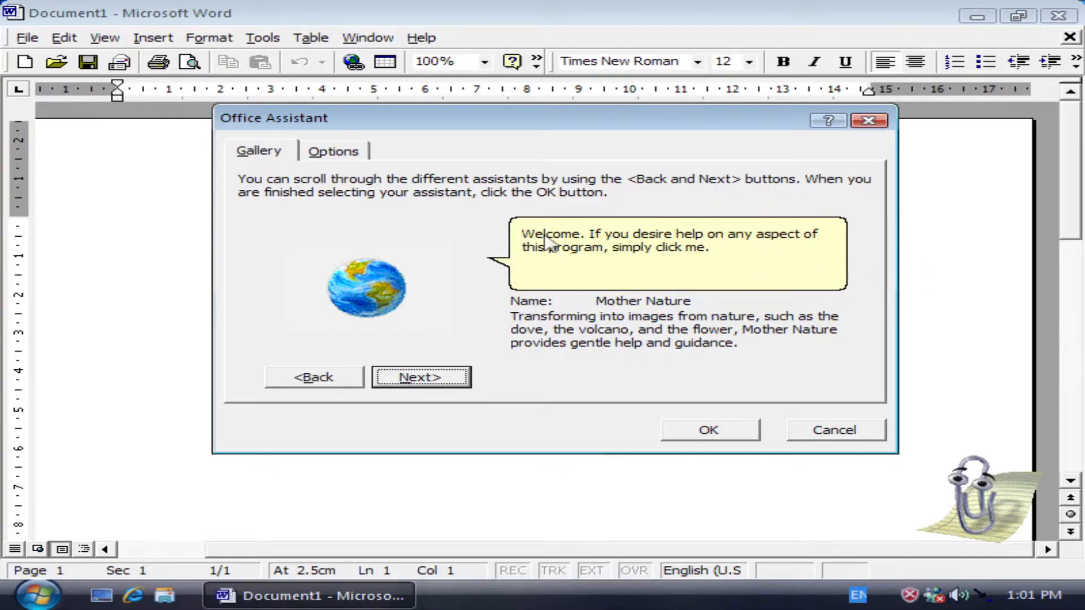
{"action": "mouse_move", "coordinate": [696, 261]}
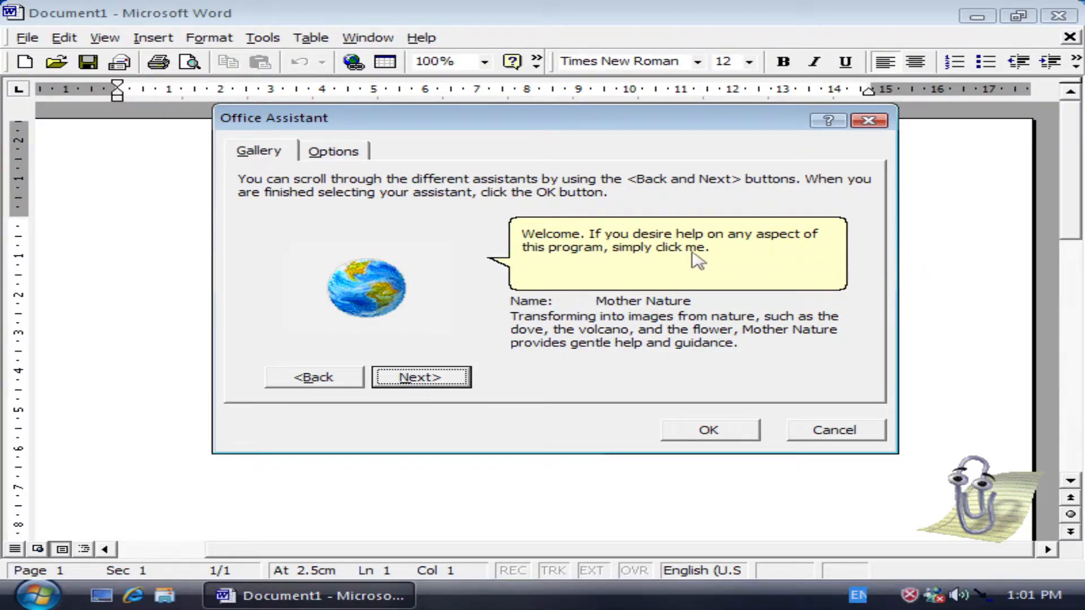
{"action": "mouse_move", "coordinate": [429, 270]}
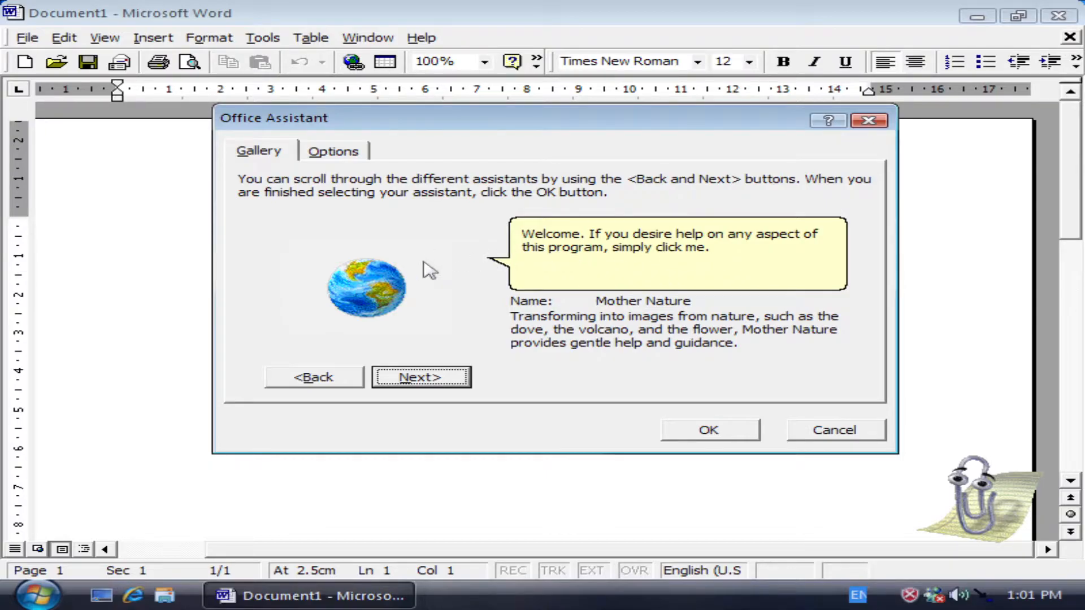
{"action": "mouse_move", "coordinate": [663, 332]}
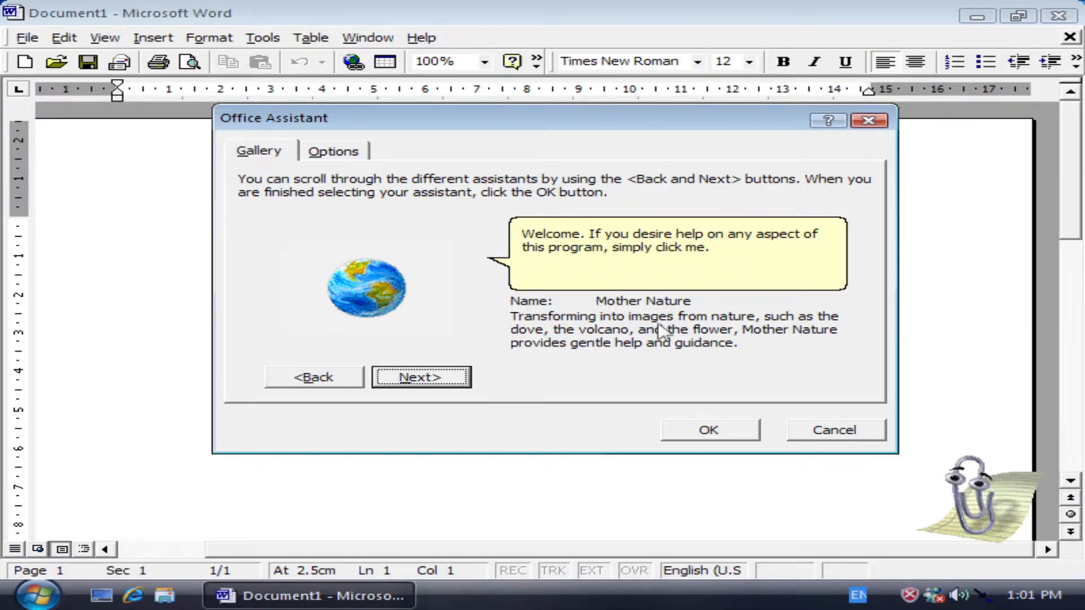
{"action": "mouse_move", "coordinate": [844, 329]}
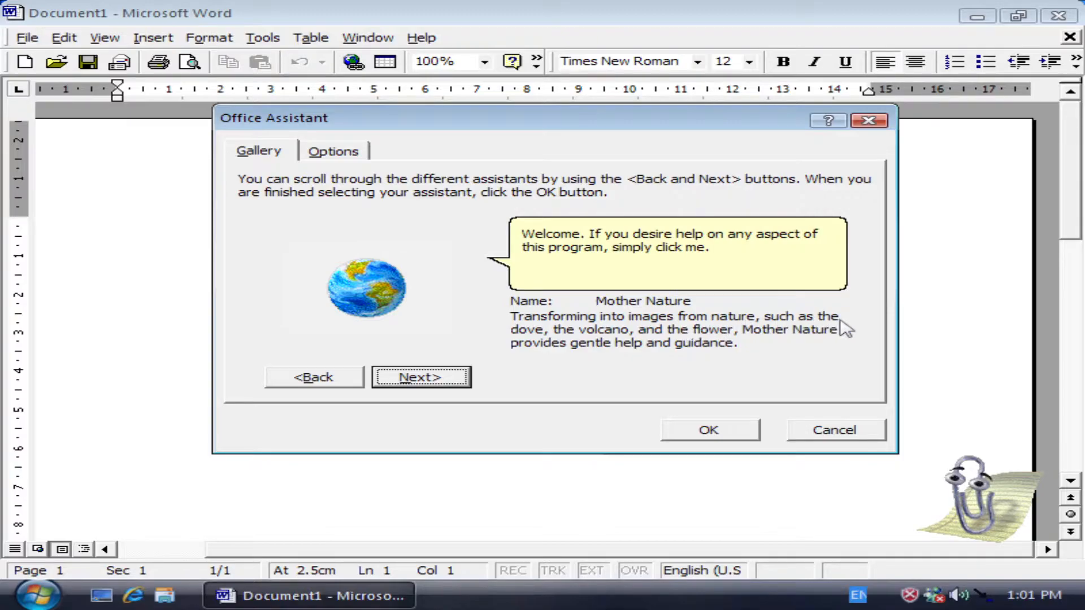
{"action": "mouse_move", "coordinate": [683, 353]}
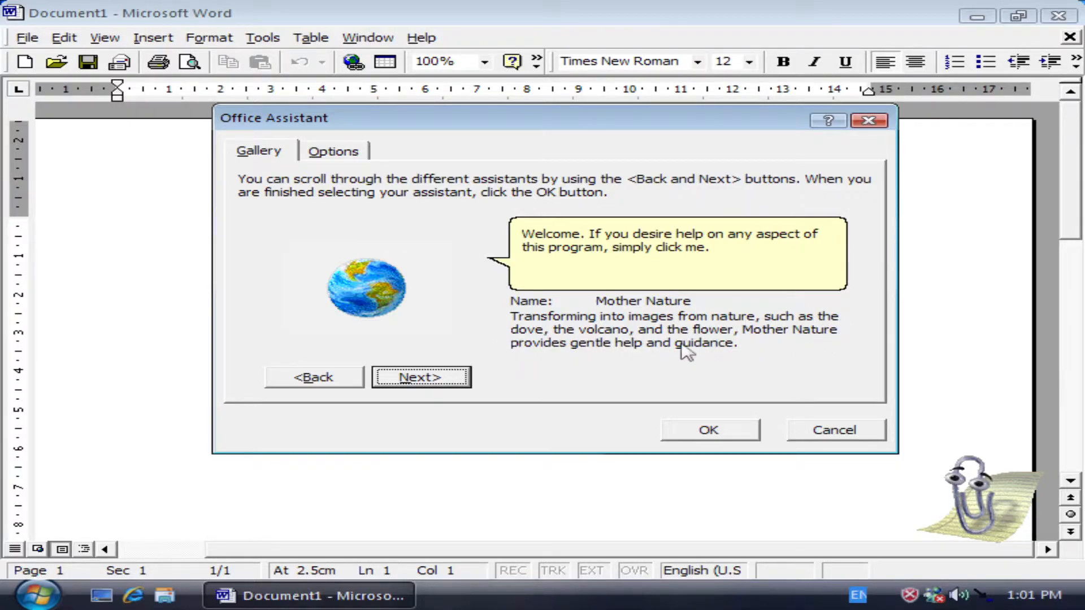
{"action": "mouse_move", "coordinate": [674, 369]}
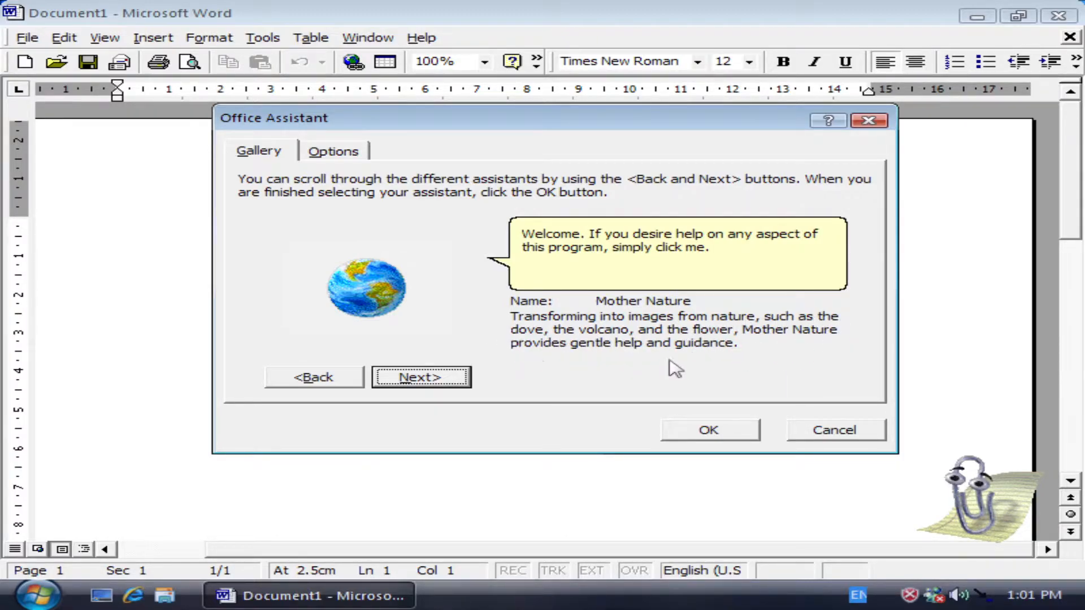
{"action": "mouse_move", "coordinate": [542, 262]}
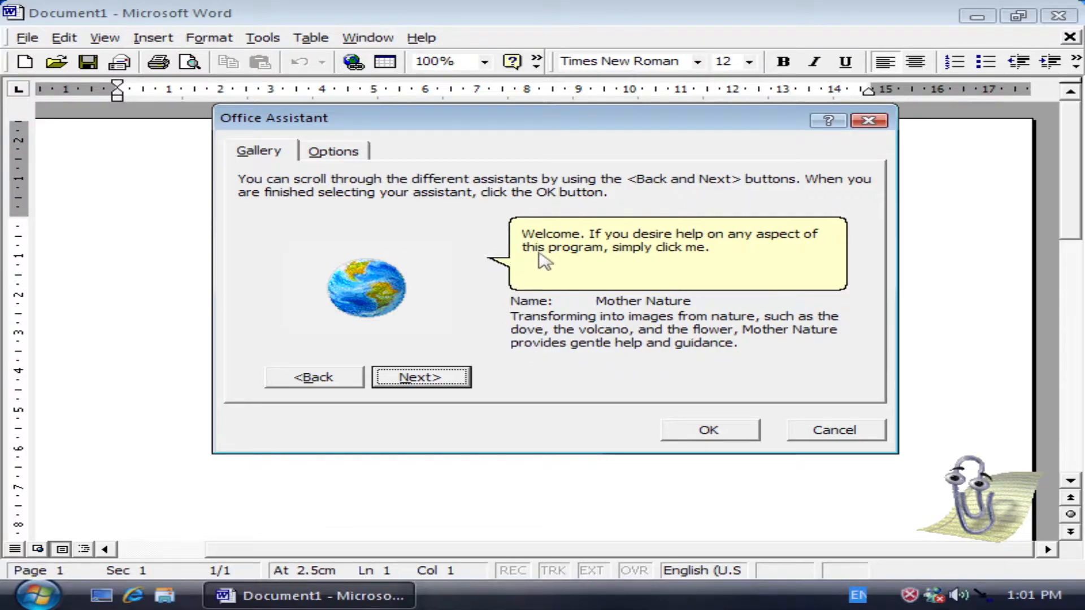
{"action": "mouse_move", "coordinate": [760, 253]}
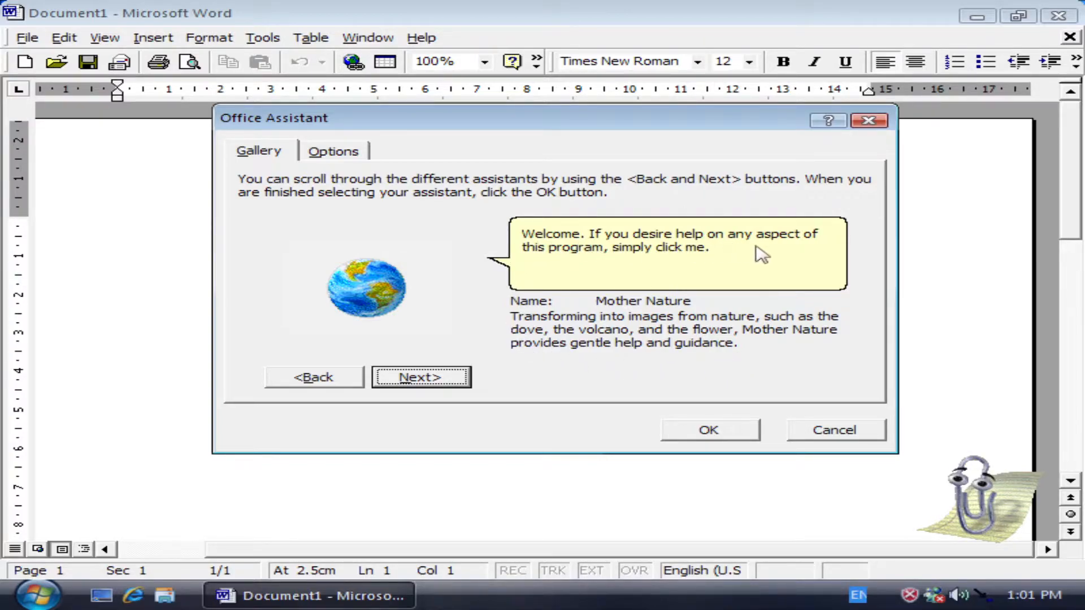
{"action": "mouse_move", "coordinate": [457, 262]}
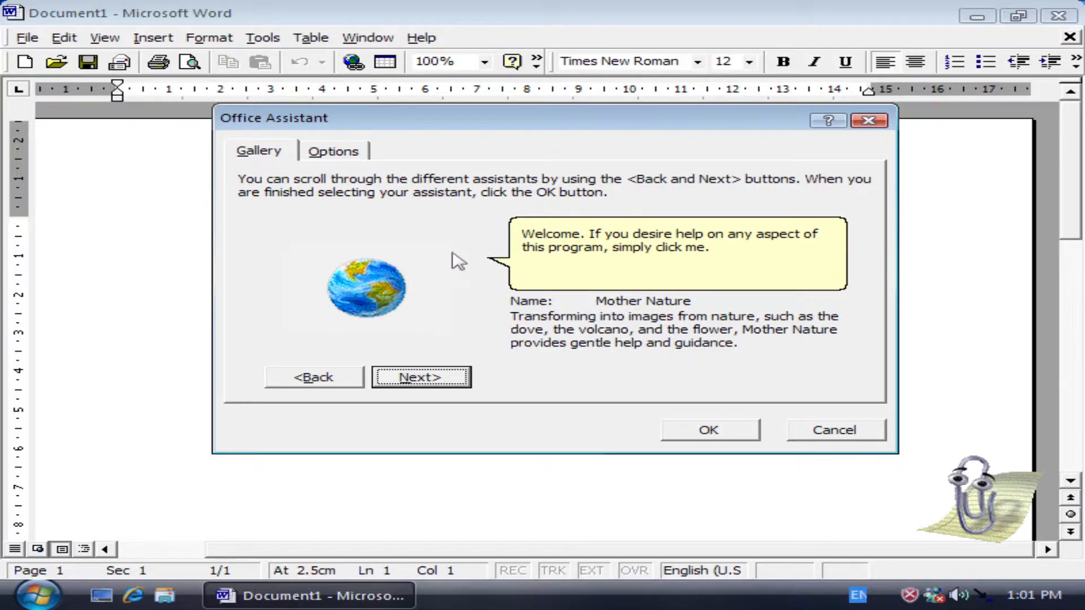
{"action": "mouse_move", "coordinate": [353, 312]}
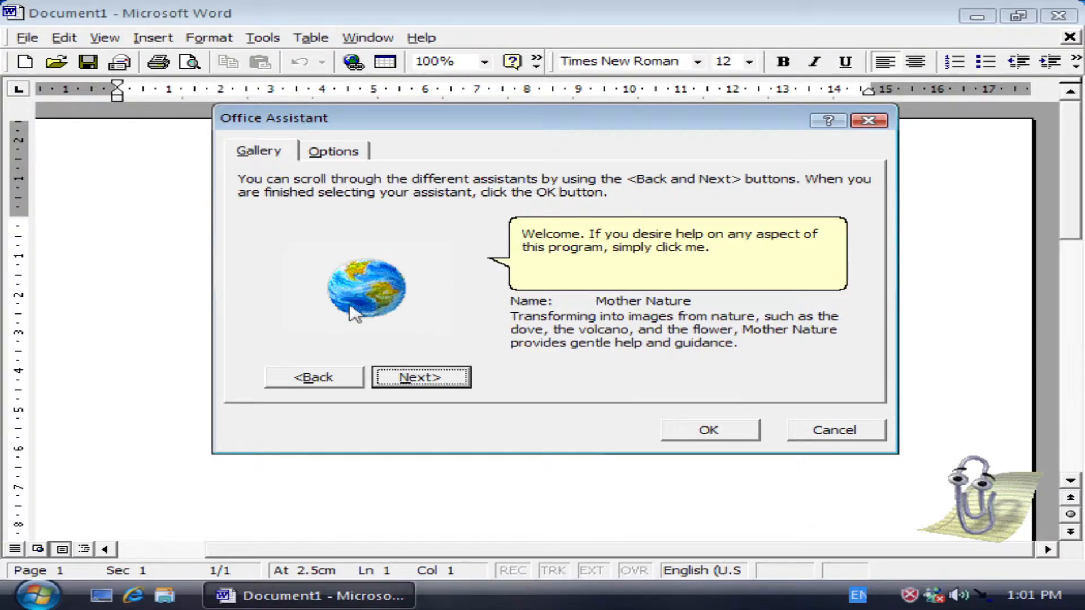
Advance the assistant gallery from Mother Nature to the Links cat
{"action": "left_click", "coordinate": [419, 377]}
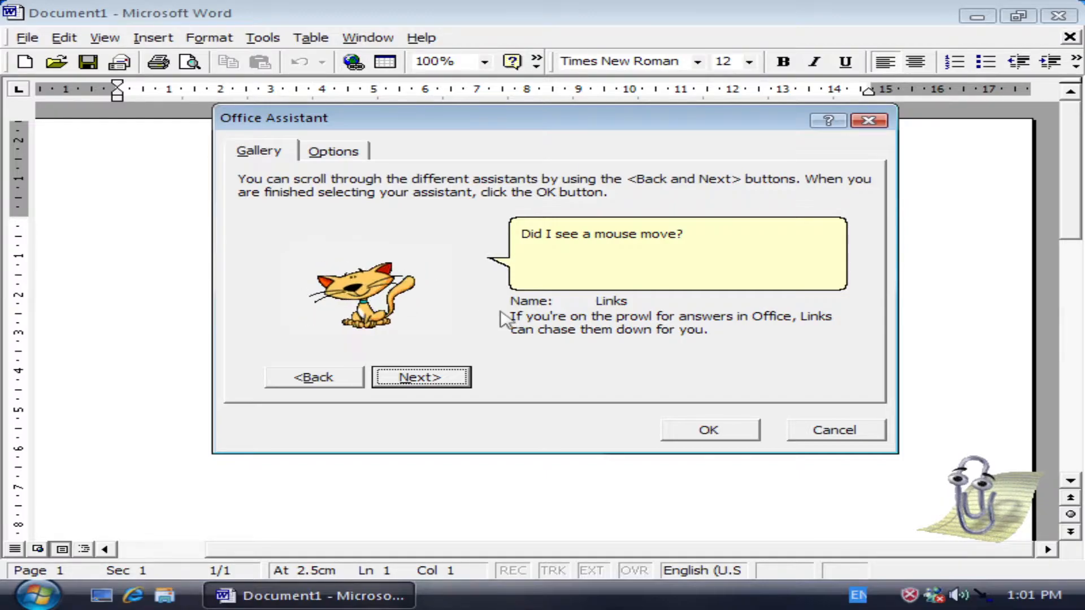
{"action": "mouse_move", "coordinate": [527, 320]}
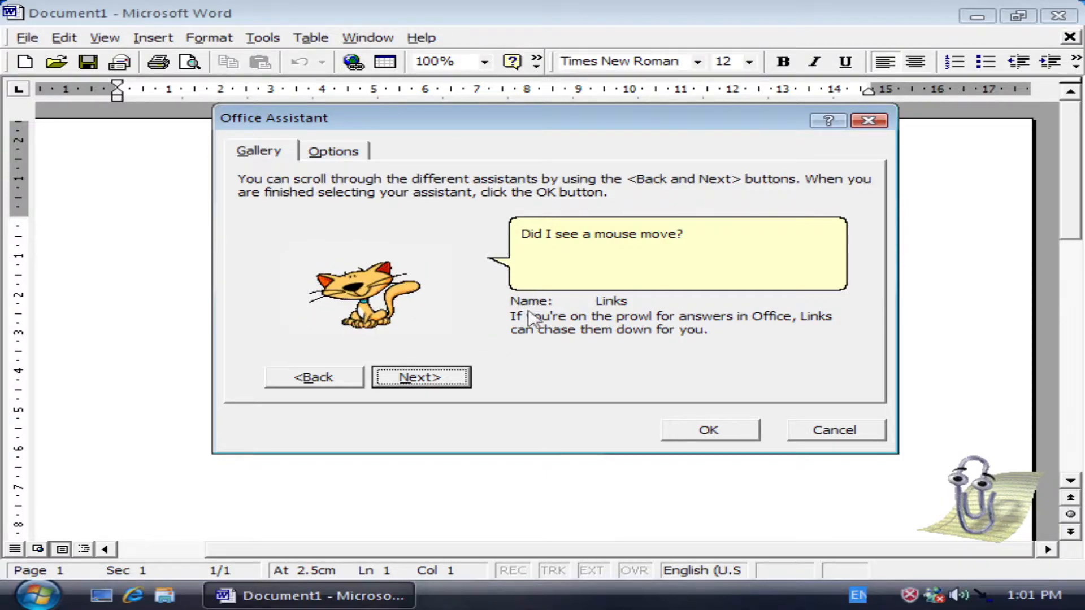
{"action": "mouse_move", "coordinate": [702, 329]}
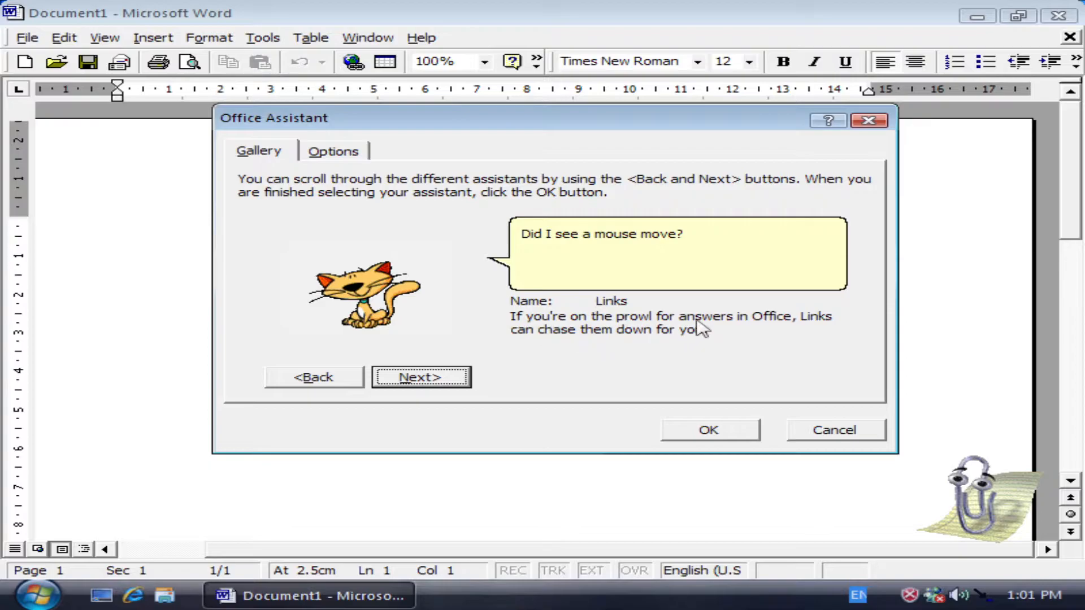
{"action": "mouse_move", "coordinate": [570, 358]}
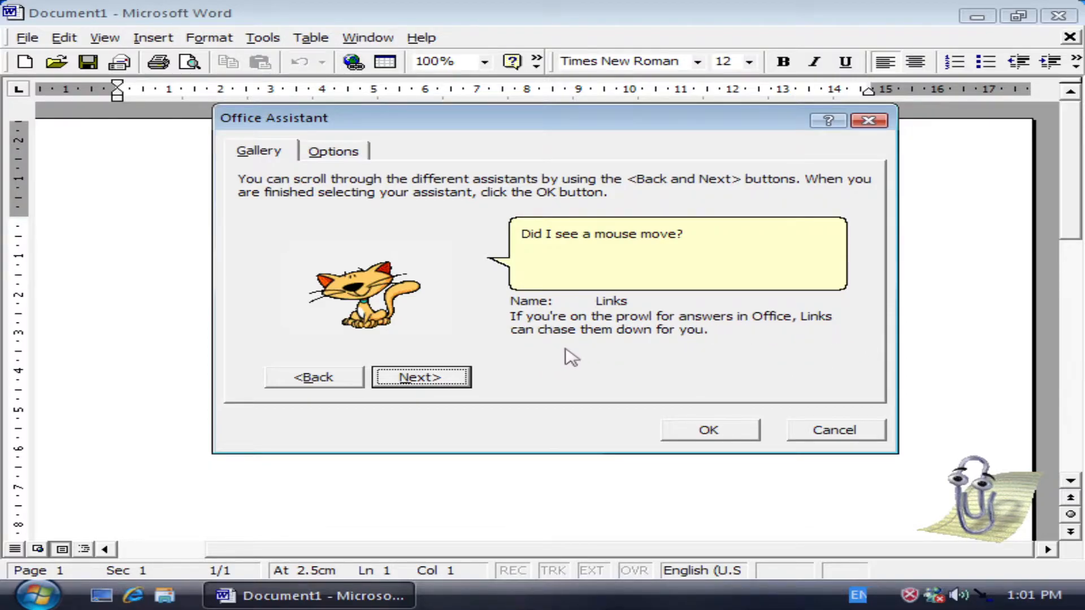
{"action": "mouse_move", "coordinate": [588, 261]}
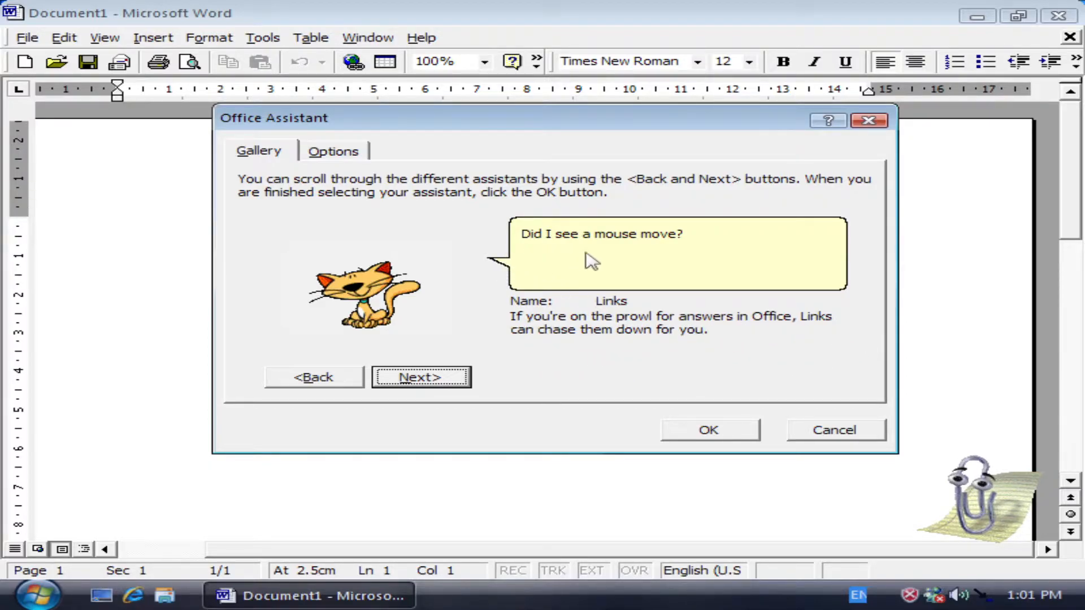
{"action": "mouse_move", "coordinate": [851, 256]}
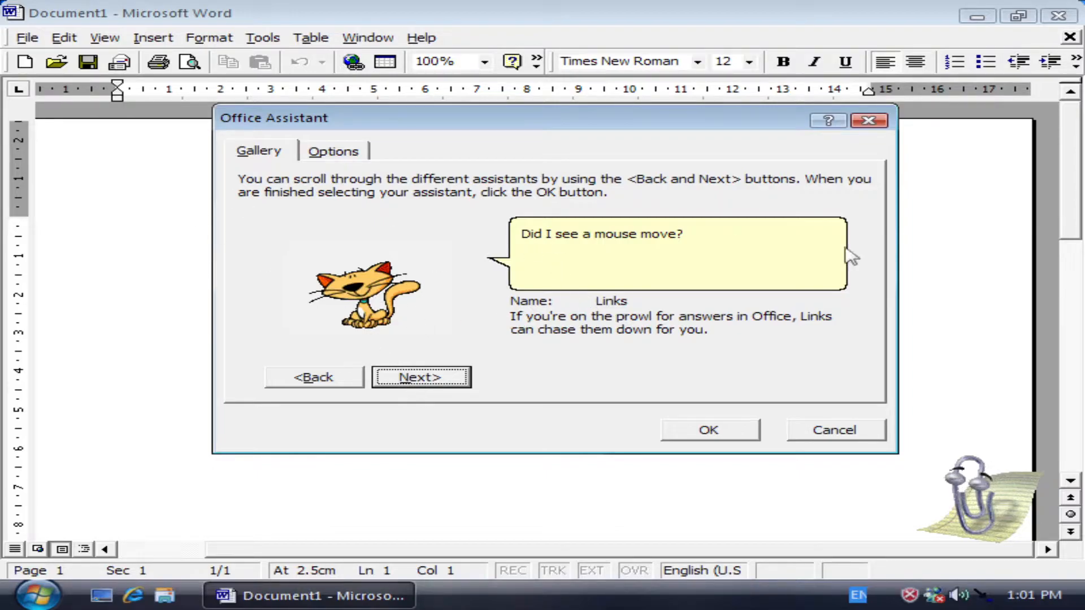
{"action": "mouse_move", "coordinate": [308, 286]}
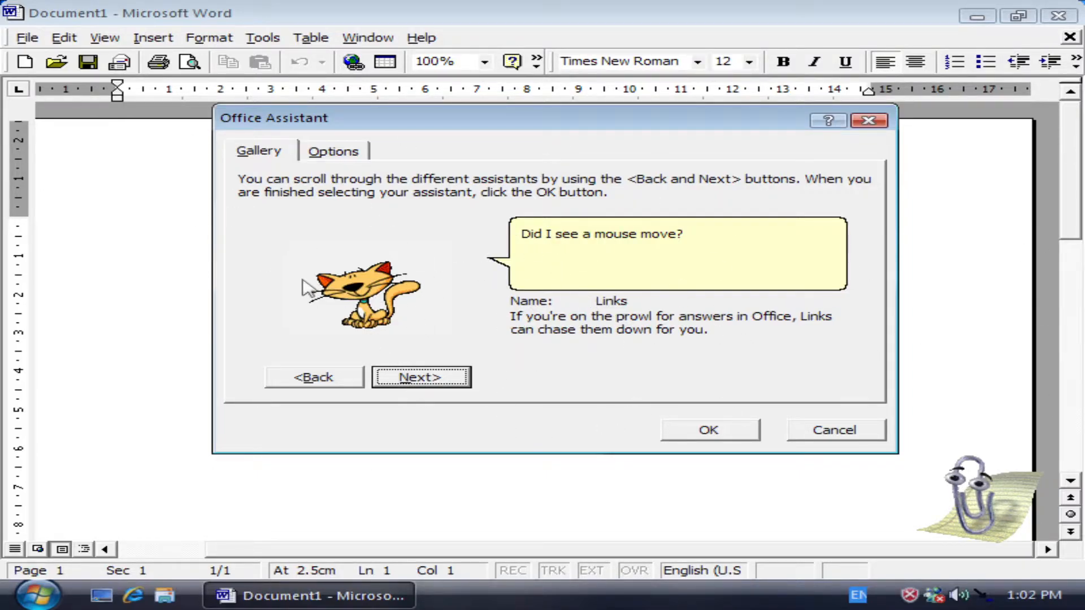
Preview Rocky, switch the assistant gallery back to Clippit, review Options, and confirm with OK
{"action": "left_click", "coordinate": [420, 376]}
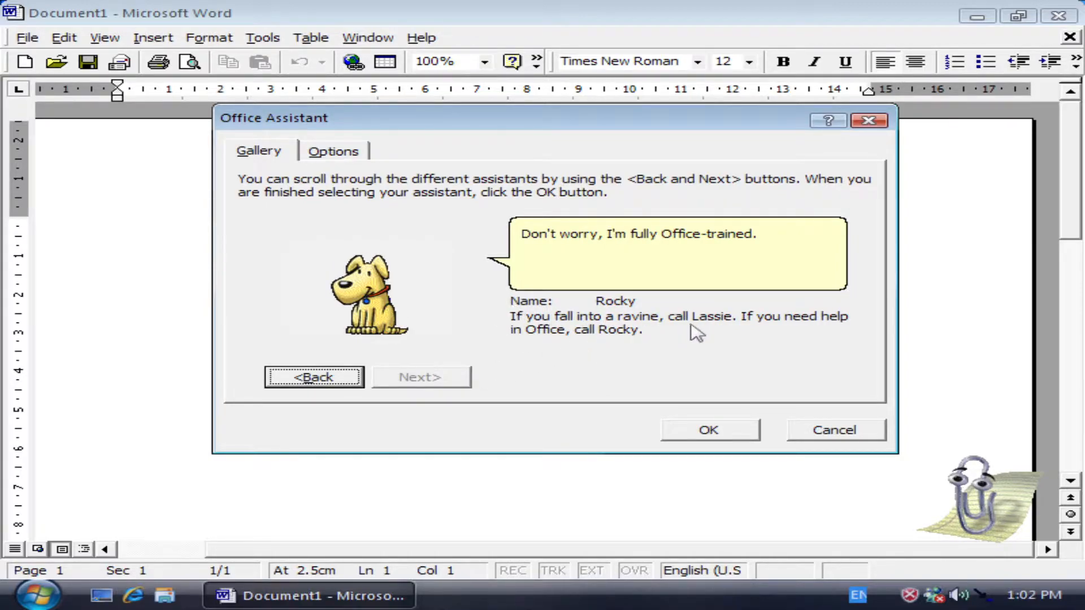
{"action": "mouse_move", "coordinate": [693, 361]}
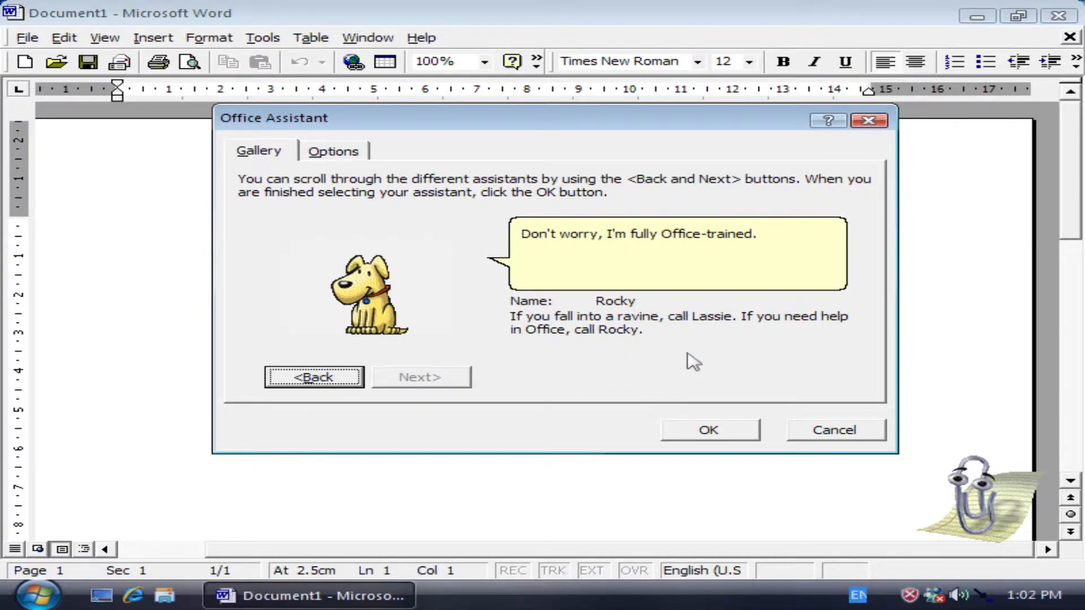
{"action": "mouse_move", "coordinate": [692, 358]}
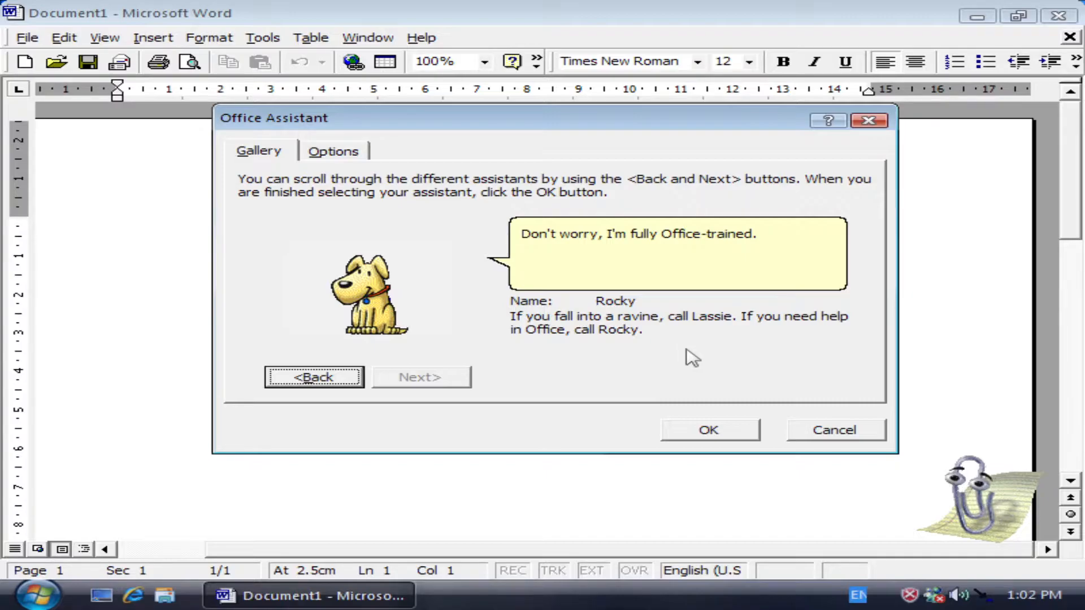
{"action": "mouse_move", "coordinate": [705, 346]}
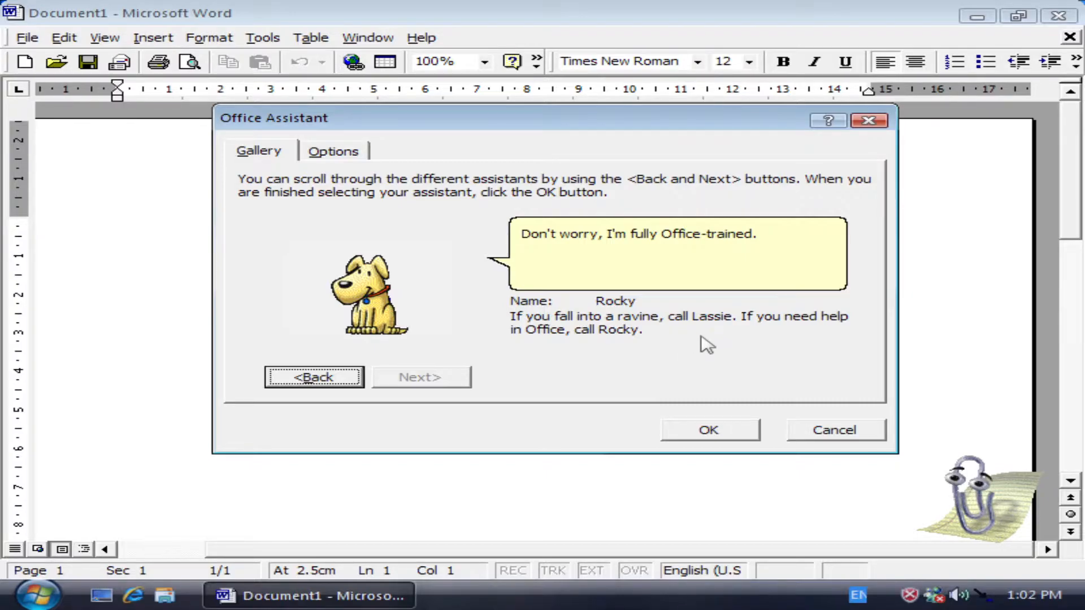
{"action": "mouse_move", "coordinate": [594, 305]}
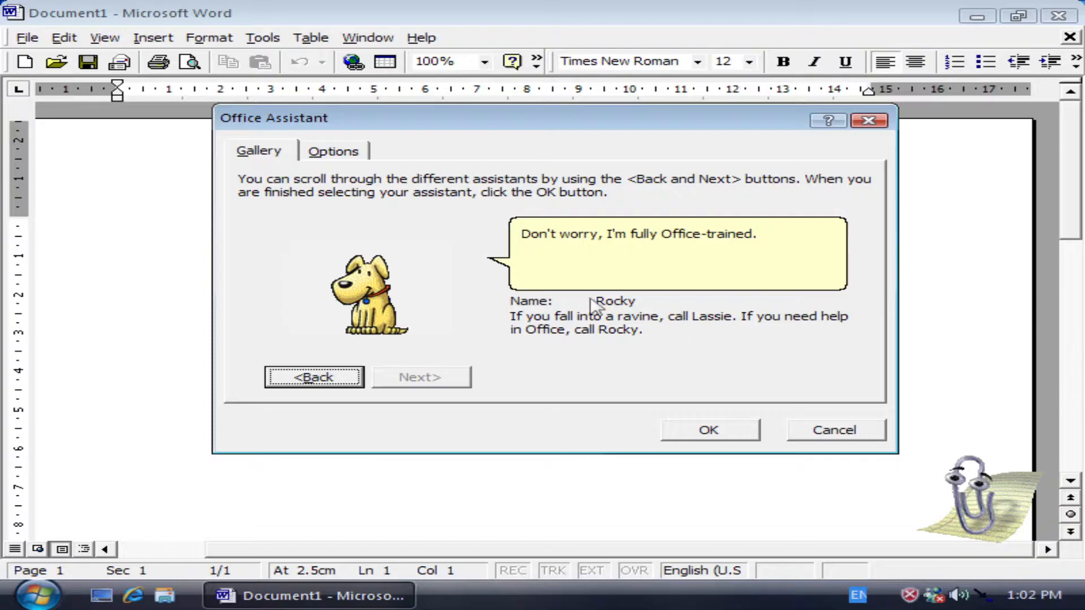
{"action": "mouse_move", "coordinate": [704, 305]}
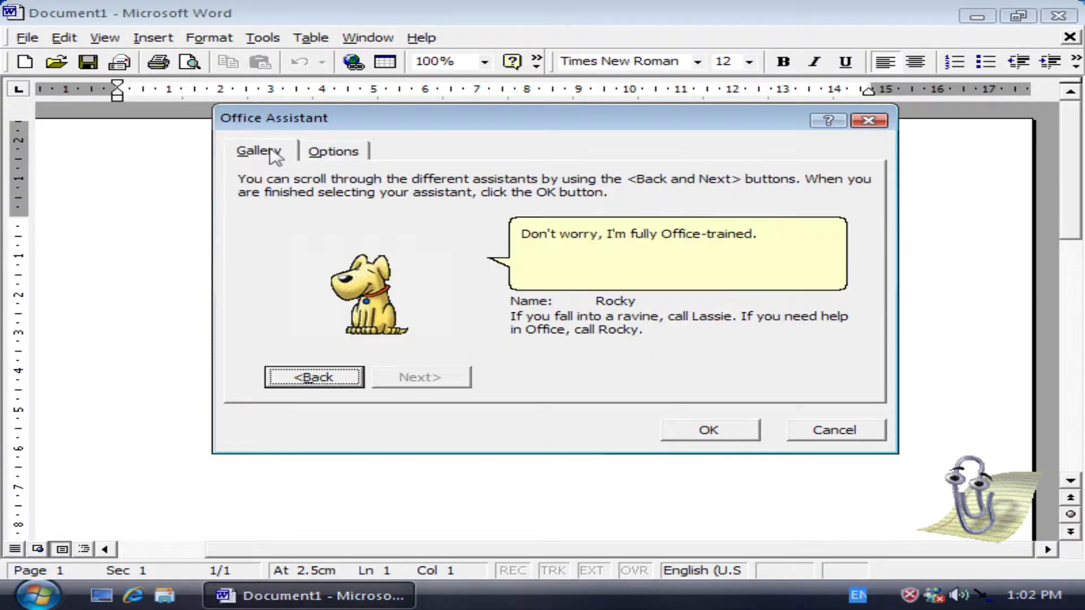
{"action": "left_click", "coordinate": [313, 377]}
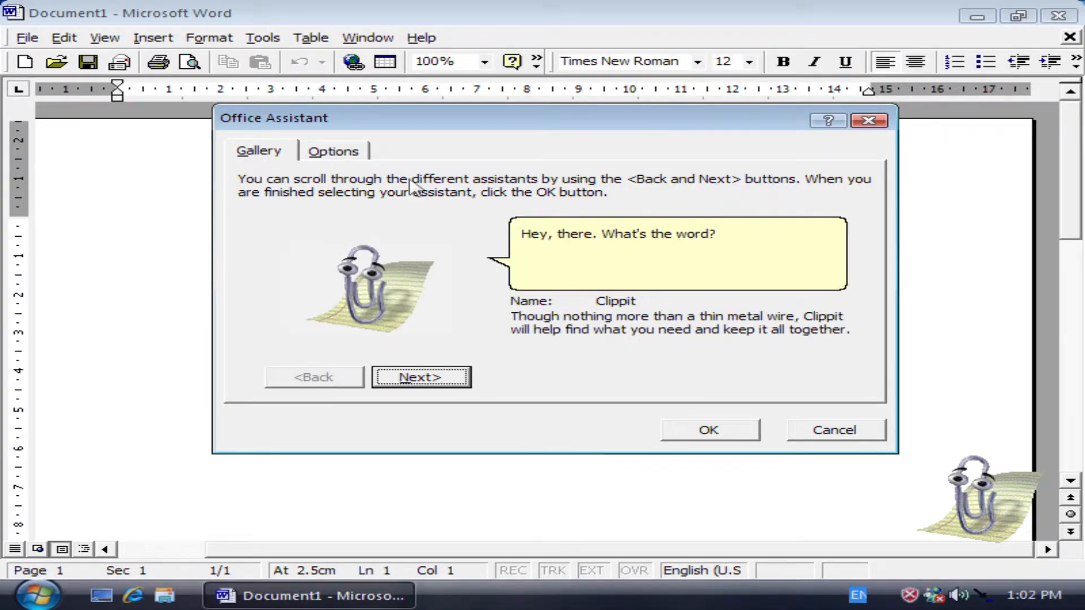
{"action": "left_click", "coordinate": [333, 151]}
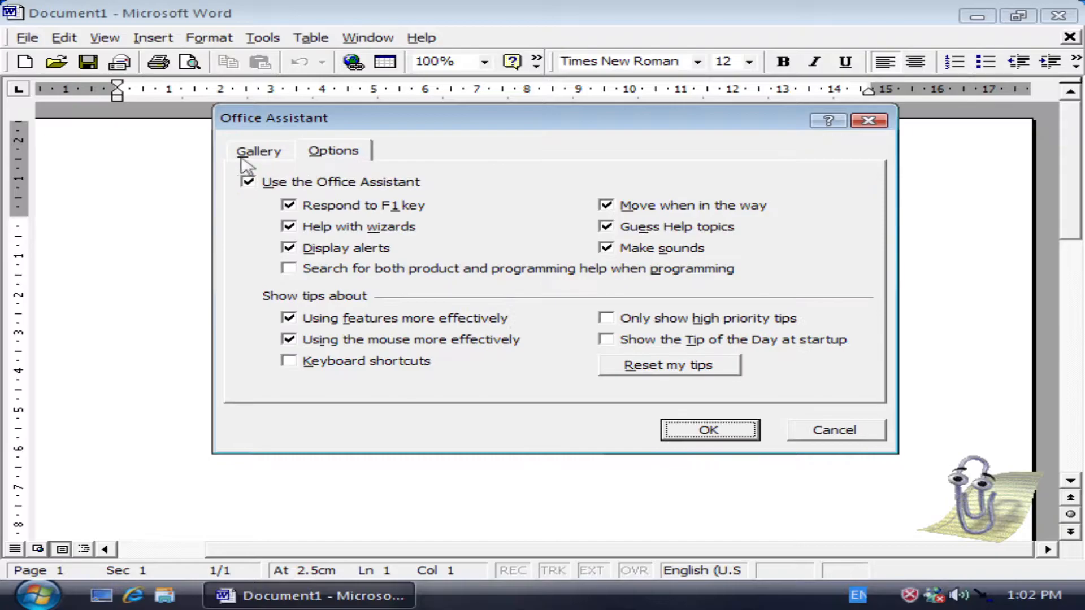
{"action": "left_click", "coordinate": [707, 429]}
{"action": "type", "text": "I am"}
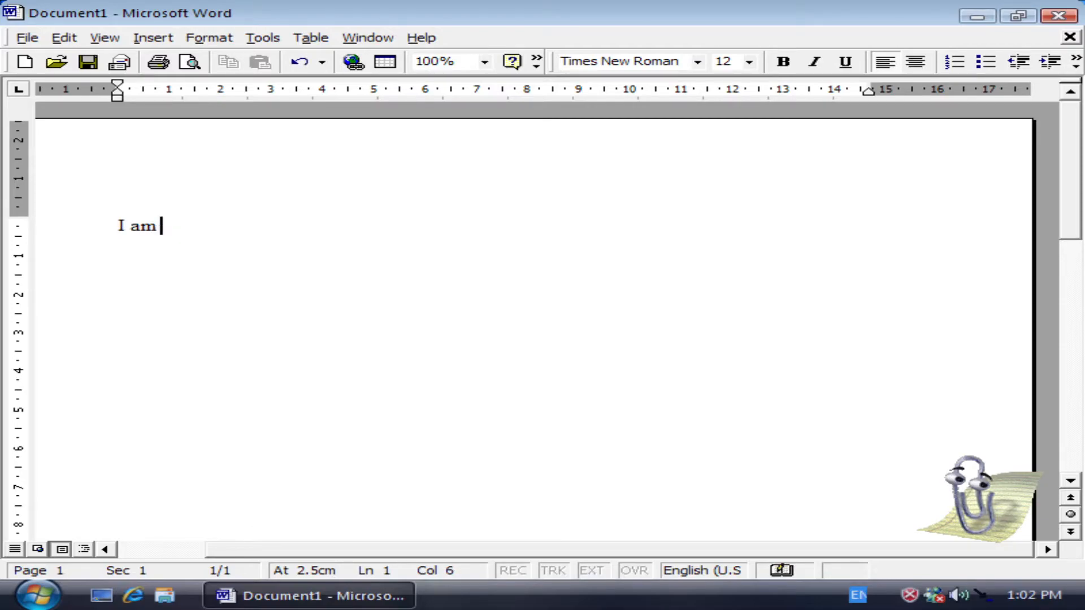
Type the letter's opening: 'typing a letter, Clippy also known as Clipit will help me…'
{"action": "type", "text": "typing a le"}
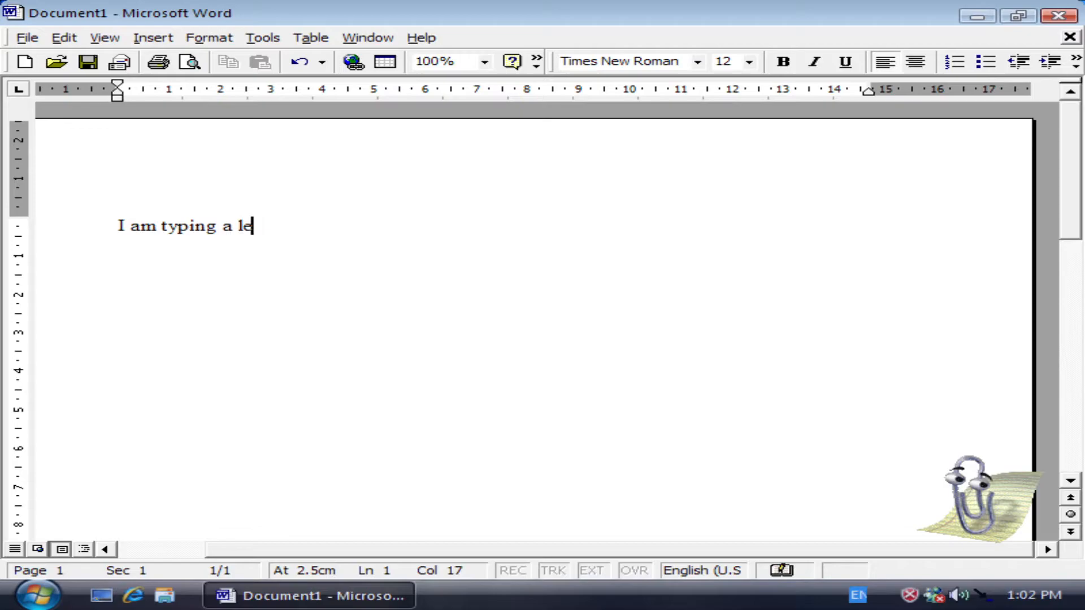
{"action": "type", "text": "tter, C"}
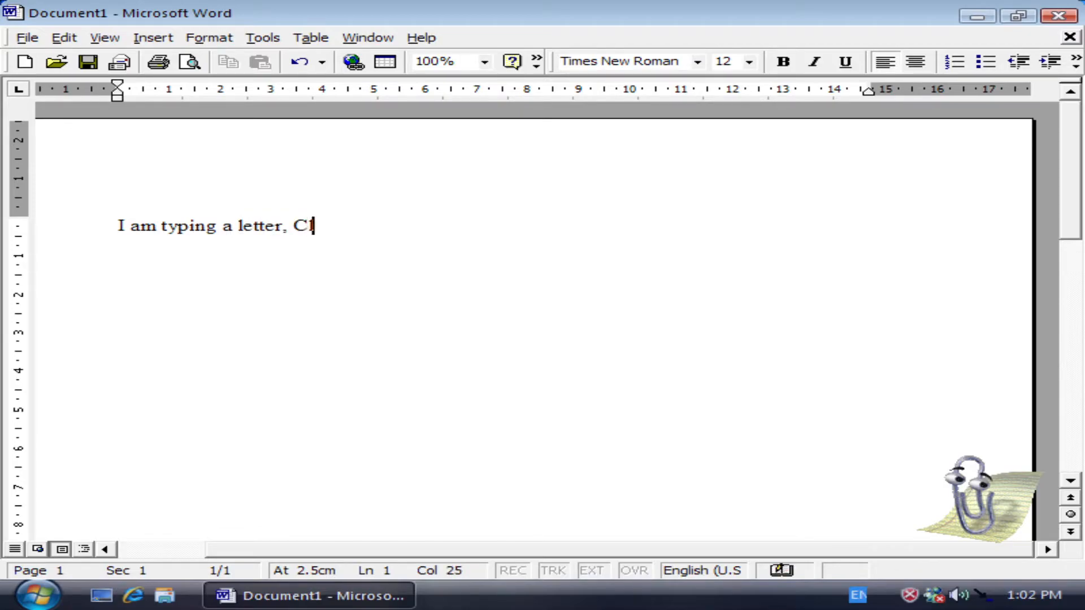
{"action": "type", "text": "lippy"}
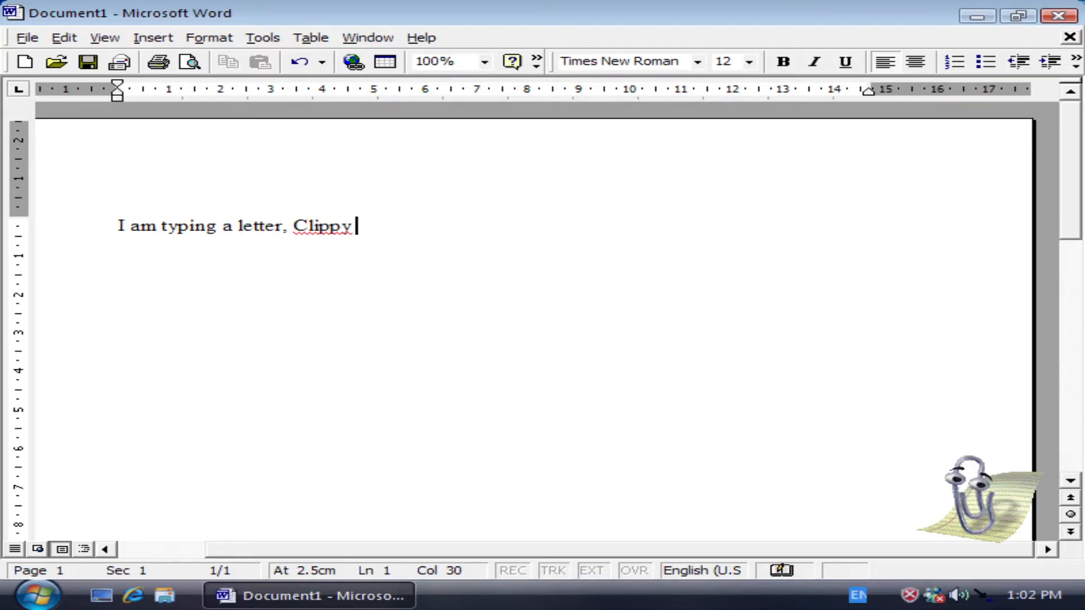
{"action": "type", "text": "also known"}
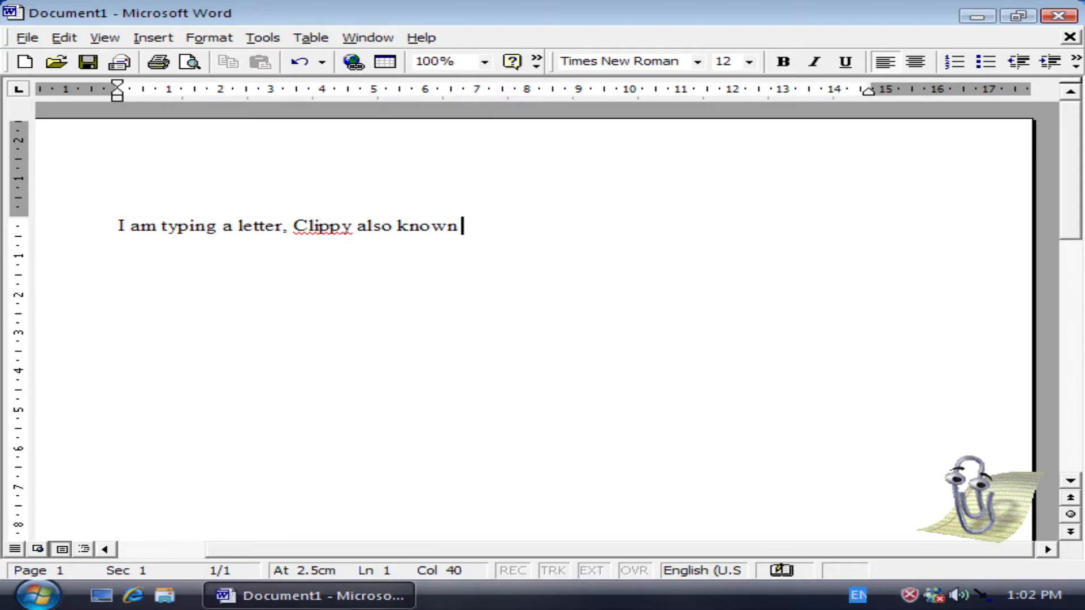
{"action": "type", "text": "as Clipit"}
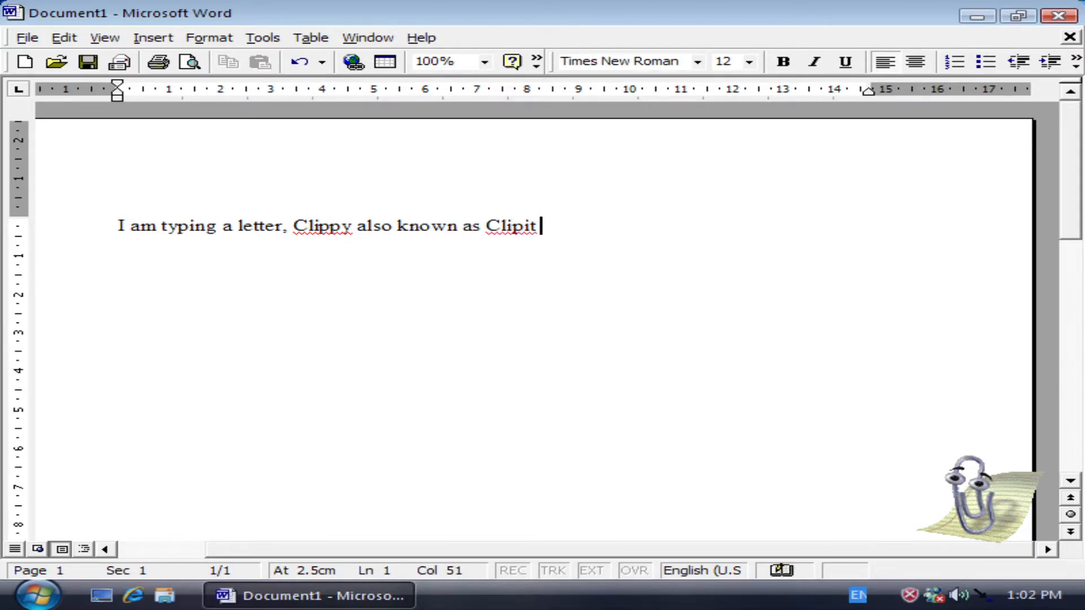
{"action": "type", "text": "will help"}
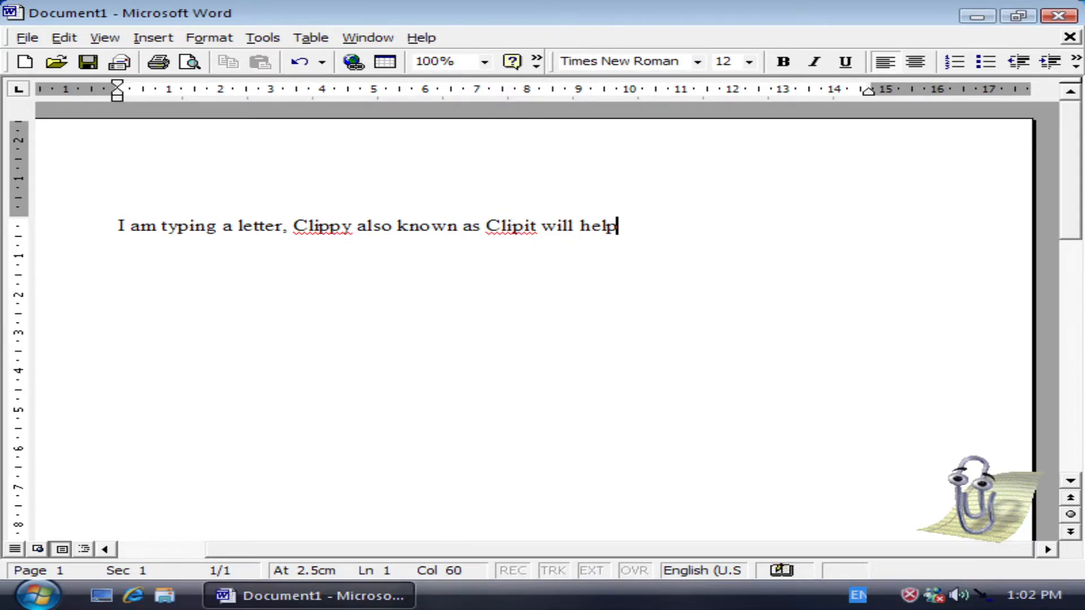
{"action": "type", "text": "me in t"}
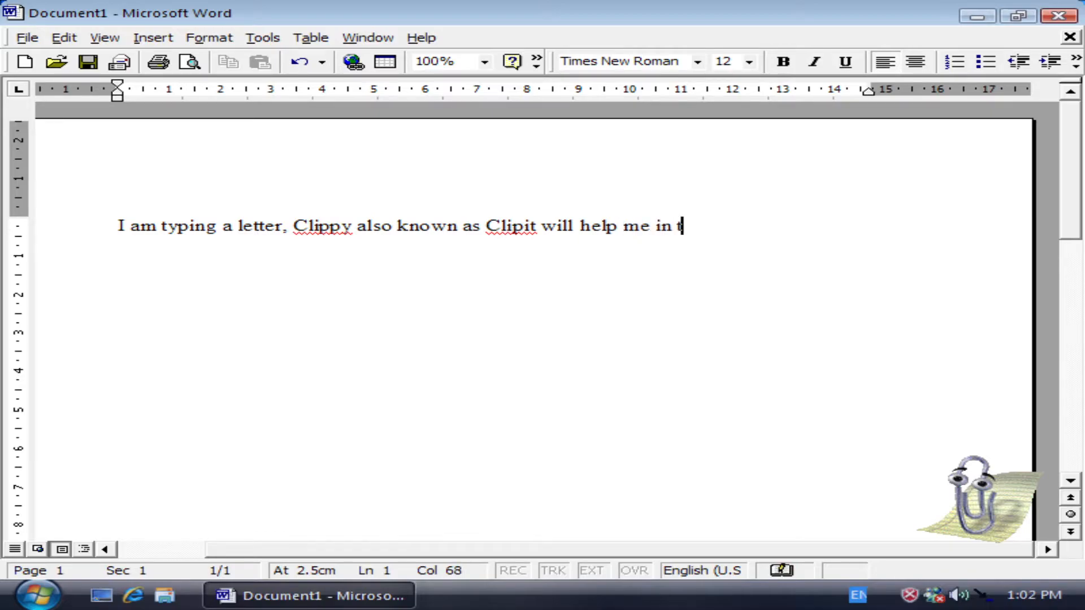
{"action": "type", "text": "my ex"}
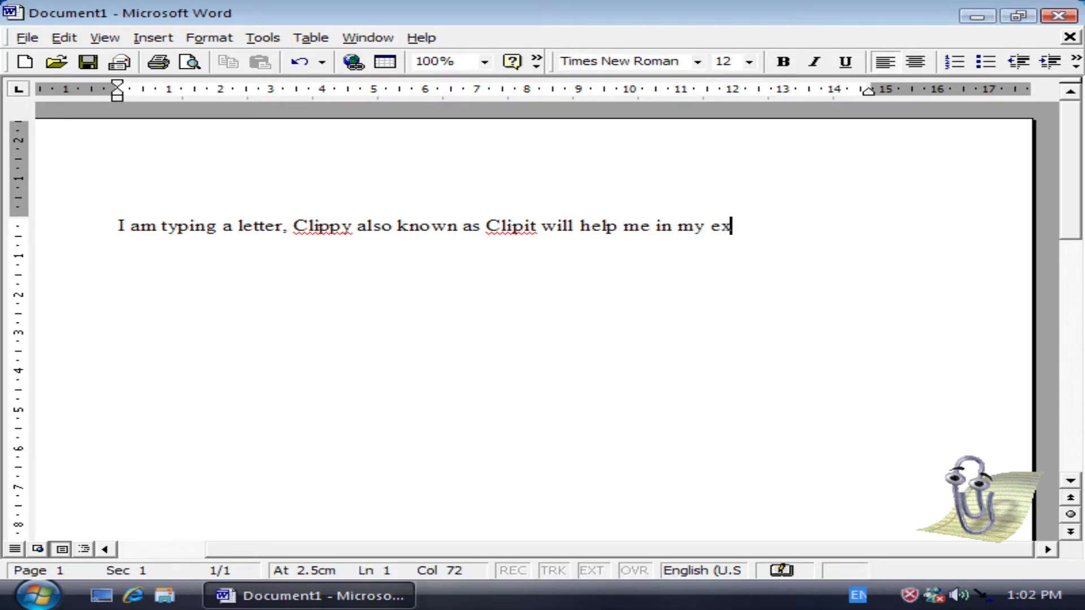
Add the flagged word Clipit to Word's spelling dictionary
{"action": "right_click", "coordinate": [323, 225]}
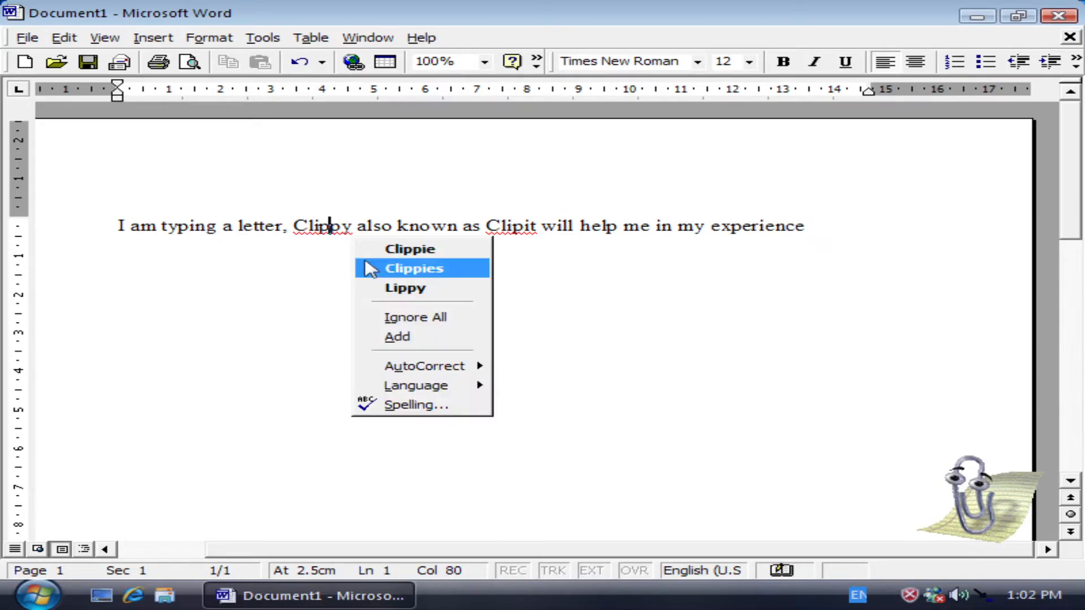
{"action": "mouse_move", "coordinate": [416, 317]}
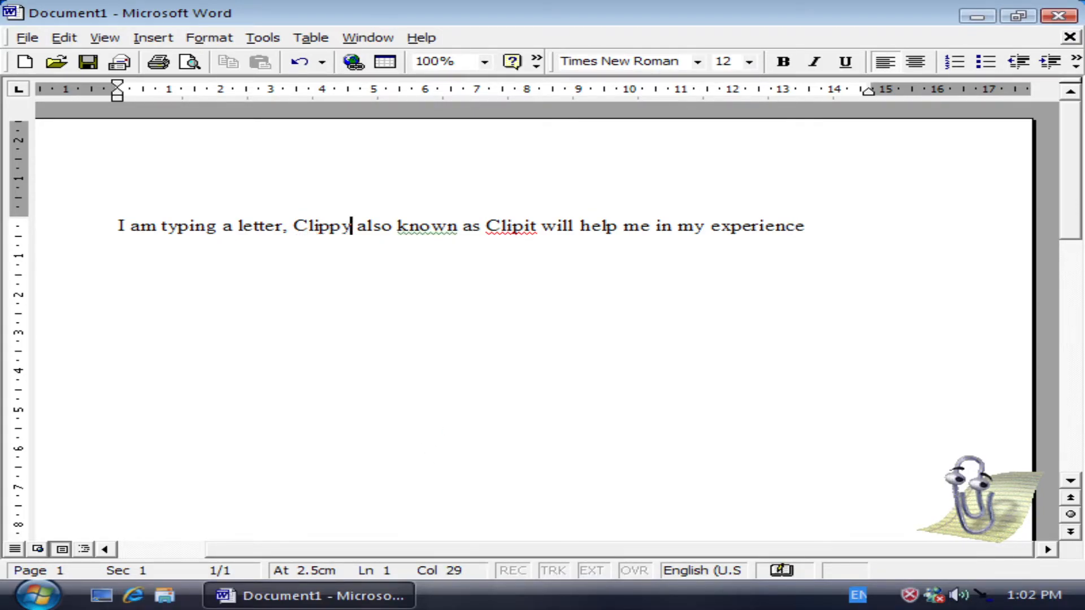
{"action": "right_click", "coordinate": [425, 226]}
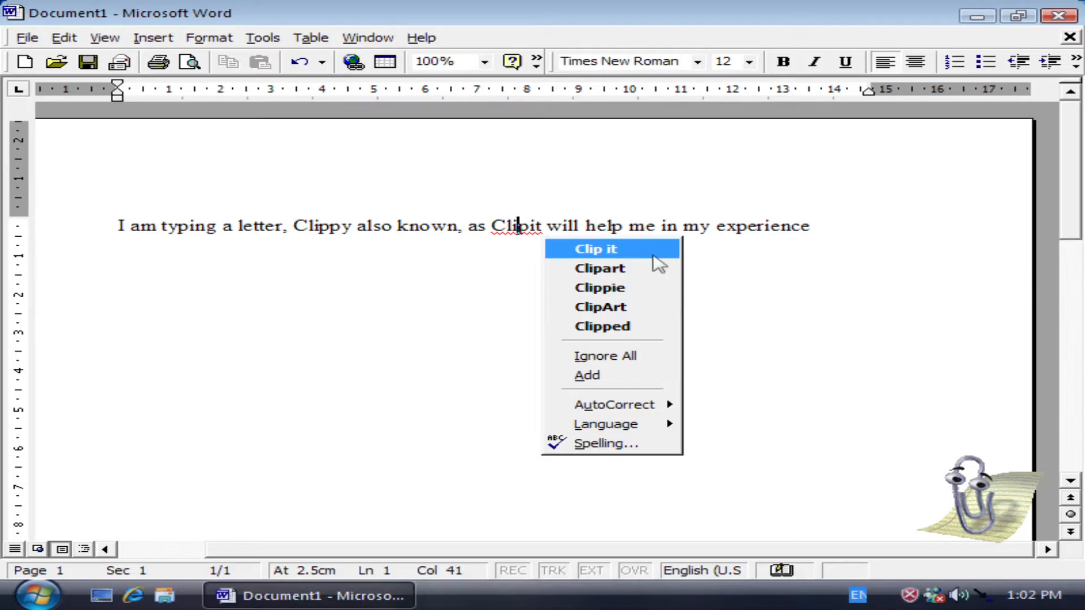
{"action": "mouse_move", "coordinate": [646, 374]}
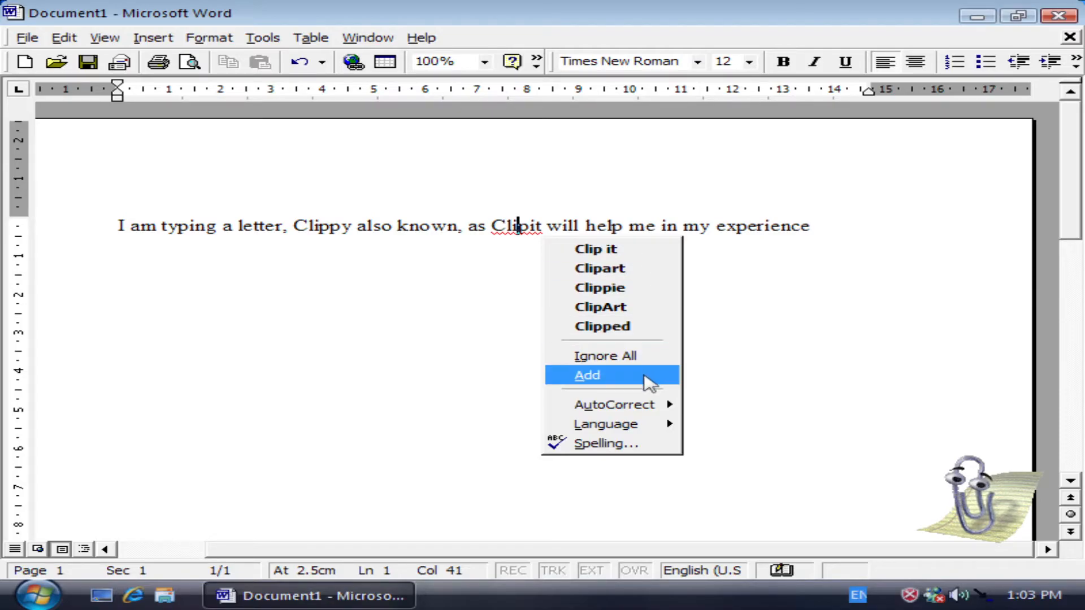
{"action": "left_click", "coordinate": [585, 375]}
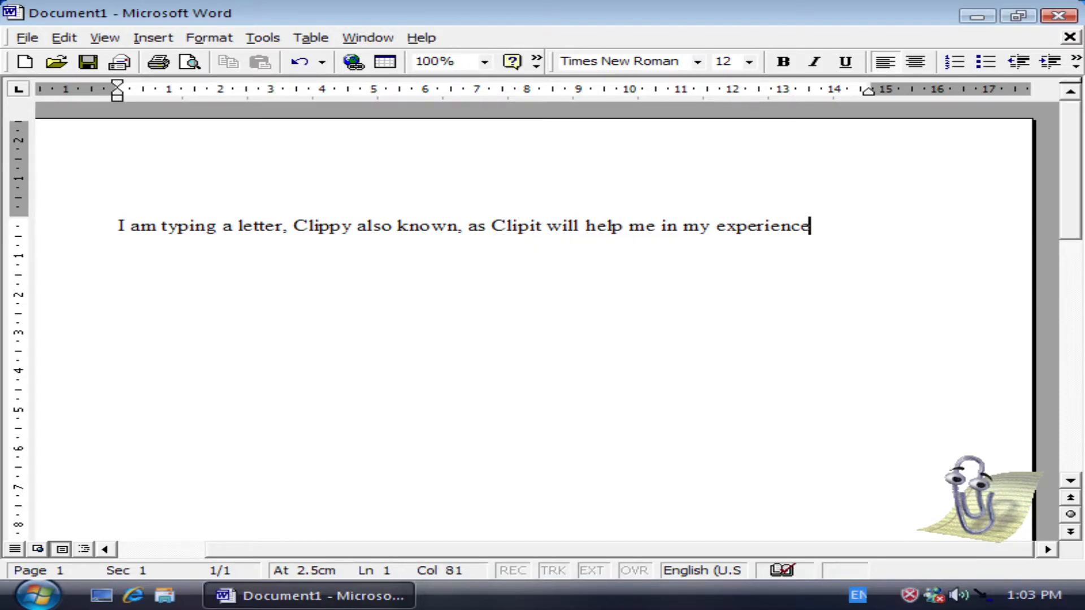
Continue the sentence about Vista-skinned Windows XP and Samsung Theme Longhorn sounds, ending 'recently leaked online'
{"action": "type", "text": "of"}
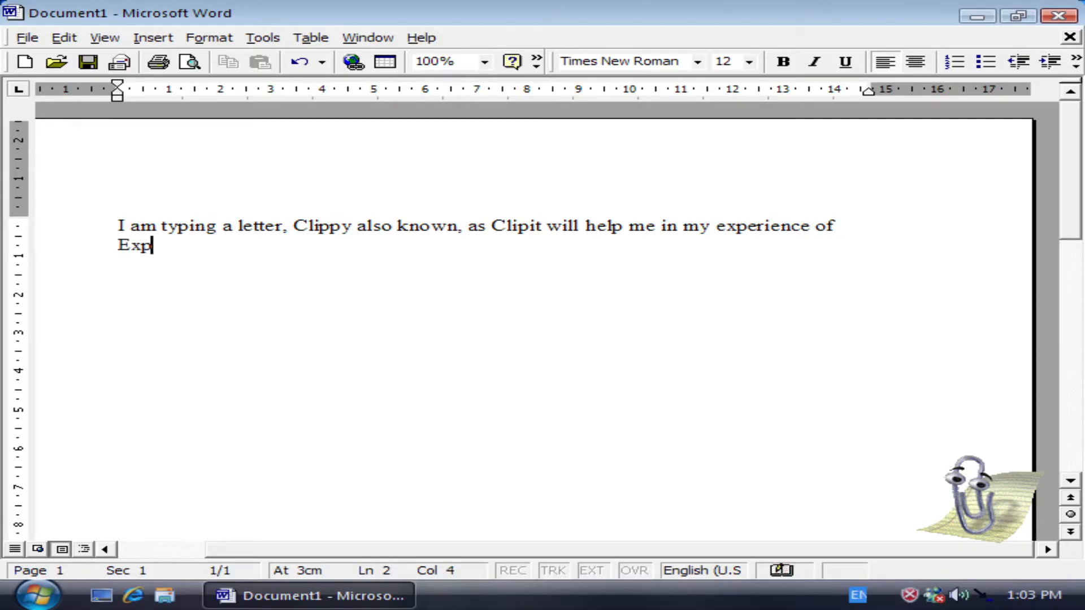
{"action": "type", "text": "erie"}
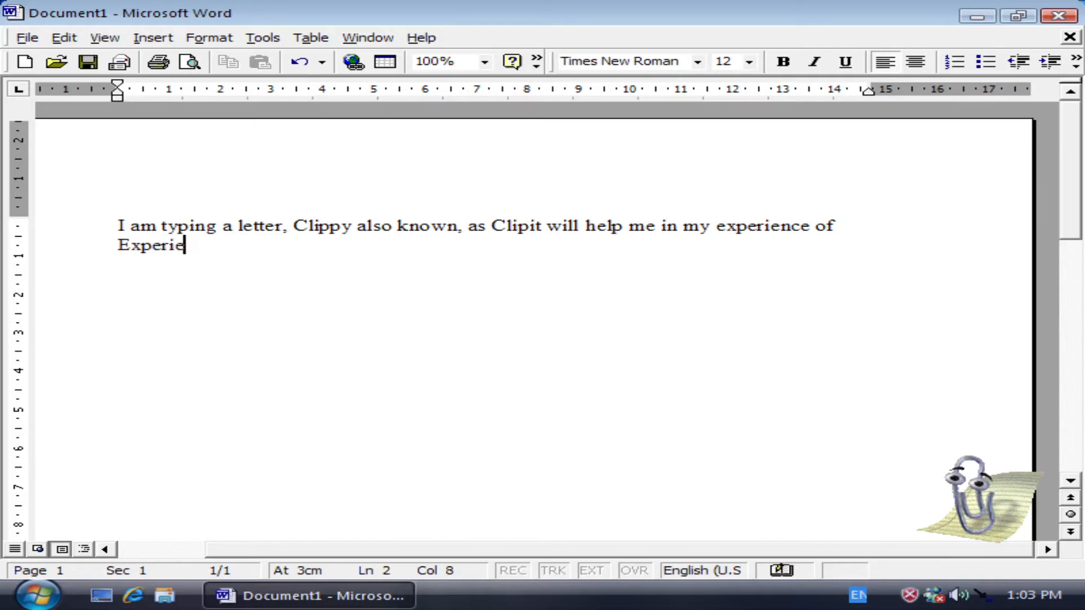
{"action": "type", "text": "ncing W"}
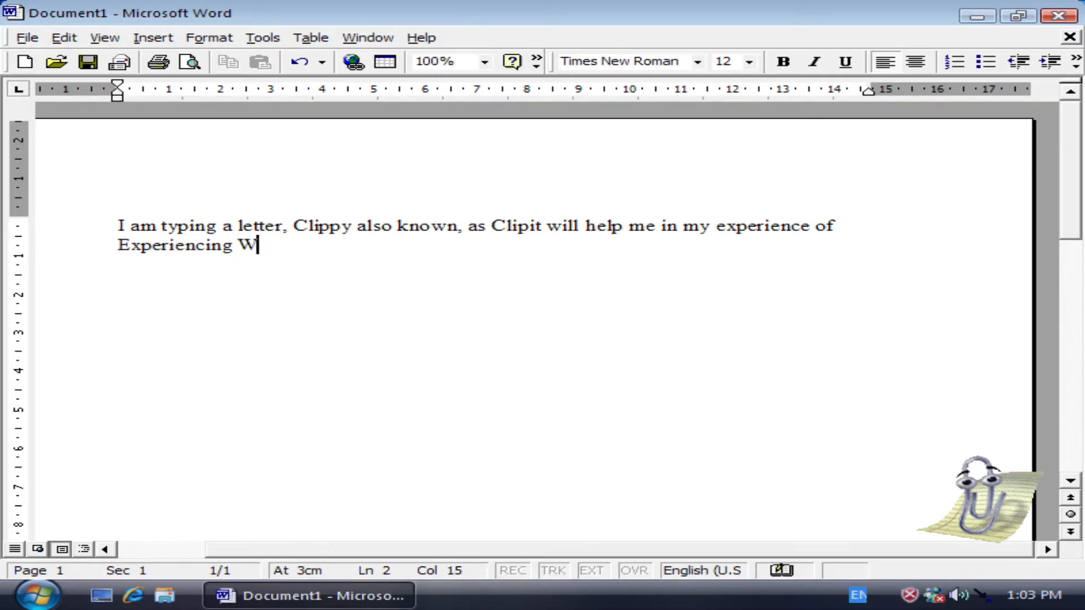
{"action": "type", "text": "indows XP"}
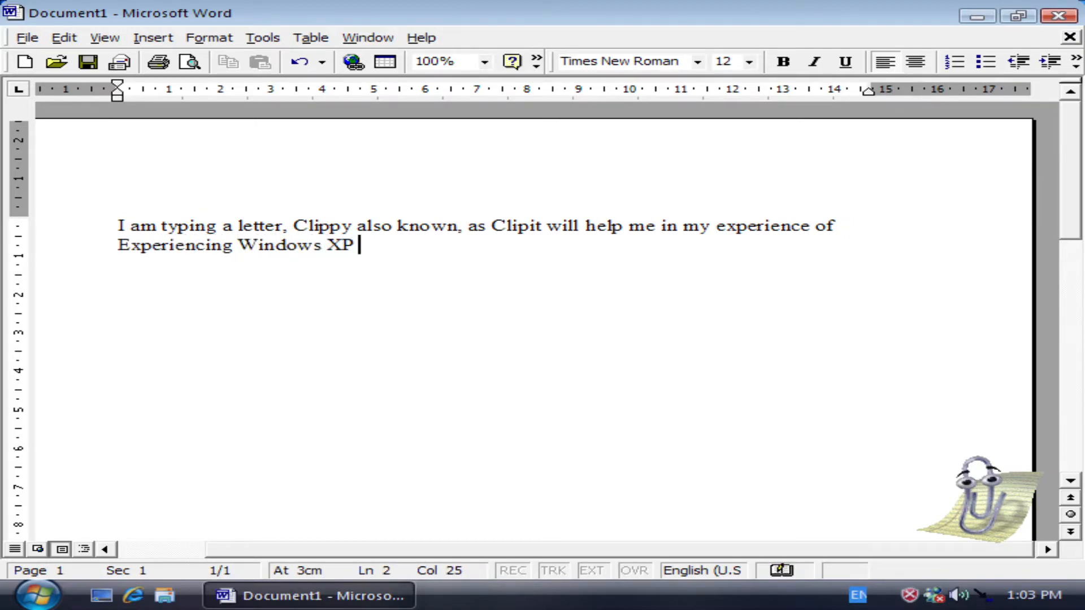
{"action": "type", "text": "skinned as Wi"}
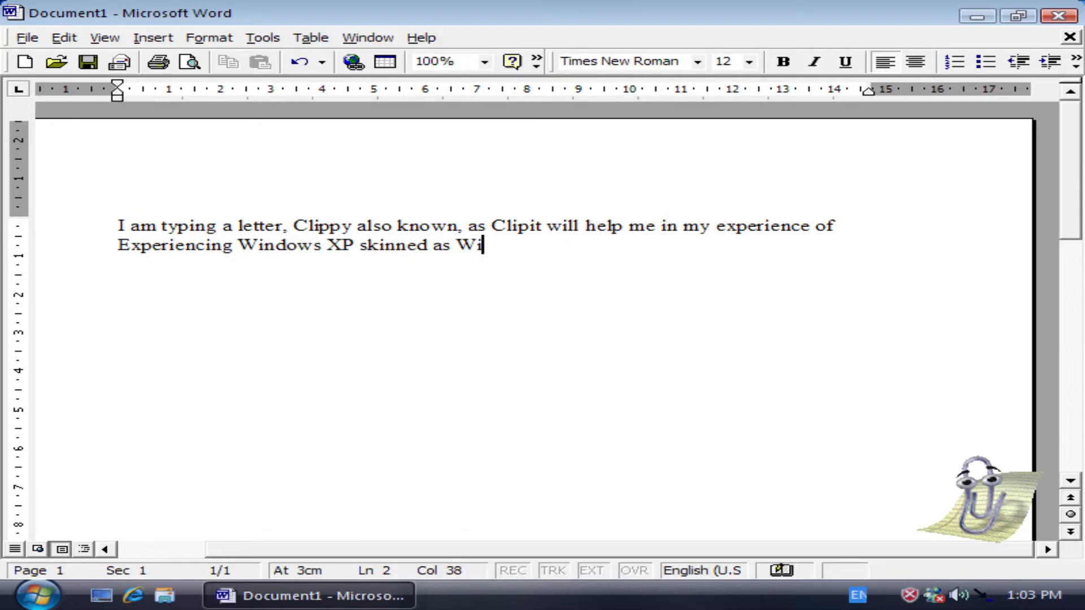
{"action": "type", "text": "ndows Vista alo"}
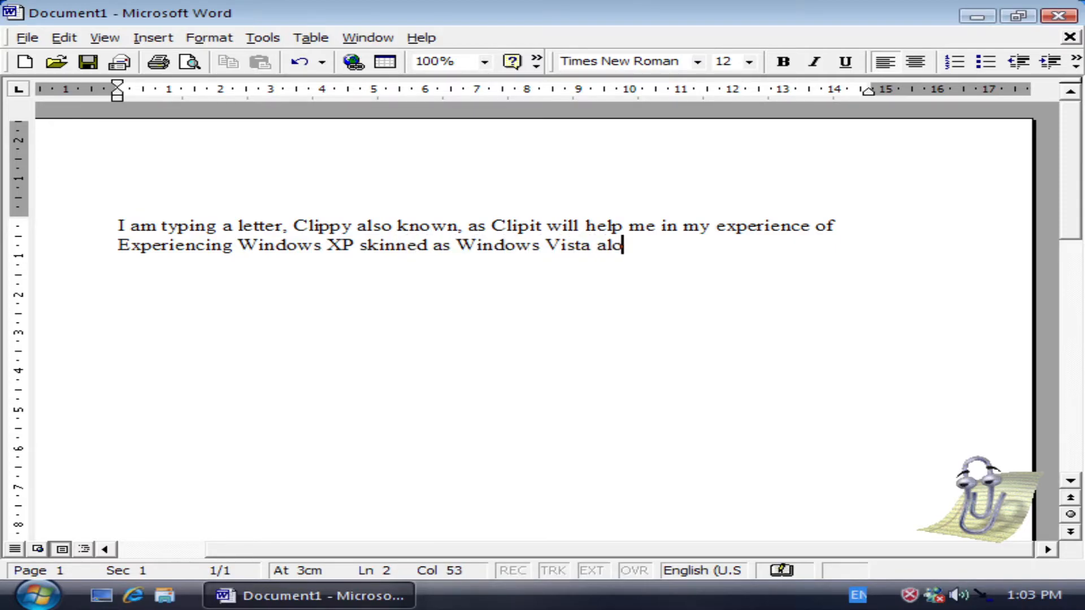
{"action": "type", "text": "ng with the"}
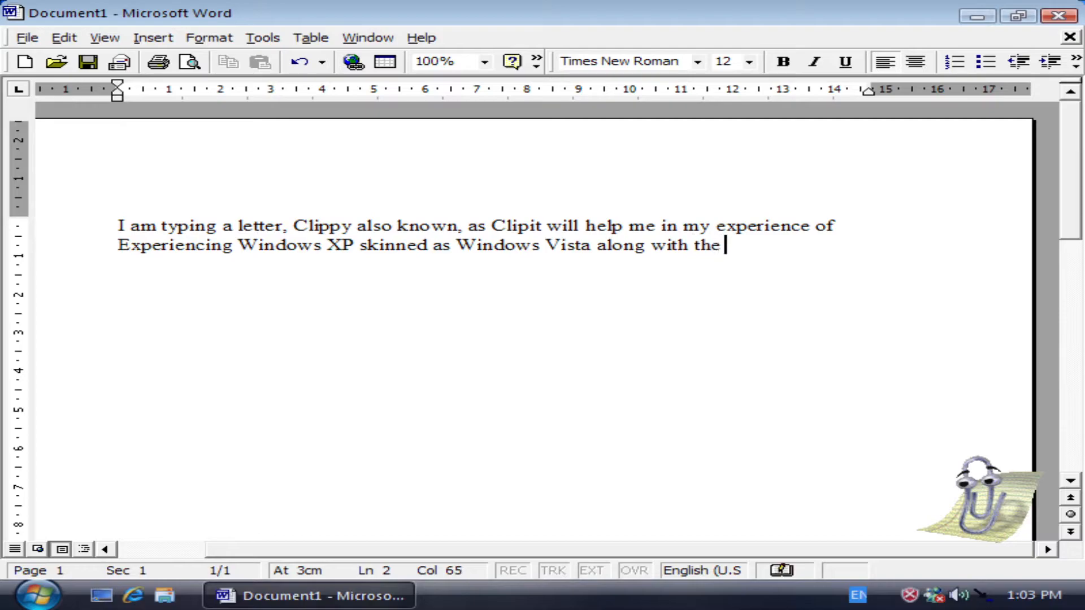
{"action": "type", "text": "custom Longho"}
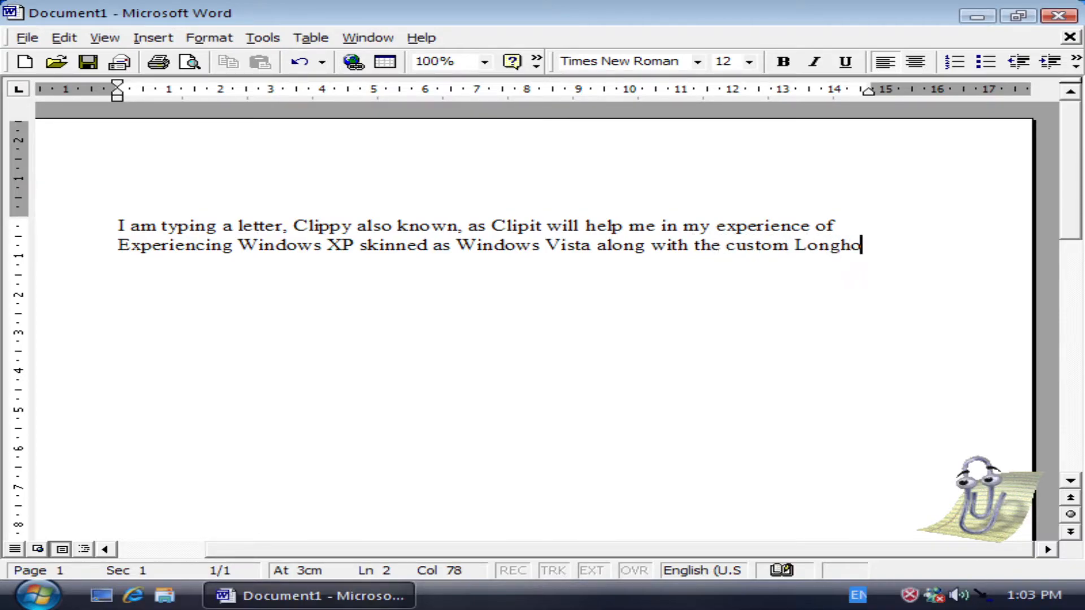
{"action": "type", "text": "rn sou"}
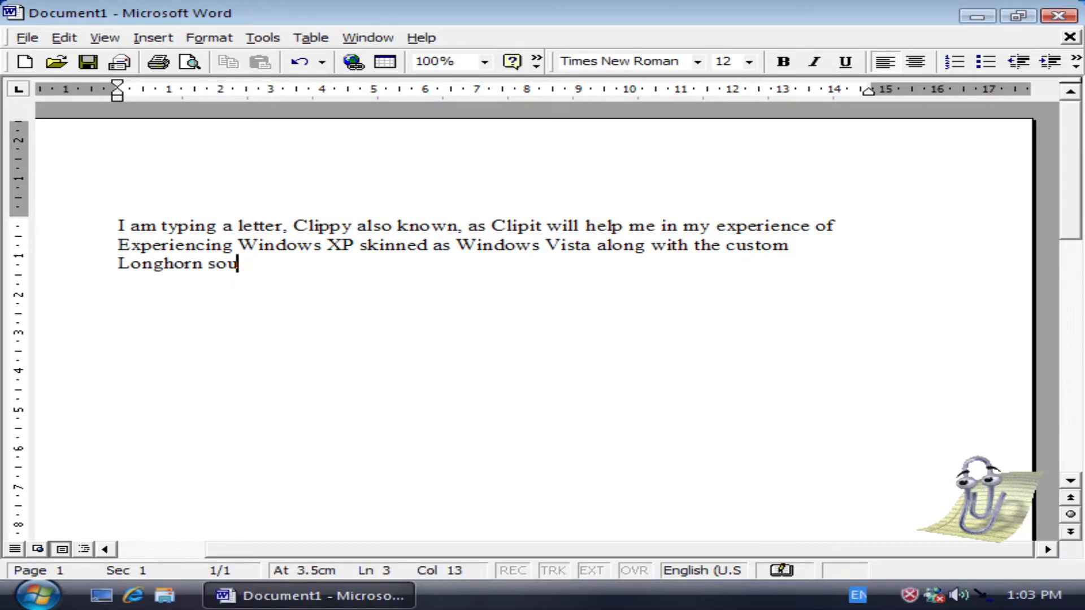
{"action": "type", "text": "nds pro"}
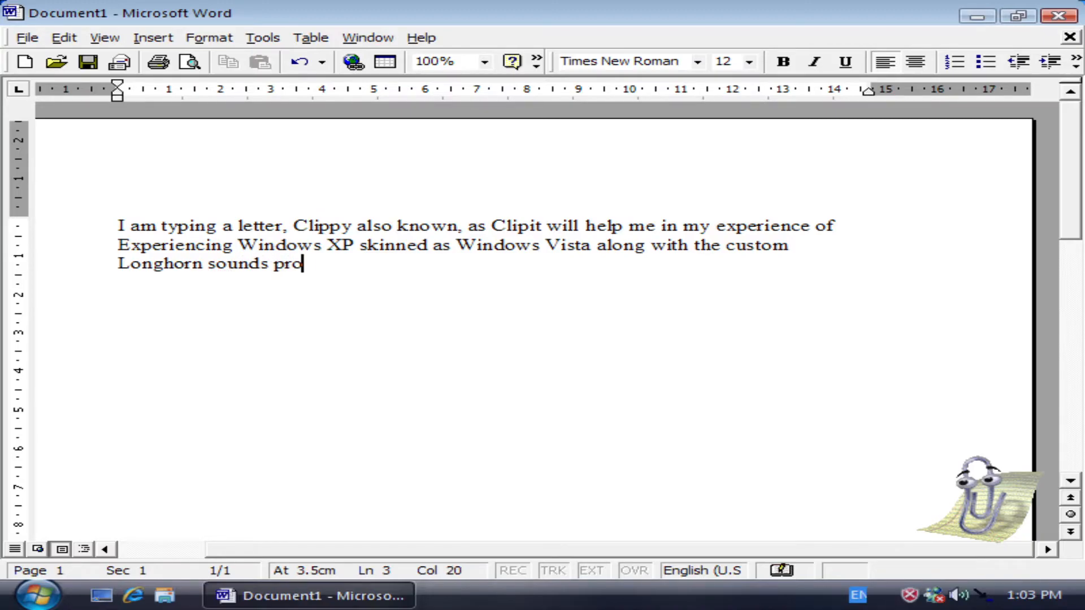
{"action": "type", "text": "vided by"}
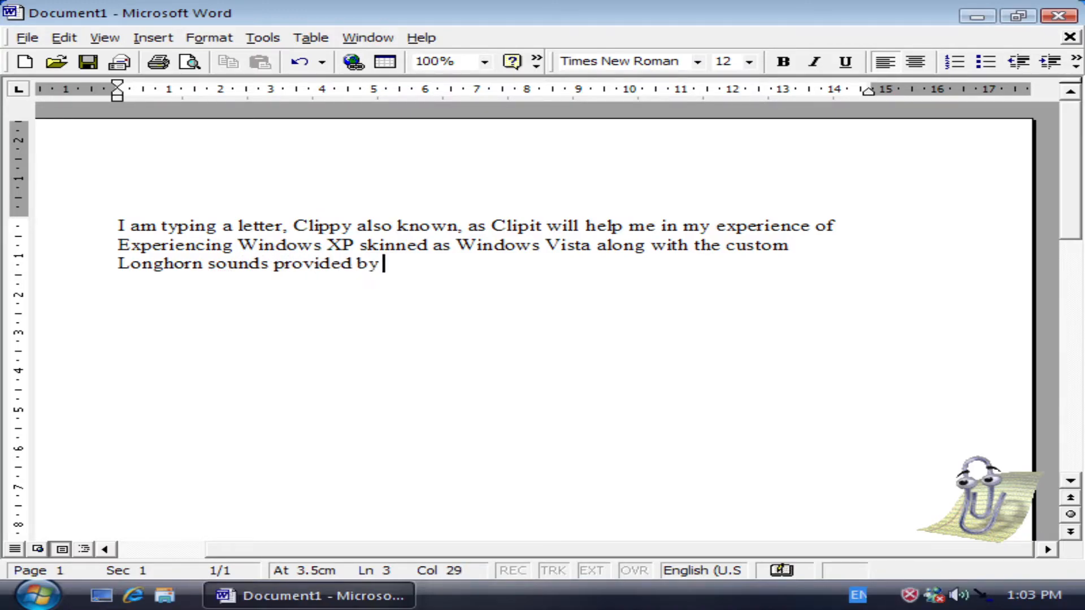
{"action": "type", "text": "the Samsu"}
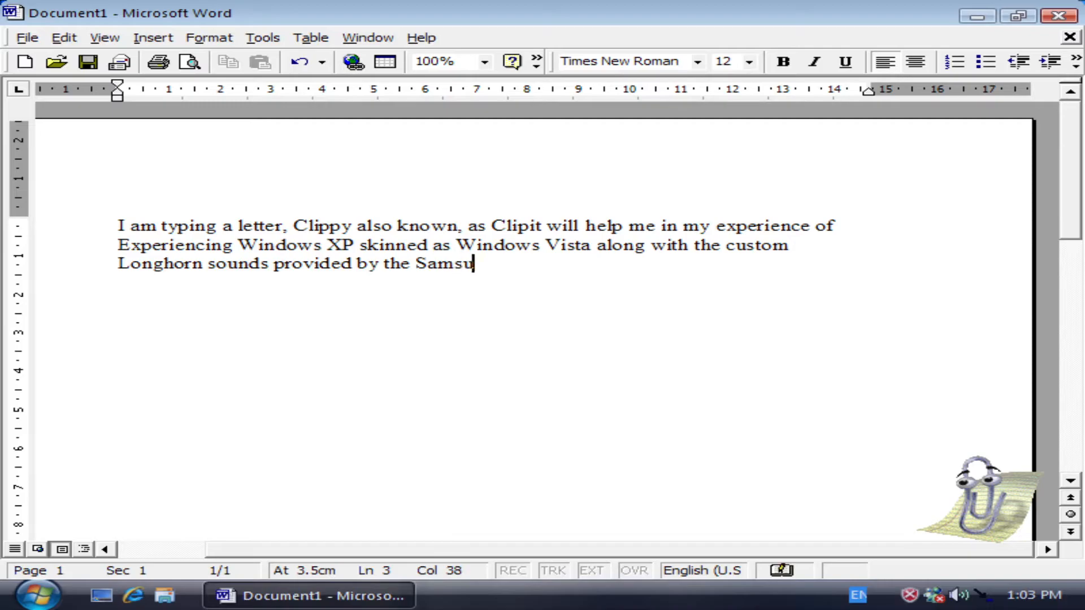
{"action": "type", "text": "ng Theme that"}
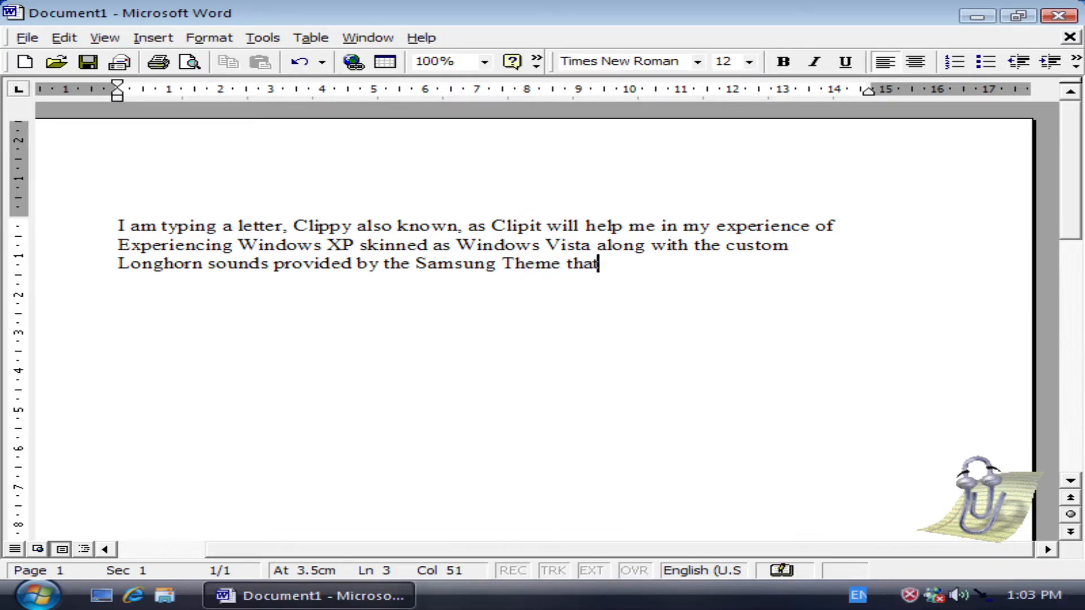
{"action": "type", "text": "was recent"}
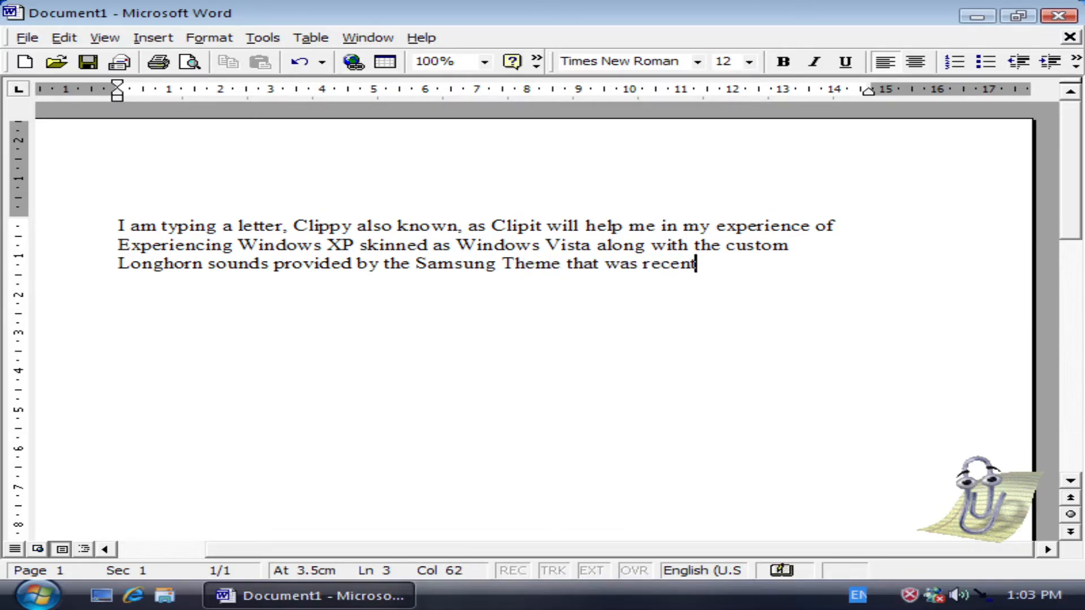
{"action": "type", "text": "ly leak"}
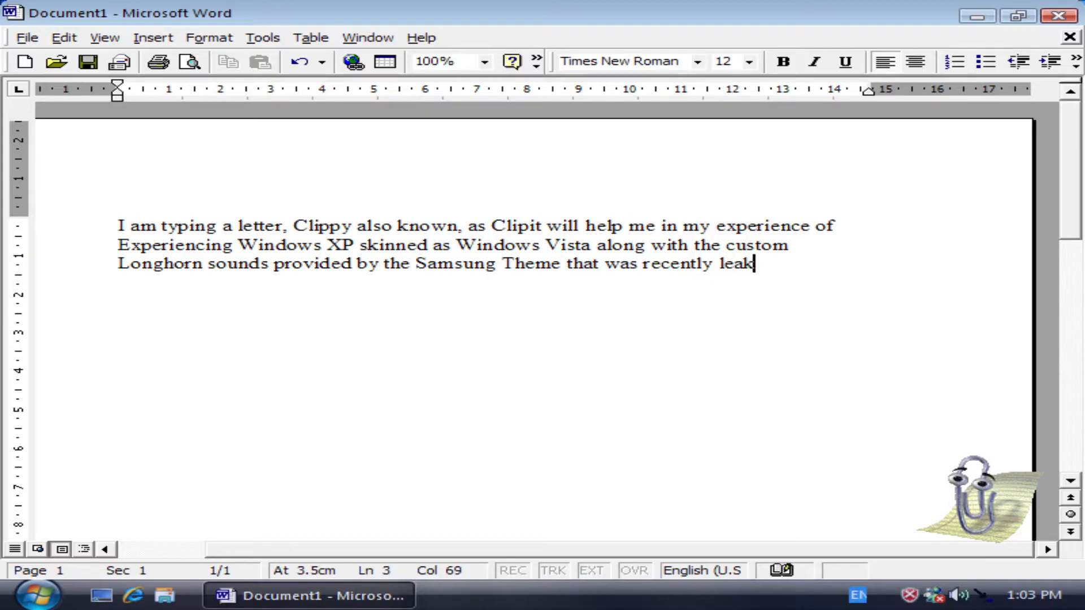
{"action": "type", "text": "ed online"}
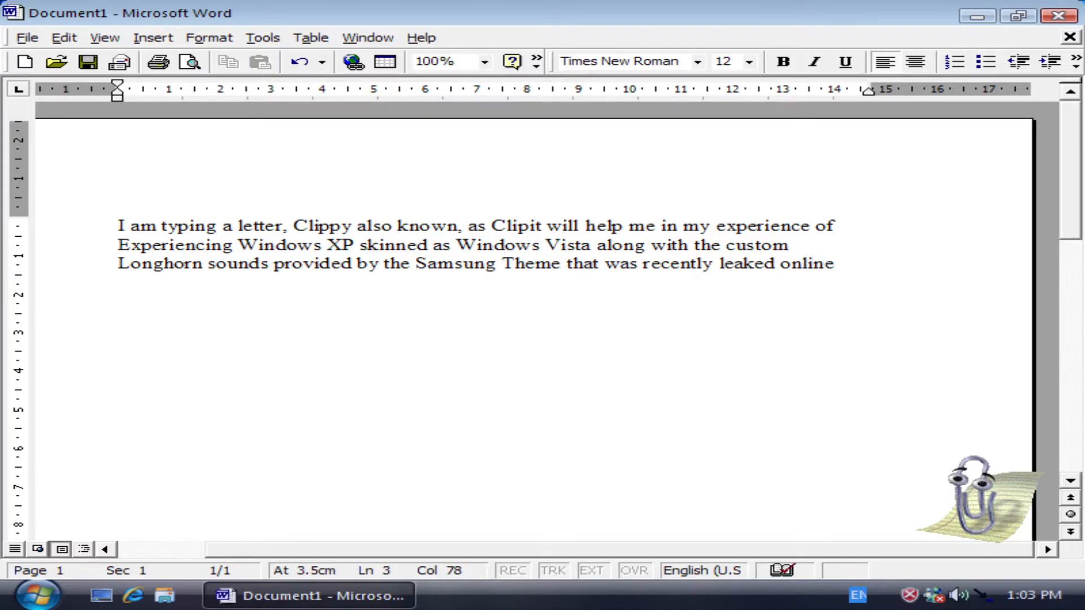
{"action": "left_click", "coordinate": [27, 37]}
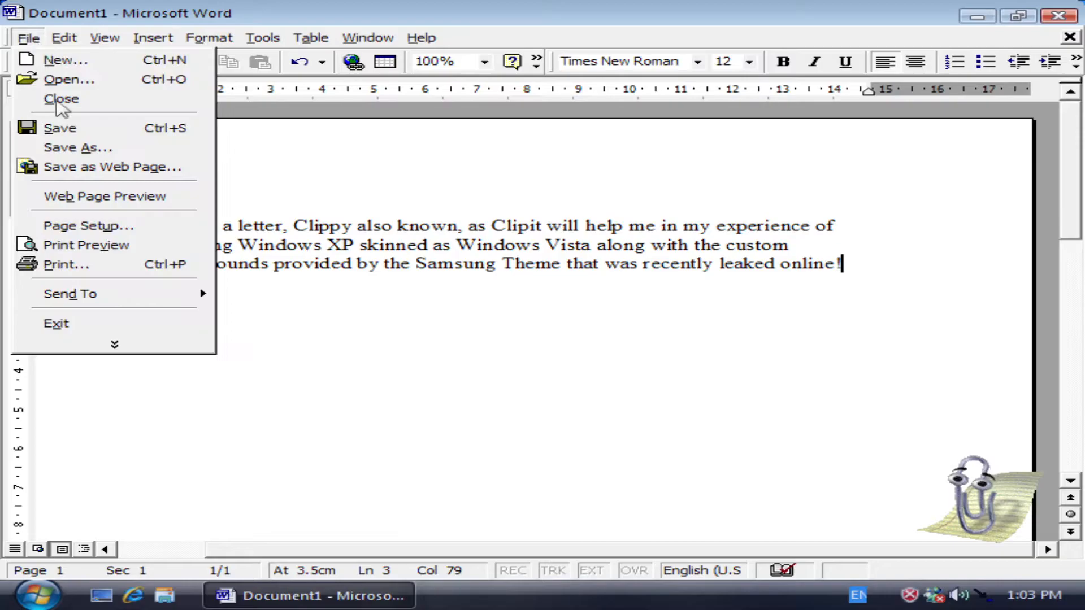
Close the letter, saving it to the Desktop as exampleofeventsinthecurrentdayof23.7.2022
{"action": "left_click", "coordinate": [77, 148]}
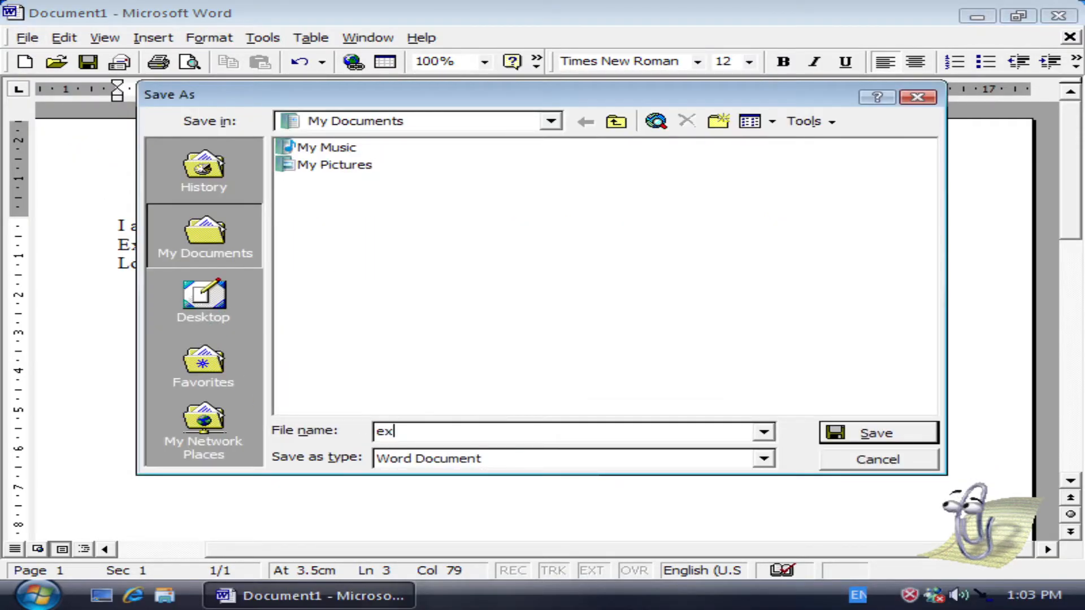
{"action": "type", "text": "ample"}
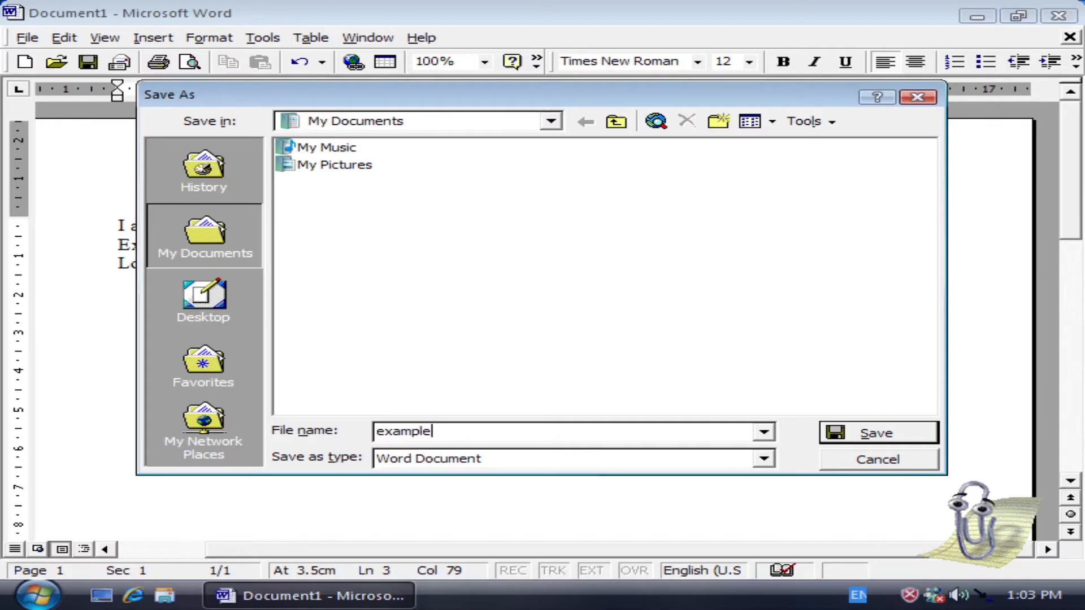
{"action": "left_click", "coordinate": [203, 301]}
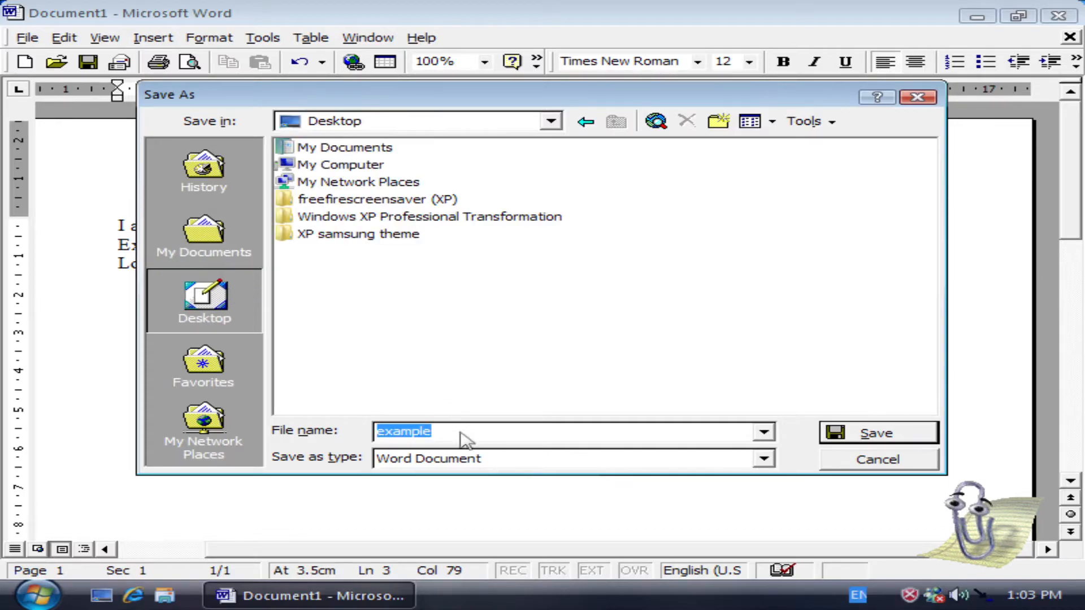
{"action": "type", "text": "things"}
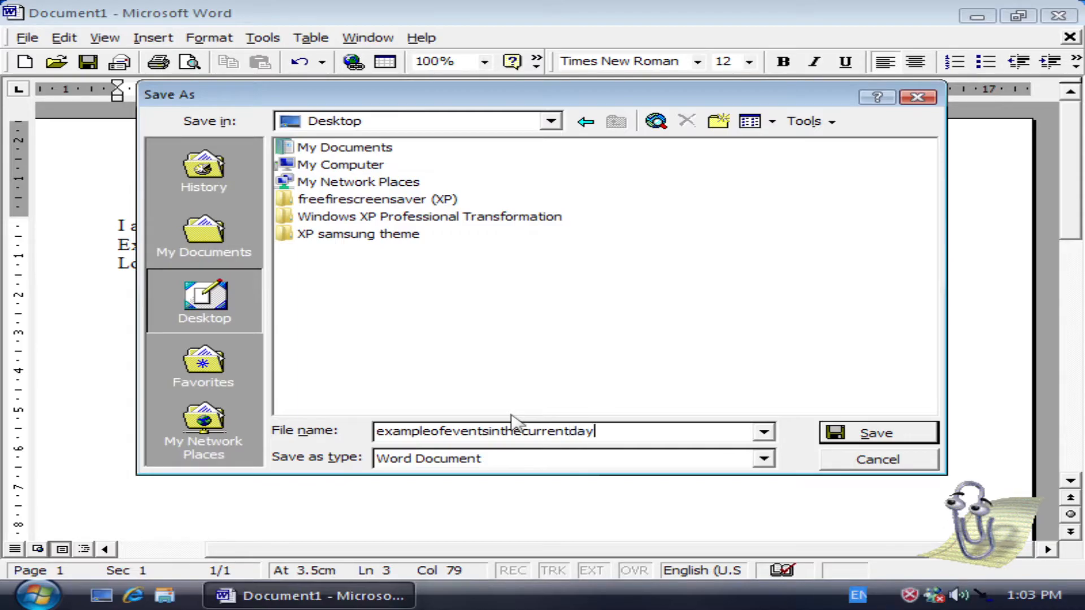
{"action": "type", "text": "of"}
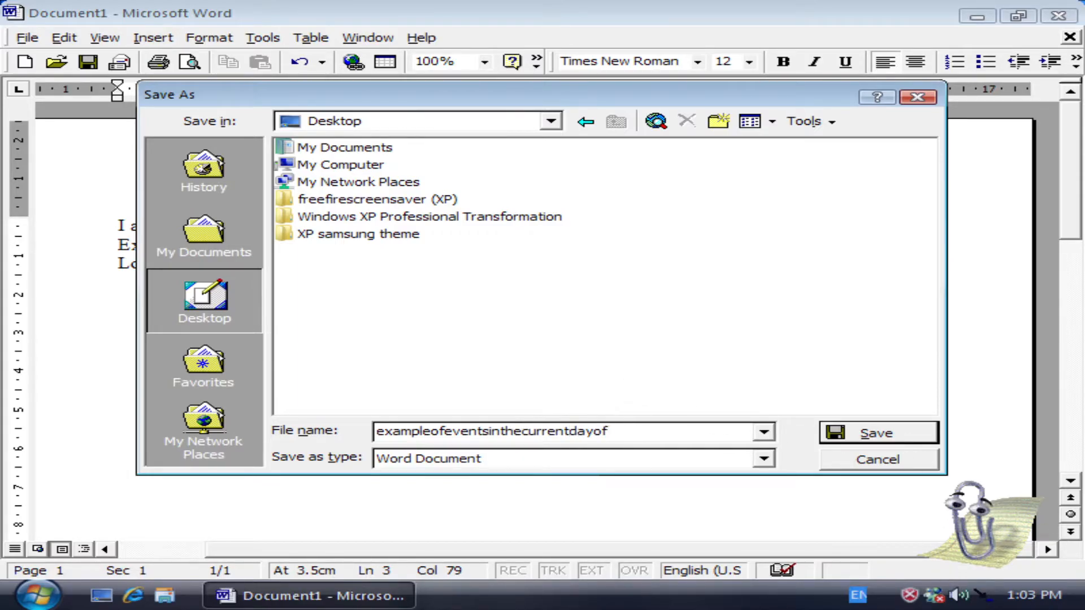
{"action": "type", "text": "23.7.2"}
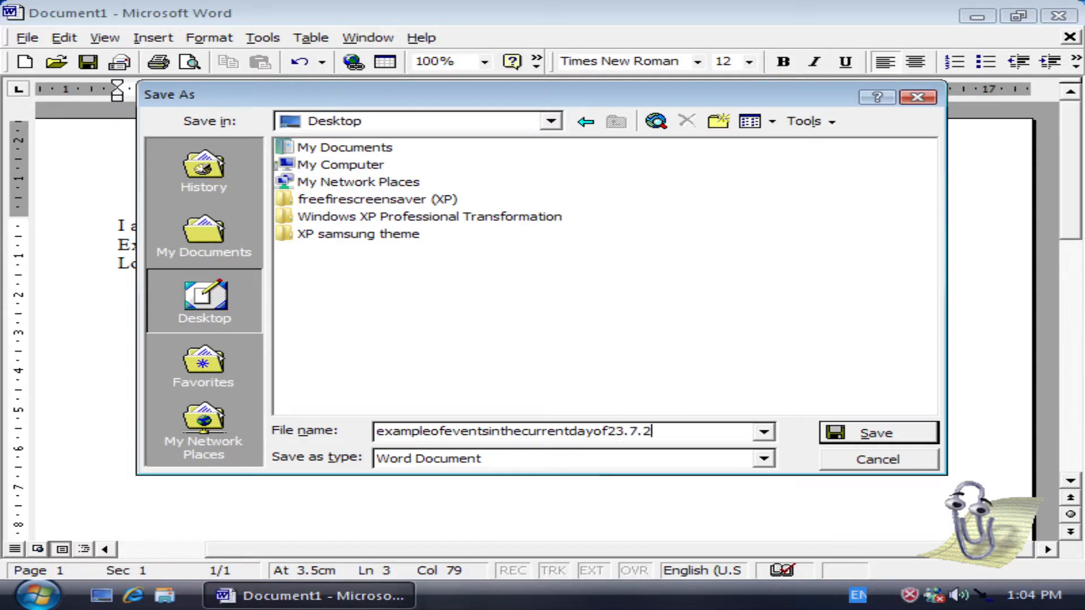
{"action": "type", "text": "022"}
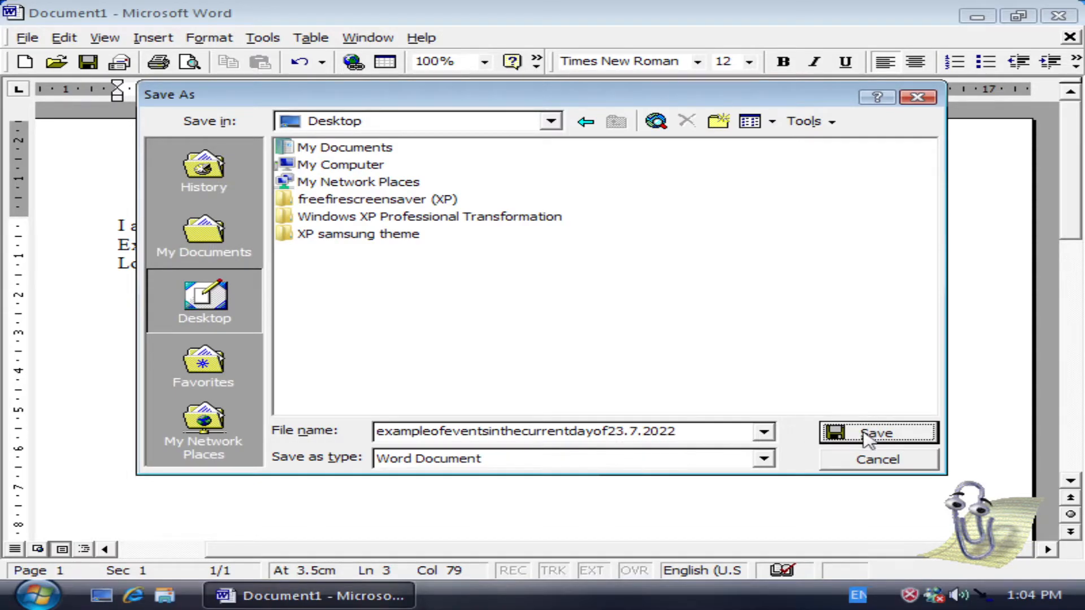
{"action": "left_click", "coordinate": [876, 432]}
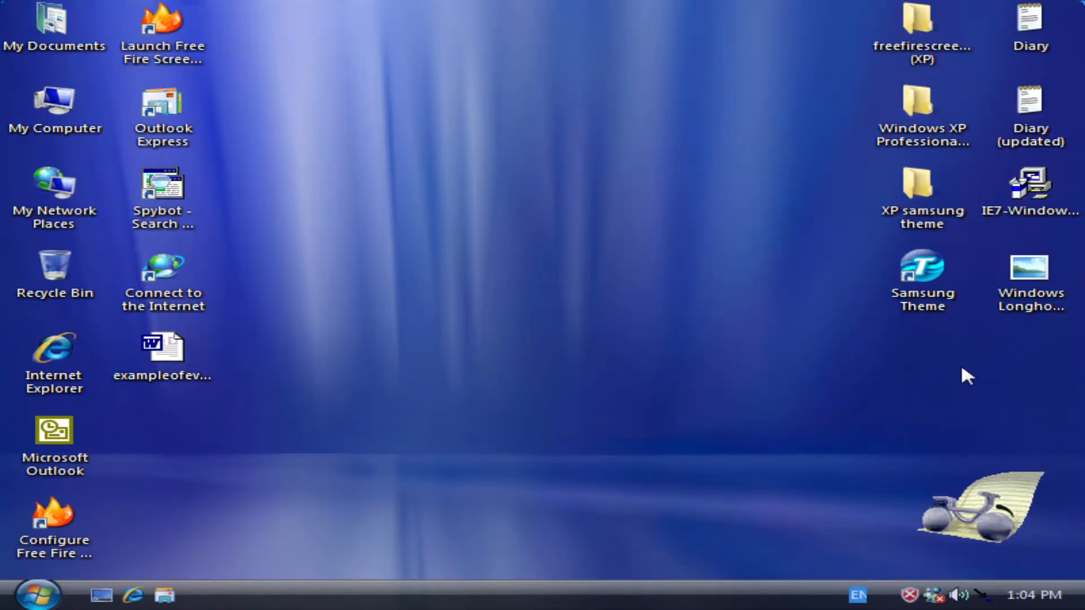
{"action": "mouse_move", "coordinate": [1004, 536]}
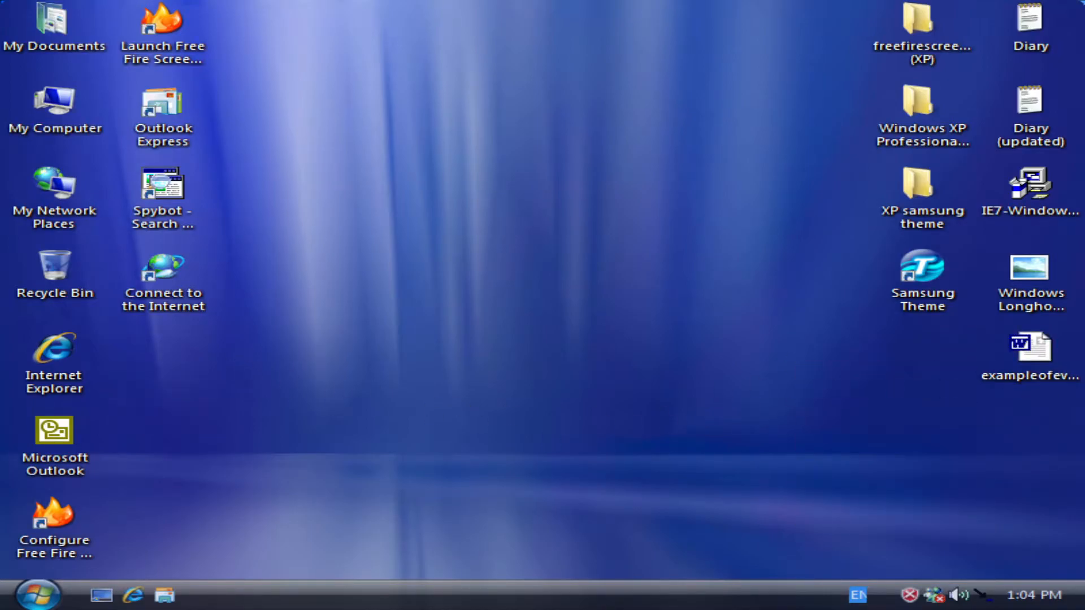
{"action": "mouse_move", "coordinate": [1030, 346]}
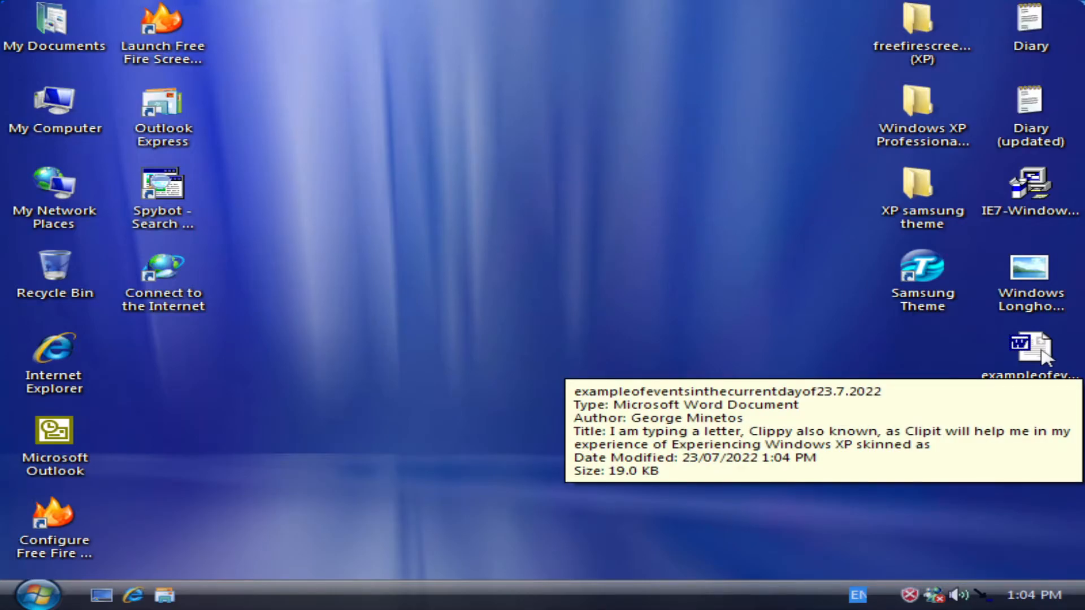
Open the saved Word file's Properties from the desktop and show its Advanced Attributes
{"action": "right_click", "coordinate": [1030, 349]}
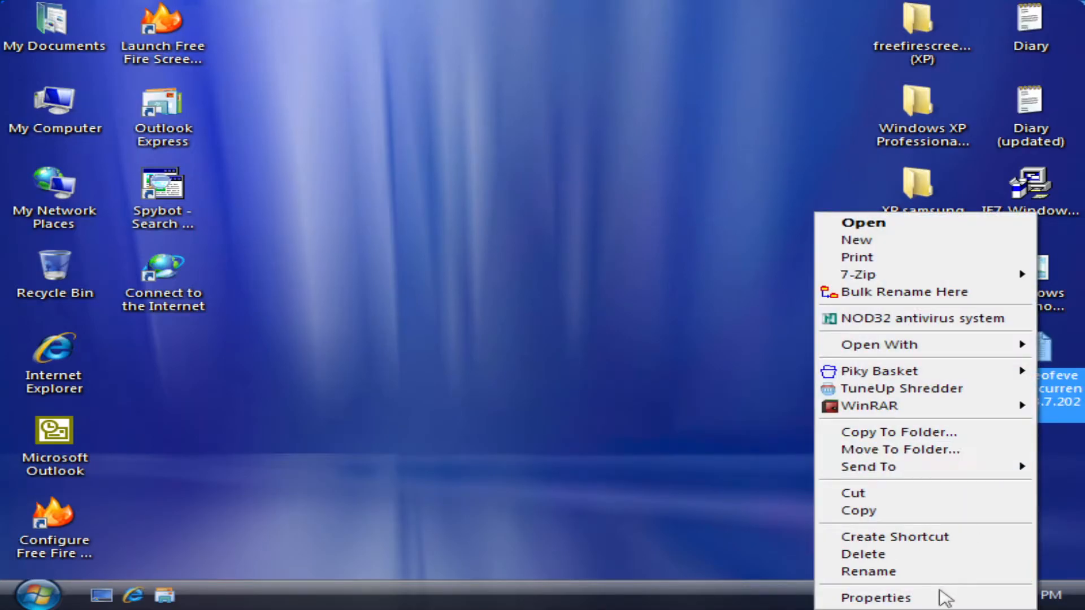
{"action": "left_click", "coordinate": [875, 597]}
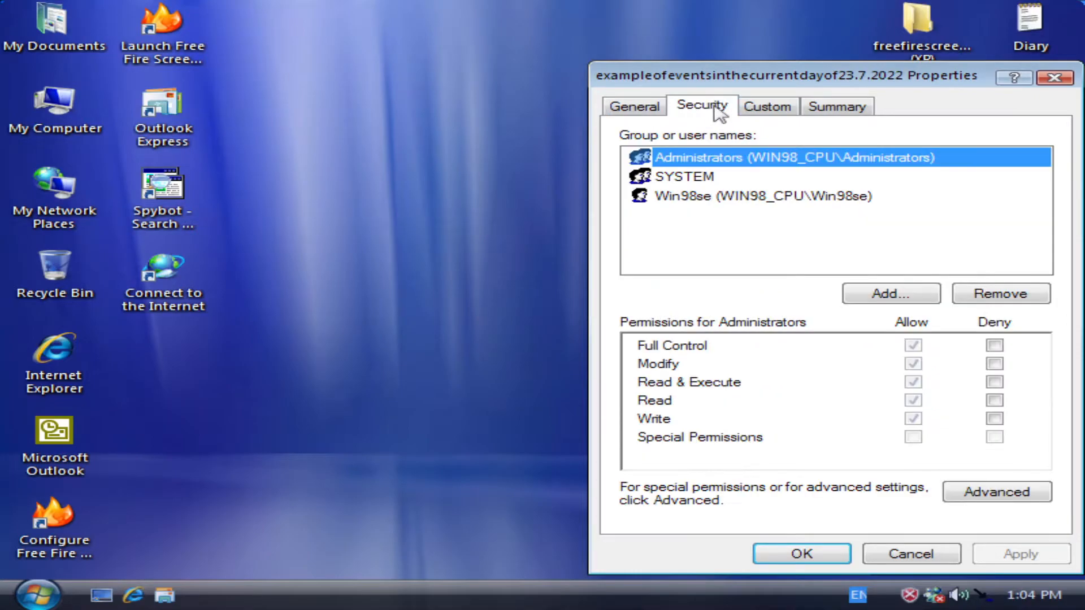
{"action": "left_click", "coordinate": [632, 106]}
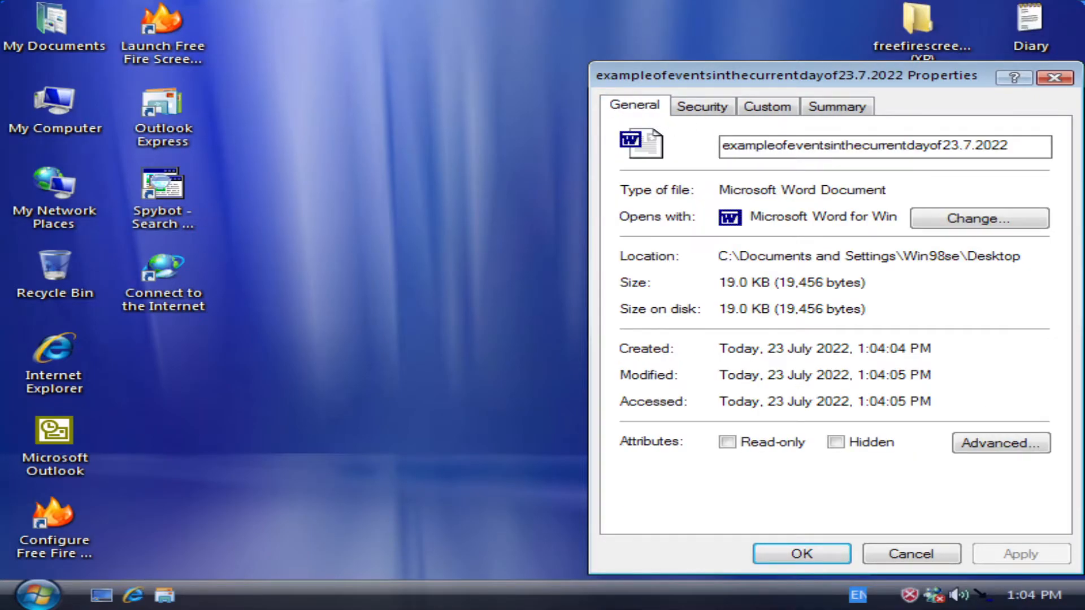
{"action": "left_click", "coordinate": [998, 442]}
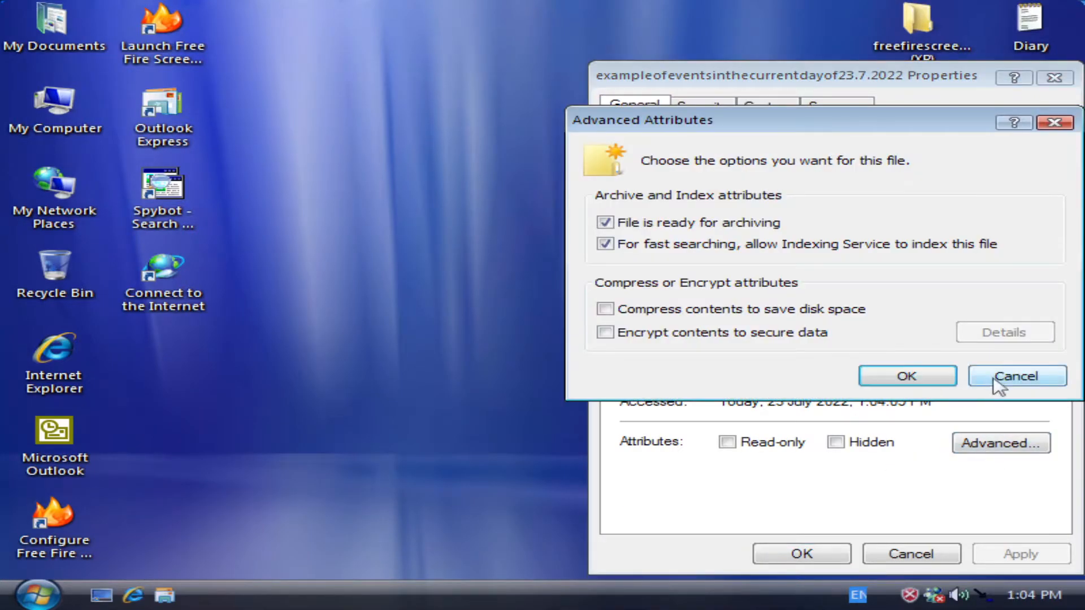
Set Title 'Current Events of Longhorn Sounds' and Subject 'Longhorn leaked sound publisher' in Summary properties
{"action": "left_click", "coordinate": [1016, 376]}
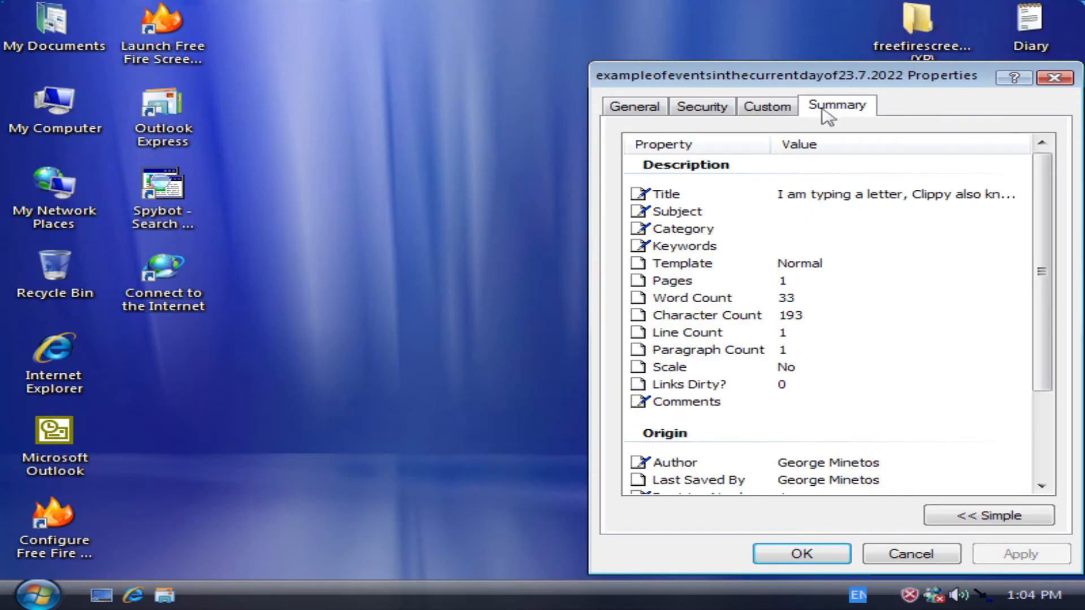
{"action": "left_click", "coordinate": [988, 515]}
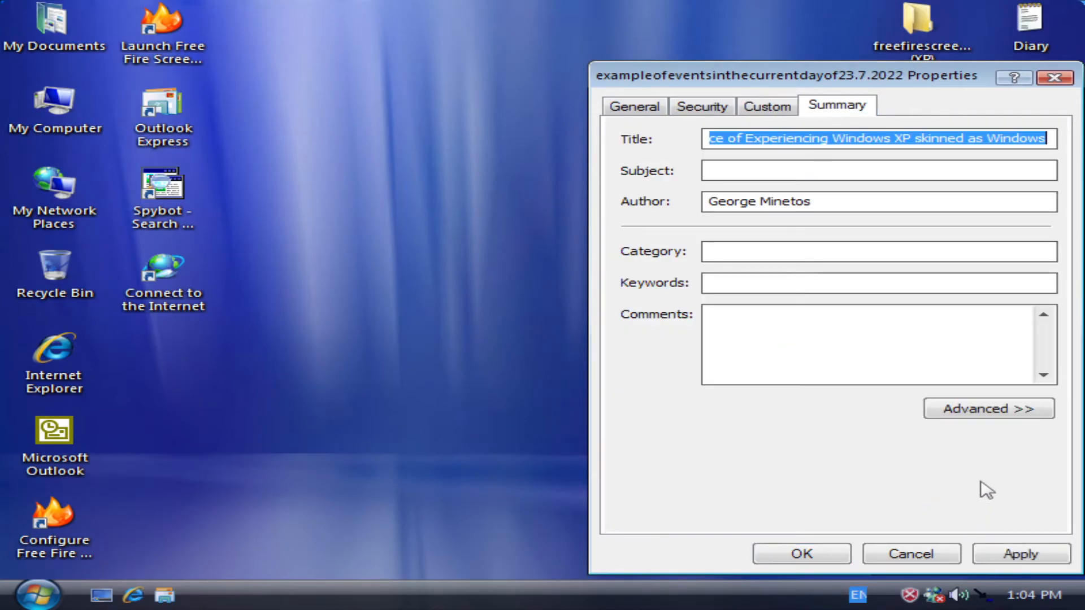
{"action": "left_click", "coordinate": [988, 408]}
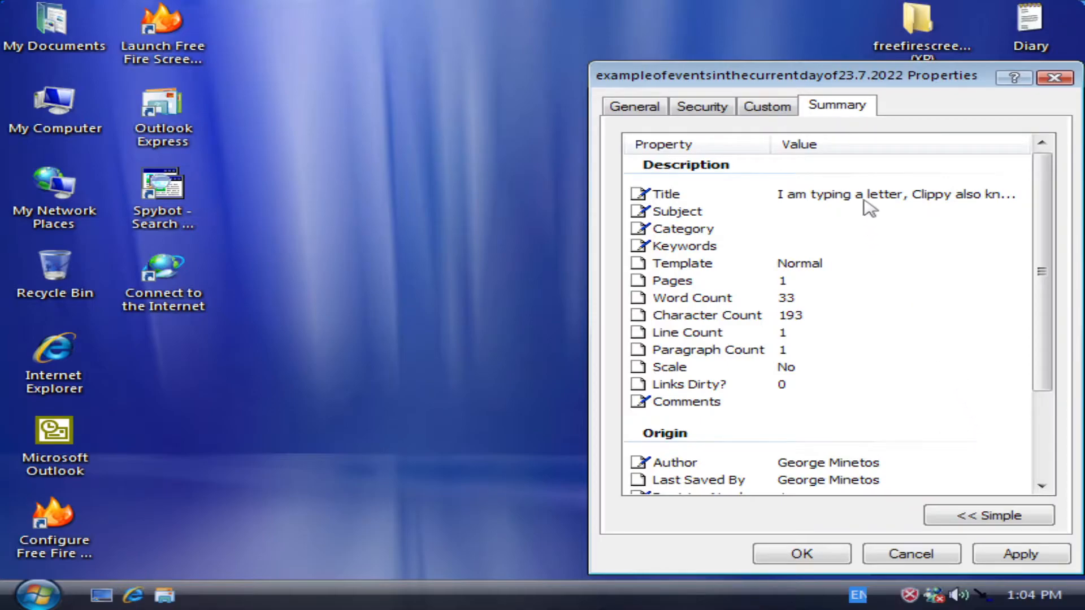
{"action": "left_click", "coordinate": [896, 195]}
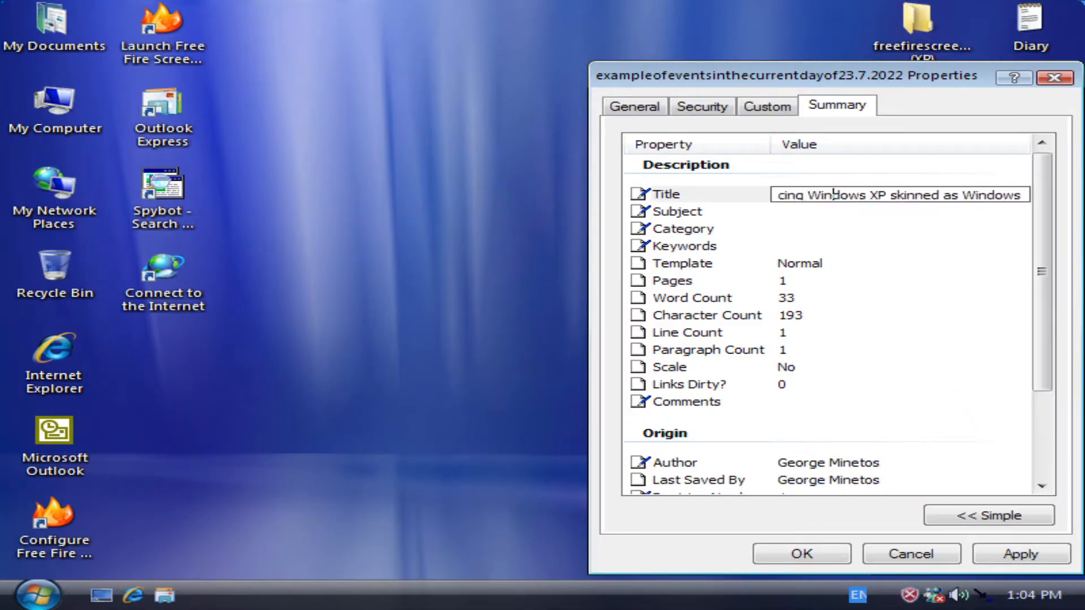
{"action": "mouse_move", "coordinate": [1062, 237]}
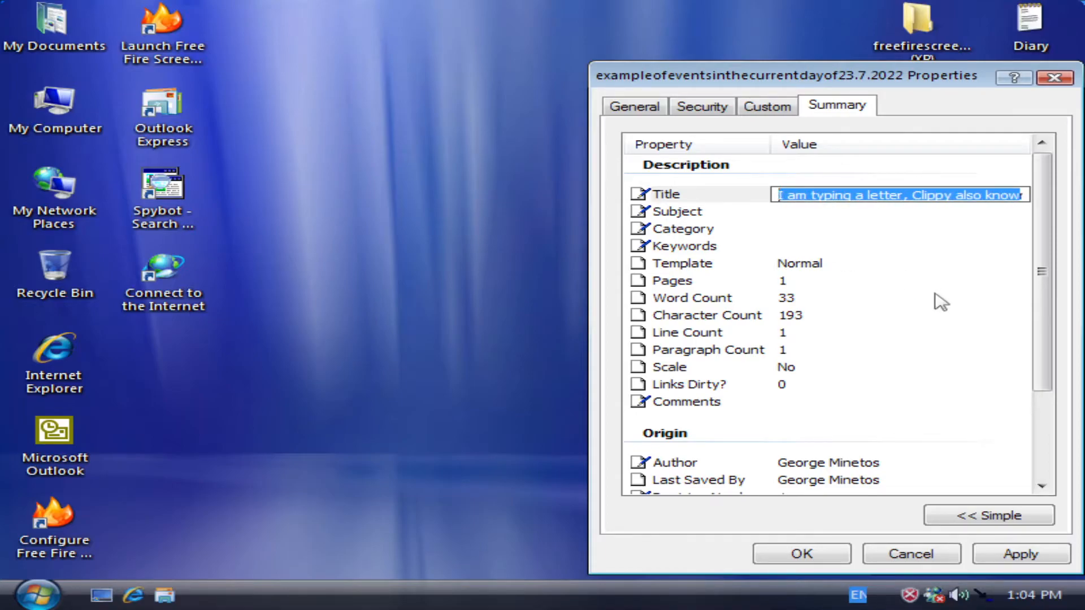
{"action": "type", "text": "Current Events"}
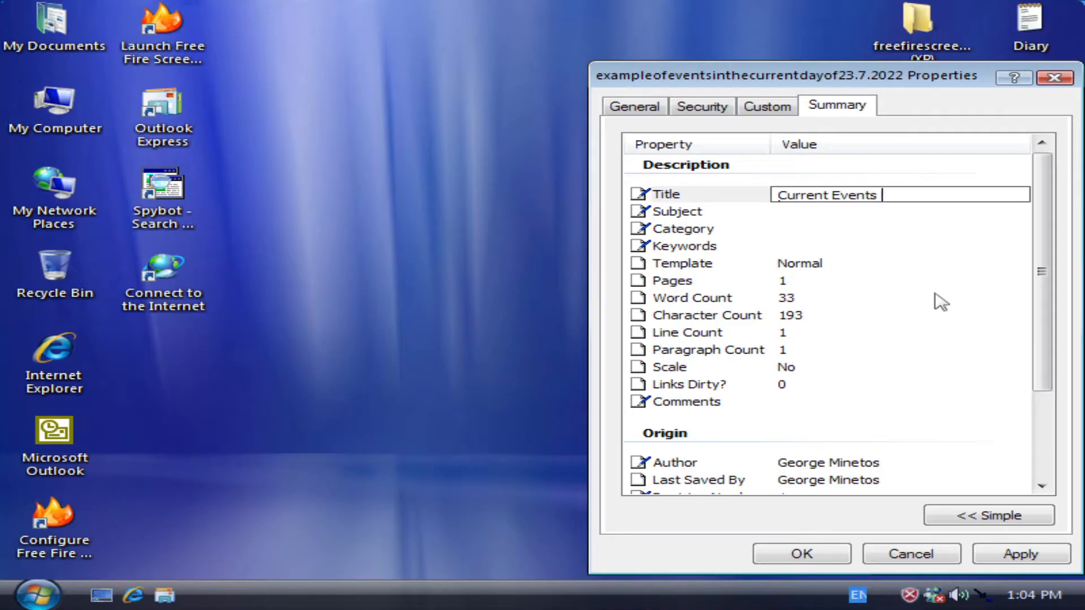
{"action": "type", "text": "of Longhorn Sounds"}
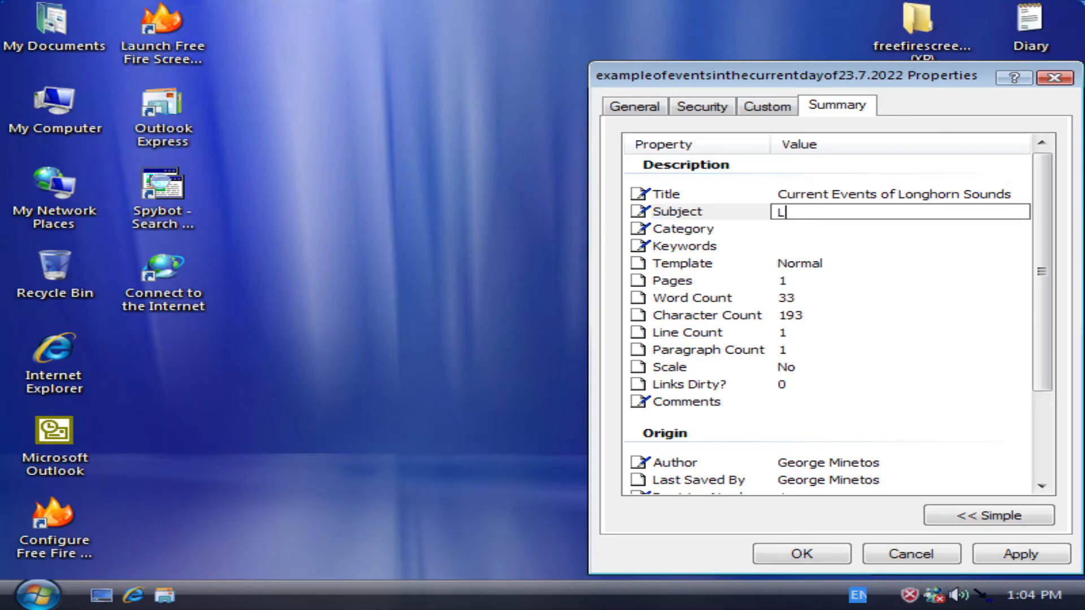
{"action": "type", "text": "onghorn leak"}
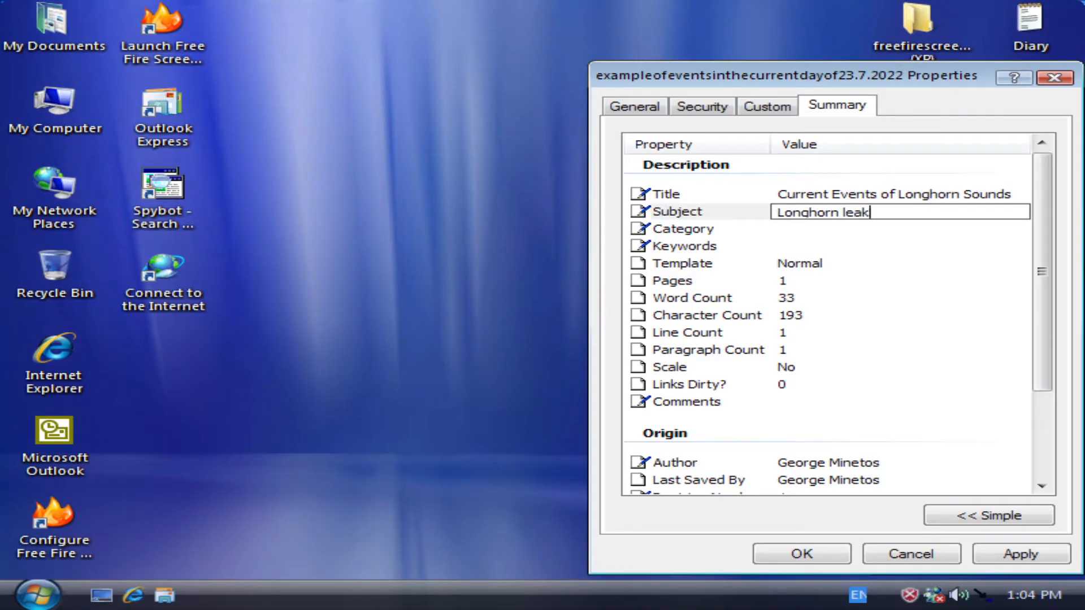
{"action": "type", "text": "ed sound publisher"}
{"action": "left_click", "coordinate": [900, 228]}
{"action": "type", "text": "Technology"}
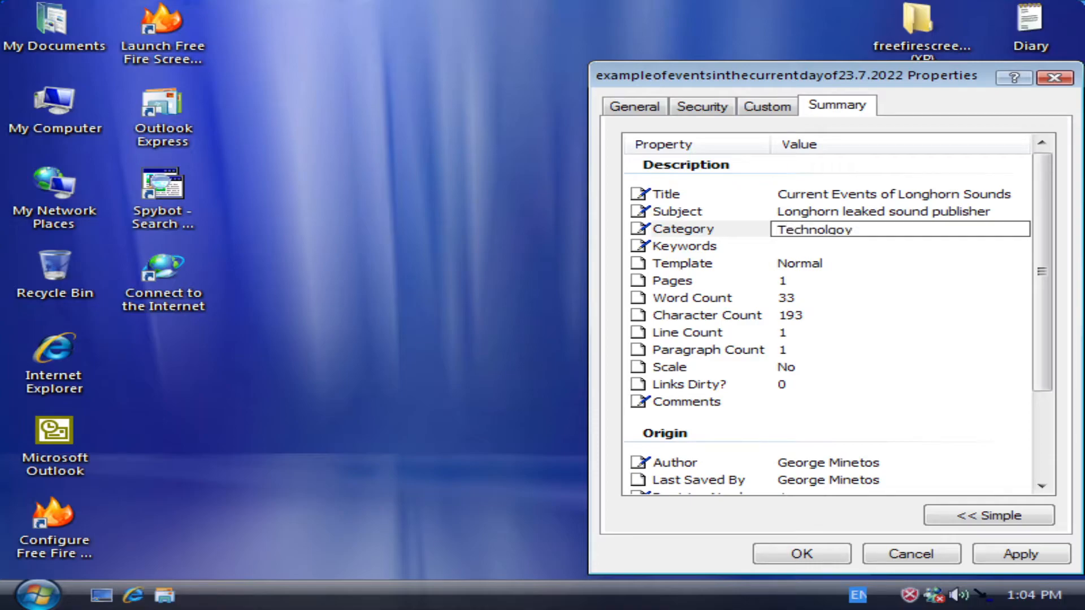
Set Category to Technology and Keywords to 'theme, Samsung, letter', then review remaining properties
{"action": "key", "text": "Backspace"}
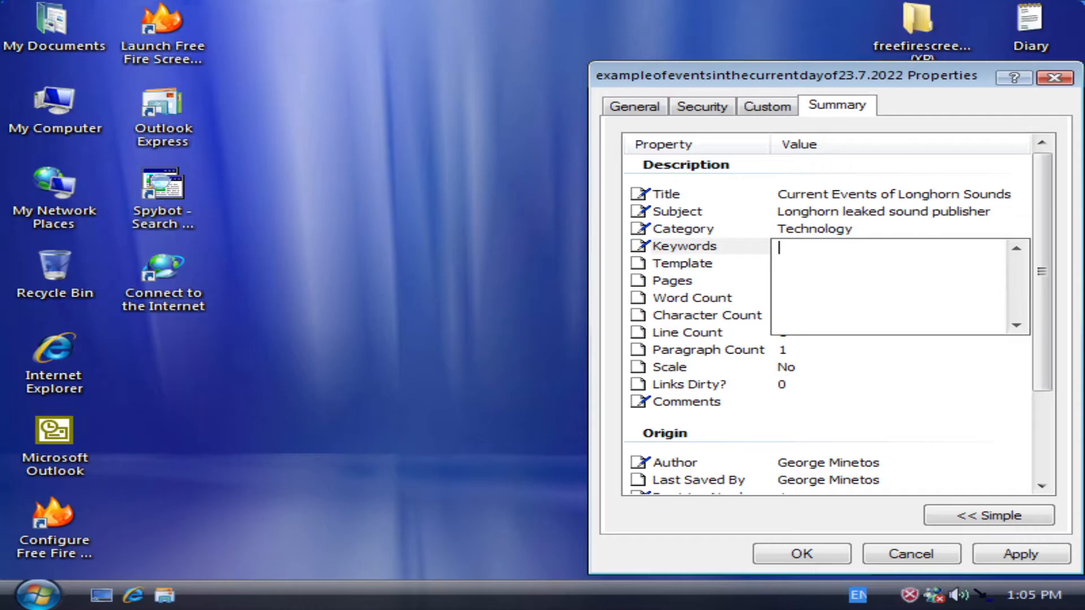
{"action": "type", "text": "theme"}
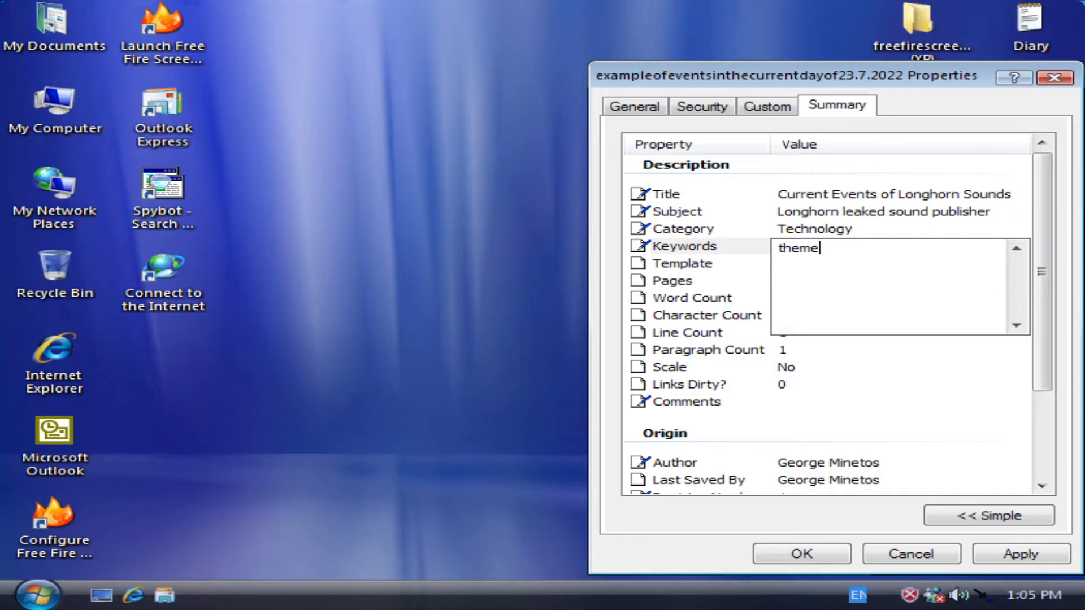
{"action": "type", "text": ", Samsung"}
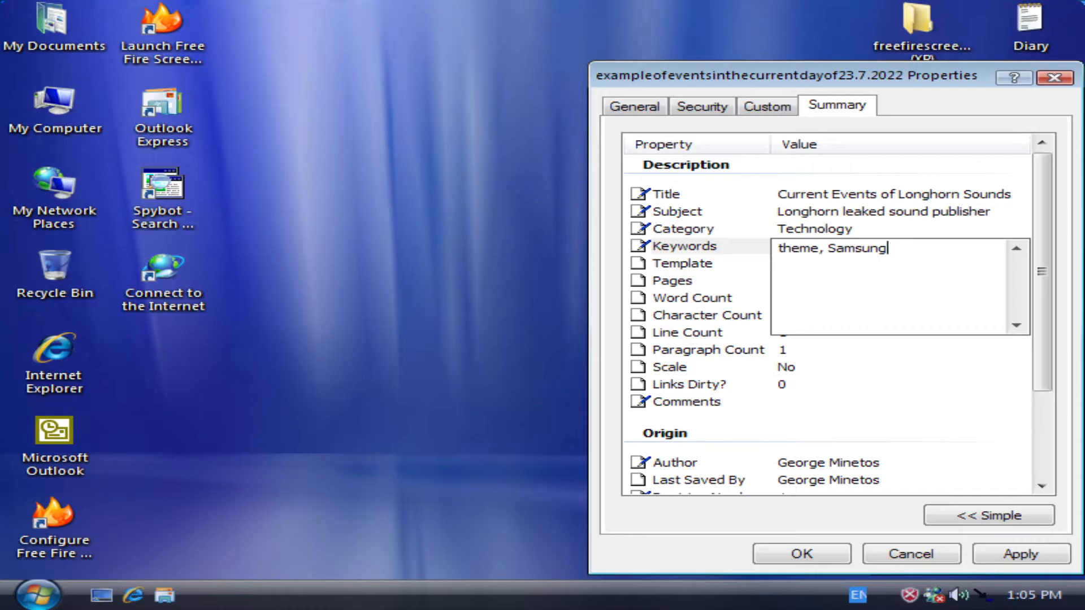
{"action": "type", "text": ", lett"}
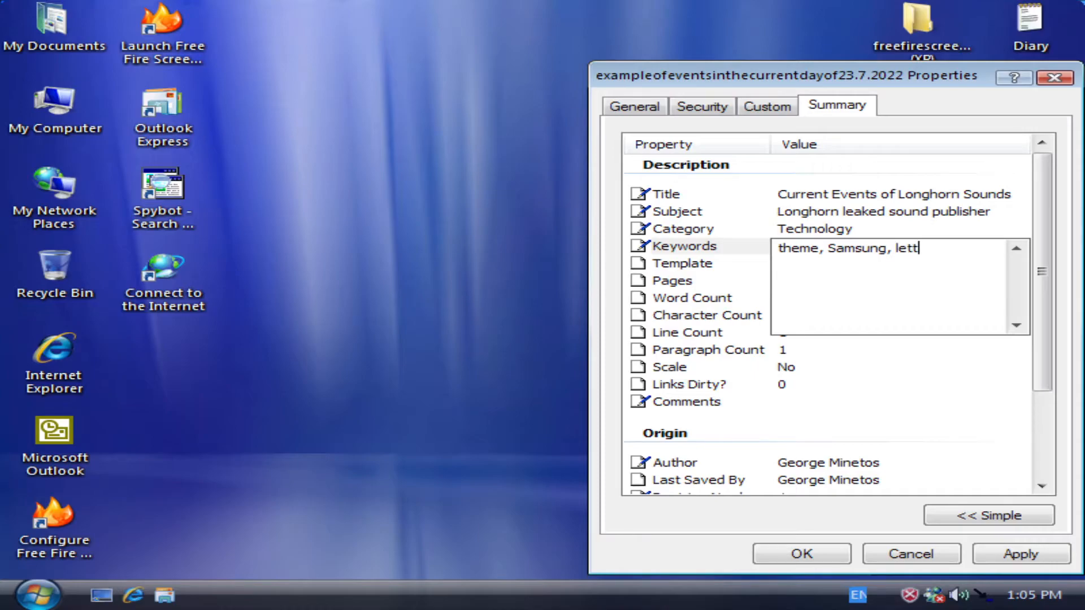
{"action": "left_click", "coordinate": [691, 245]}
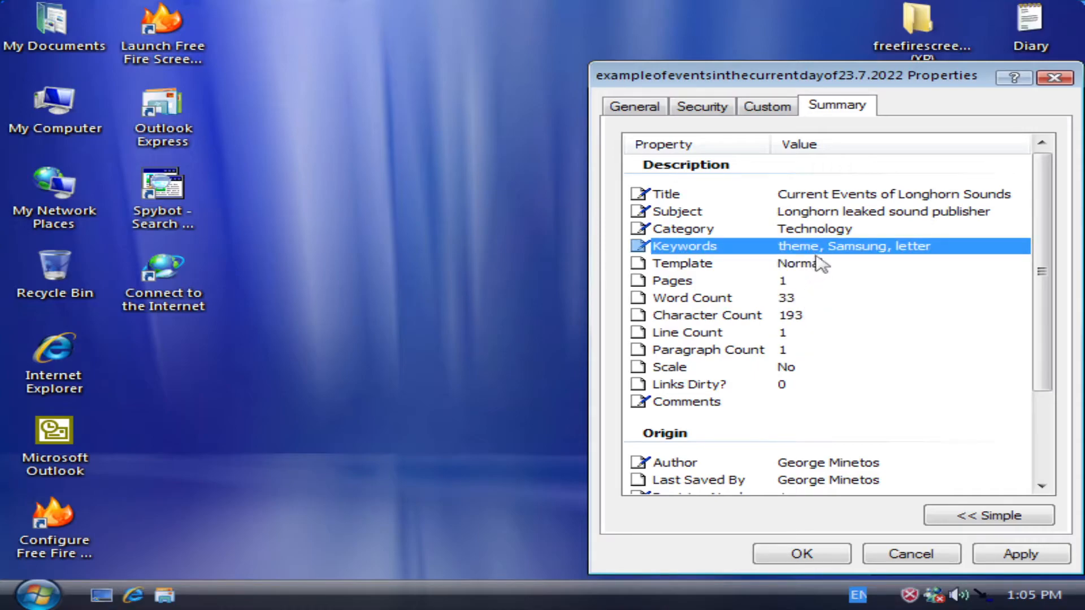
{"action": "left_click", "coordinate": [682, 263]}
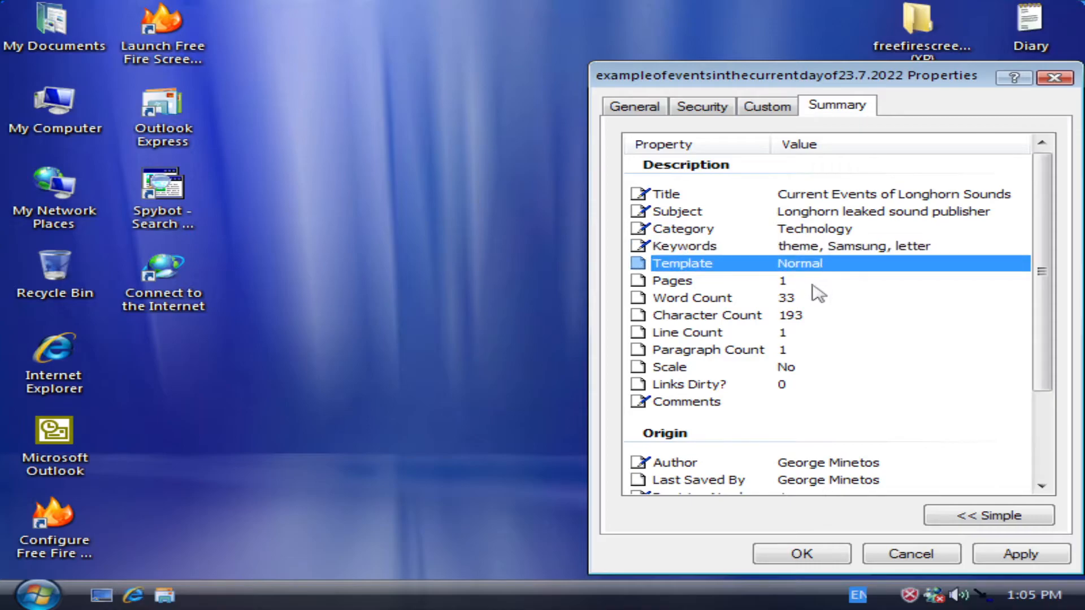
{"action": "left_click", "coordinate": [689, 384]}
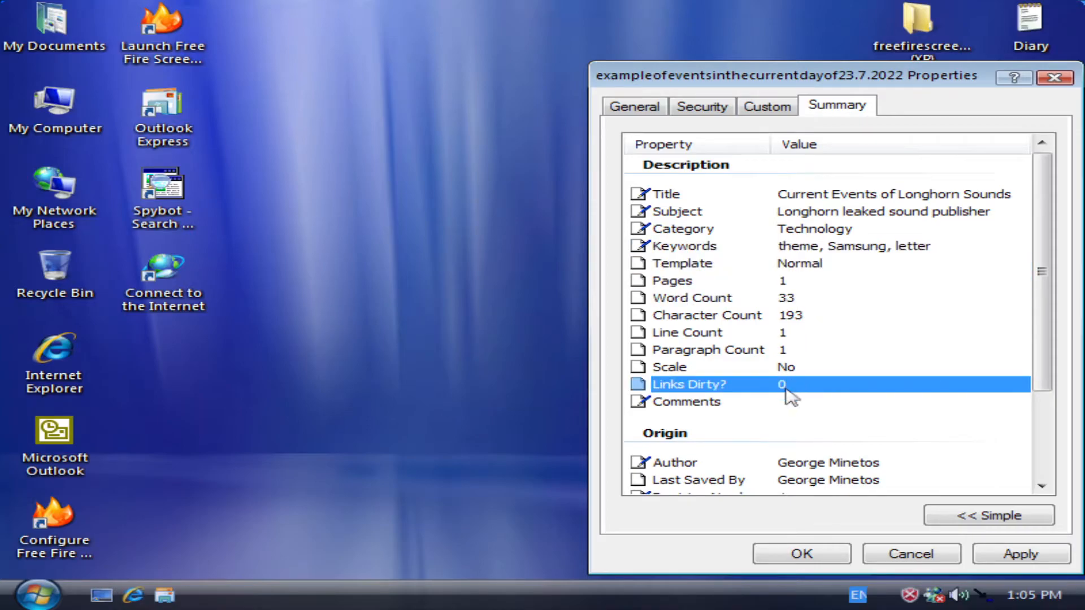
{"action": "scroll", "scroll_direction": "down", "scroll_amount": 3}
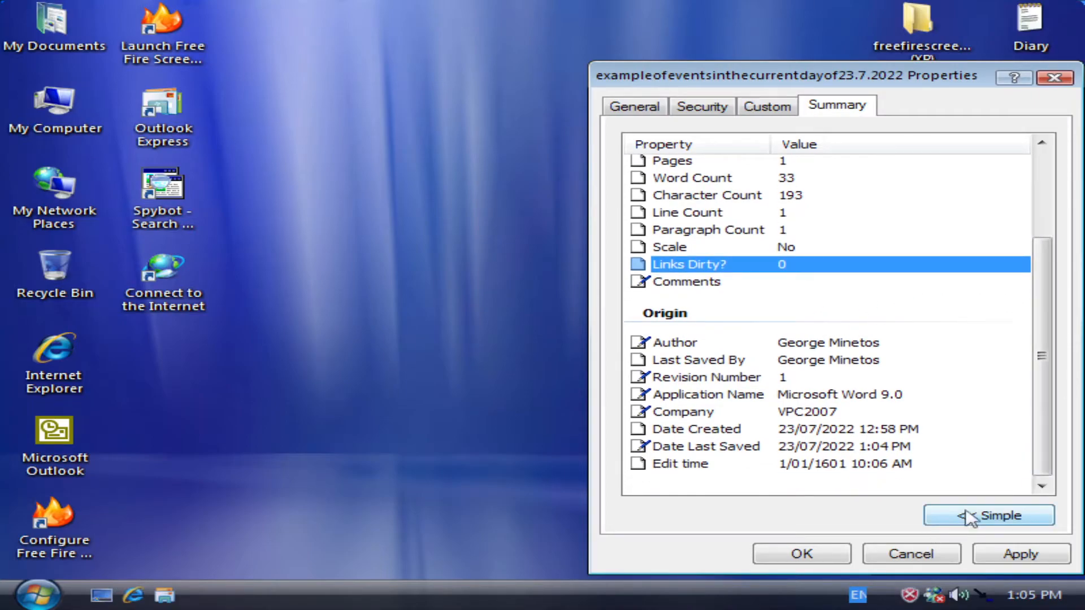
Write a comment describing the Longhorn leak events and the Clippy assistant in Word 2000
{"action": "left_click", "coordinate": [988, 514]}
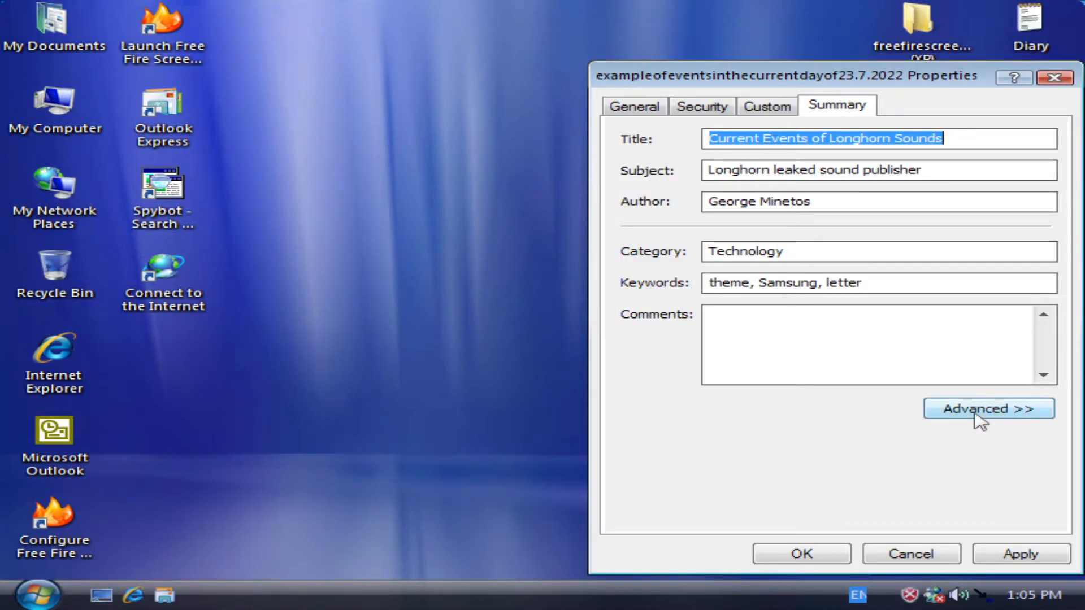
{"action": "type", "text": "th"}
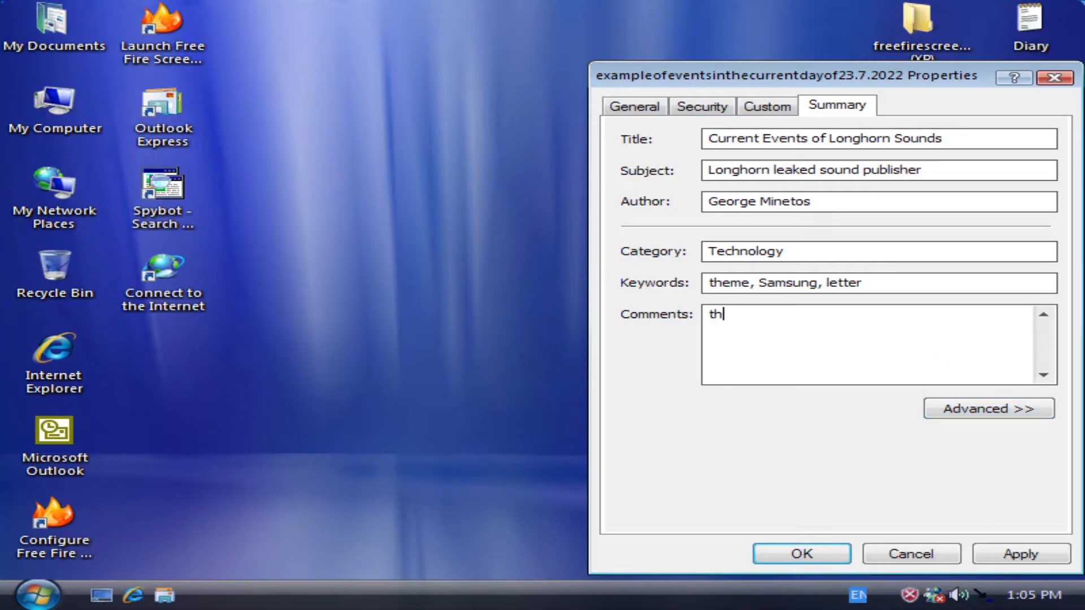
{"action": "type", "text": "This Do"}
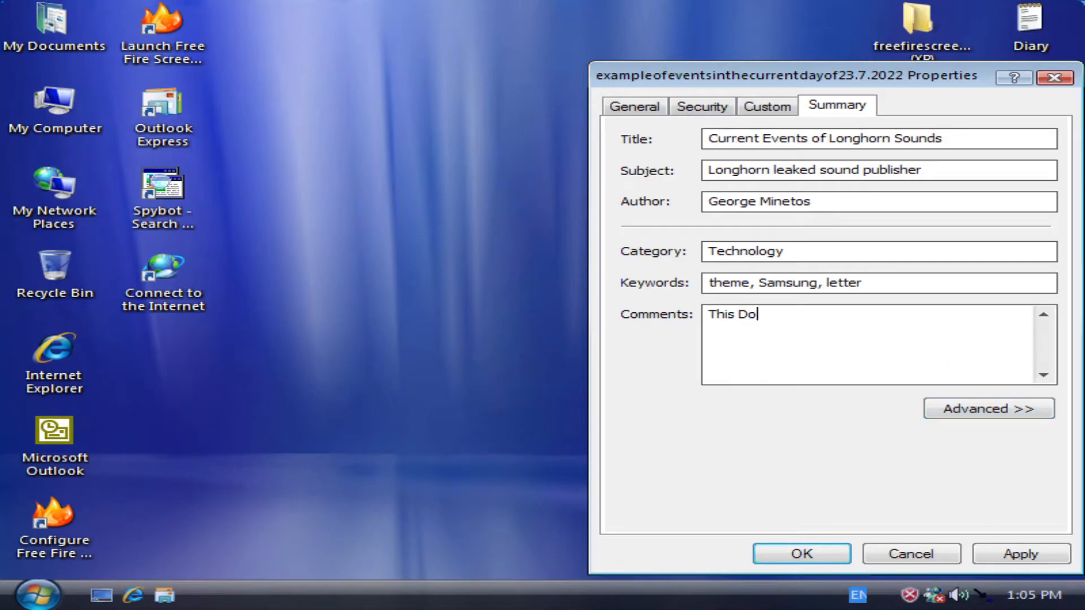
{"action": "type", "text": "cument des"}
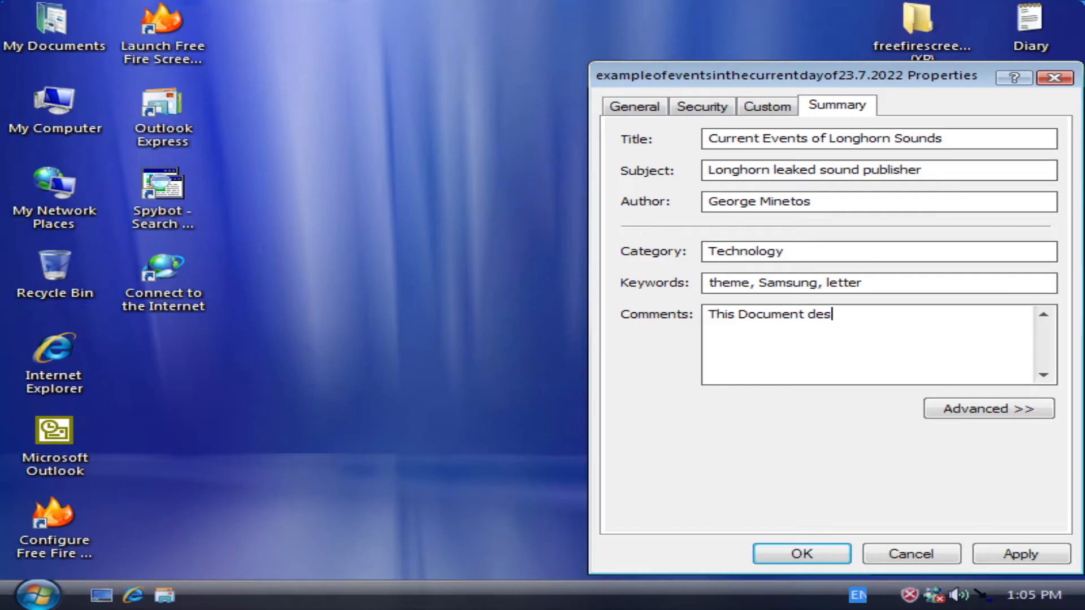
{"action": "type", "text": "cribes the"}
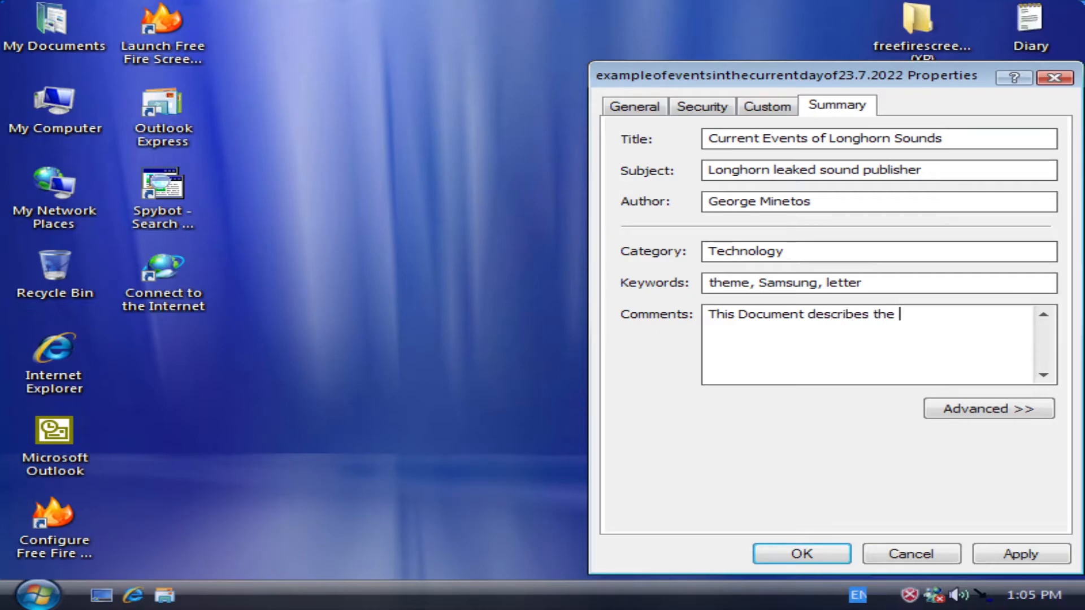
{"action": "type", "text": "followi"}
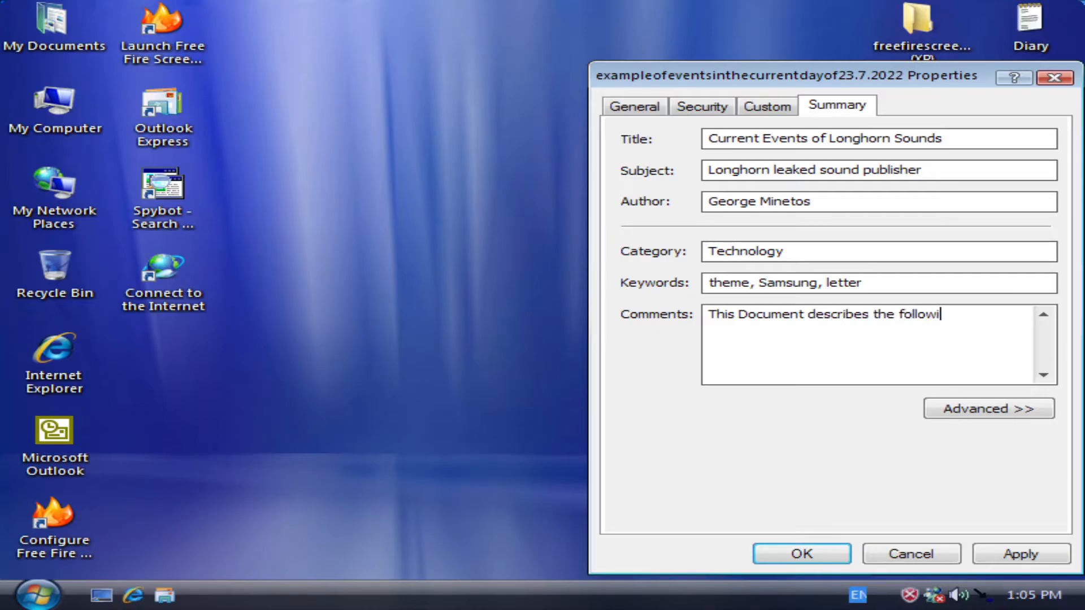
{"action": "type", "text": "ng events"}
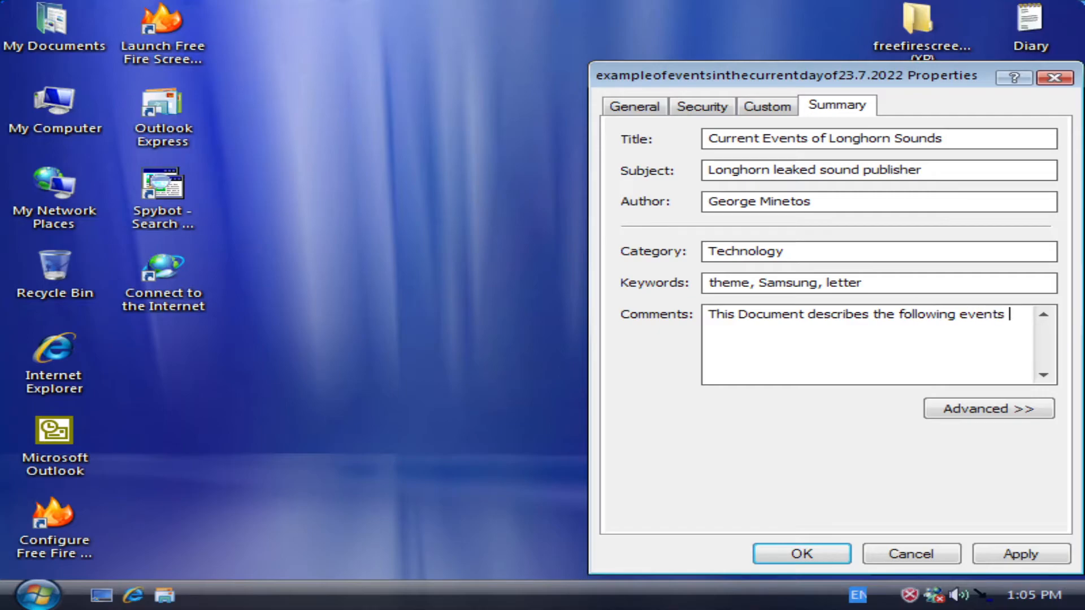
{"action": "type", "text": "that have"}
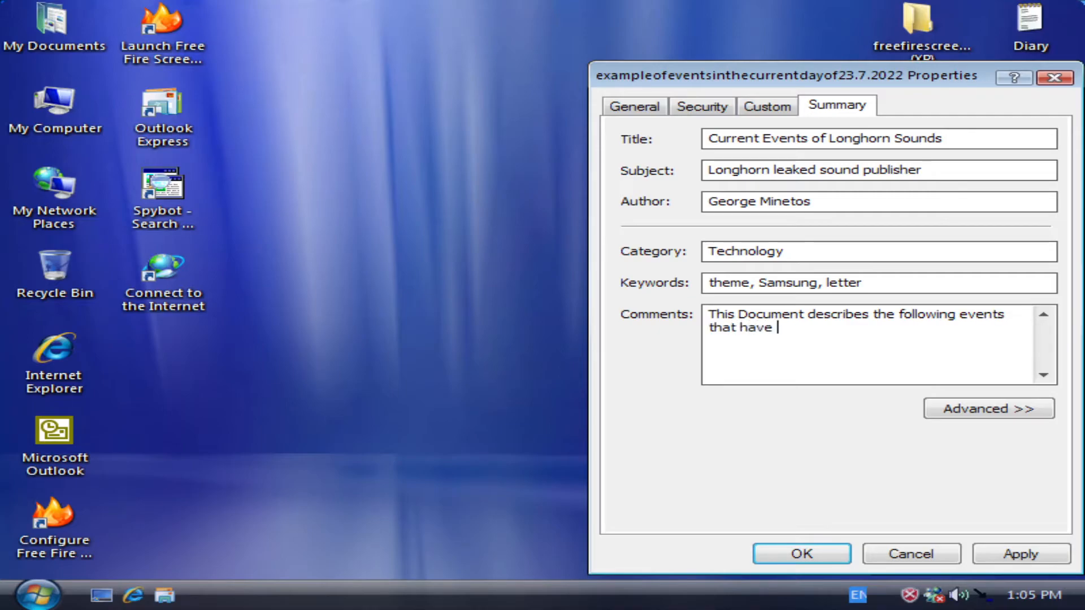
{"action": "type", "text": "taken place in"}
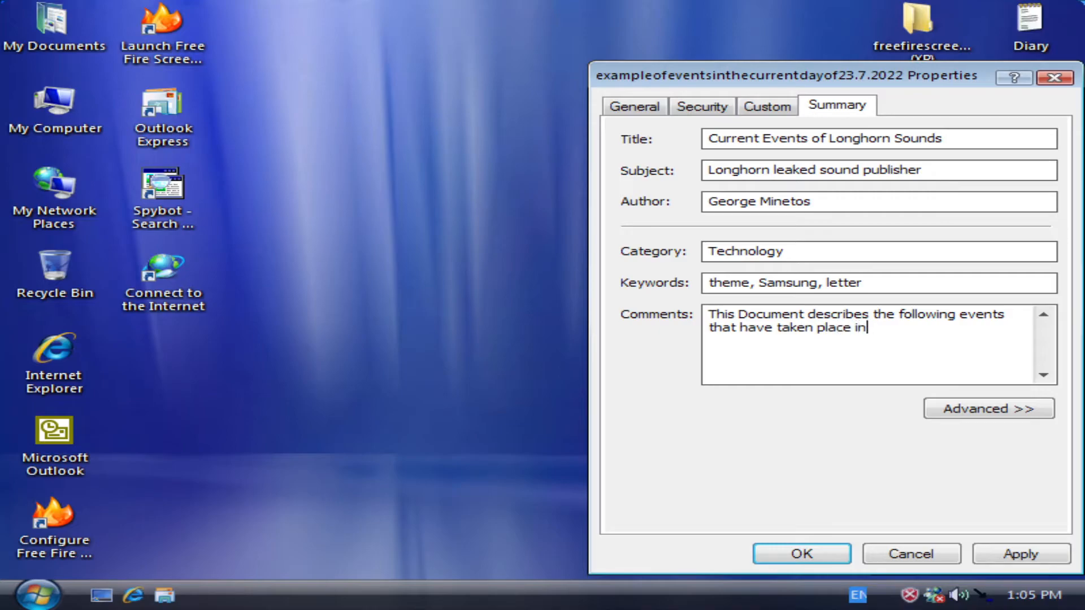
{"action": "type", "text": "the Longhorn"}
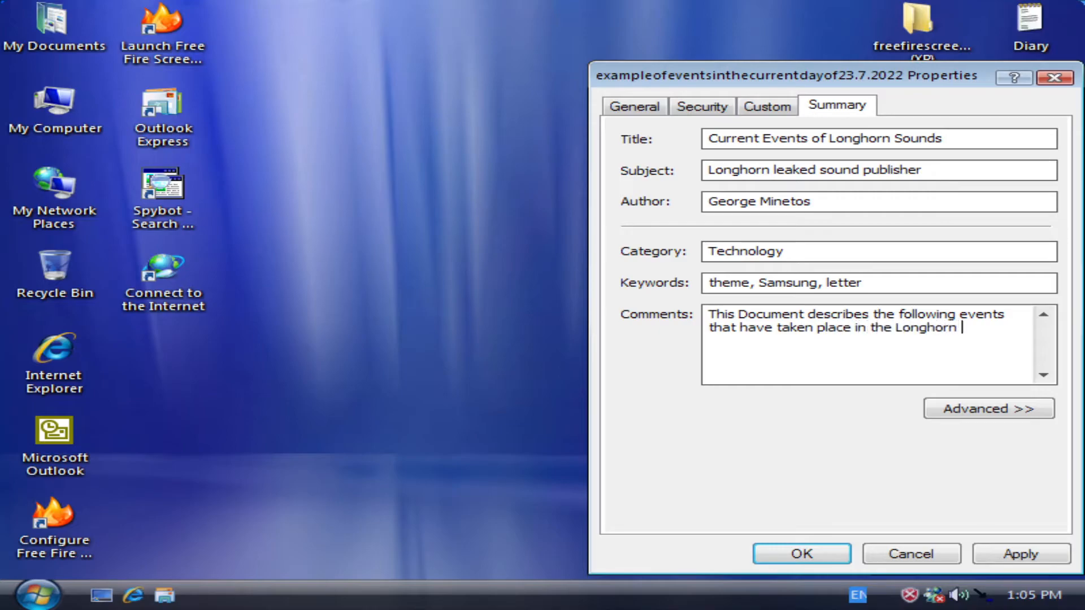
{"action": "type", "text": "leaking"}
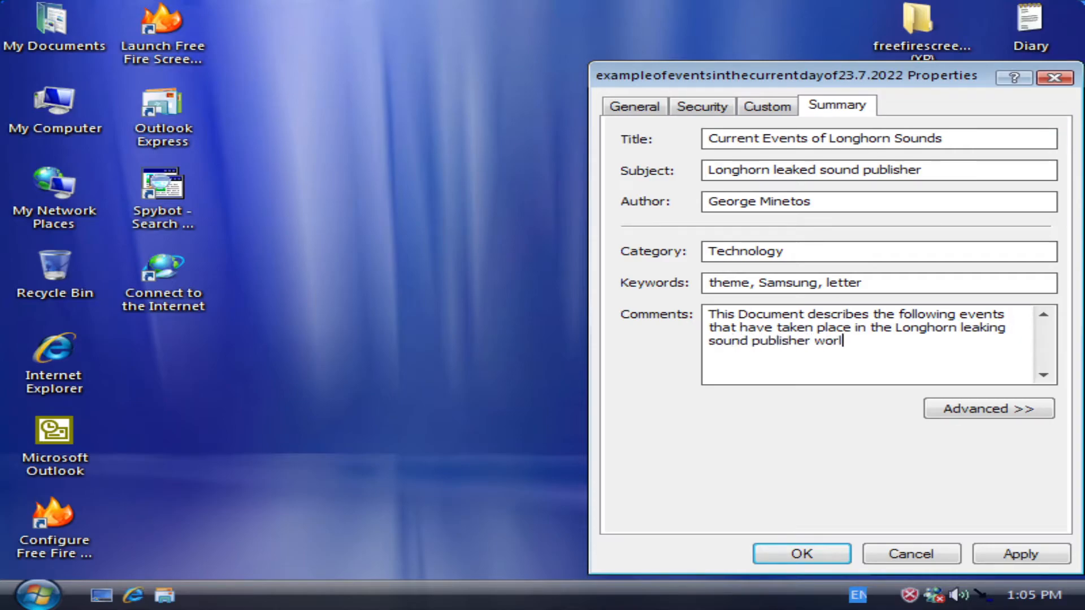
{"action": "type", "text": "d a"}
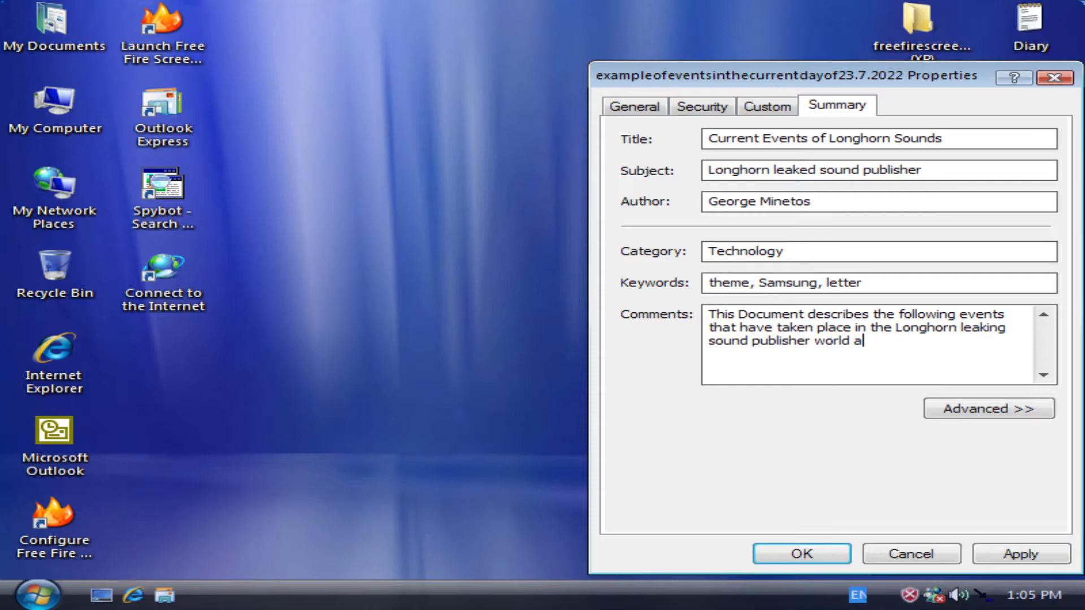
{"action": "type", "text": "nd also des"}
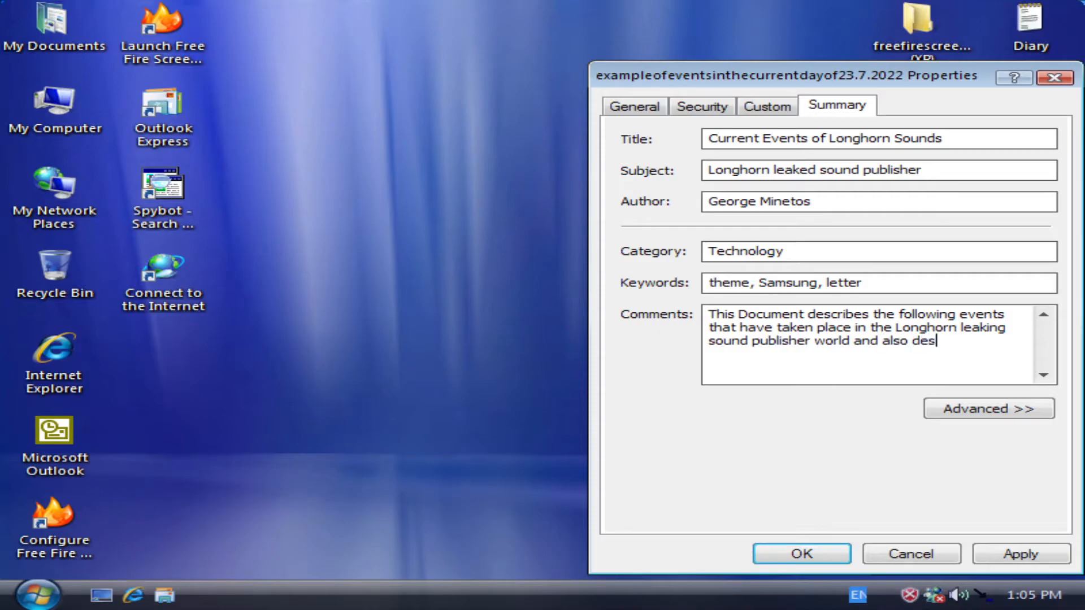
{"action": "type", "text": "crib"}
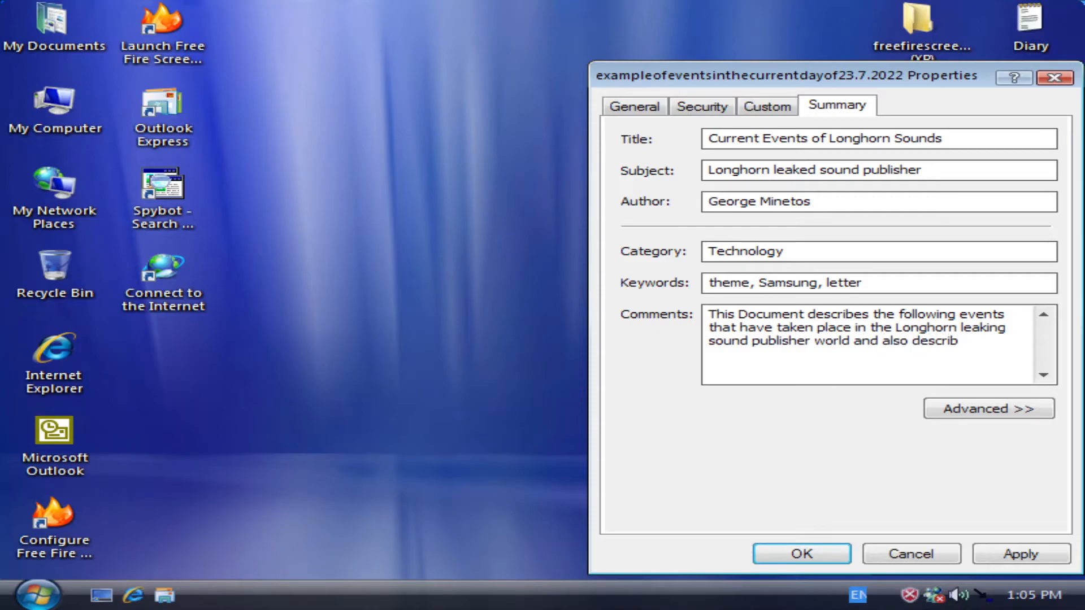
{"action": "type", "text": "es"}
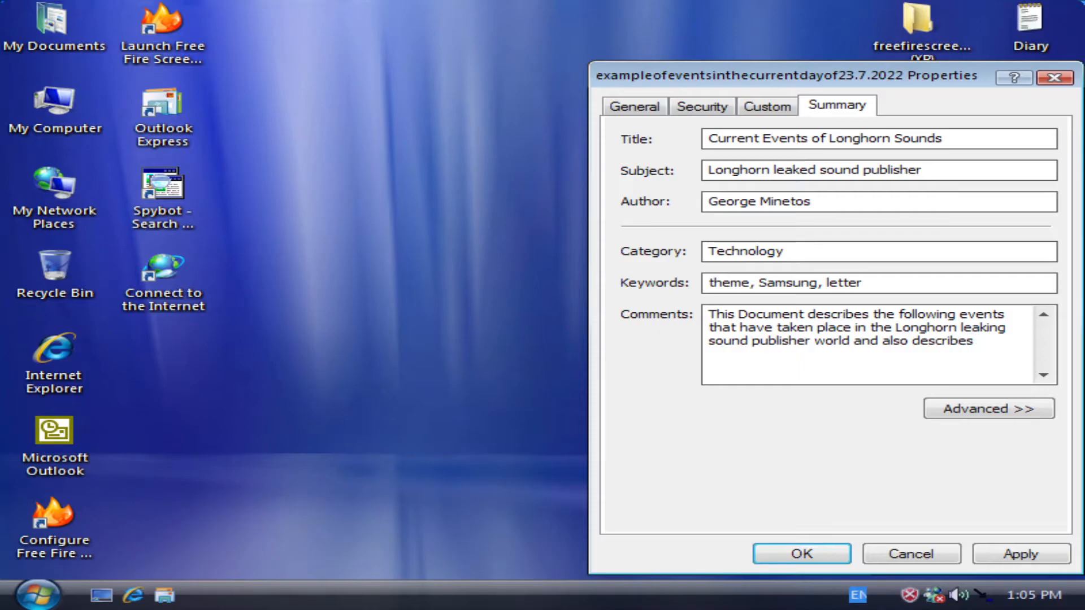
{"action": "type", "text": "the Cli"}
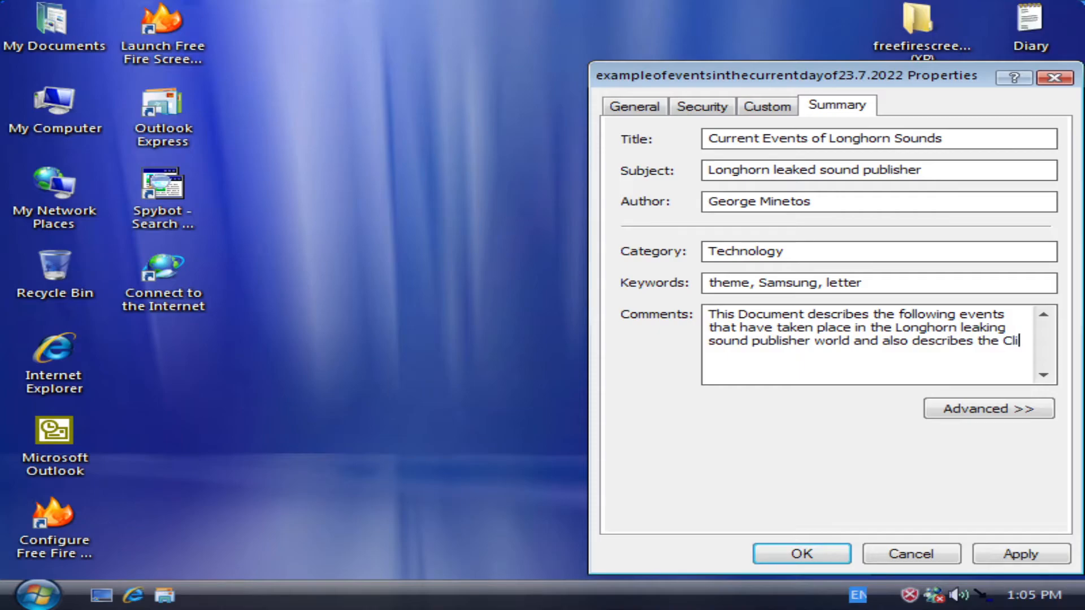
{"action": "type", "text": "ppy assistant"}
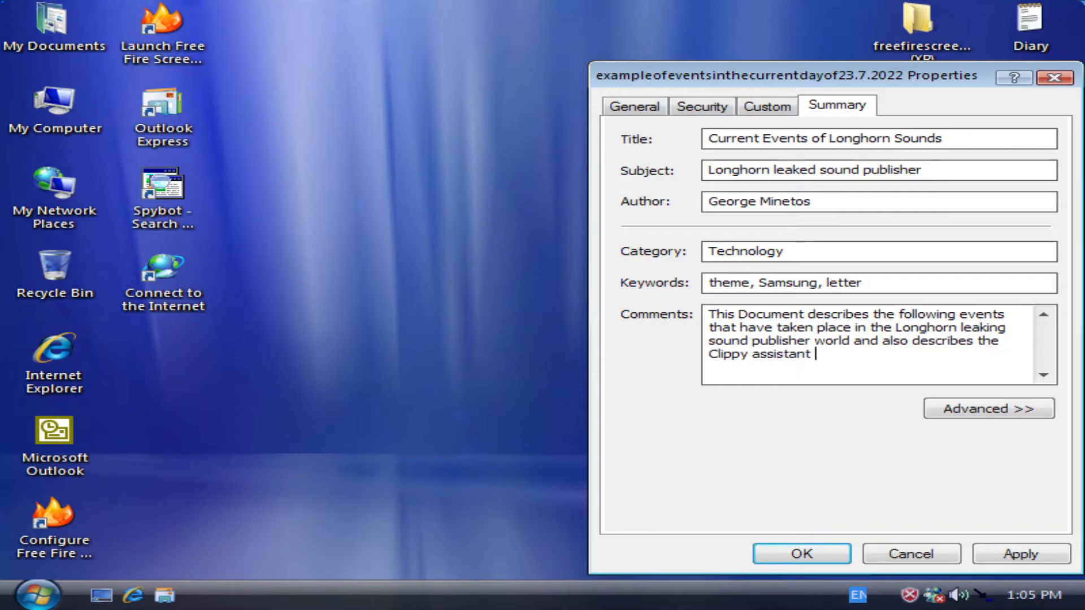
{"action": "type", "text": "in Word 2000"}
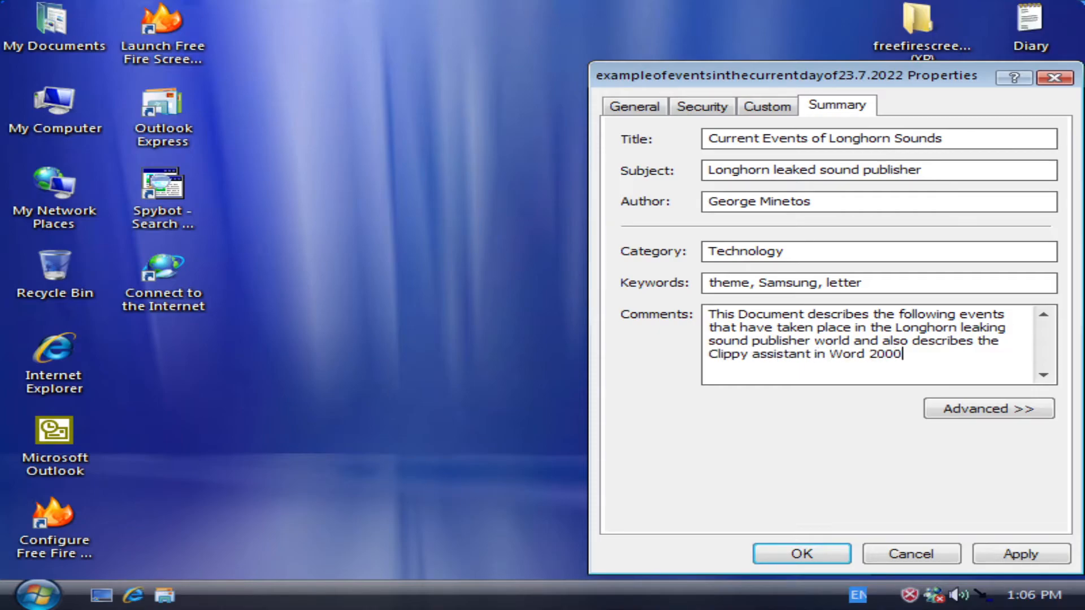
{"action": "type", "text": "!"}
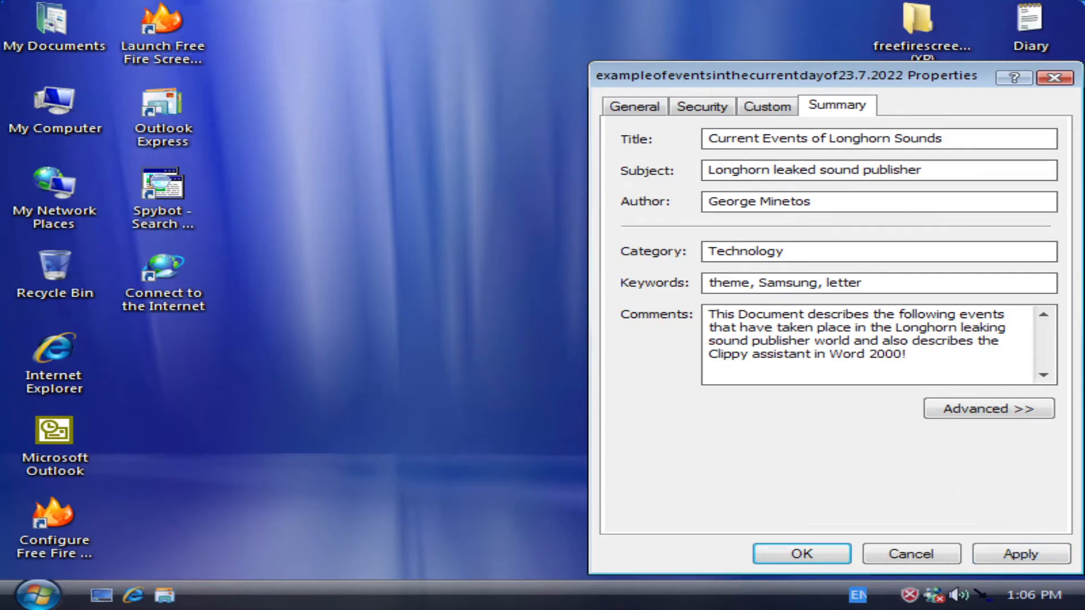
Apply the comment to the file properties and close the dialog with OK
{"action": "left_click", "coordinate": [803, 314]}
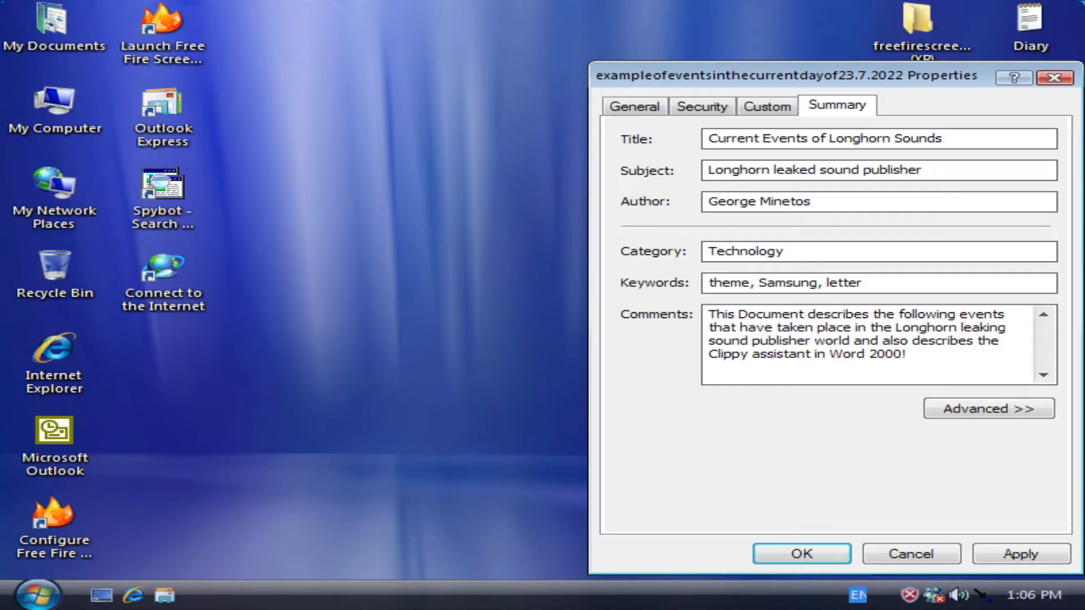
{"action": "type", "text": ","}
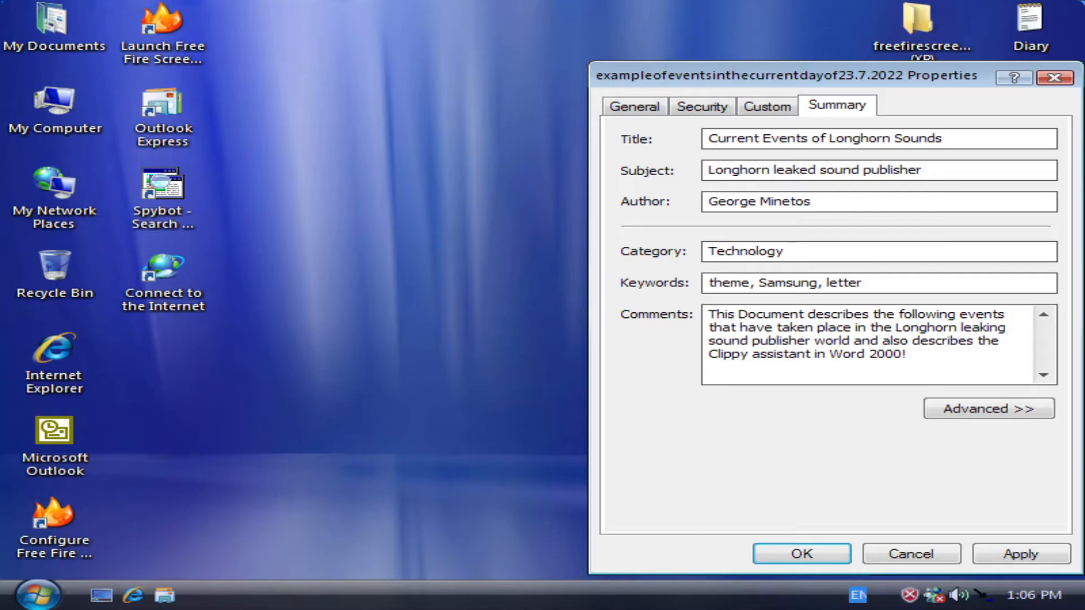
{"action": "left_click", "coordinate": [800, 553]}
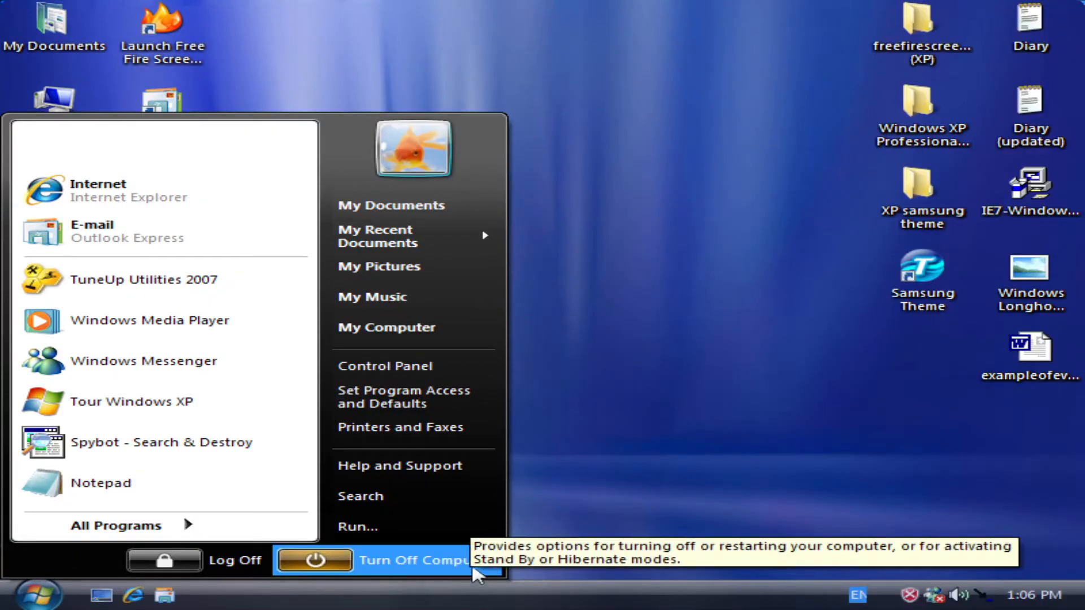
Turn off the Windows XP computer from the Start menu's Turn Off dialog
{"action": "left_click", "coordinate": [416, 560]}
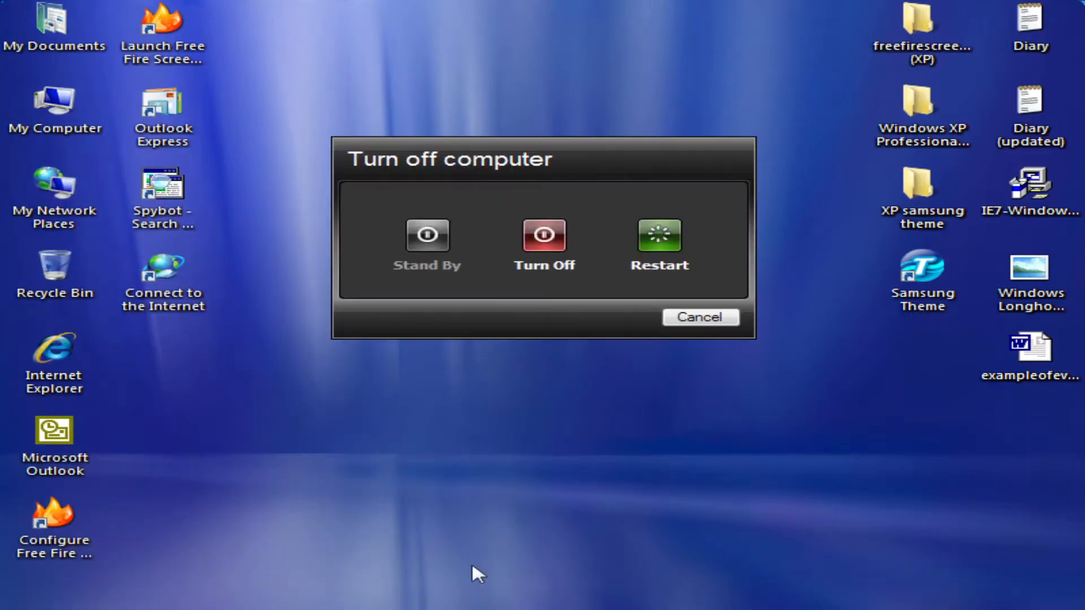
{"action": "left_click", "coordinate": [699, 317]}
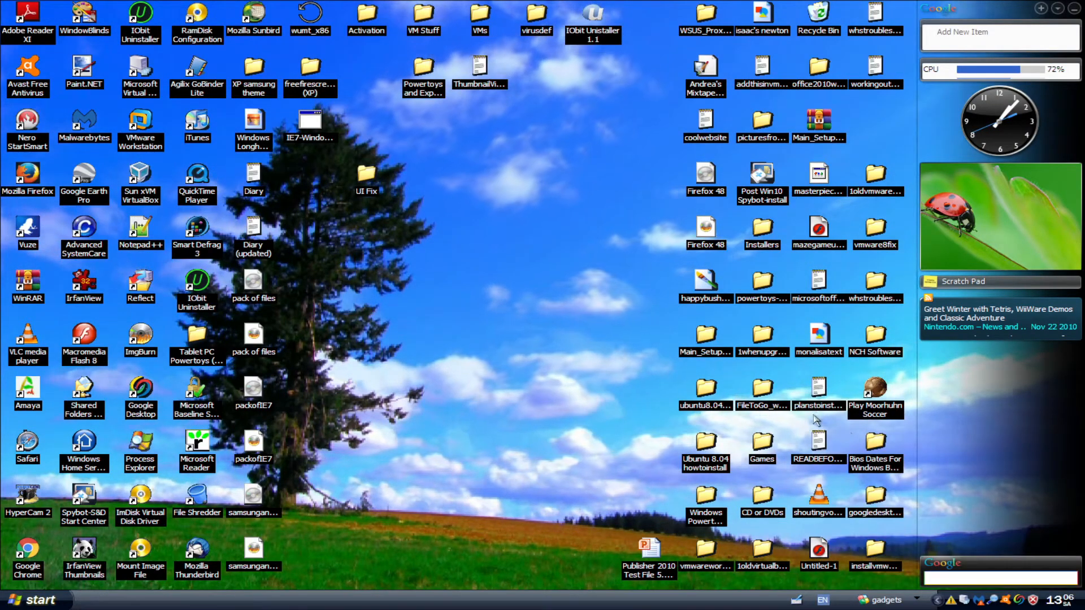
{"action": "mouse_move", "coordinate": [554, 171]}
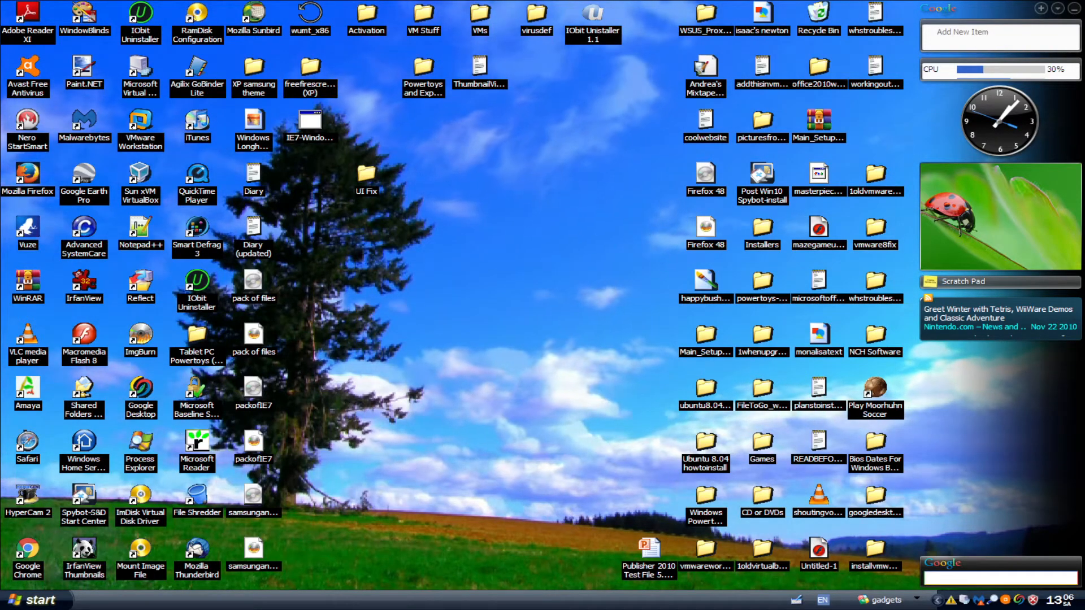
{"action": "left_click", "coordinate": [33, 599]}
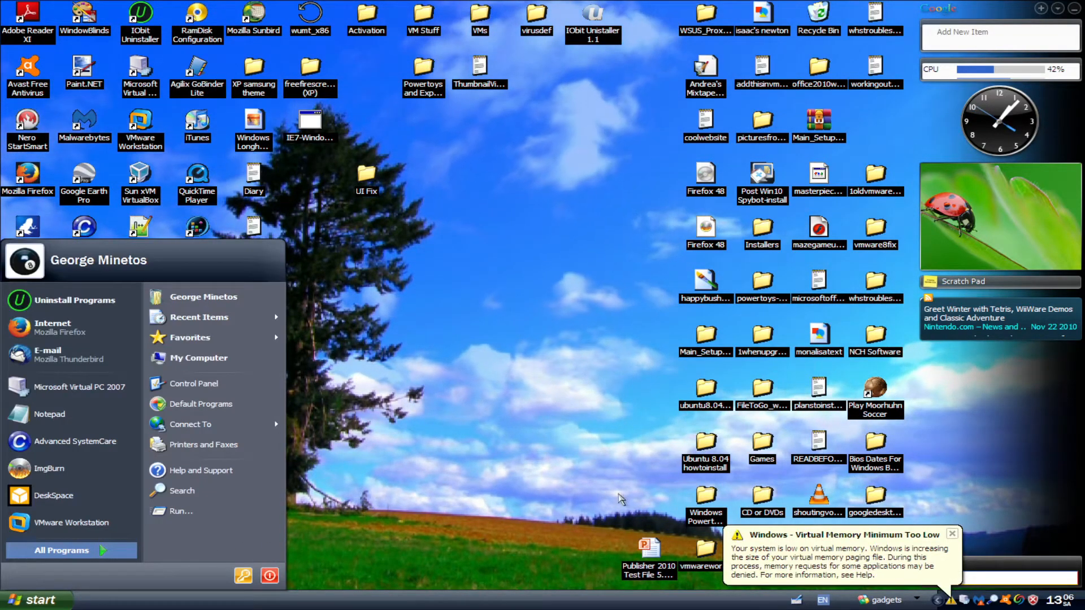
{"action": "left_click", "coordinate": [61, 549]}
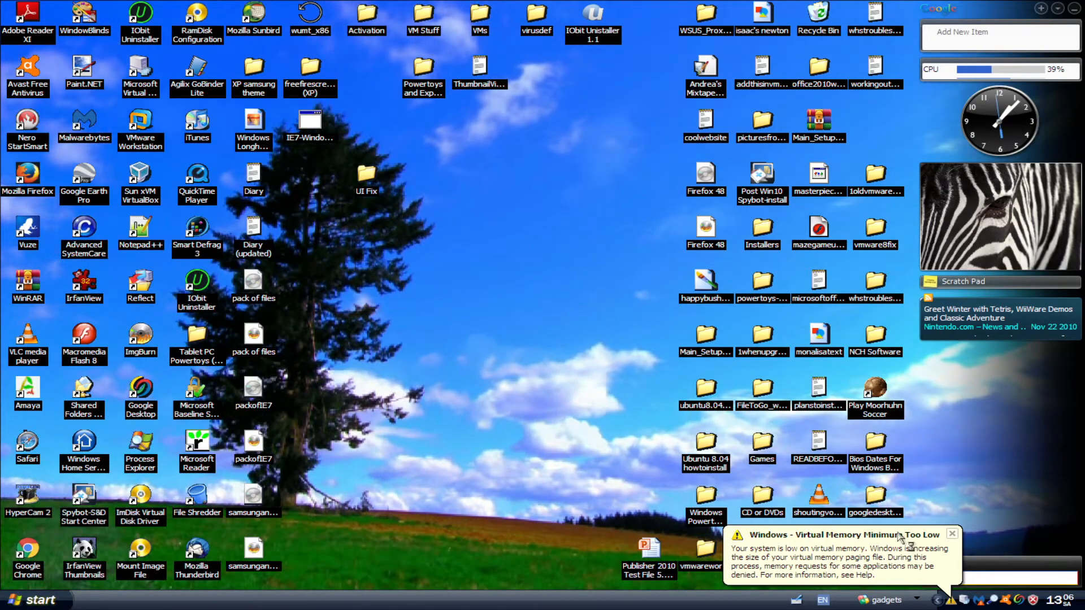
{"action": "left_click", "coordinate": [952, 533]}
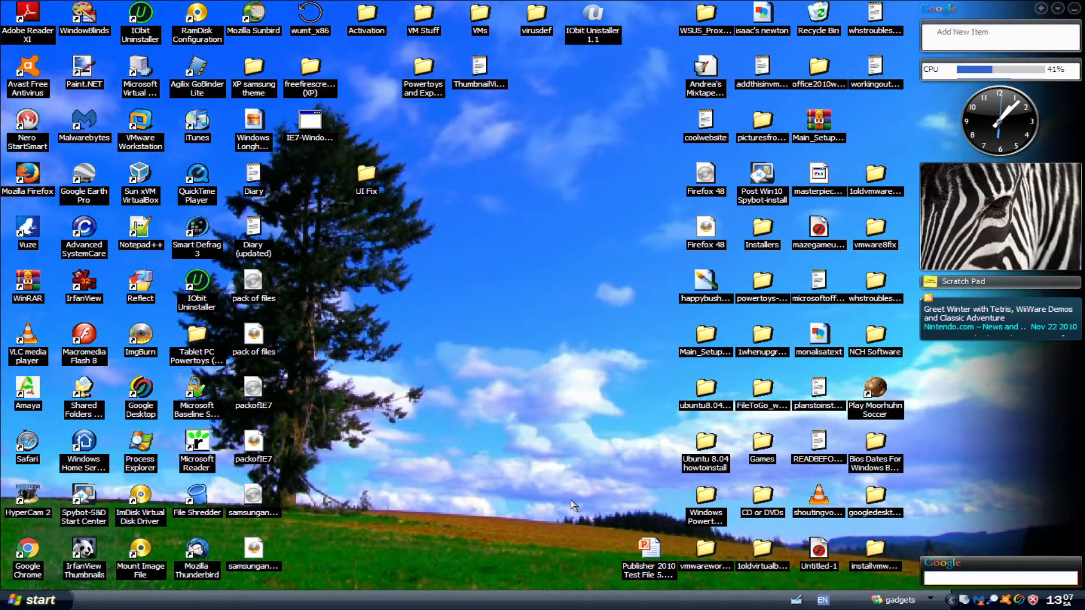
Launch VMware Workstation, power on Ubuntu 10.10, and switch it to full screen exclusive mode
{"action": "double_click", "coordinate": [141, 128]}
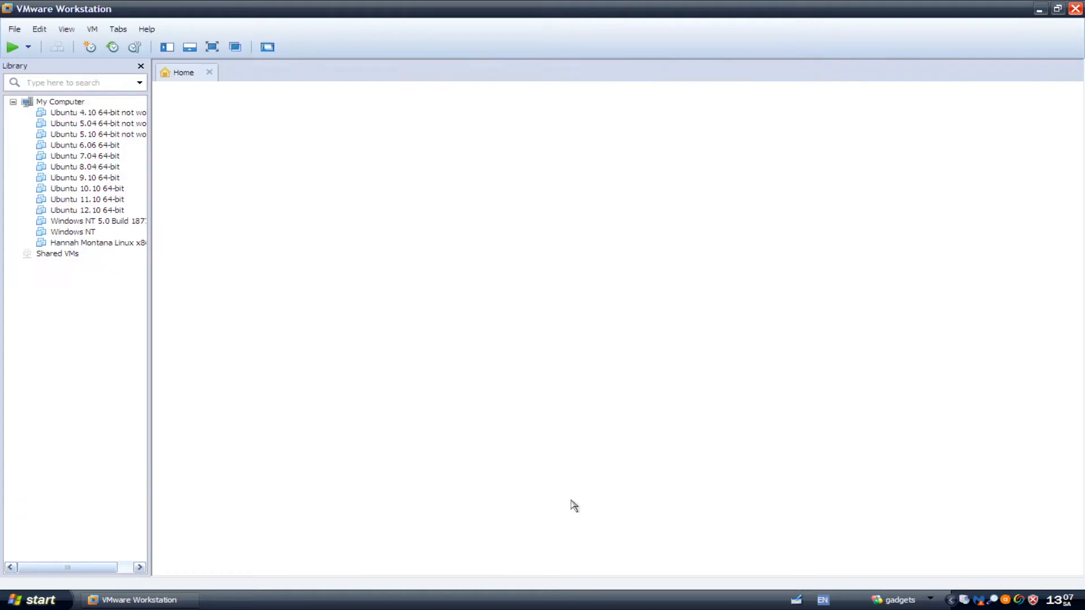
{"action": "mouse_move", "coordinate": [231, 265]}
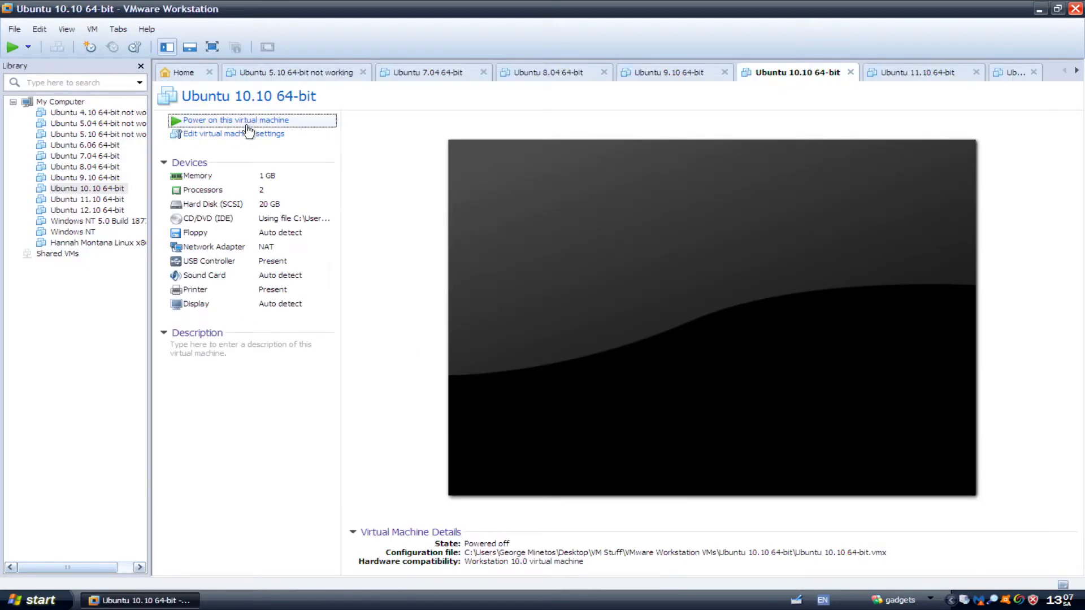
{"action": "left_click", "coordinate": [236, 119]}
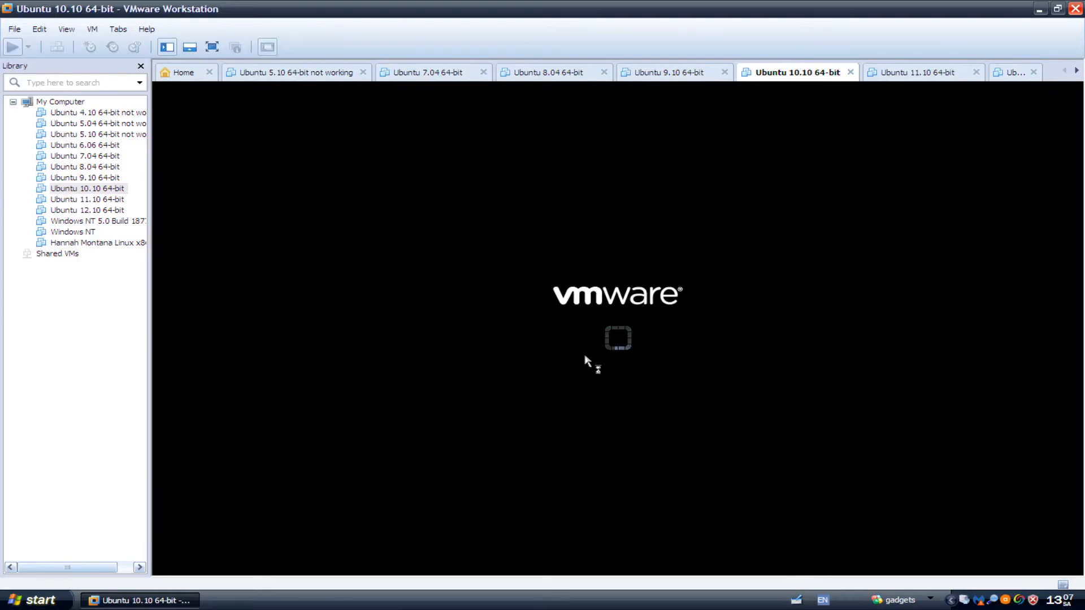
{"action": "left_click", "coordinate": [67, 28]}
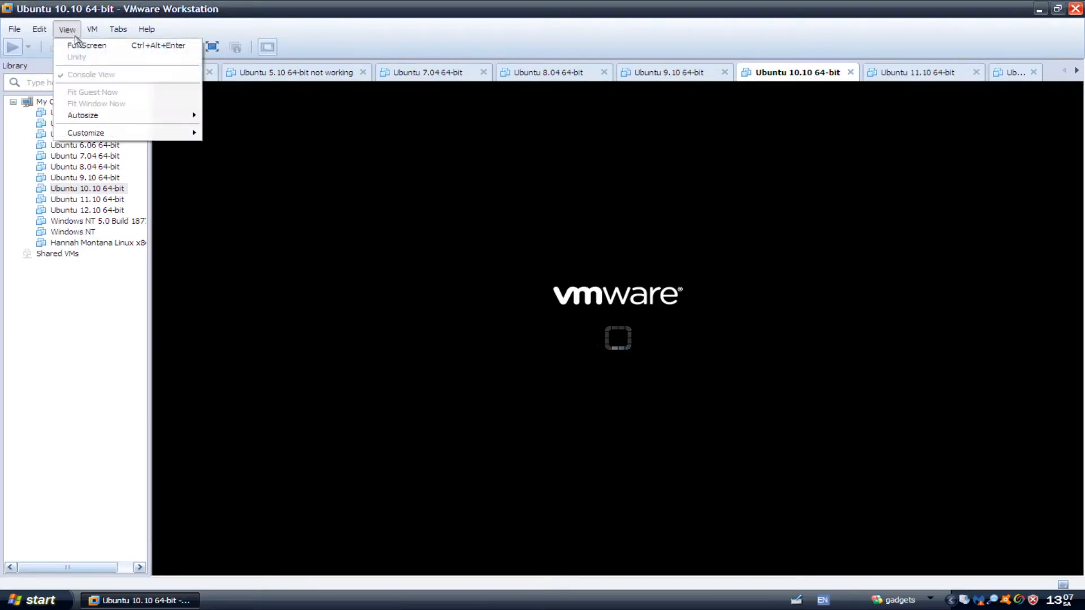
{"action": "left_click", "coordinate": [86, 45]}
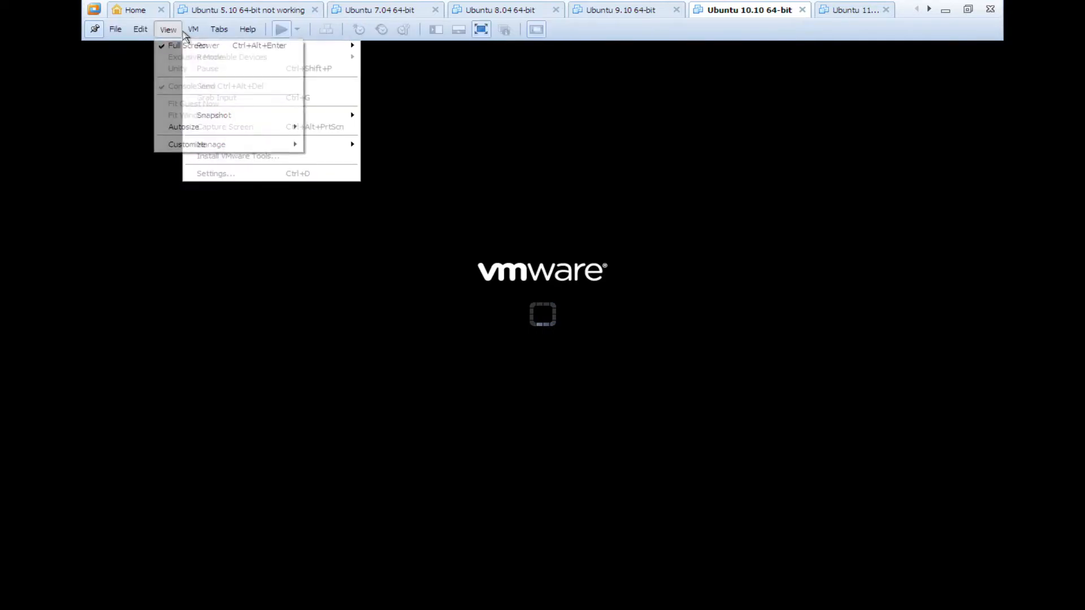
{"action": "left_click", "coordinate": [200, 57]}
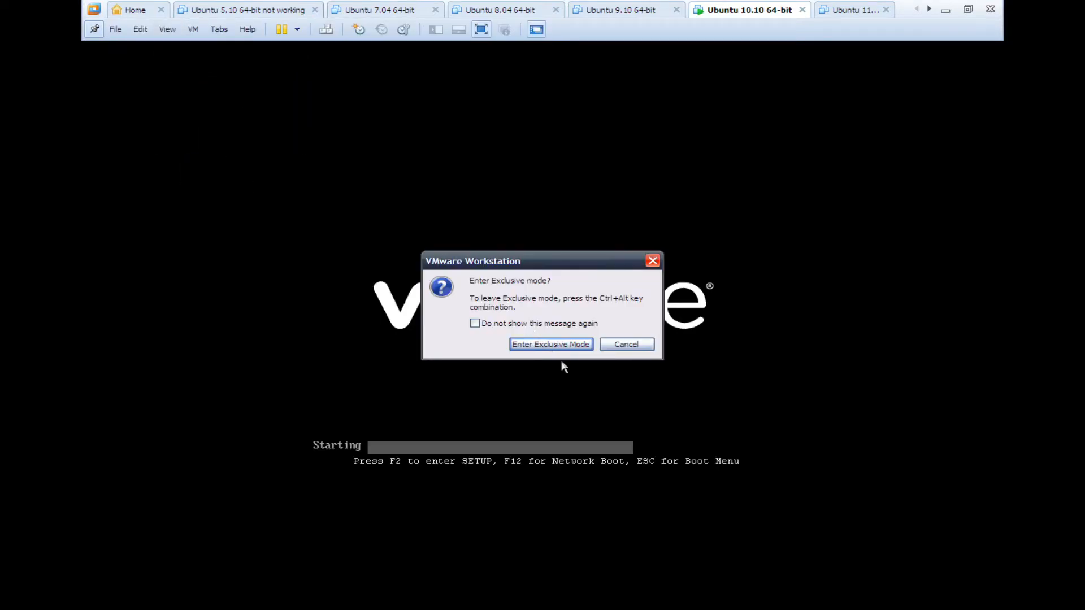
Confirm exclusive mode, log in to the Ubuntu user account, and launch Firefox from the panel
{"action": "left_click", "coordinate": [549, 344]}
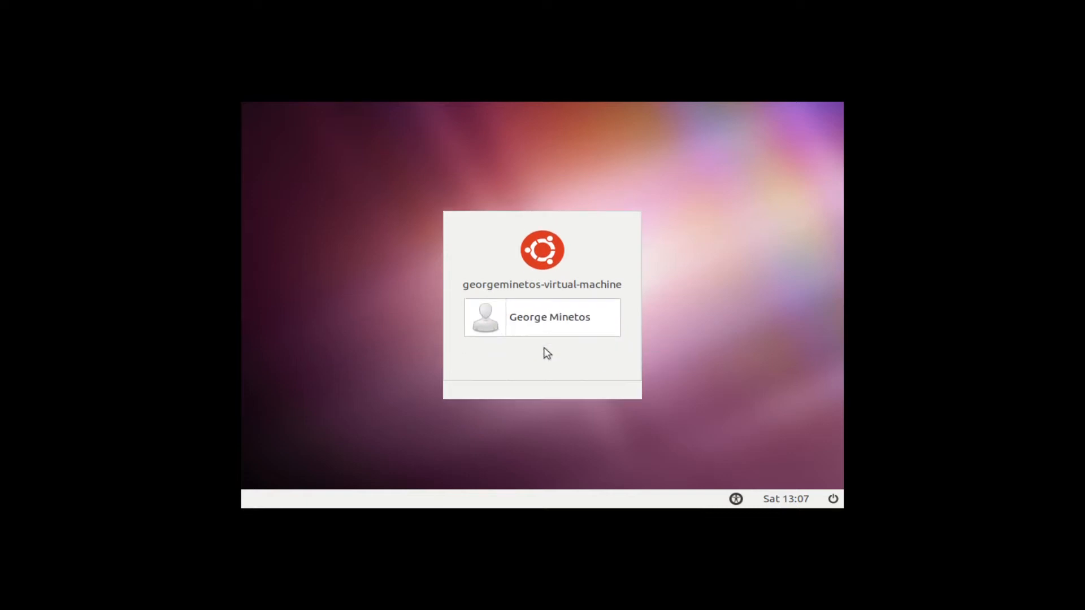
{"action": "left_click", "coordinate": [542, 317]}
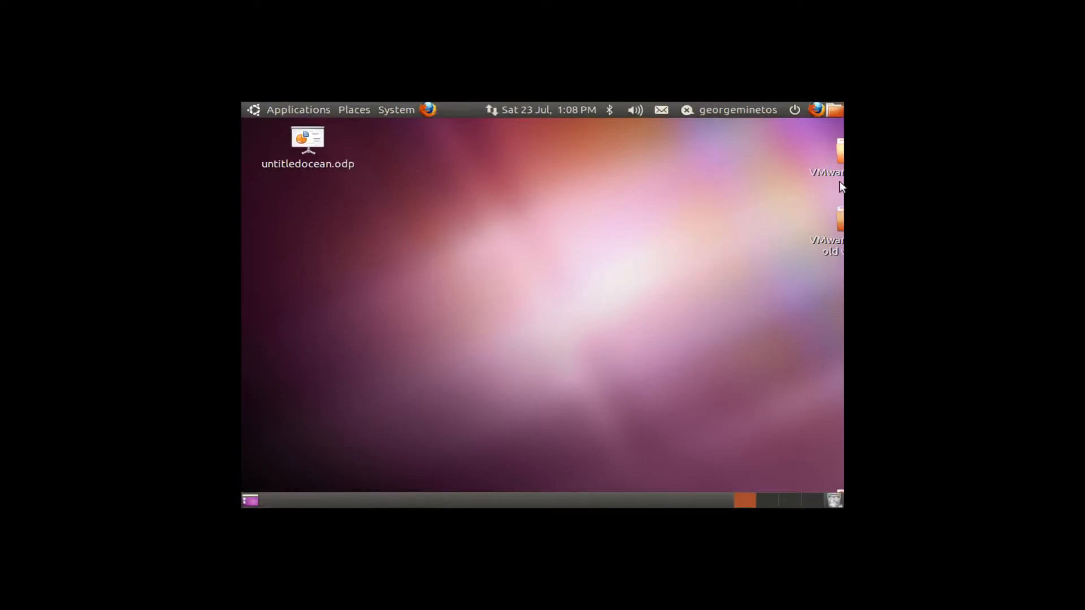
{"action": "mouse_move", "coordinate": [713, 202]}
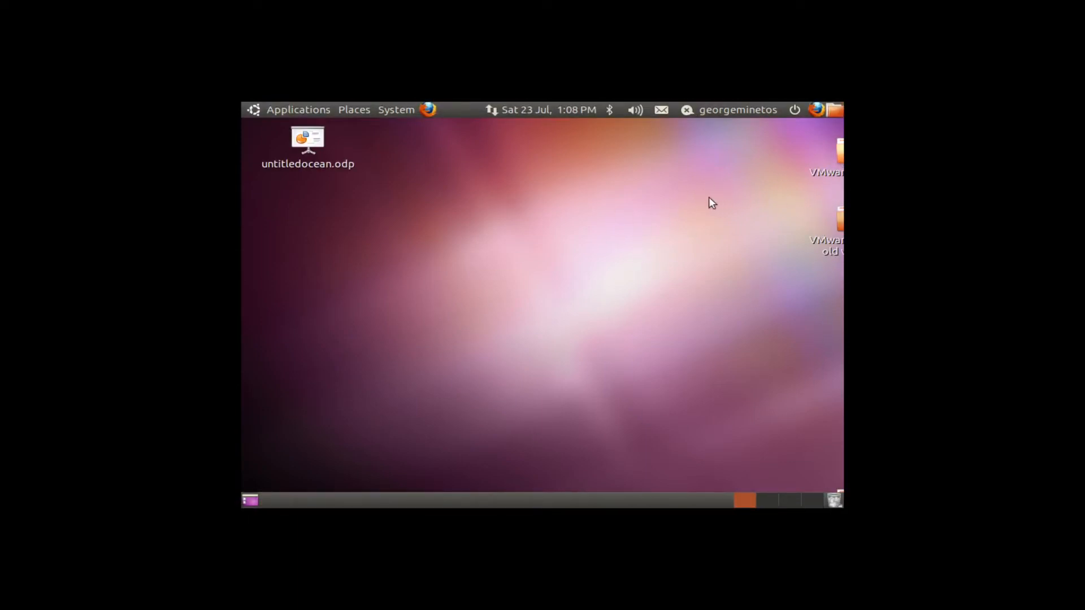
{"action": "left_click", "coordinate": [139, 47]}
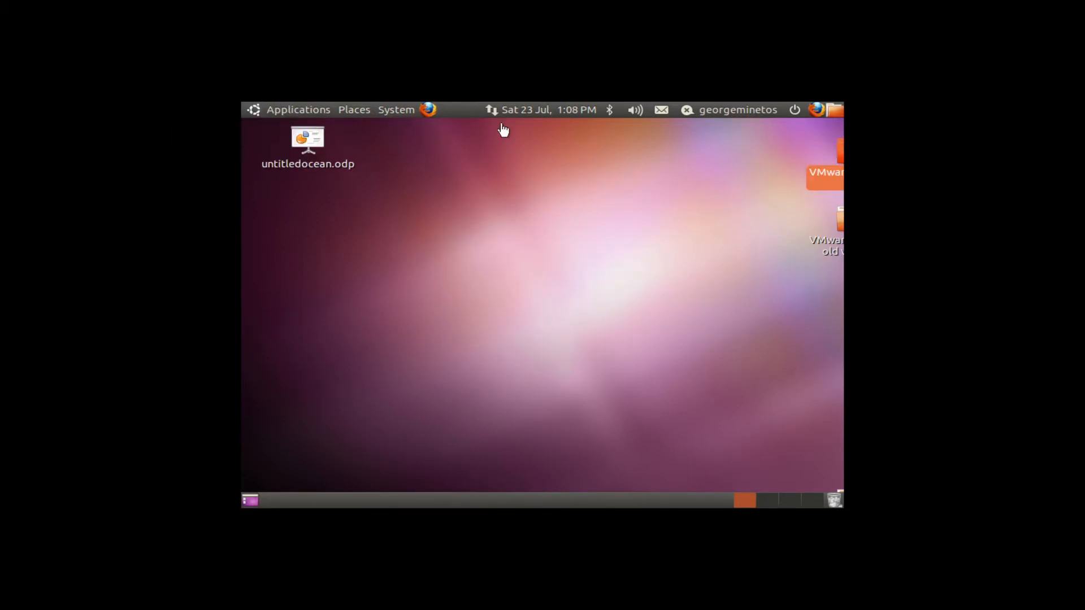
{"action": "mouse_move", "coordinate": [869, 296]}
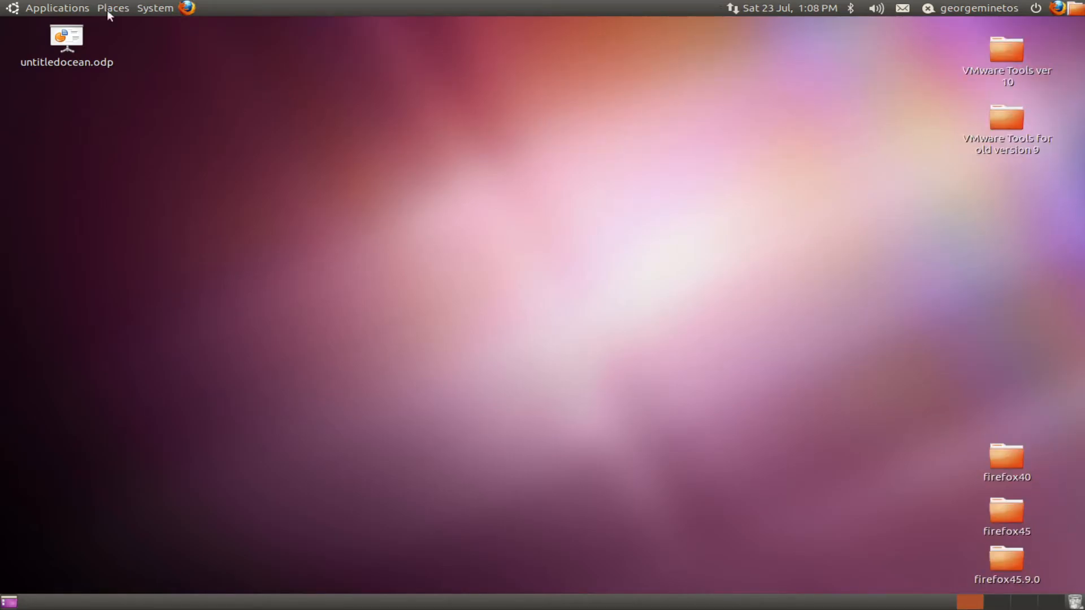
{"action": "mouse_move", "coordinate": [358, 293]}
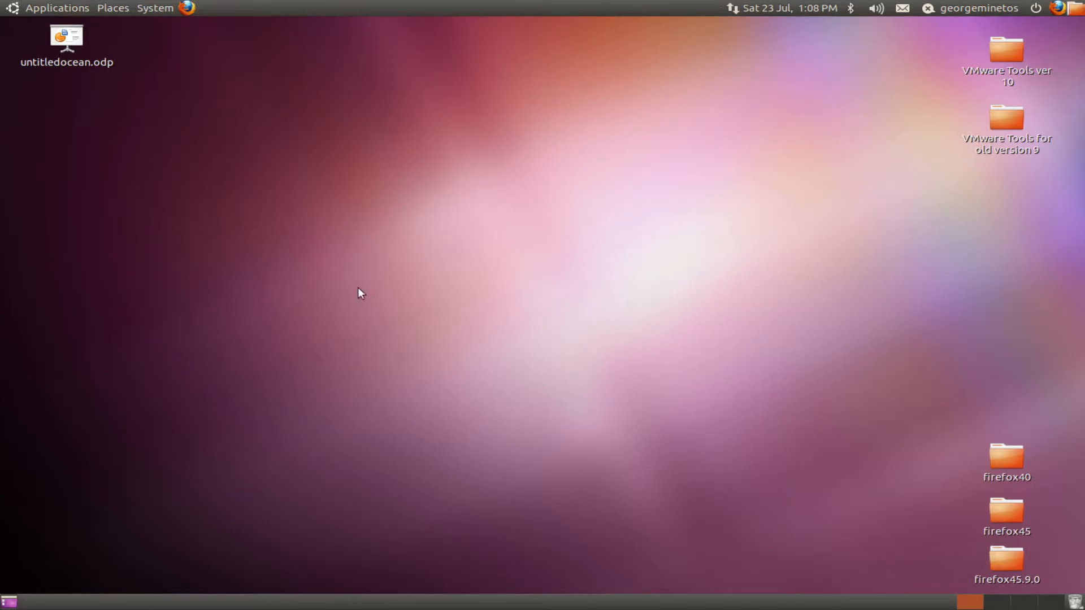
{"action": "mouse_move", "coordinate": [530, 342]}
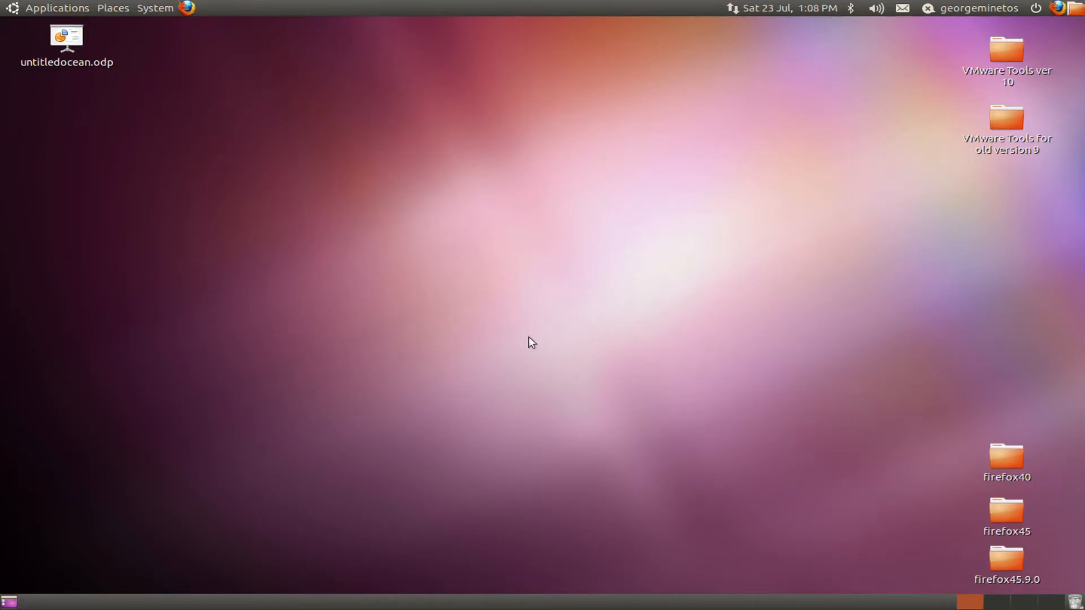
{"action": "mouse_move", "coordinate": [902, 11]}
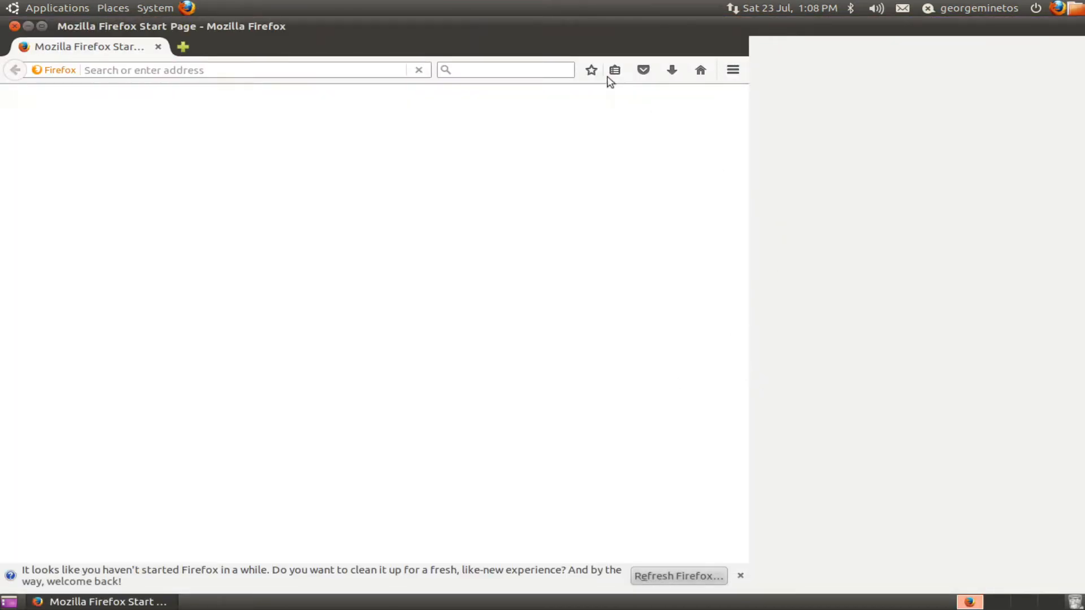
Dismiss Wikipedia's campaign banner, search for 'human', and open the Human article
{"action": "type", "text": "wikipedia.org/wiki/Main_Page"}
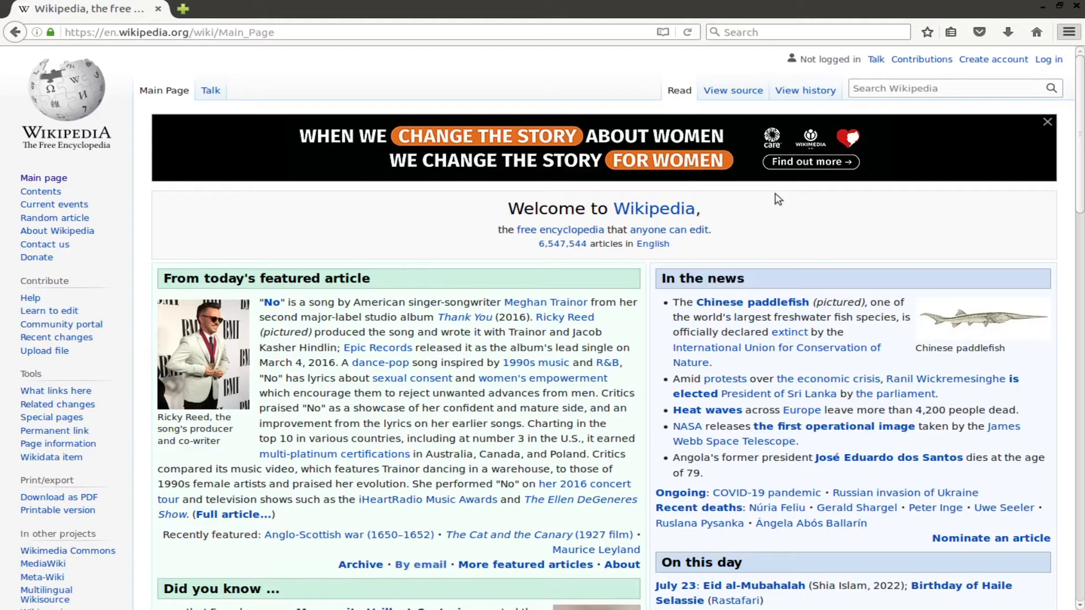
{"action": "left_click", "coordinate": [1047, 121]}
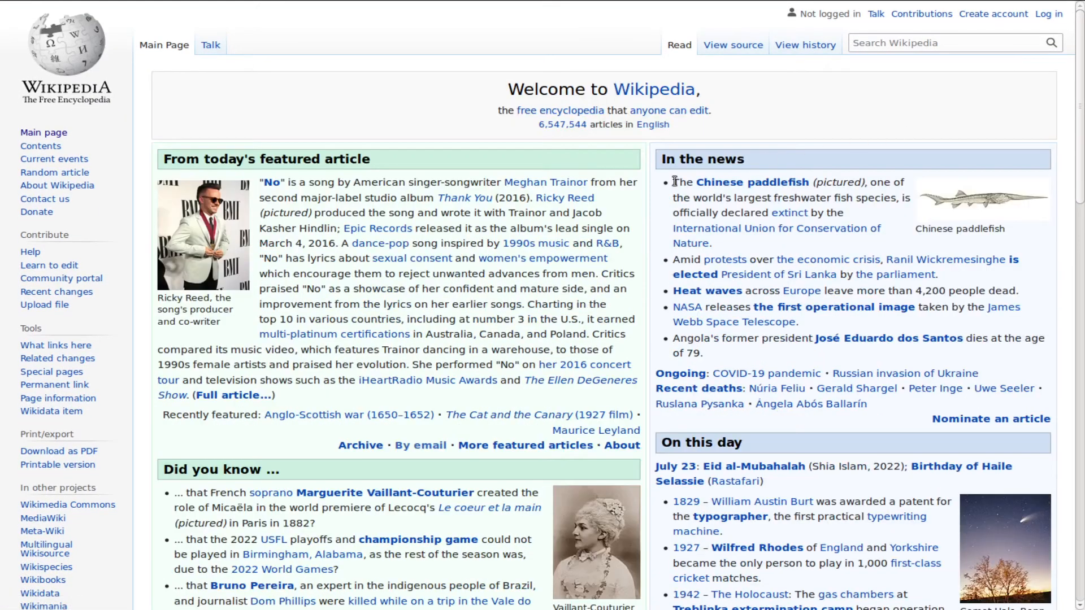
{"action": "scroll", "scroll_direction": "down", "scroll_amount": 3}
{"action": "type", "text": "h"}
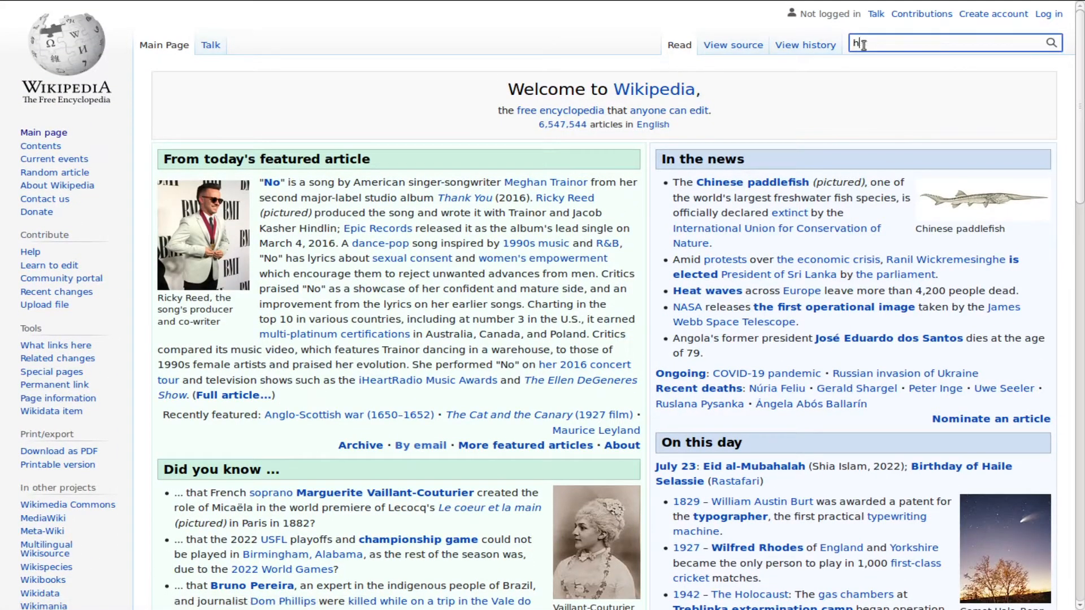
{"action": "type", "text": "uman"}
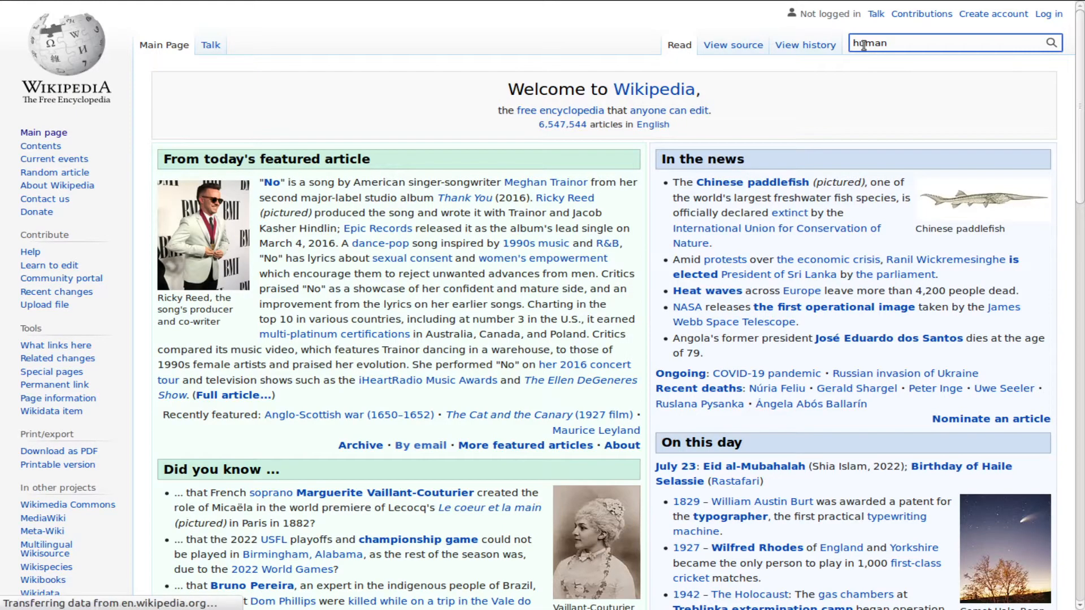
{"action": "key", "text": "Return"}
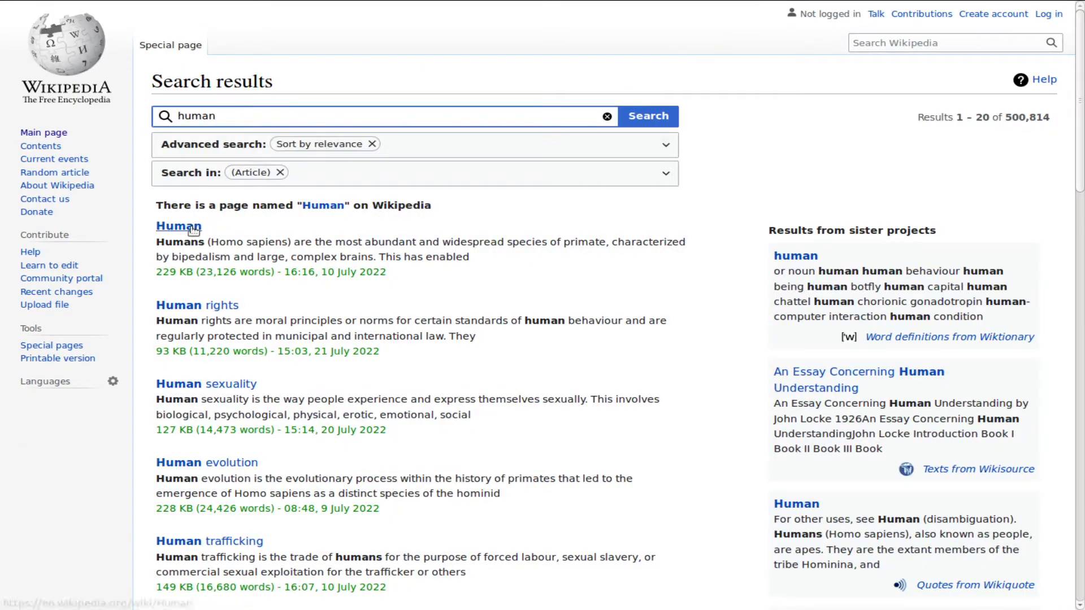
{"action": "left_click", "coordinate": [179, 225]}
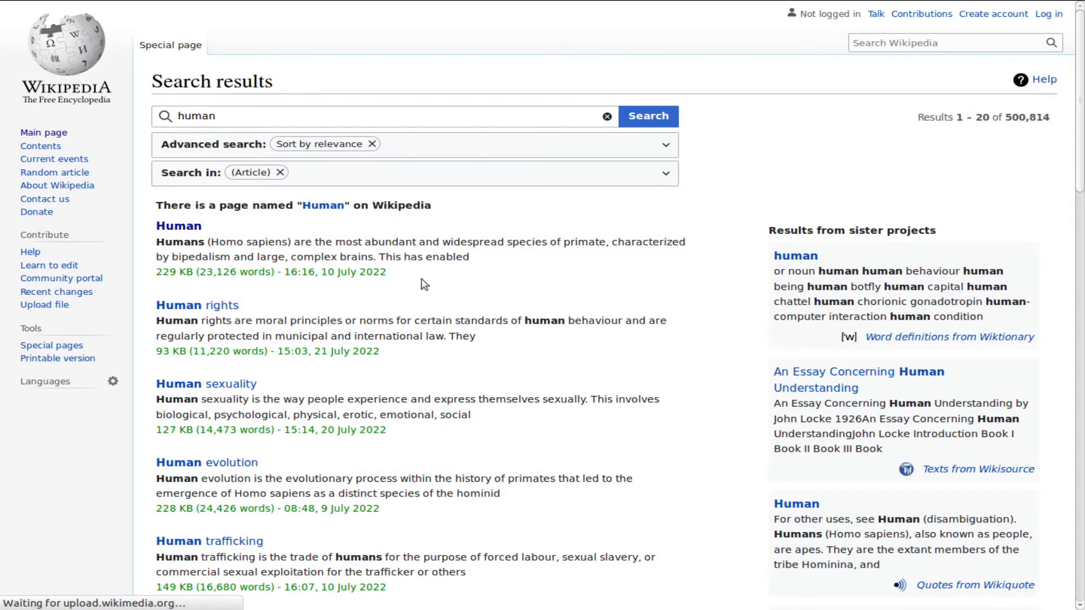
{"action": "left_click", "coordinate": [179, 225]}
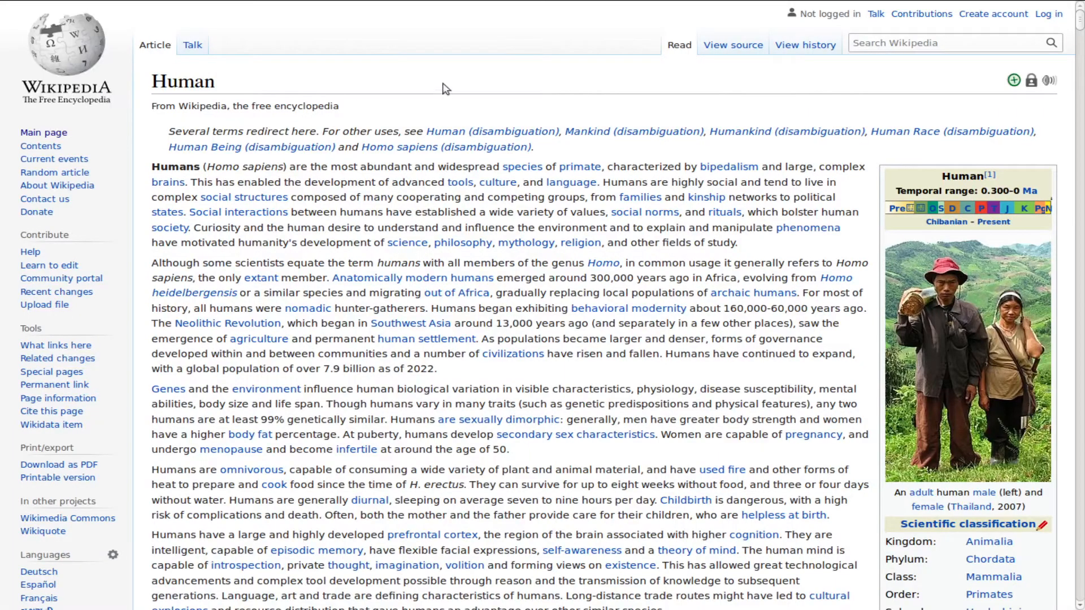
{"action": "type", "text": "animals"}
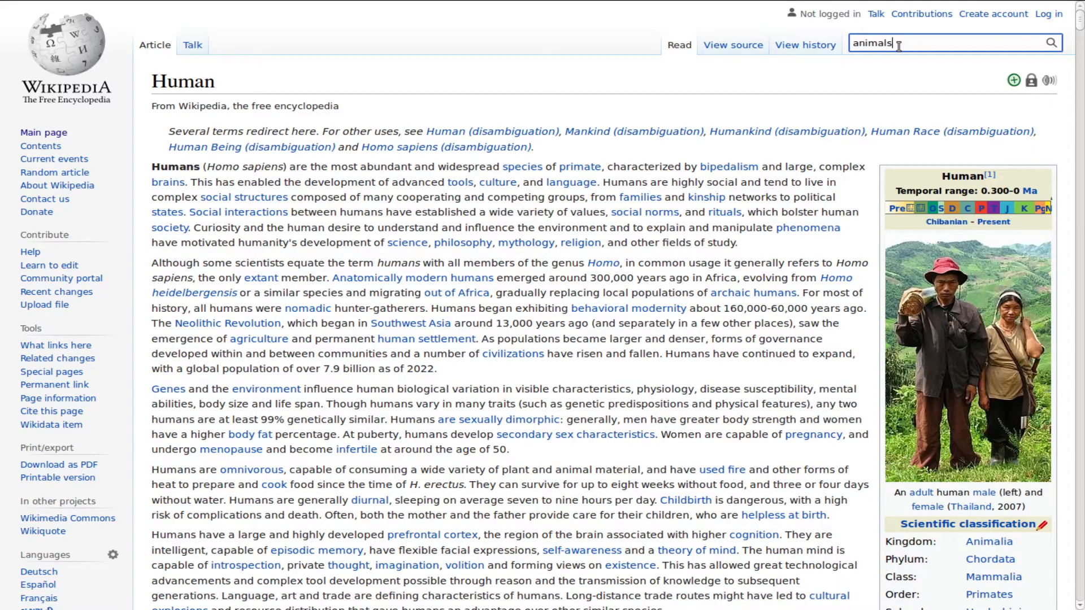
Search Wikipedia for 'animals', open the Animal article, and visit Bivalvia and back
{"action": "key", "text": "Return"}
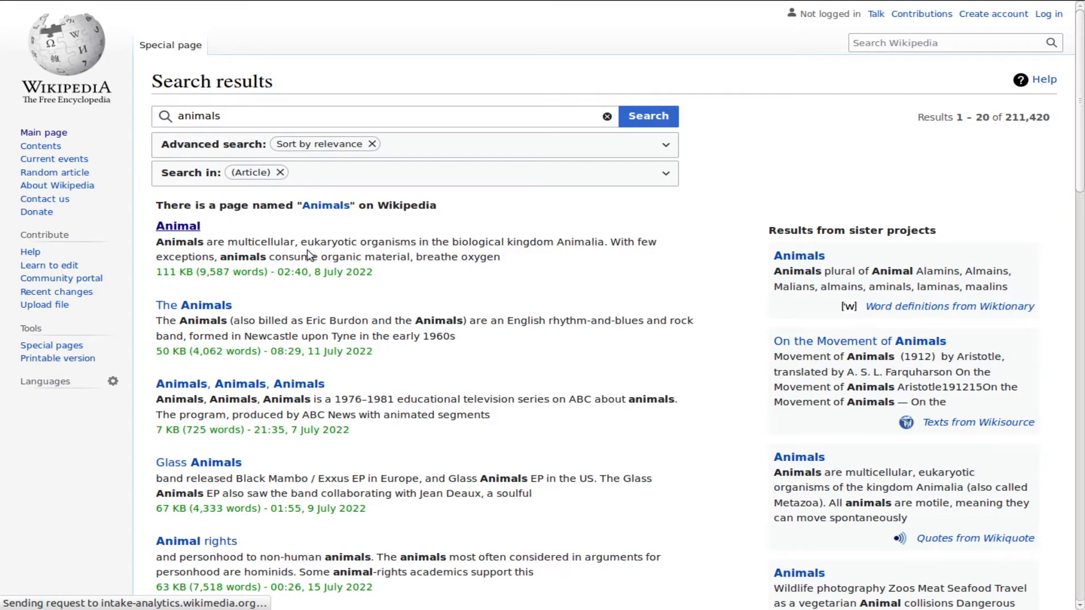
{"action": "left_click", "coordinate": [177, 226]}
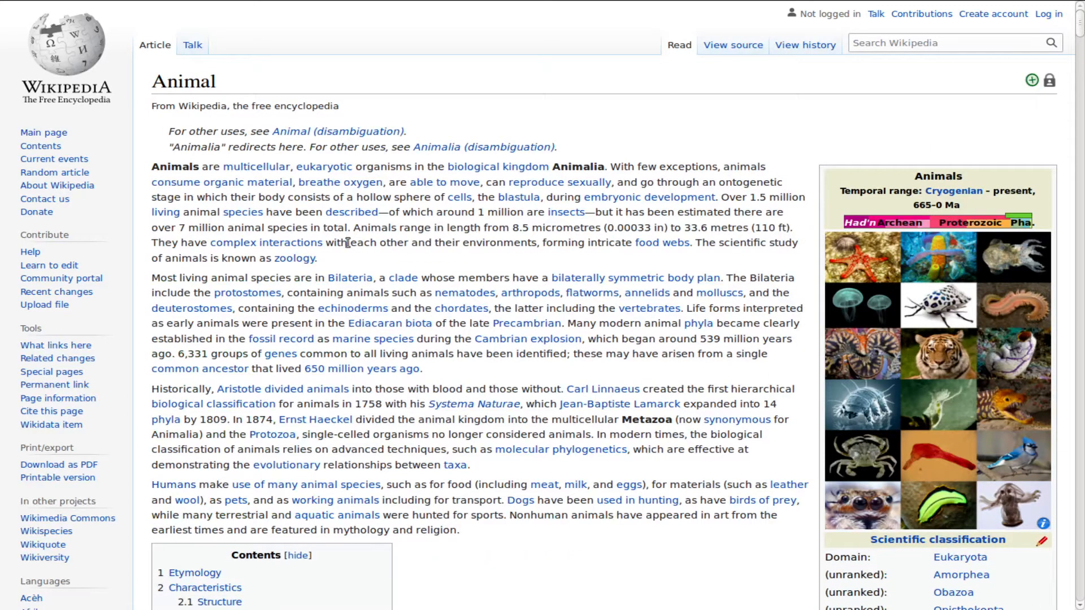
{"action": "scroll", "scroll_direction": "down", "scroll_amount": 3}
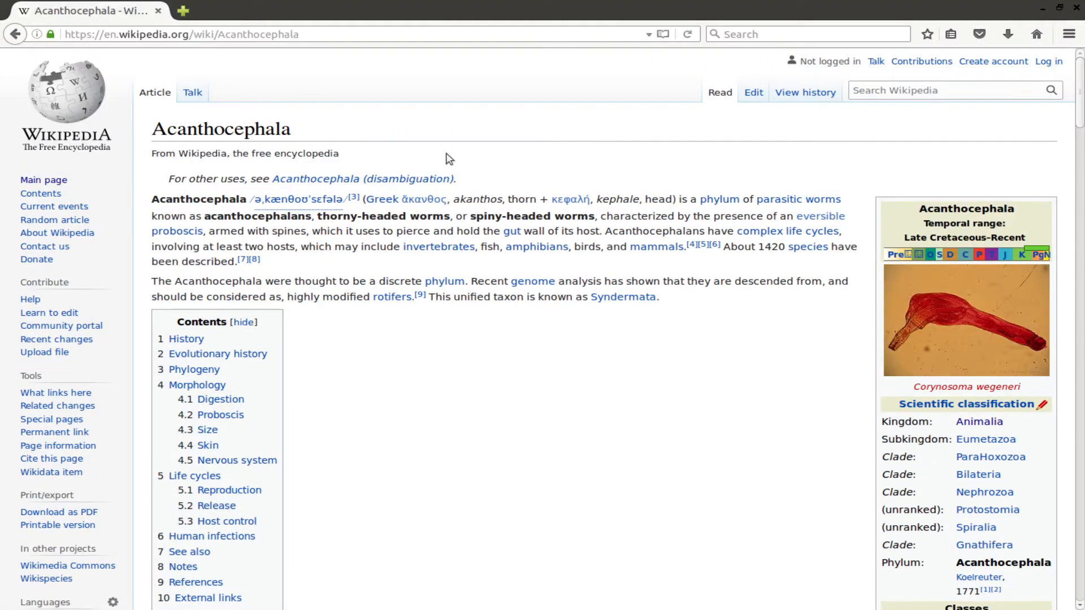
{"action": "left_click", "coordinate": [978, 422]}
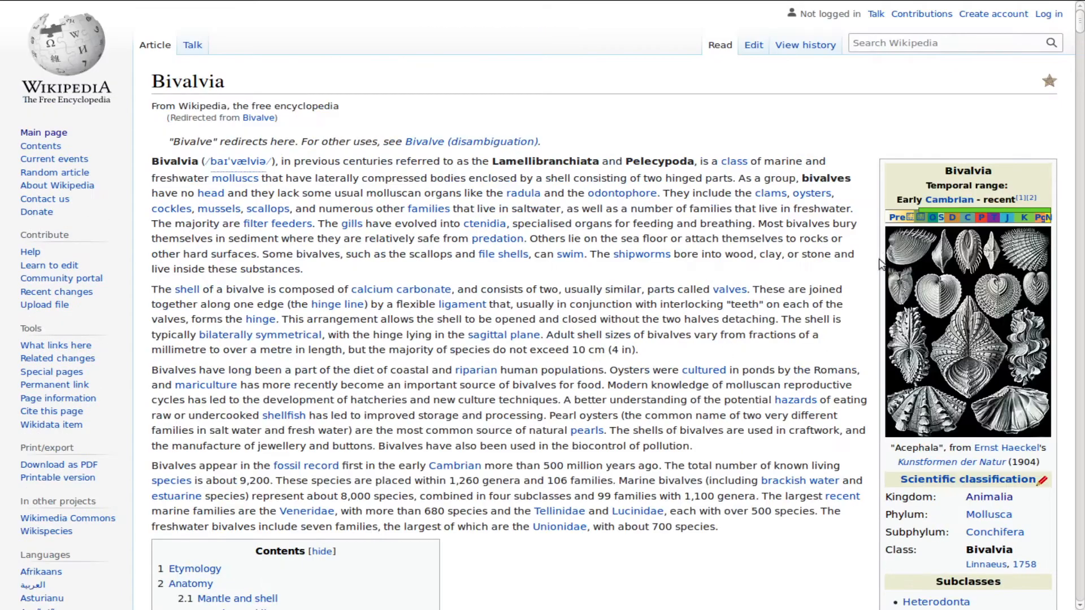
{"action": "left_click", "coordinate": [988, 497]}
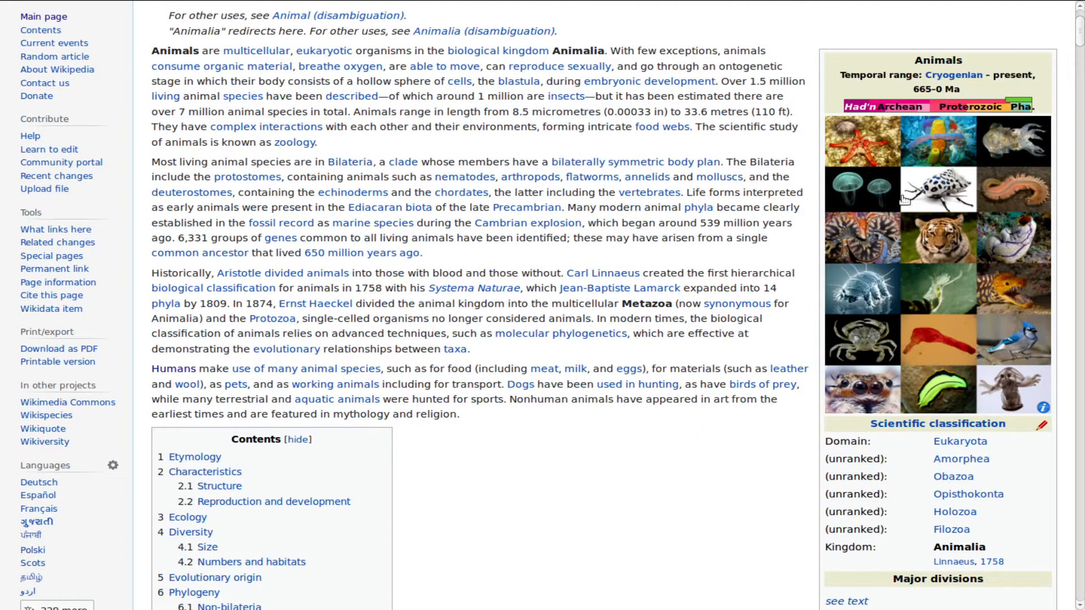
Read down the Animal article and view the enlarged Jean-Baptiste de Lamarck portrait
{"action": "scroll", "scroll_direction": "down", "scroll_amount": 3}
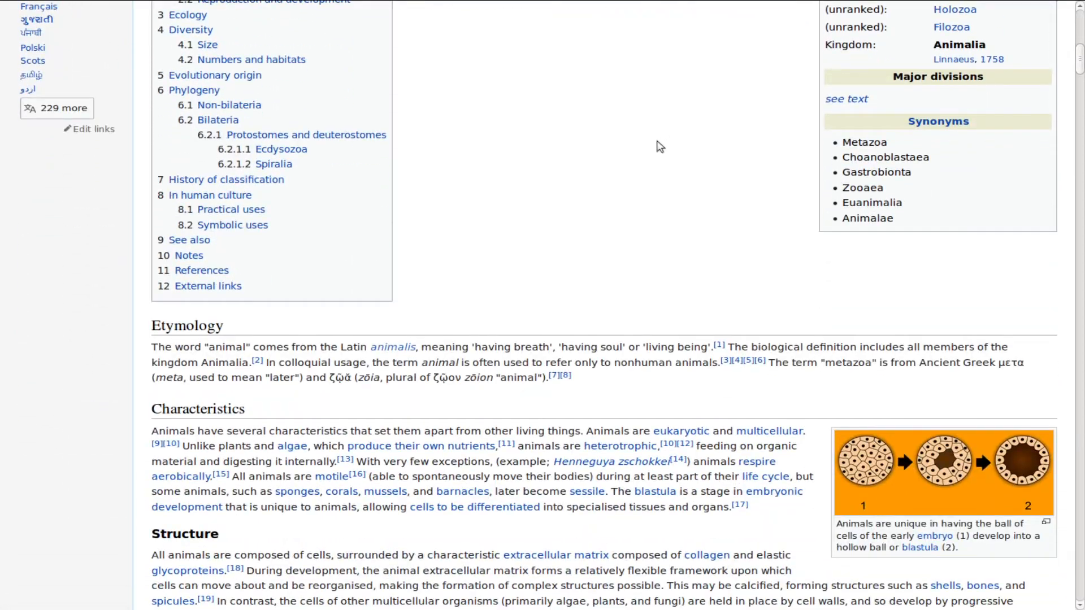
{"action": "scroll", "scroll_direction": "down", "scroll_amount": 3}
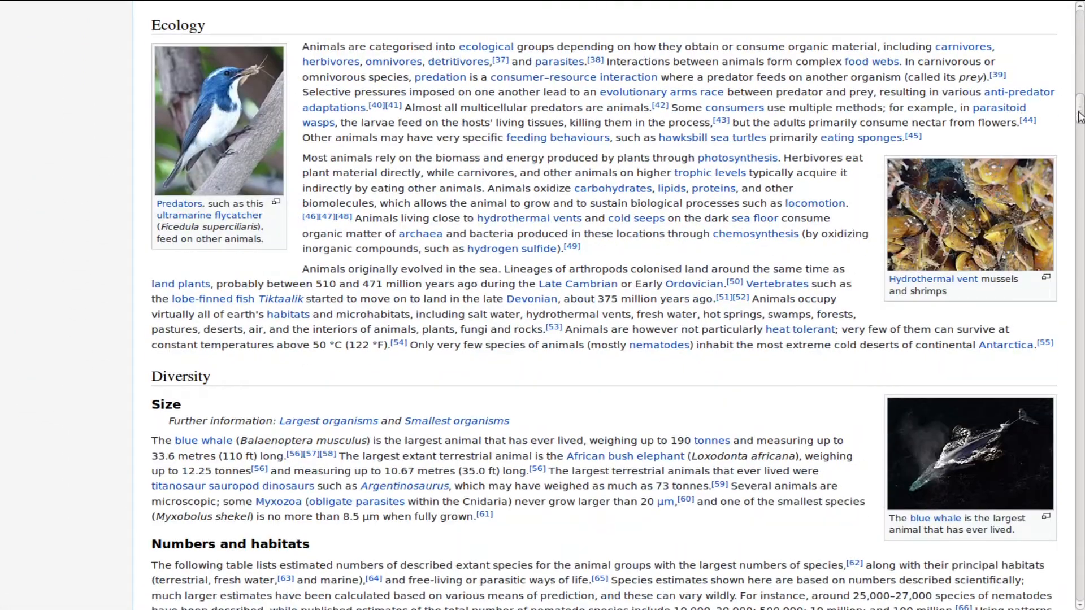
{"action": "scroll", "scroll_direction": "down", "scroll_amount": 3}
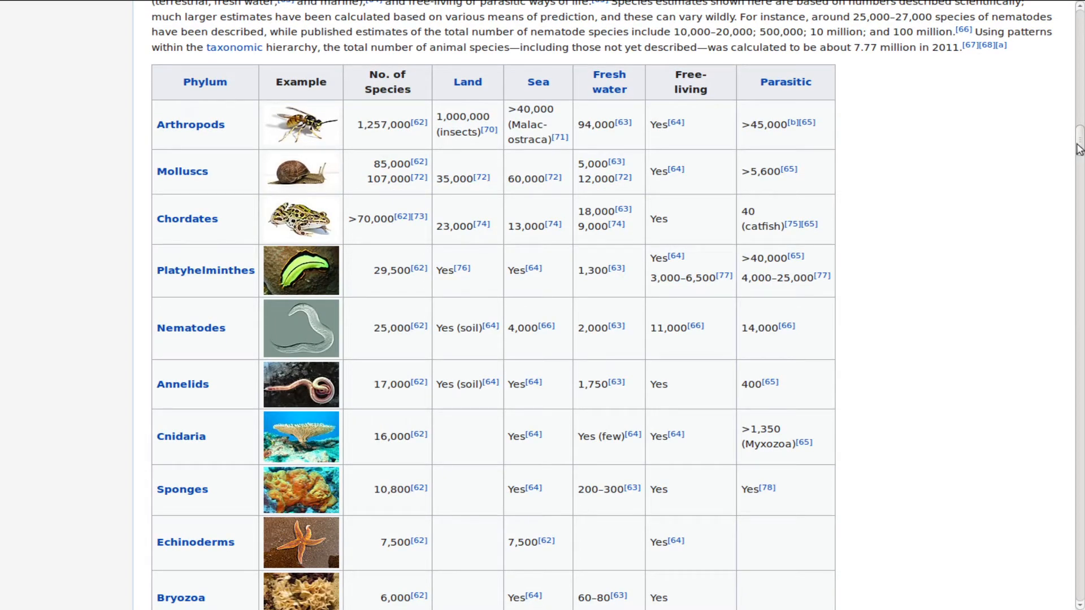
{"action": "scroll", "scroll_direction": "down", "scroll_amount": 3}
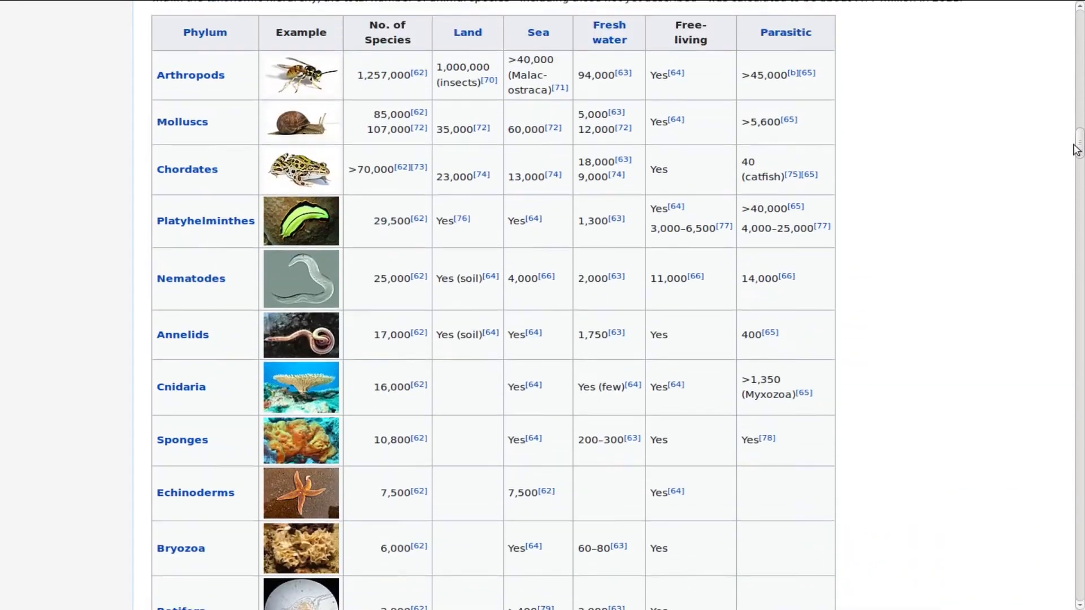
{"action": "scroll", "scroll_direction": "up", "scroll_amount": 3}
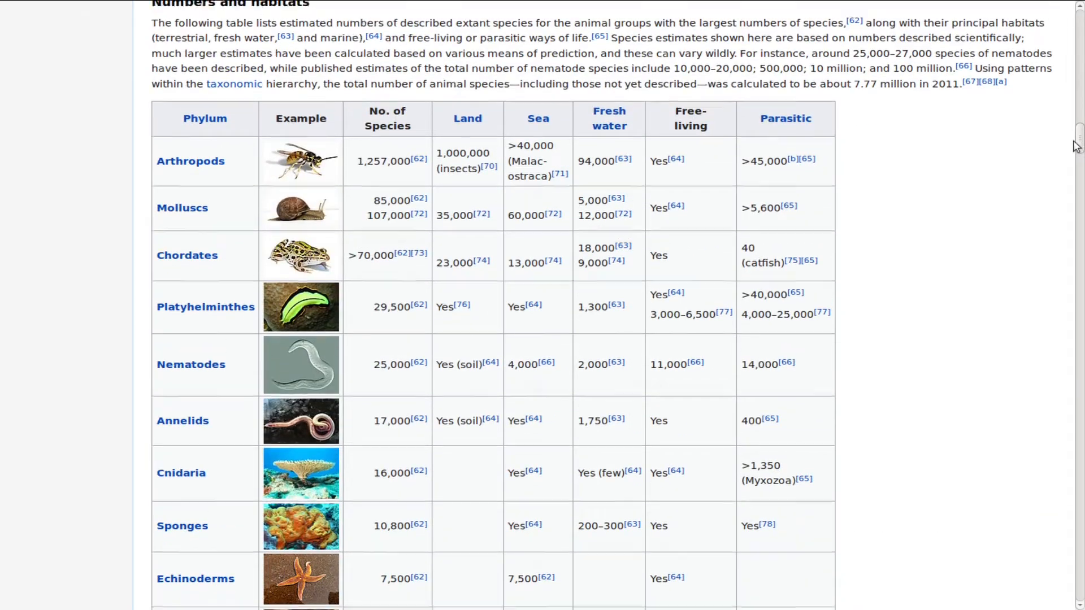
{"action": "scroll", "scroll_direction": "down", "scroll_amount": 3}
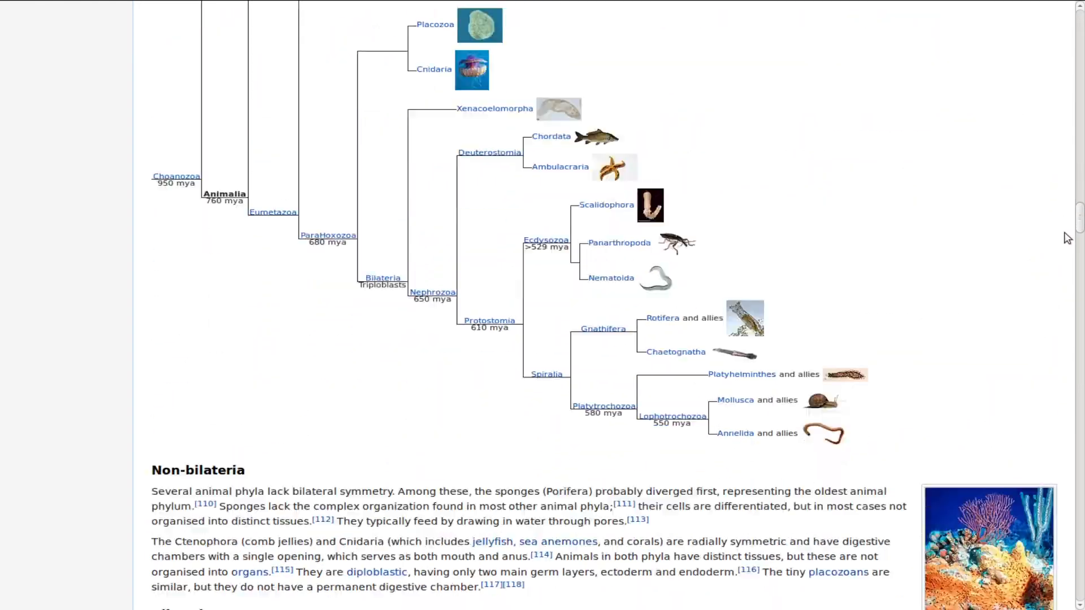
{"action": "scroll", "scroll_direction": "down", "scroll_amount": 3}
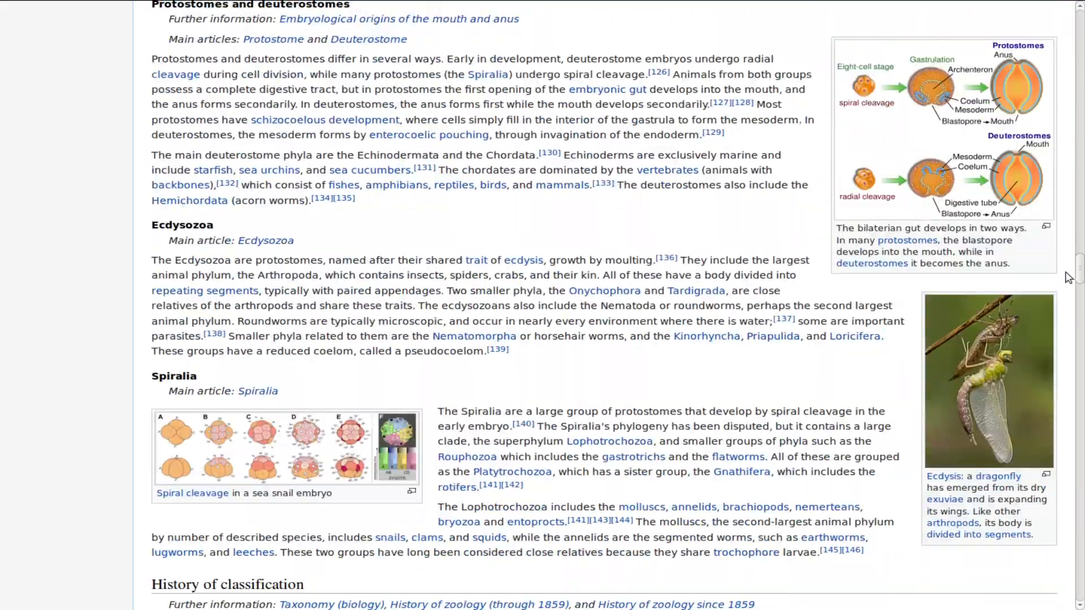
{"action": "scroll", "scroll_direction": "down", "scroll_amount": 3}
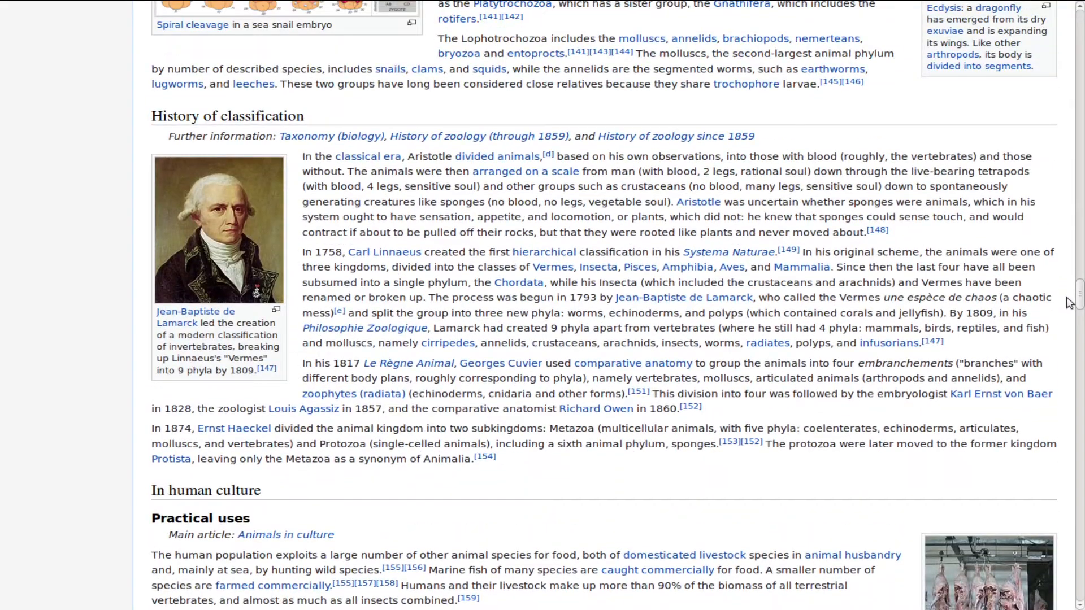
{"action": "left_click", "coordinate": [219, 230]}
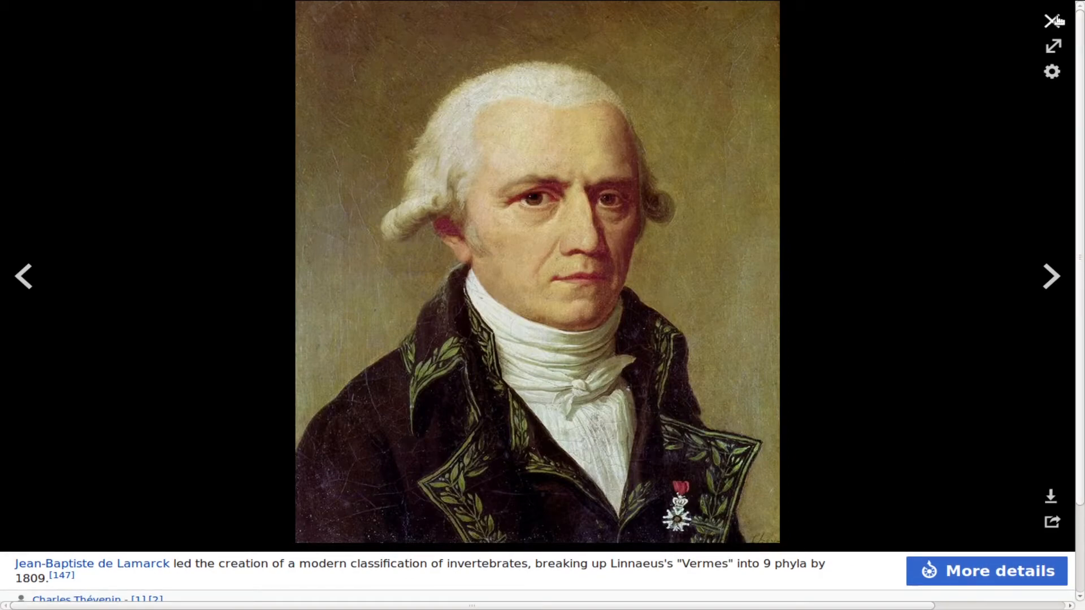
{"action": "left_click", "coordinate": [1050, 21]}
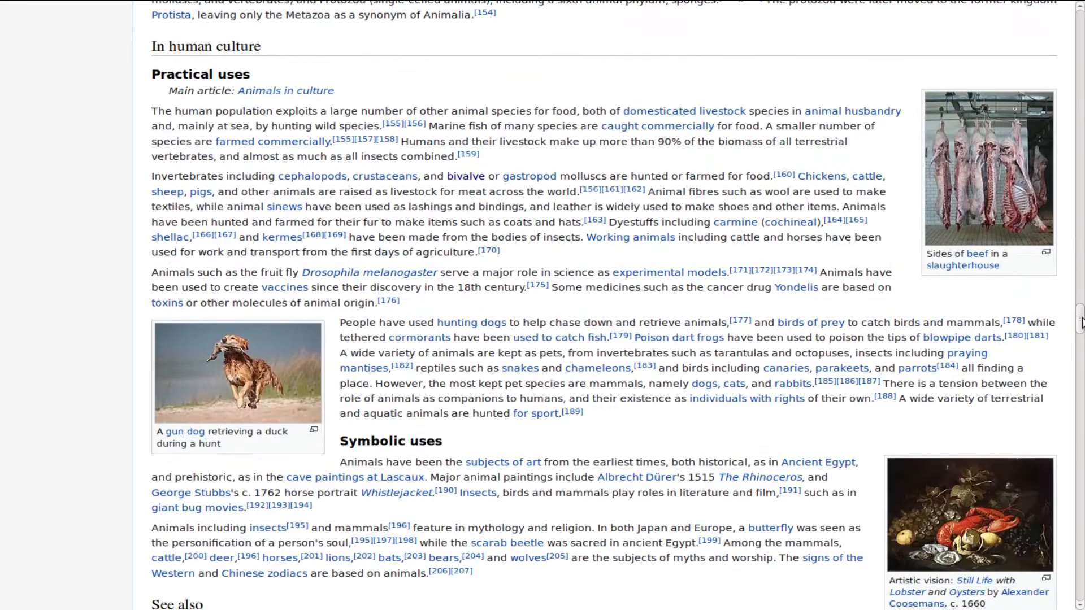
View the enlarged slaughterhouse beef photo, then scroll back up the article
{"action": "scroll", "scroll_direction": "down", "scroll_amount": 3}
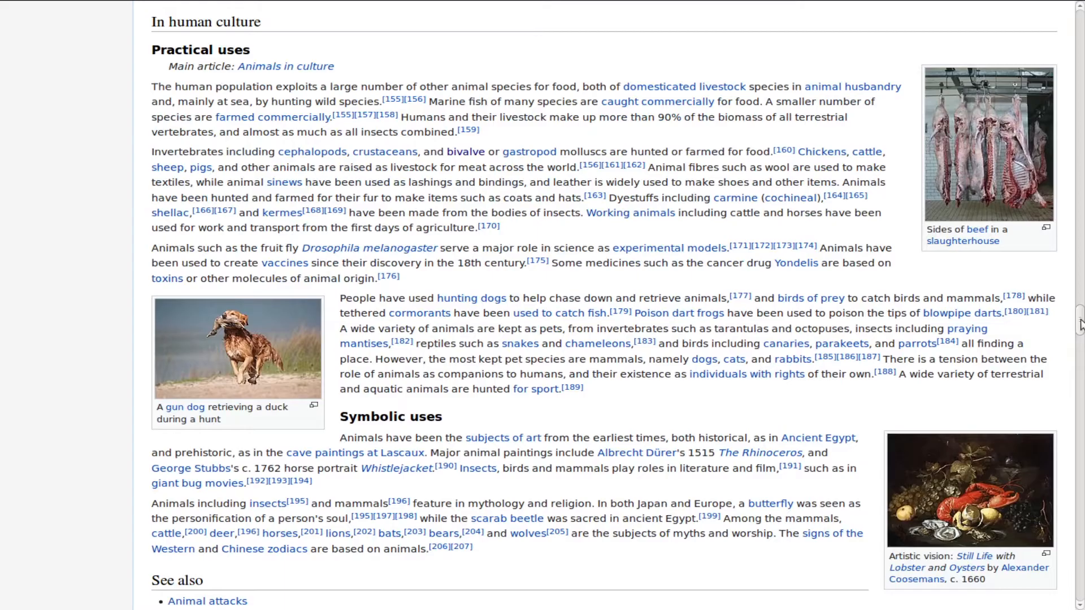
{"action": "scroll", "scroll_direction": "down", "scroll_amount": 3}
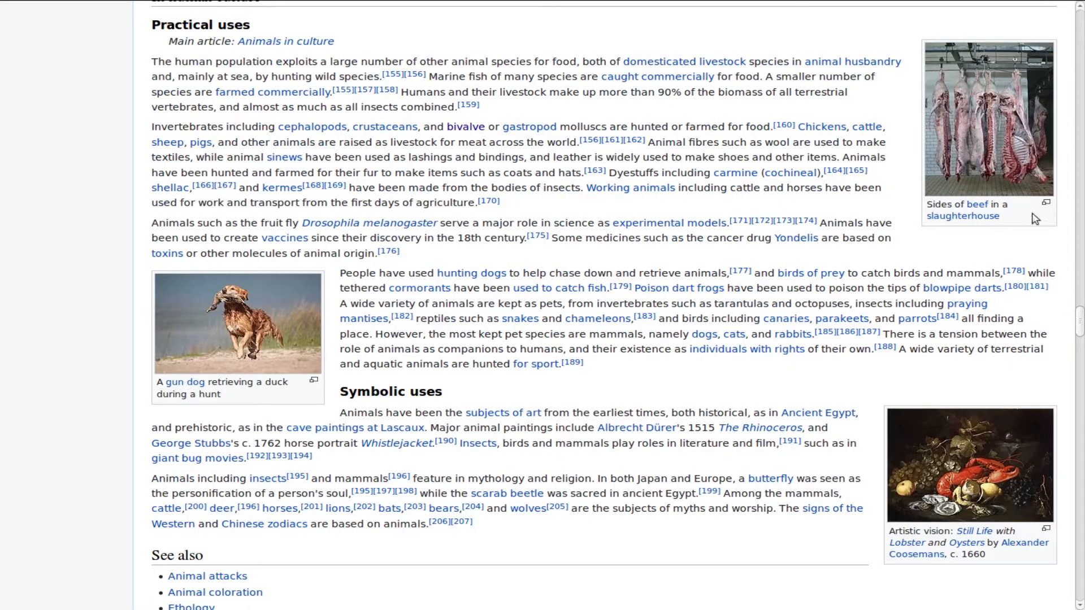
{"action": "left_click", "coordinate": [987, 119]}
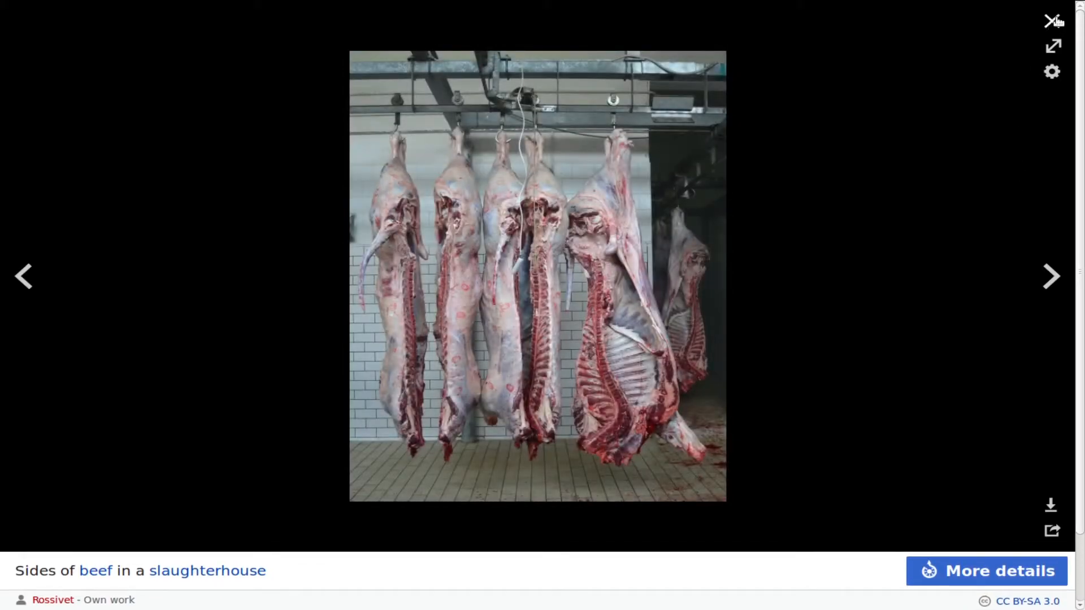
{"action": "left_click", "coordinate": [1051, 21]}
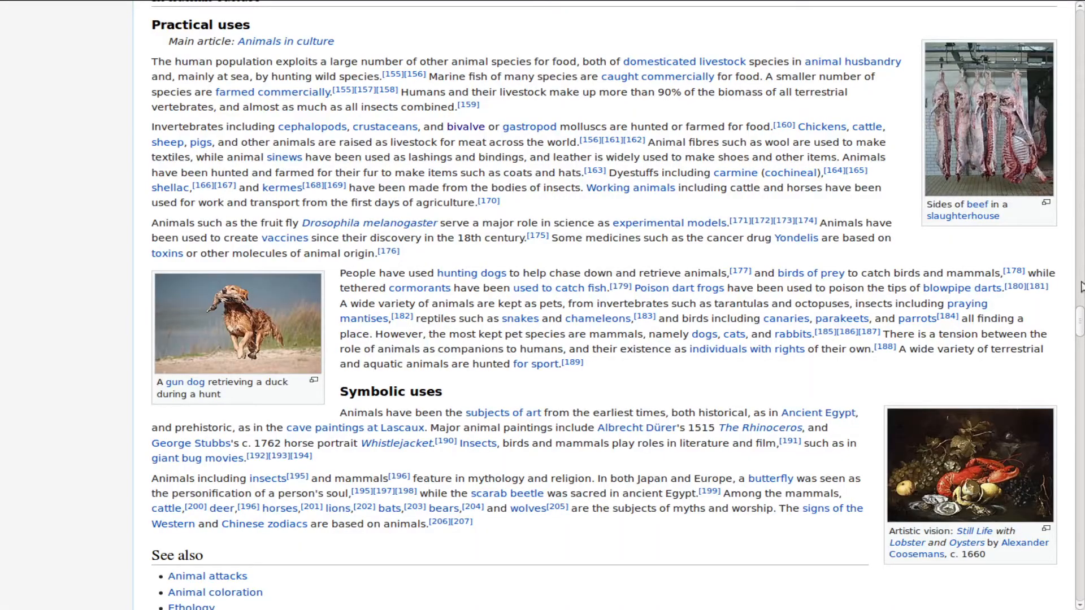
{"action": "scroll", "scroll_direction": "down", "scroll_amount": 3}
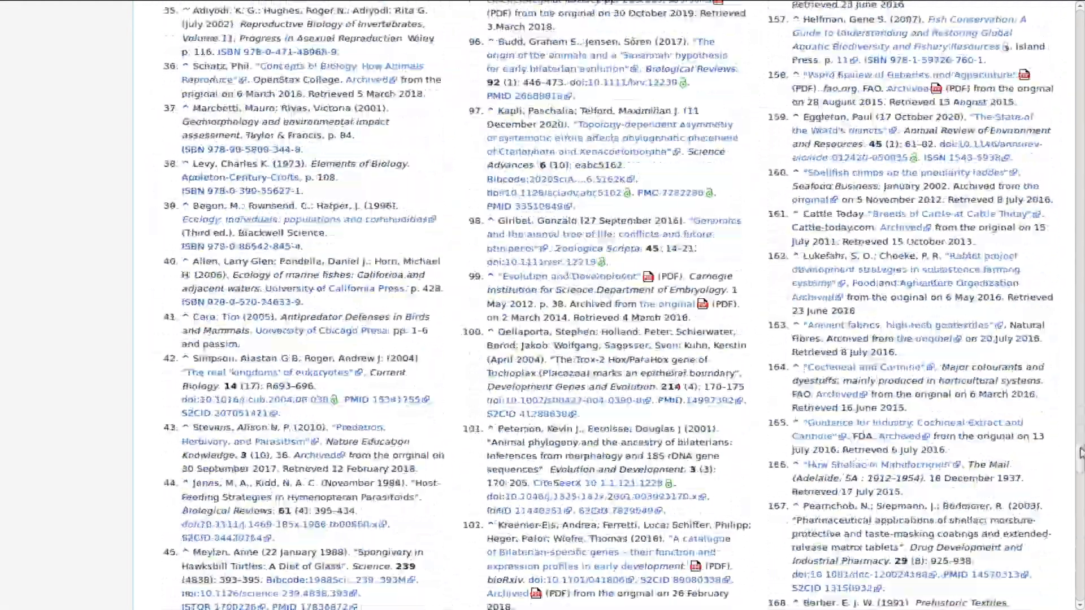
{"action": "scroll", "scroll_direction": "up", "scroll_amount": 3}
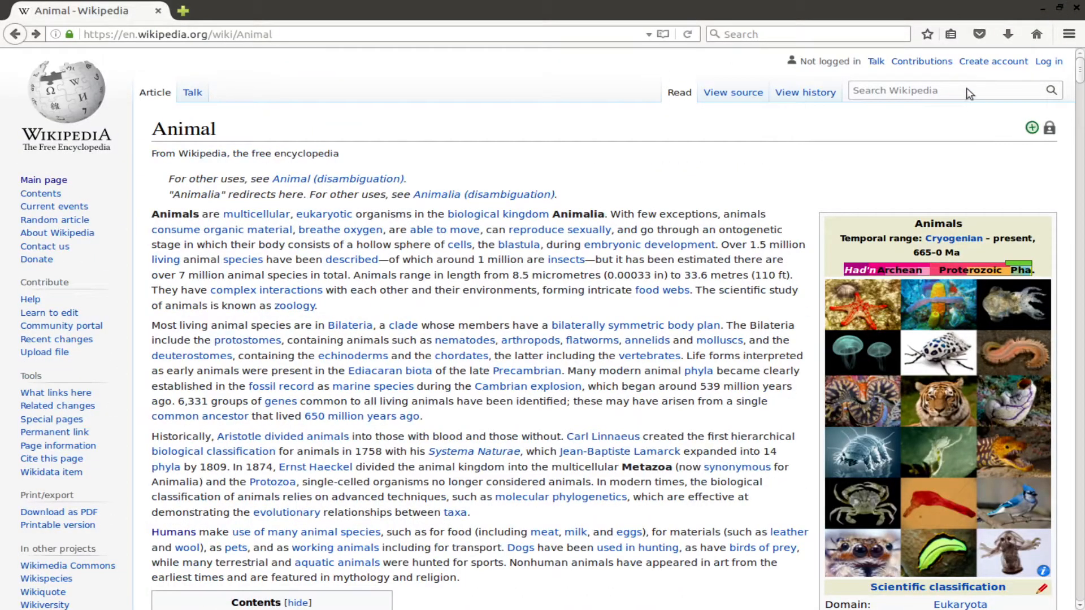
Search Wikipedia for 'Ubuntu', open its article, and view the enlarged desktop screenshot
{"action": "scroll", "scroll_direction": "down", "scroll_amount": 3}
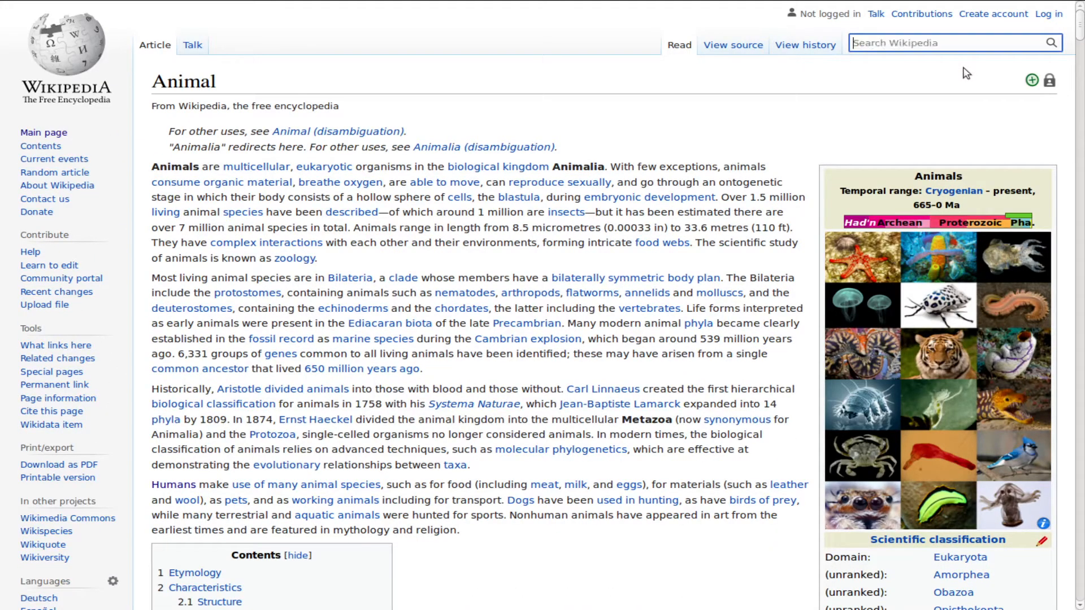
{"action": "type", "text": "Ubuntu"}
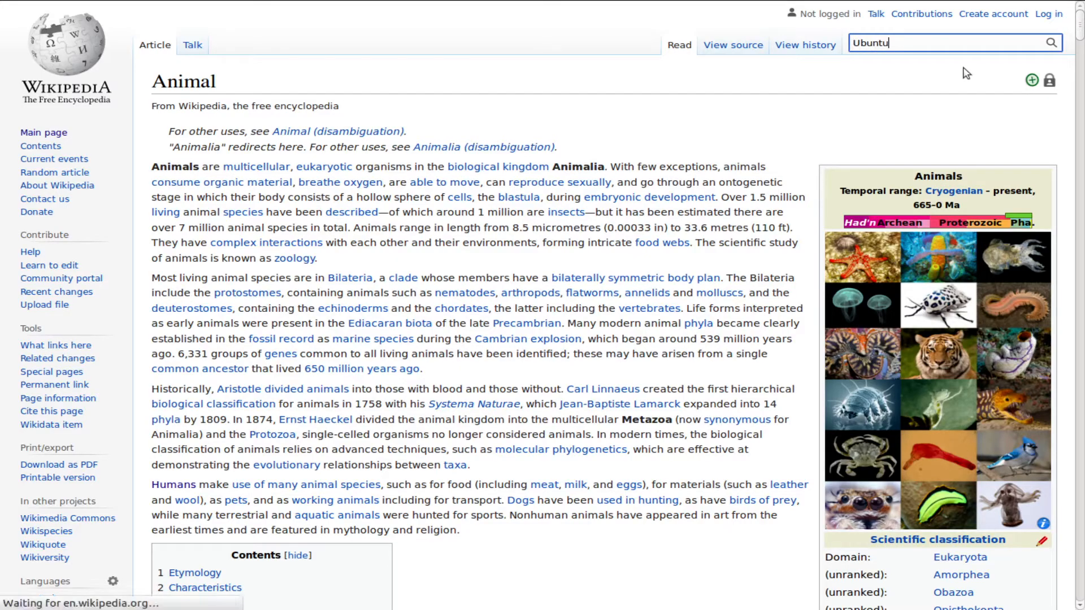
{"action": "key", "text": "Return"}
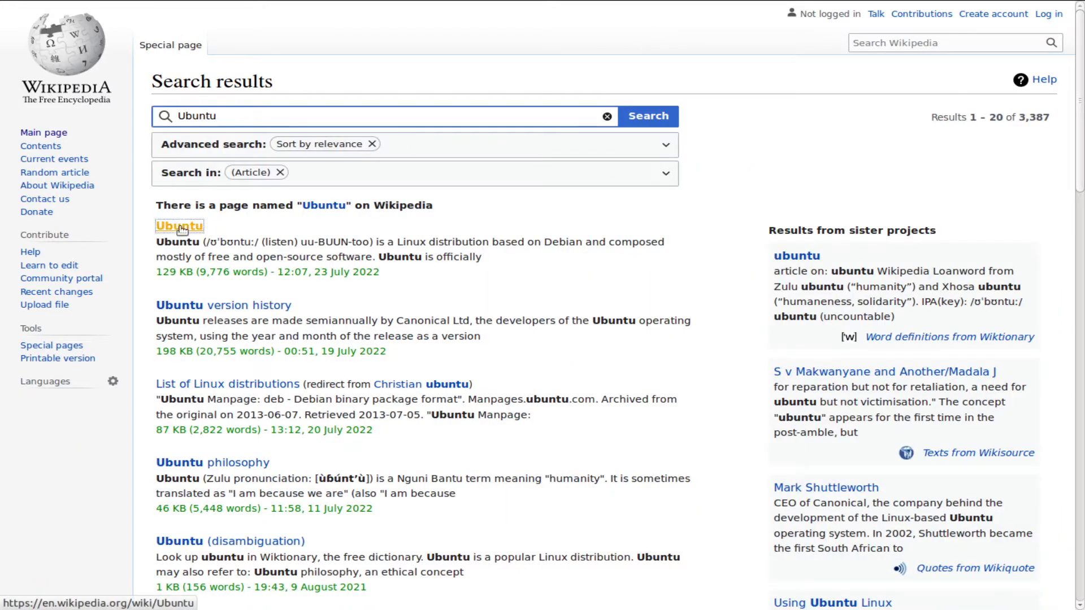
{"action": "left_click", "coordinate": [179, 226]}
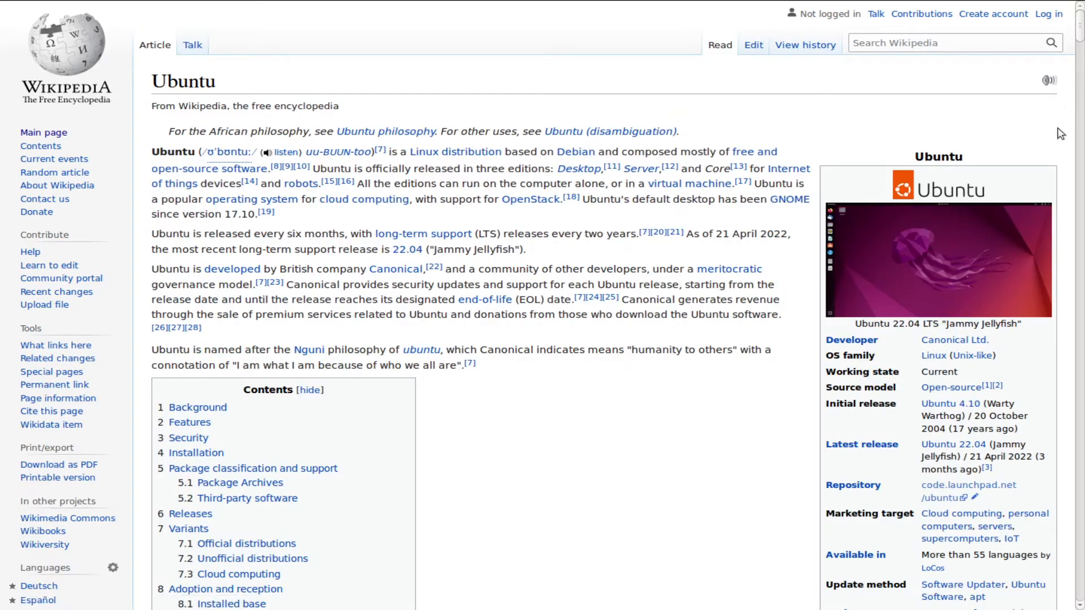
{"action": "left_click", "coordinate": [938, 259]}
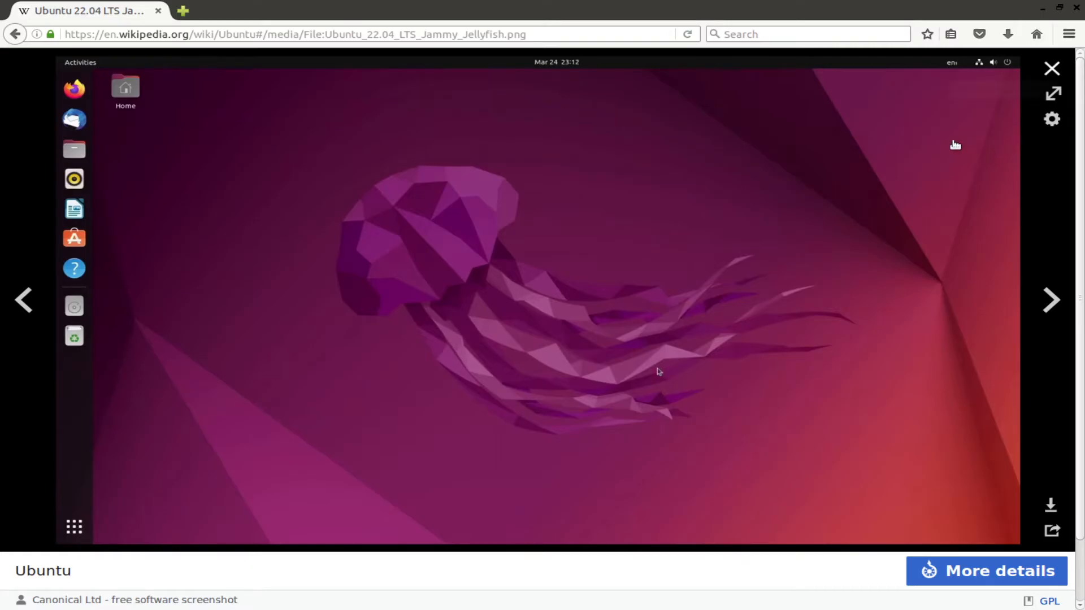
{"action": "left_click", "coordinate": [1051, 68]}
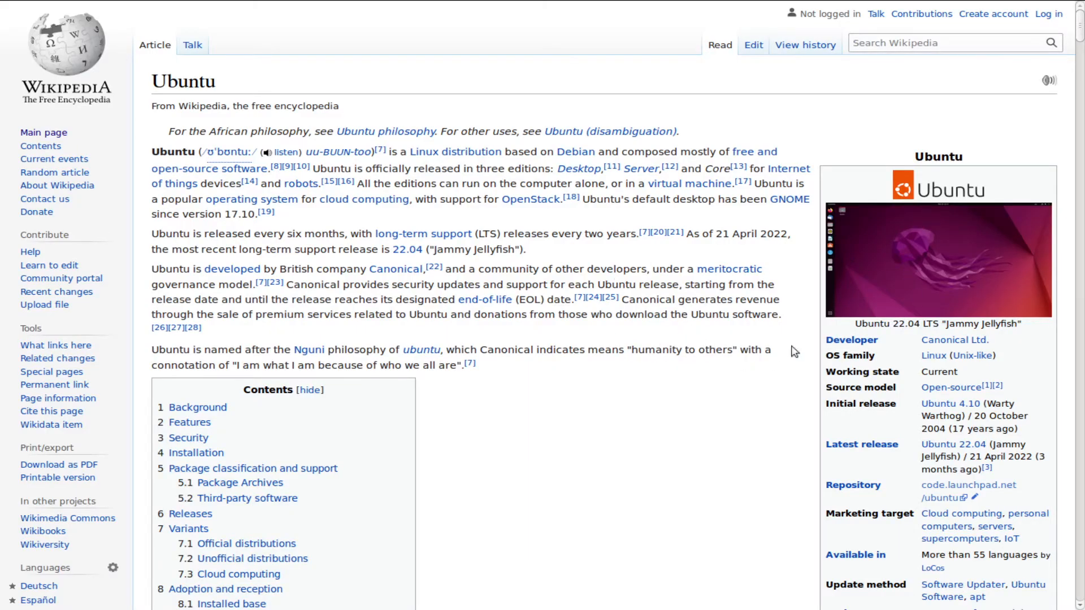
{"action": "mouse_move", "coordinate": [580, 337]}
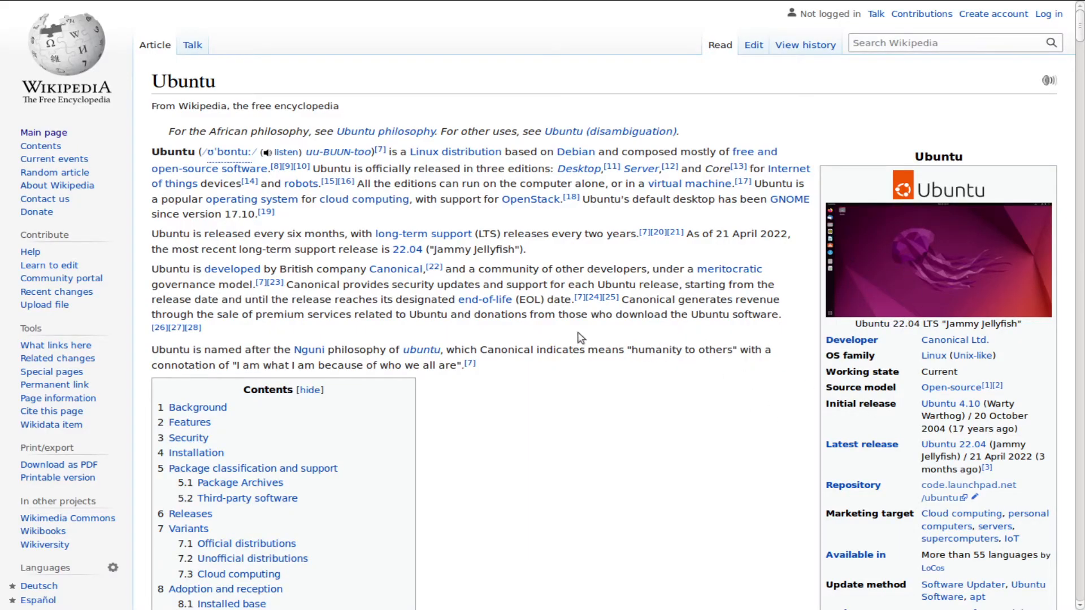
Hear the Ubuntu pronunciation clip and watch the Firefox demo video, skipping ahead
{"action": "scroll", "scroll_direction": "down", "scroll_amount": 3}
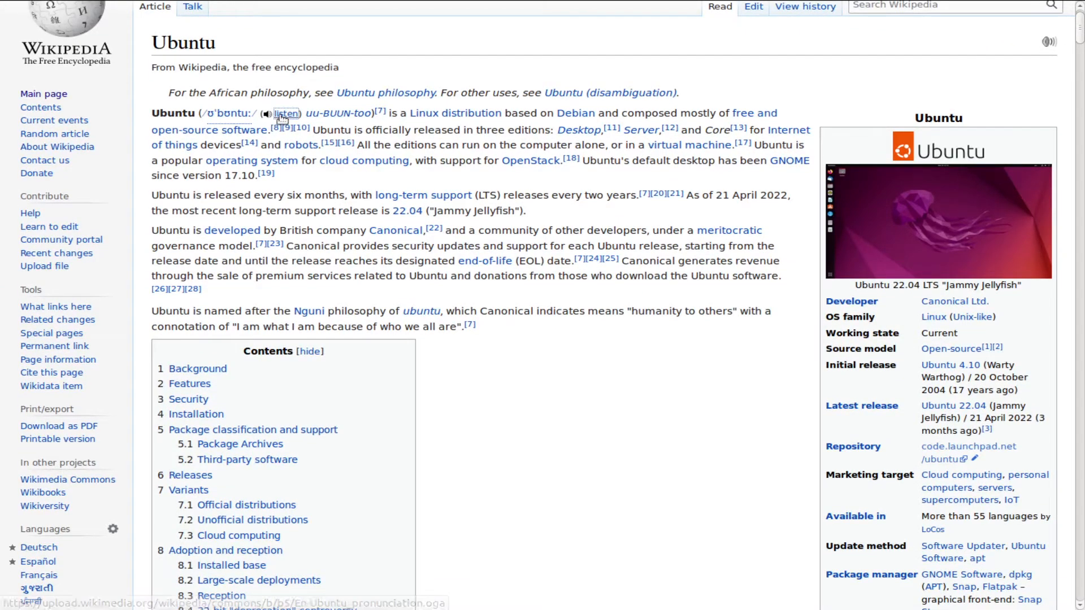
{"action": "left_click", "coordinate": [285, 113]}
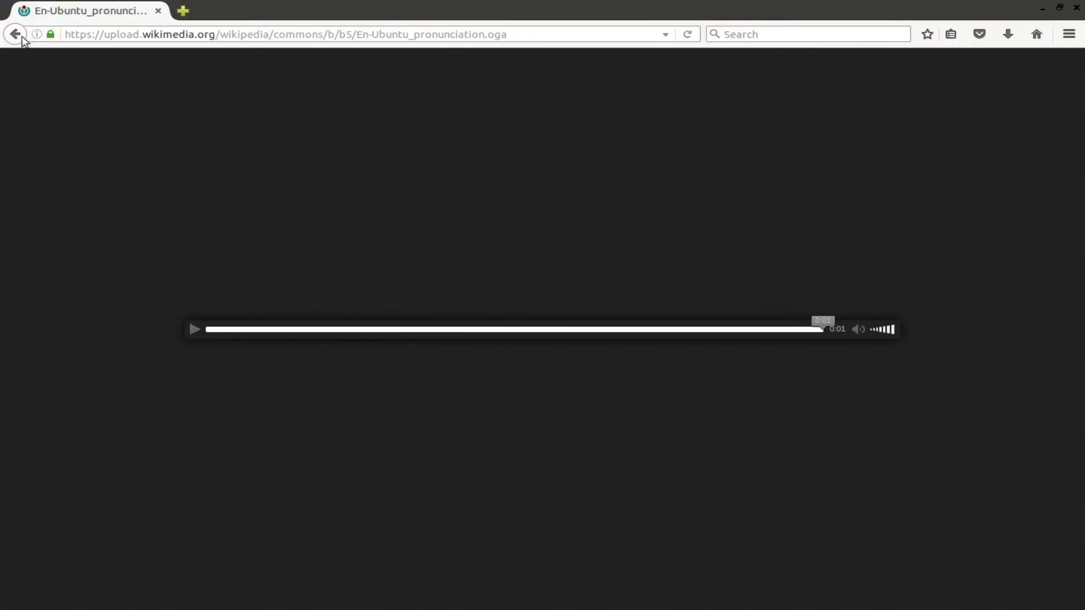
{"action": "left_click", "coordinate": [16, 34]}
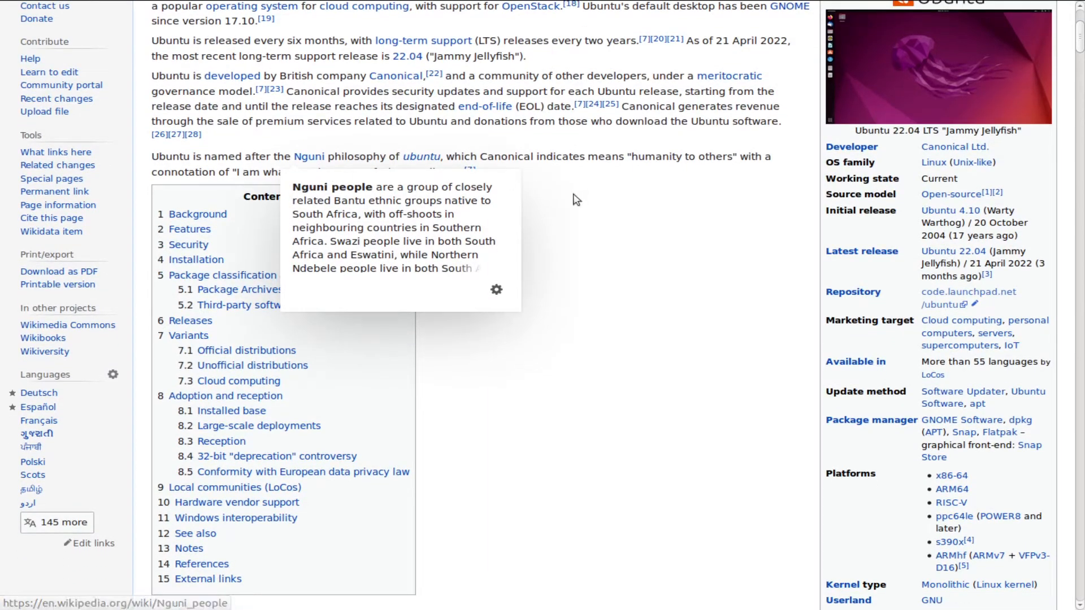
{"action": "scroll", "scroll_direction": "down", "scroll_amount": 3}
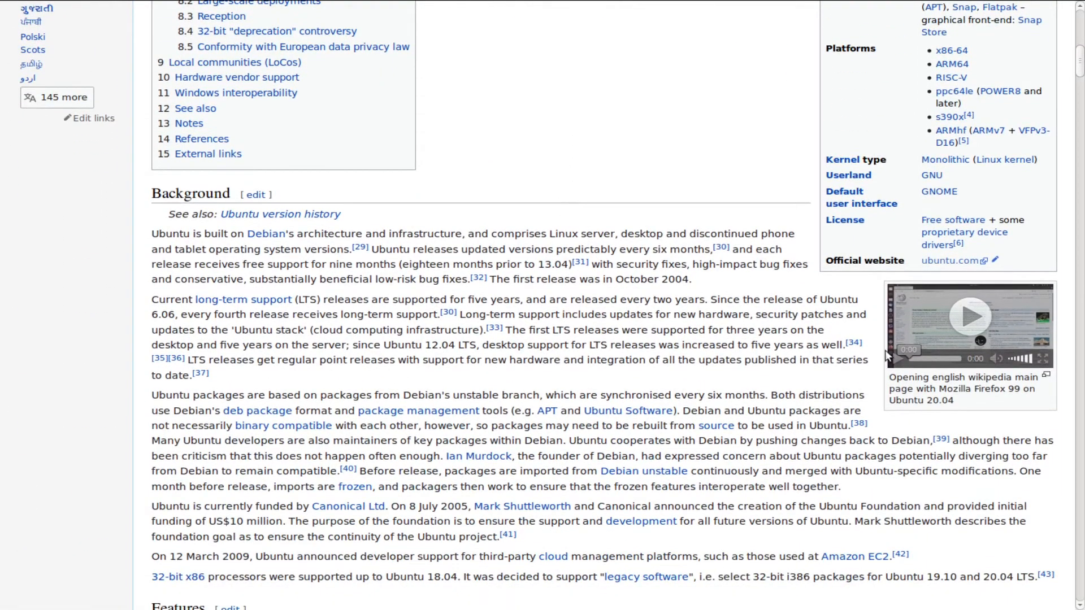
{"action": "left_click", "coordinate": [968, 317]}
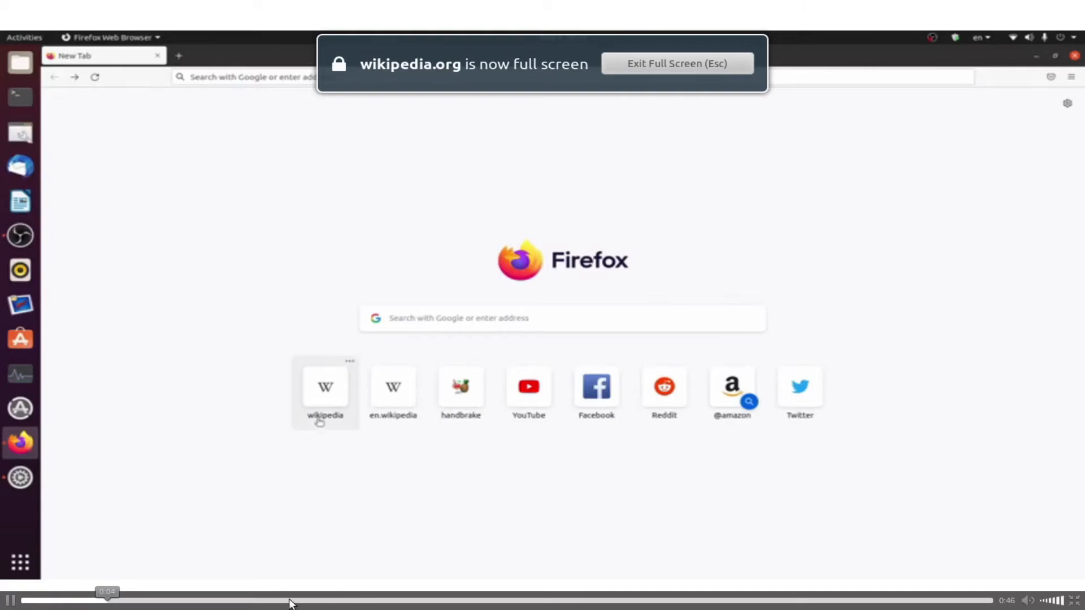
{"action": "left_click", "coordinate": [324, 385]}
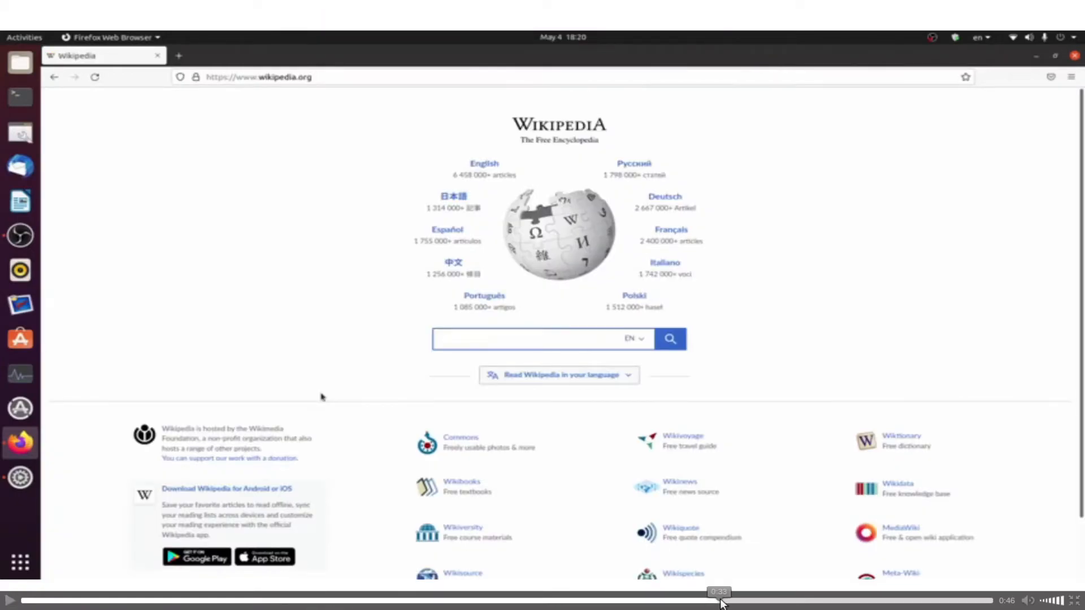
{"action": "left_click", "coordinate": [484, 163]}
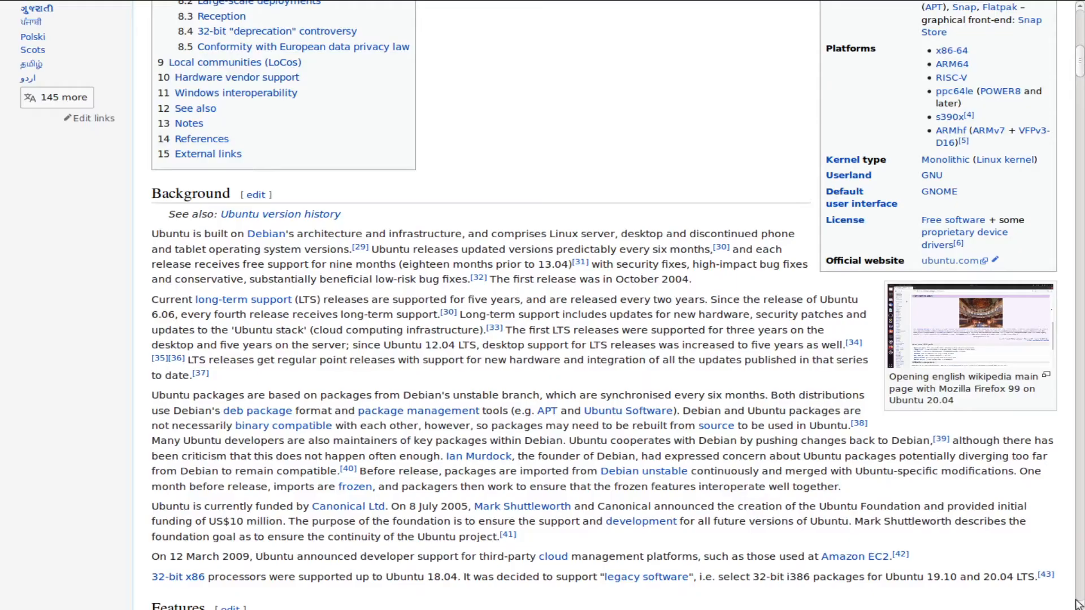
Scroll through Features, Security and Installation to Package classification and support
{"action": "scroll", "scroll_direction": "down", "scroll_amount": 3}
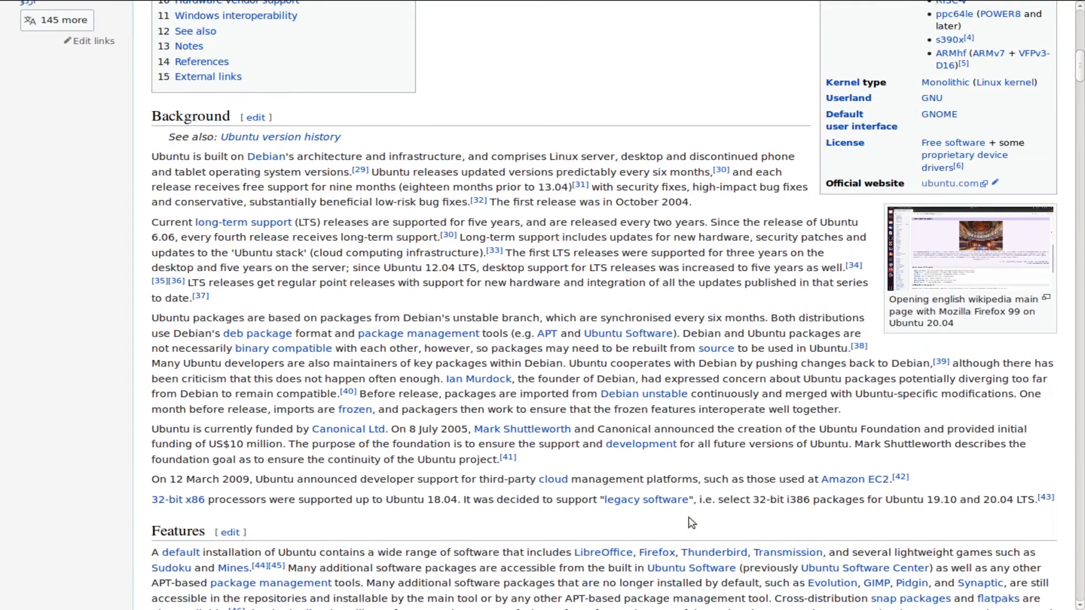
{"action": "scroll", "scroll_direction": "down", "scroll_amount": 3}
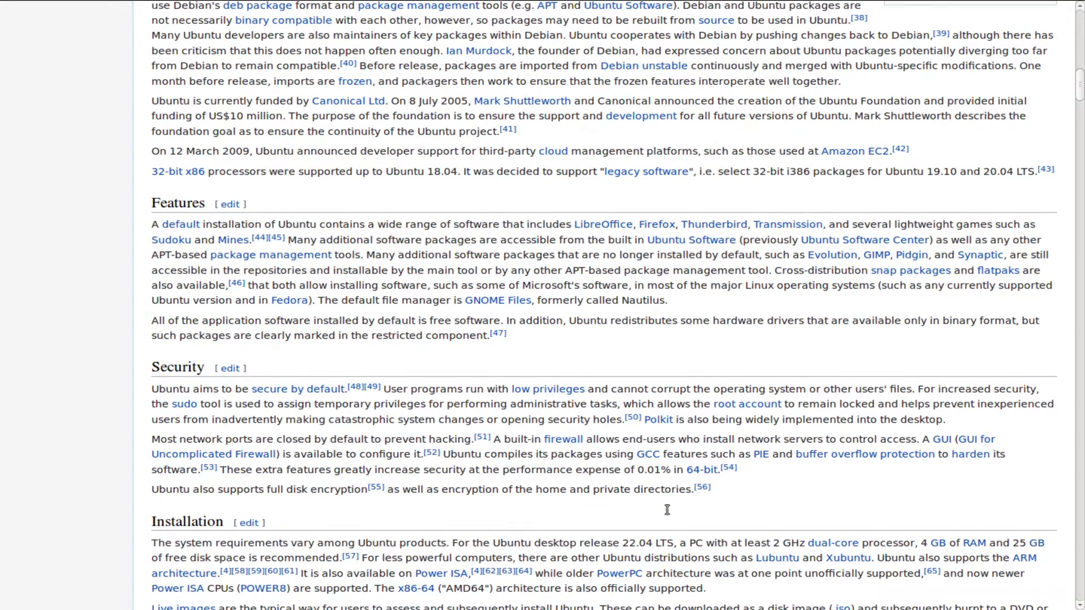
{"action": "scroll", "scroll_direction": "down", "scroll_amount": 3}
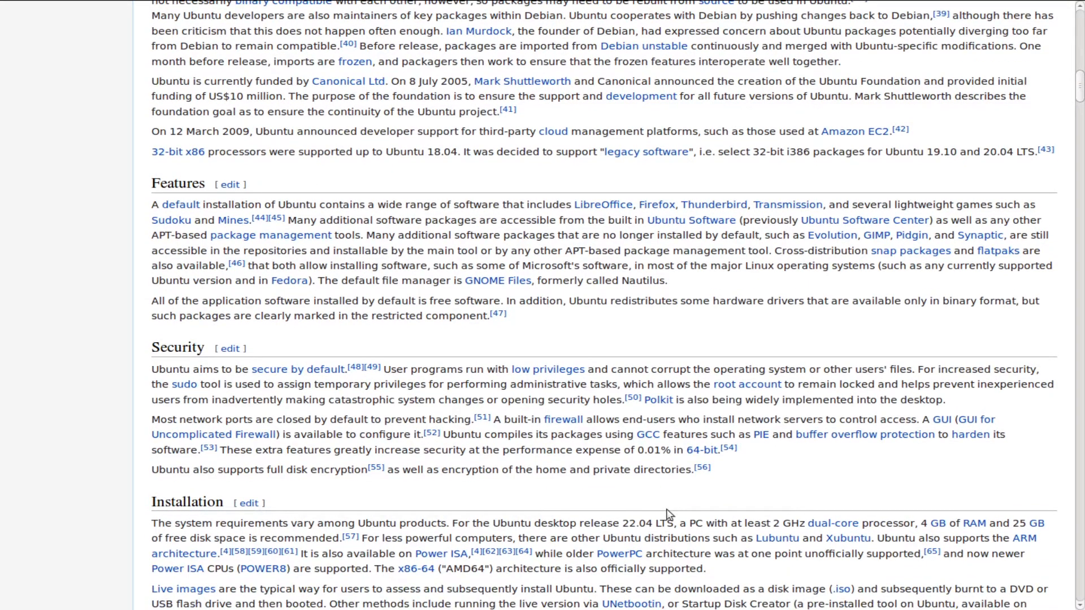
{"action": "scroll", "scroll_direction": "down", "scroll_amount": 3}
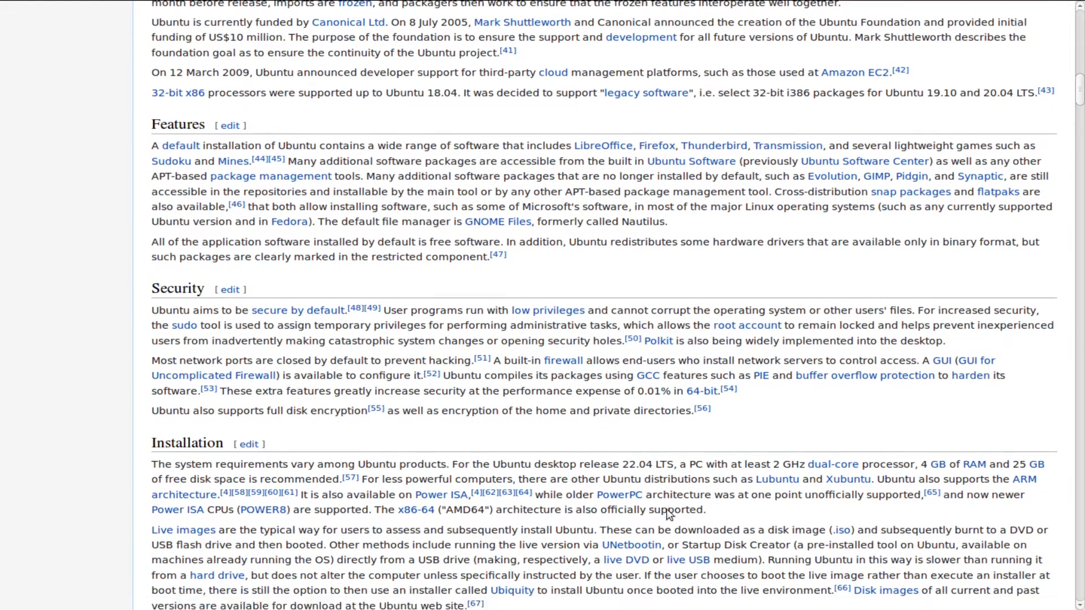
{"action": "scroll", "scroll_direction": "down", "scroll_amount": 3}
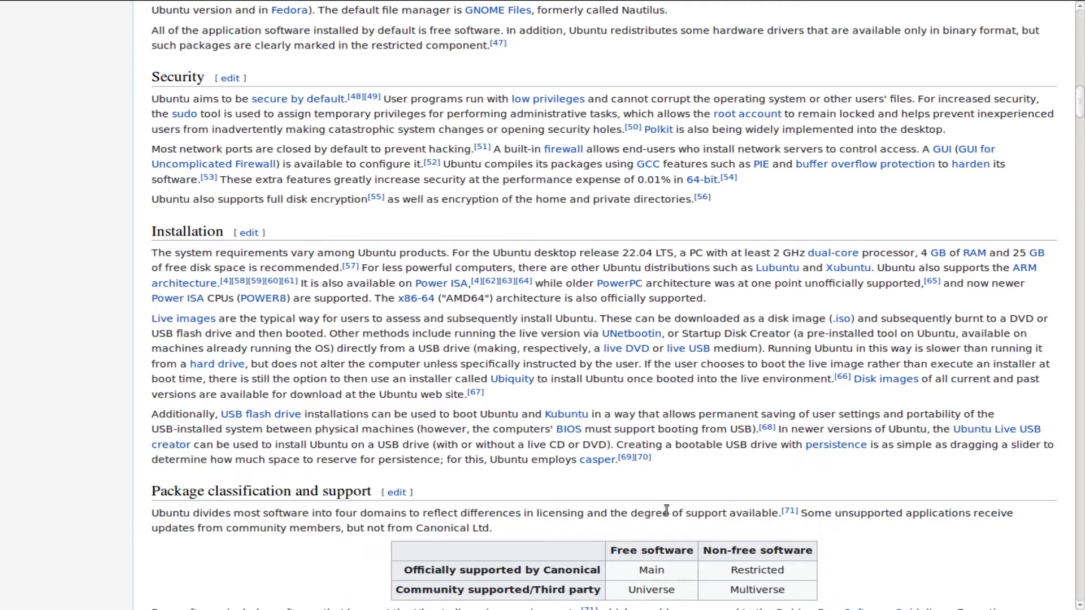
{"action": "mouse_move", "coordinate": [823, 269]}
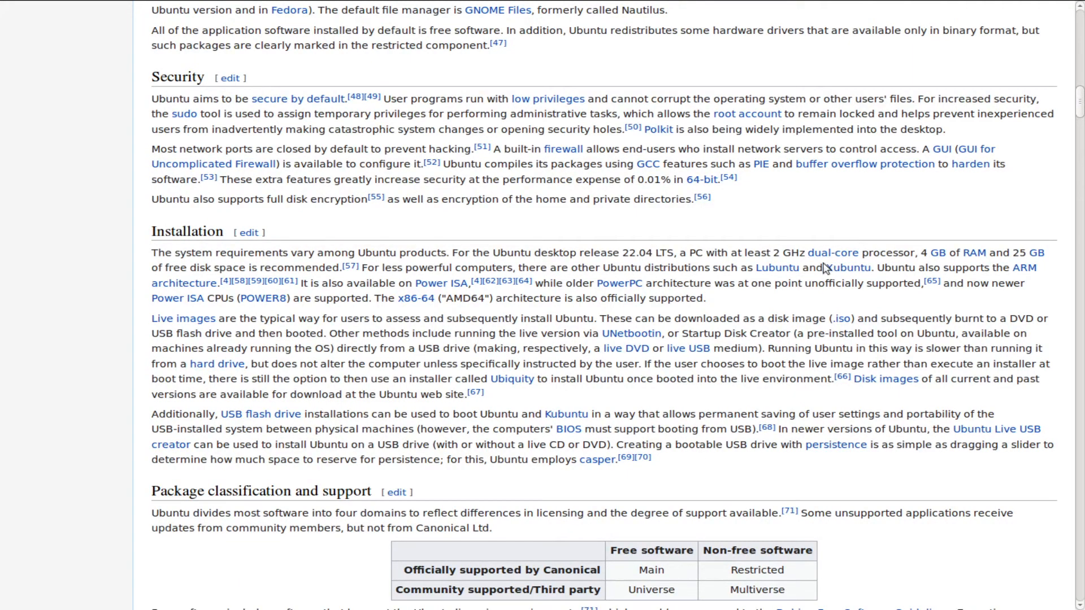
{"action": "mouse_move", "coordinate": [785, 260]}
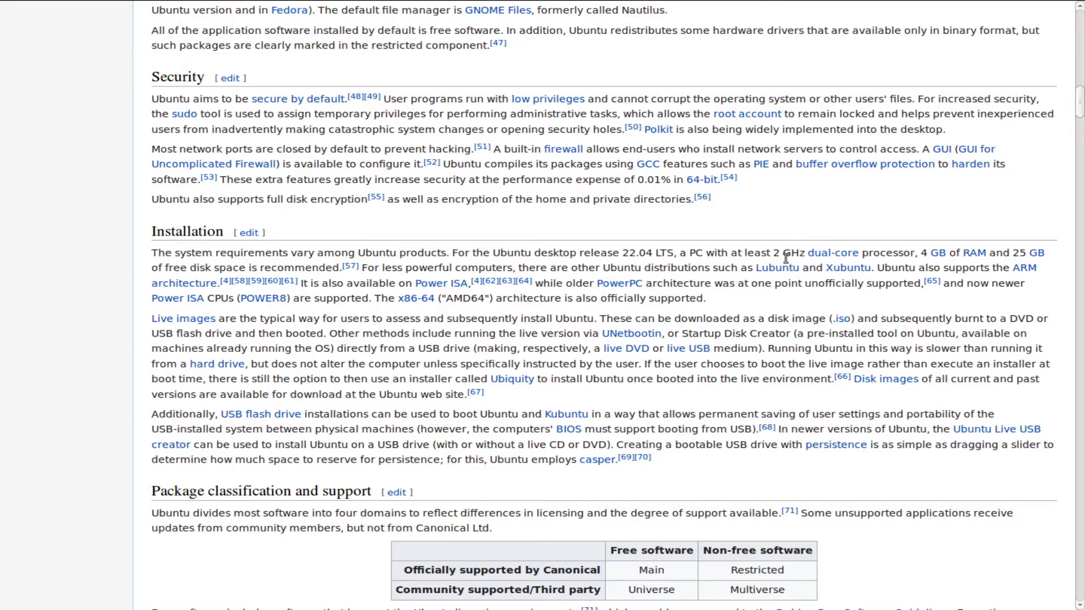
{"action": "mouse_move", "coordinate": [810, 250]}
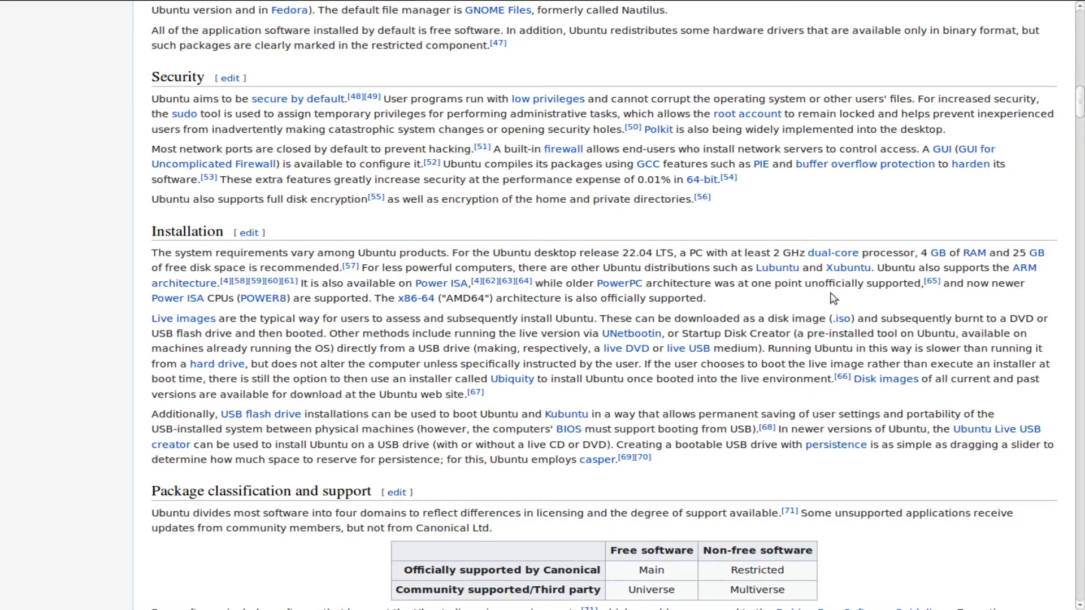
{"action": "mouse_move", "coordinate": [482, 350]}
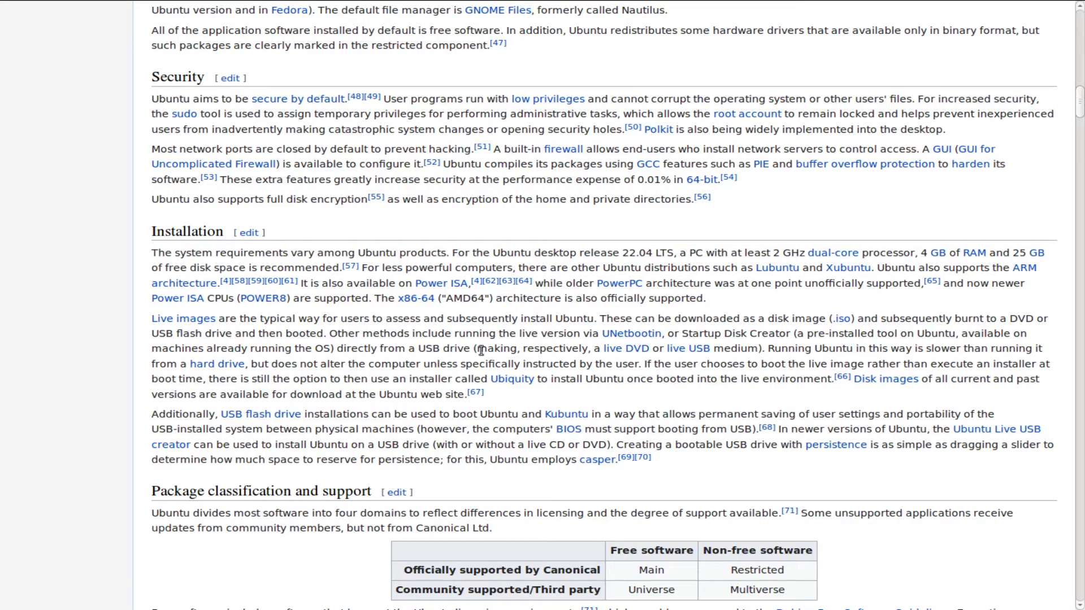
{"action": "scroll", "scroll_direction": "down", "scroll_amount": 3}
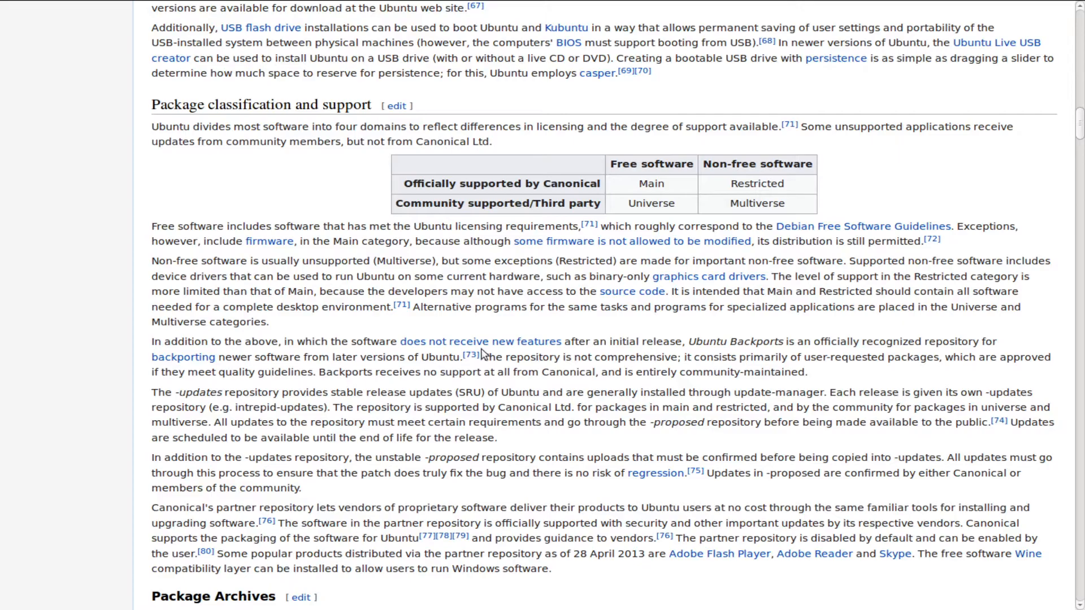
{"action": "scroll", "scroll_direction": "down", "scroll_amount": 3}
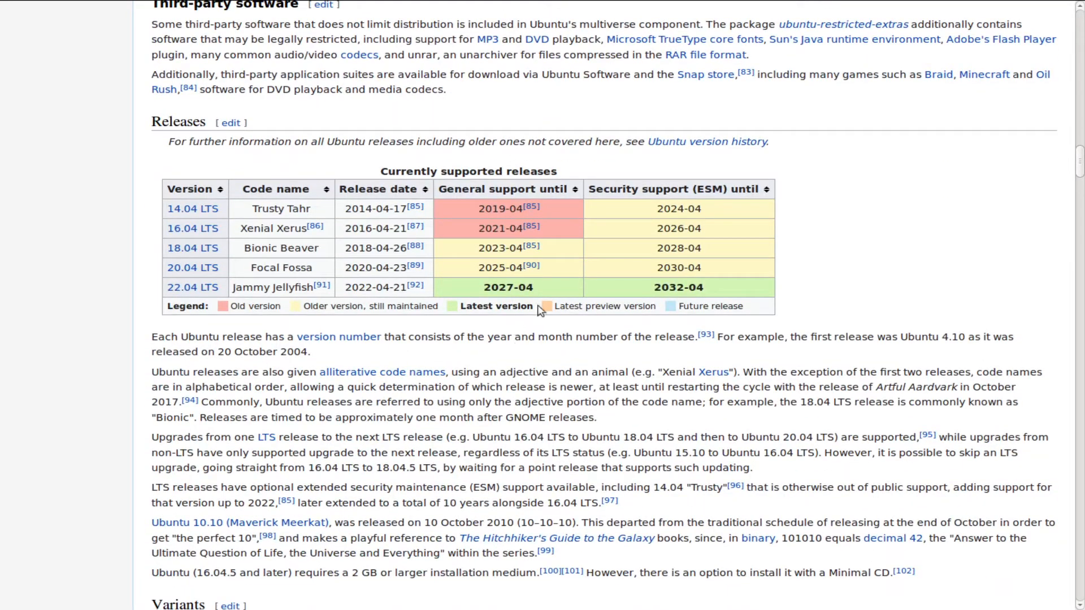
{"action": "mouse_move", "coordinate": [290, 304]}
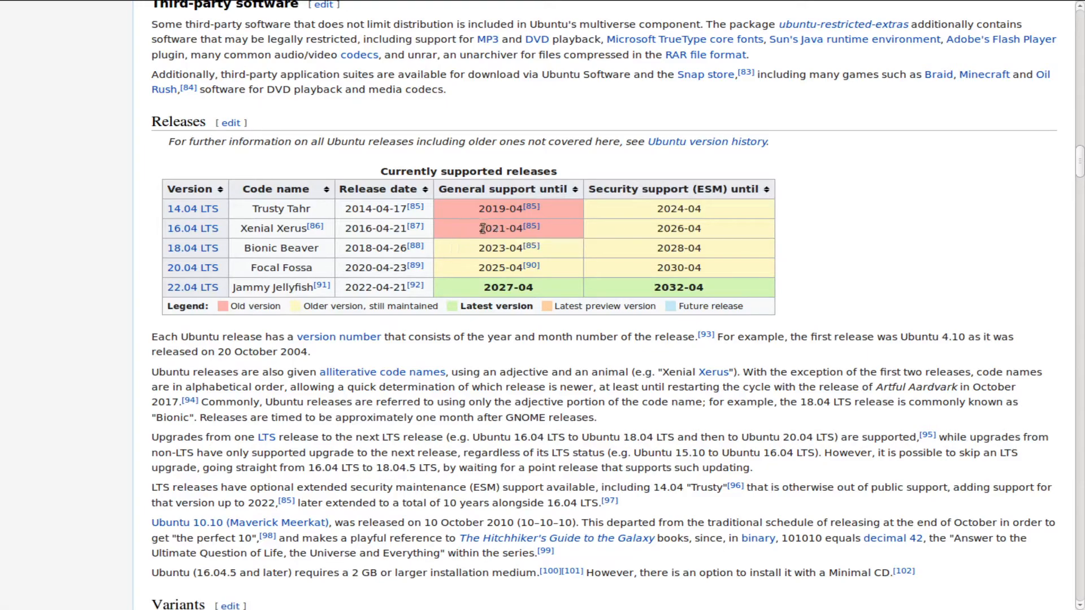
{"action": "mouse_move", "coordinate": [489, 251]}
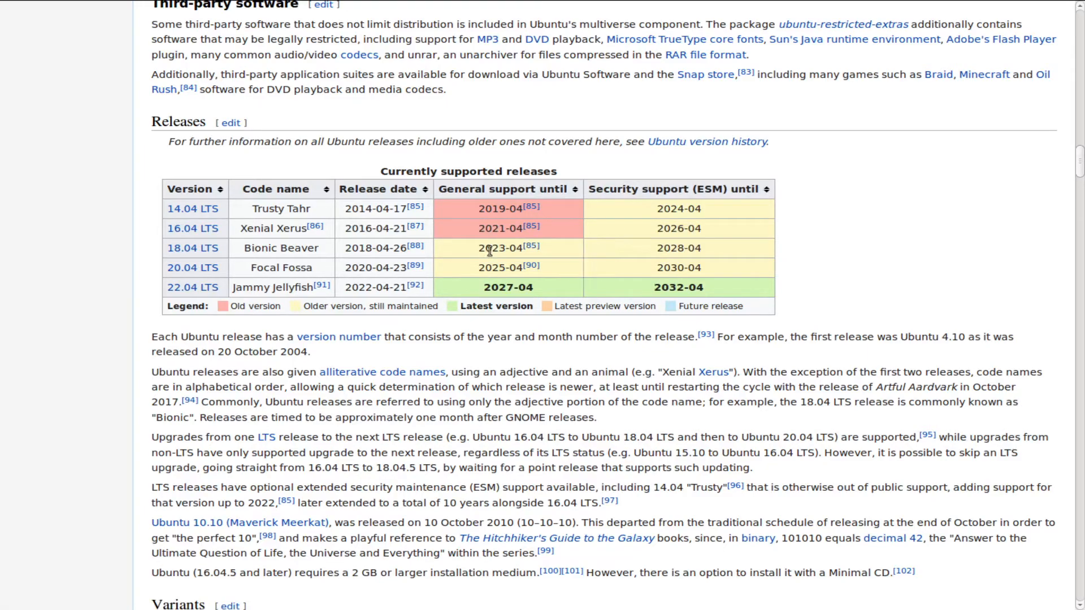
{"action": "mouse_move", "coordinate": [353, 247]}
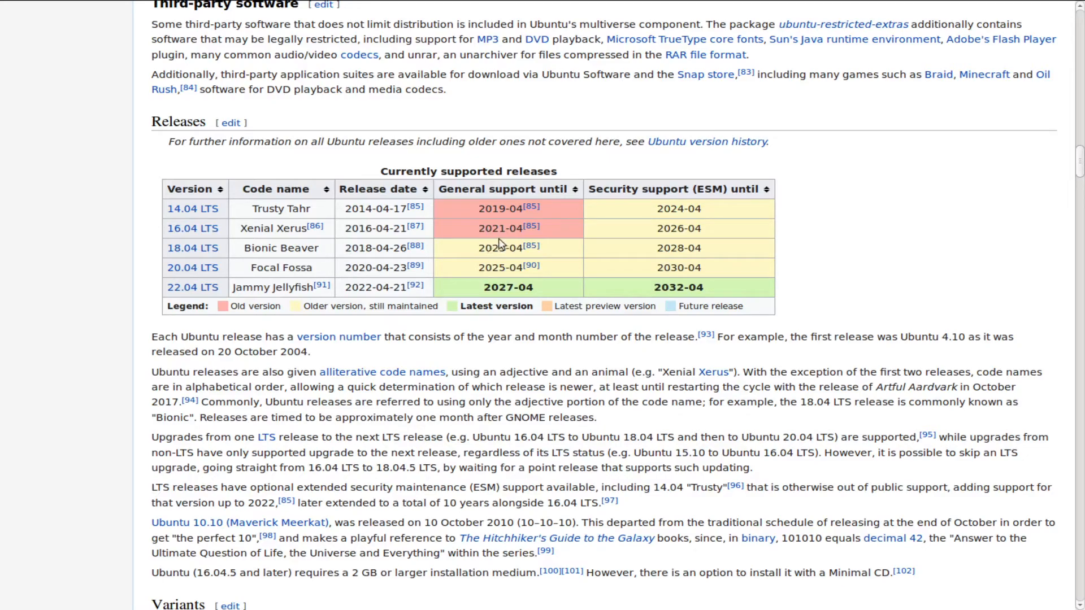
{"action": "mouse_move", "coordinate": [689, 223]}
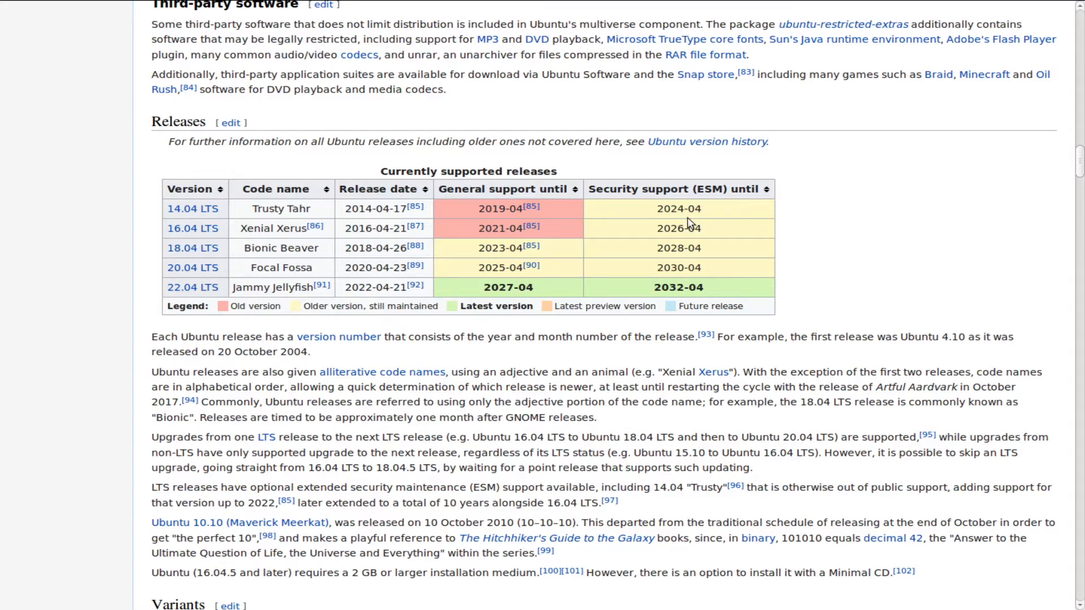
{"action": "mouse_move", "coordinate": [450, 264]}
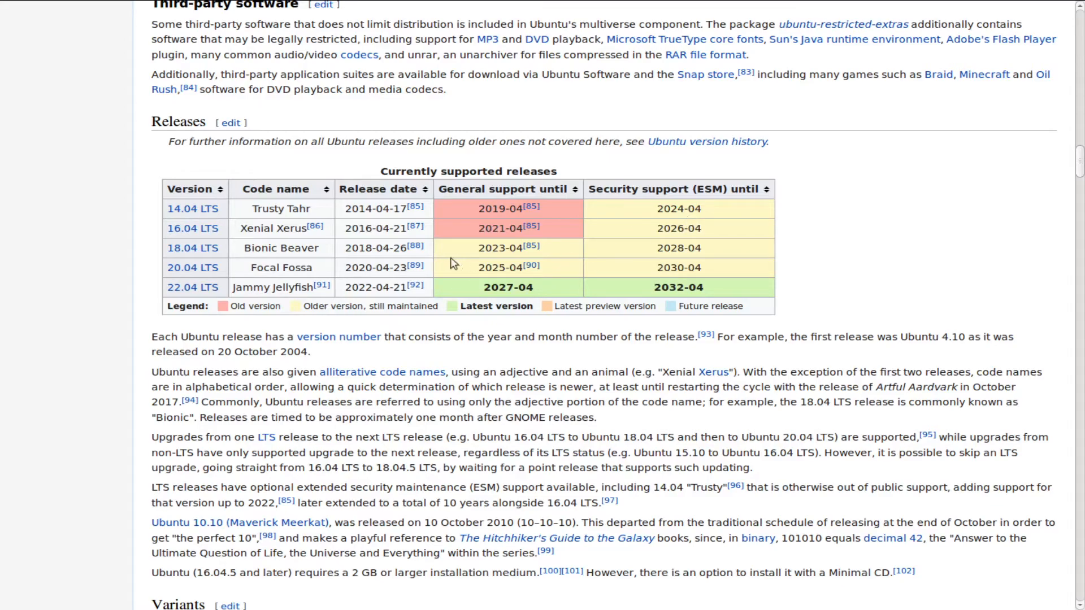
{"action": "mouse_move", "coordinate": [592, 225]}
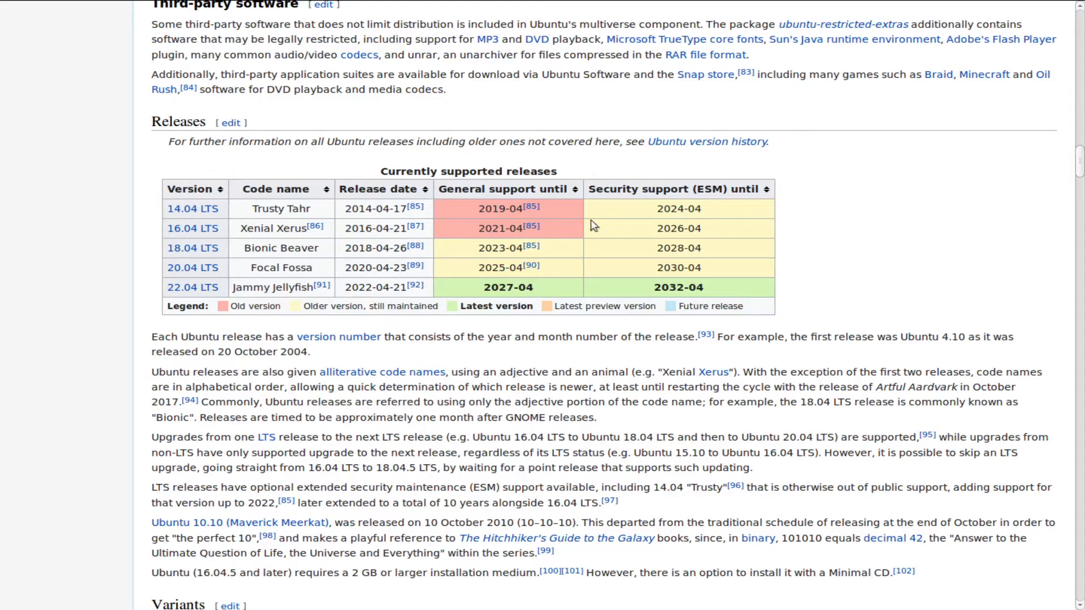
{"action": "mouse_move", "coordinate": [550, 243]}
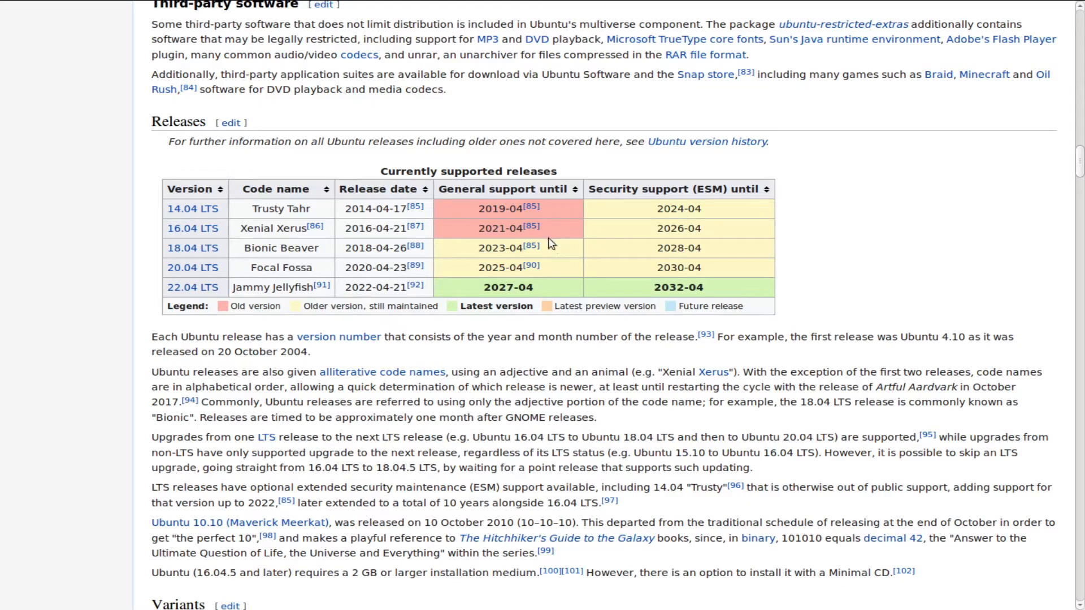
{"action": "mouse_move", "coordinate": [511, 309]}
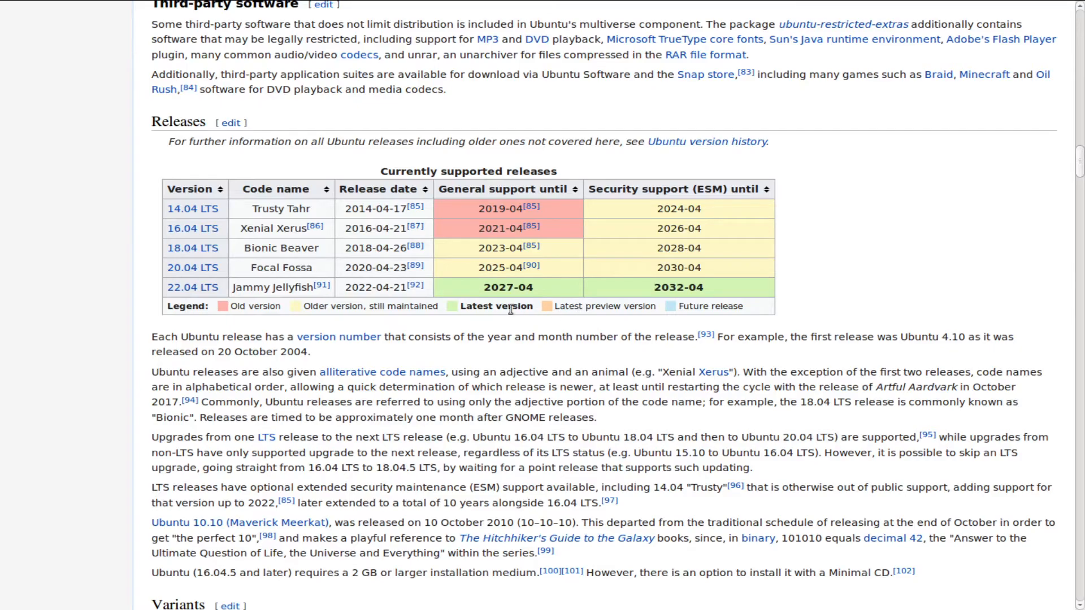
{"action": "mouse_move", "coordinate": [496, 305]}
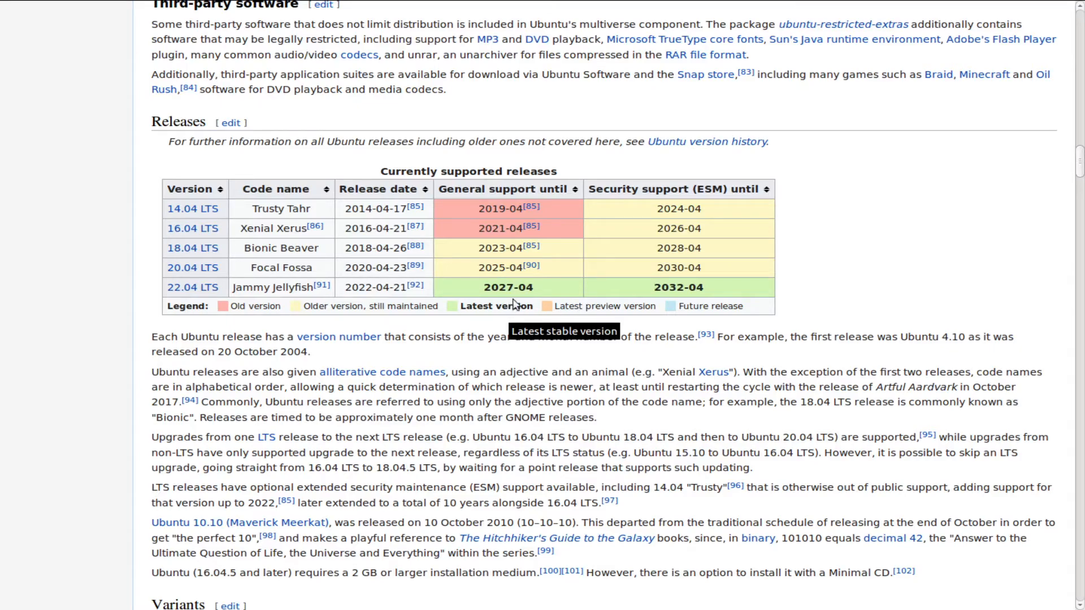
{"action": "mouse_move", "coordinate": [531, 290]}
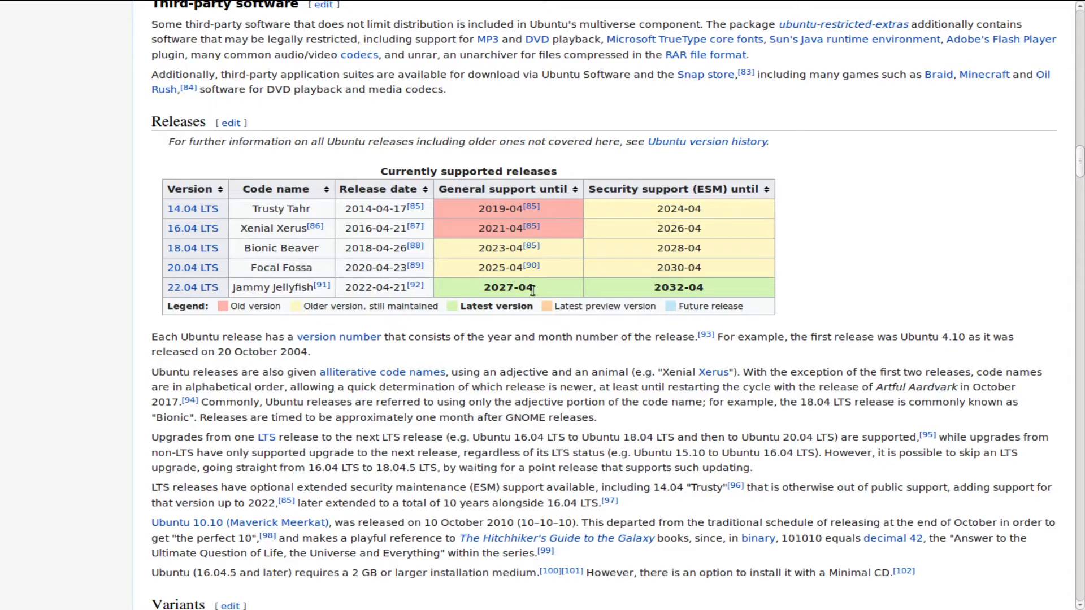
{"action": "mouse_move", "coordinate": [551, 303]}
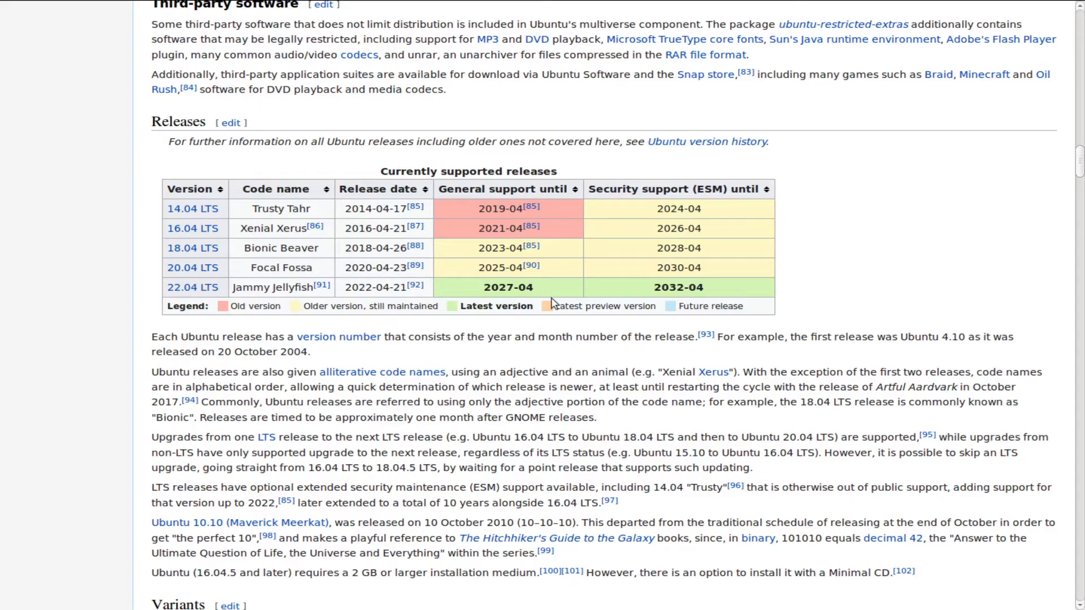
{"action": "scroll", "scroll_direction": "down", "scroll_amount": 3}
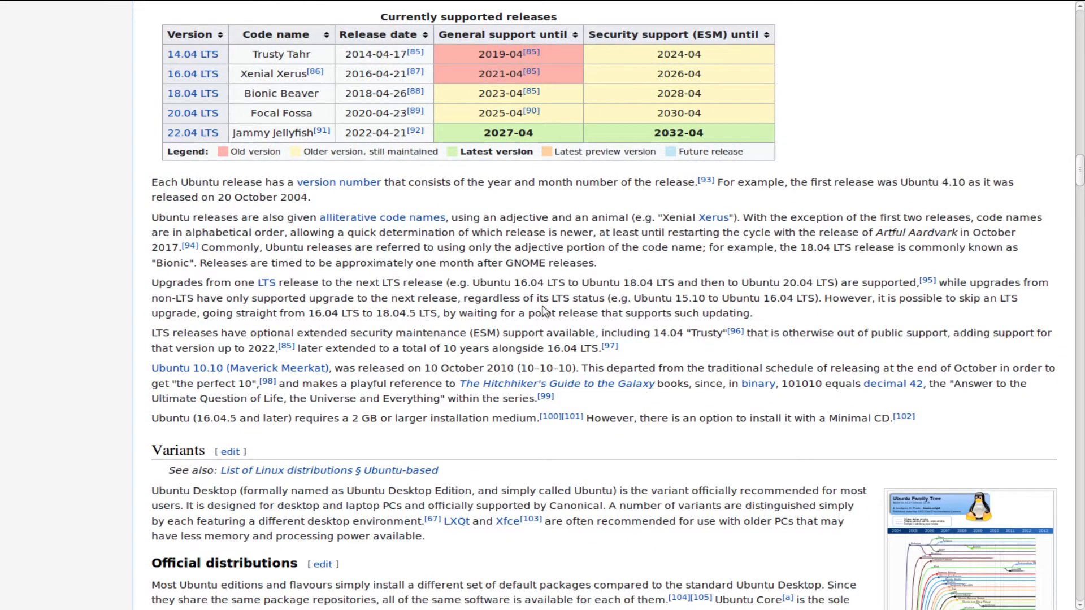
{"action": "scroll", "scroll_direction": "down", "scroll_amount": 3}
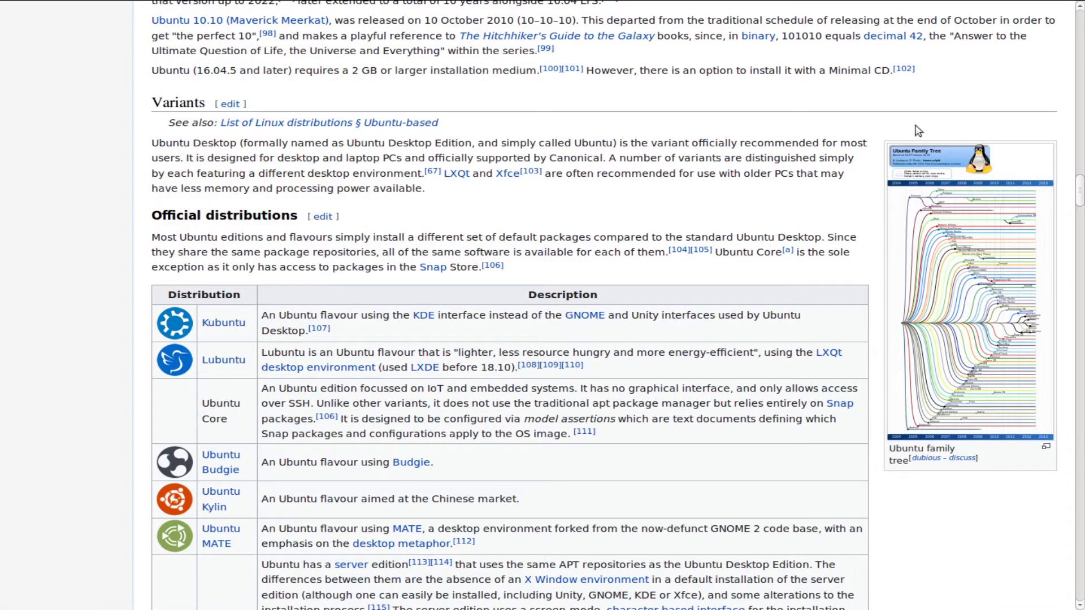
Scroll through the full-size Ubuntu family tree SVG, then go back to the media viewer
{"action": "left_click", "coordinate": [968, 291]}
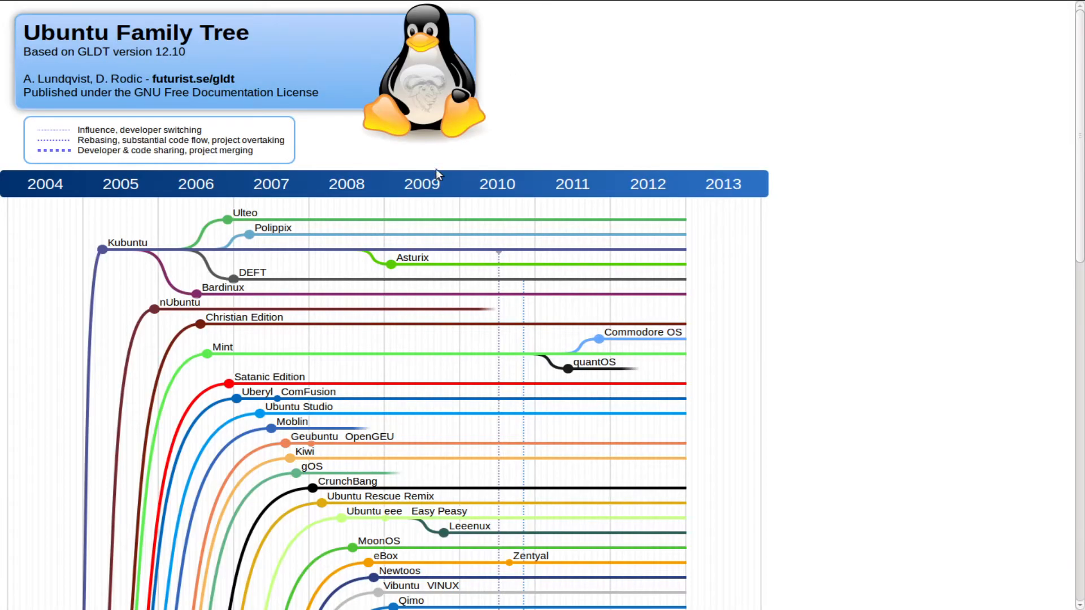
{"action": "scroll", "scroll_direction": "down", "scroll_amount": 3}
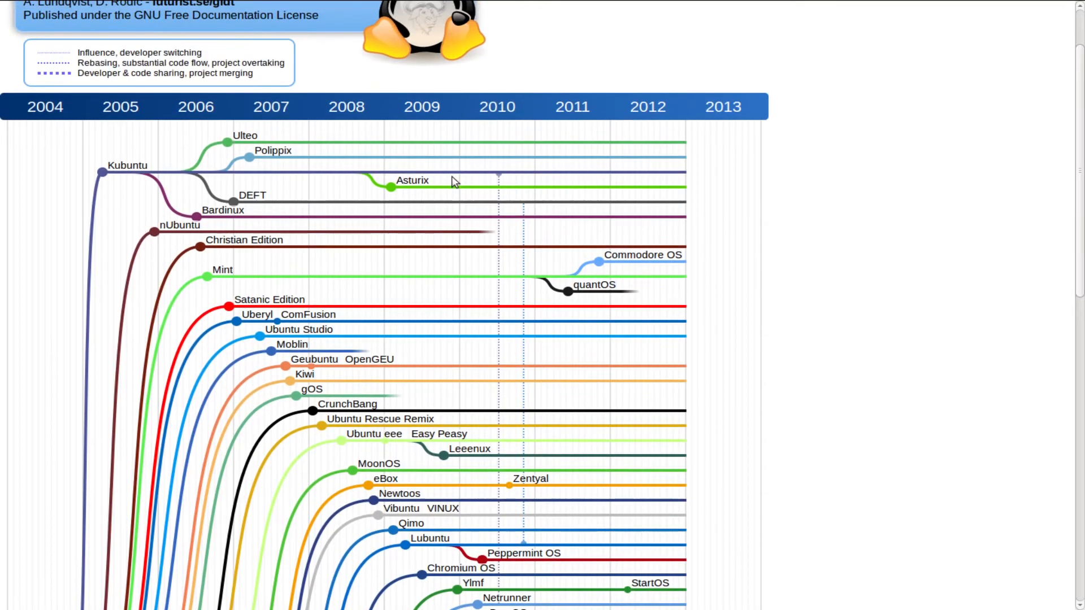
{"action": "scroll", "scroll_direction": "down", "scroll_amount": 3}
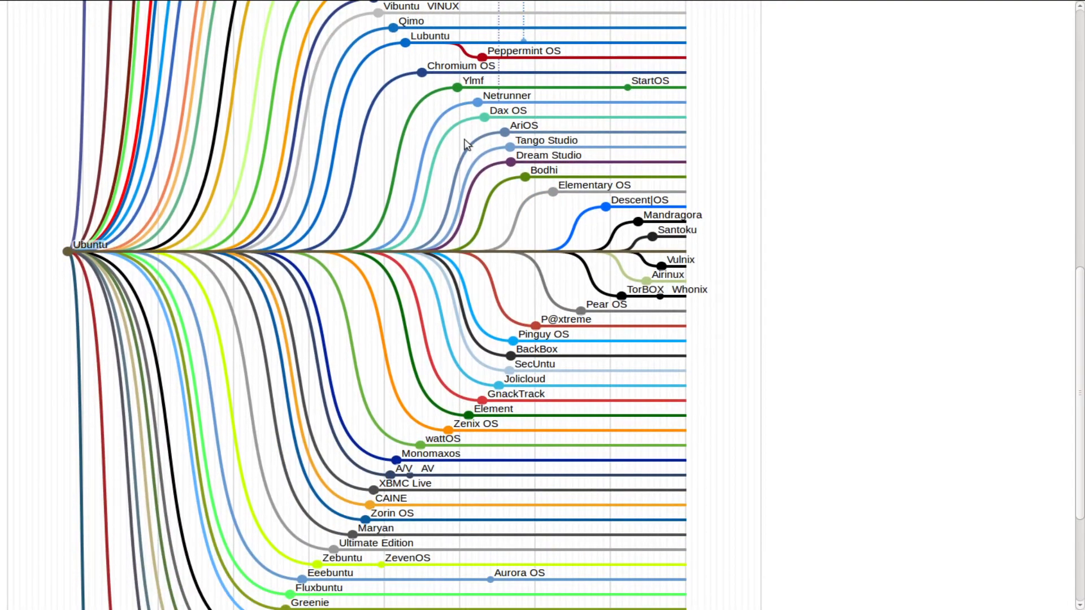
{"action": "scroll", "scroll_direction": "down", "scroll_amount": 3}
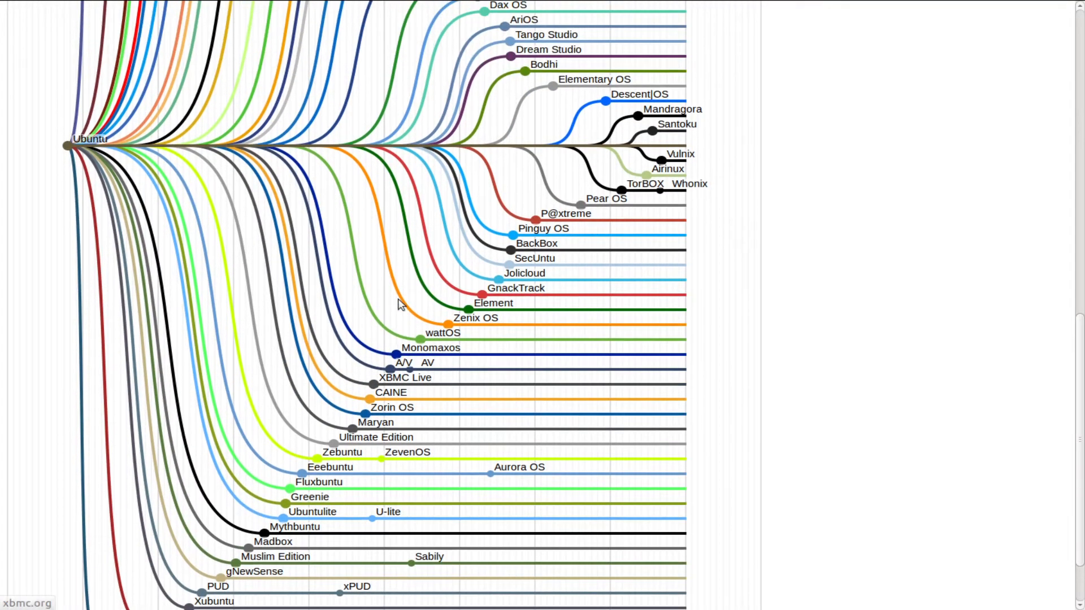
{"action": "scroll", "scroll_direction": "up", "scroll_amount": 3}
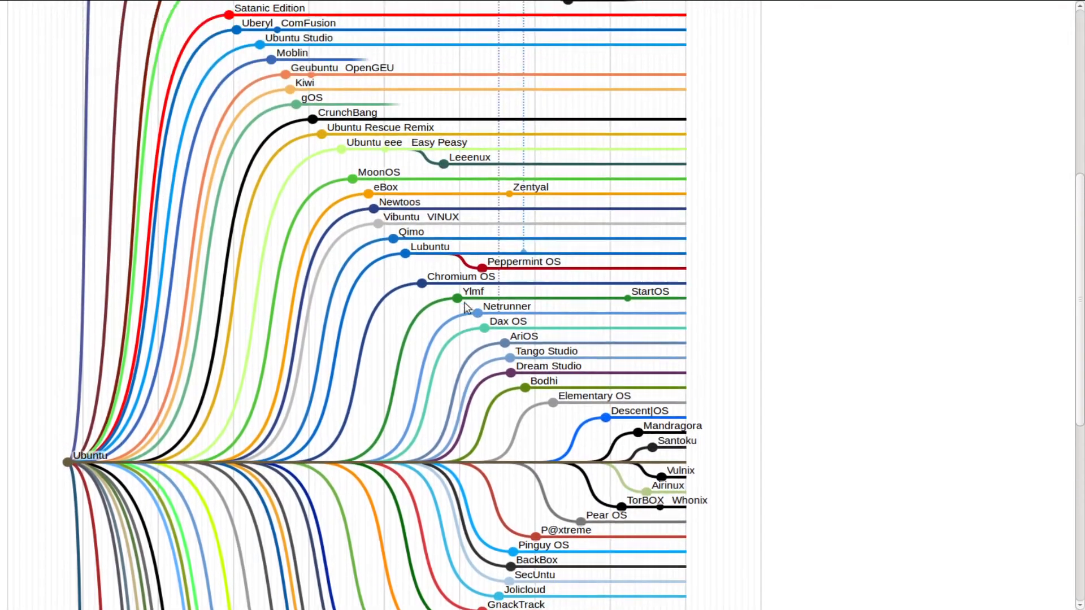
{"action": "scroll", "scroll_direction": "up", "scroll_amount": 3}
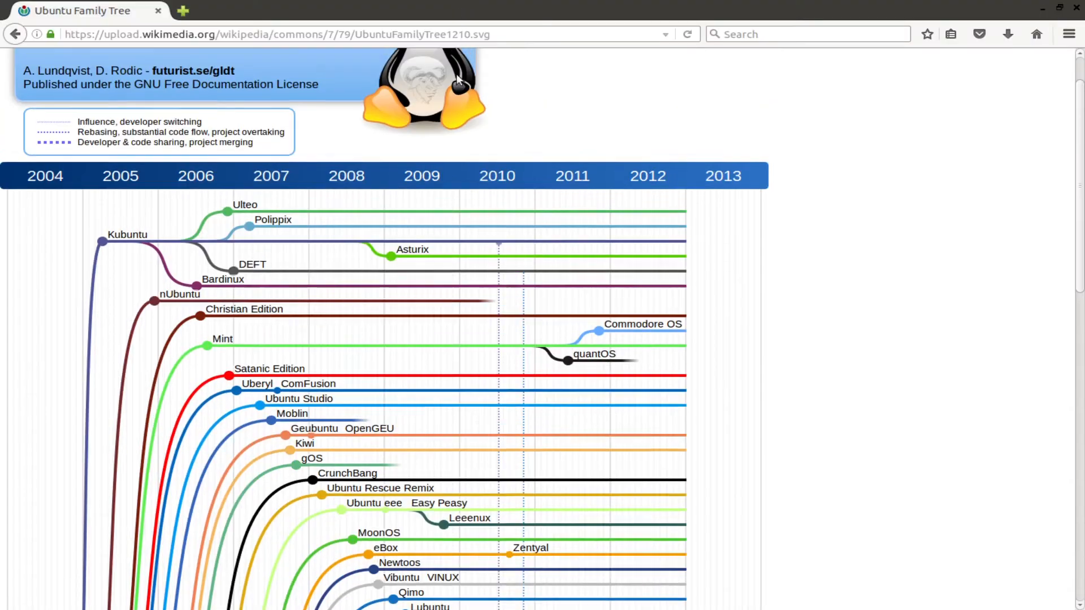
{"action": "left_click", "coordinate": [15, 34]}
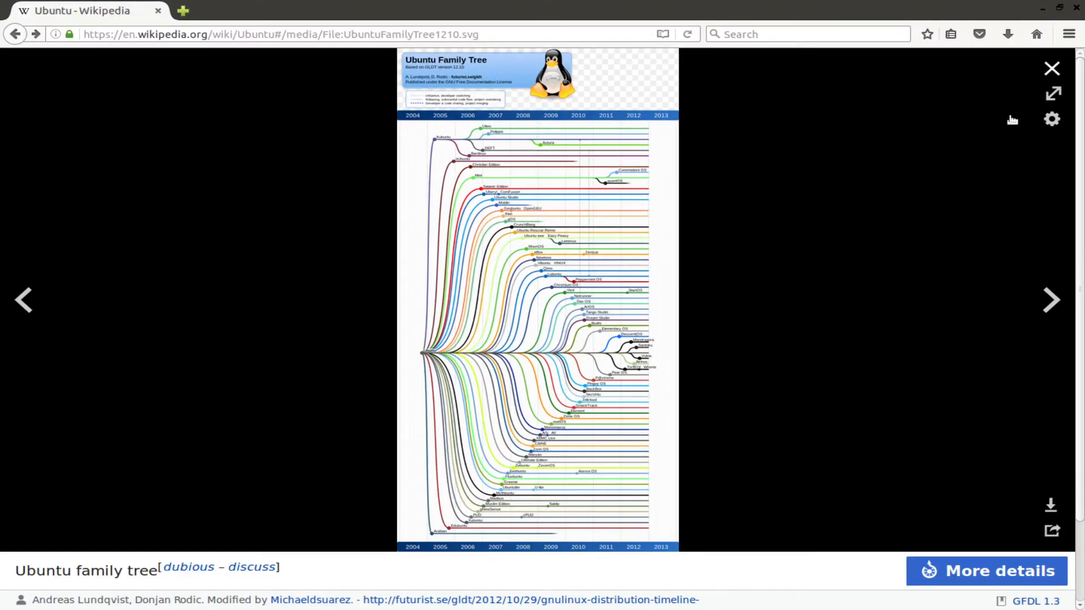
Close the enlarged family tree and scroll down the Ubuntu article
{"action": "left_click", "coordinate": [1051, 69]}
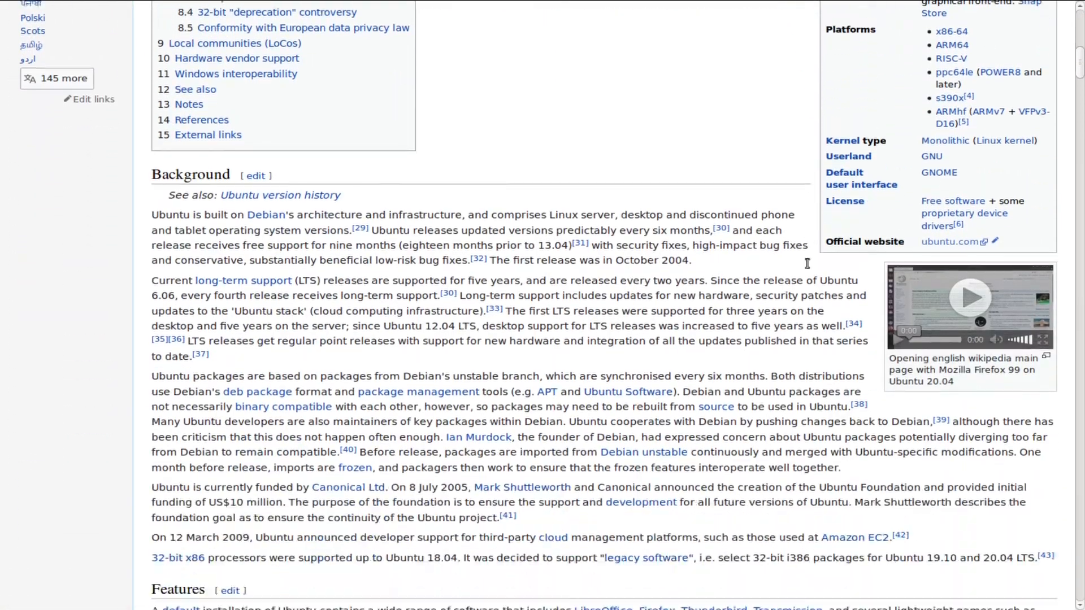
{"action": "scroll", "scroll_direction": "down", "scroll_amount": 3}
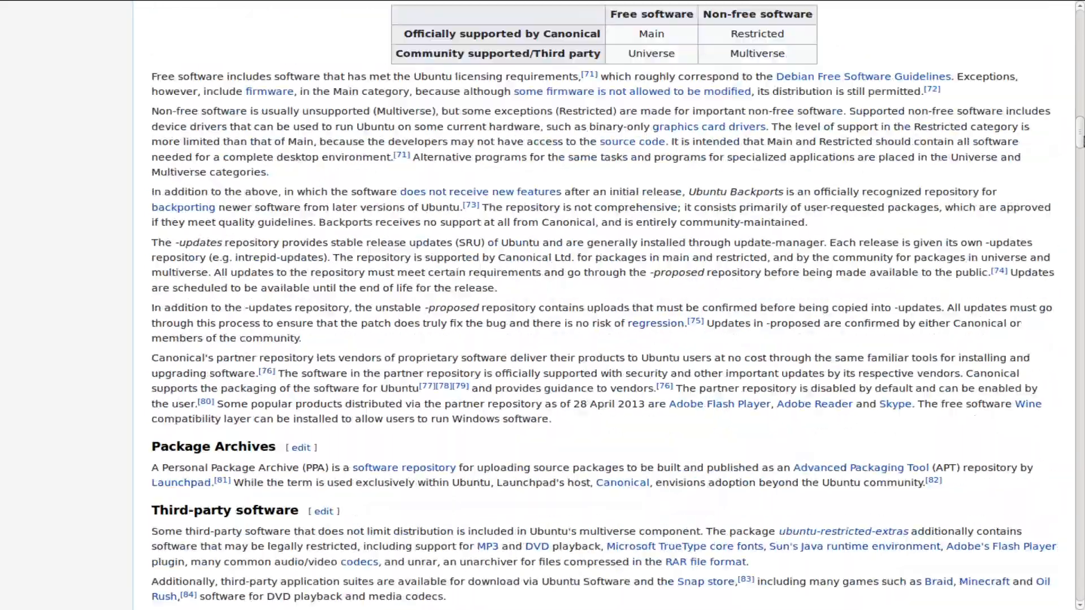
{"action": "scroll", "scroll_direction": "down", "scroll_amount": 3}
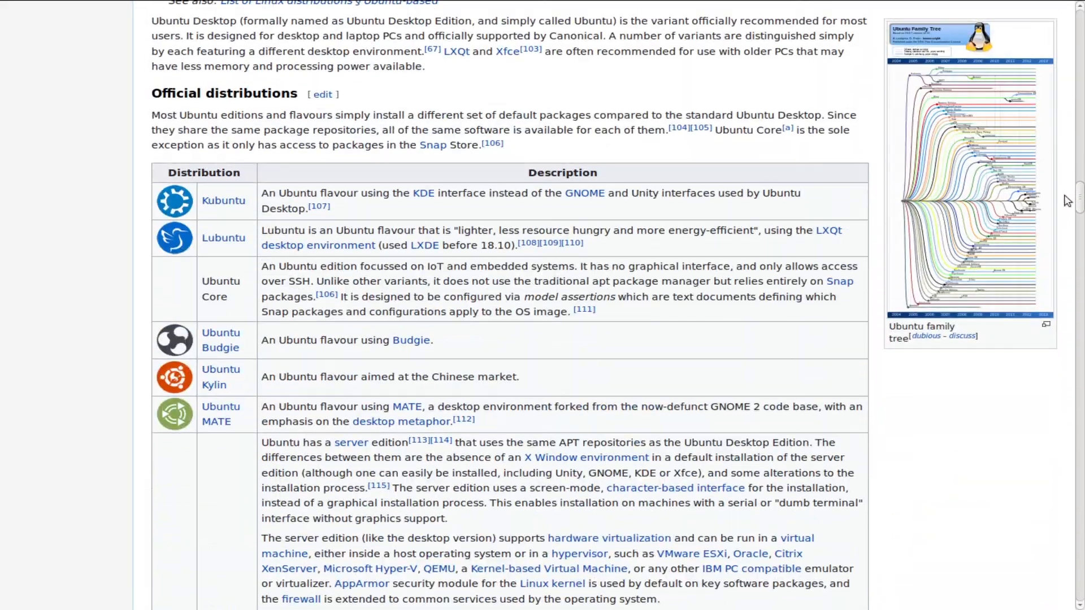
{"action": "scroll", "scroll_direction": "down", "scroll_amount": 3}
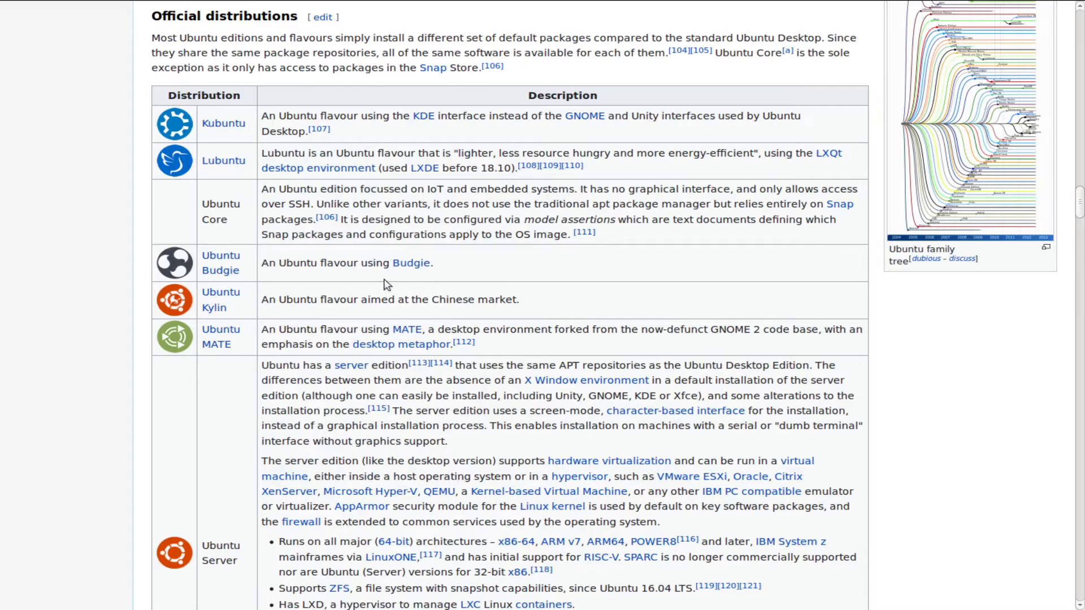
{"action": "mouse_move", "coordinate": [433, 345]}
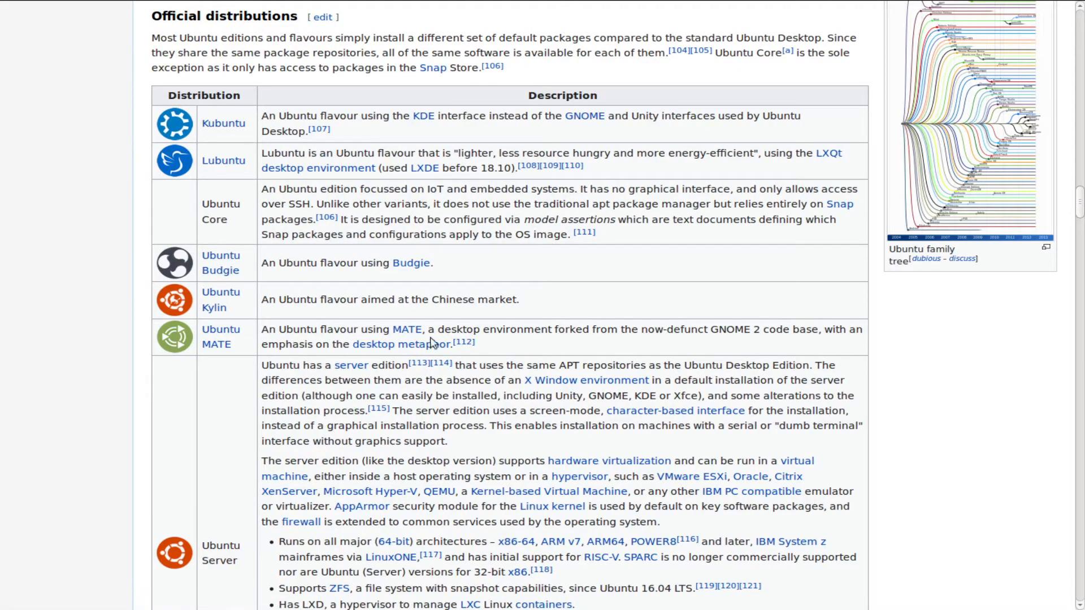
{"action": "mouse_move", "coordinate": [214, 300]}
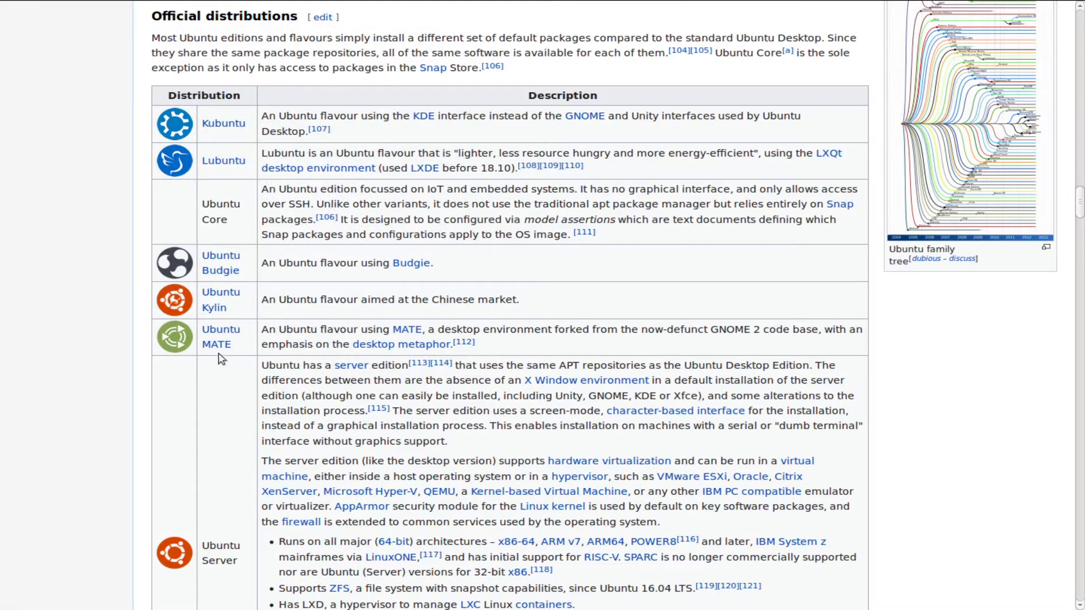
{"action": "mouse_move", "coordinate": [217, 344]}
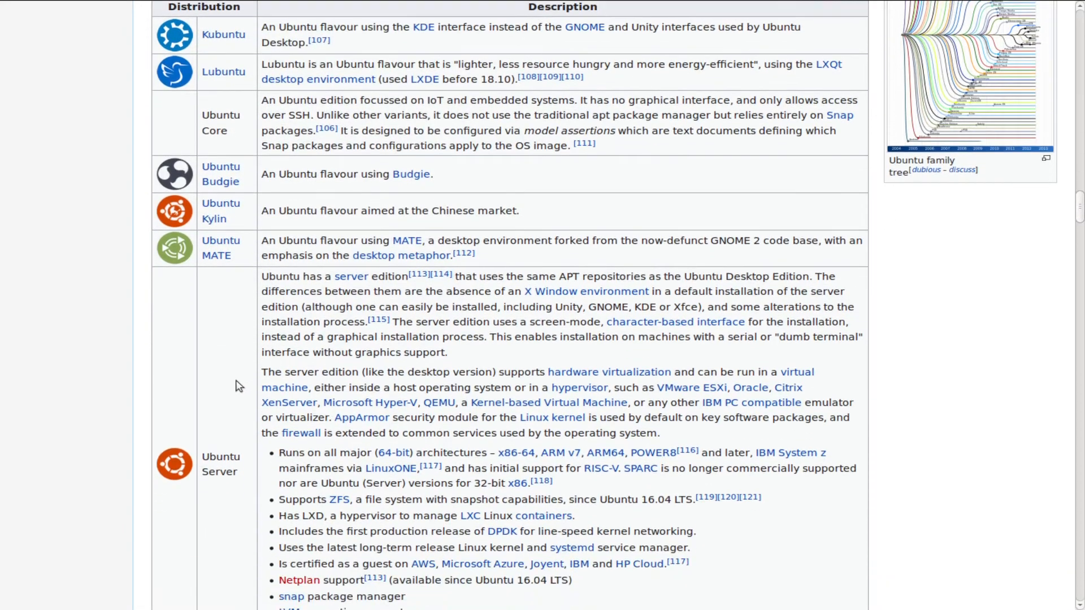
{"action": "scroll", "scroll_direction": "down", "scroll_amount": 3}
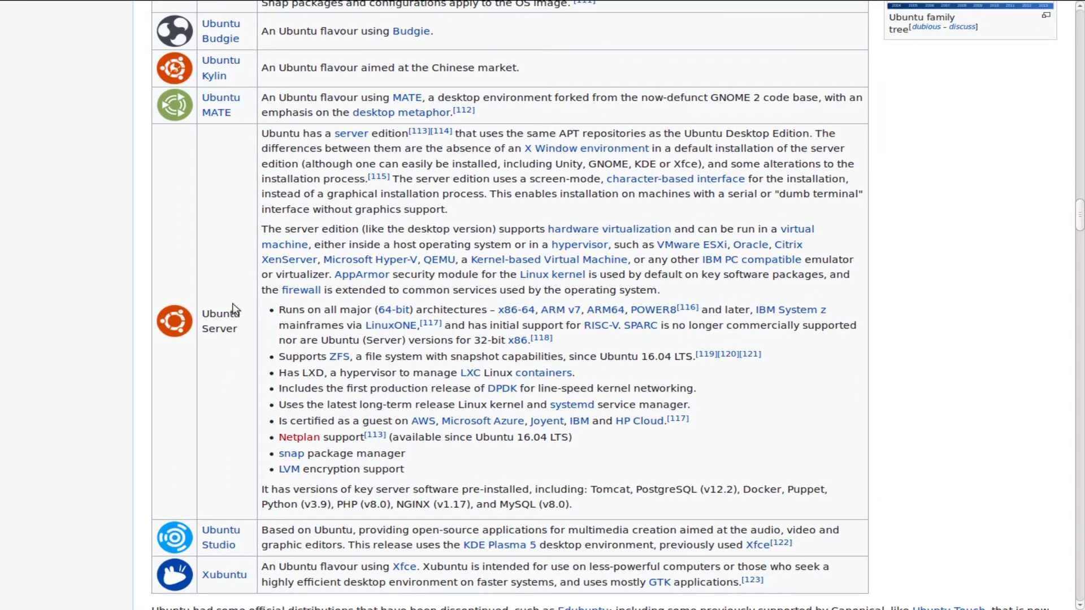
{"action": "scroll", "scroll_direction": "down", "scroll_amount": 3}
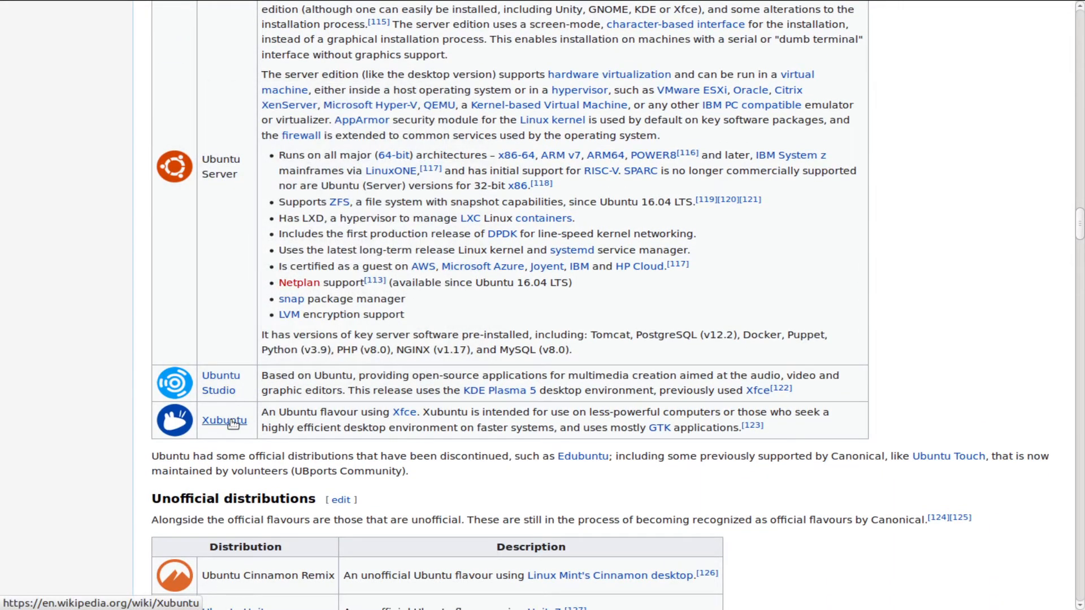
{"action": "mouse_move", "coordinate": [225, 420]}
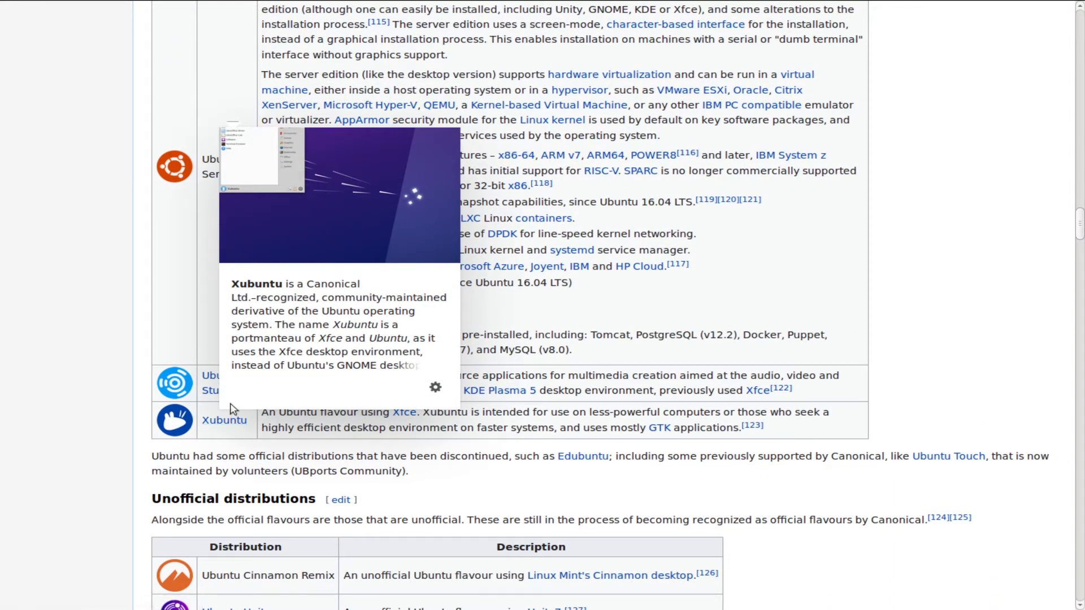
{"action": "scroll", "scroll_direction": "down", "scroll_amount": 3}
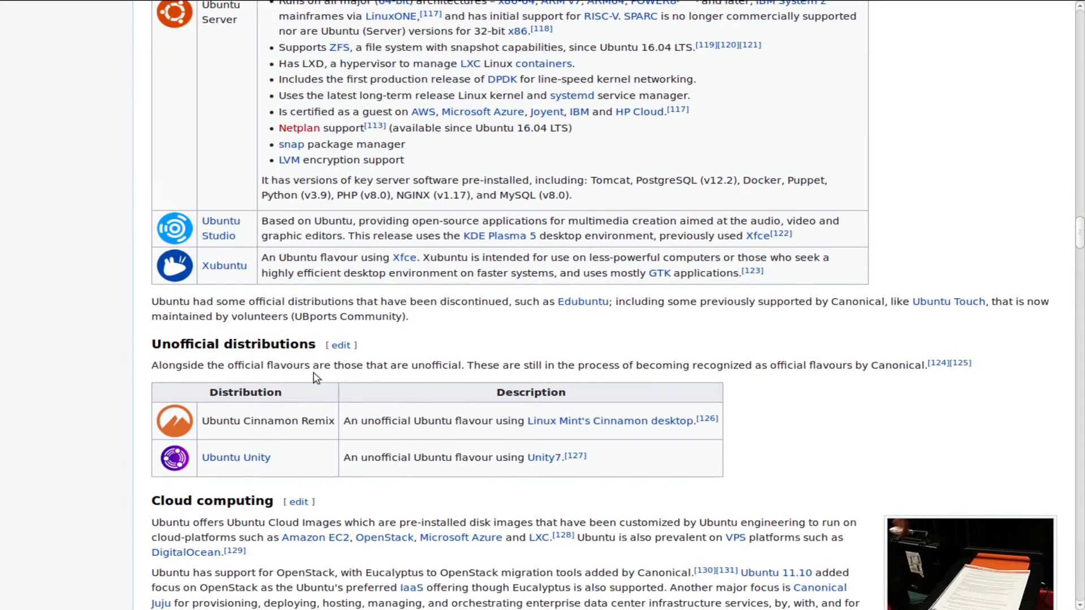
{"action": "scroll", "scroll_direction": "down", "scroll_amount": 3}
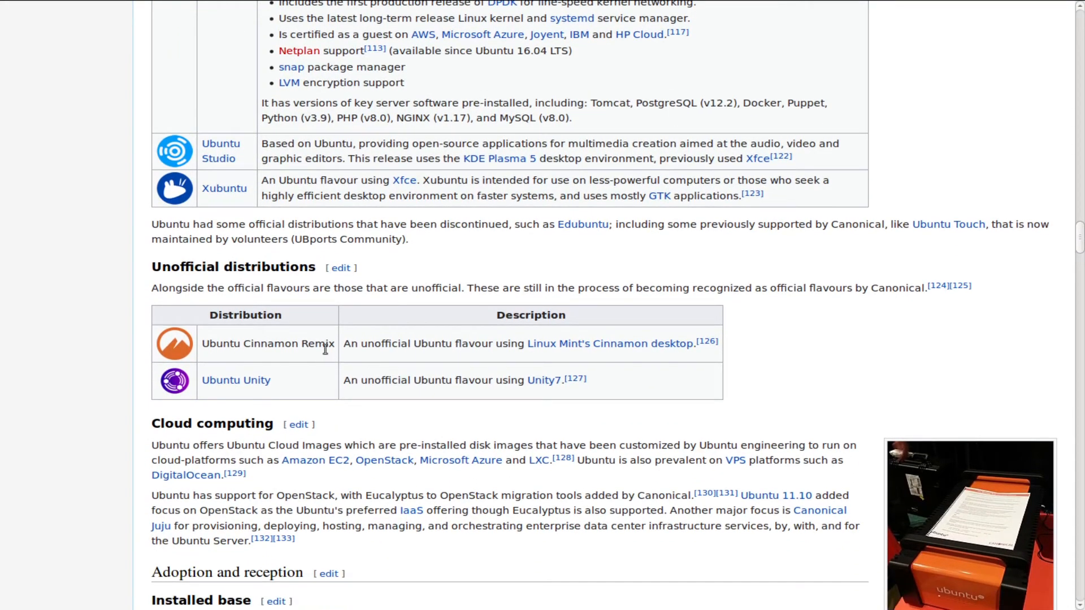
{"action": "mouse_move", "coordinate": [598, 355]}
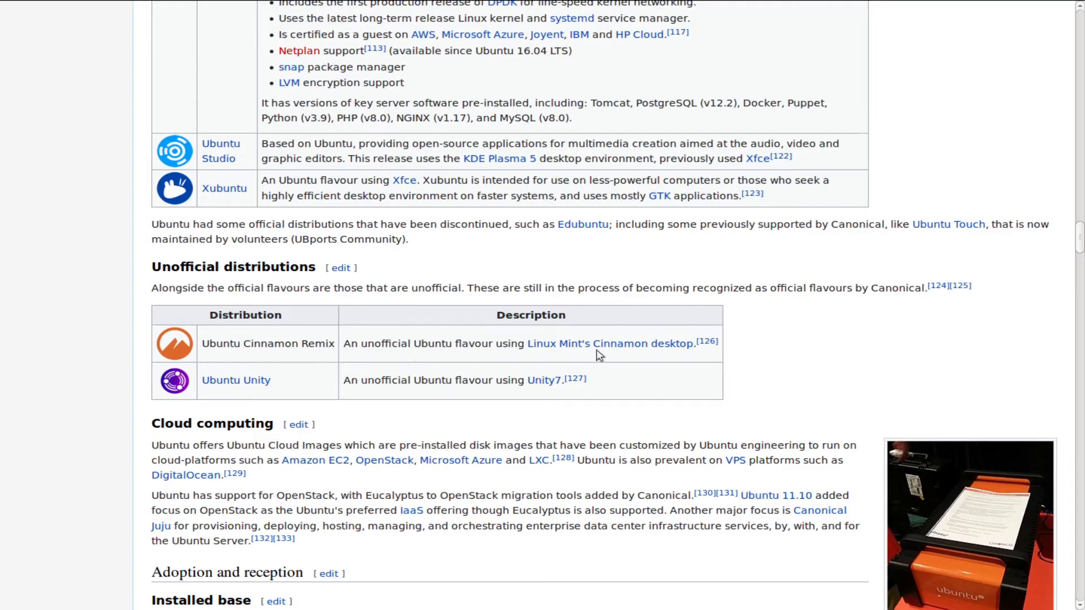
{"action": "mouse_move", "coordinate": [609, 342]}
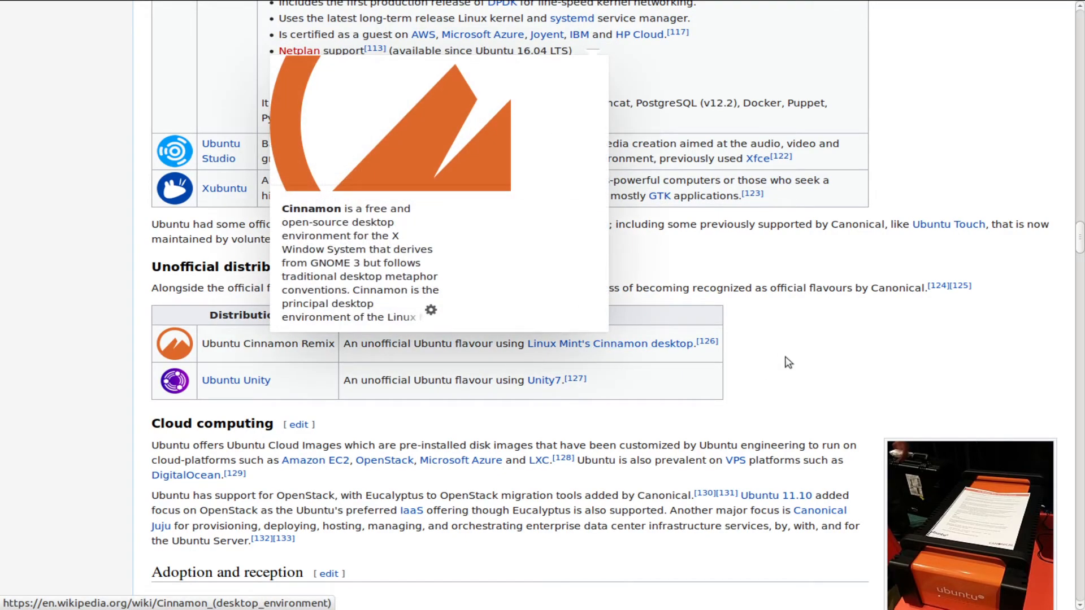
{"action": "scroll", "scroll_direction": "down", "scroll_amount": 3}
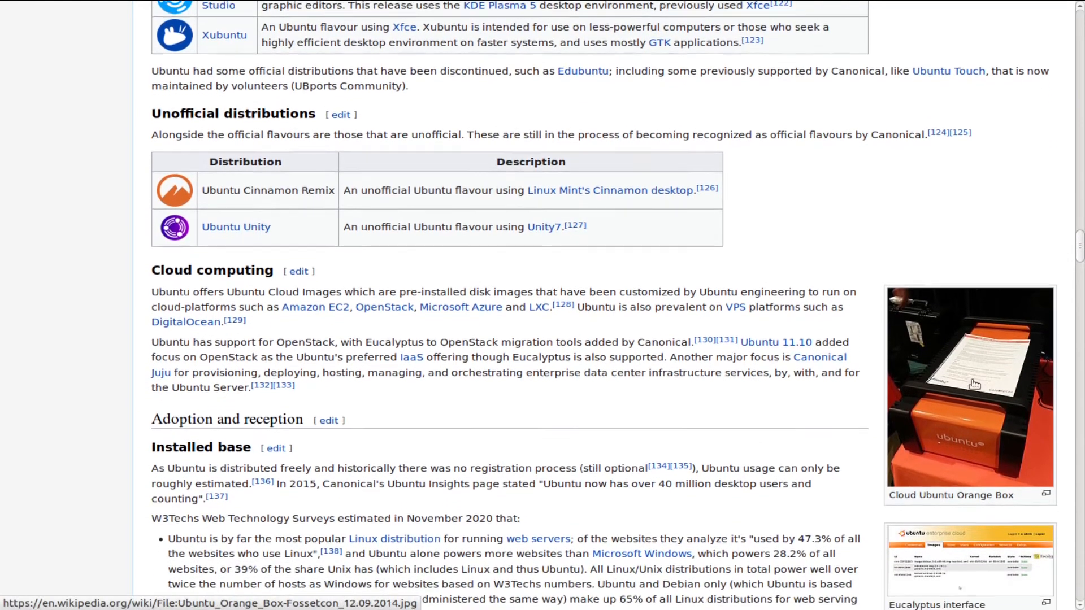
View the enlarged Cloud Ubuntu Orange Box photo and Eucalyptus interface screenshot
{"action": "left_click", "coordinate": [969, 387]}
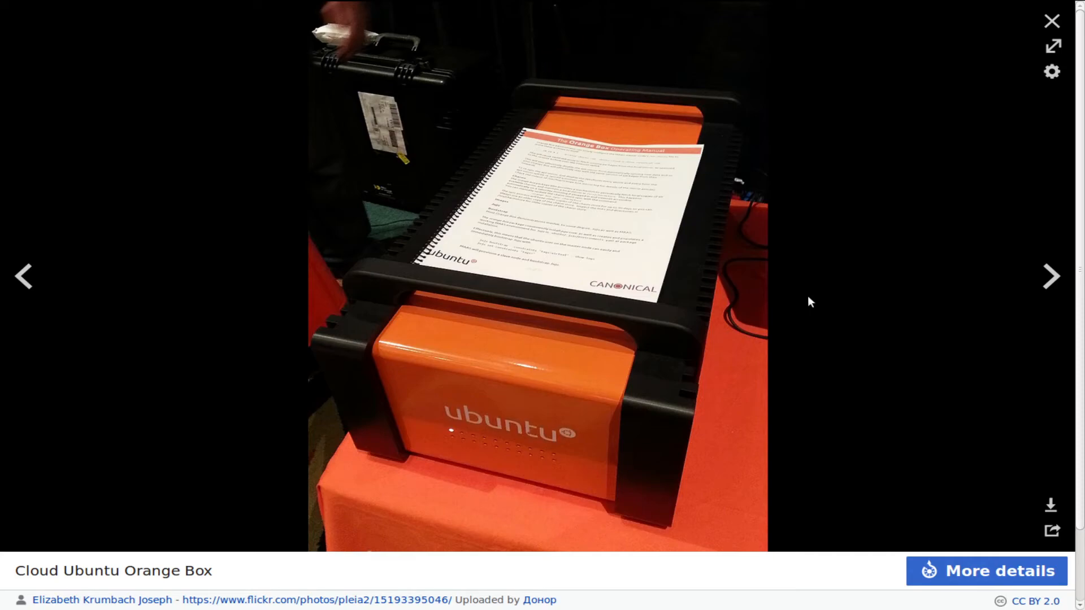
{"action": "left_click", "coordinate": [1051, 21]}
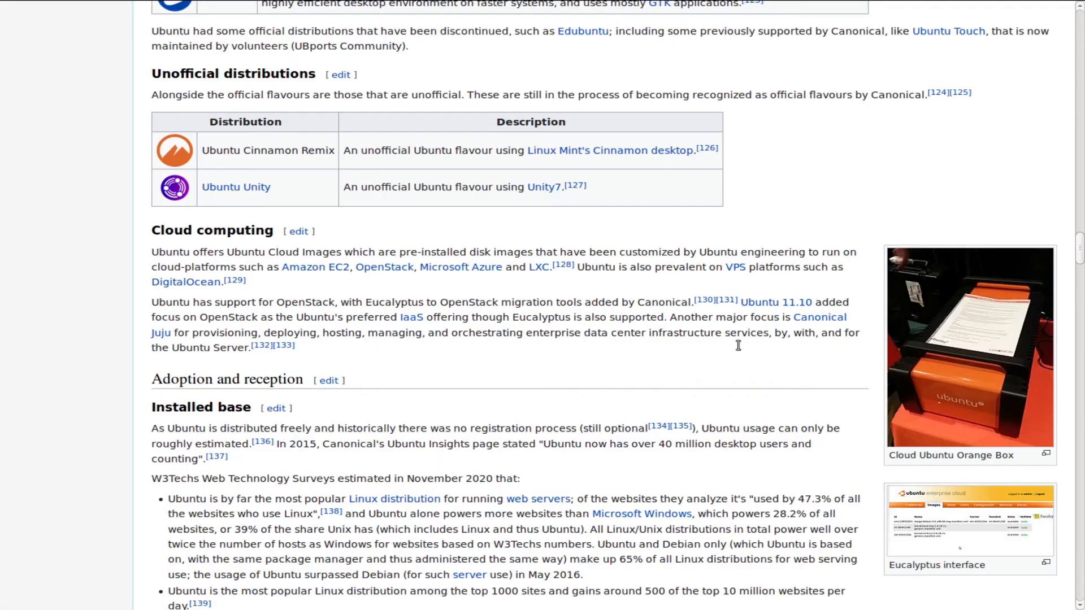
{"action": "scroll", "scroll_direction": "down", "scroll_amount": 3}
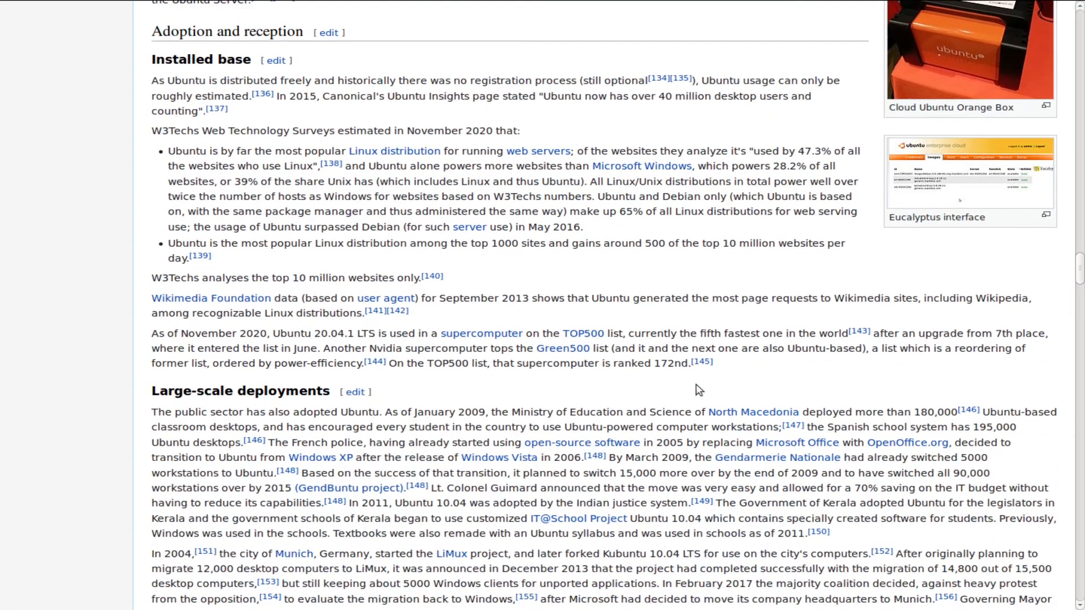
{"action": "mouse_move", "coordinate": [694, 382]}
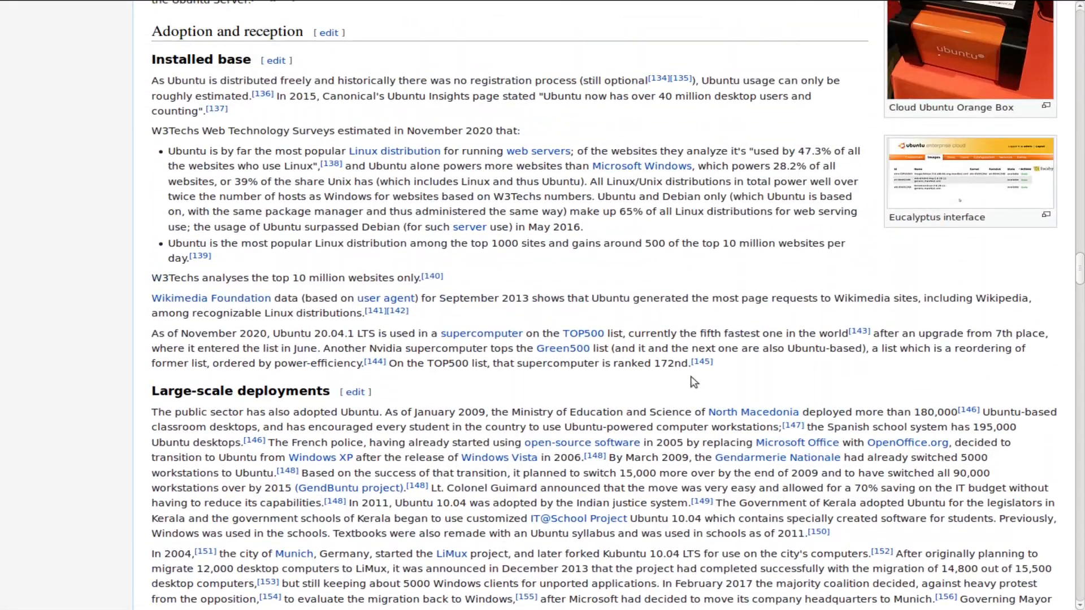
{"action": "left_click", "coordinate": [969, 177]}
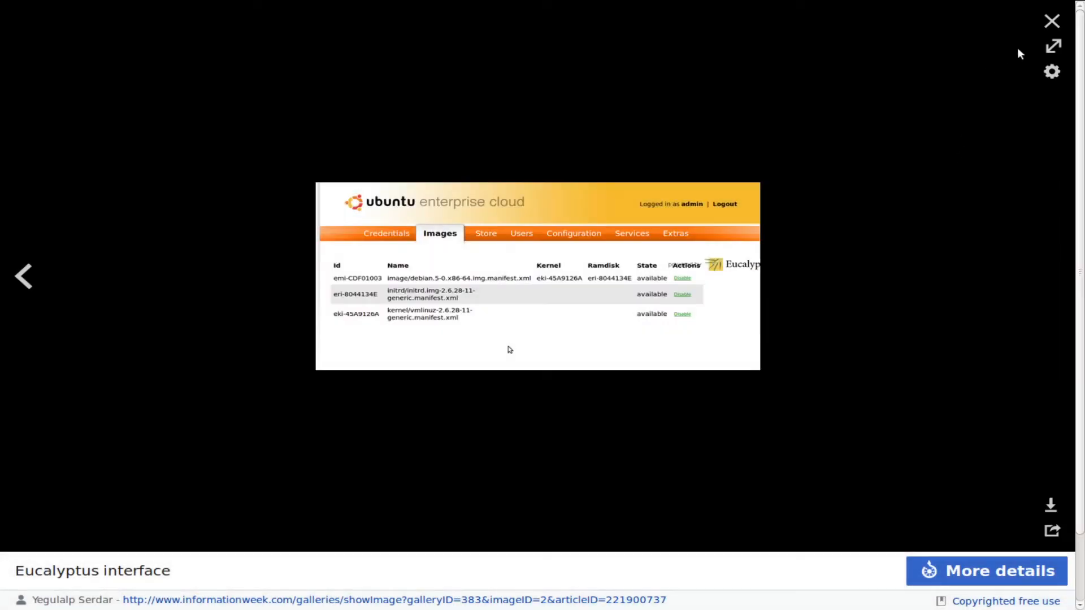
{"action": "left_click", "coordinate": [1051, 20]}
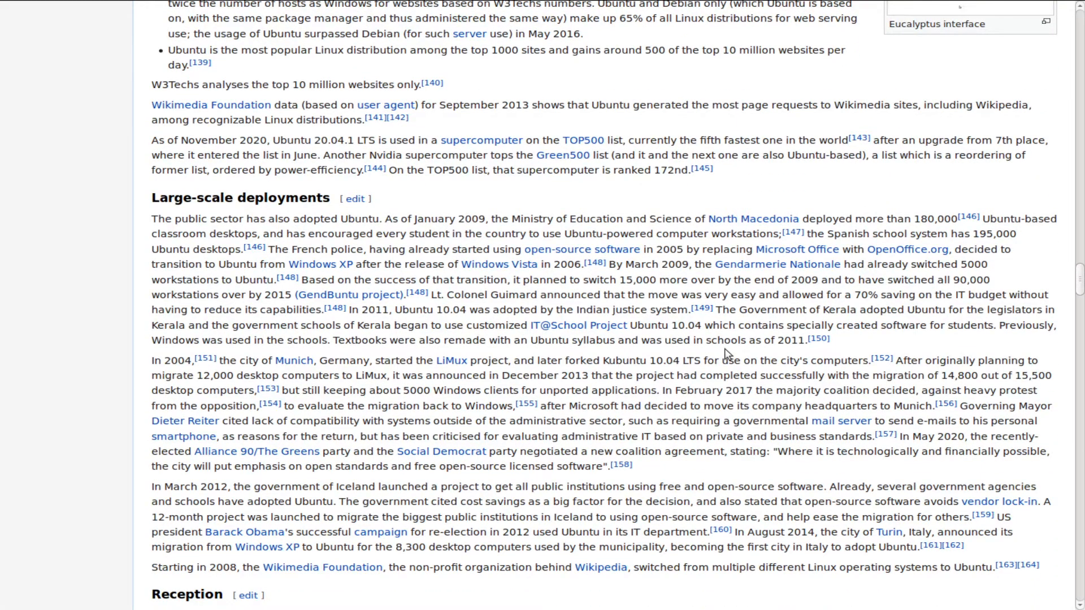
{"action": "mouse_move", "coordinate": [696, 406]}
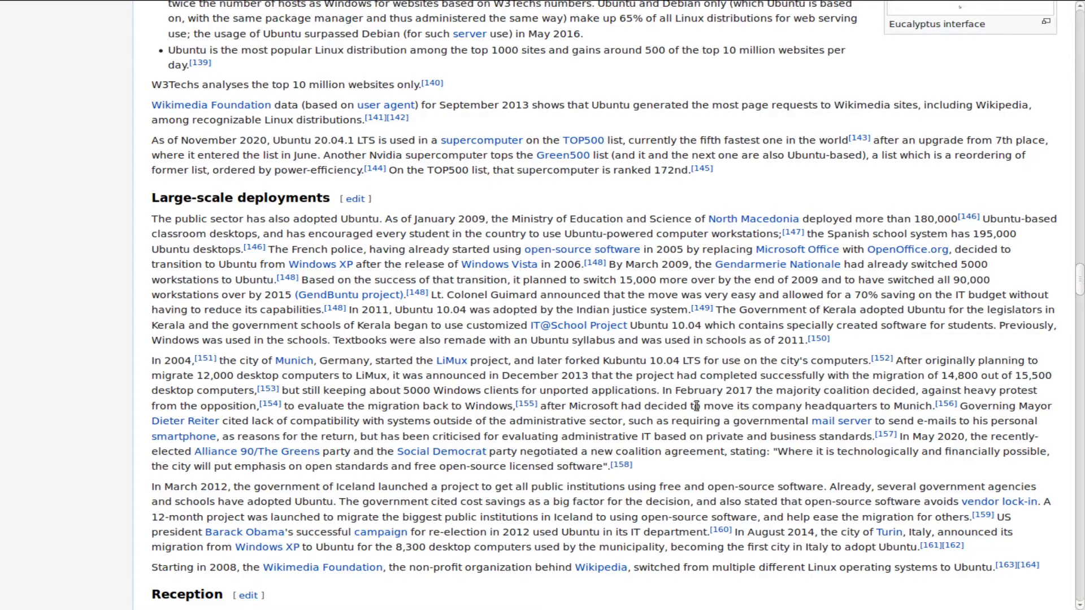
{"action": "mouse_move", "coordinate": [700, 404]}
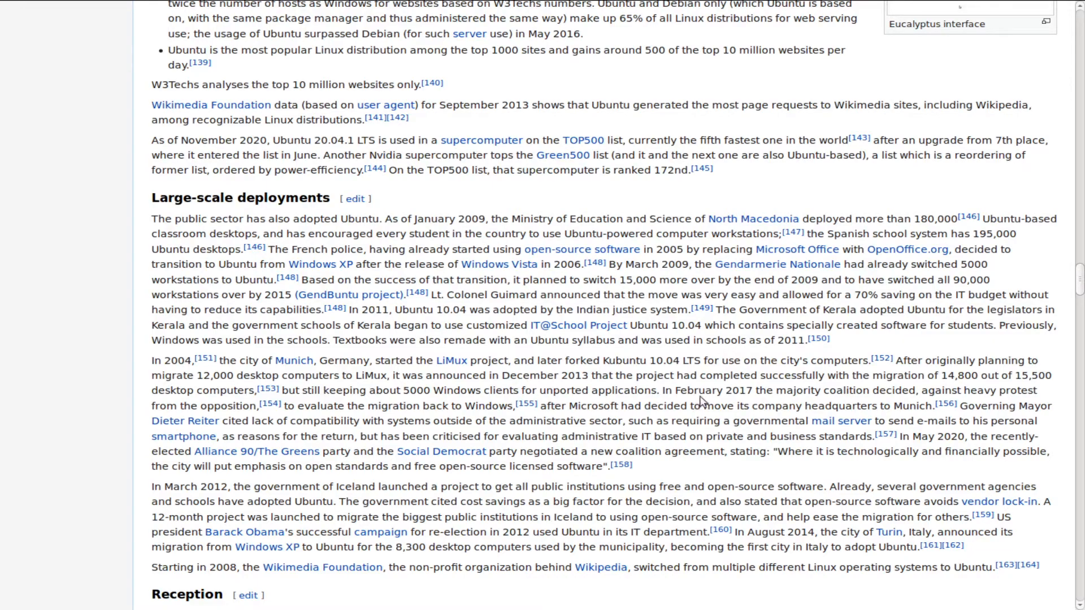
{"action": "mouse_move", "coordinate": [857, 281]}
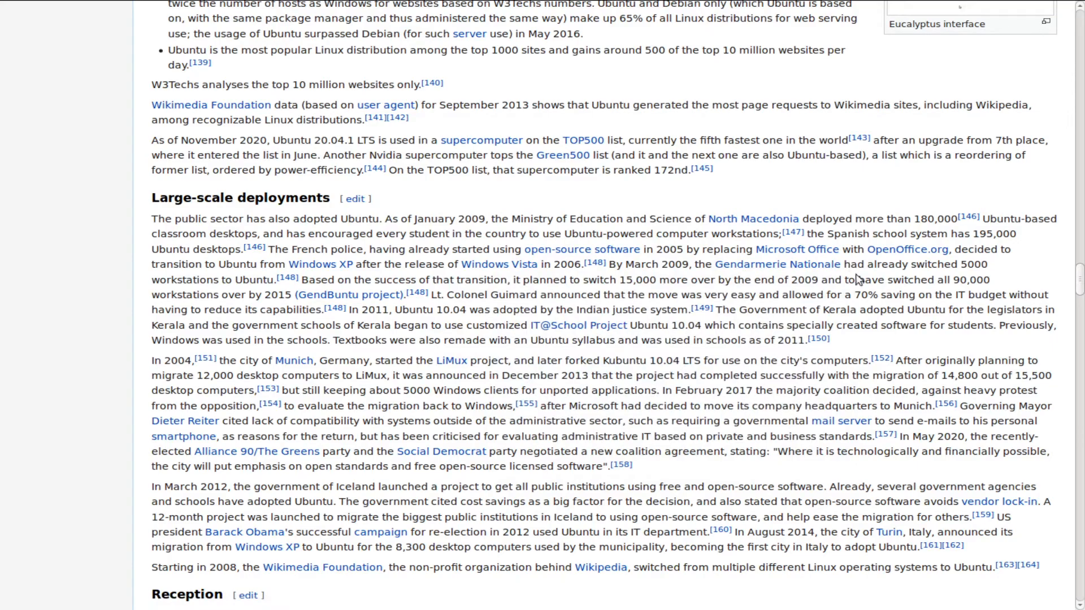
{"action": "mouse_move", "coordinate": [767, 306]}
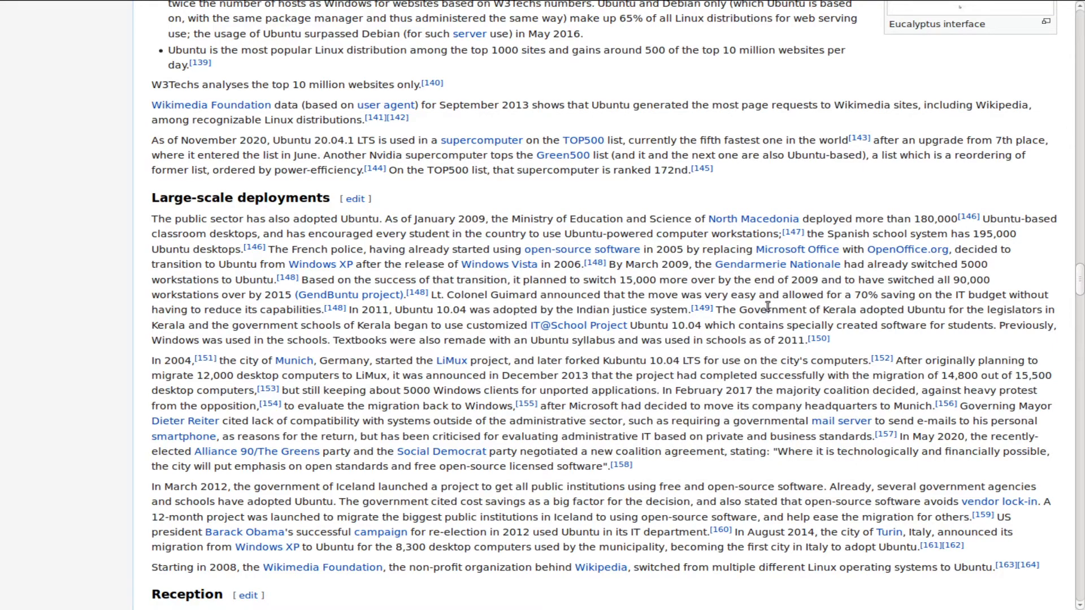
Read on through Reception and the 32-bit deprecation controversy section
{"action": "scroll", "scroll_direction": "down", "scroll_amount": 3}
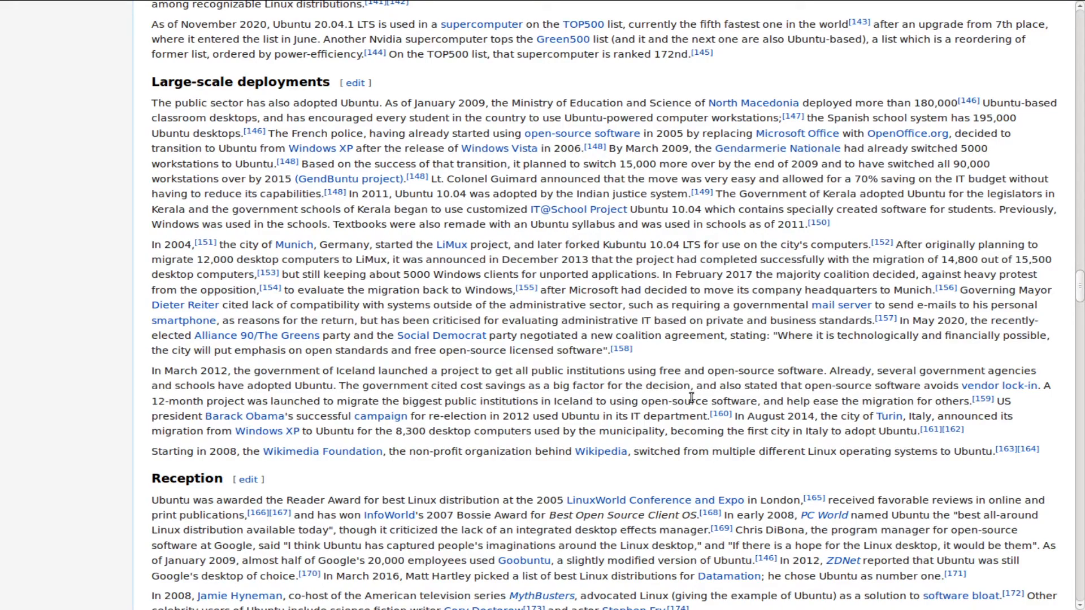
{"action": "scroll", "scroll_direction": "down", "scroll_amount": 3}
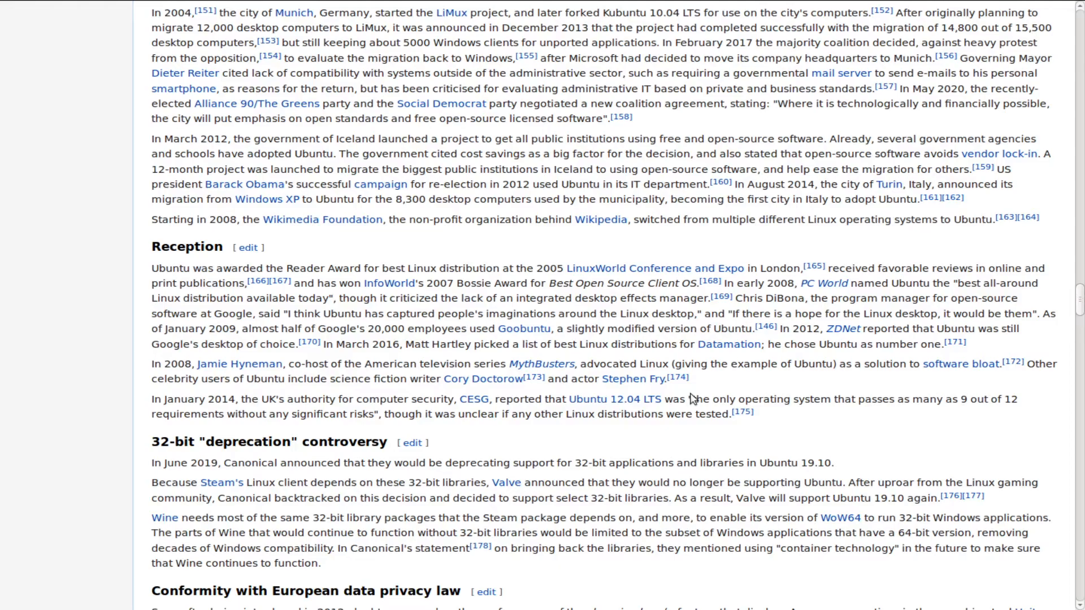
{"action": "mouse_move", "coordinate": [613, 398]}
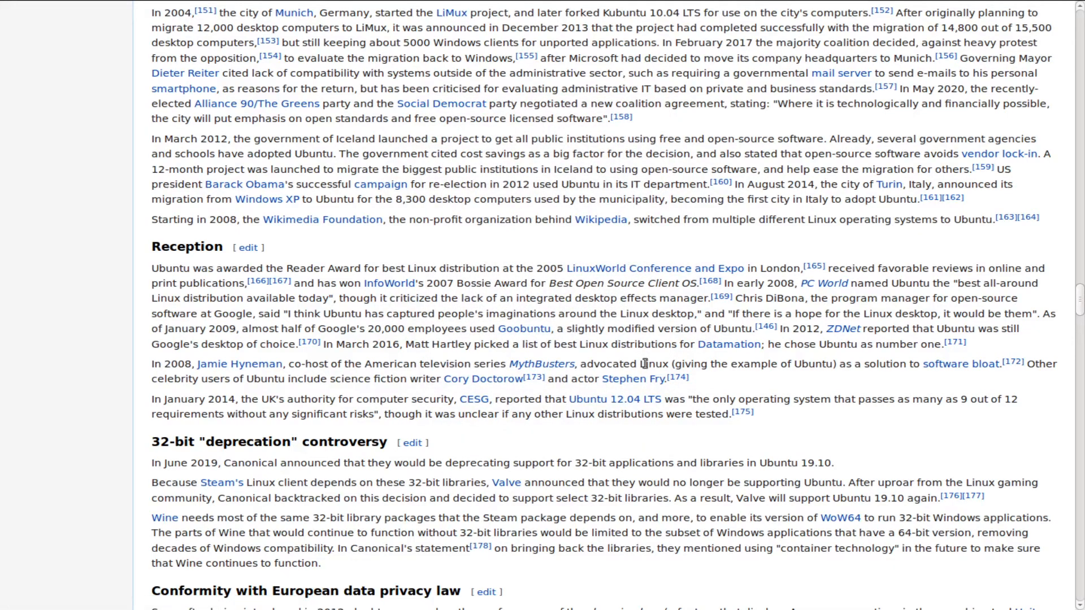
{"action": "scroll", "scroll_direction": "down", "scroll_amount": 3}
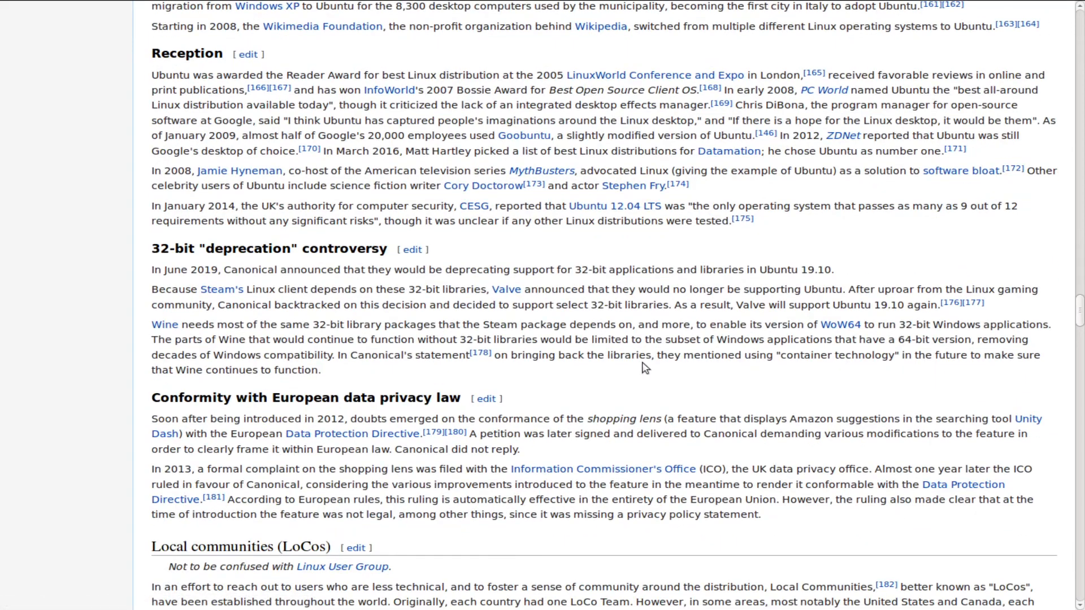
{"action": "scroll", "scroll_direction": "down", "scroll_amount": 3}
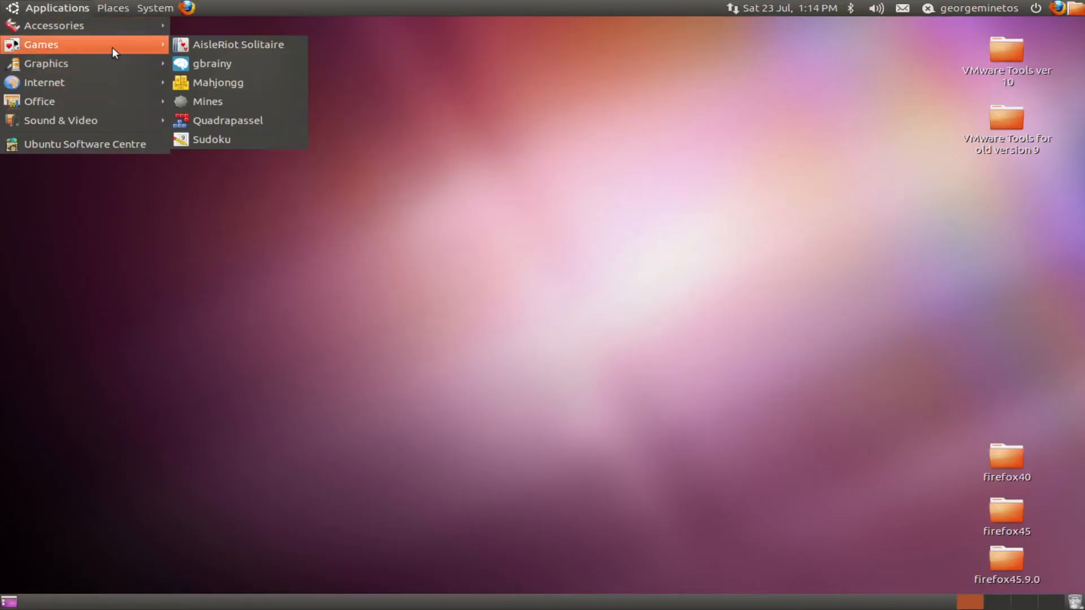
Launch gbrainy, answer the missing-figure memory puzzle (answer: Triangle), then close it
{"action": "left_click", "coordinate": [213, 63]}
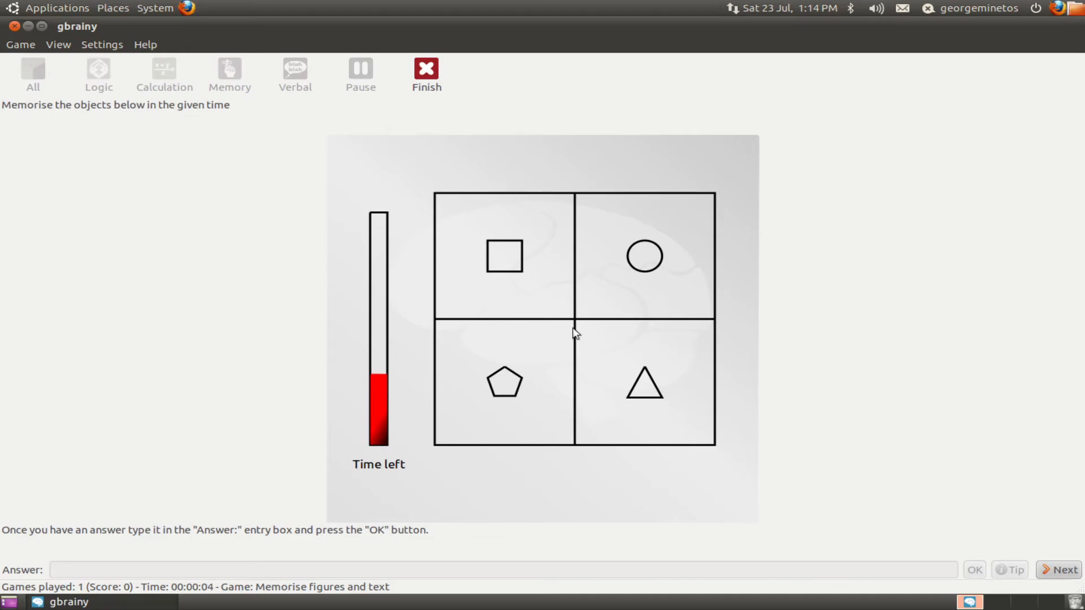
{"action": "mouse_move", "coordinate": [538, 253]}
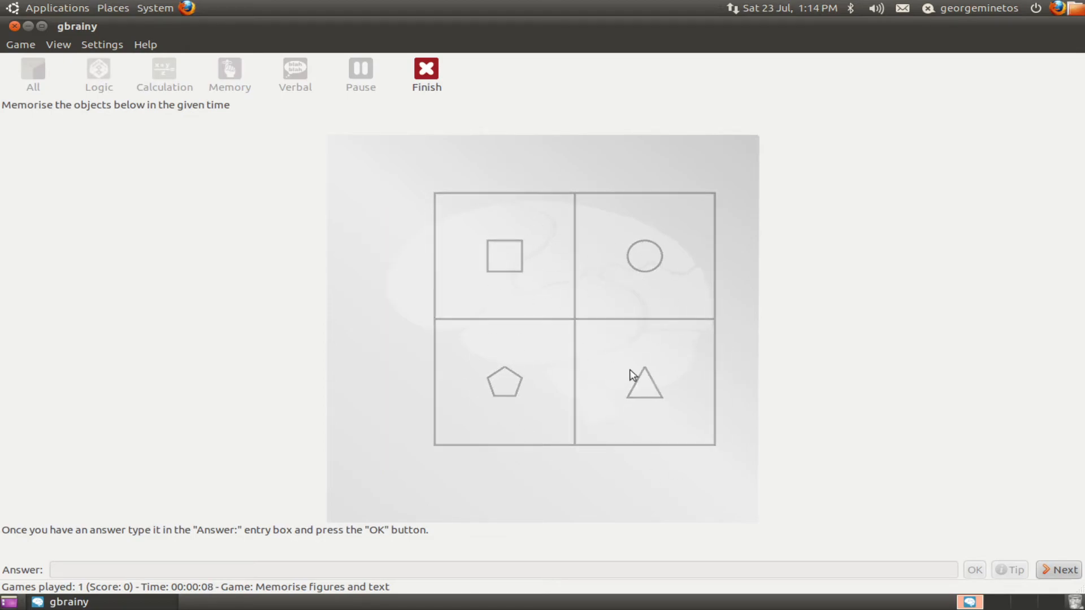
{"action": "left_click", "coordinate": [1060, 569]}
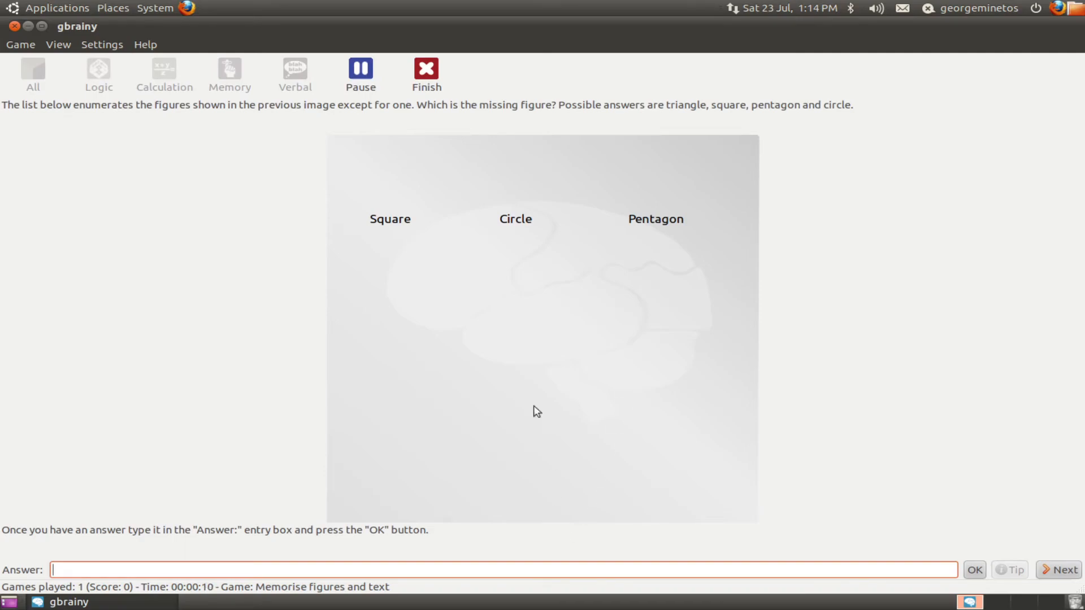
{"action": "mouse_move", "coordinate": [462, 595]}
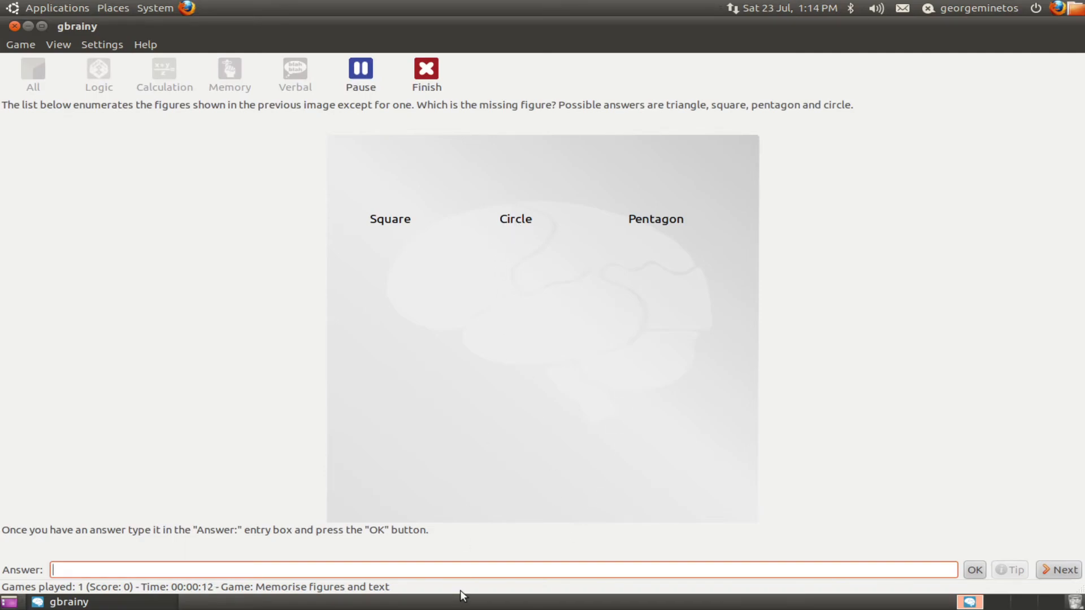
{"action": "left_click", "coordinate": [973, 570]}
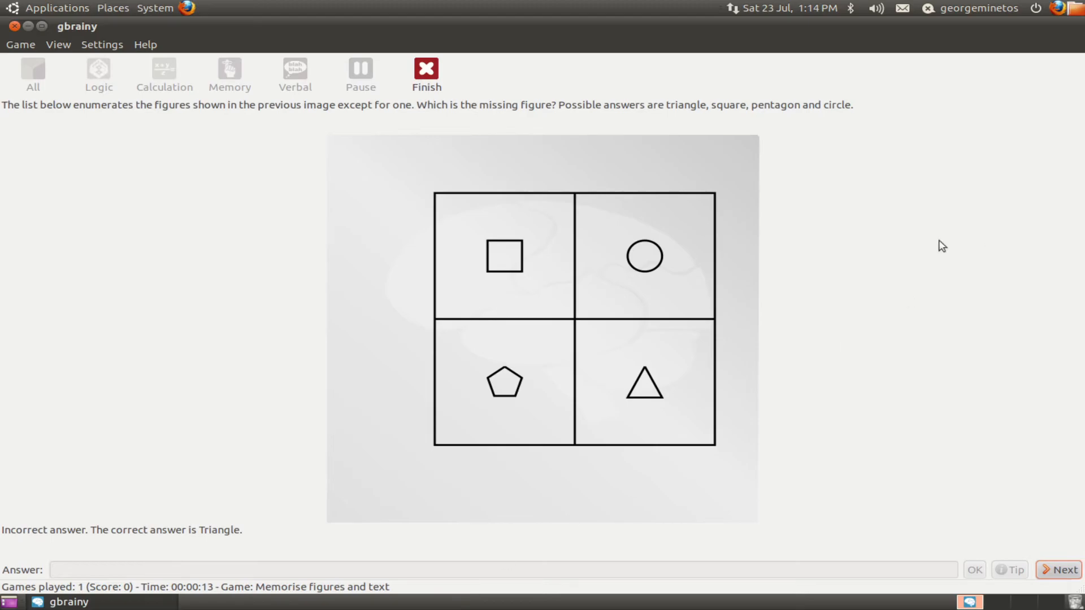
{"action": "left_click", "coordinate": [57, 8]}
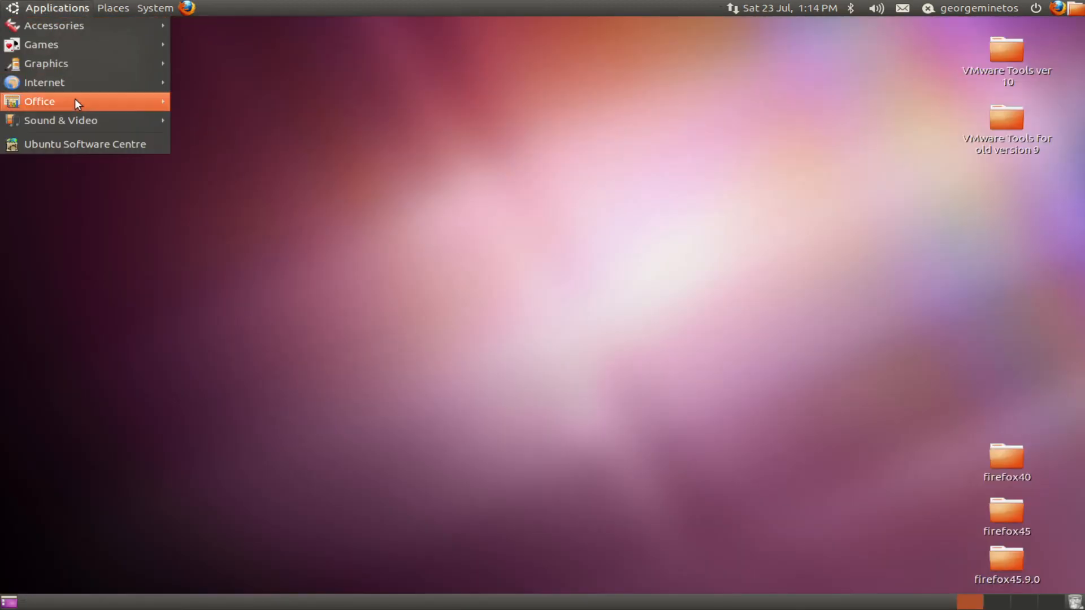
Look up 'animal' in Ubuntu's Dictionary, browse its definitions, then close it
{"action": "left_click", "coordinate": [39, 101]}
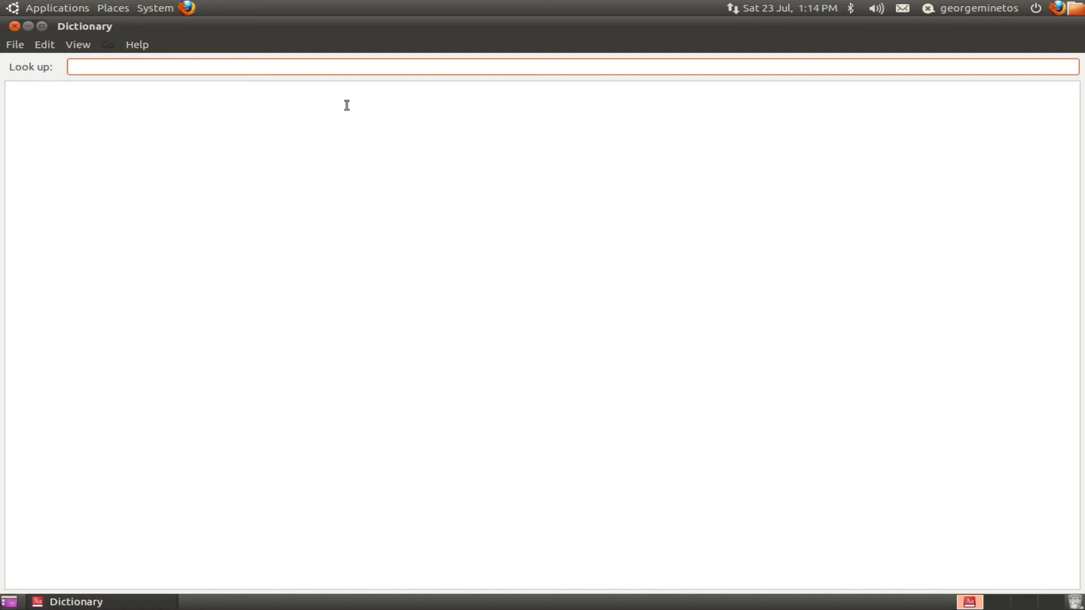
{"action": "type", "text": "animal"}
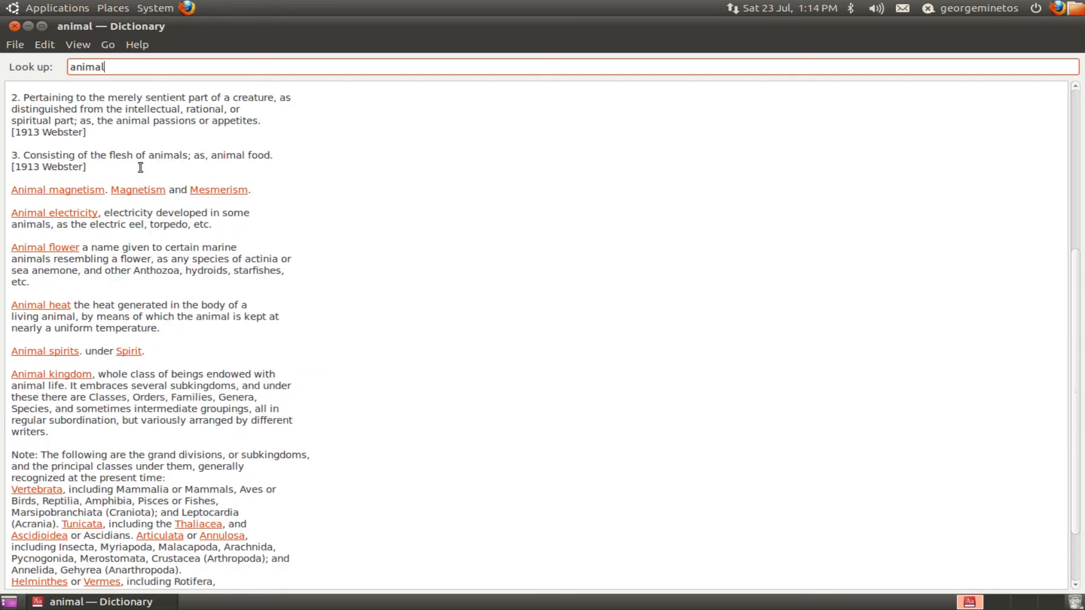
{"action": "left_click", "coordinate": [52, 374]}
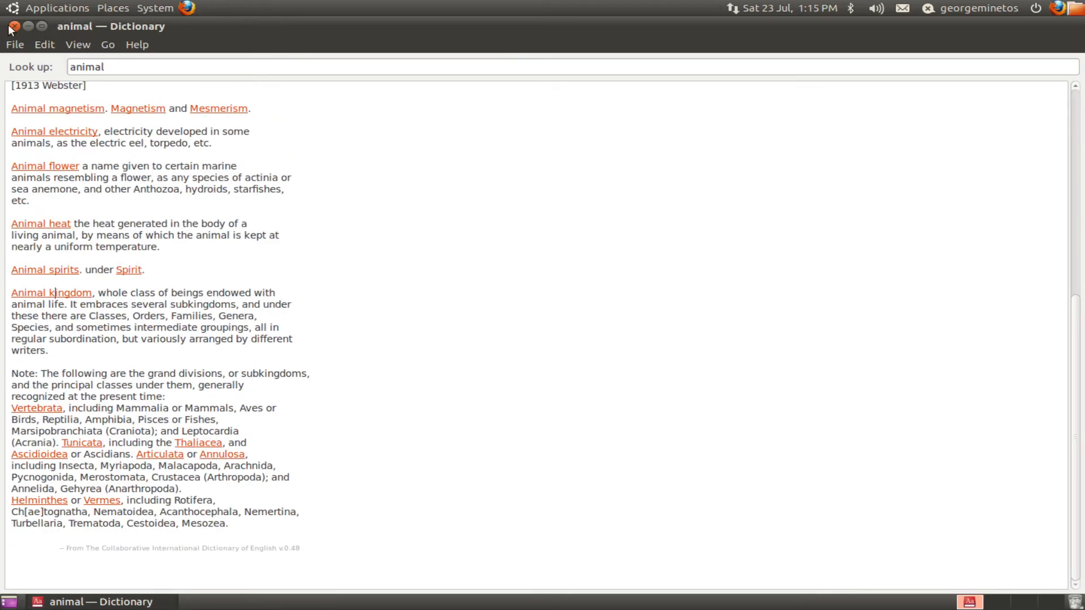
{"action": "left_click", "coordinate": [1033, 7]}
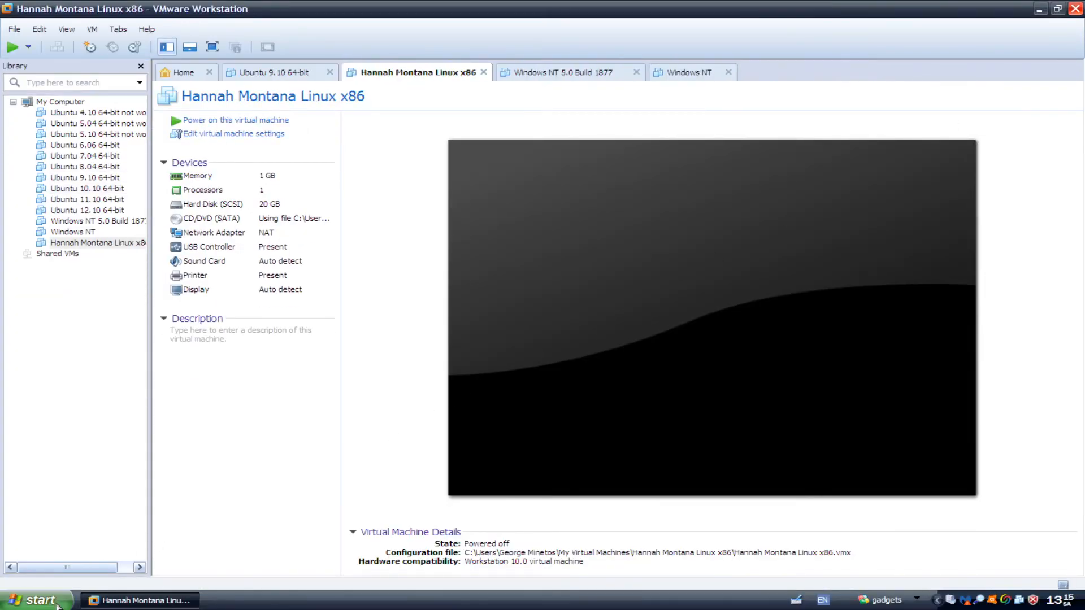
Turn off the Windows XP computer from the Start menu's Turn Off Computer dialog
{"action": "left_click", "coordinate": [35, 598]}
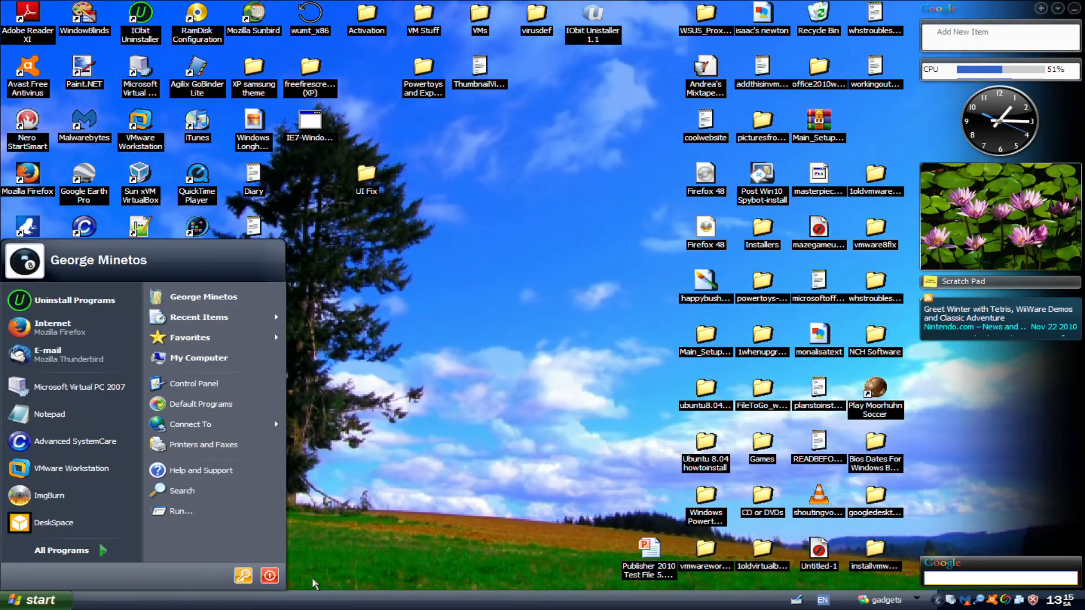
{"action": "left_click", "coordinate": [269, 575]}
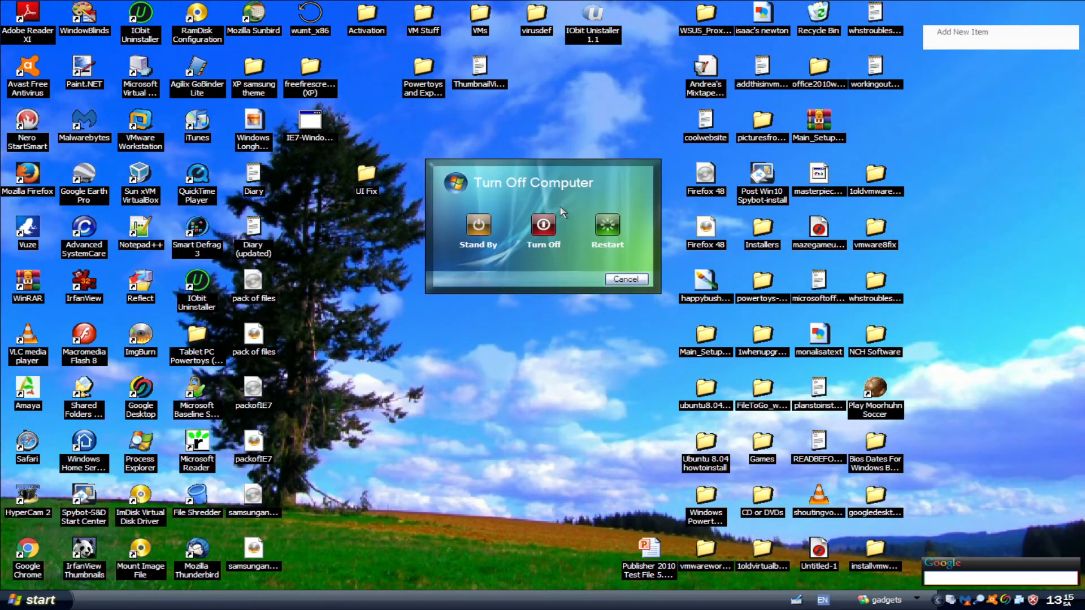
{"action": "left_click", "coordinate": [623, 278]}
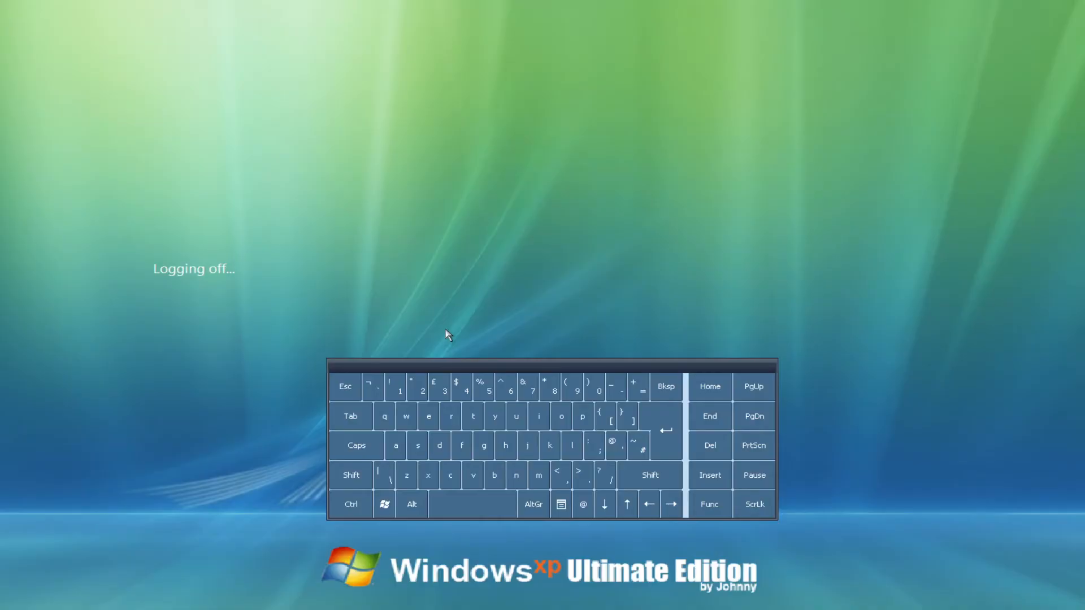
{"action": "mouse_move", "coordinate": [736, 604]}
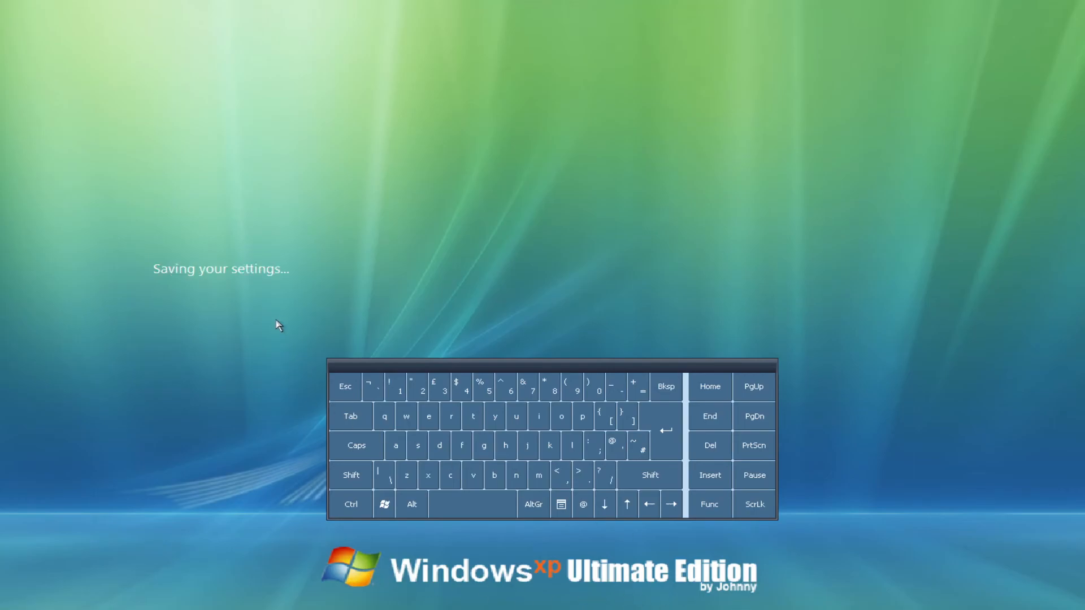
{"action": "mouse_move", "coordinate": [307, 258]}
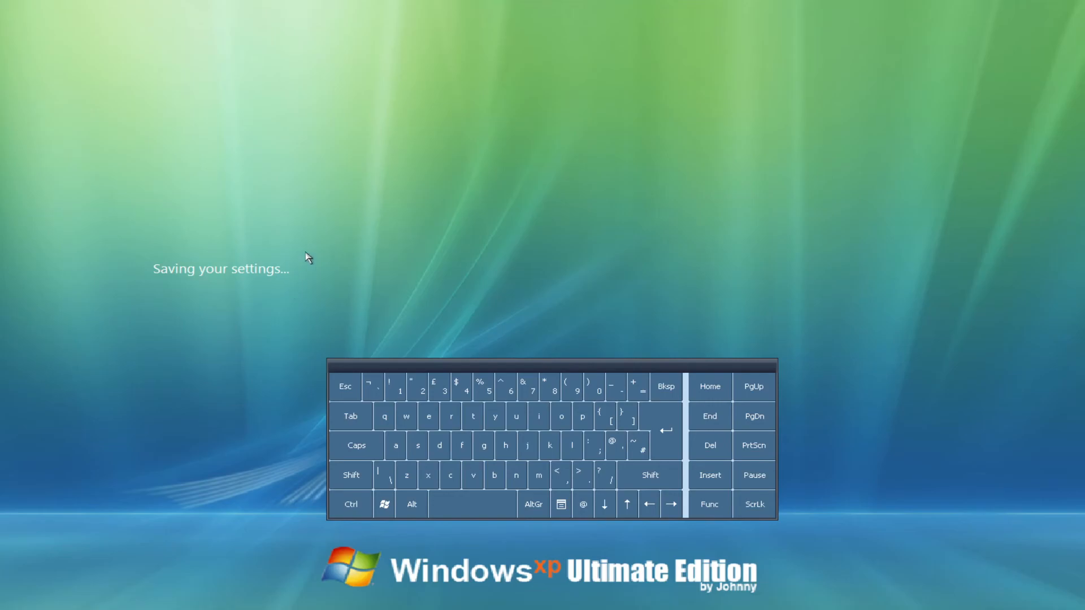
{"action": "mouse_move", "coordinate": [364, 263]}
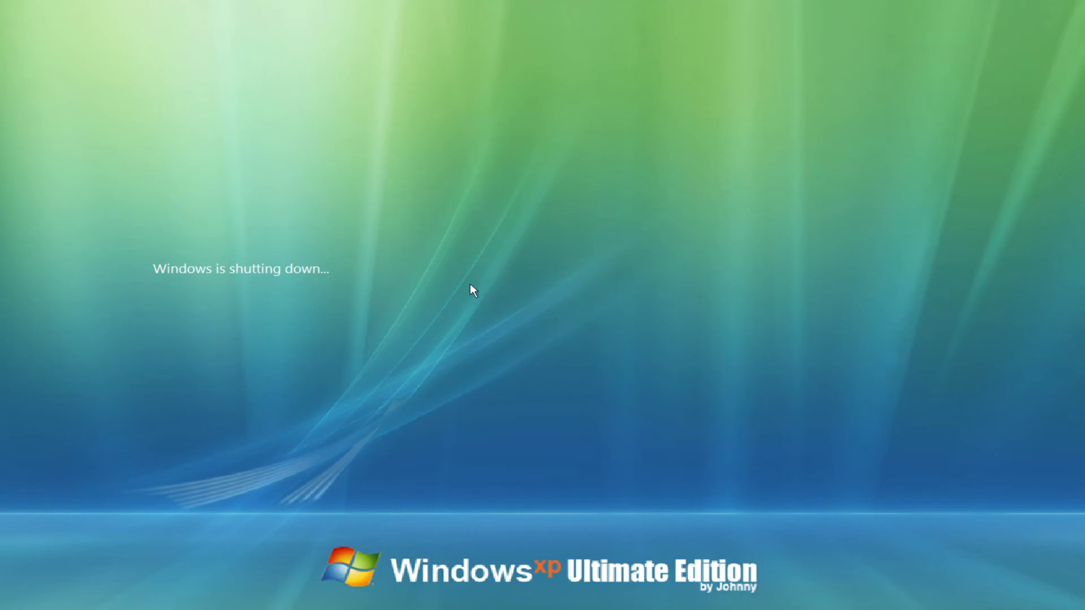
{"action": "mouse_move", "coordinate": [308, 210]}
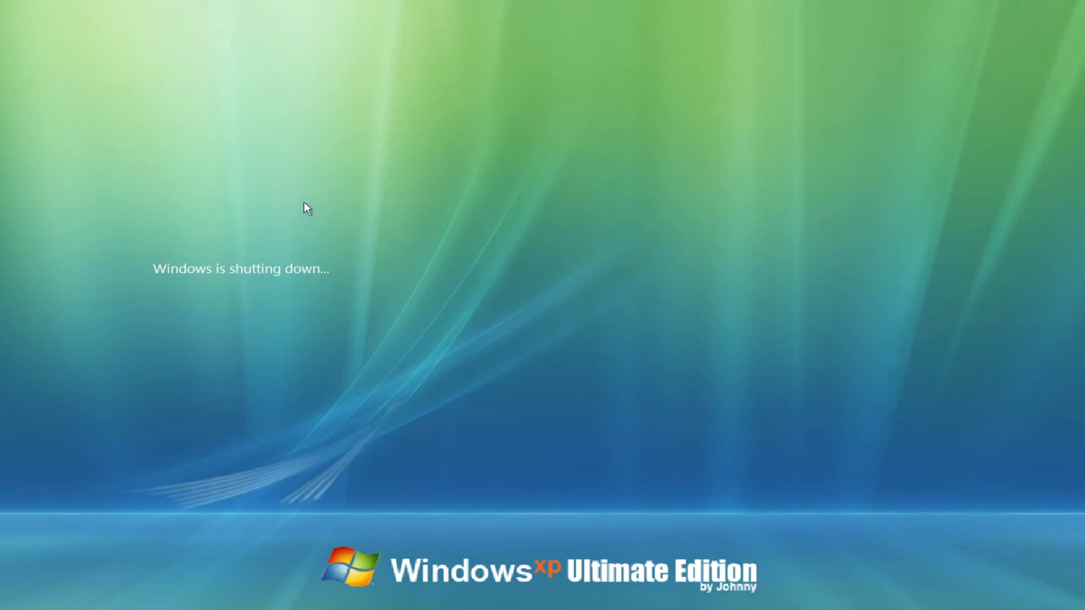
{"action": "mouse_move", "coordinate": [298, 240]}
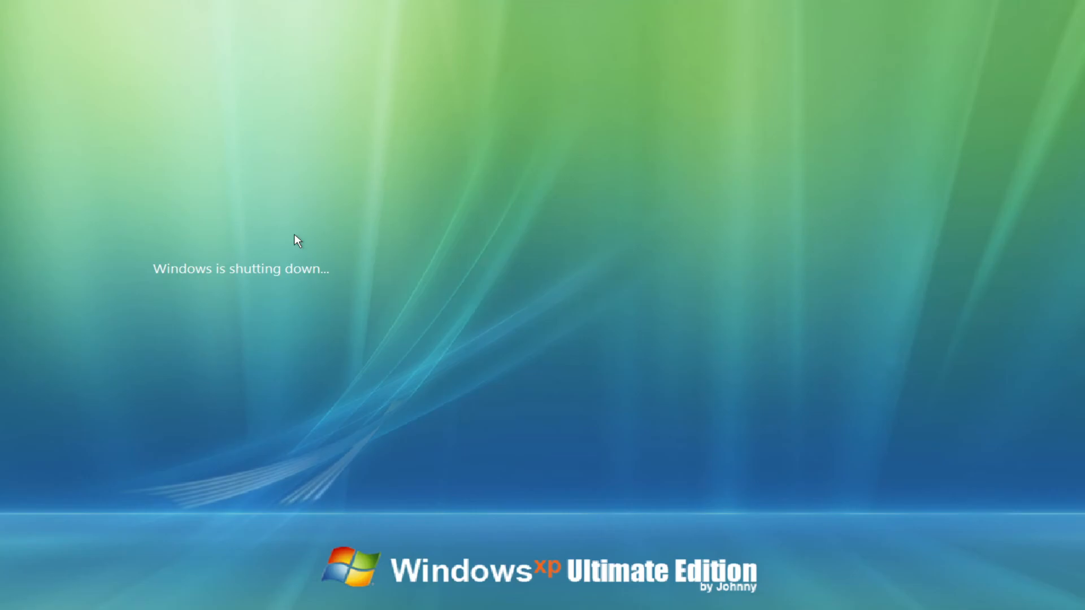
{"action": "mouse_move", "coordinate": [611, 406]}
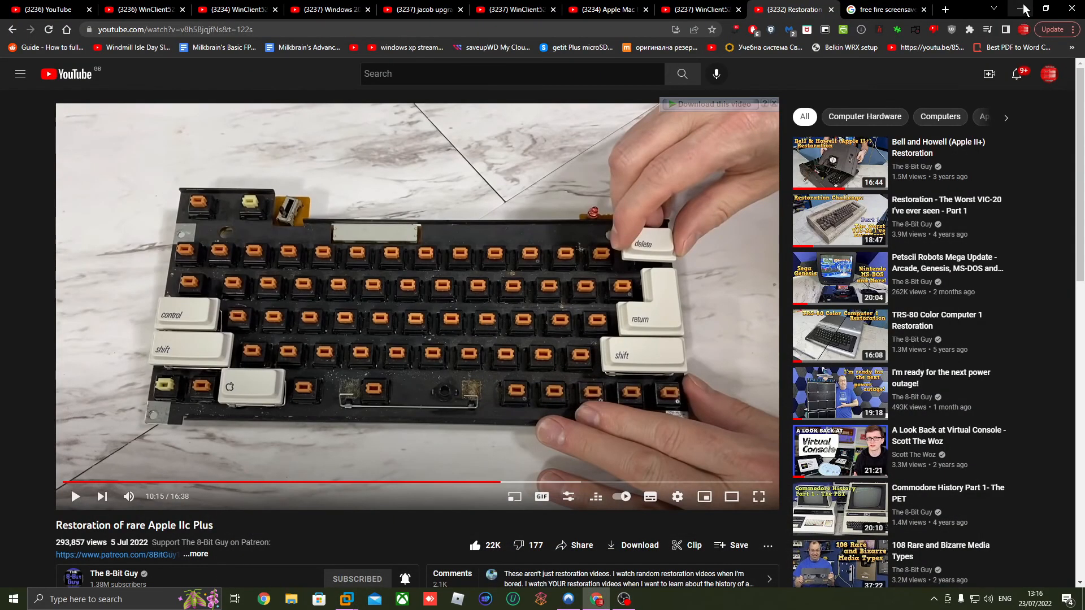
Minimise the YouTube Chrome window and launch Algodoo from the desktop
{"action": "left_click", "coordinate": [1024, 7]}
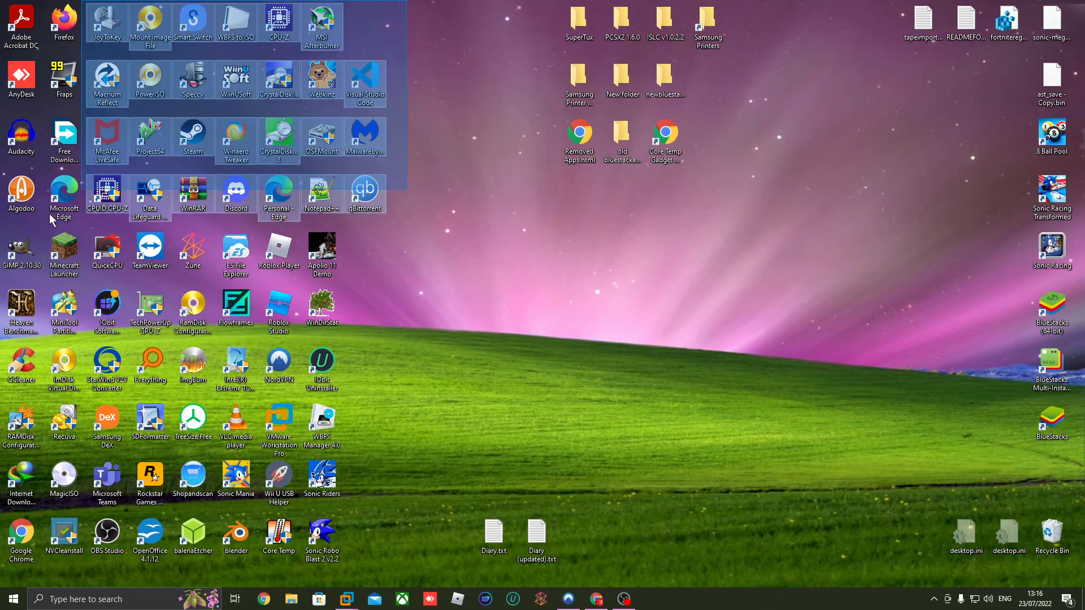
{"action": "left_click", "coordinate": [595, 599]}
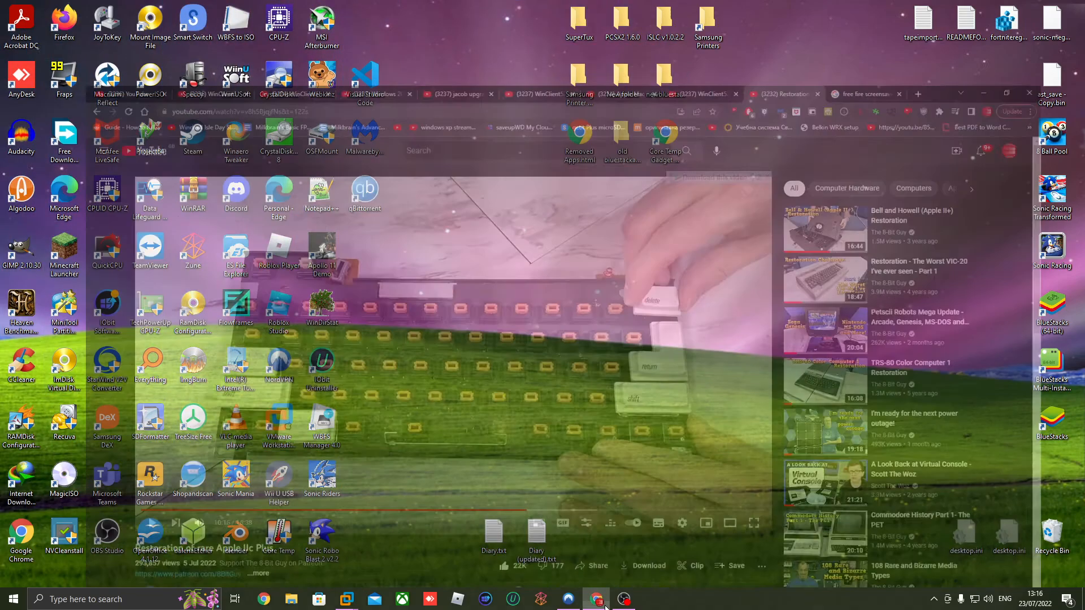
{"action": "left_click", "coordinate": [11, 598]}
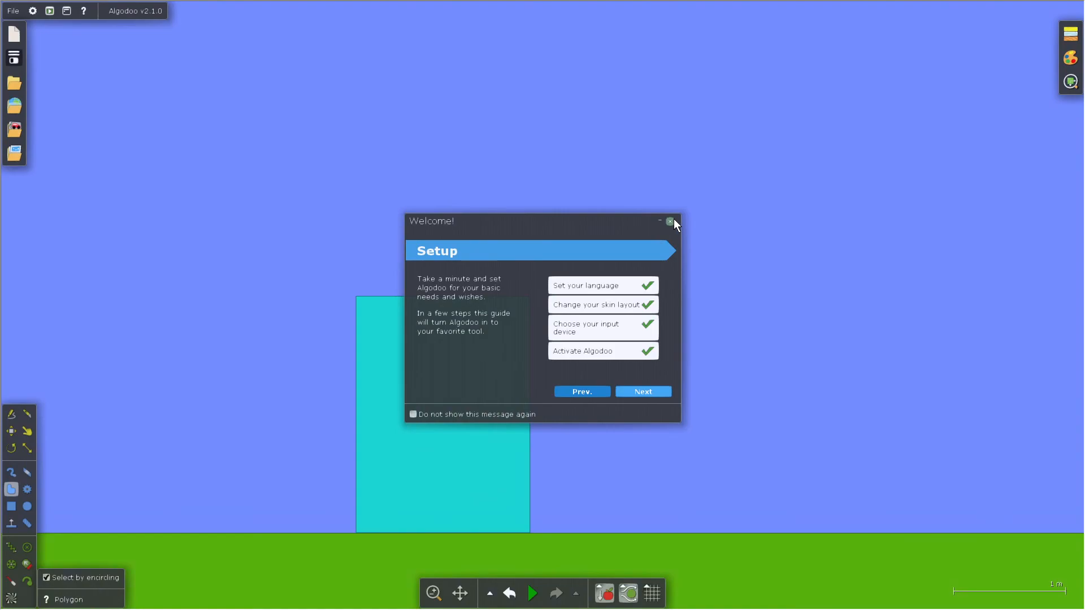
Dismiss Algodoo's Welcome guide and start the simulation with Play
{"action": "left_click", "coordinate": [669, 222]}
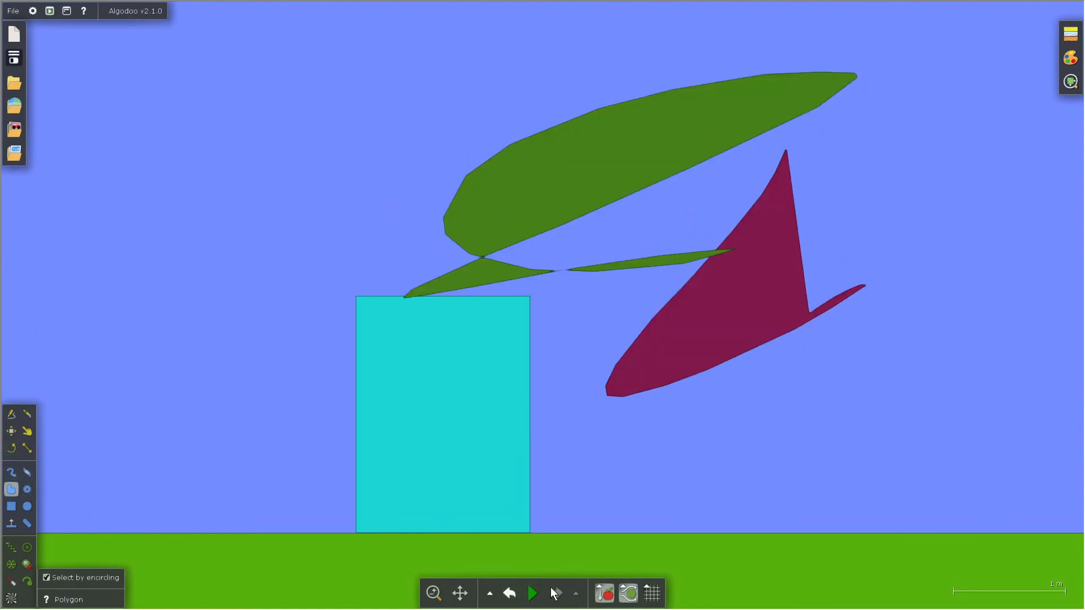
{"action": "left_click", "coordinate": [532, 592]}
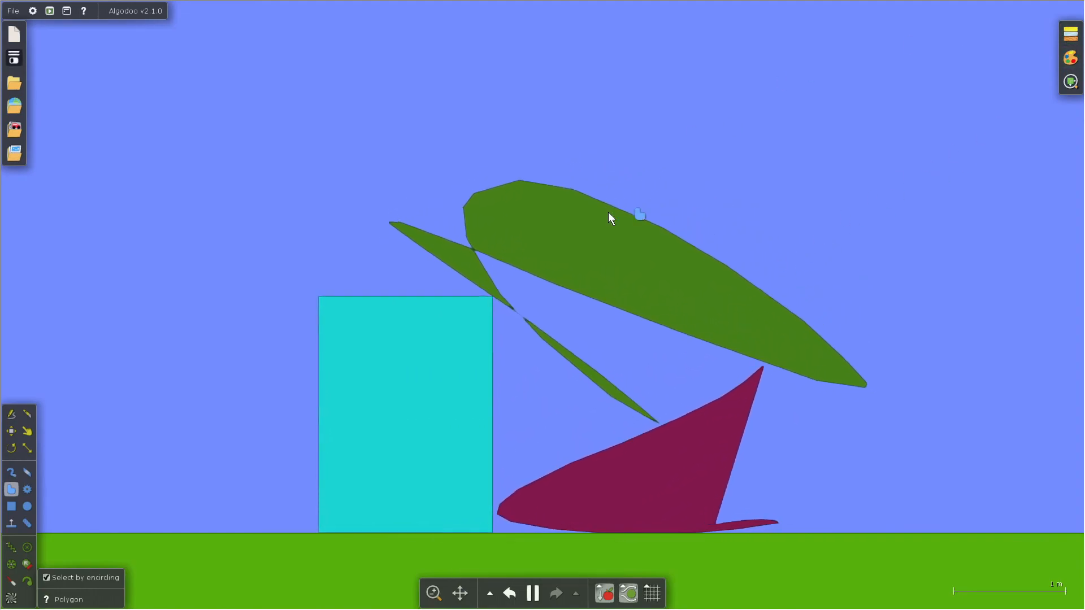